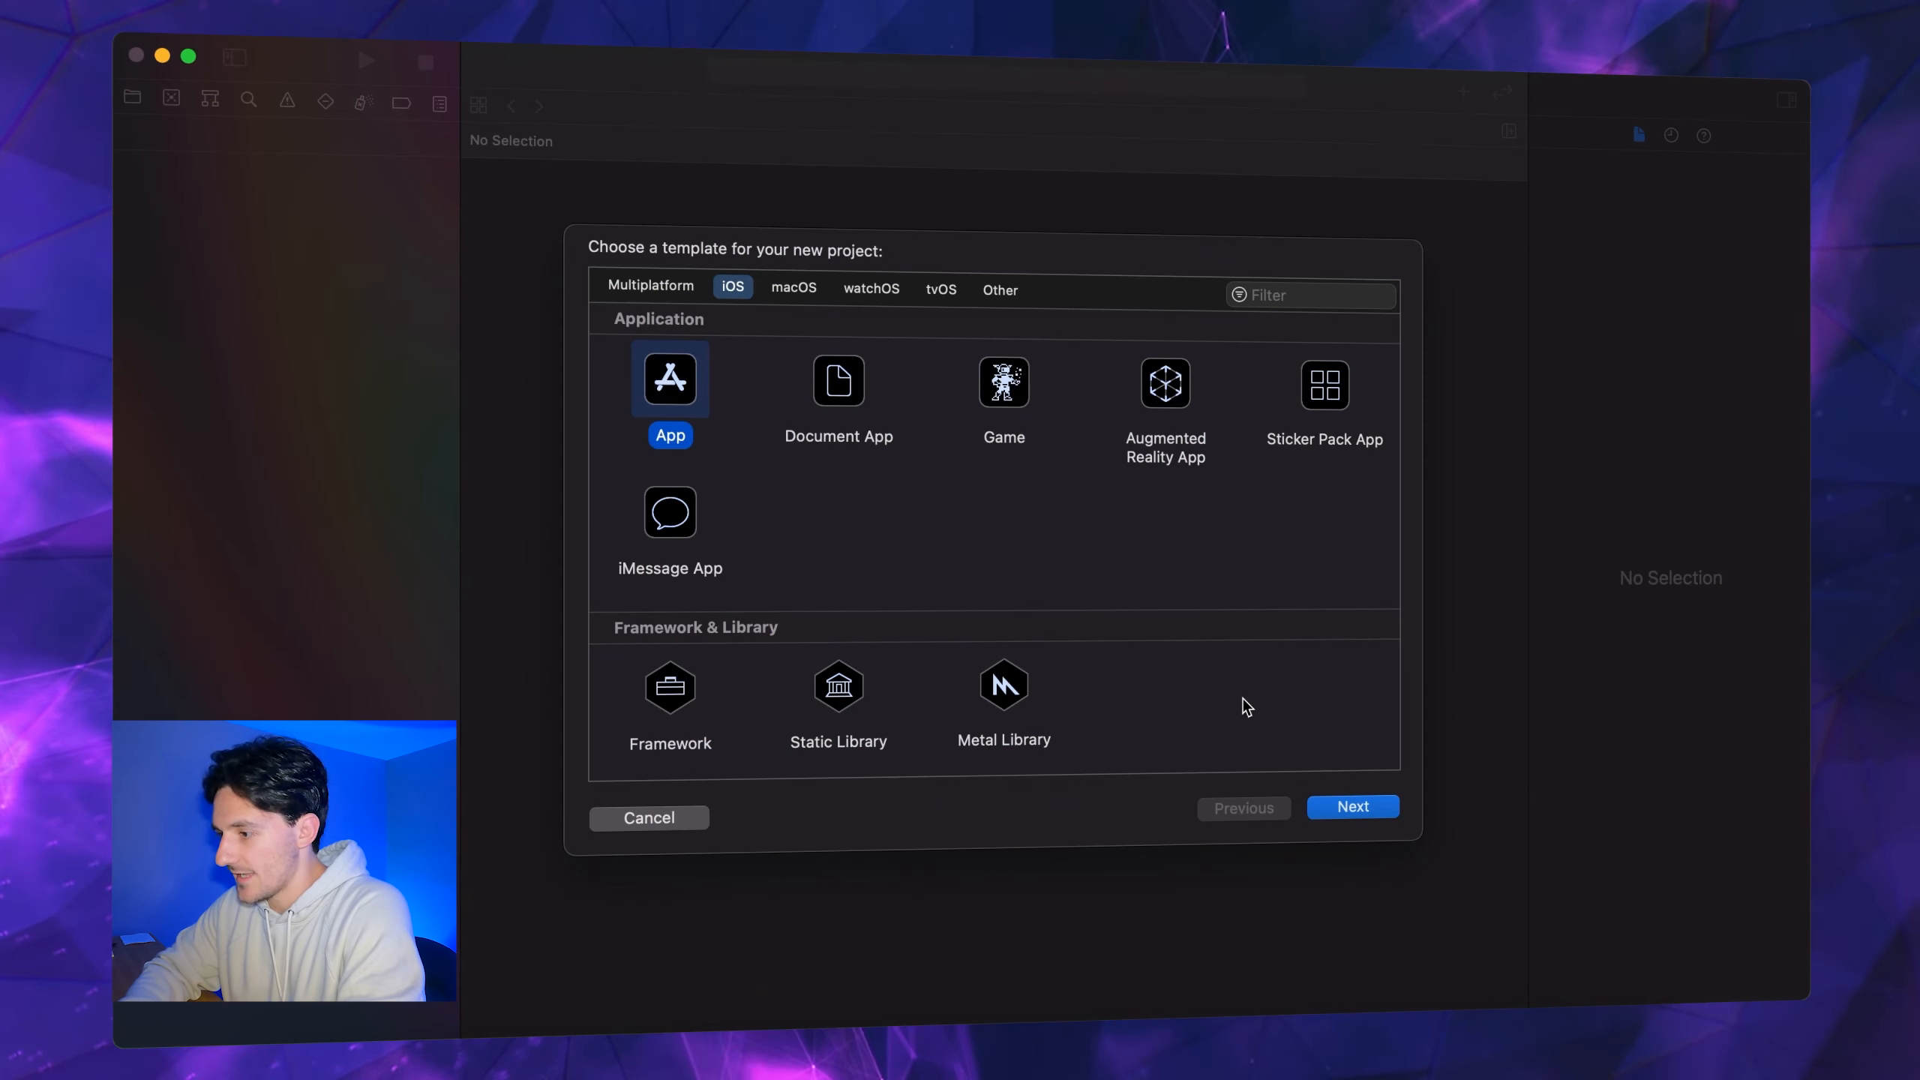
# Create an iOS App project with SwiftUI, named 'stacksBabyyyyyyyy'
pyautogui.click(1352, 805)
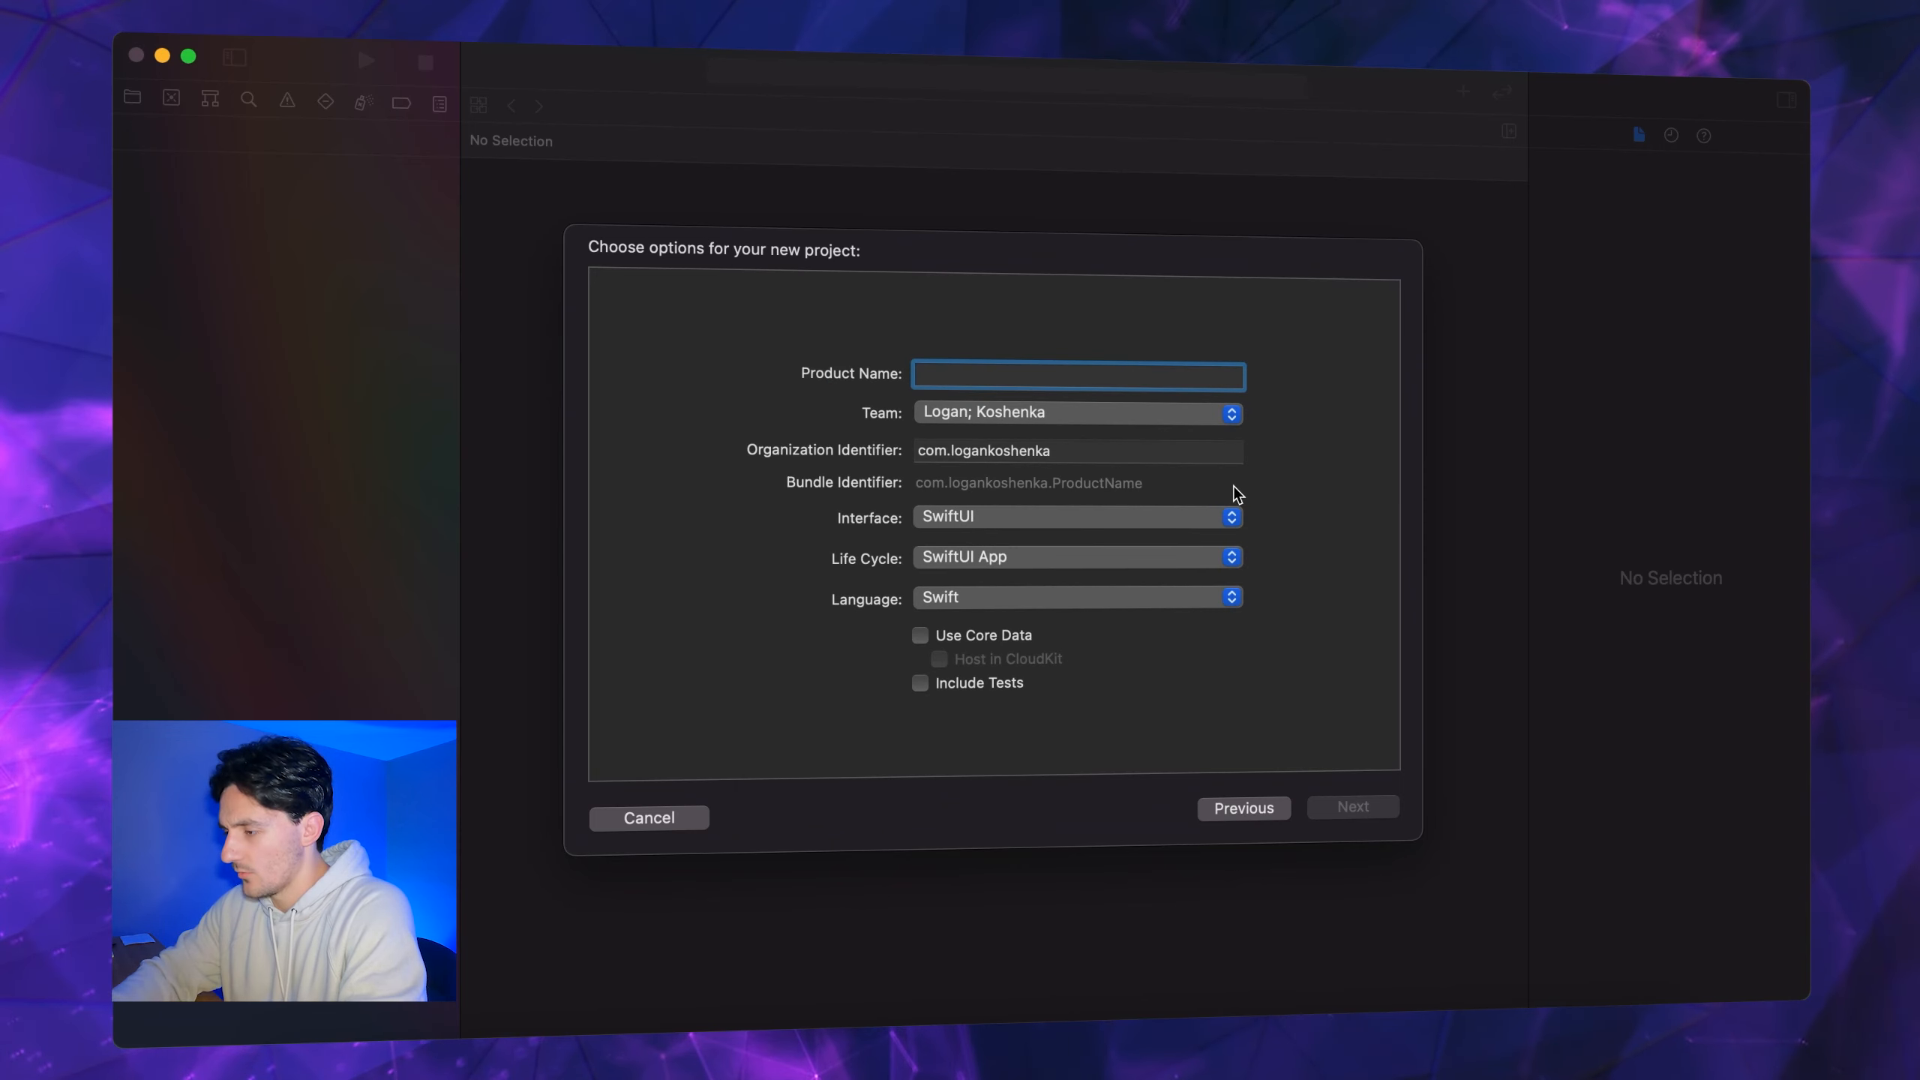
pyautogui.write('stacks')
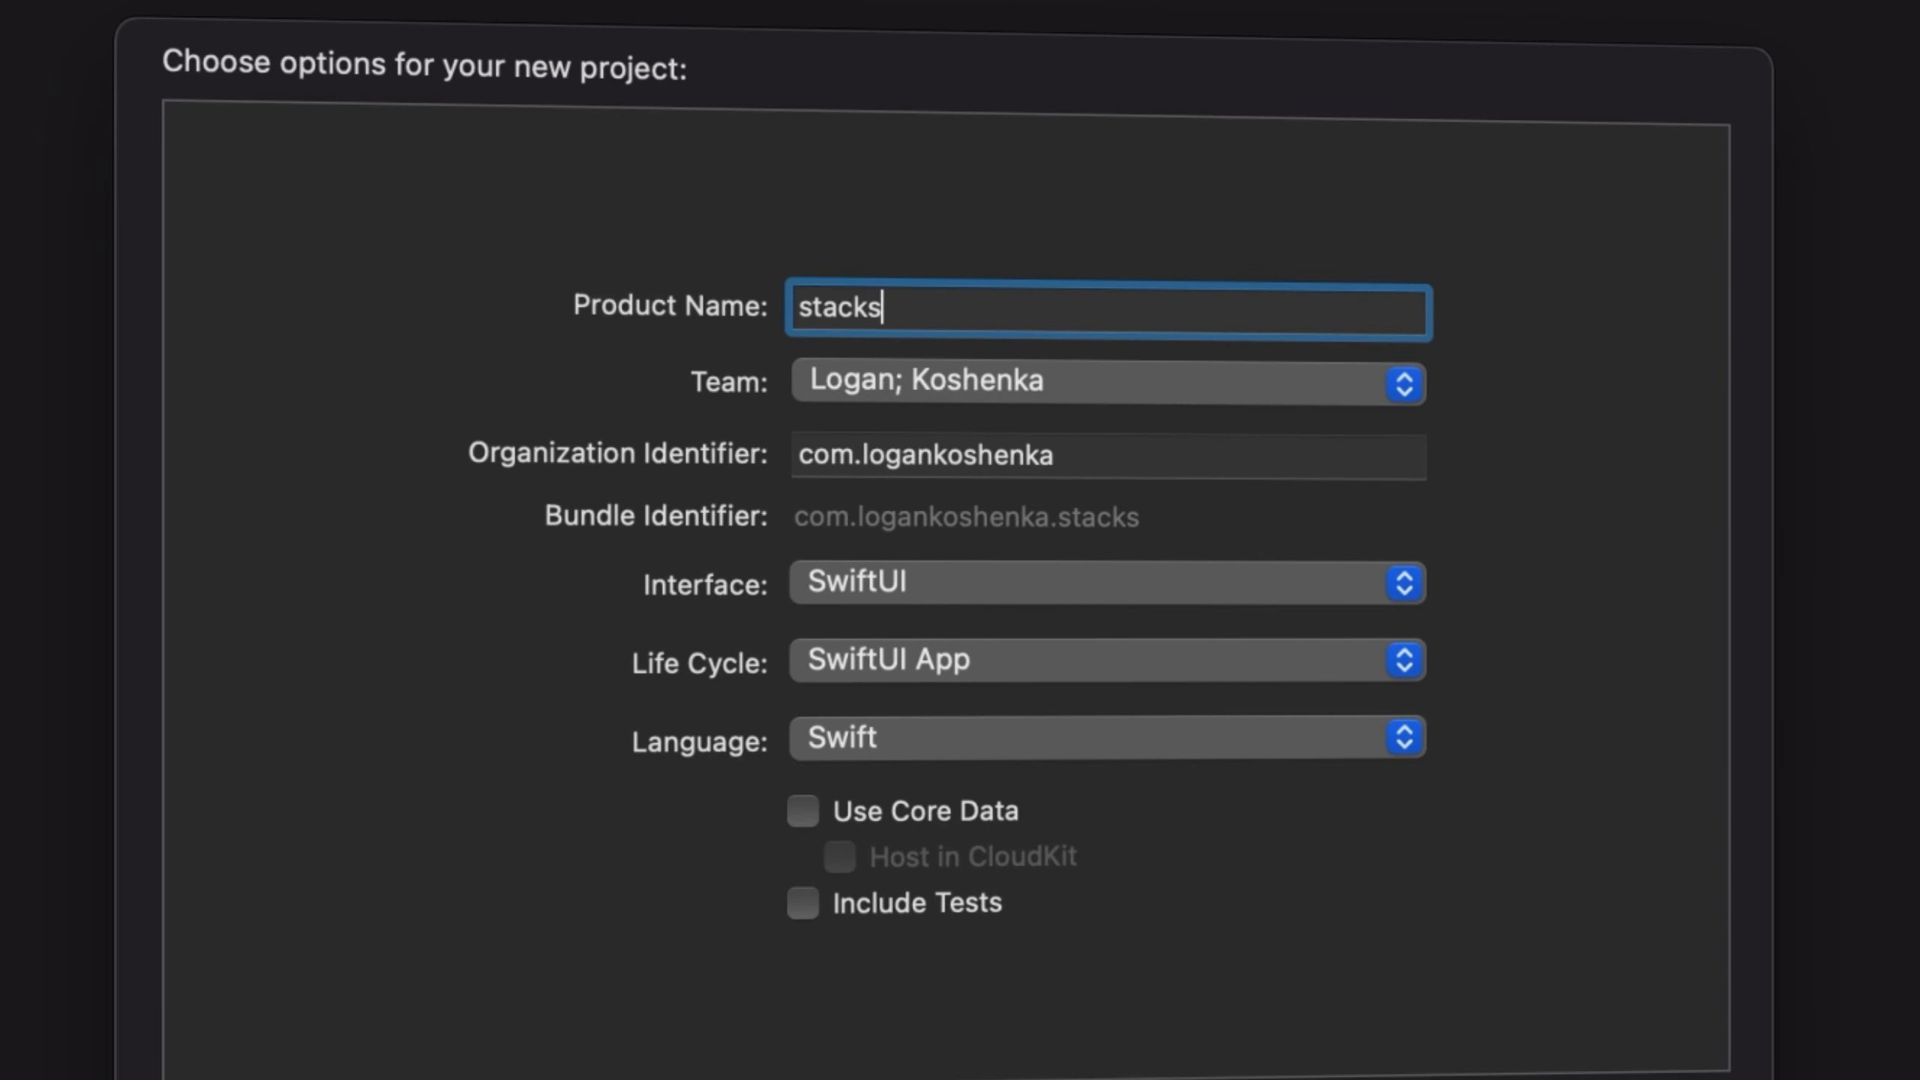
pyautogui.write('Babyyyy')
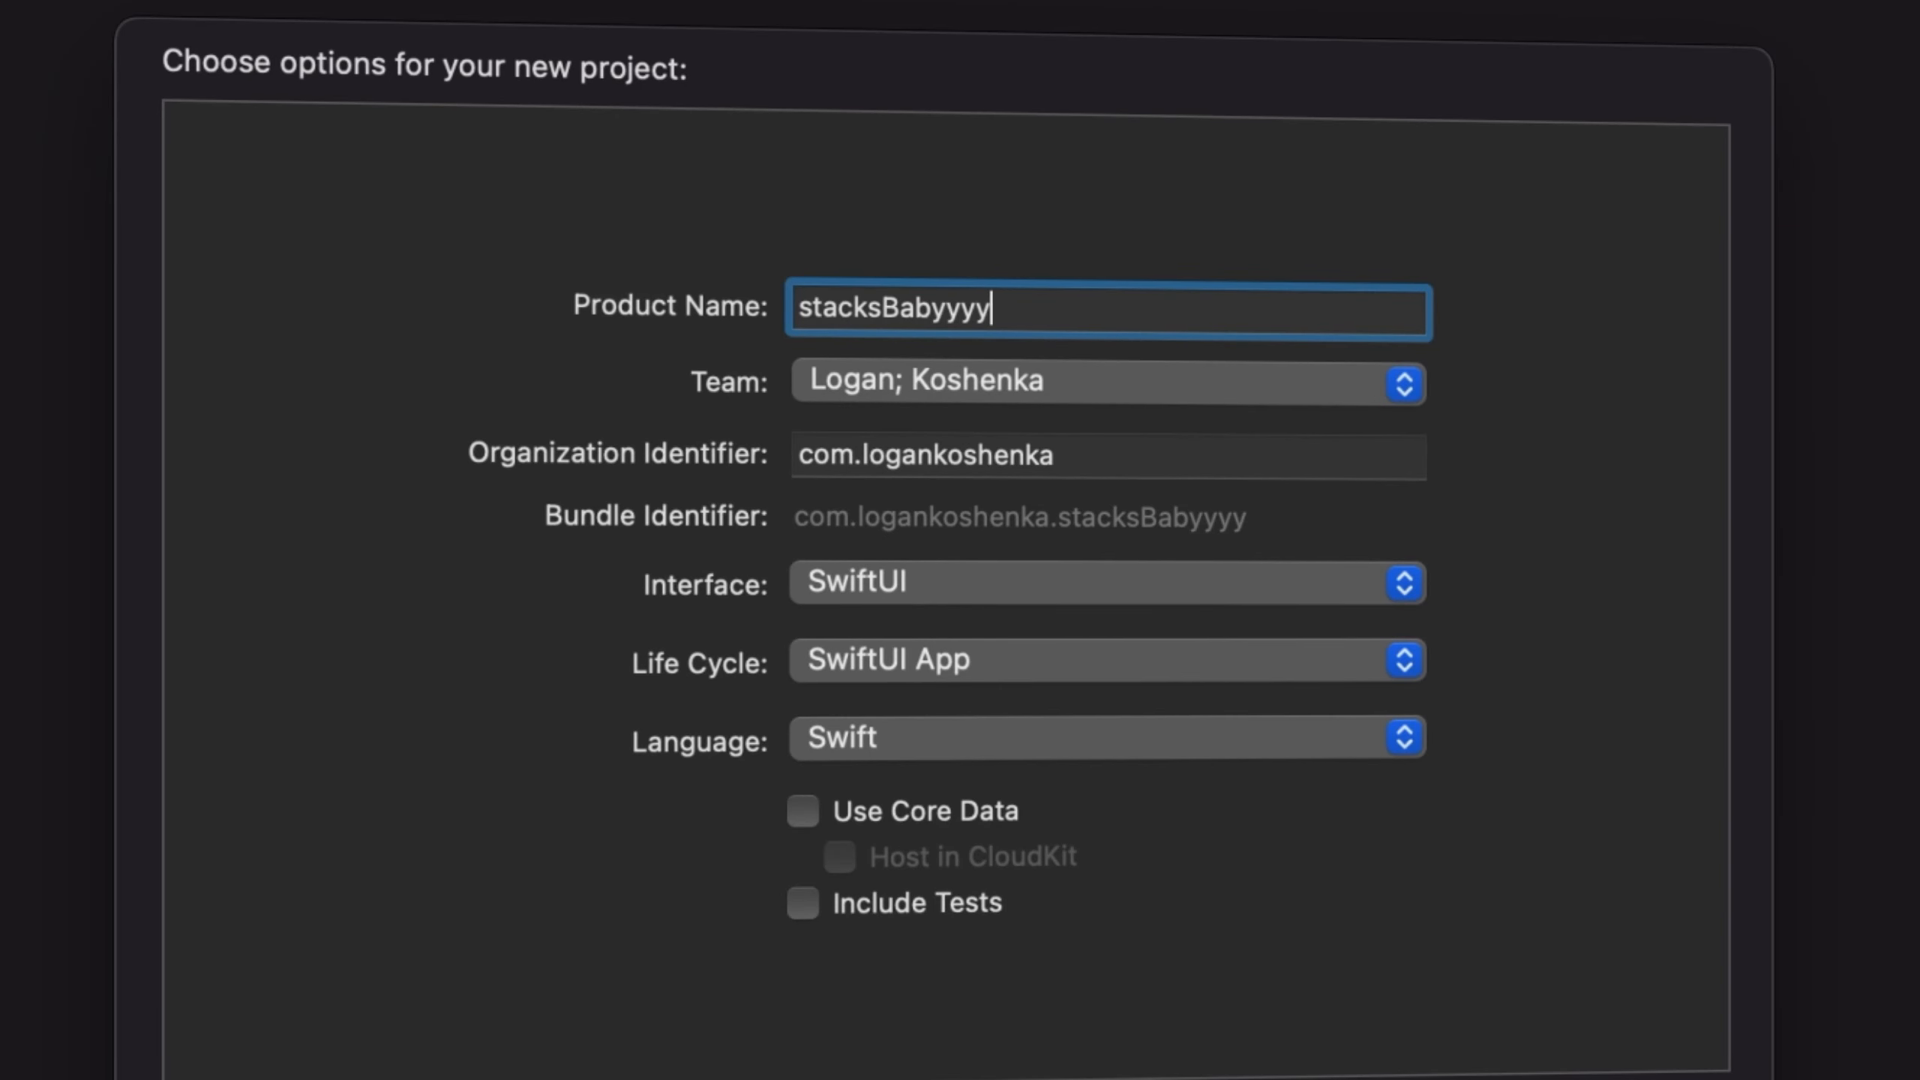
pyautogui.write('yyyy')
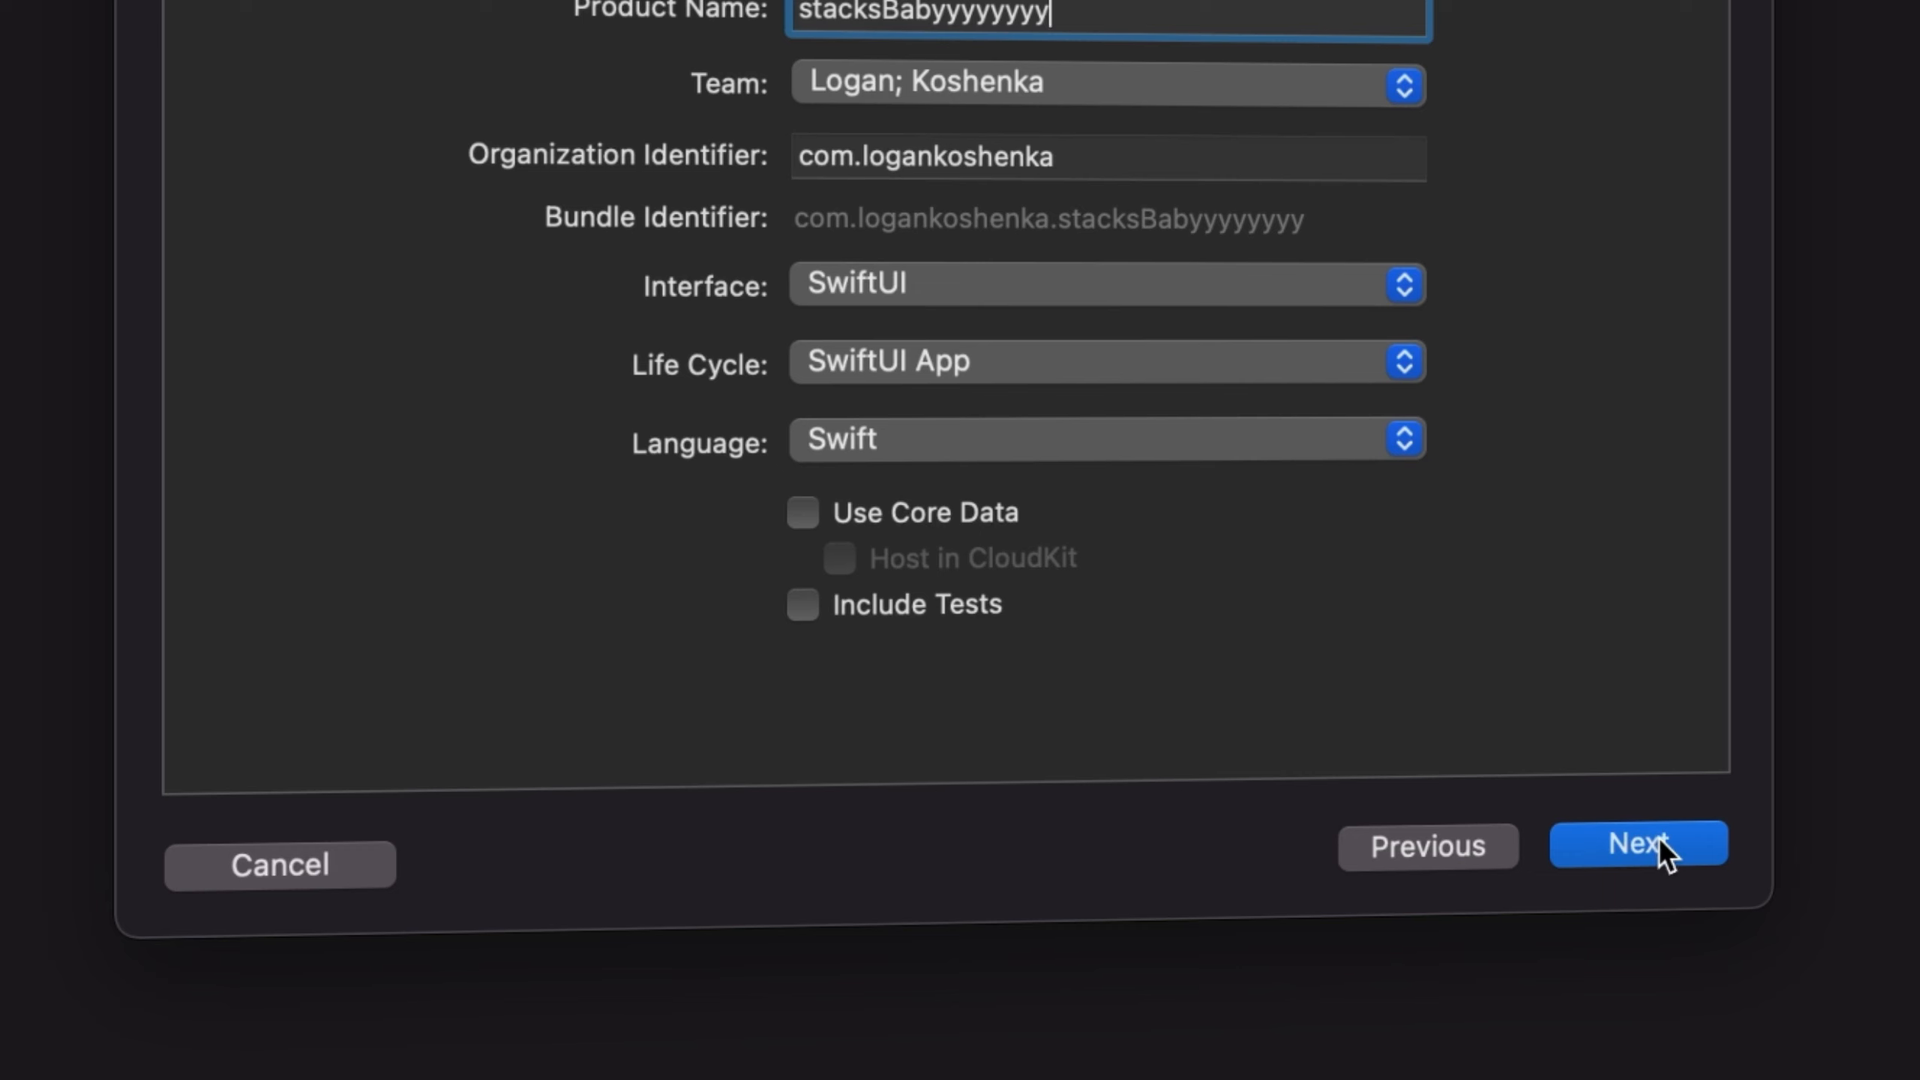
pyautogui.click(1638, 842)
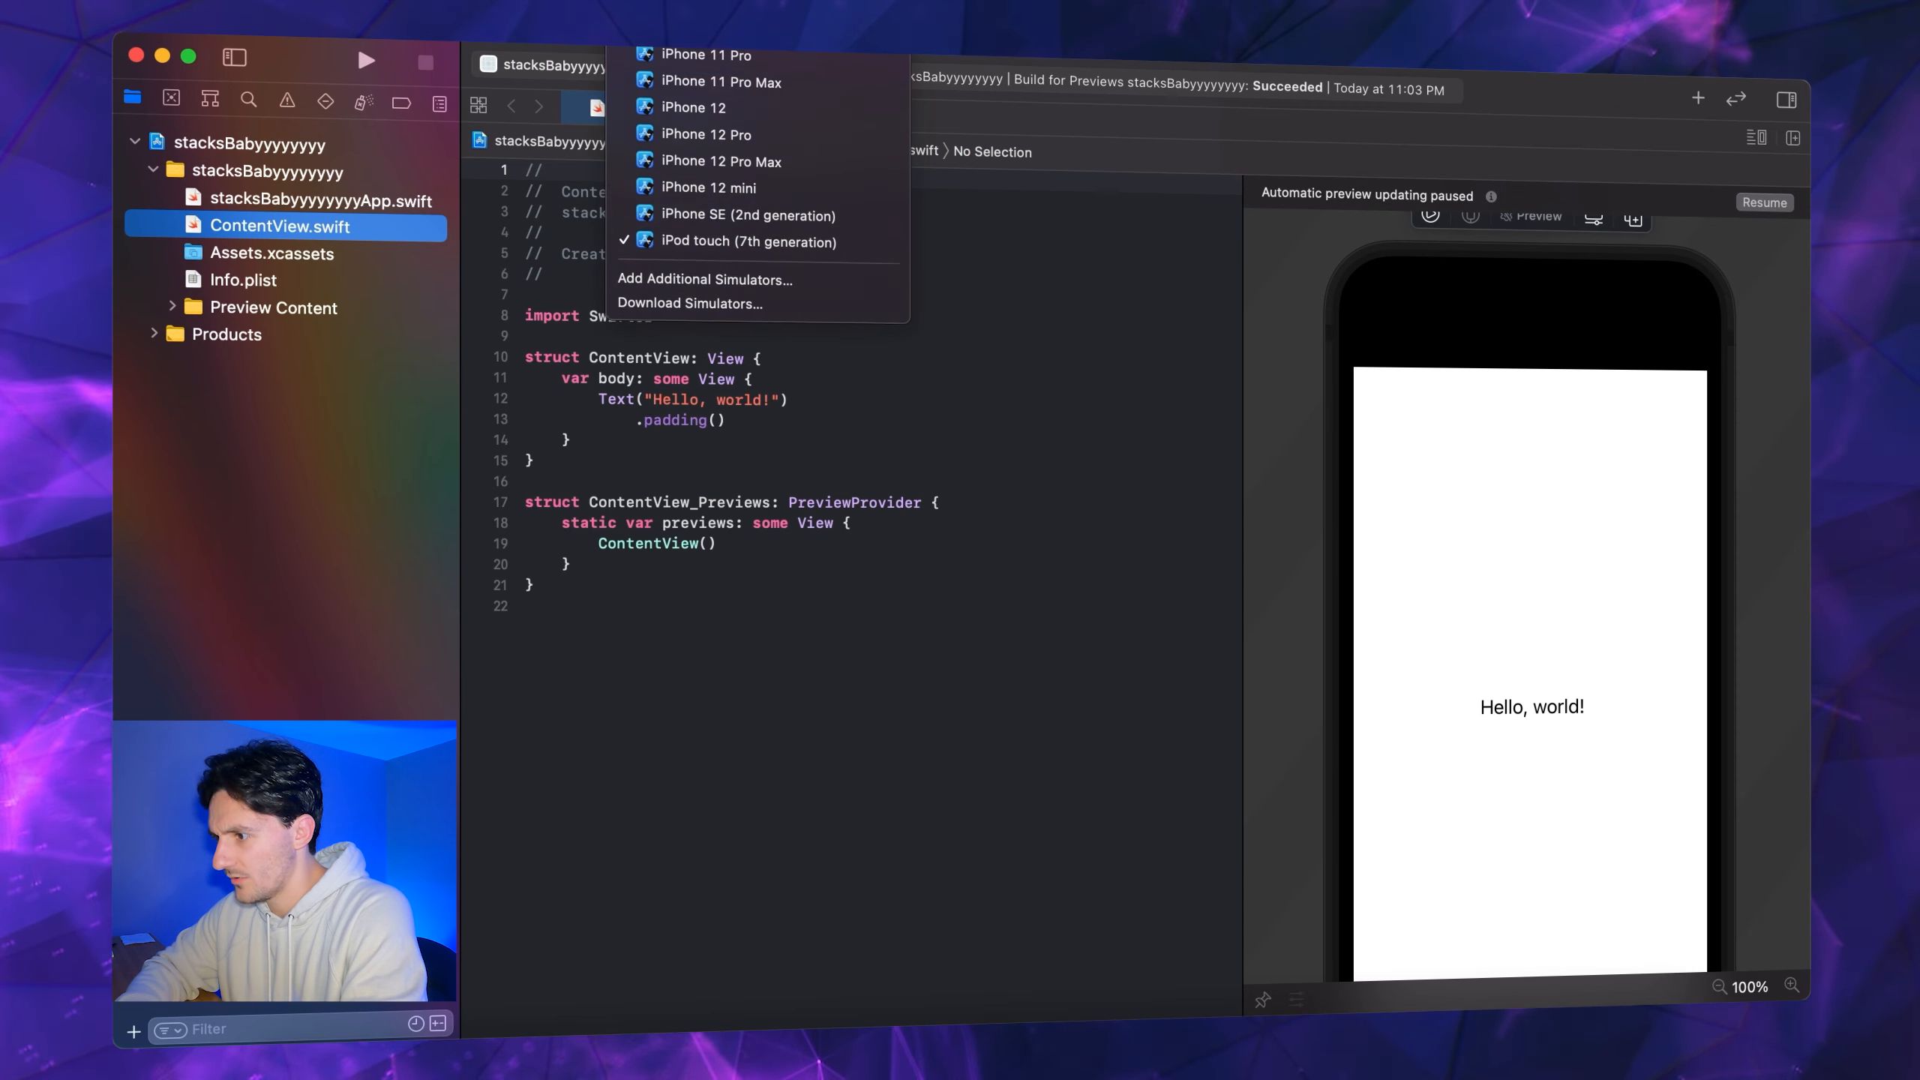
# Preview on iPhone 12 Pro, resume the canvas, and Command-click the Text view
pyautogui.click(708, 134)
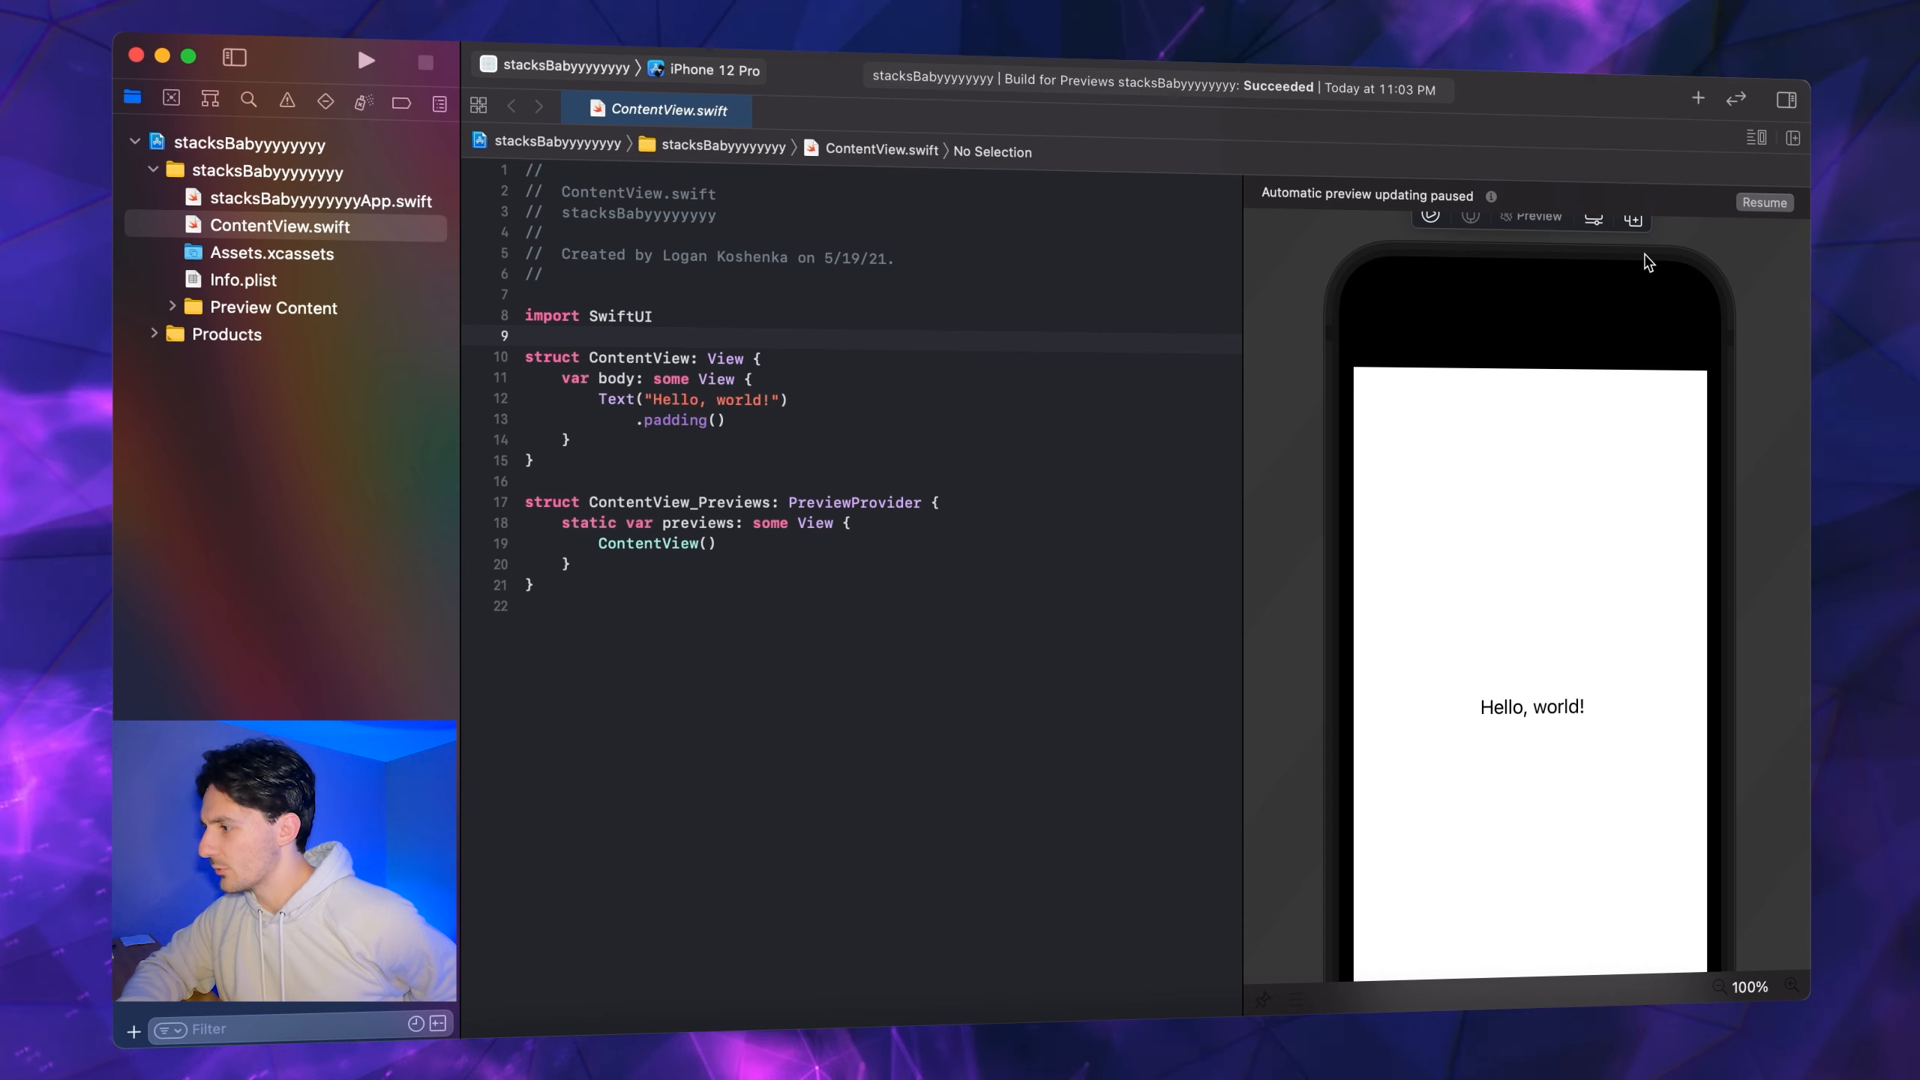
pyautogui.click(1763, 202)
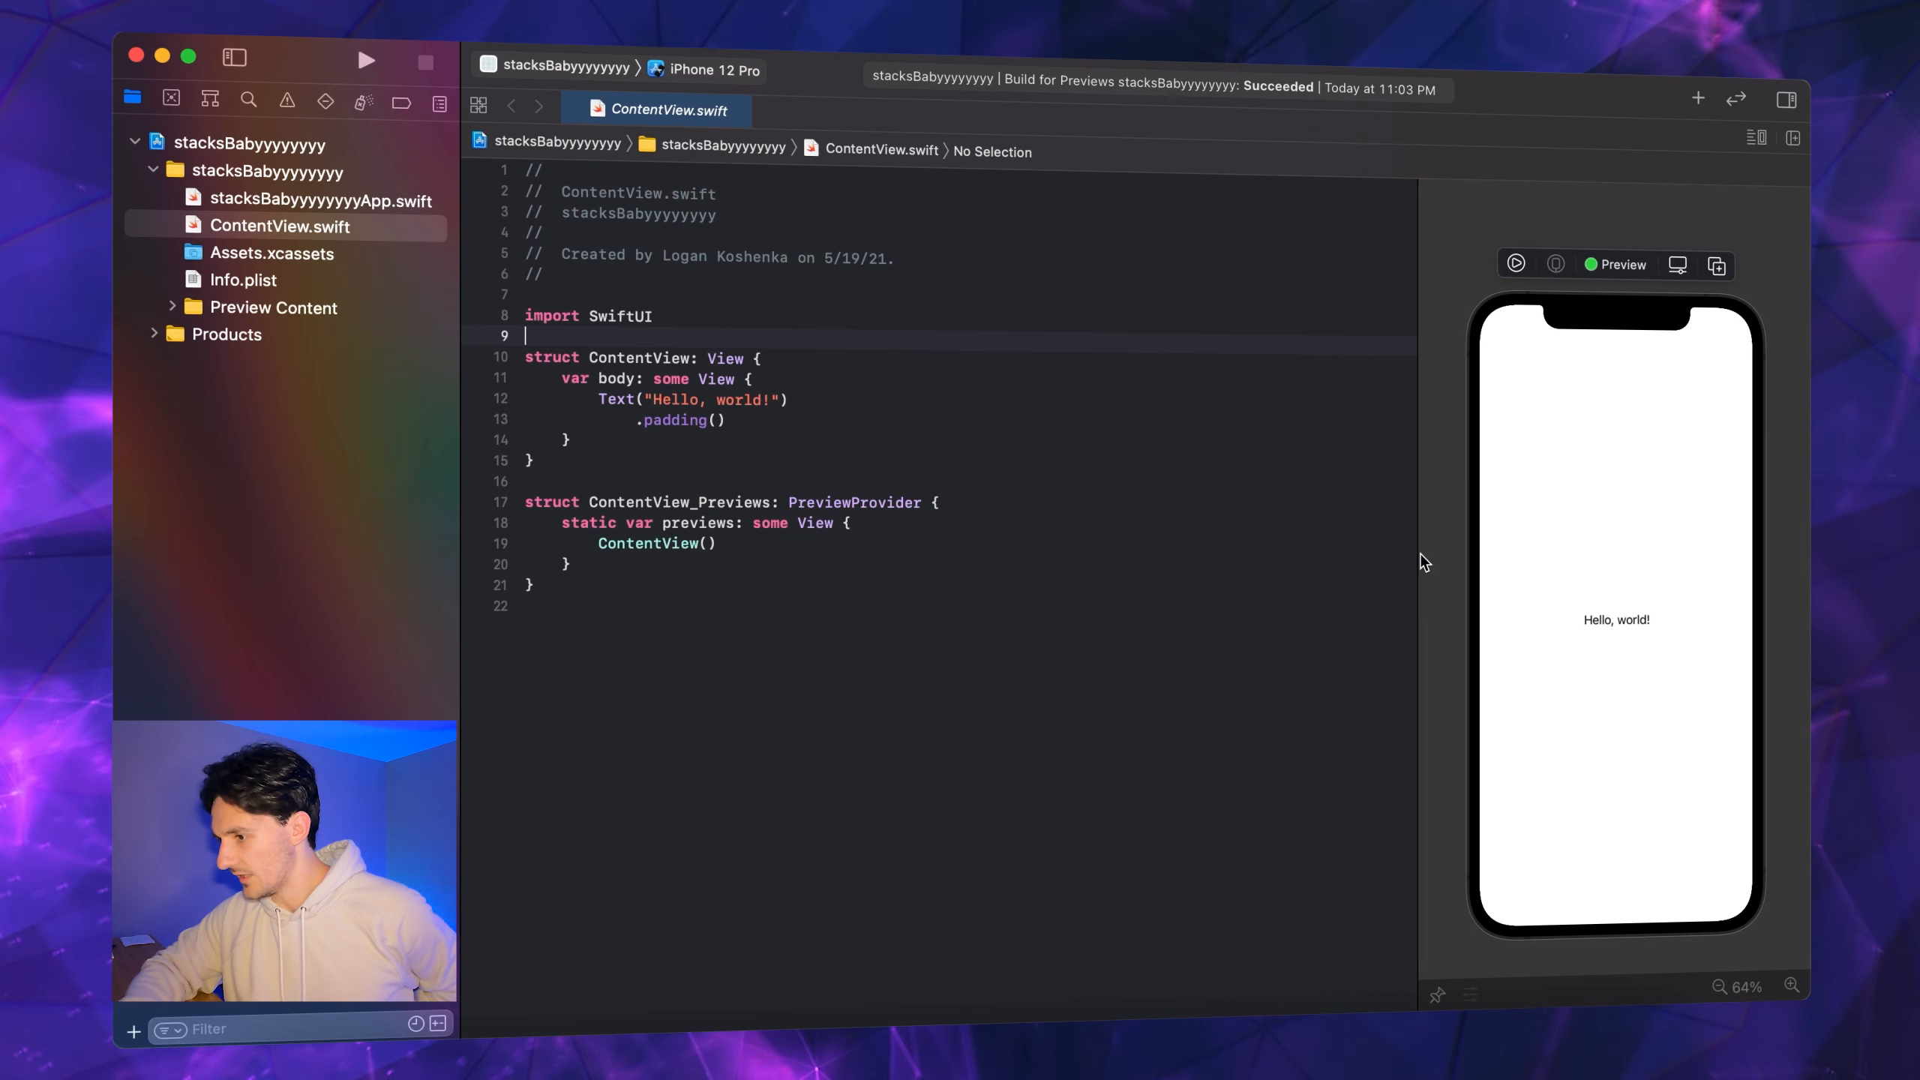
pyautogui.click(723, 420)
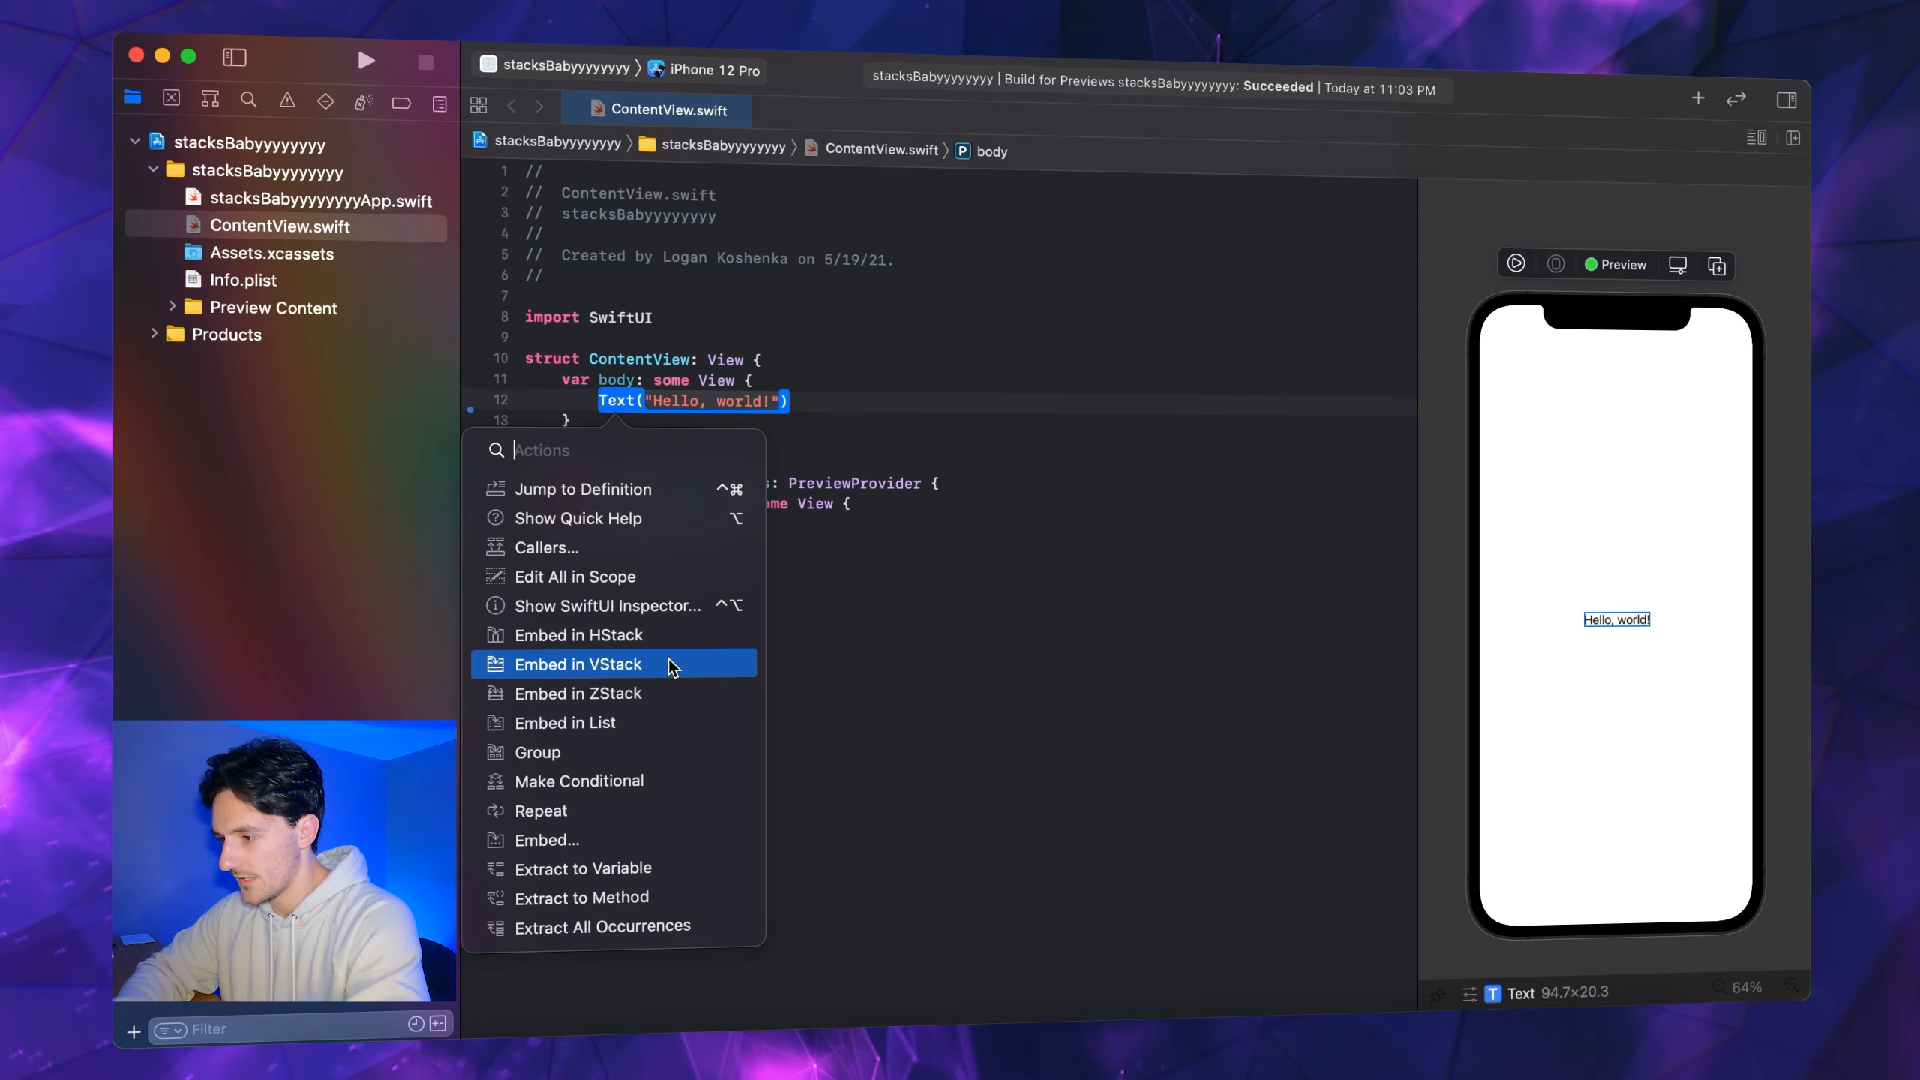
# Embed the greeting in a VStack, add Text("subtitle"), and change the greeting to "Hi, I'm the title"
pyautogui.click(578, 663)
pyautogui.write('T')
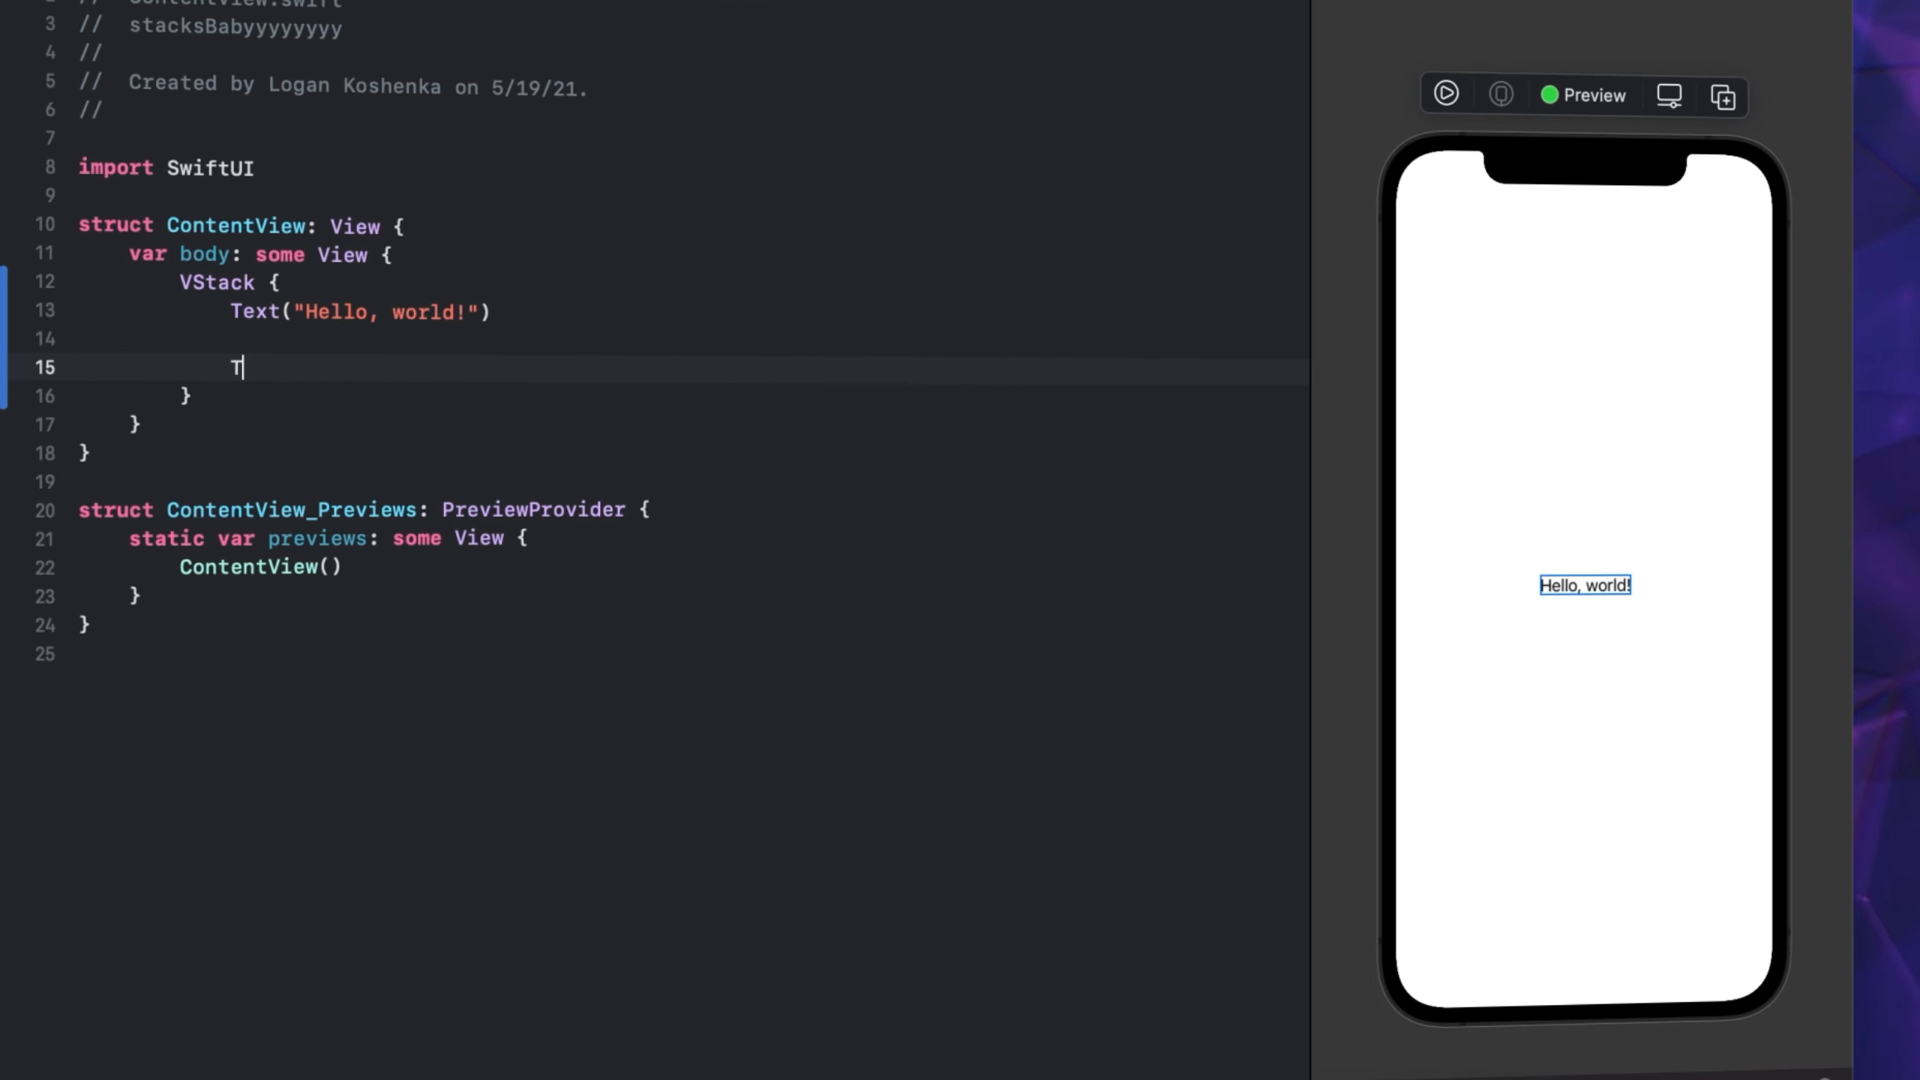
pyautogui.write('ext("s"')
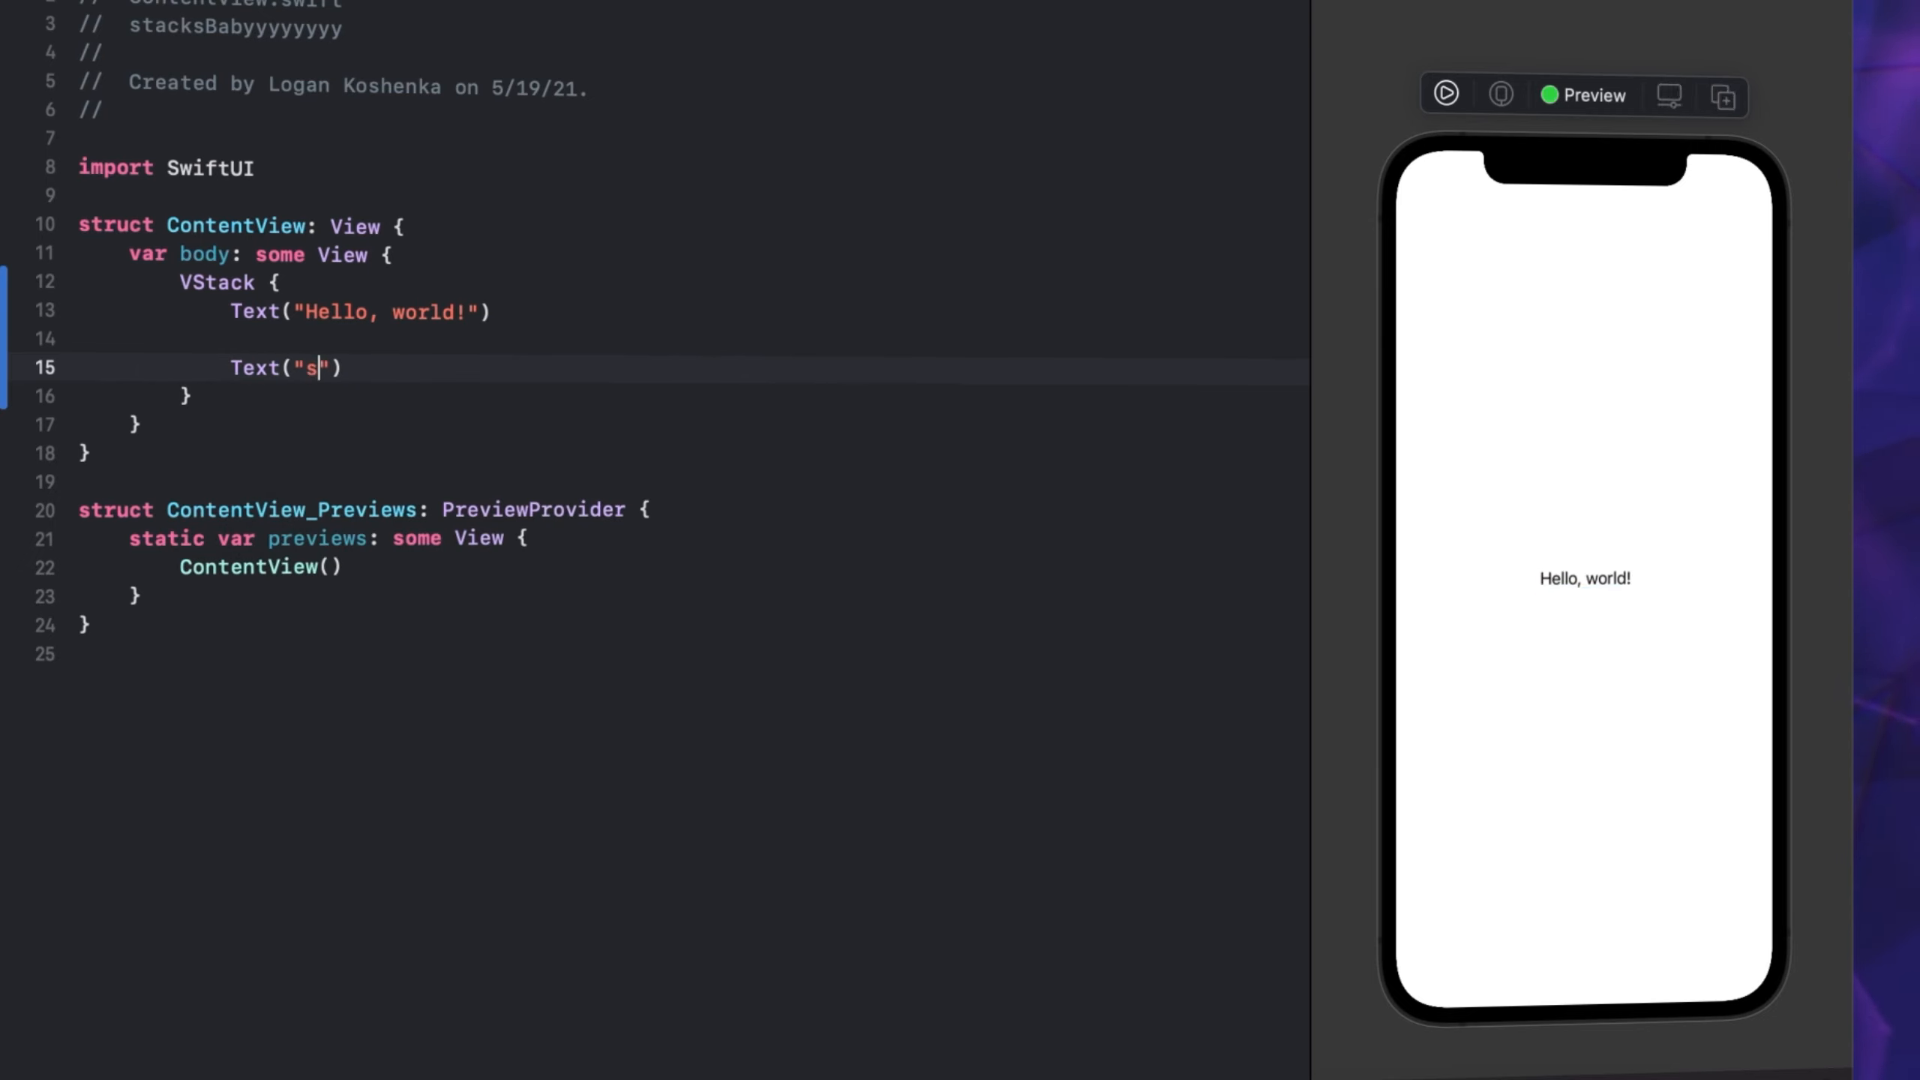
pyautogui.write('ubtitle')
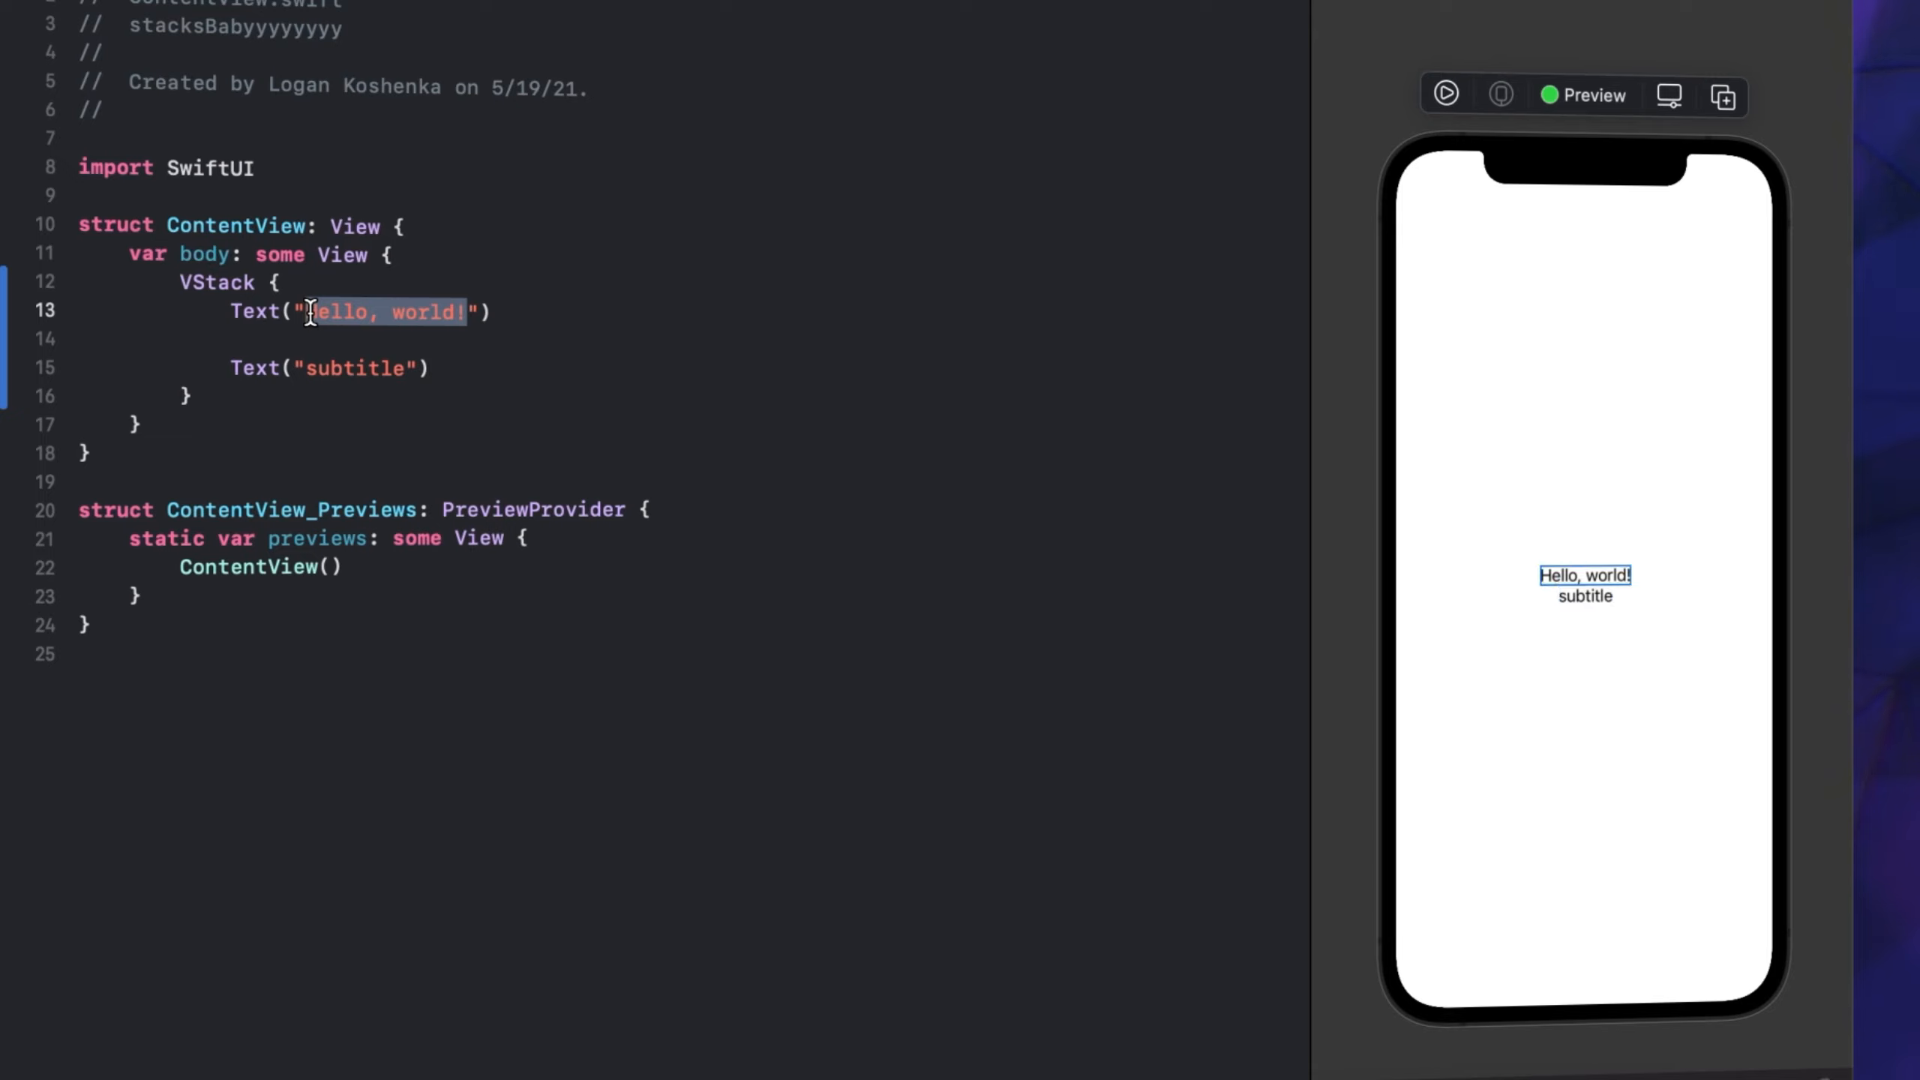
pyautogui.write("Hi, I'm the tit")
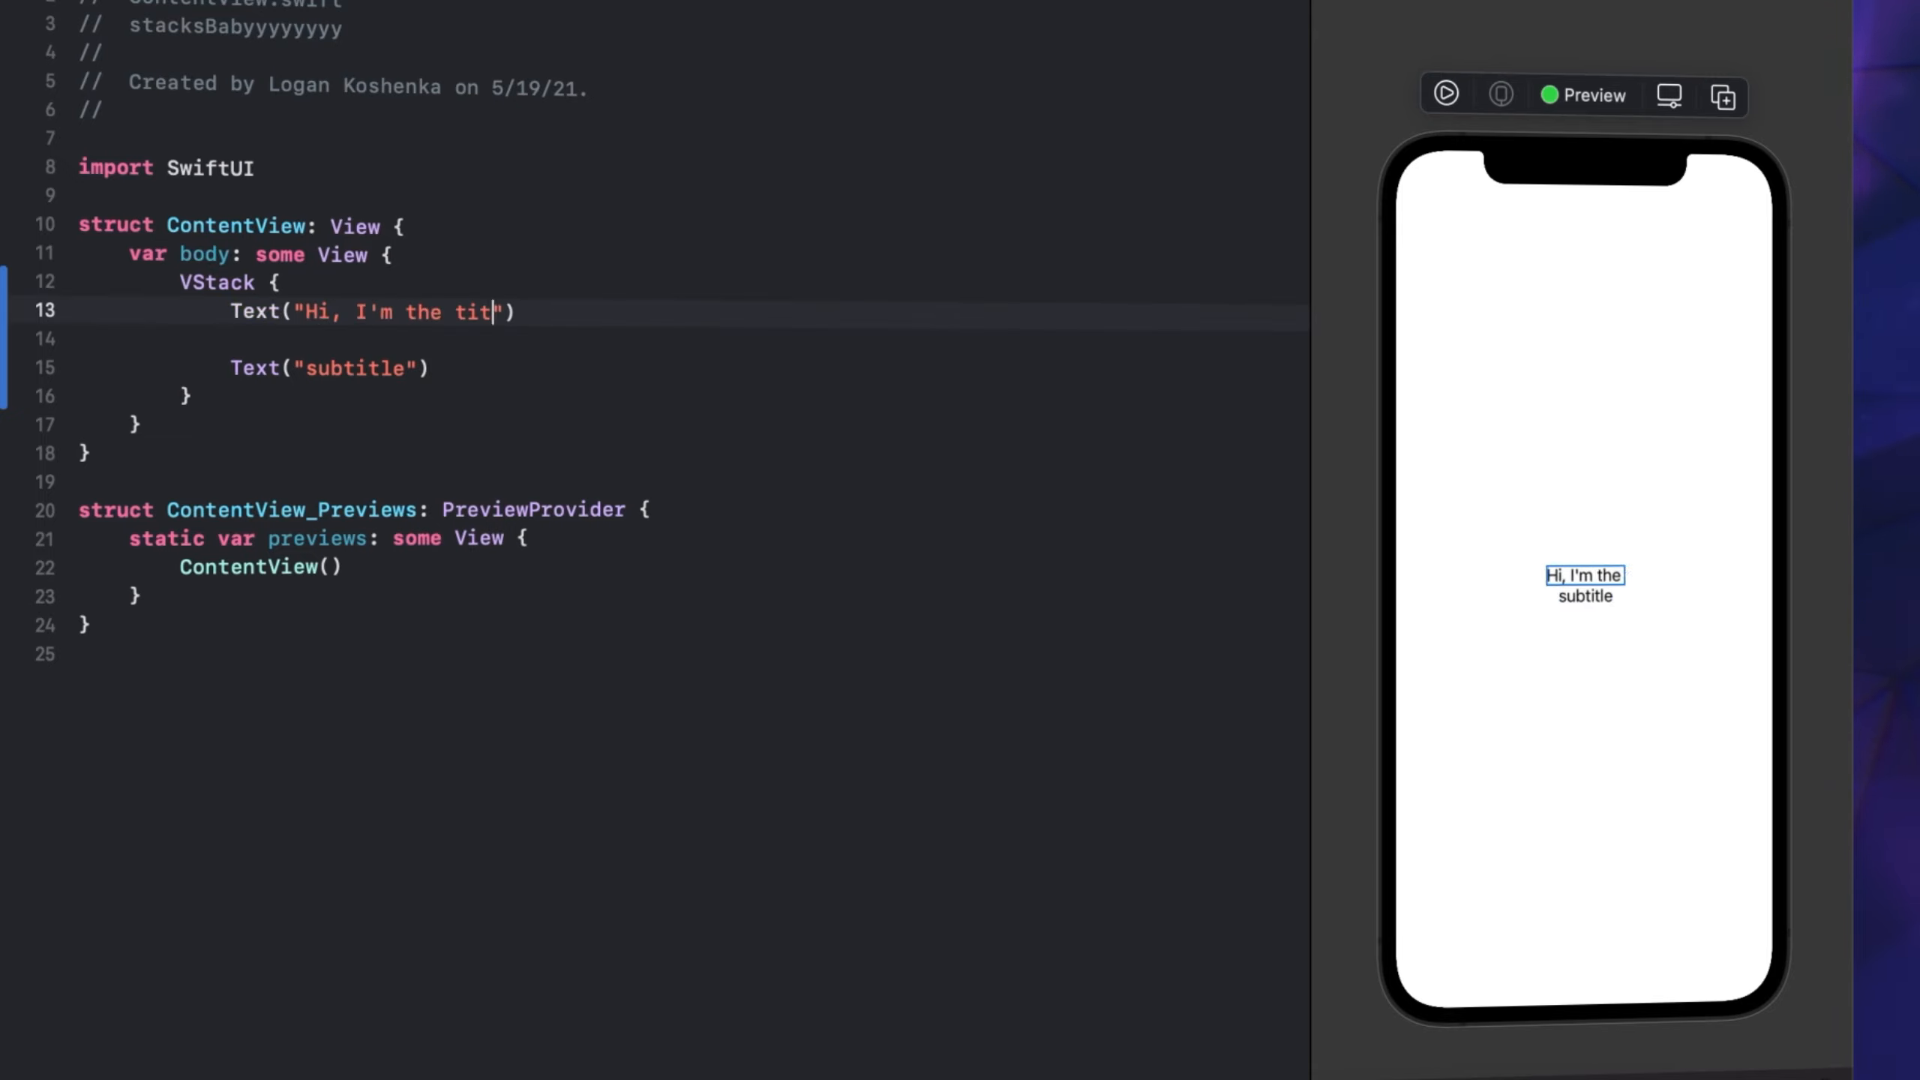
pyautogui.write('le')
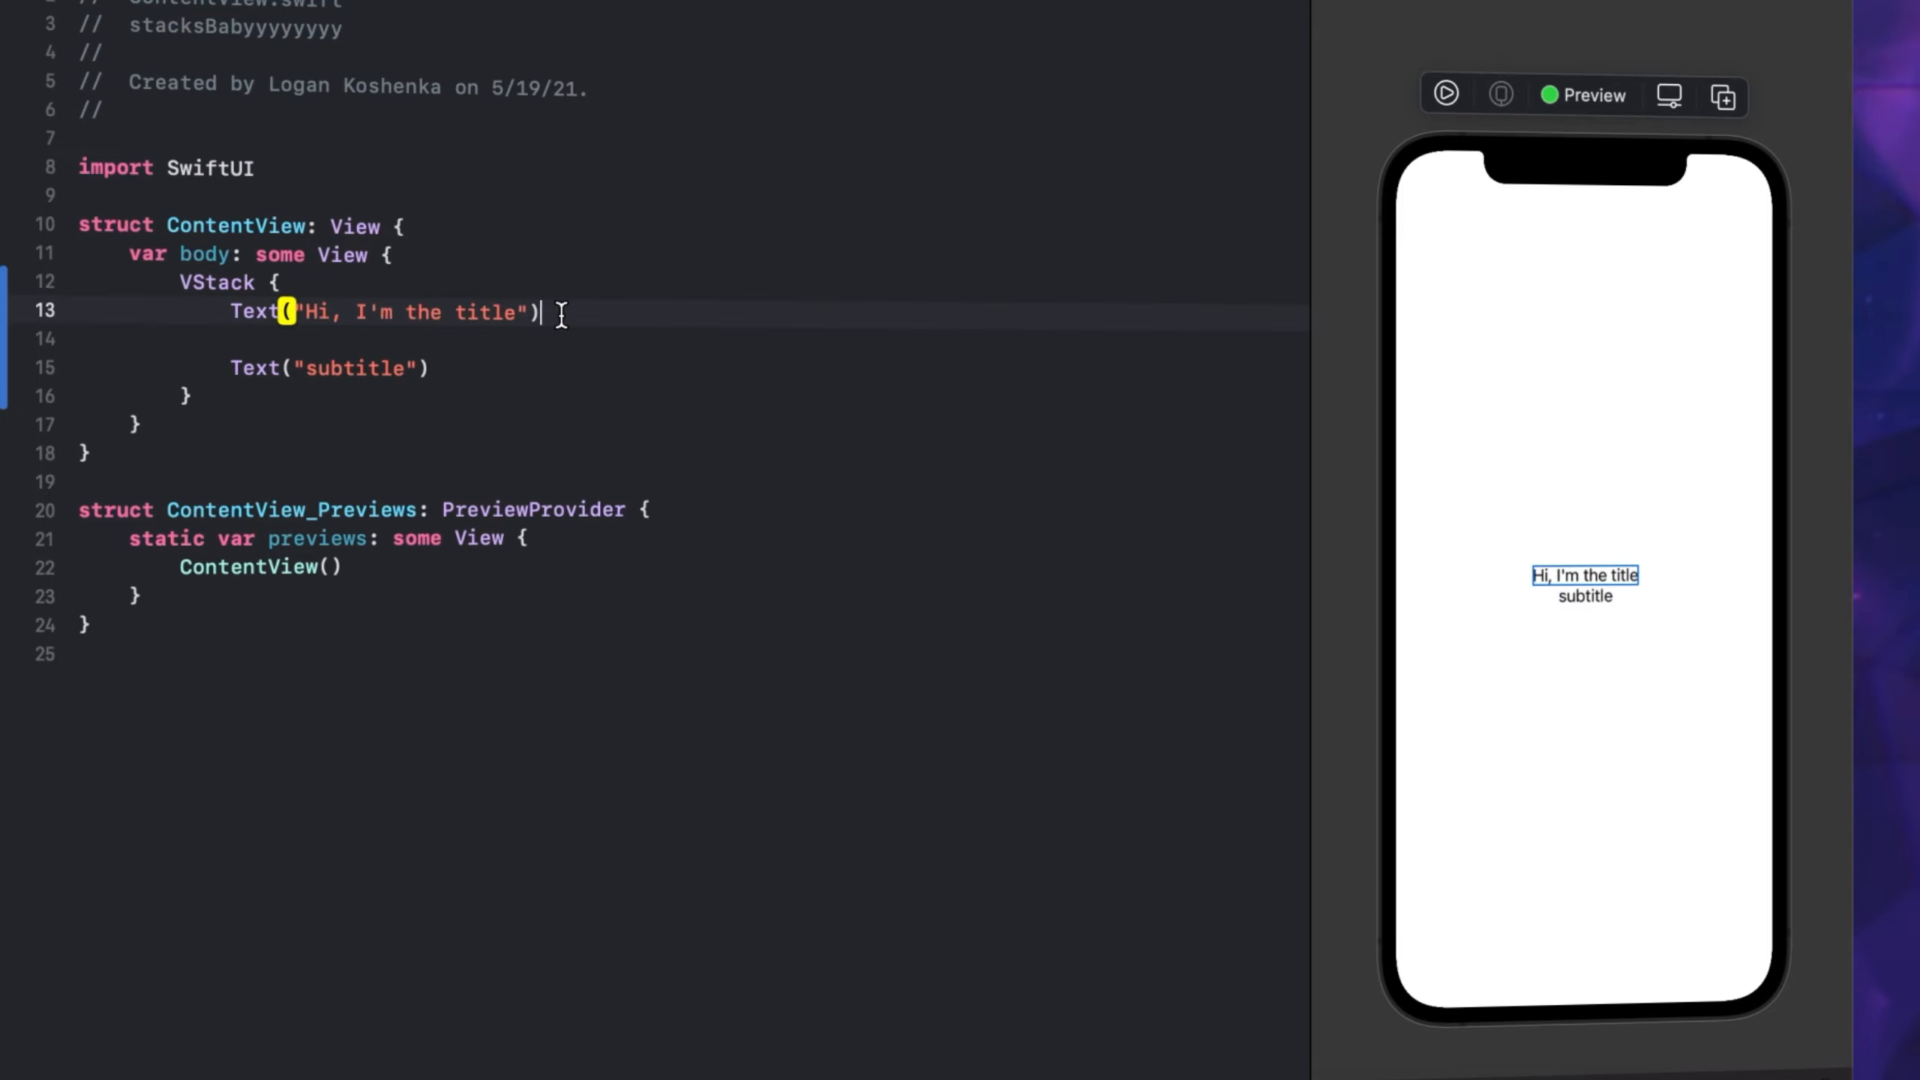
pyautogui.write('.font(.system')
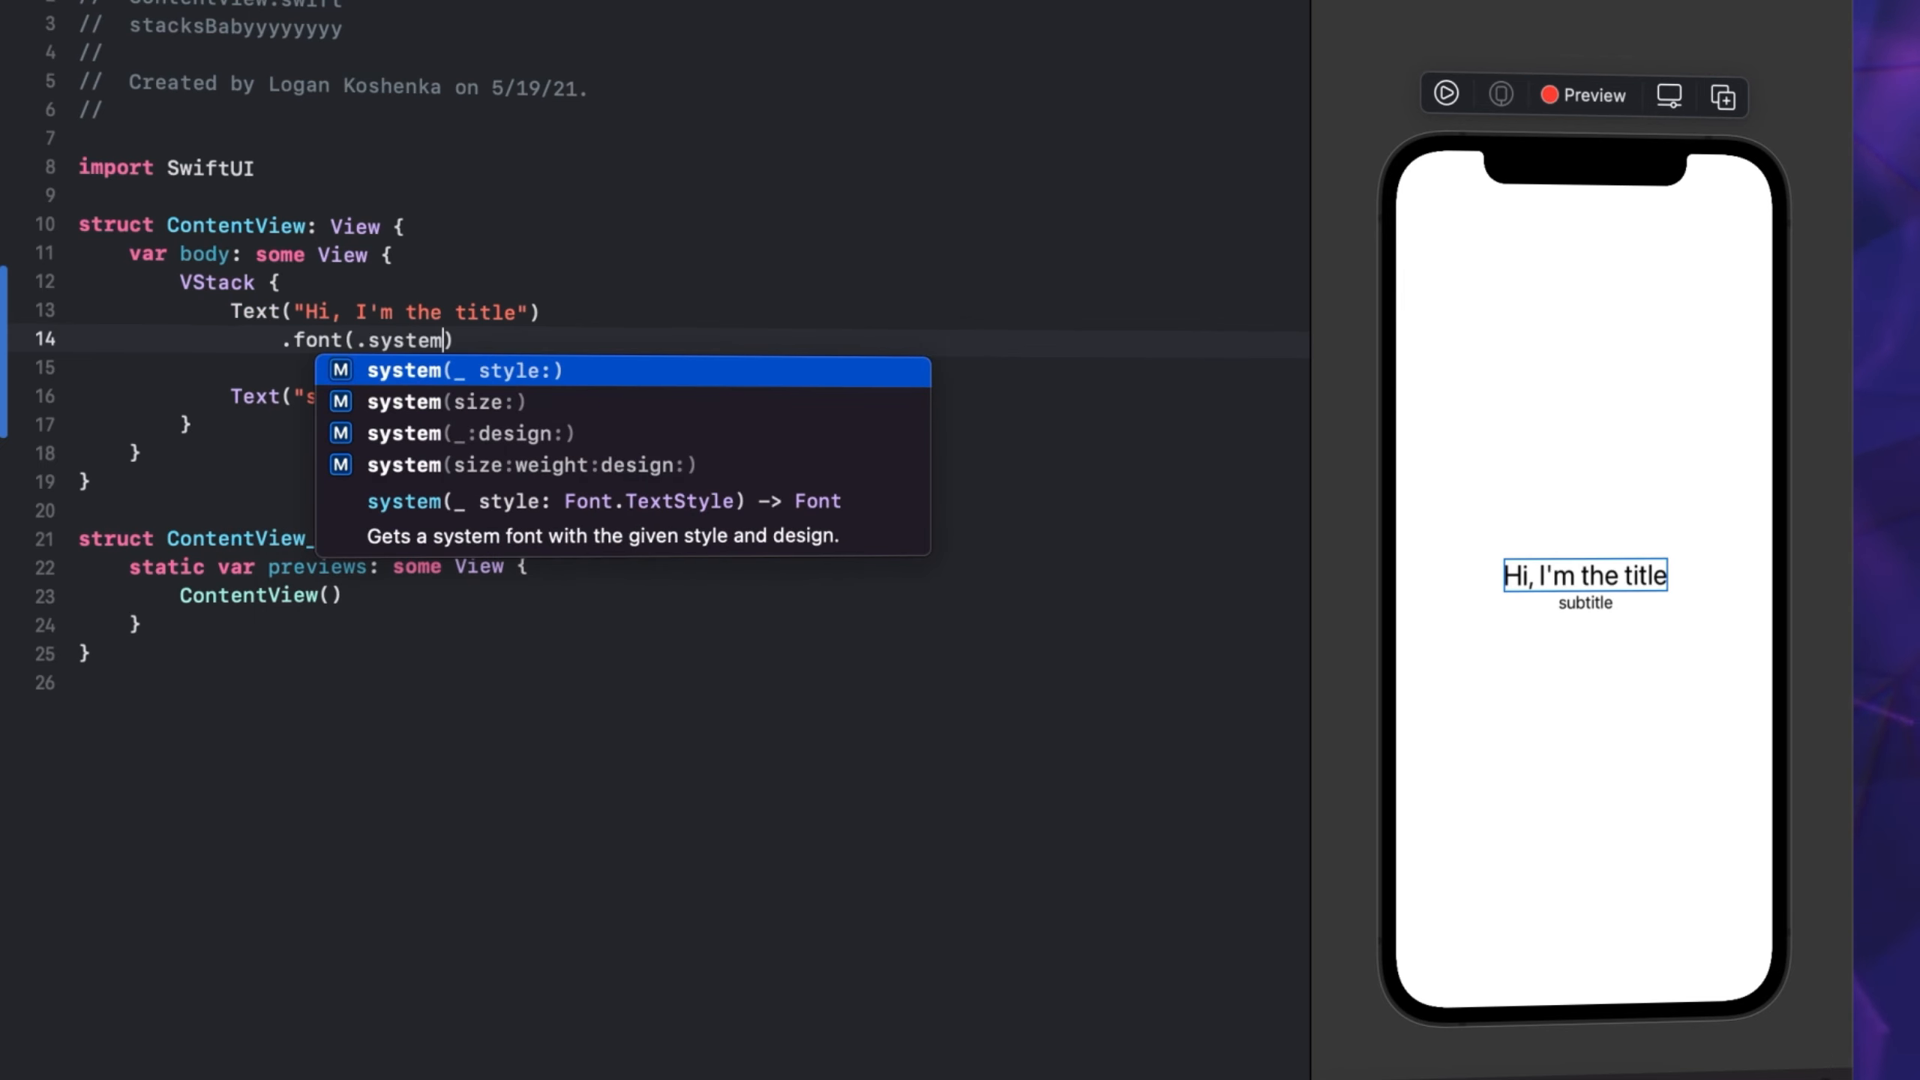
# Give the title a bold 20-point system font without a design argument
pyautogui.click(538, 464)
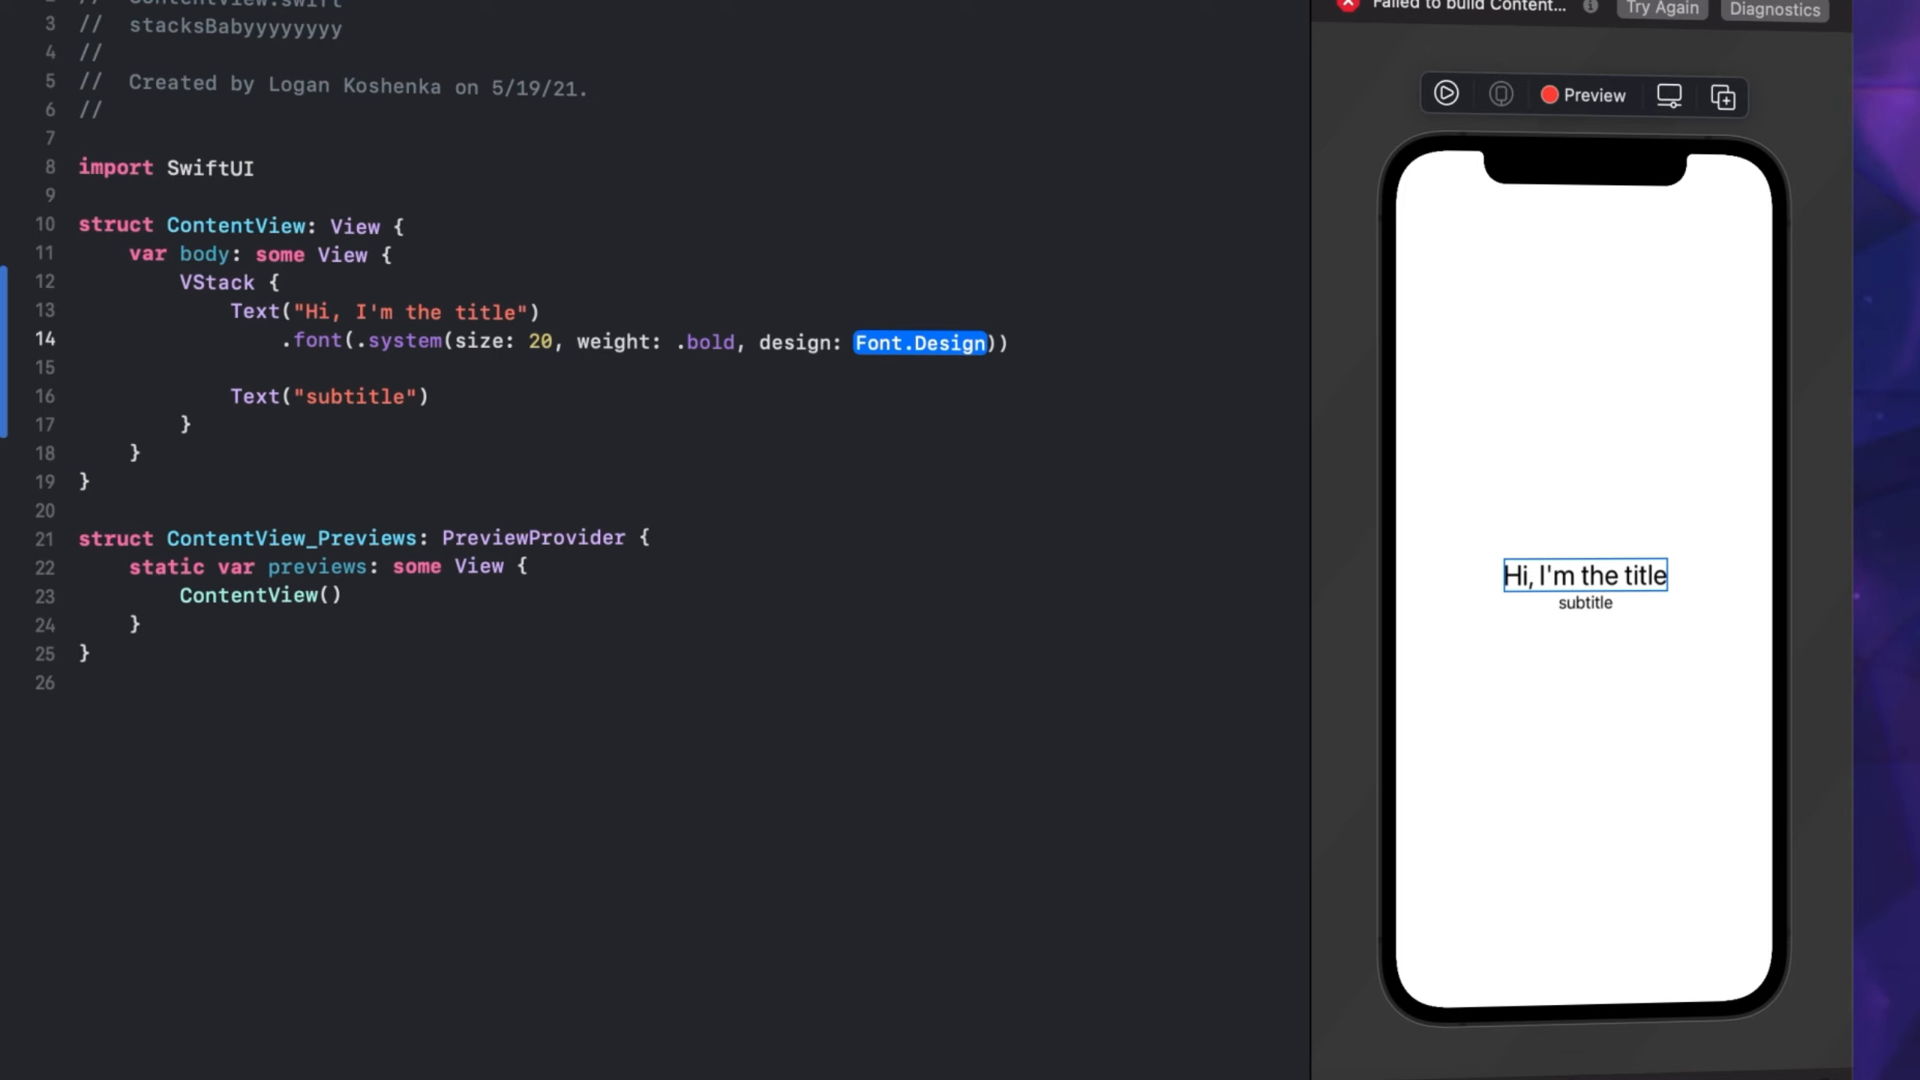
pyautogui.write('.monospaced')
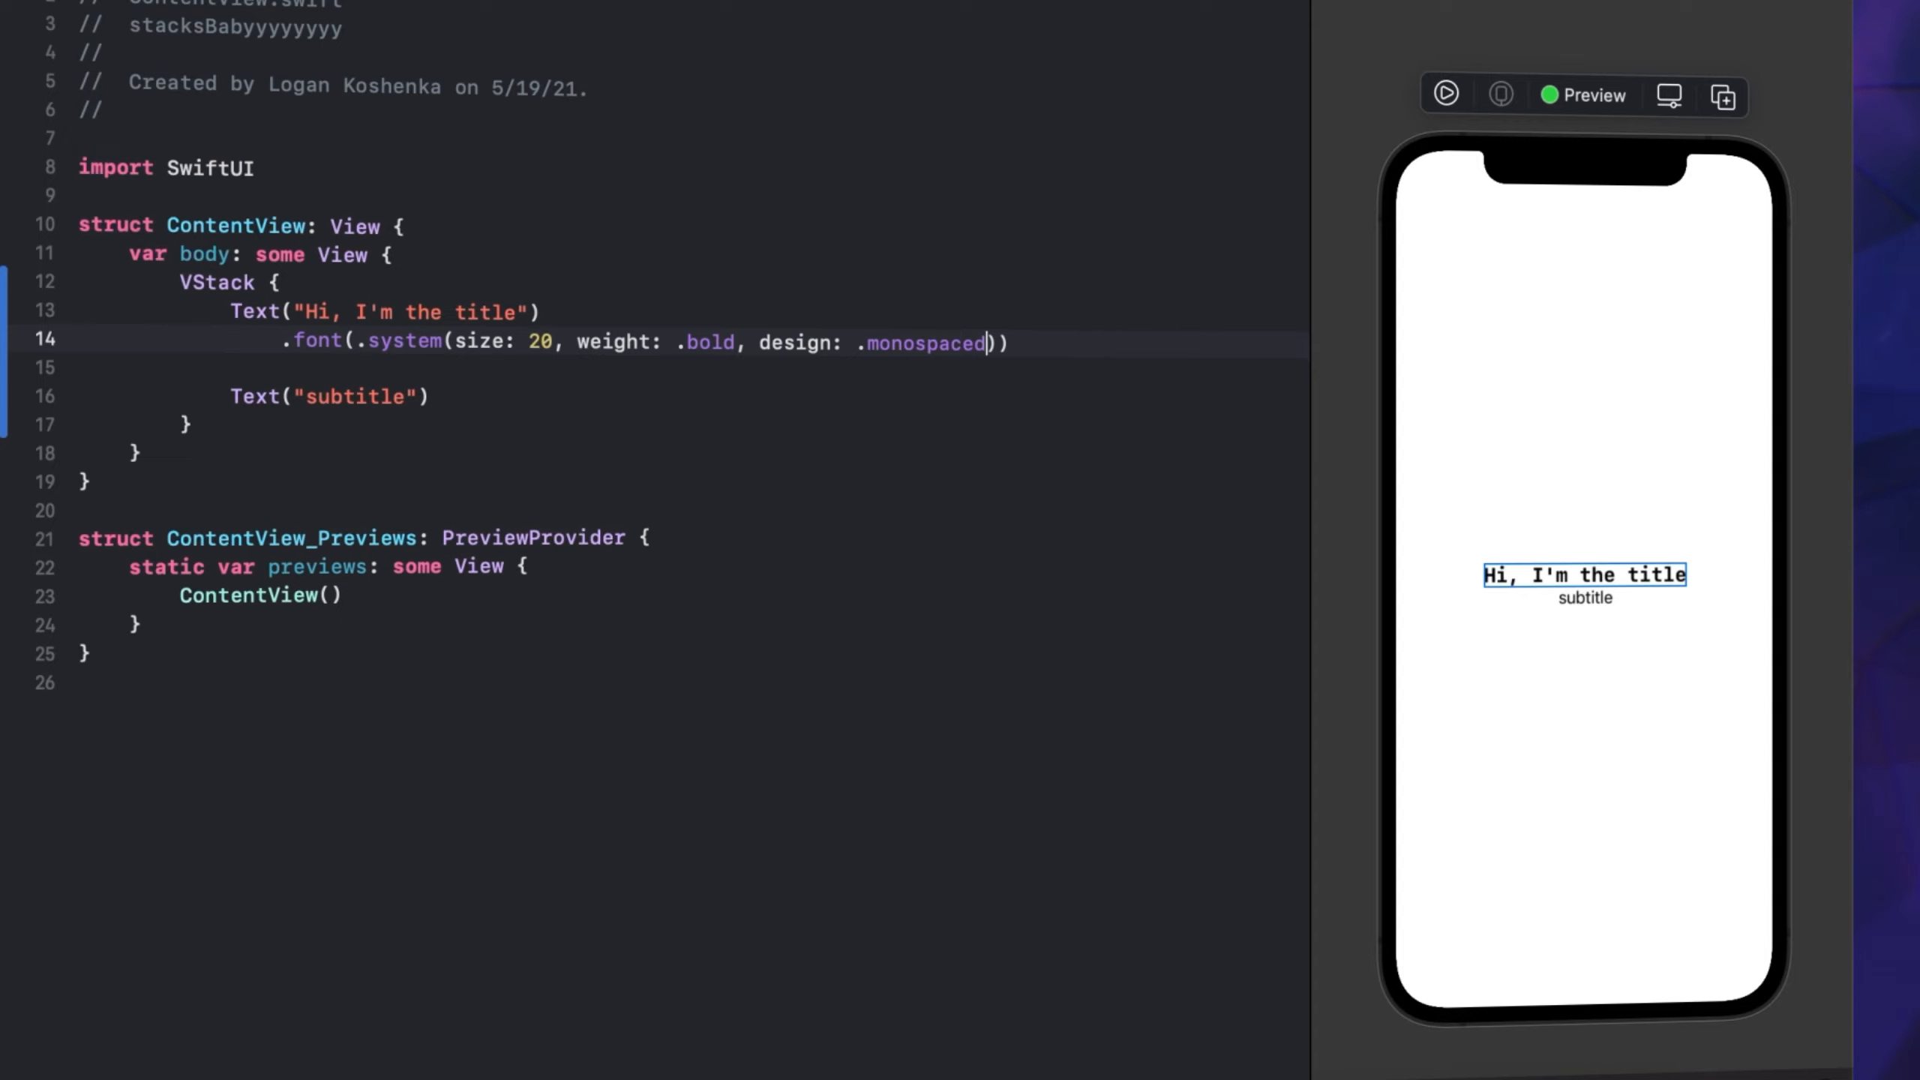
pyautogui.press('Backspace')
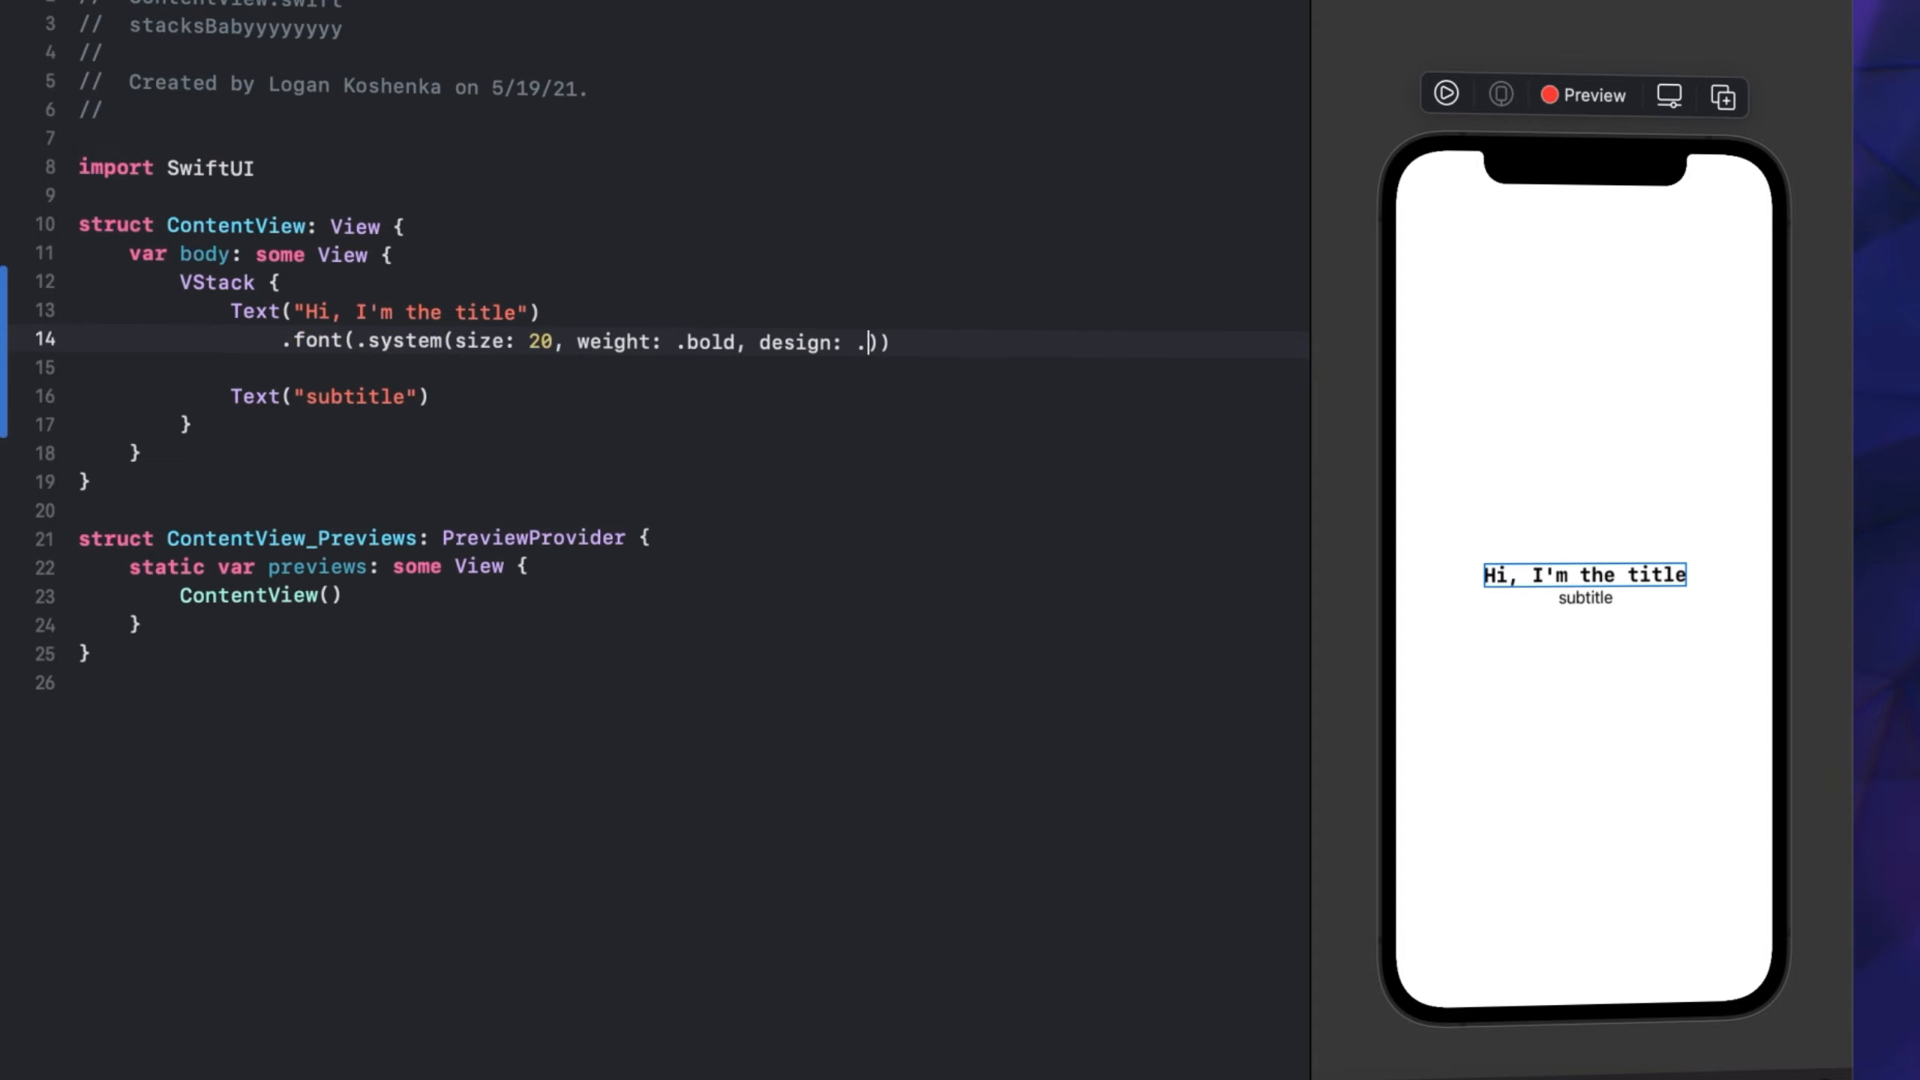
pyautogui.press('Backspace')
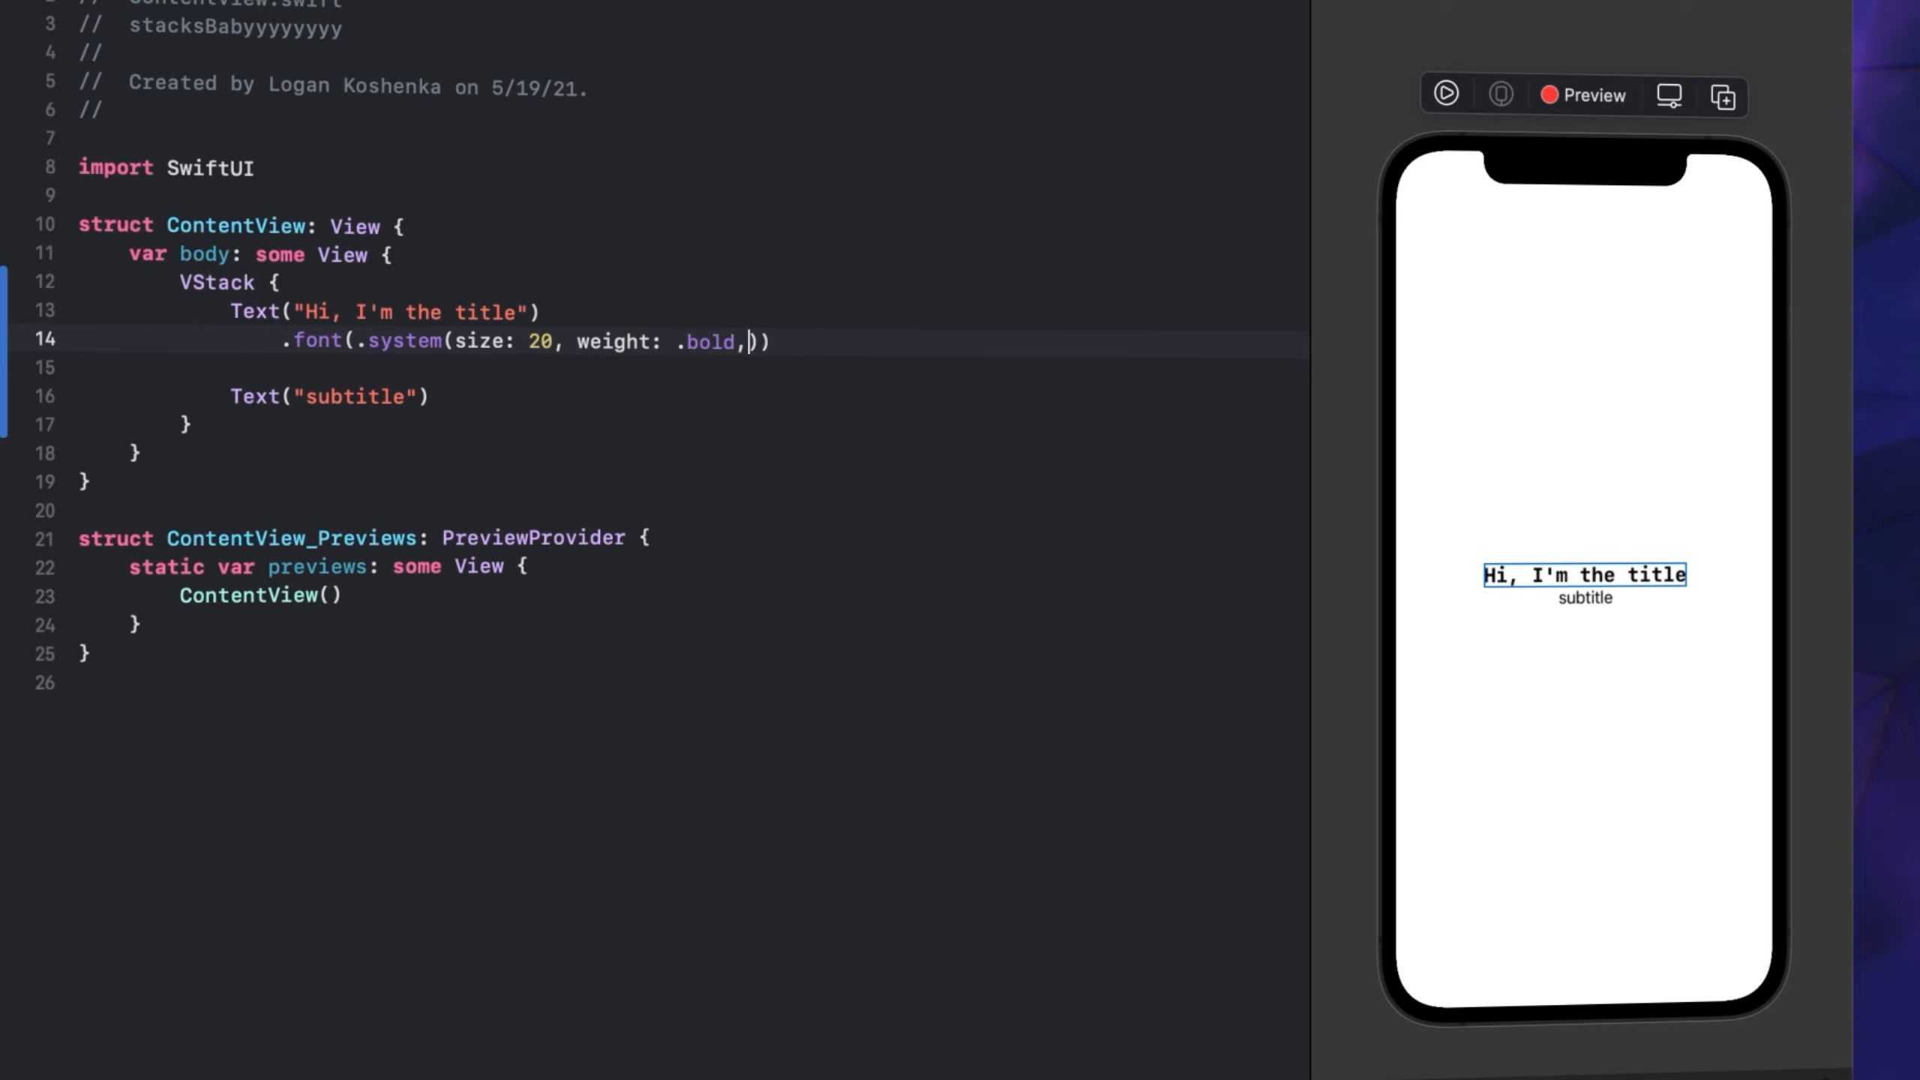
pyautogui.press('backspace')
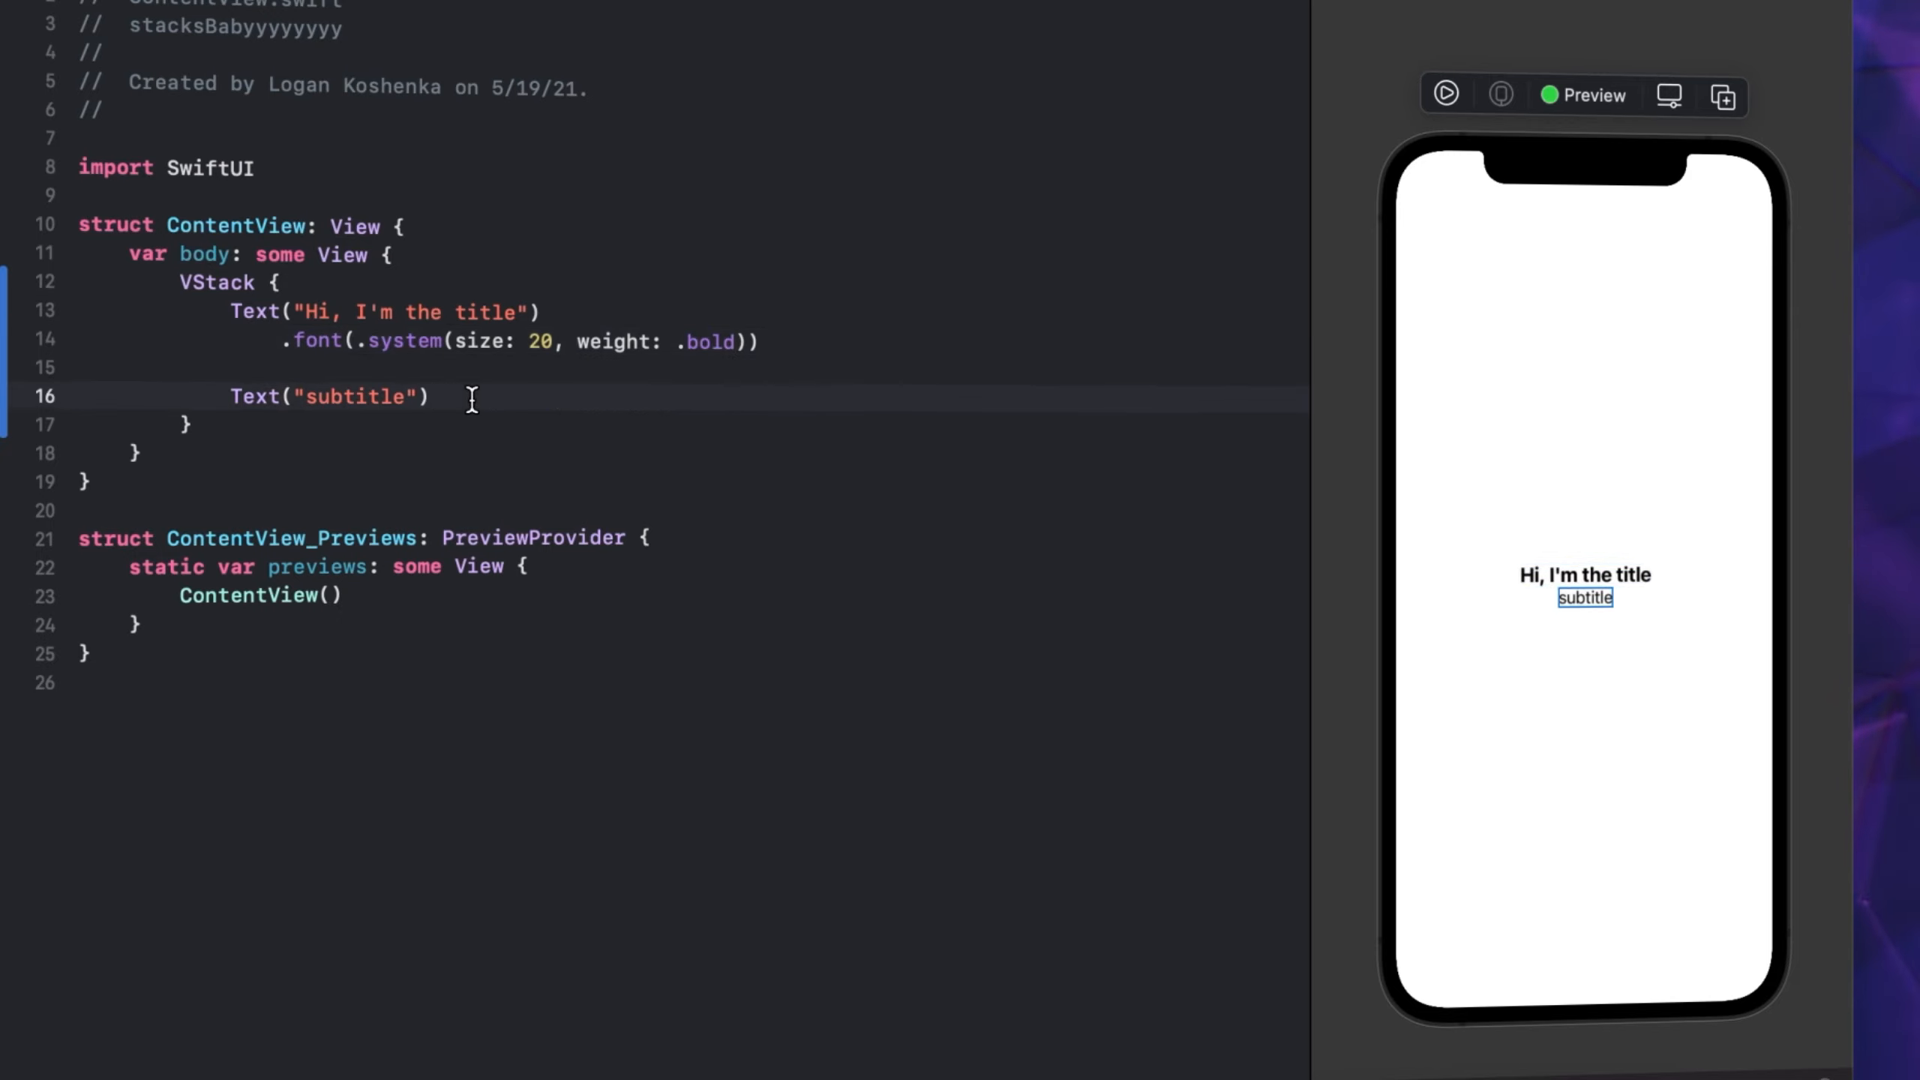
# Start a subtitle font, comment out the bold title font, and use .title instead
pyautogui.write('.font(.system(size: CGFloat, weight: Font.Weight, design: Font.Design')
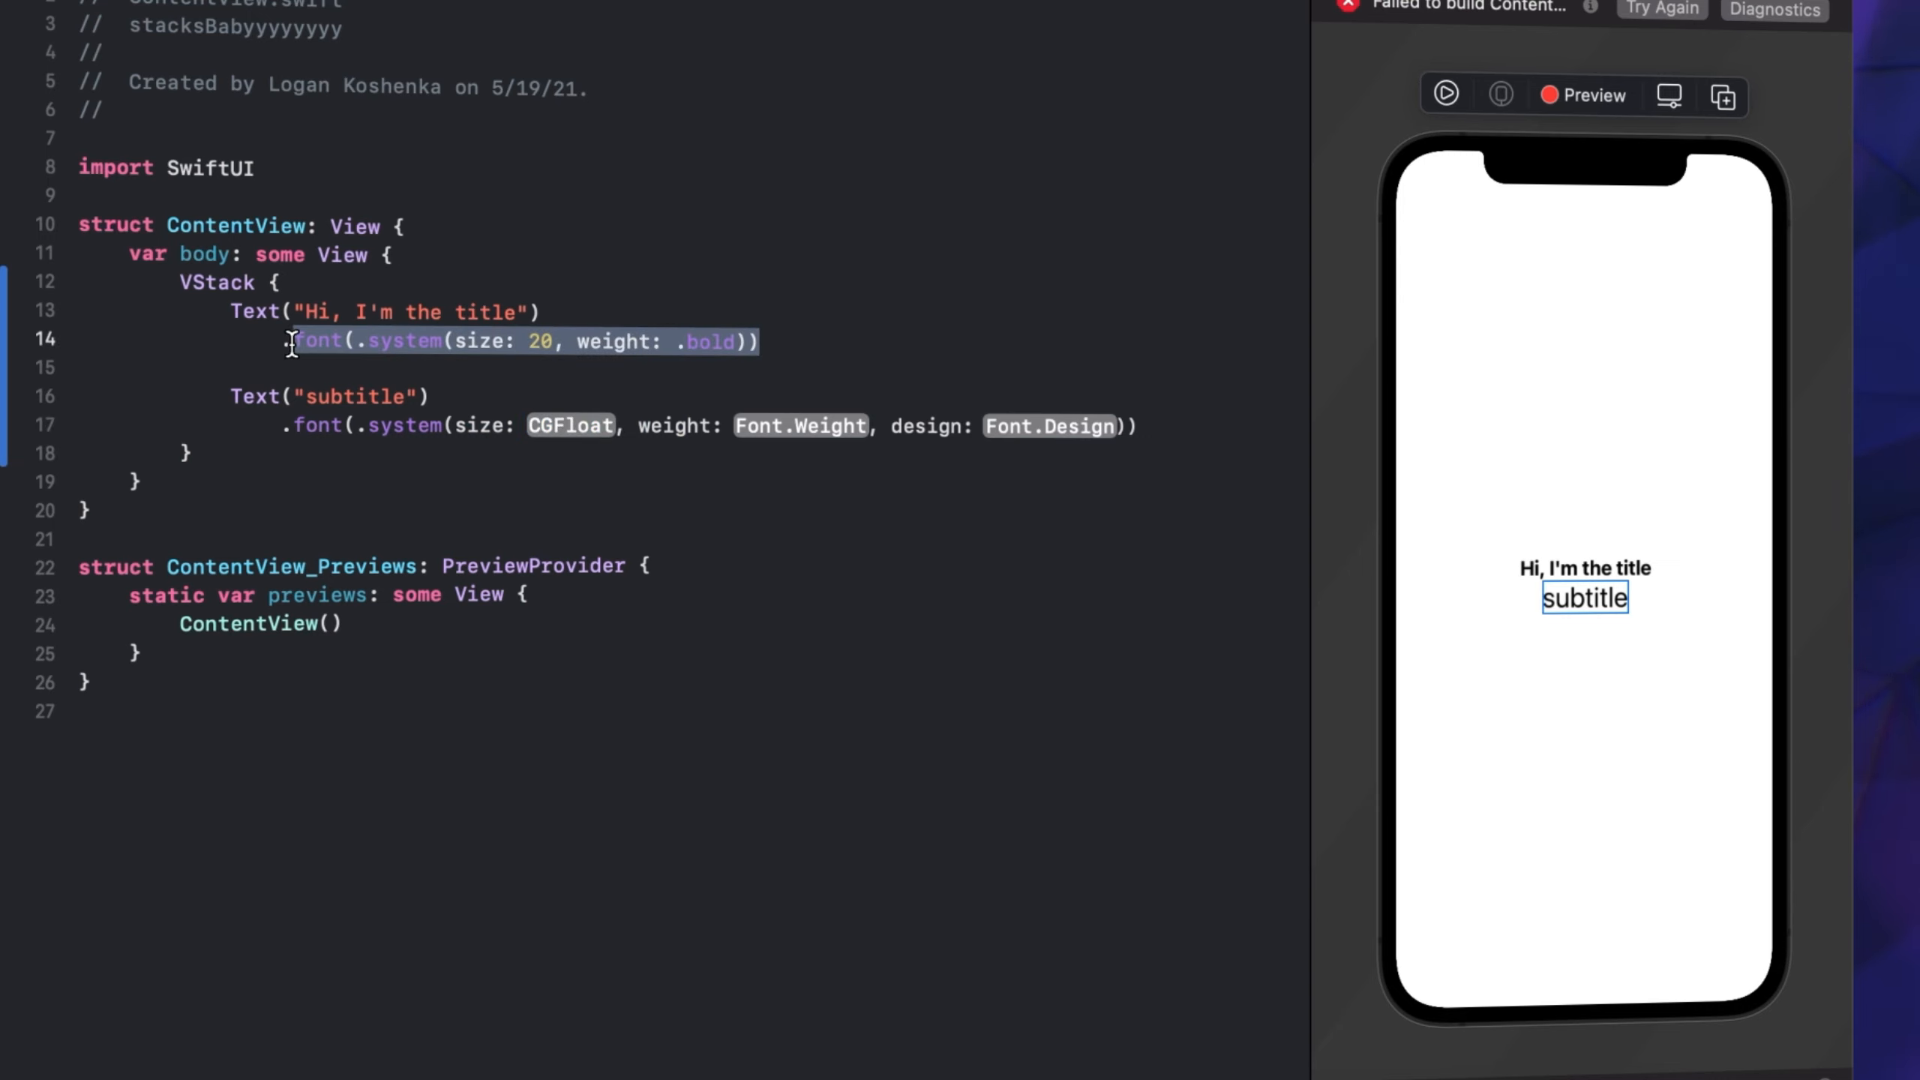
pyautogui.press('cmd+/')
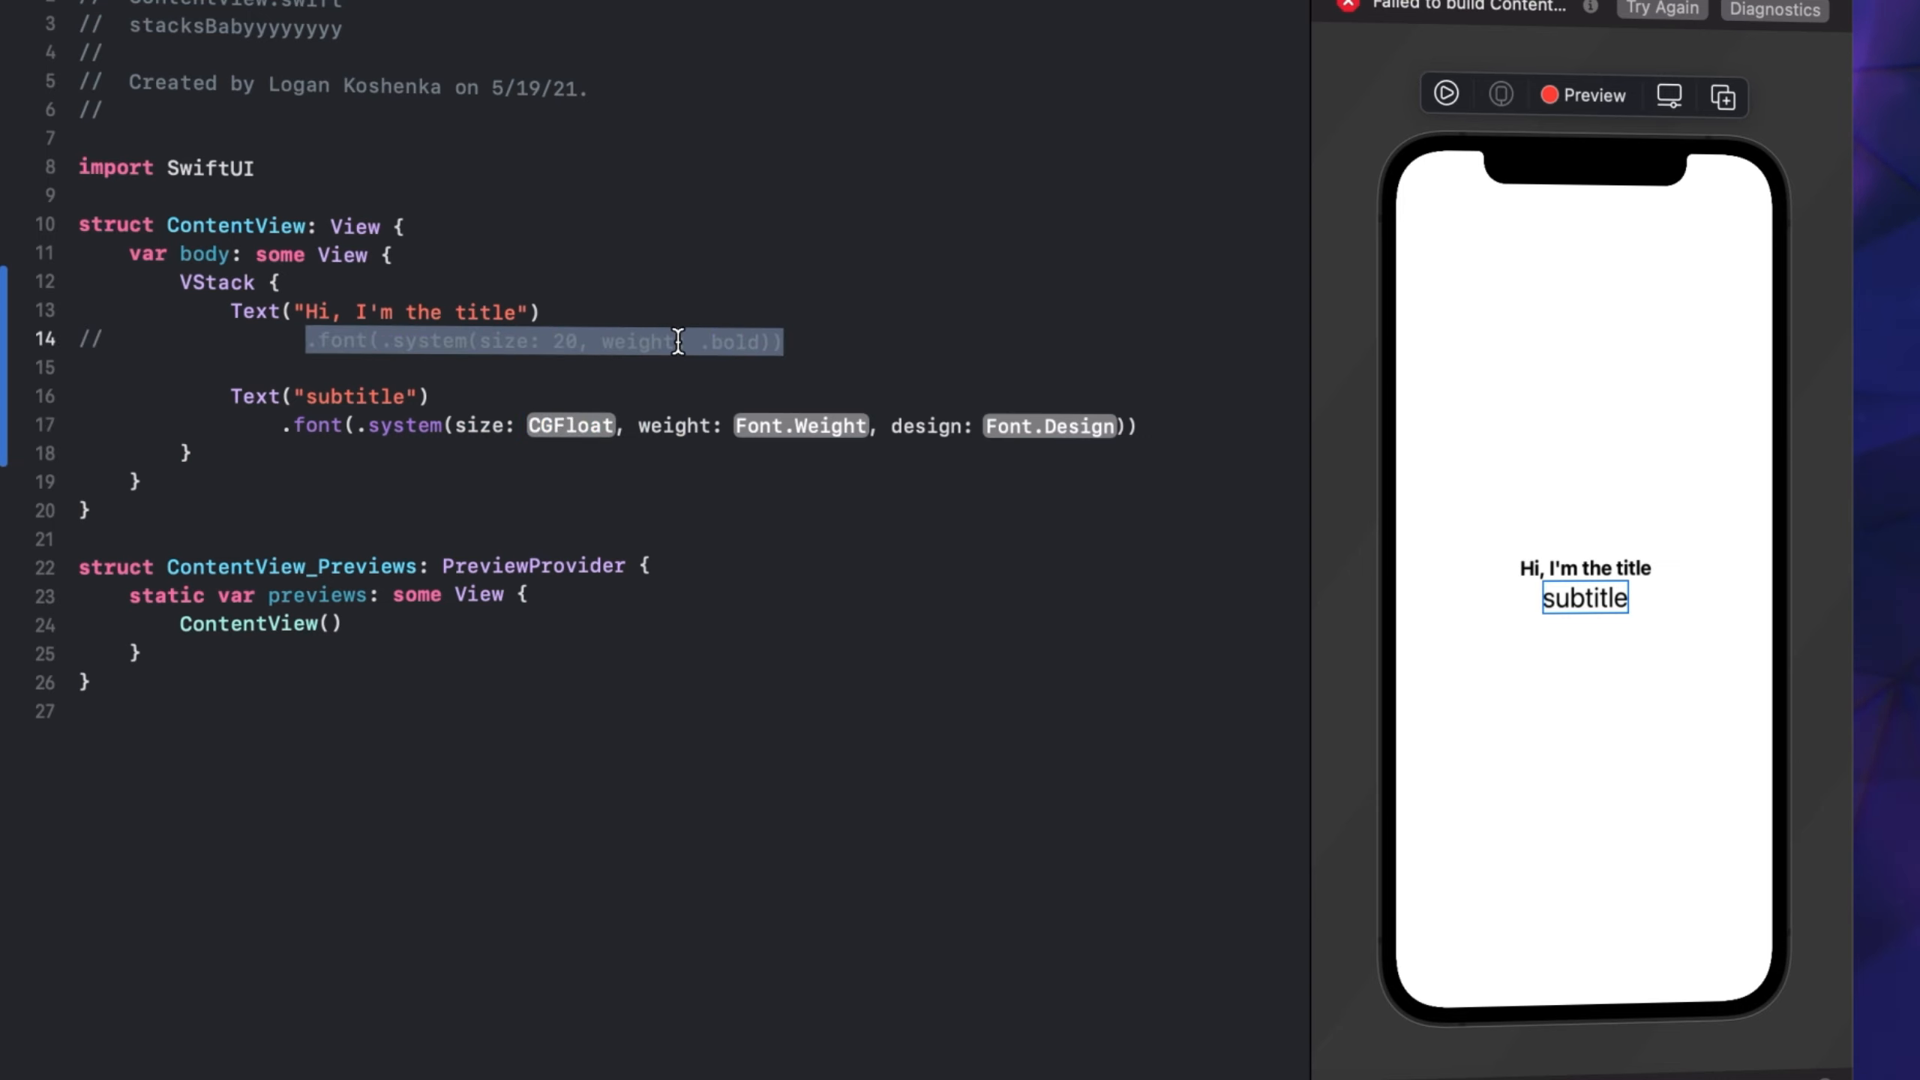
pyautogui.write('.title)')
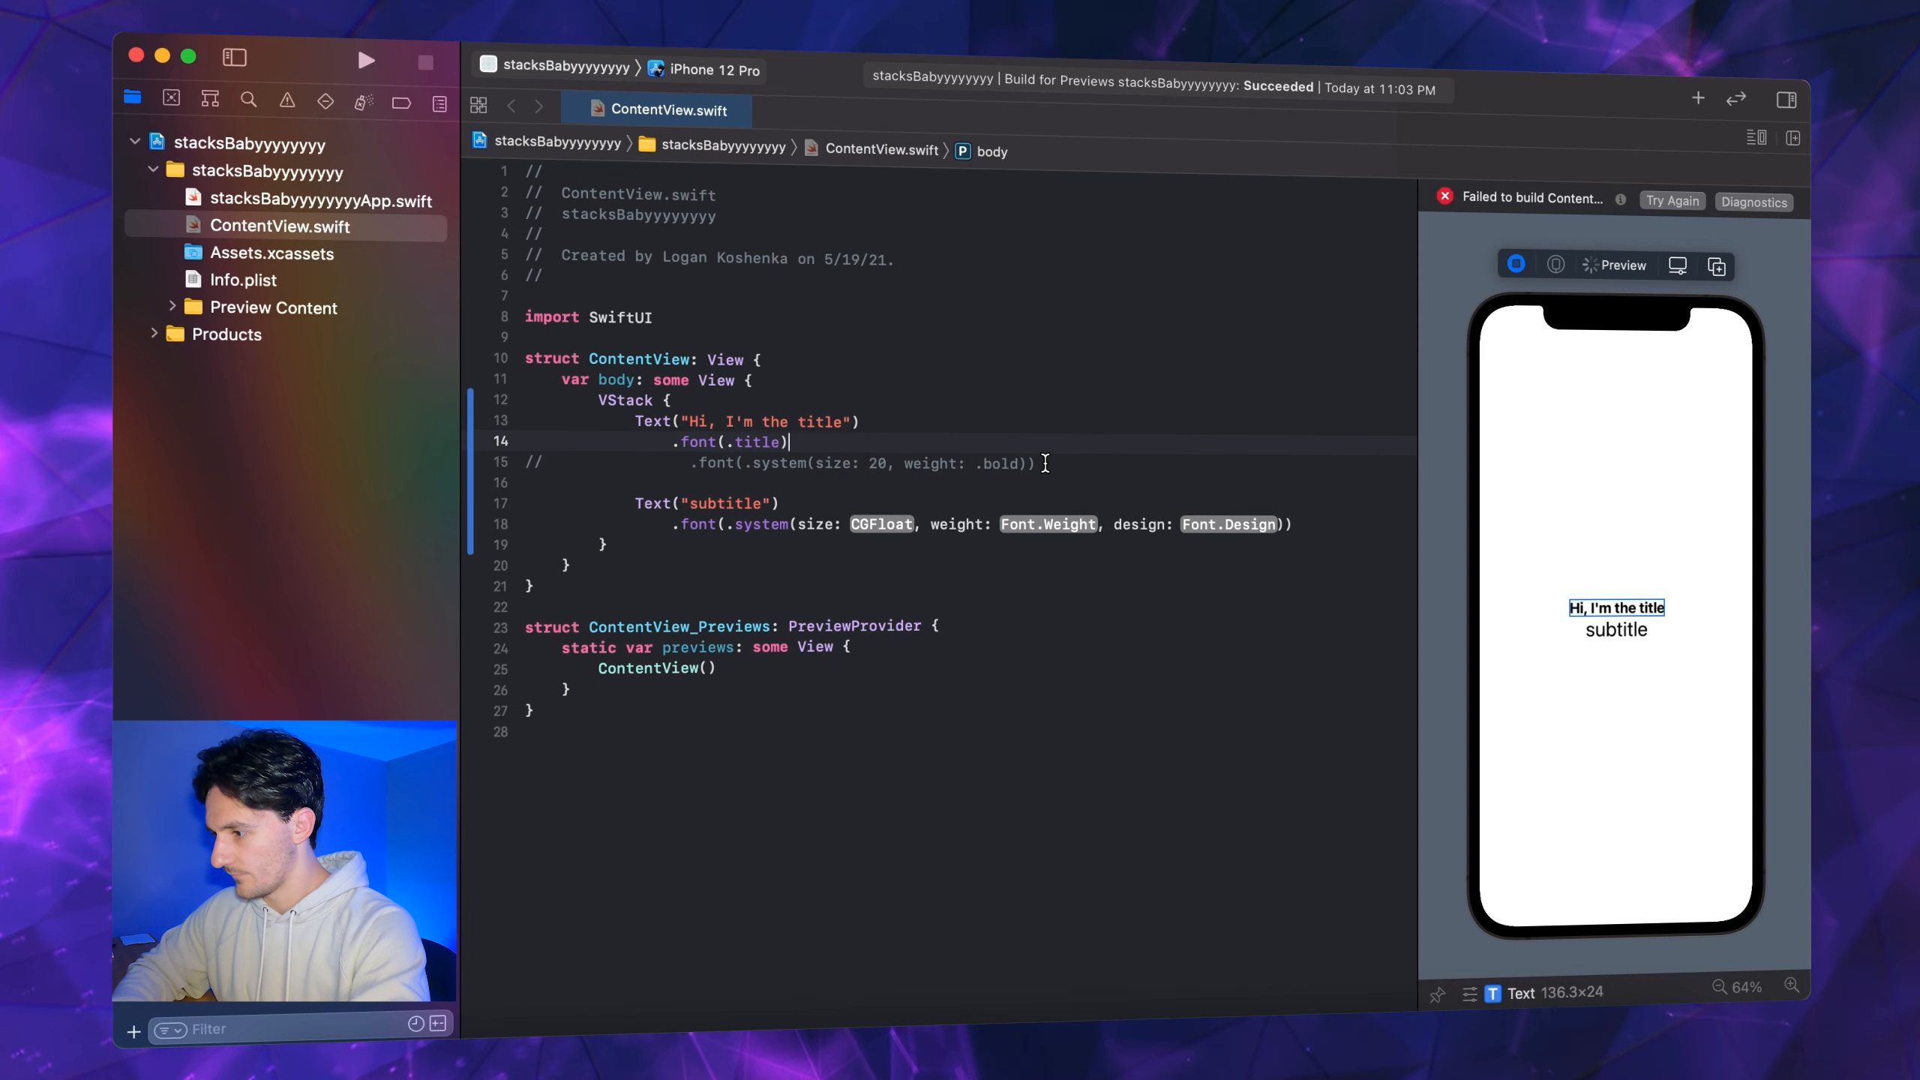
# Uppercase the subtitle and set its system font to size 14, weight .light
pyautogui.press('Backspace')
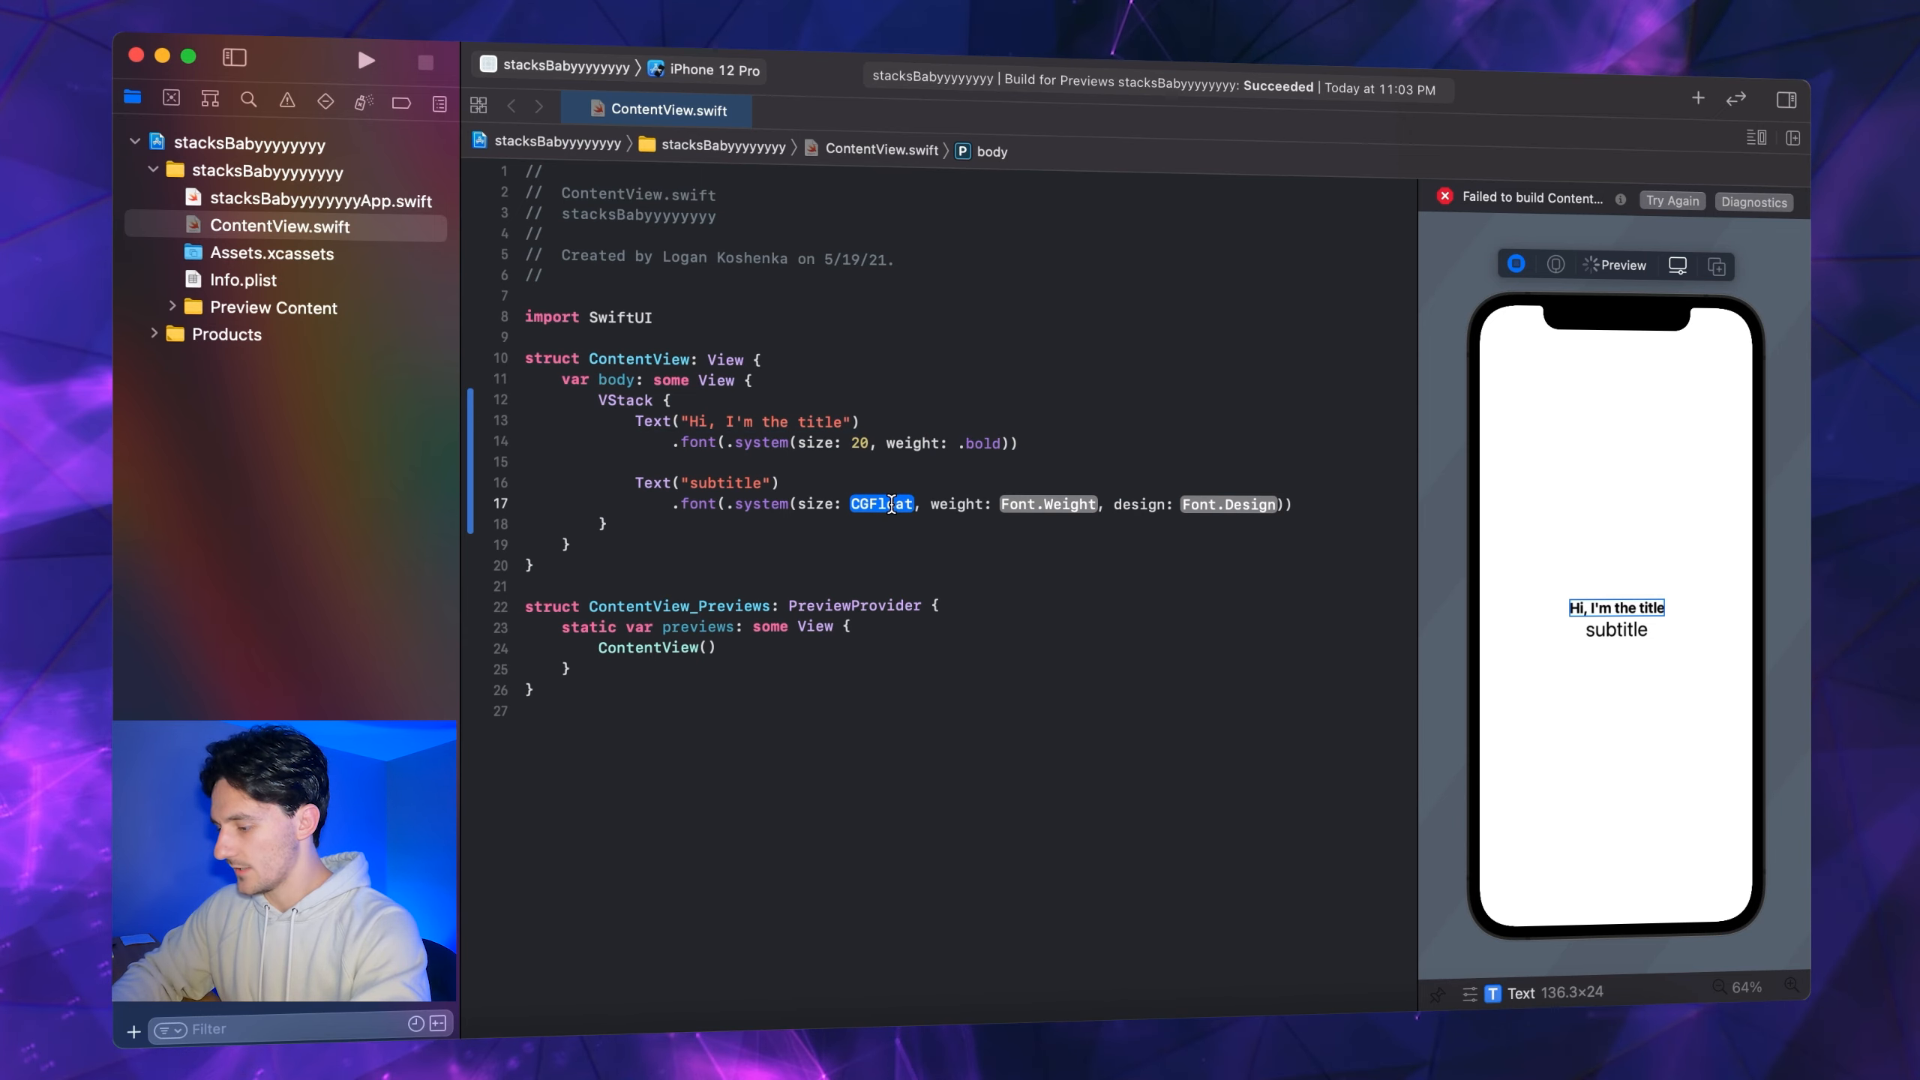
pyautogui.write('15')
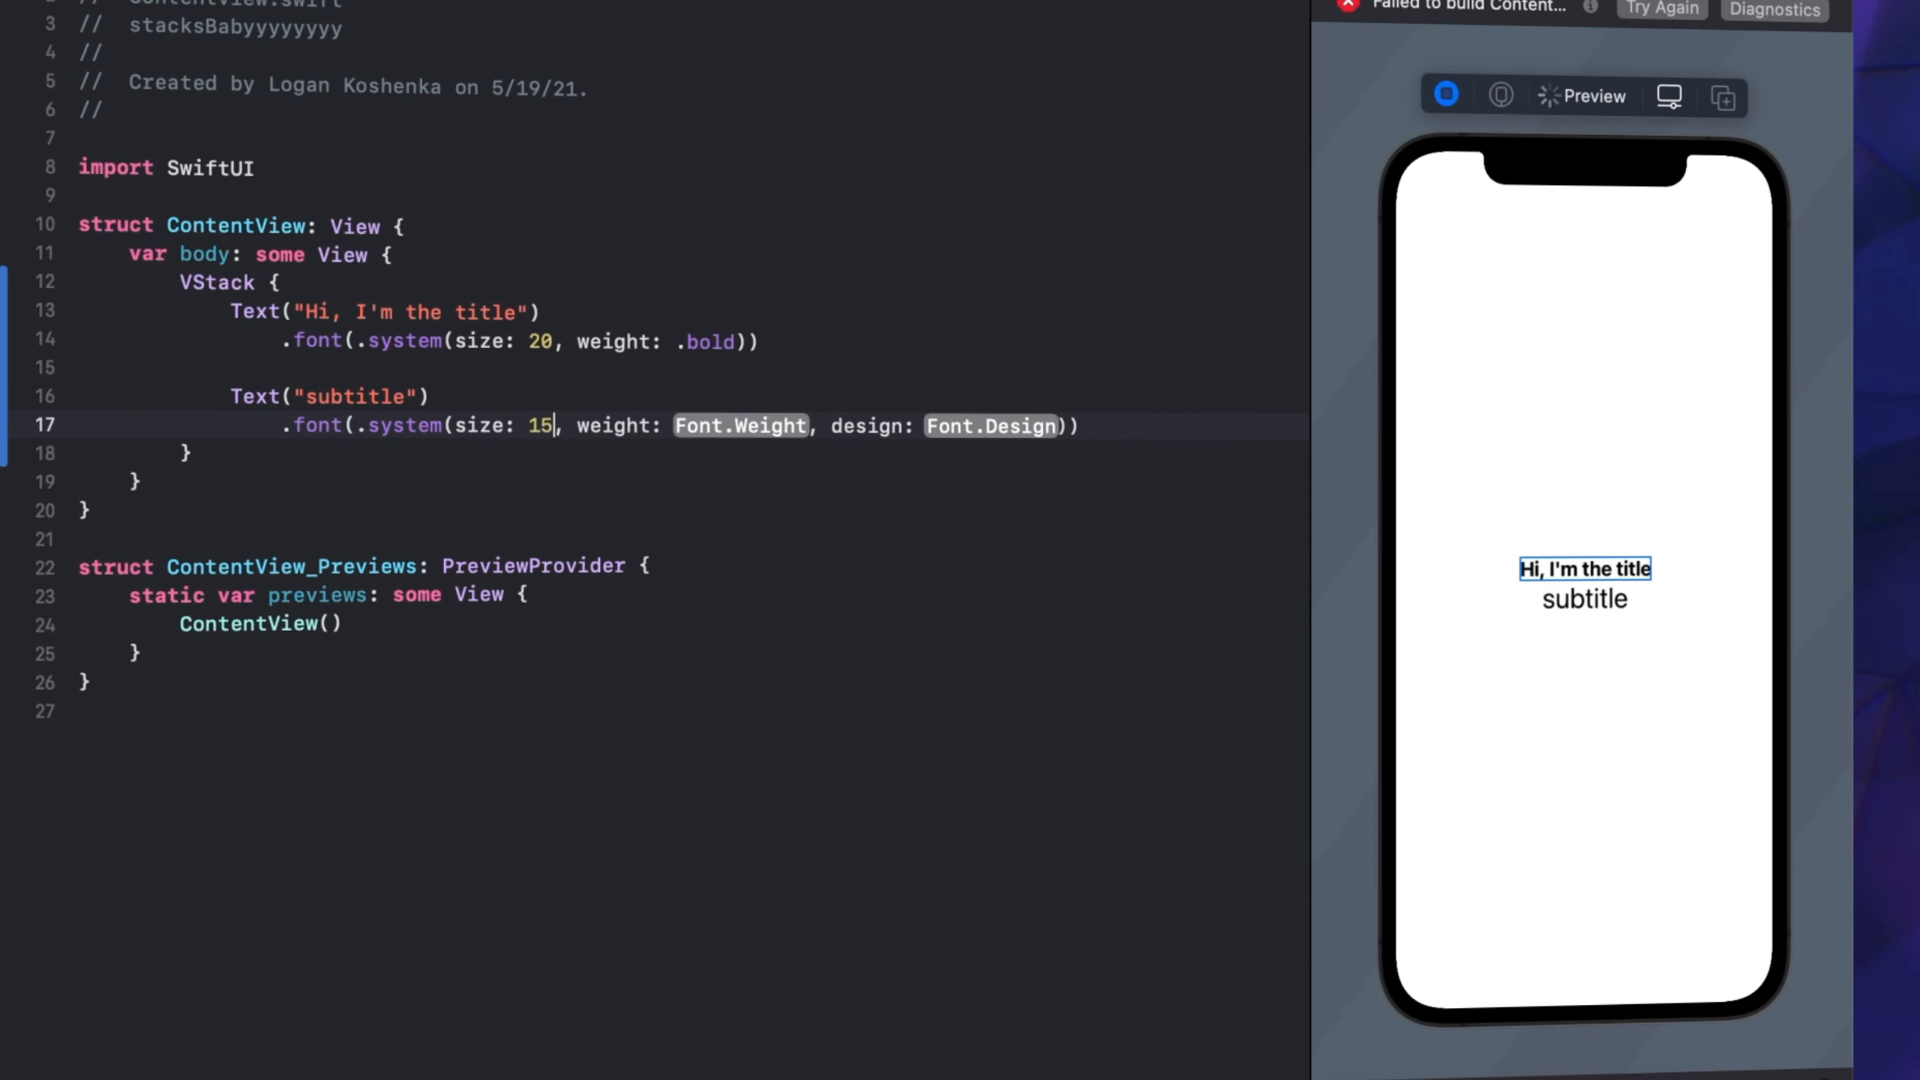
pyautogui.write('.regular')
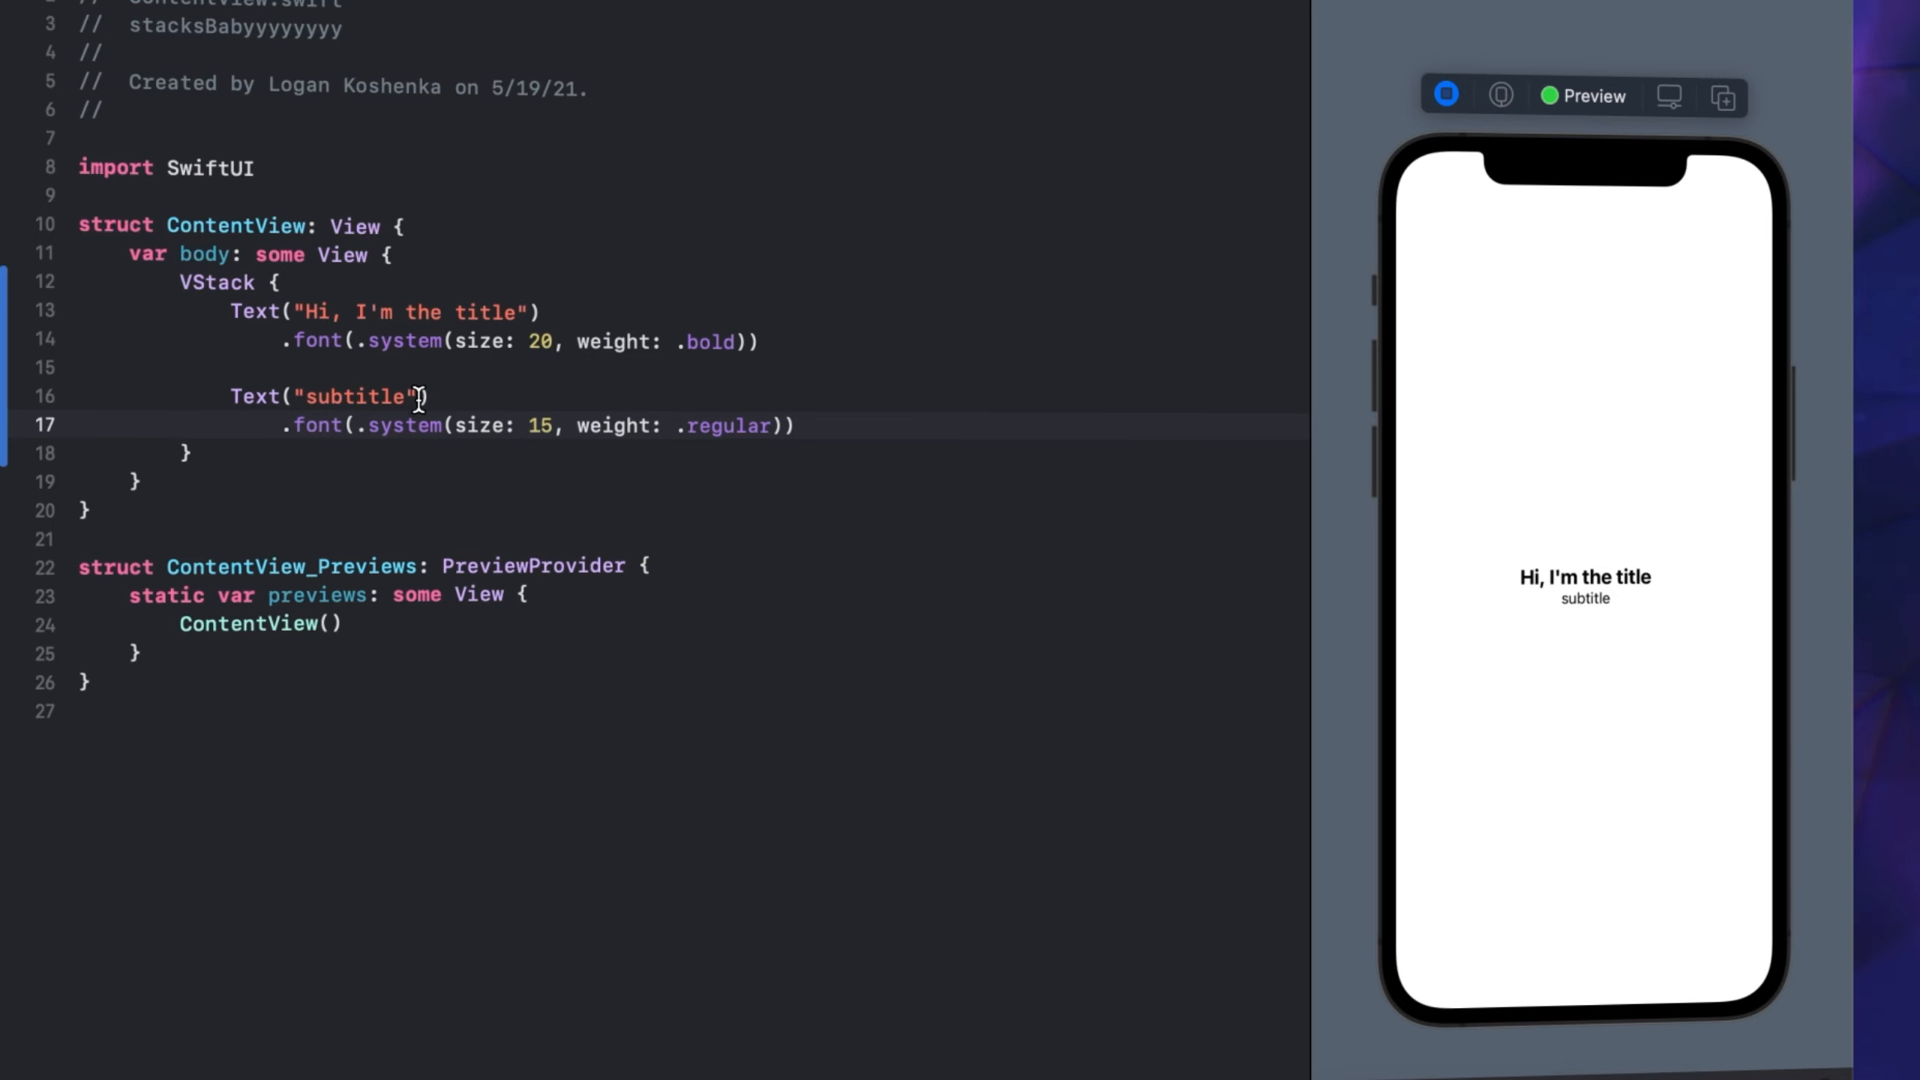
pyautogui.write('.all')
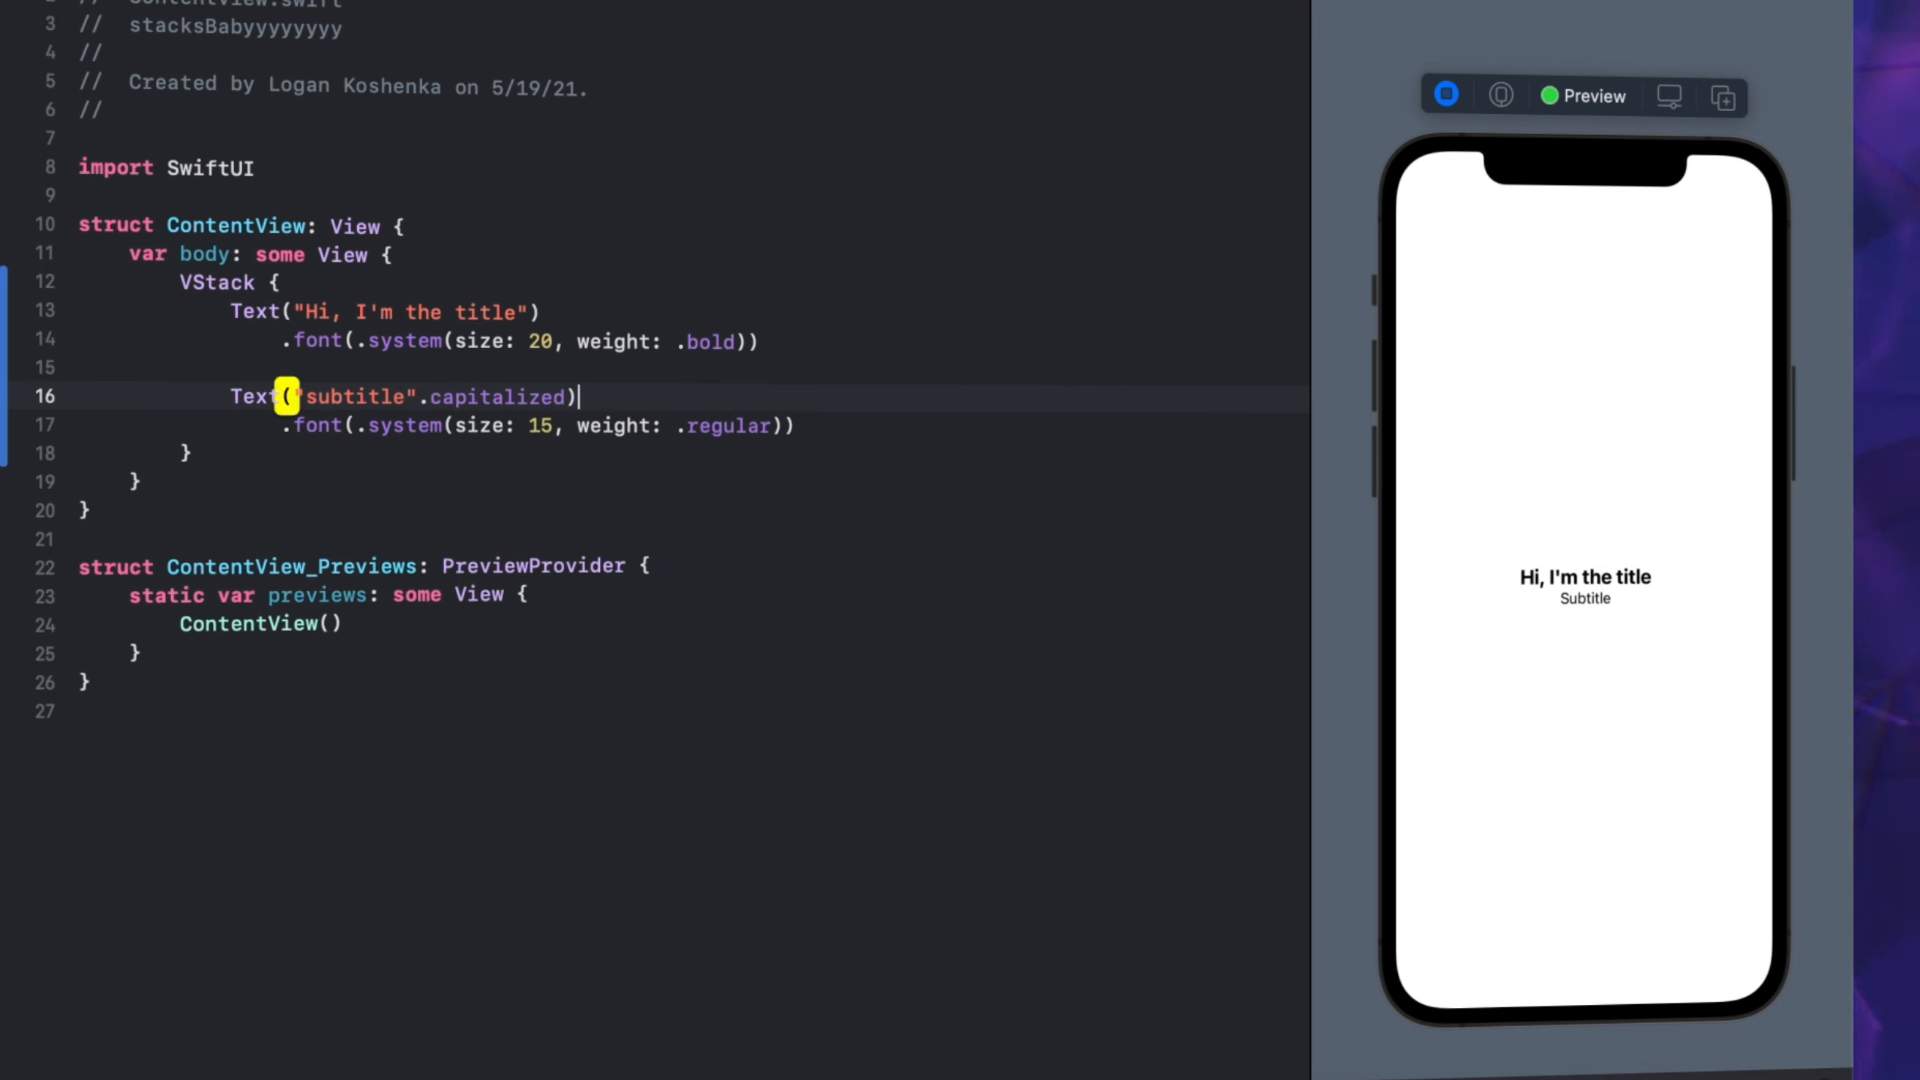
pyautogui.doubleClick(496, 395)
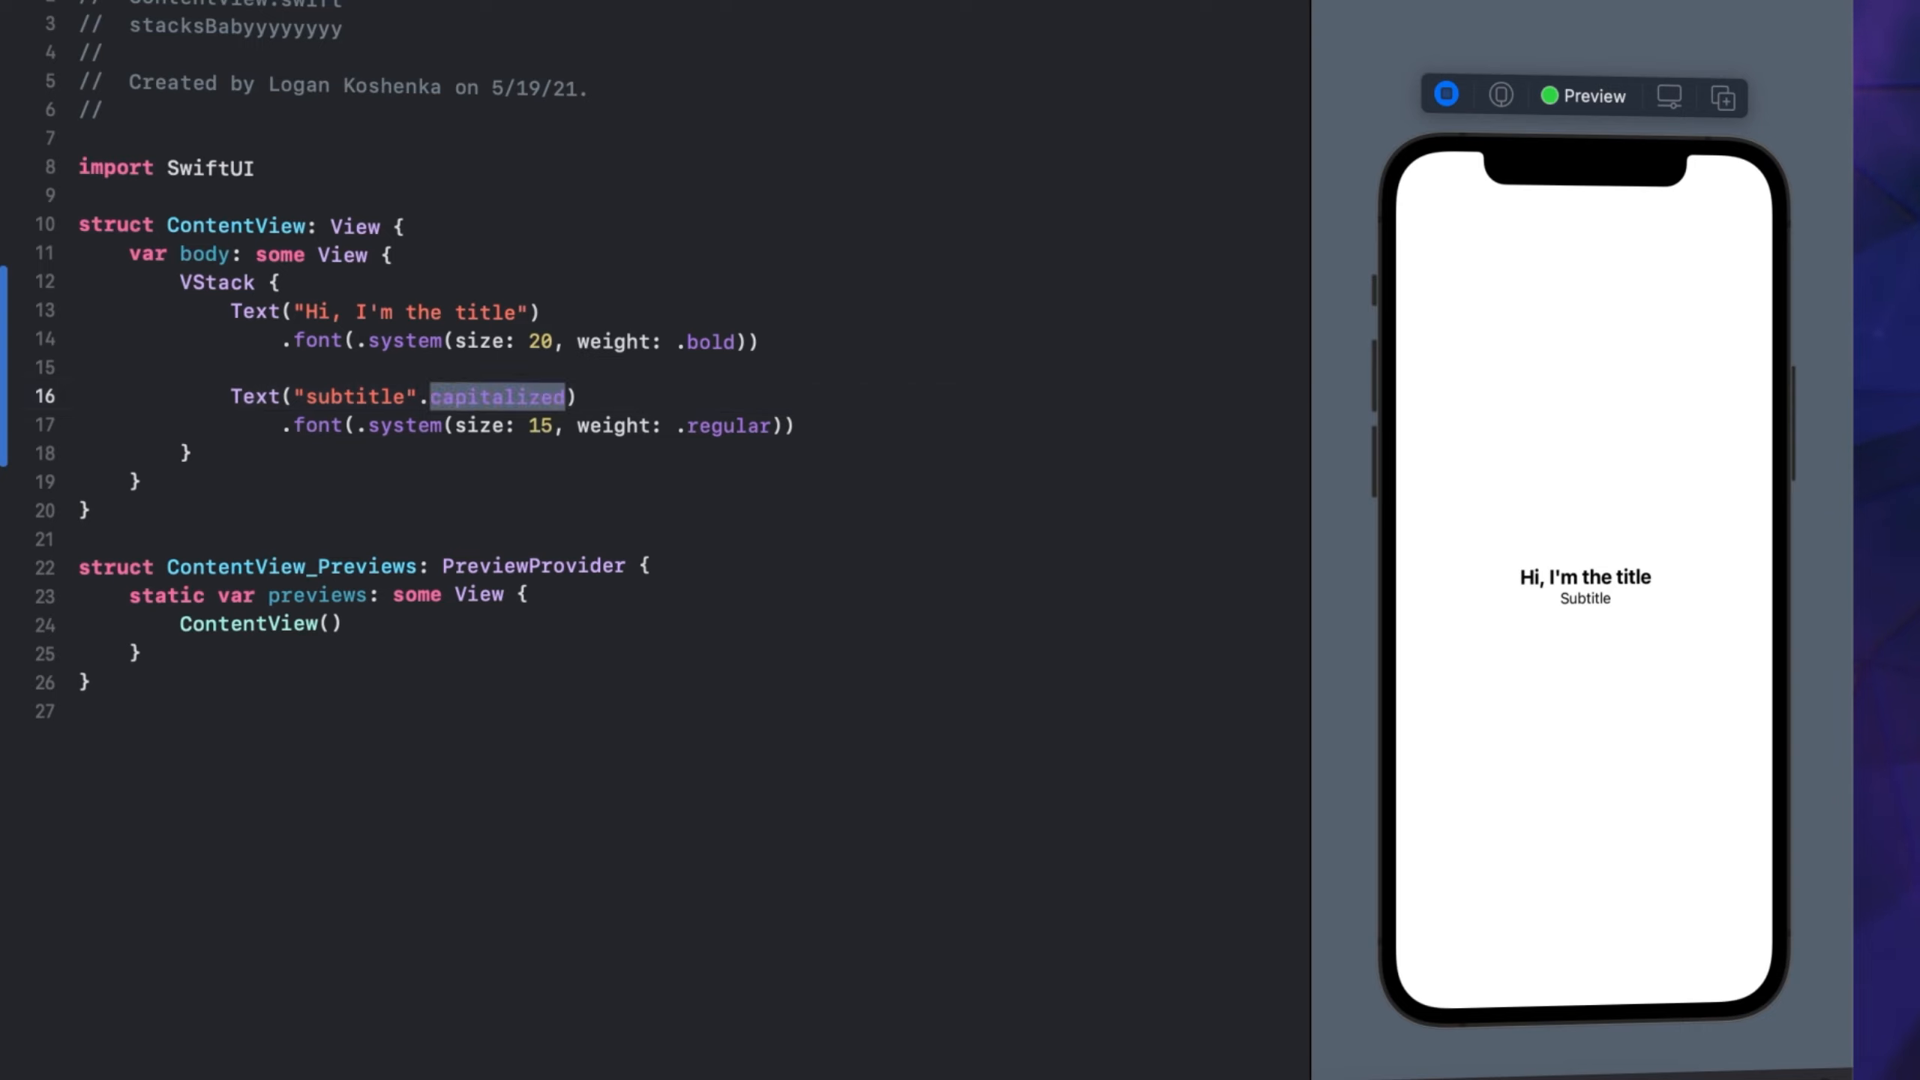
pyautogui.write('uppercased(')
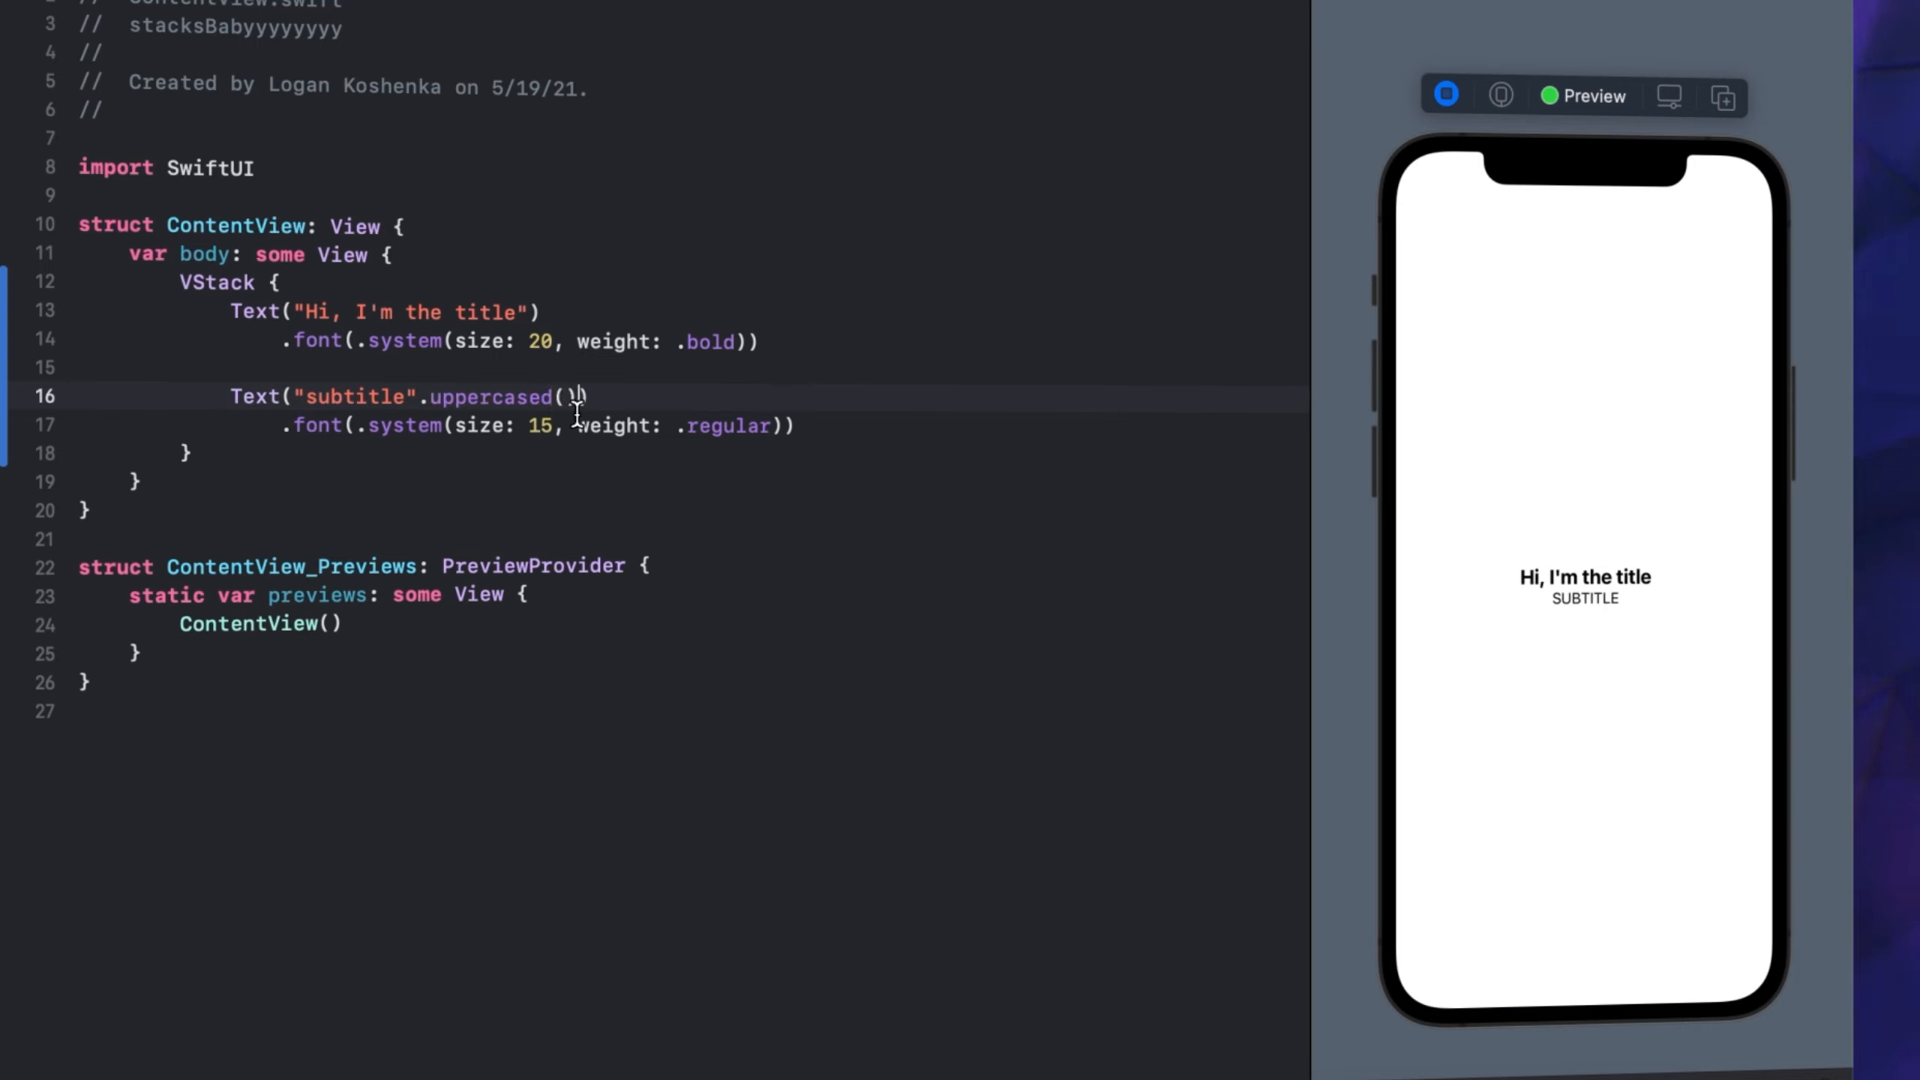
pyautogui.write('13')
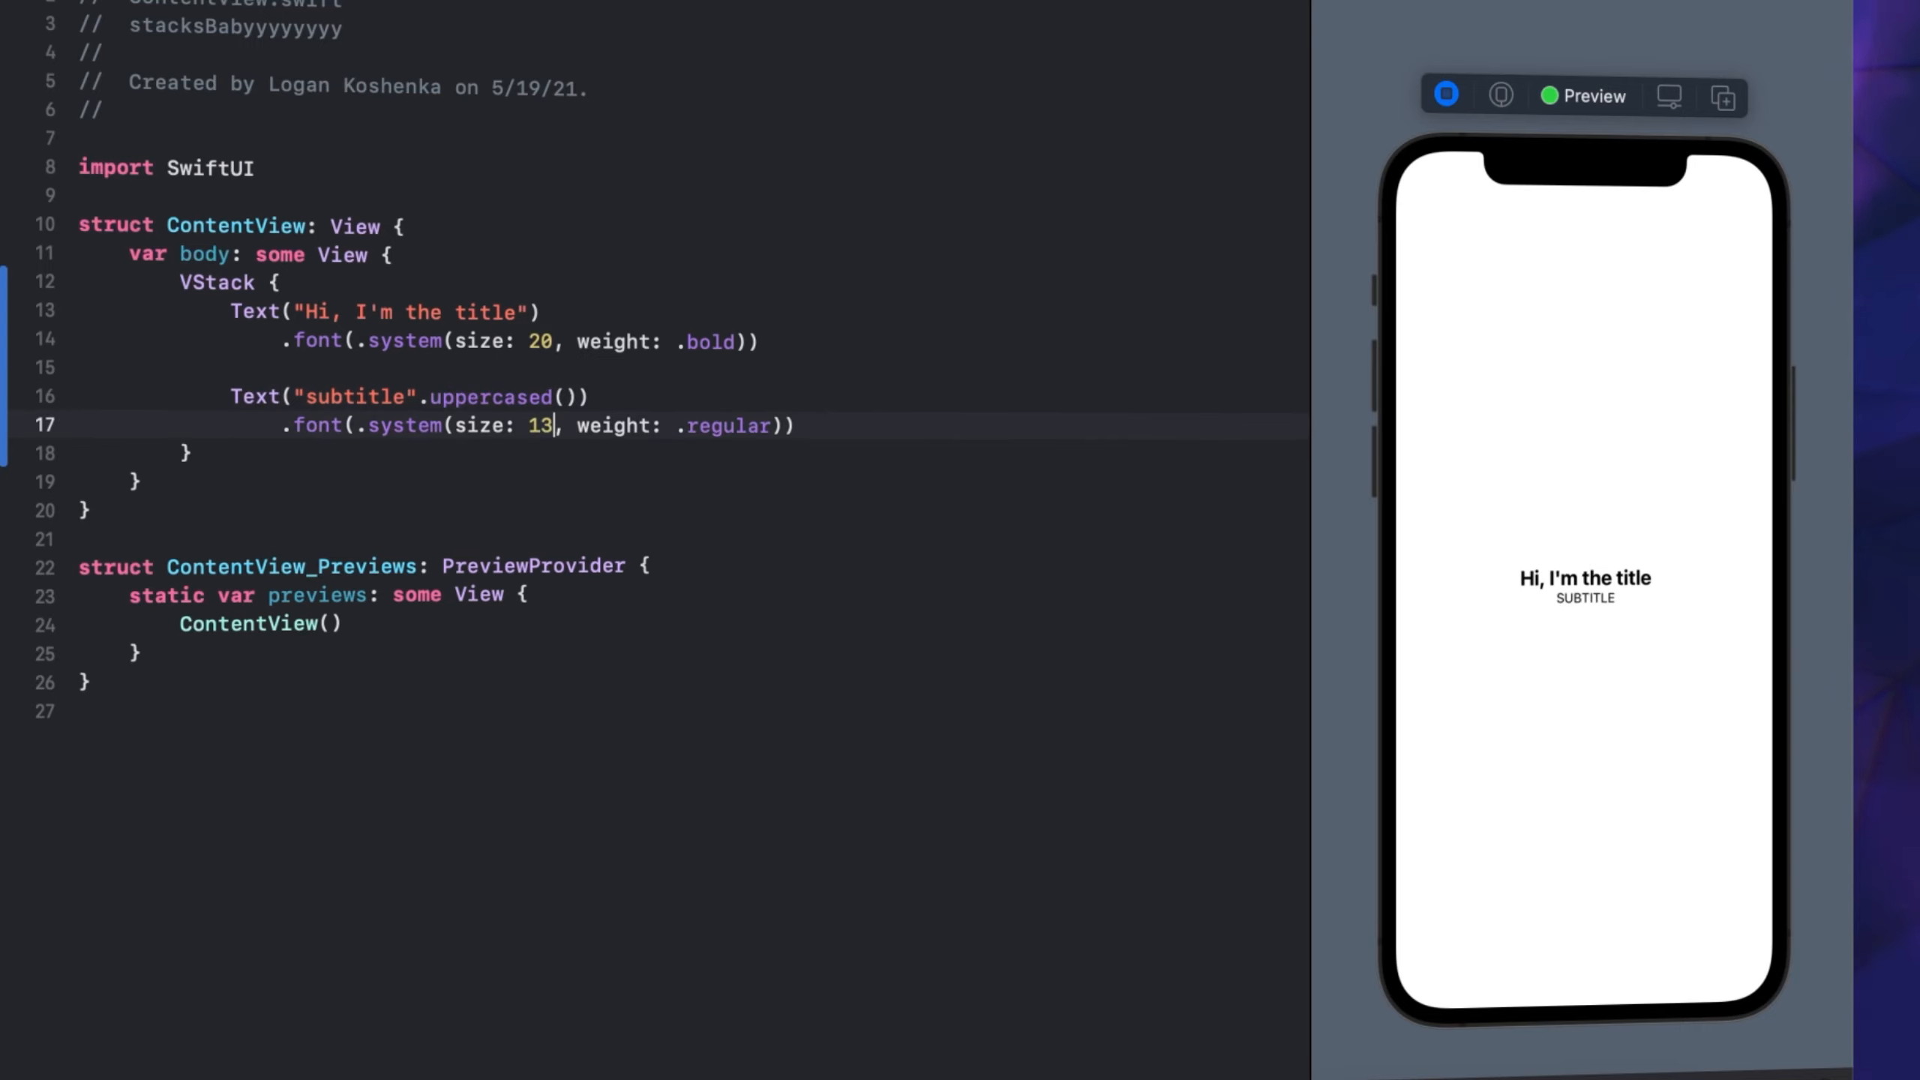
pyautogui.write('14')
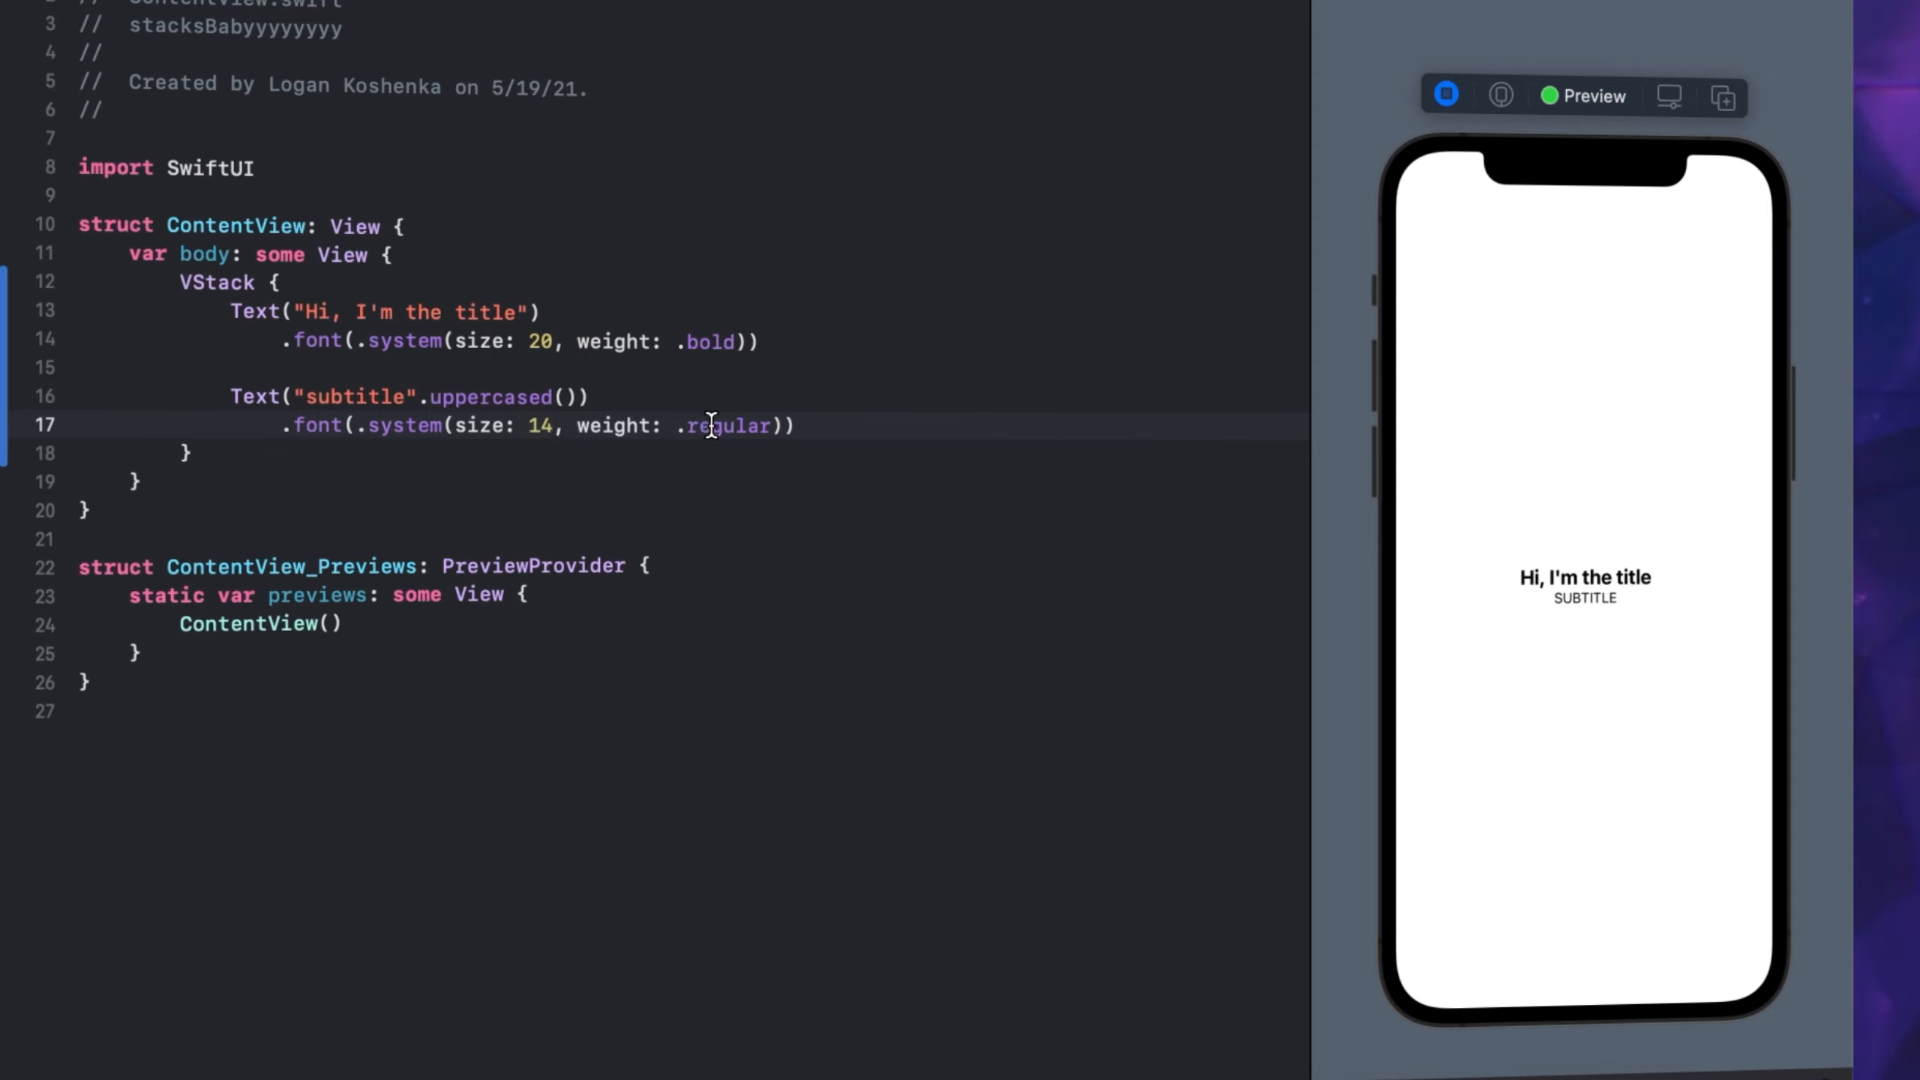
pyautogui.write('light')
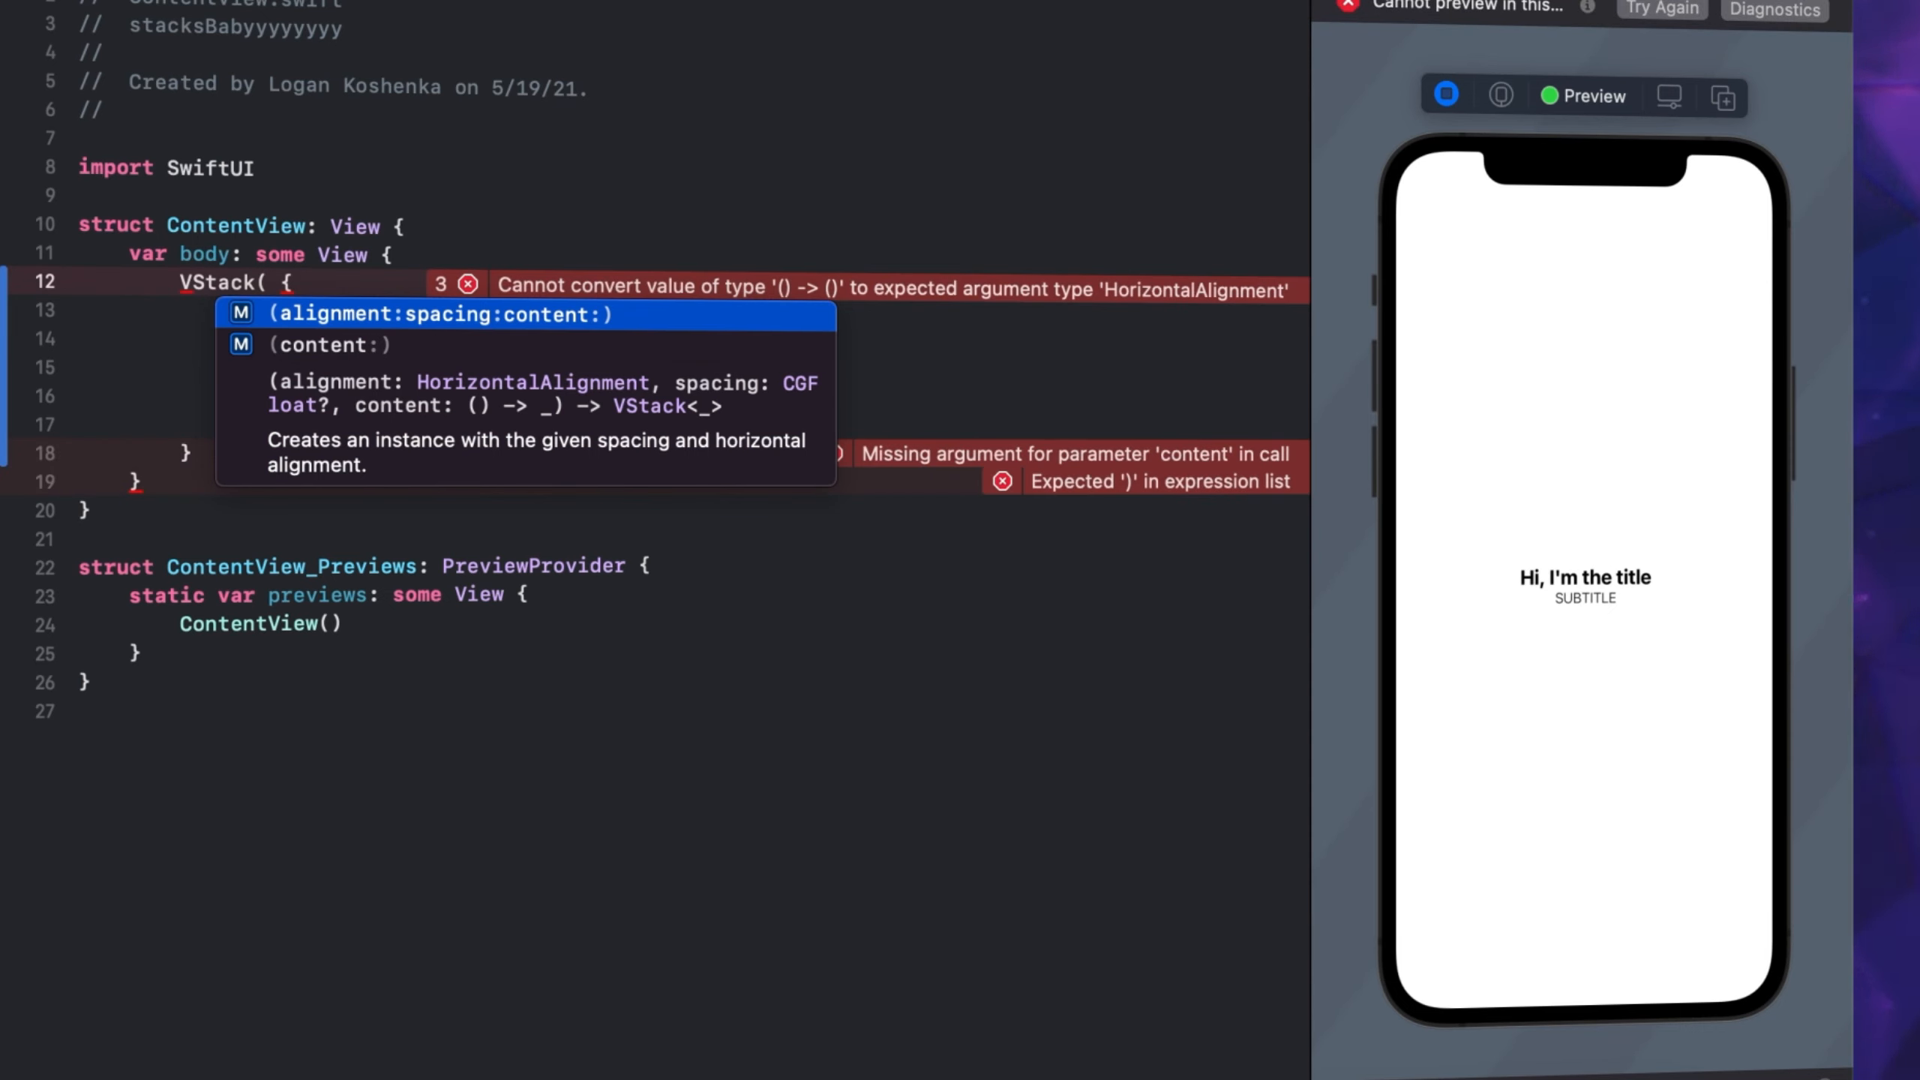
# Change the VStack to VStack(alignment: .leading, spacing: 5)
pyautogui.write('alignment: .leading')
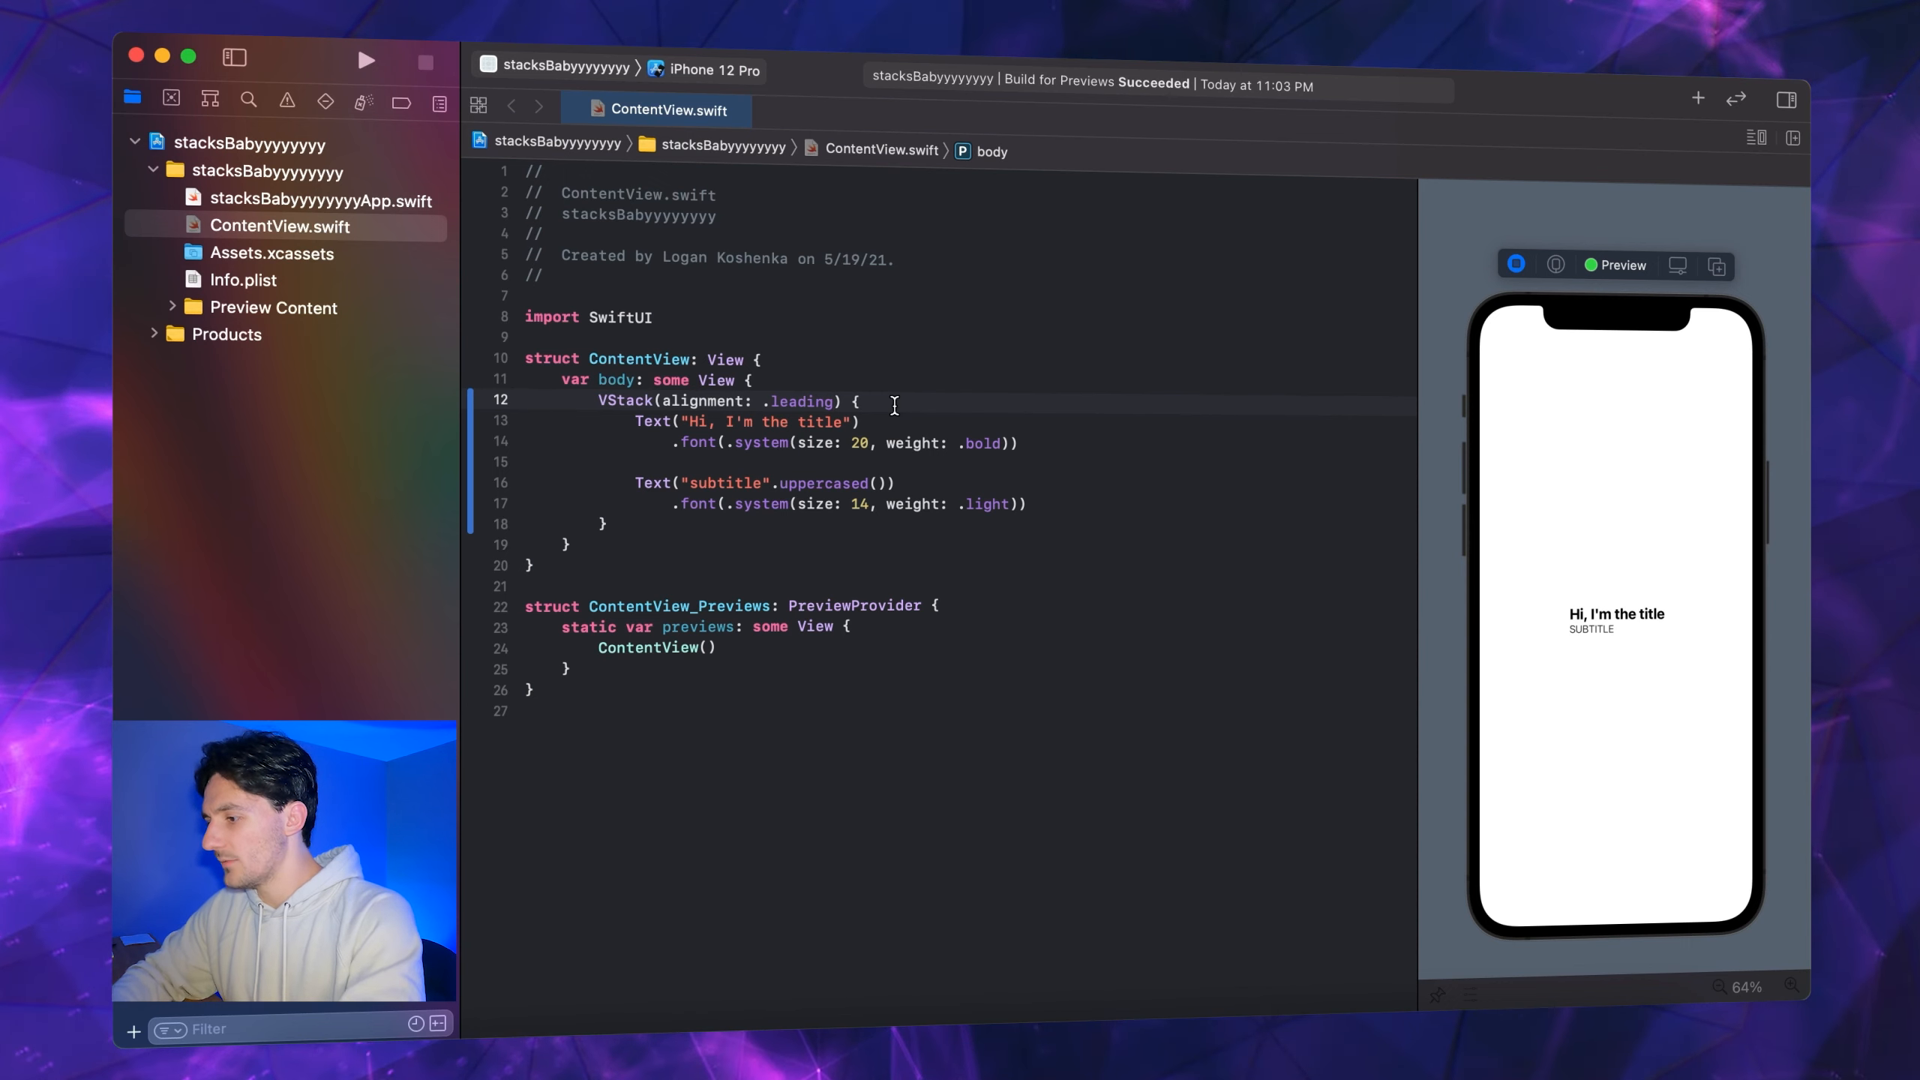
pyautogui.write(', spacing')
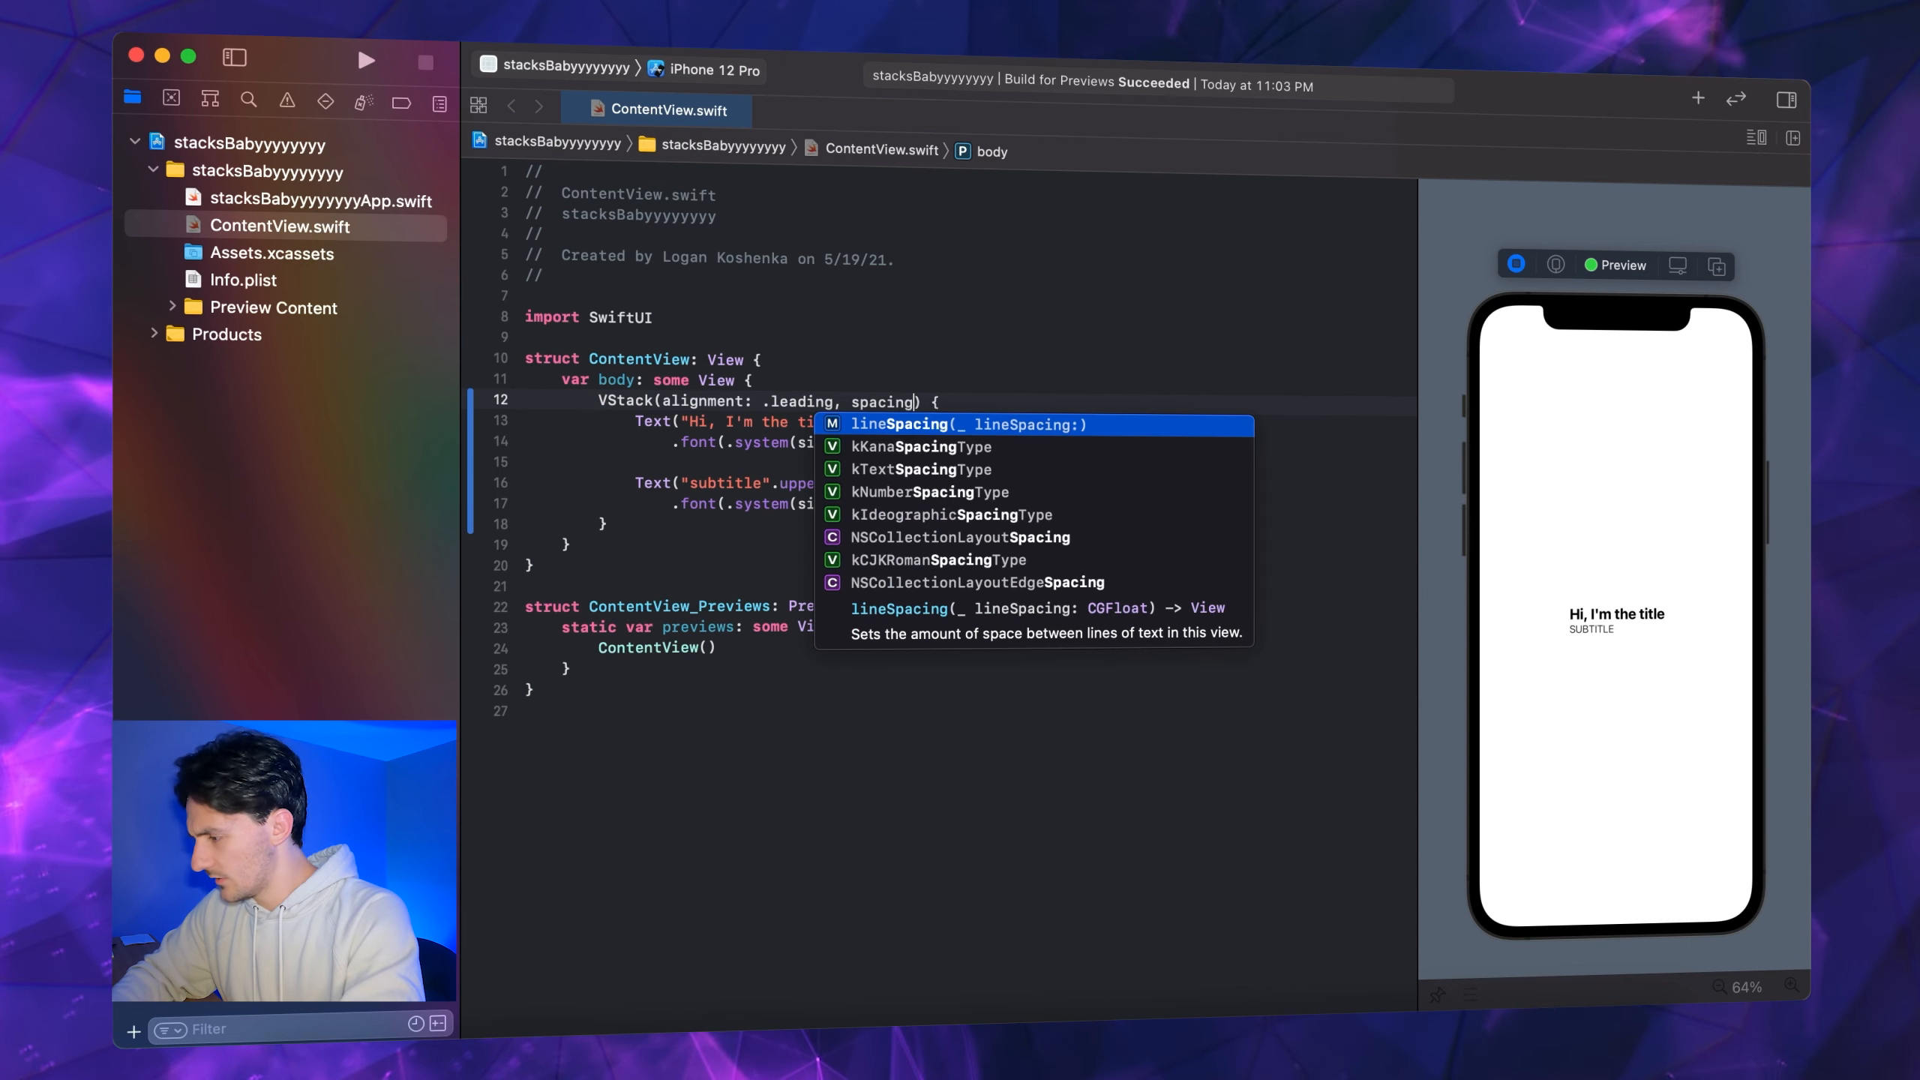
pyautogui.write('1')
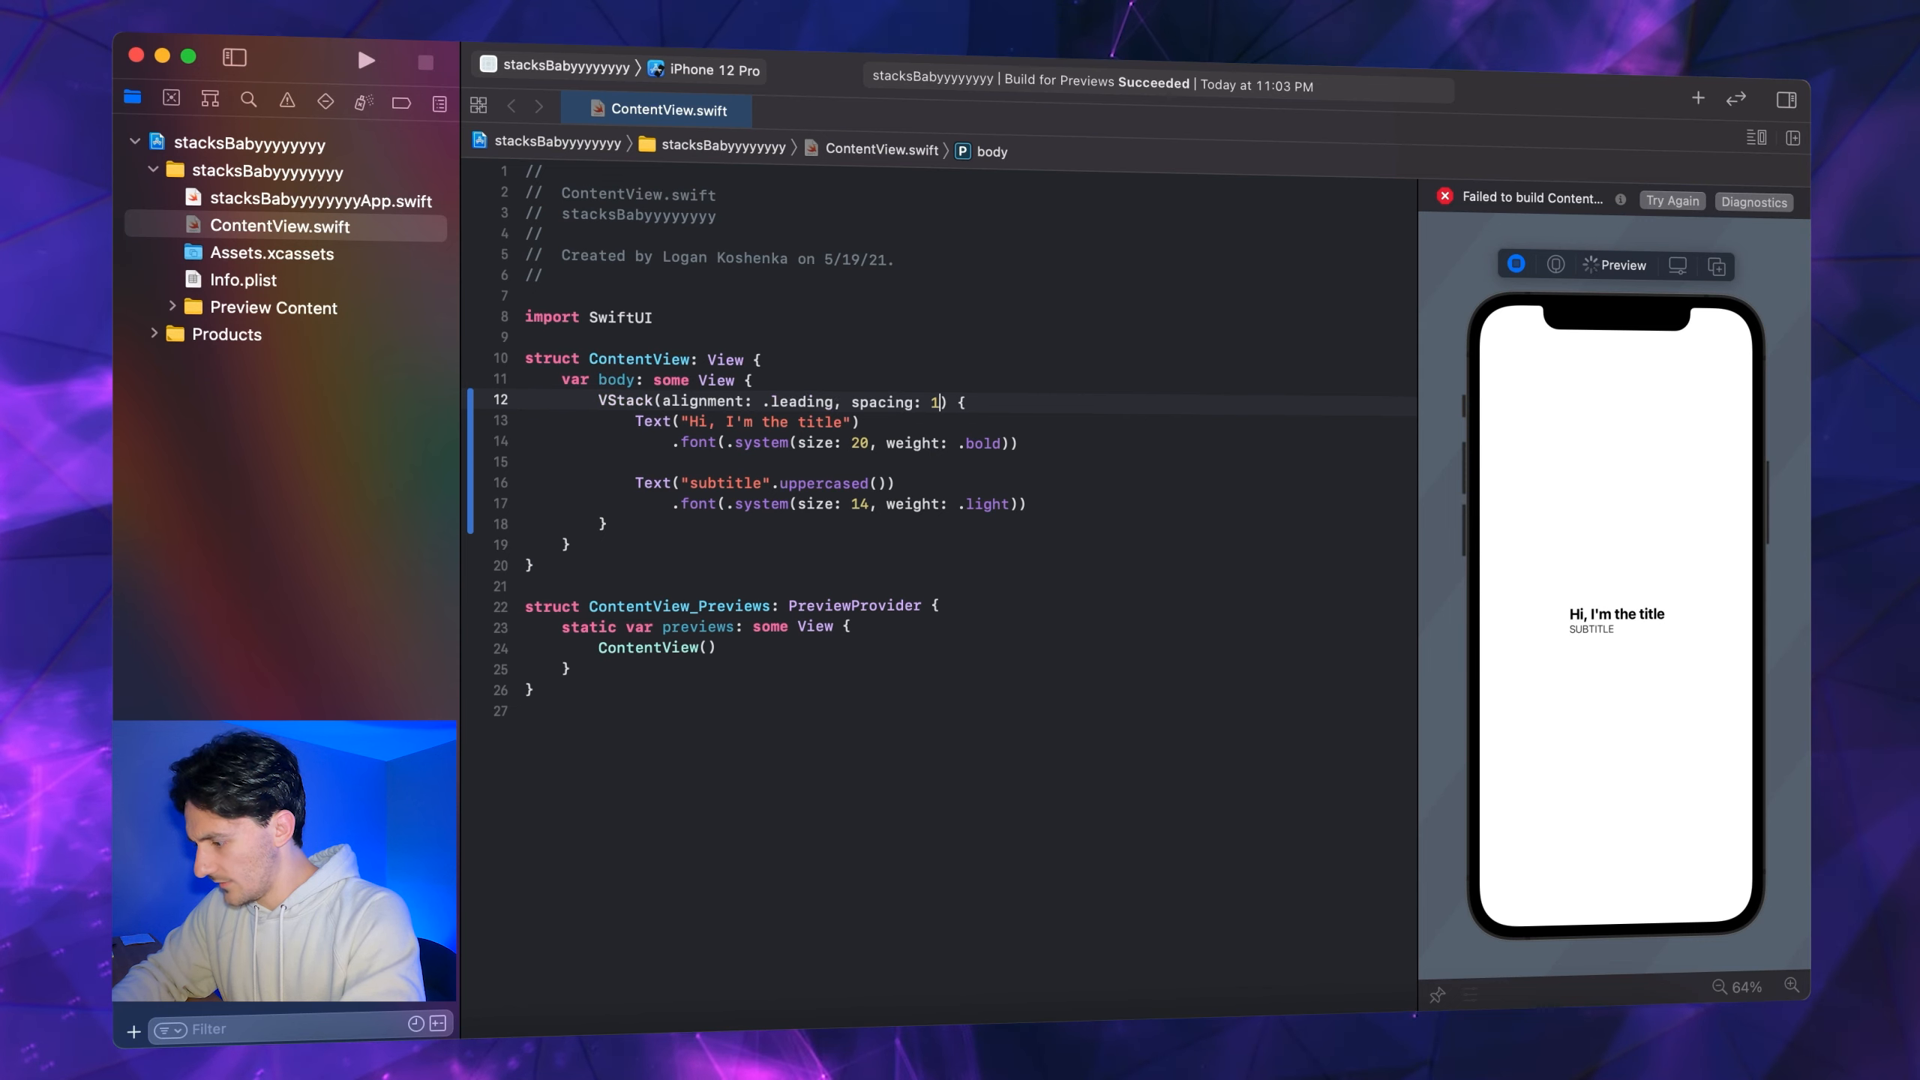
pyautogui.write('0')
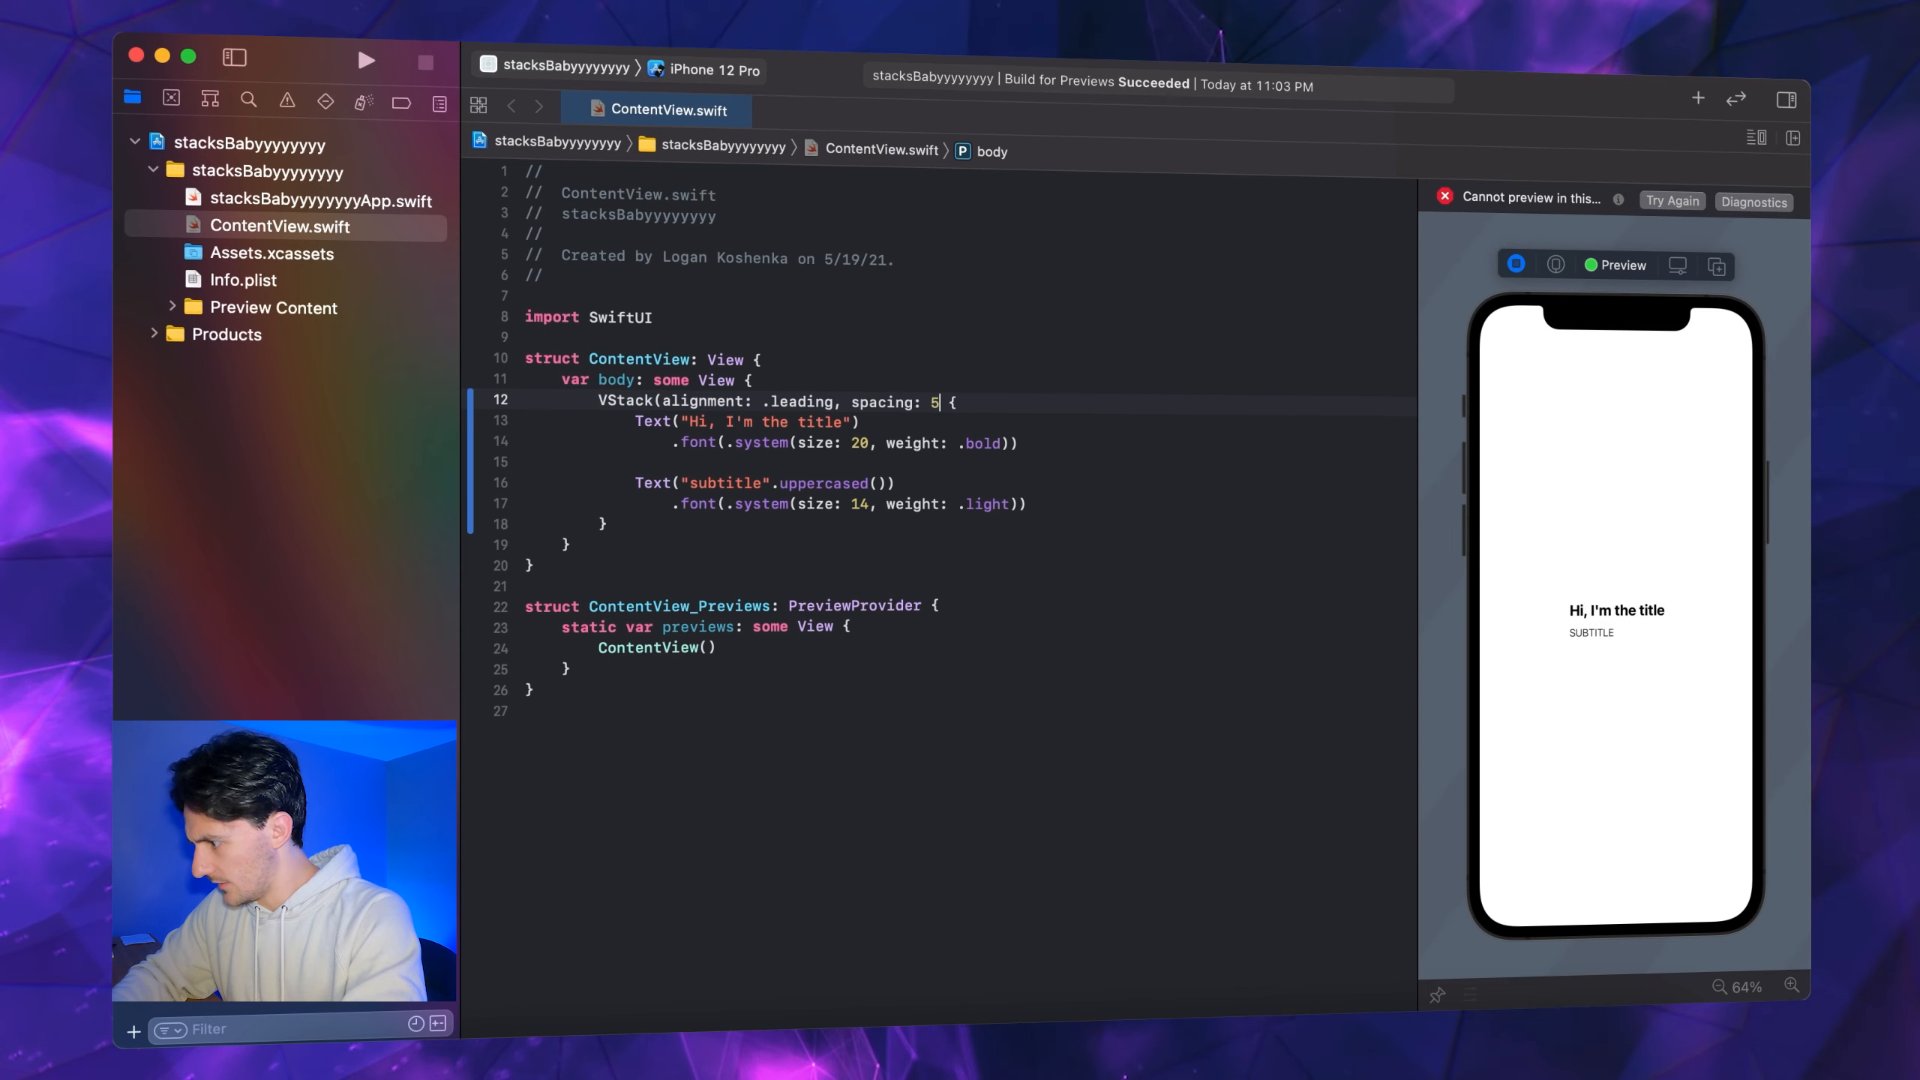
pyautogui.write(')')
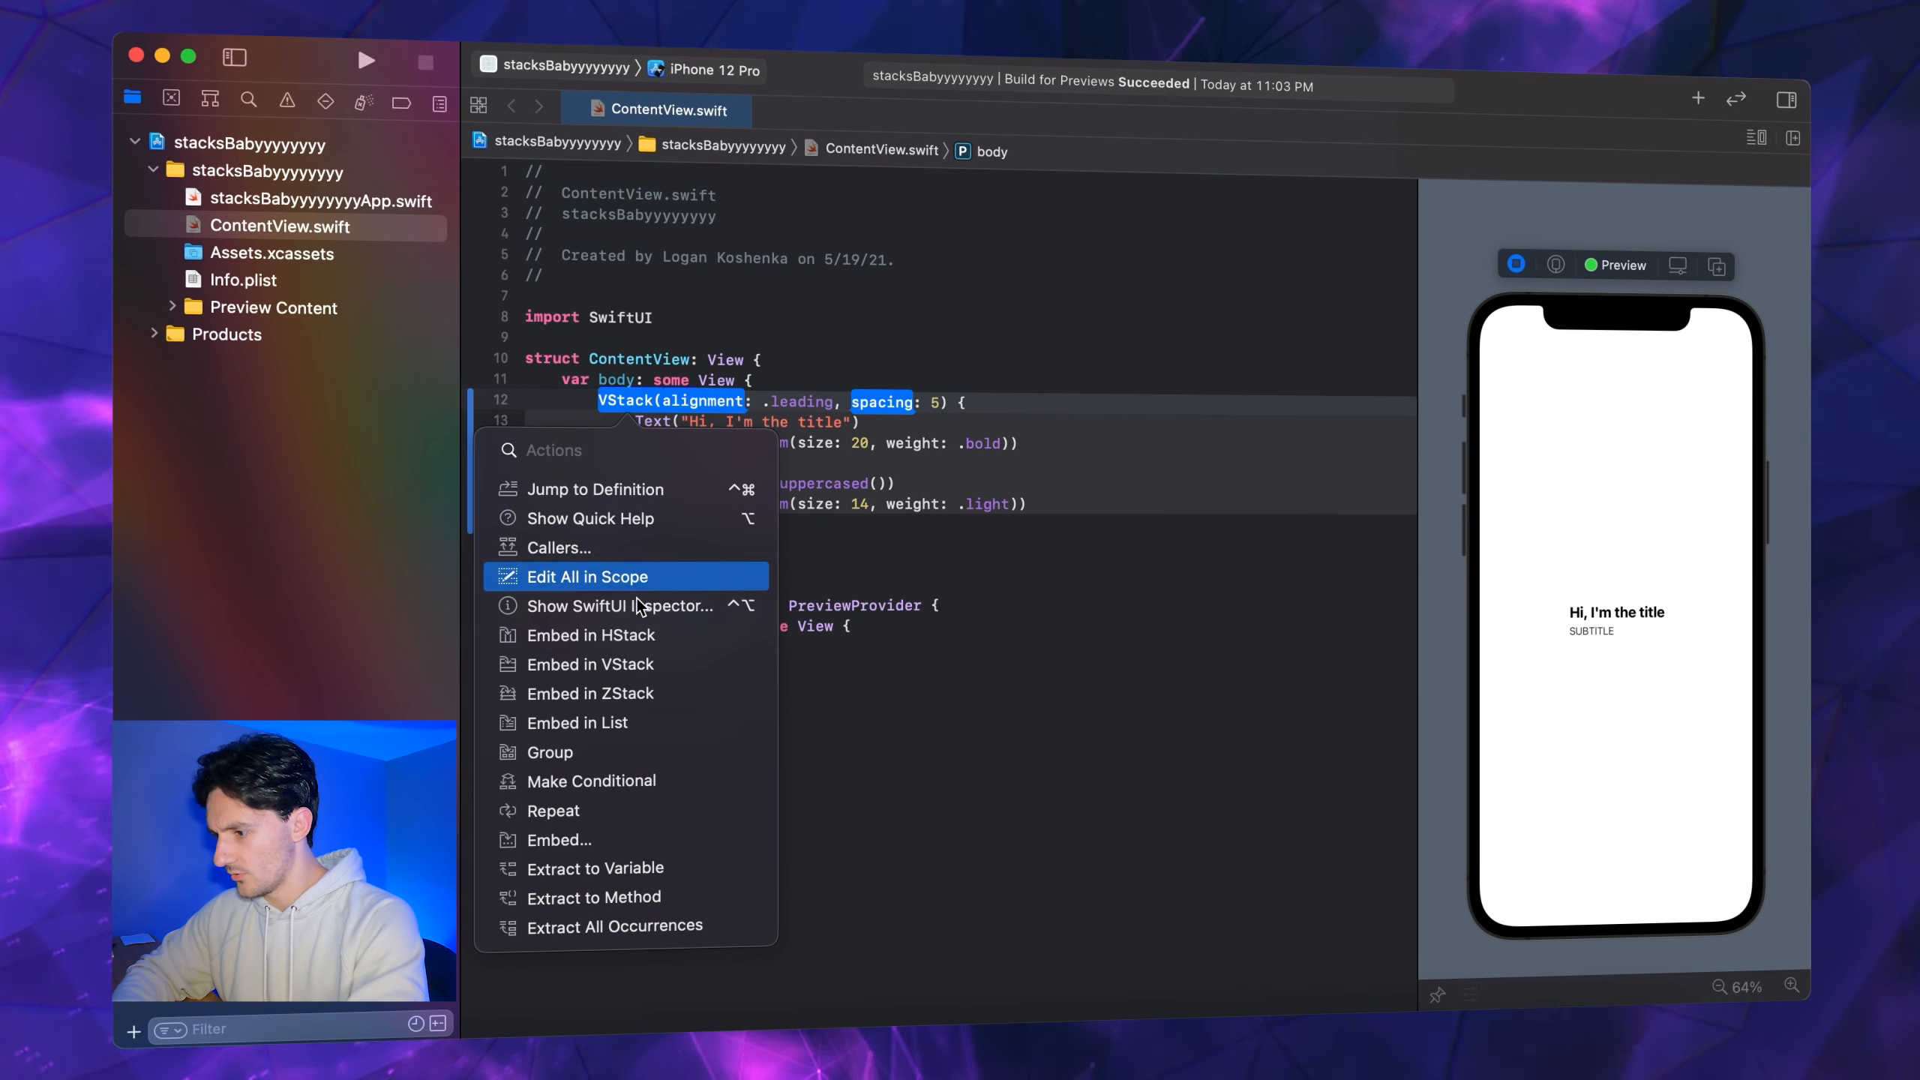
pyautogui.moveTo(642, 643)
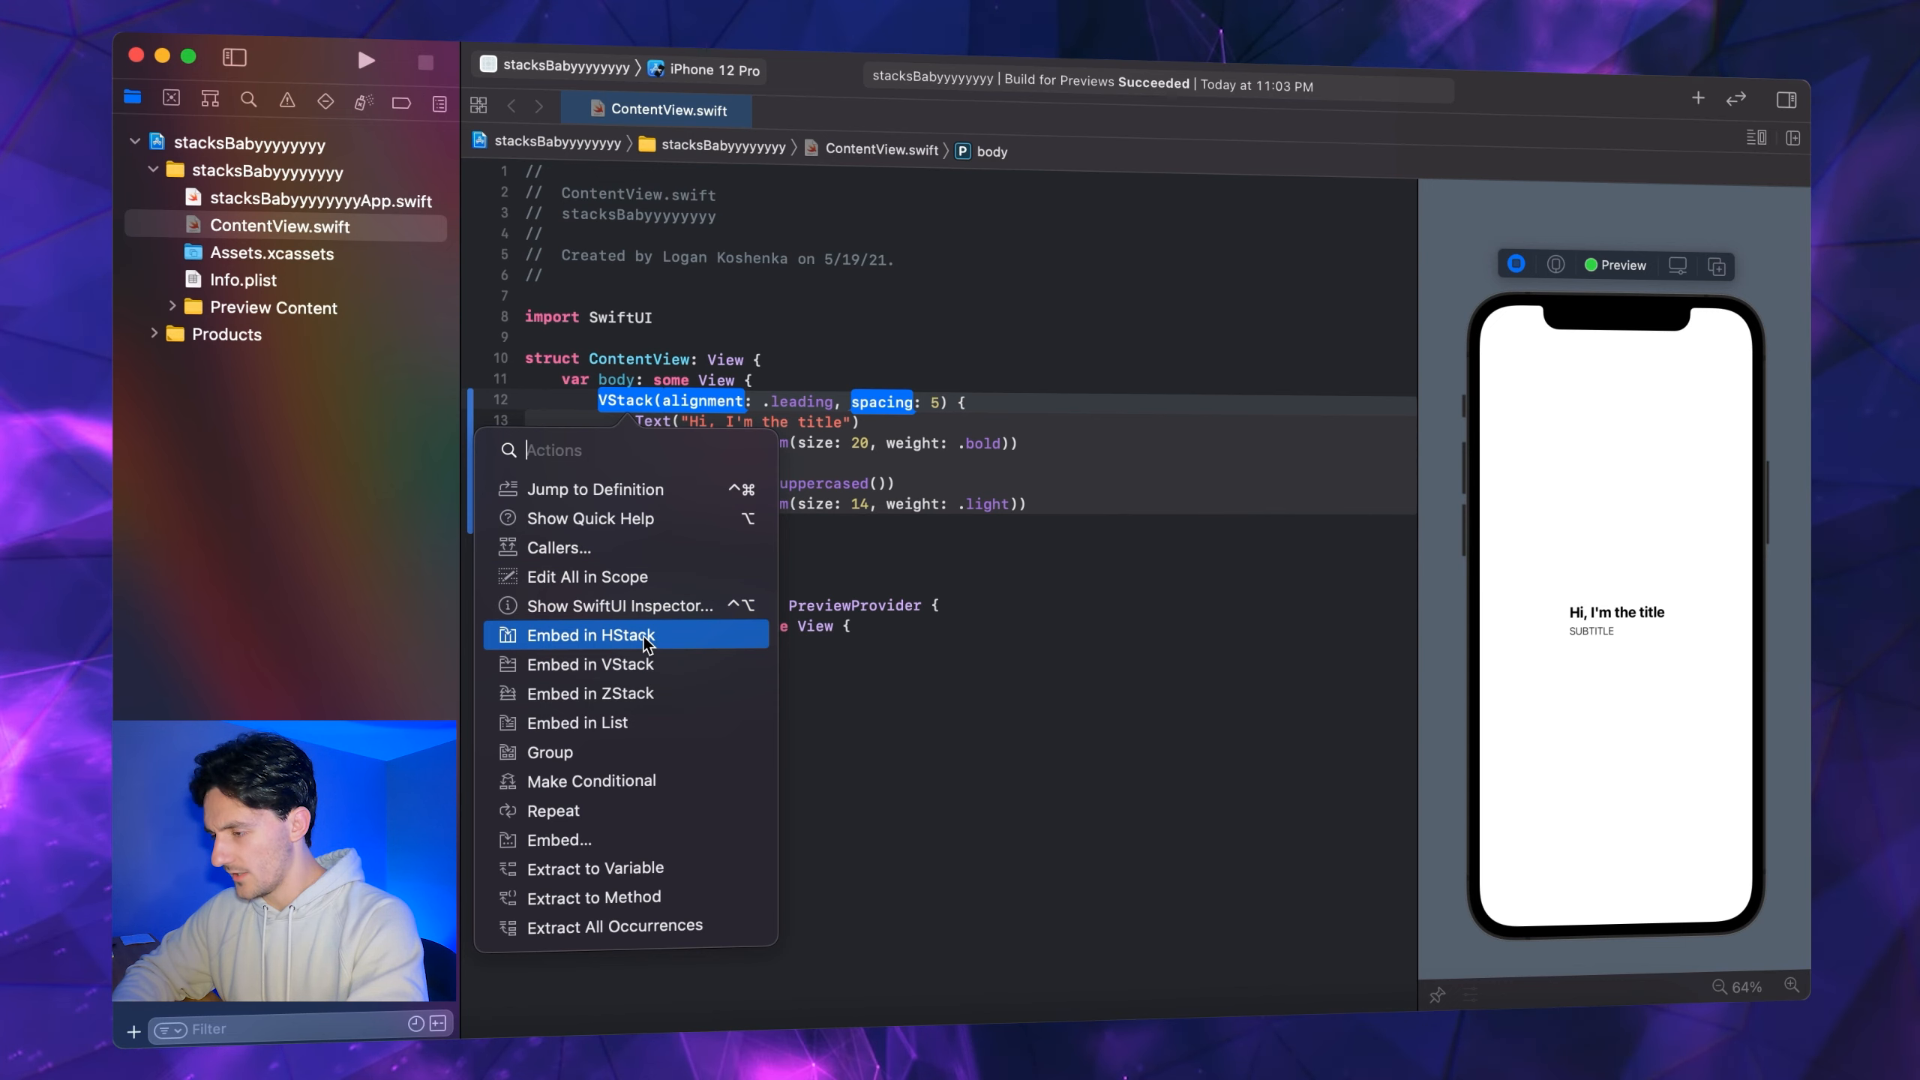
# Embed the VStack in an HStack and open a new line after it
pyautogui.click(589, 634)
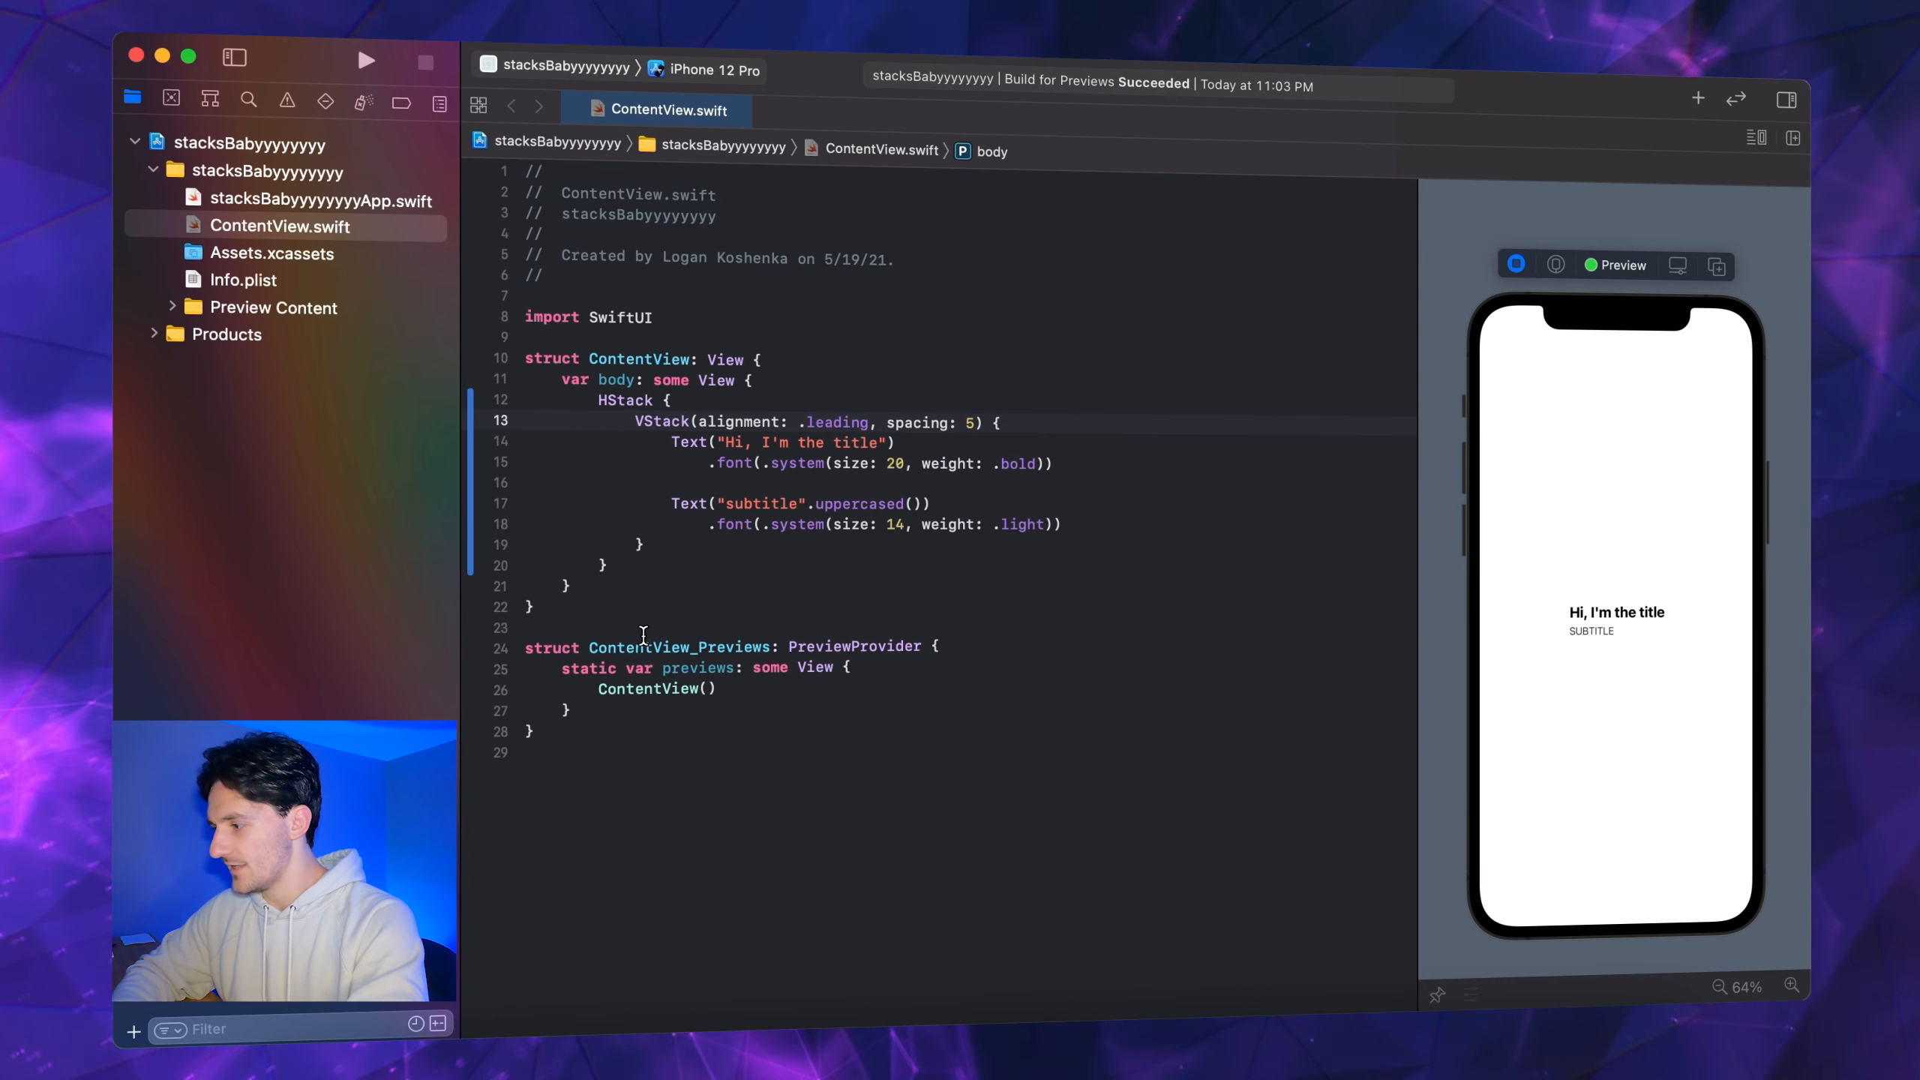
pyautogui.click(700, 546)
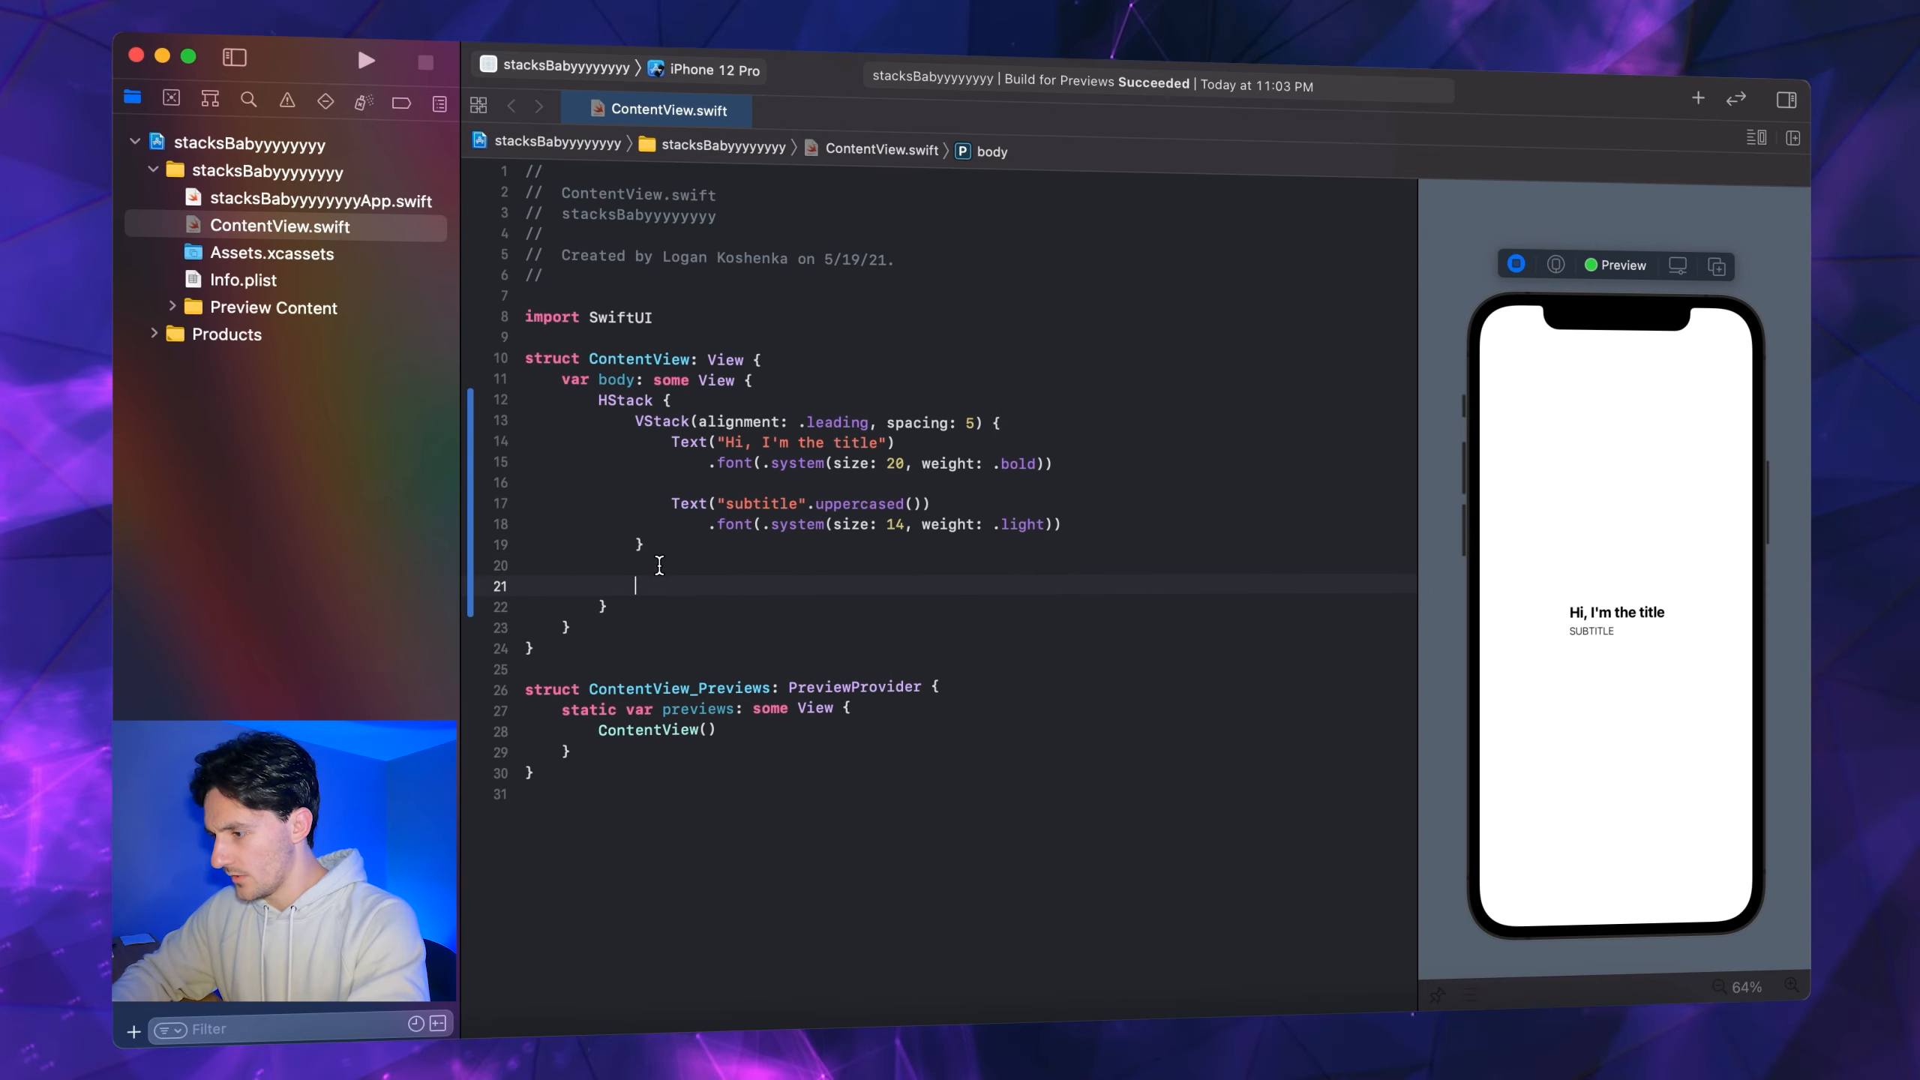
# Add Image(systemName: "") after the VStack inside the HStack
pyautogui.write('Image(')
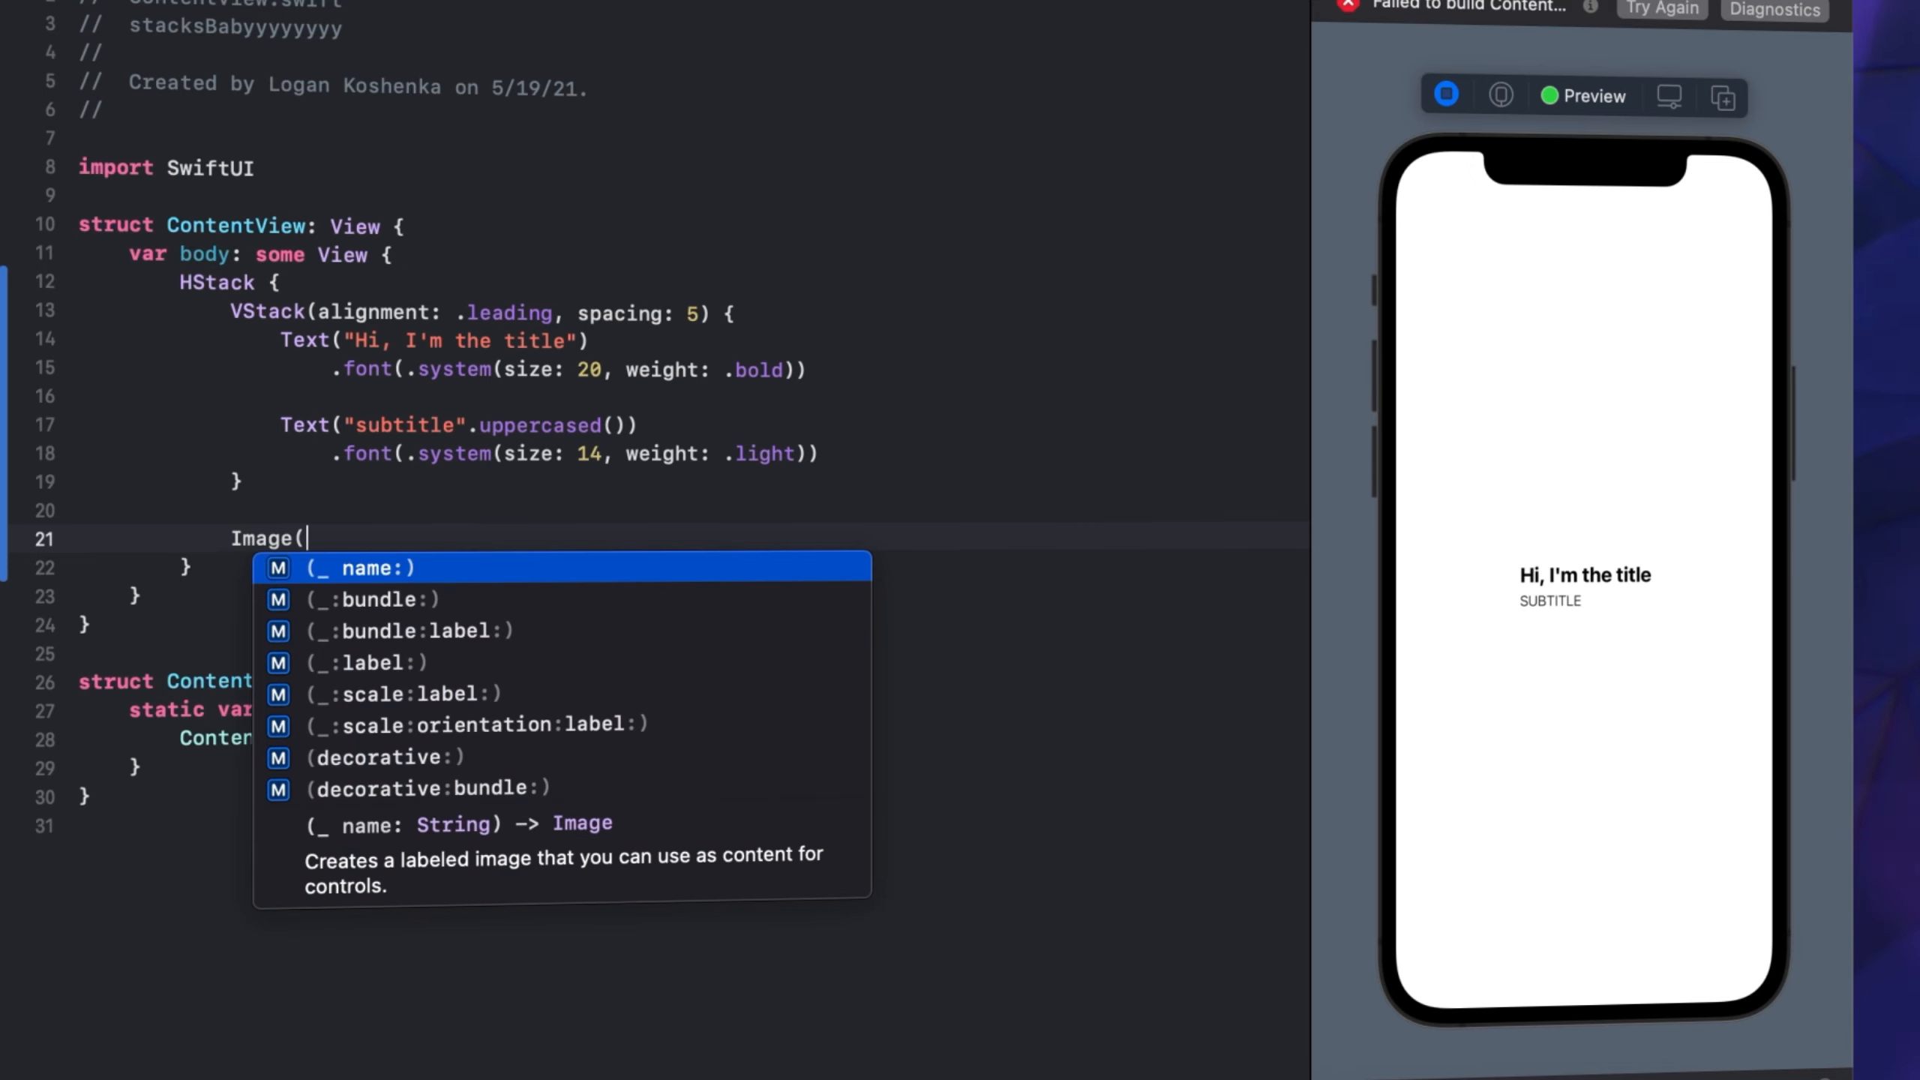
pyautogui.write('systemName: "')
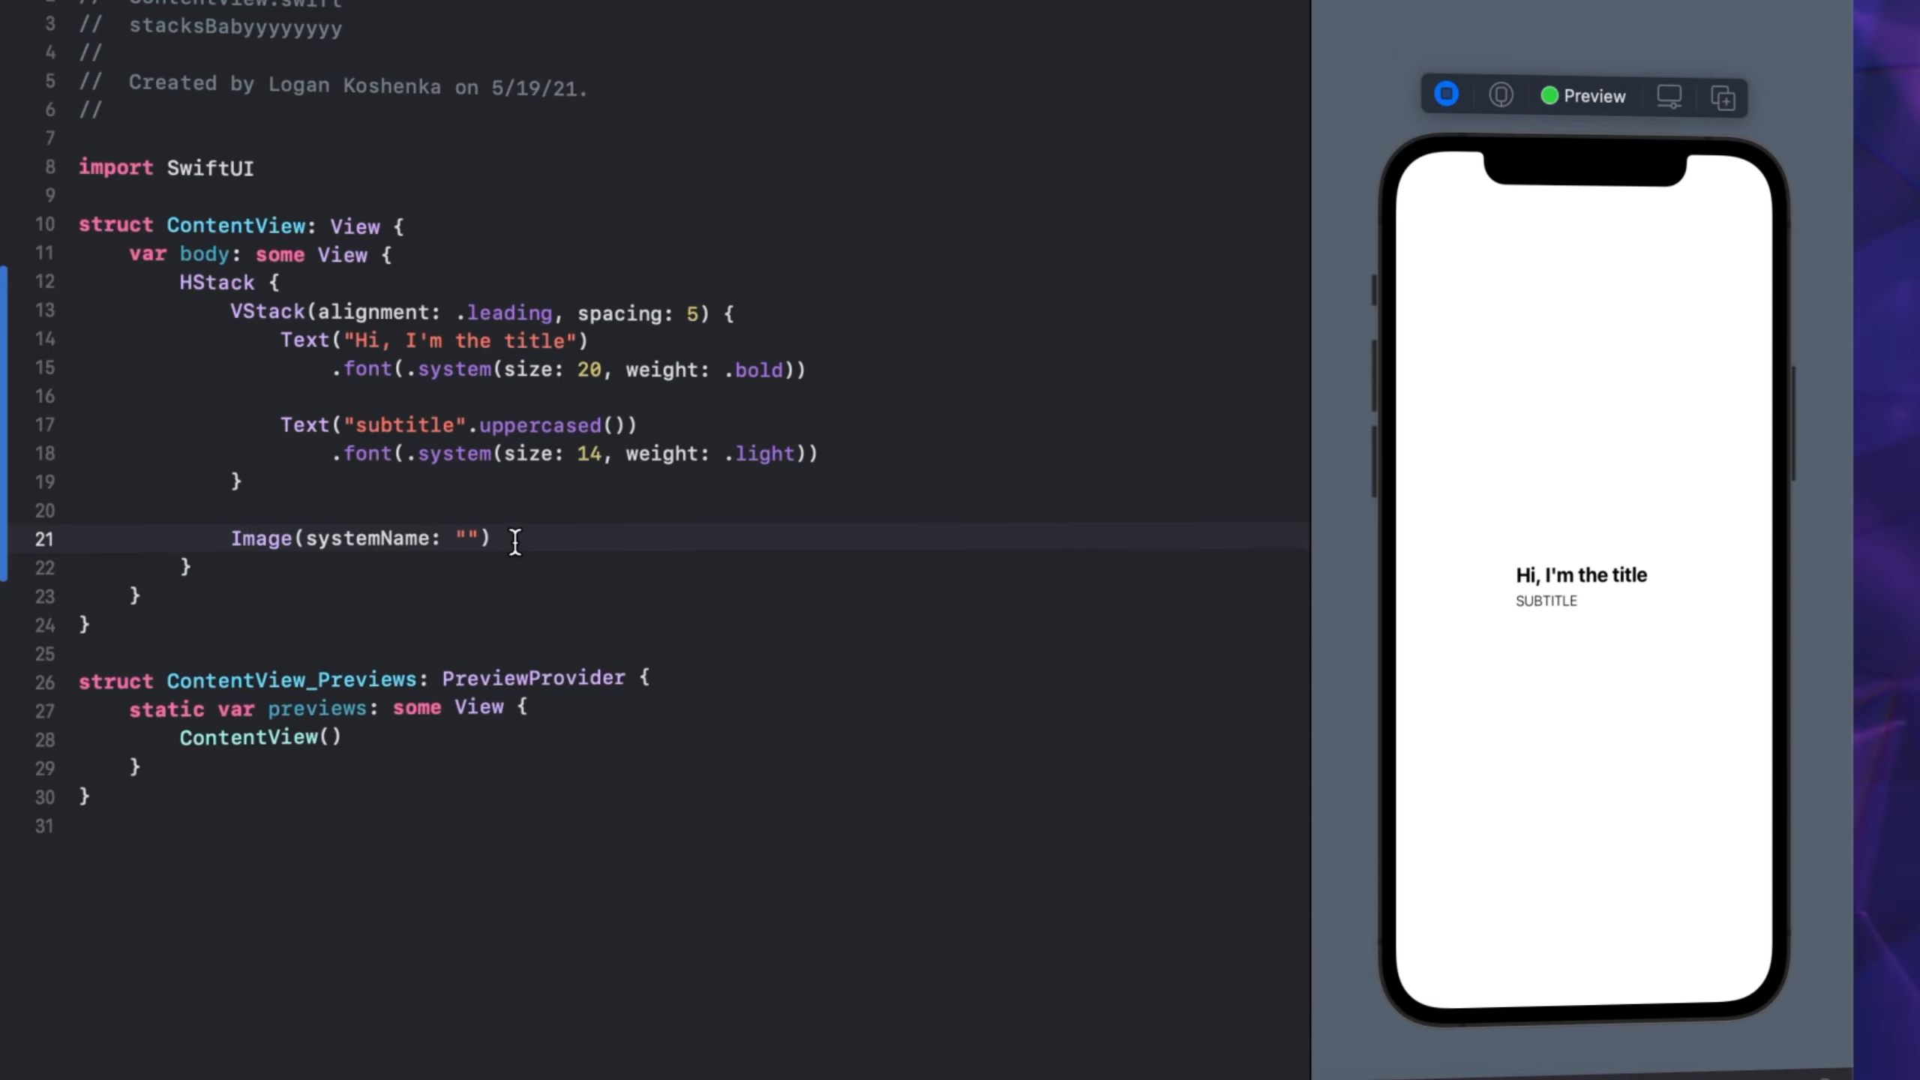
pyautogui.click(490, 538)
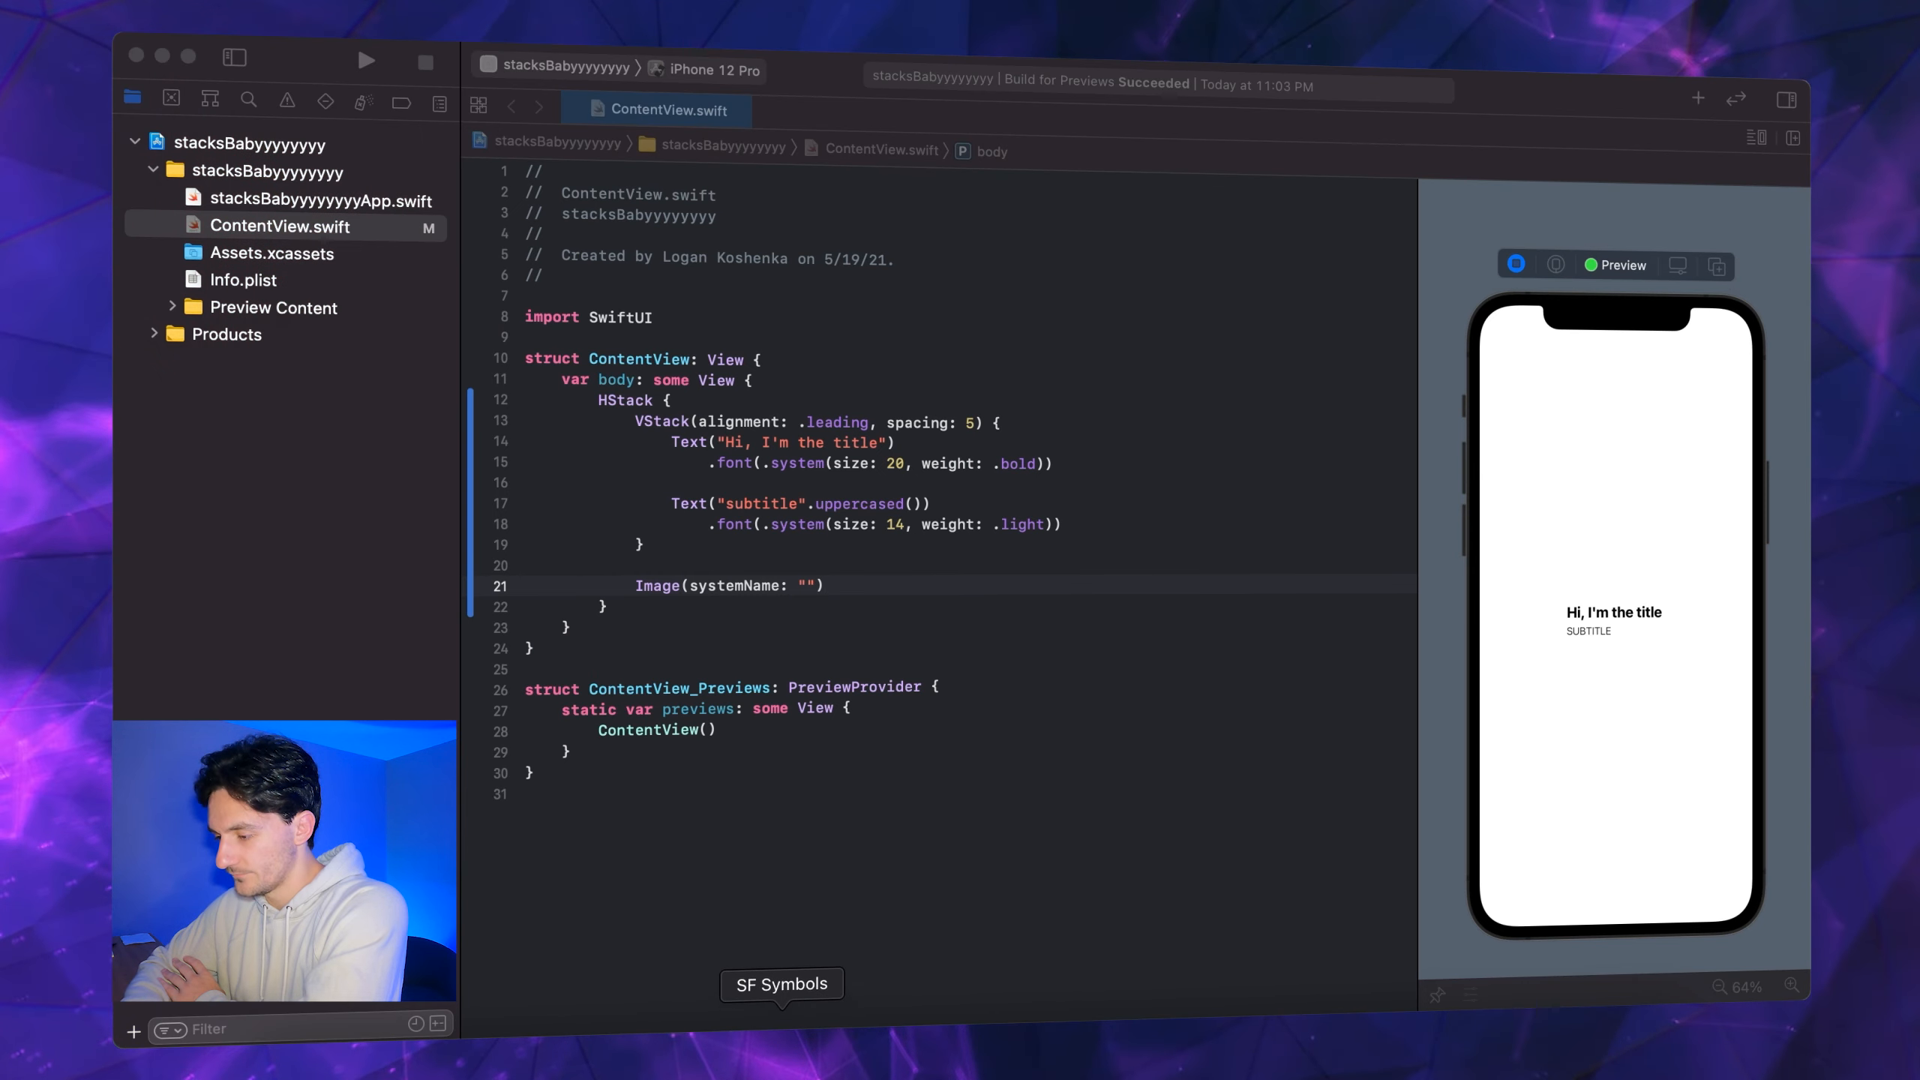
# In SF Symbols, browse to the Human category and copy the figure.walk name
pyautogui.click(781, 983)
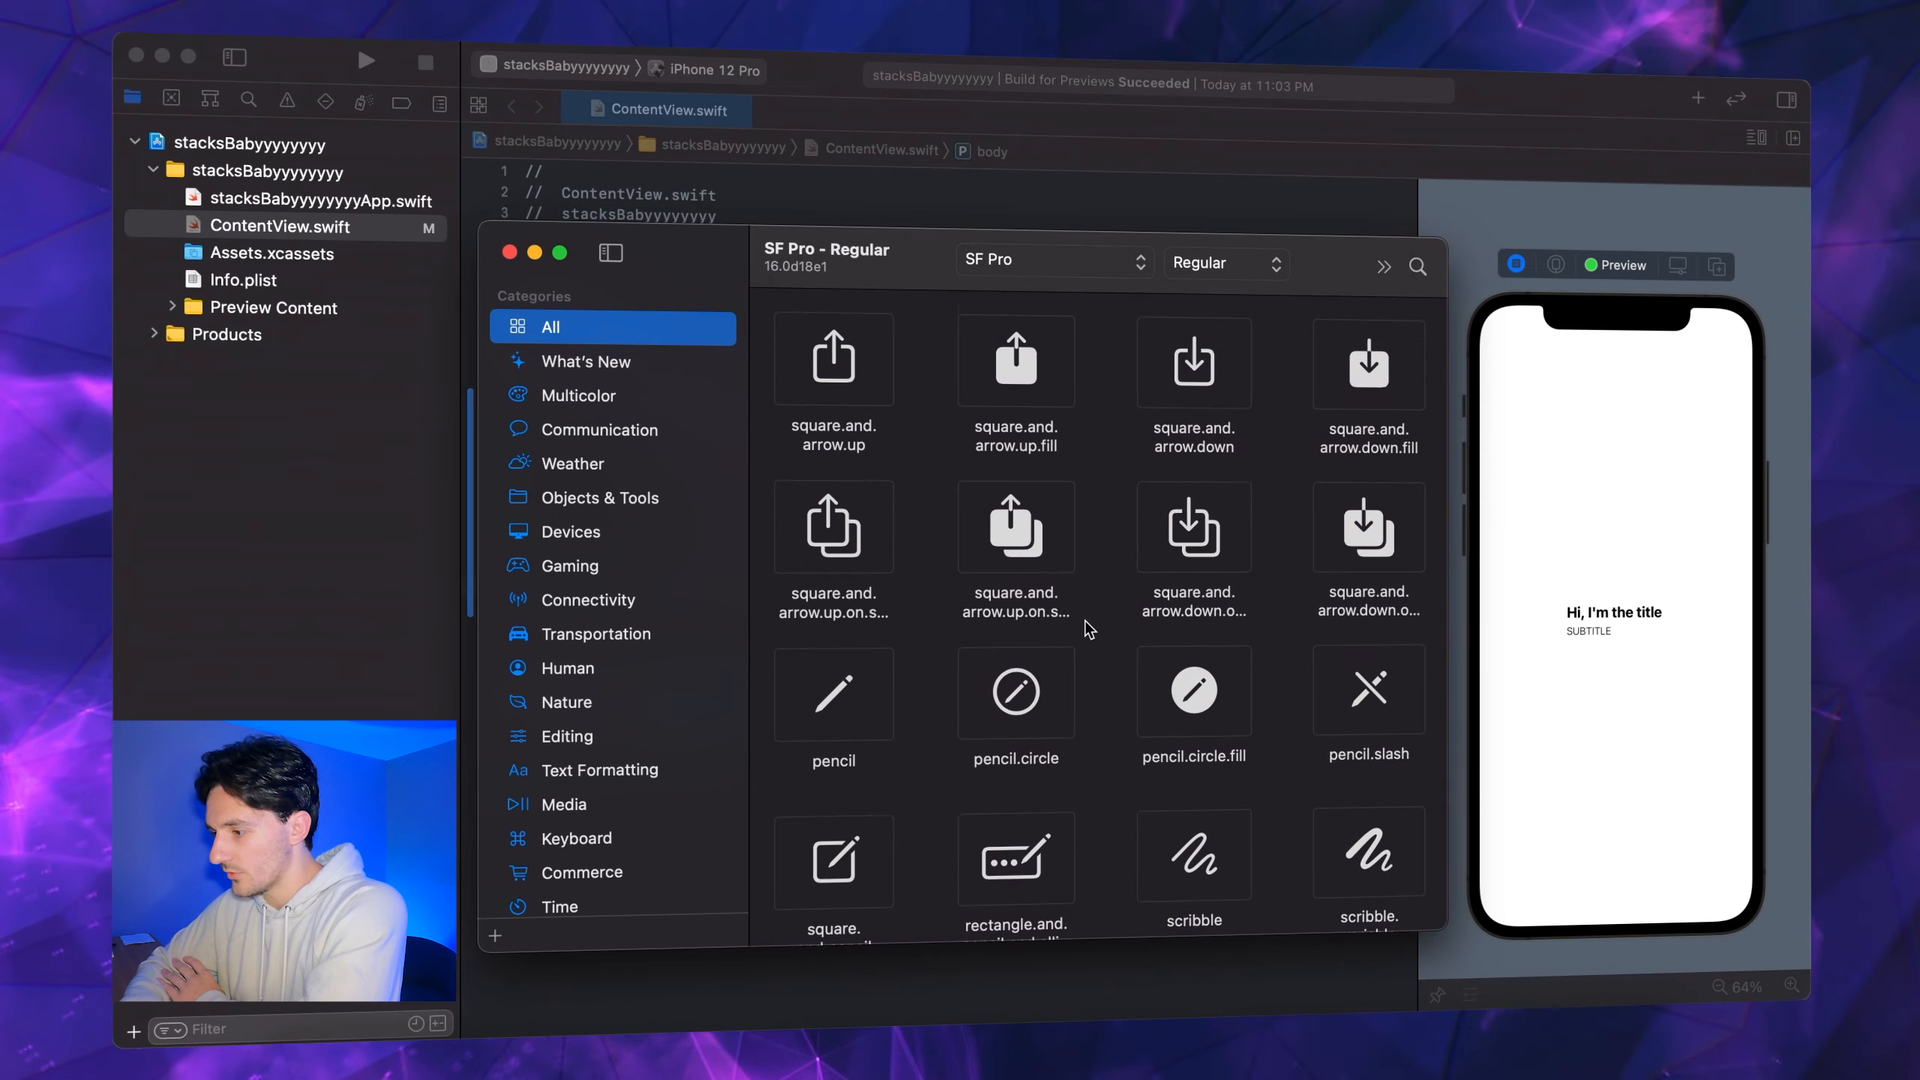
pyautogui.scroll(-3)
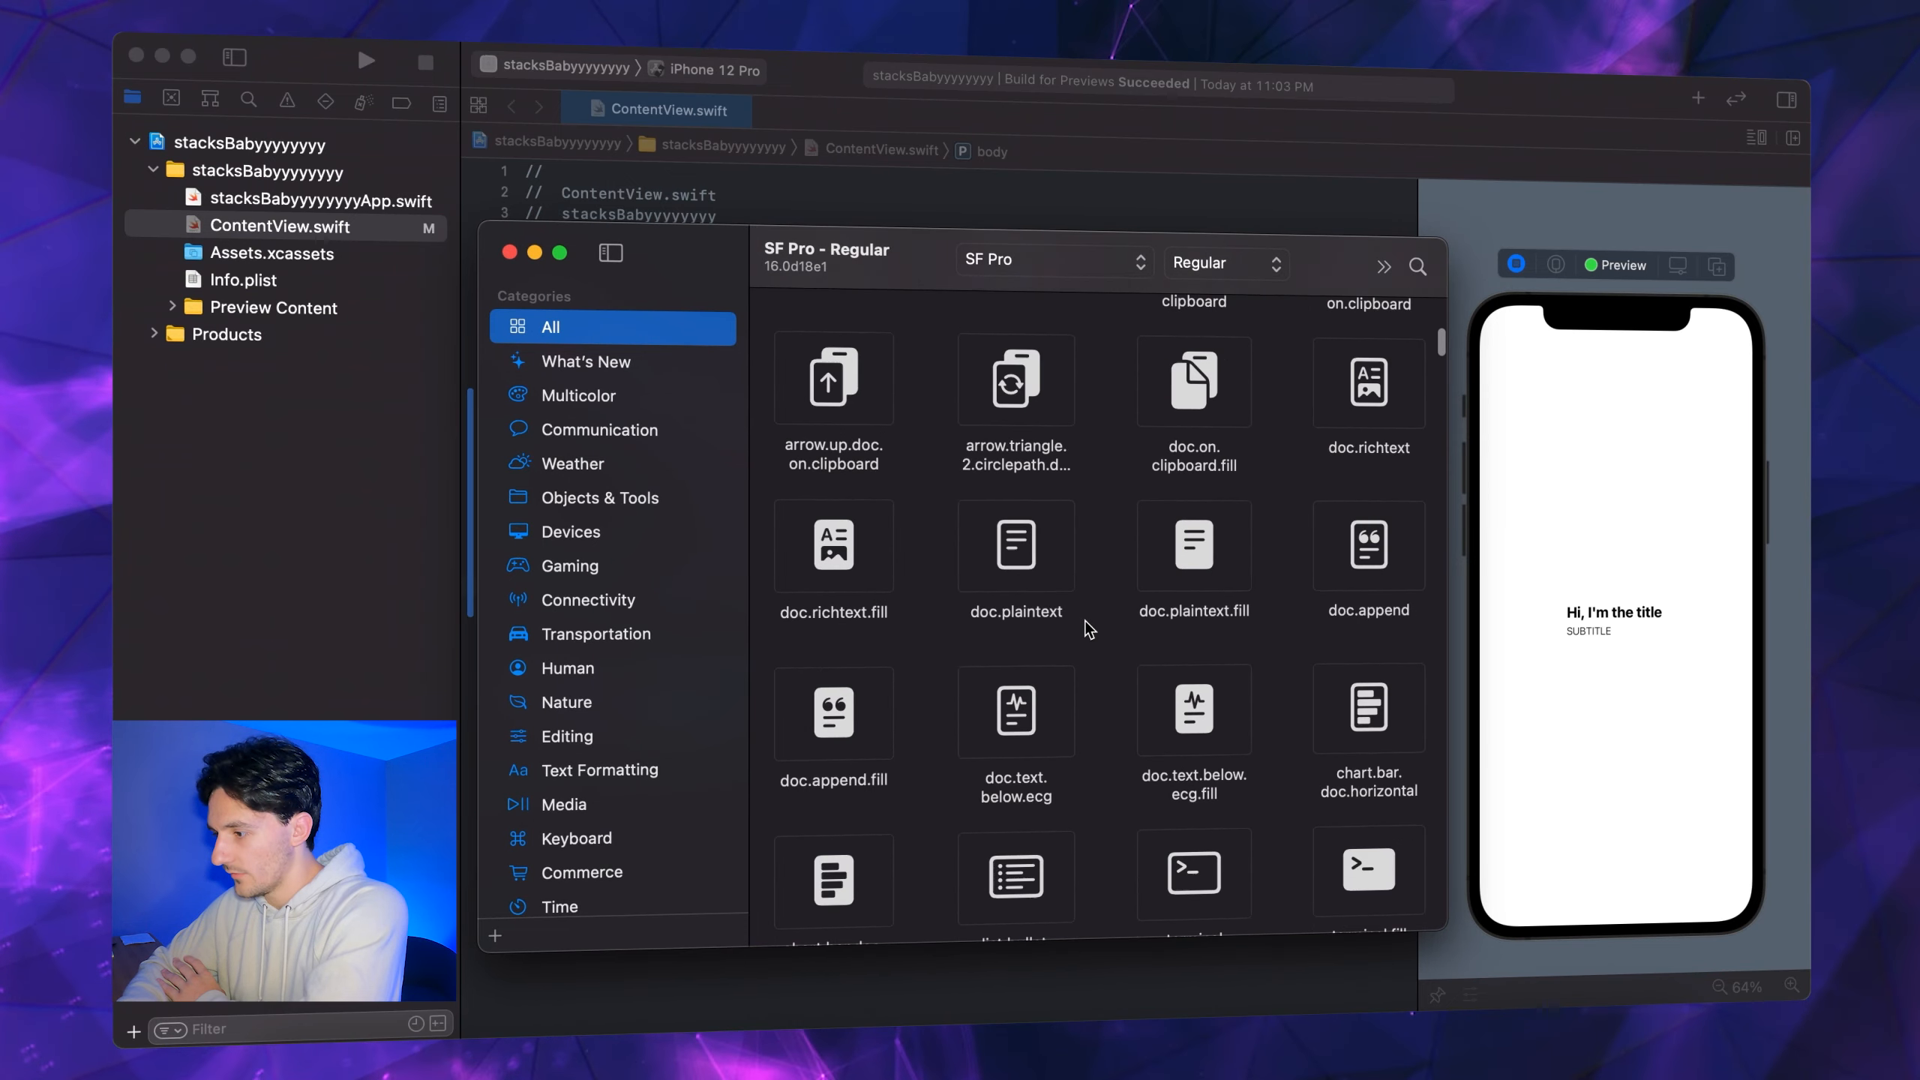
pyautogui.scroll(-3)
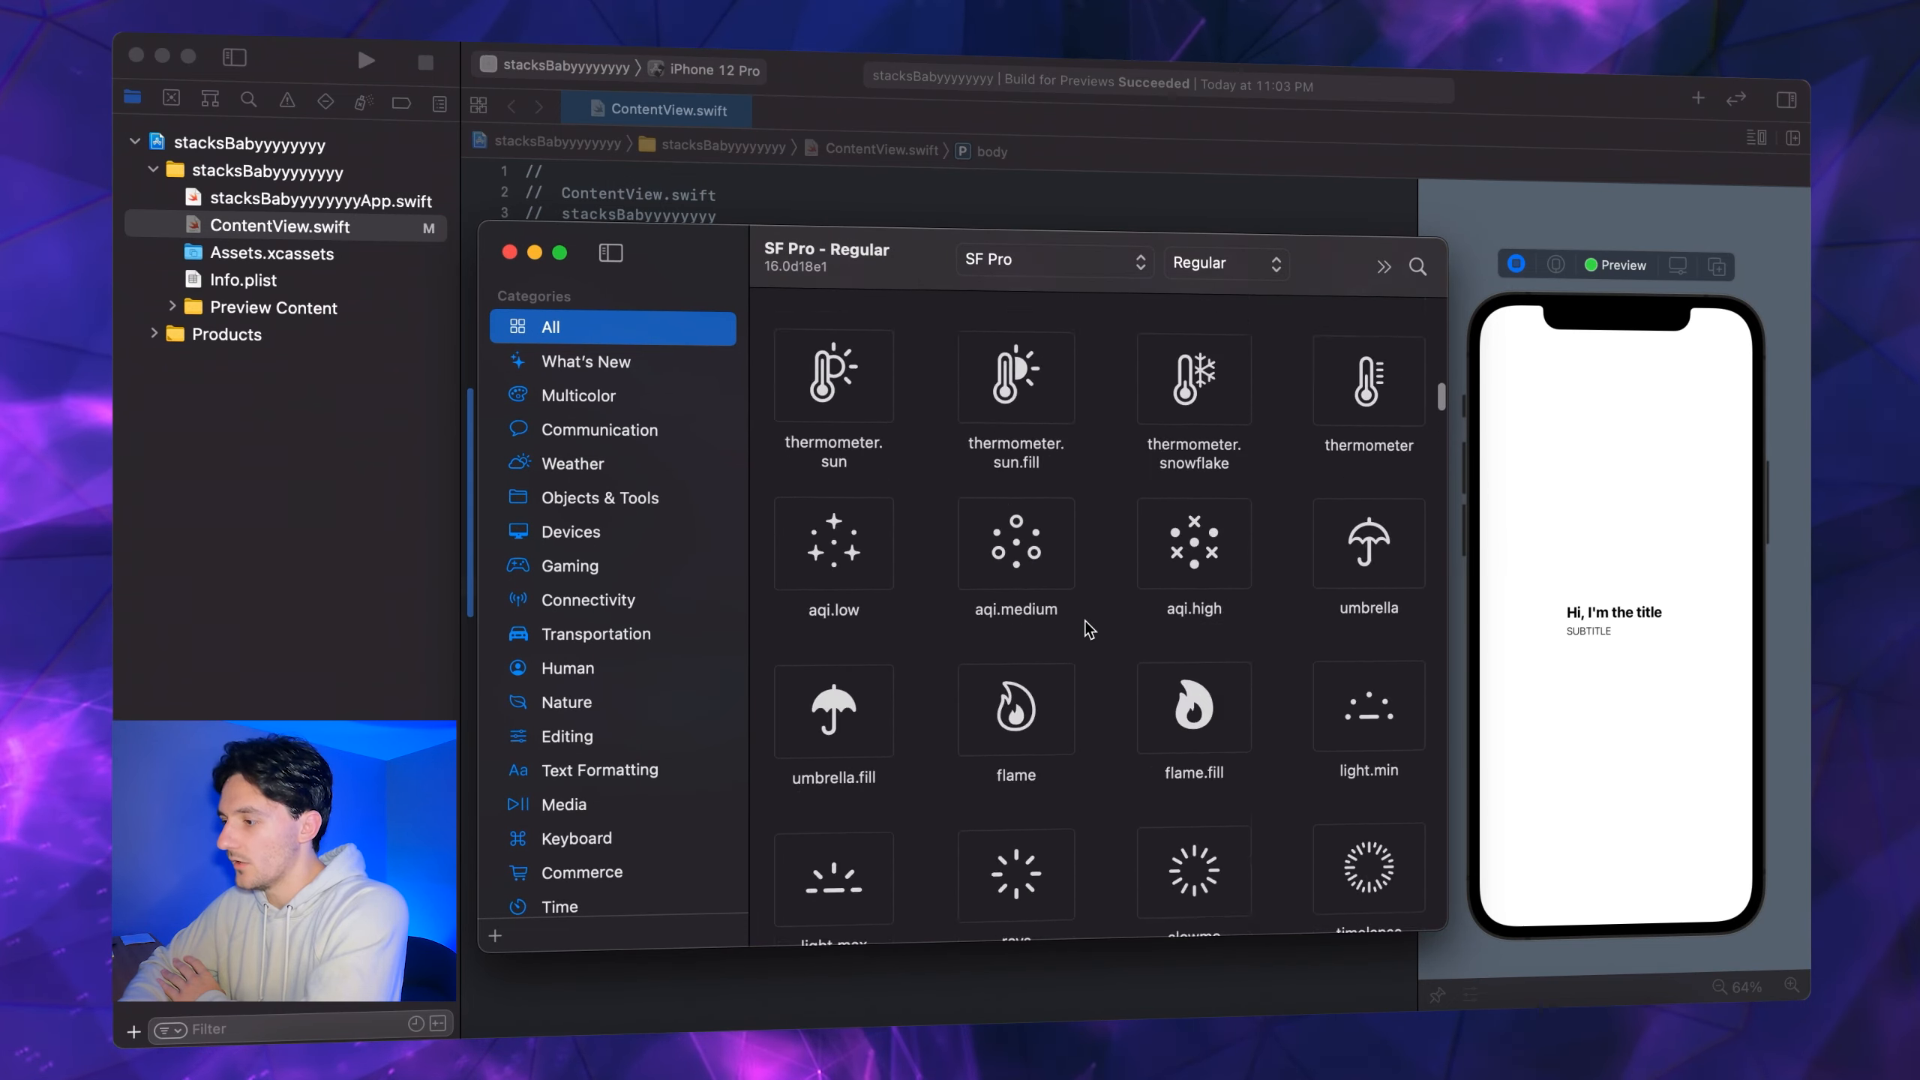
pyautogui.scroll(-3)
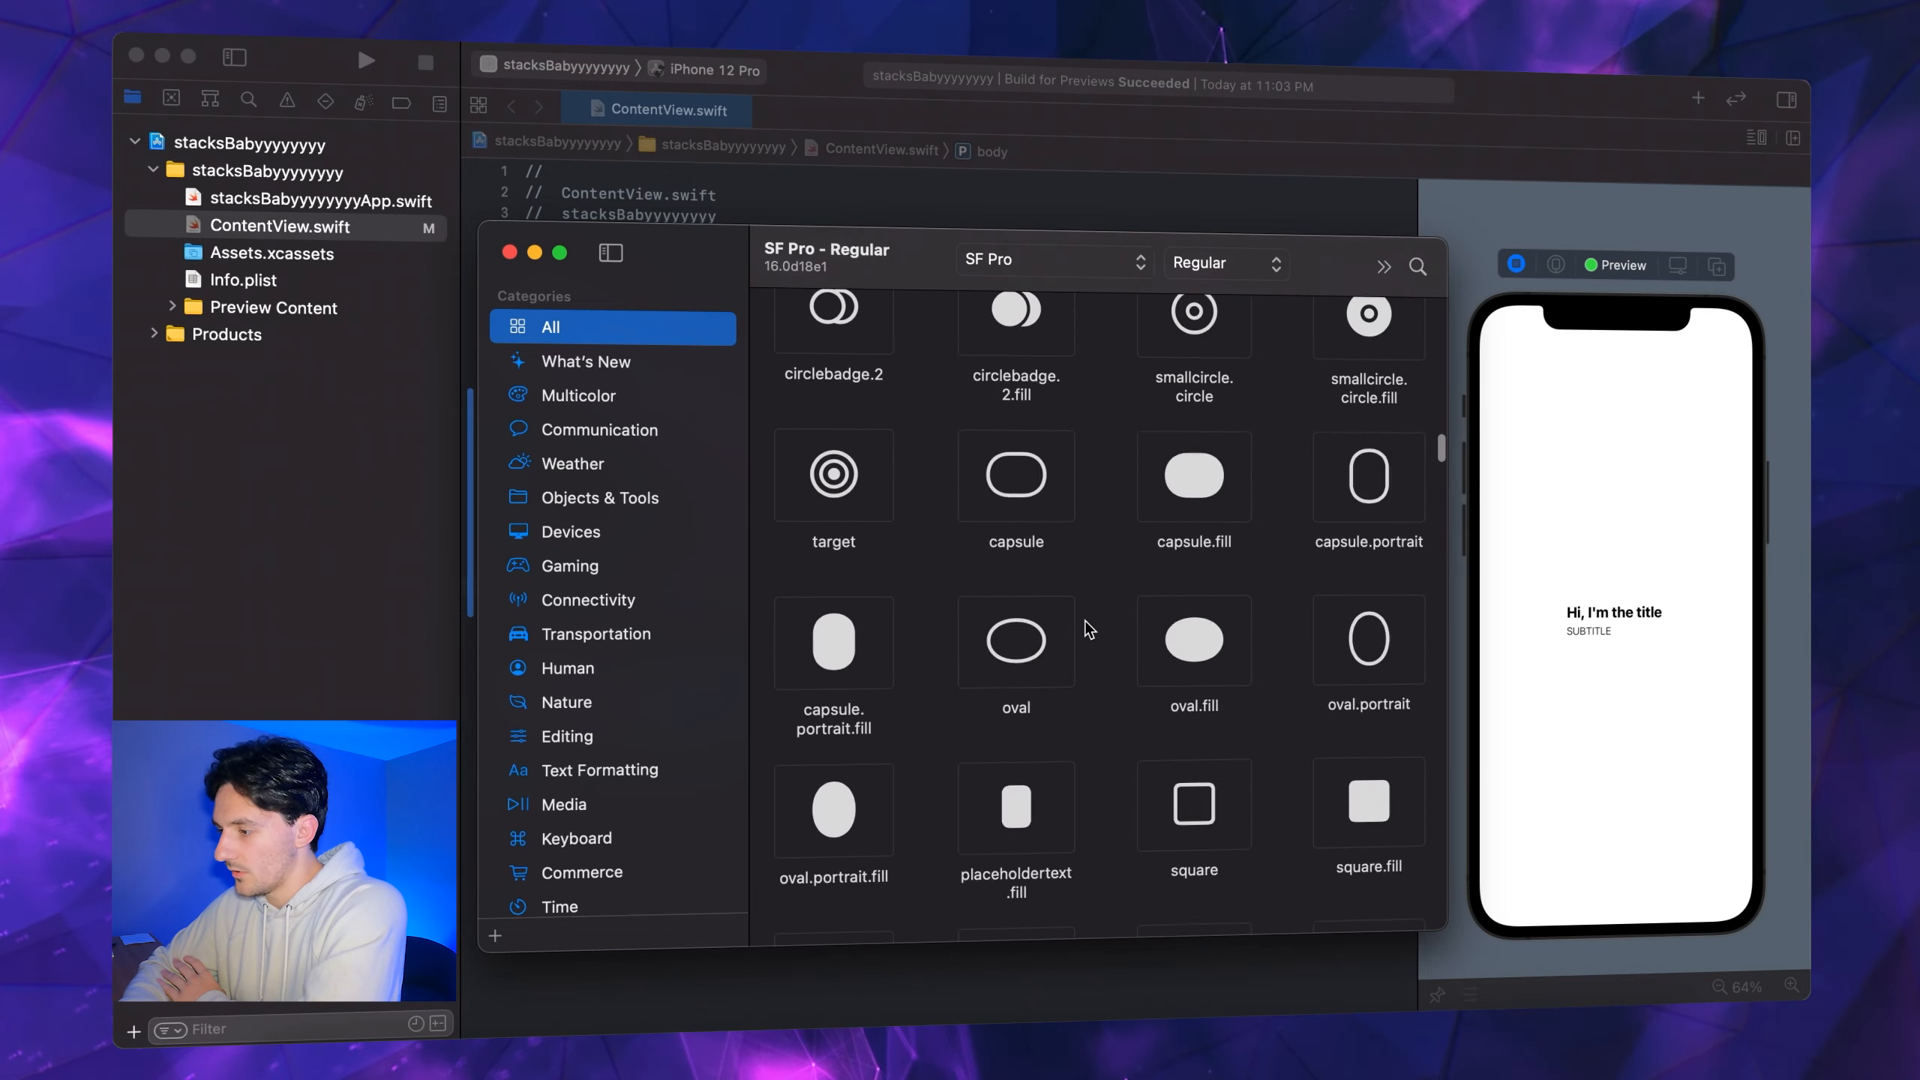
pyautogui.scroll(-3)
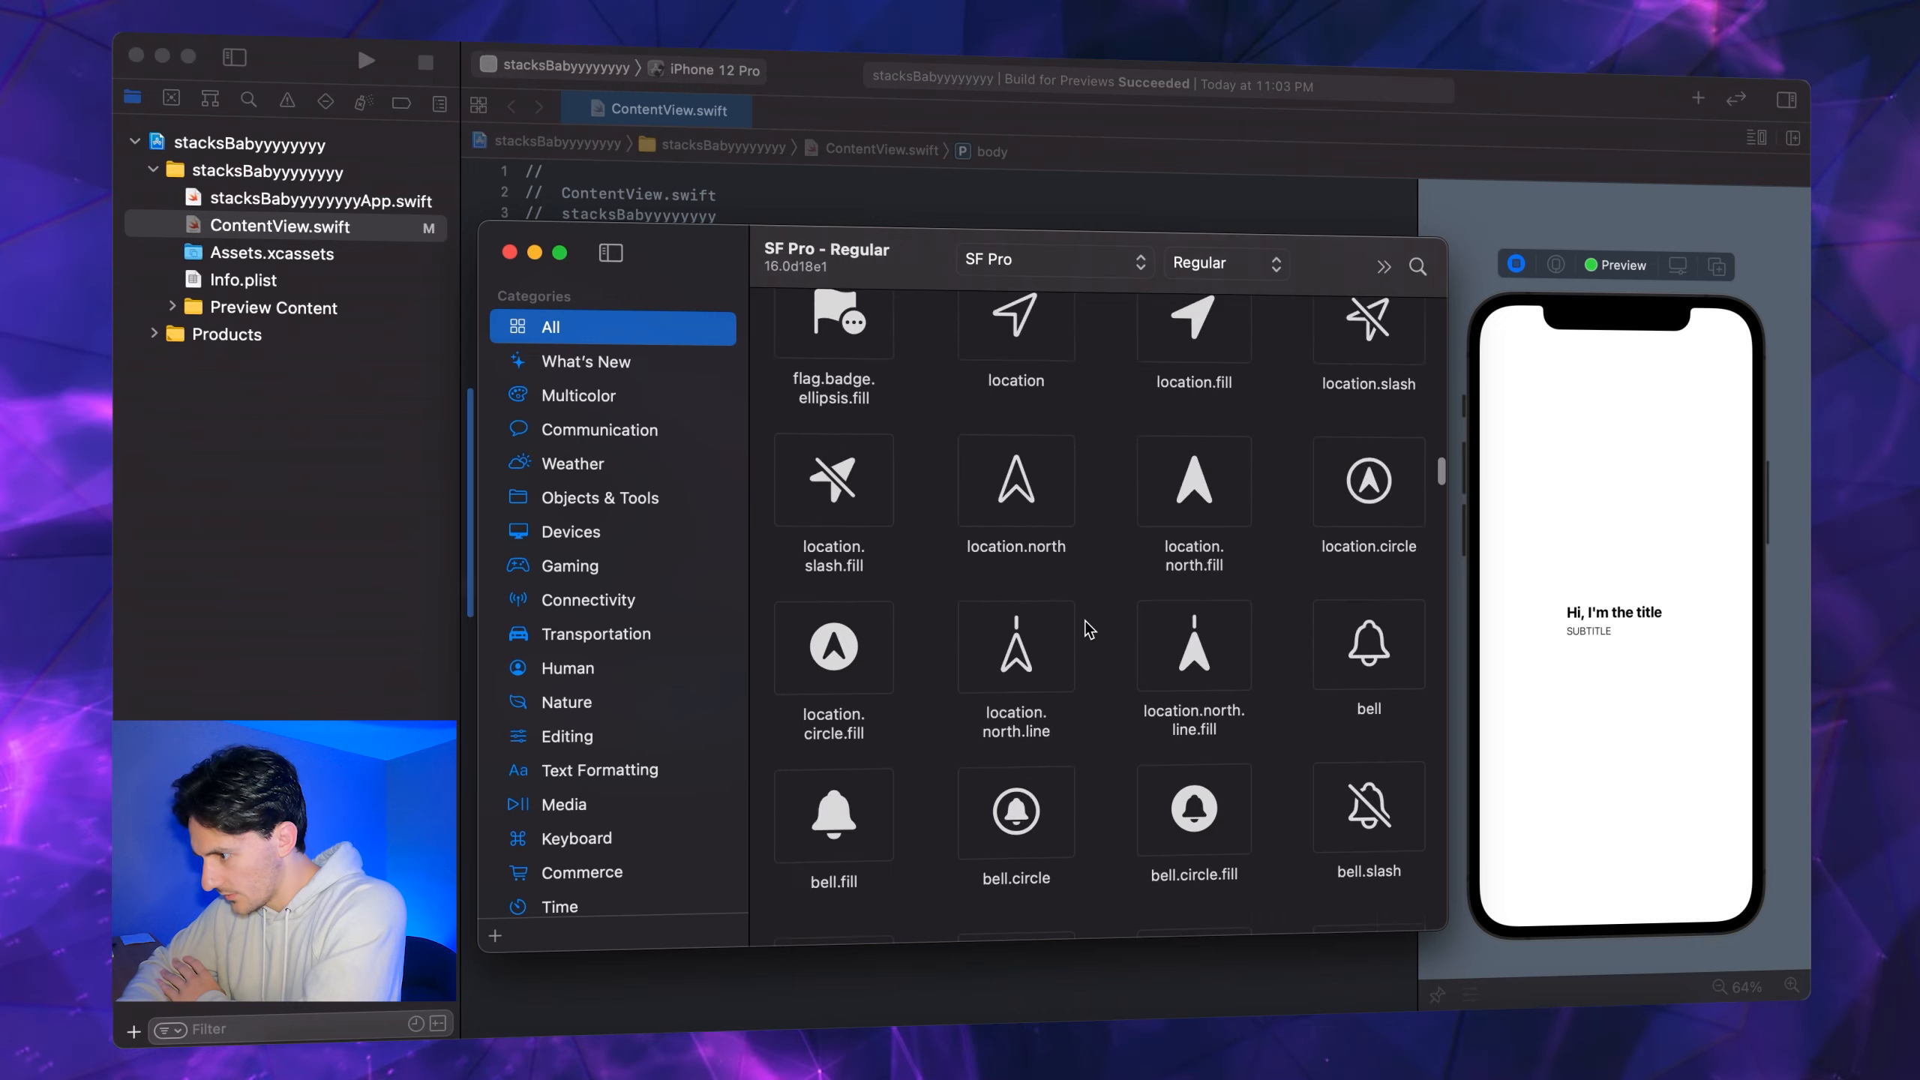
pyautogui.scroll(-3)
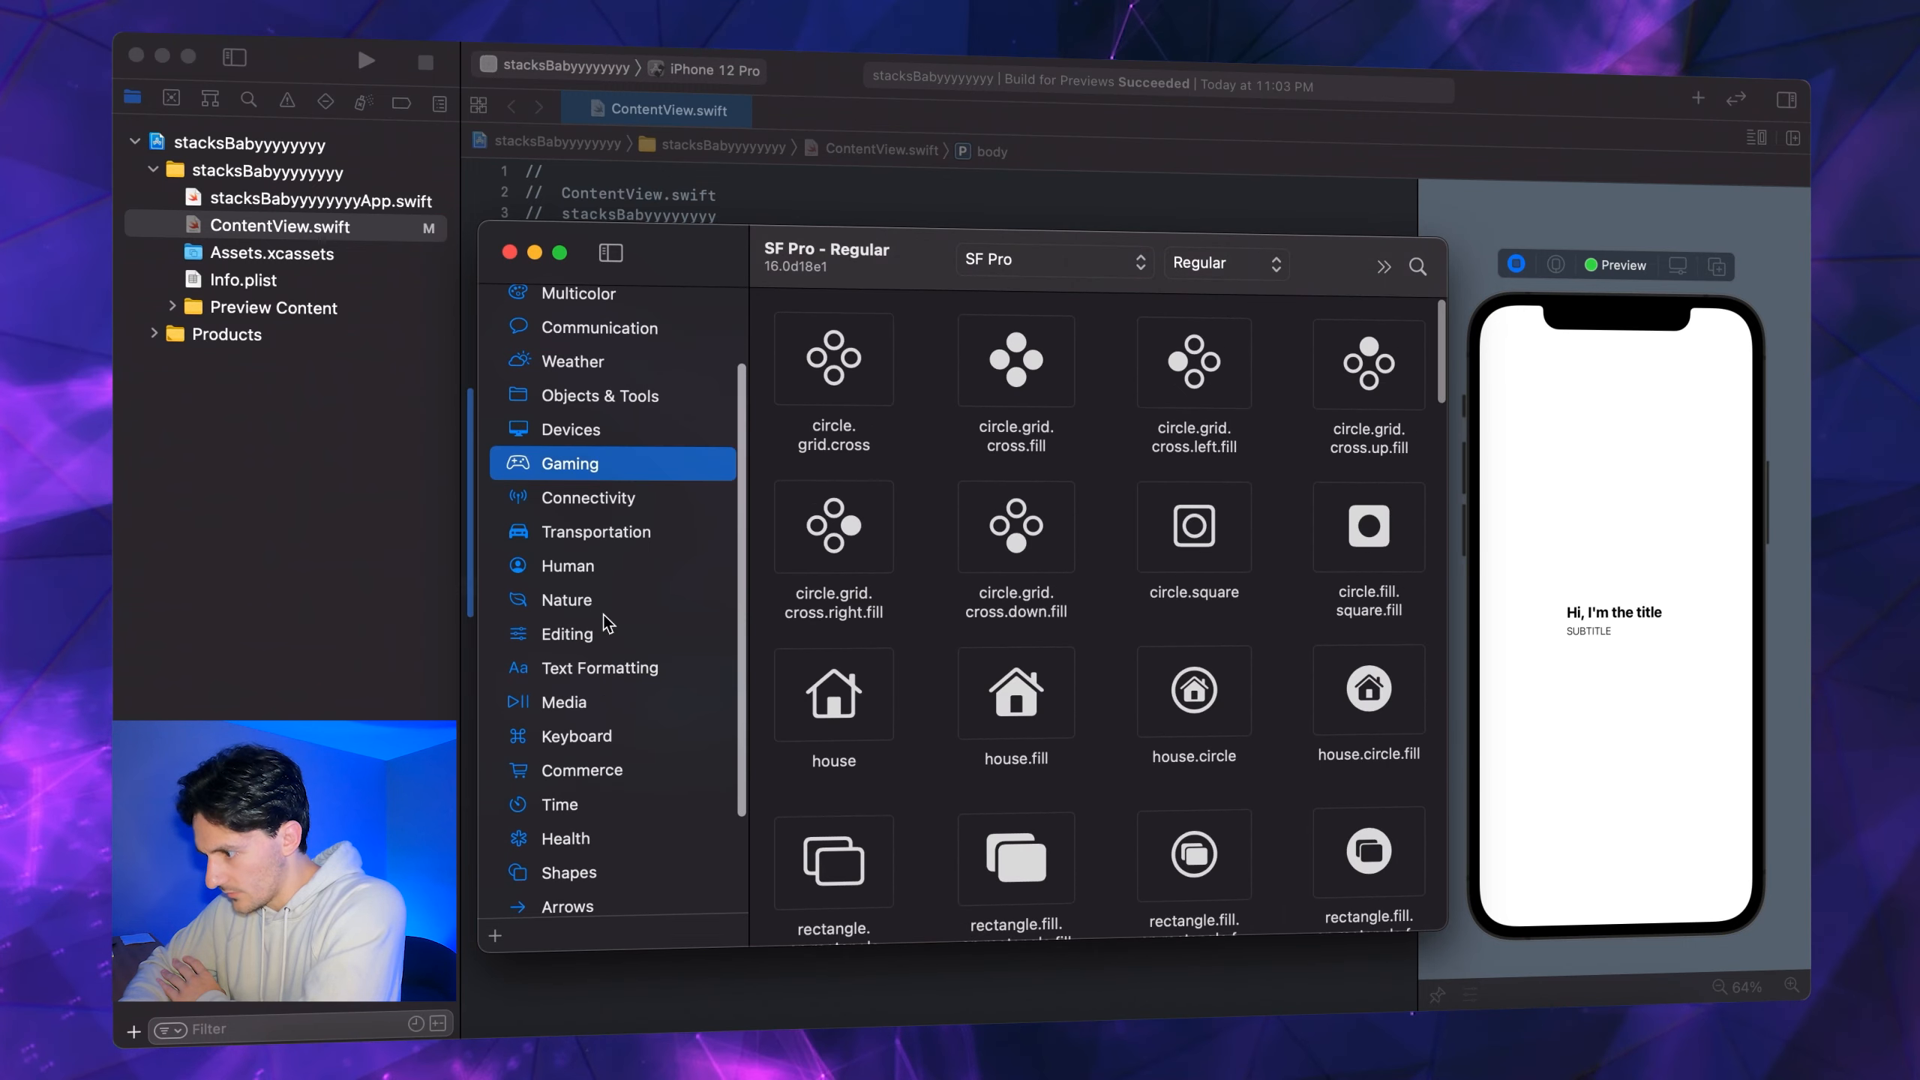
pyautogui.click(569, 708)
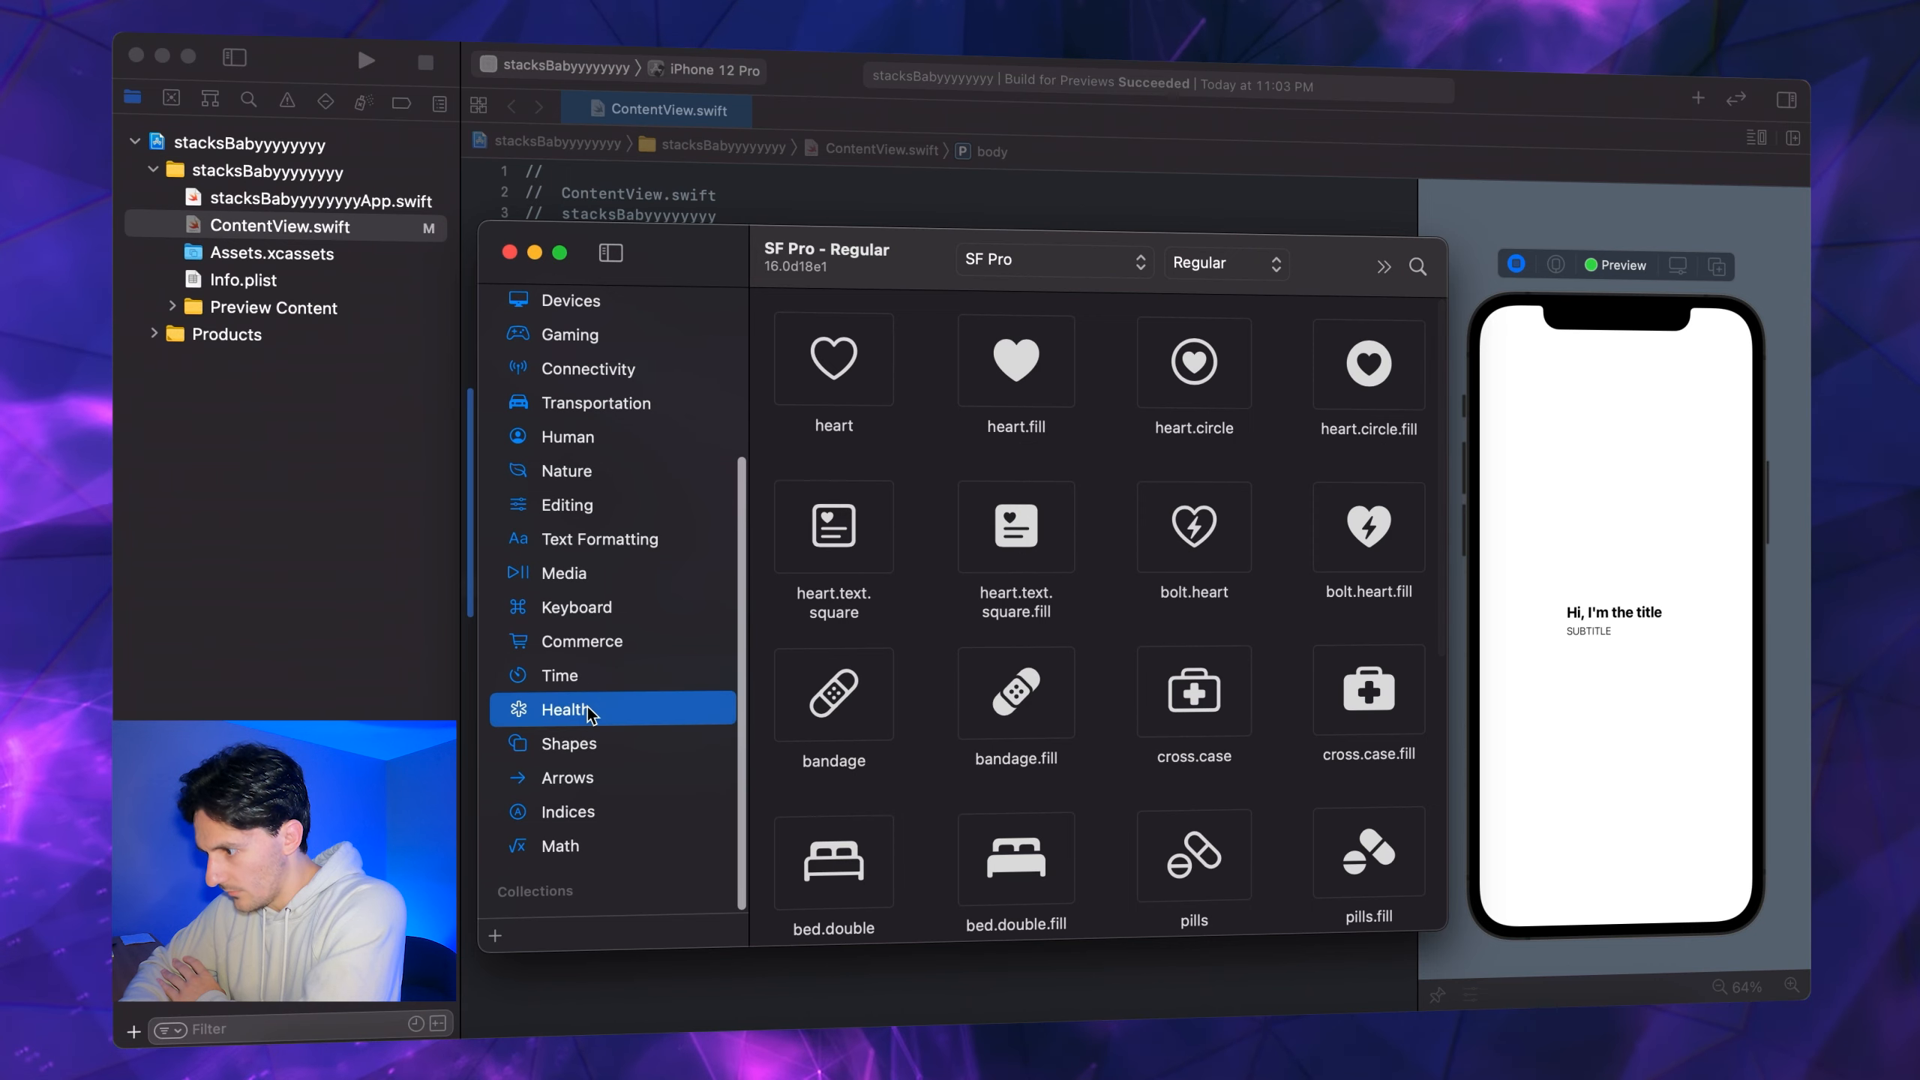
pyautogui.scroll(-3)
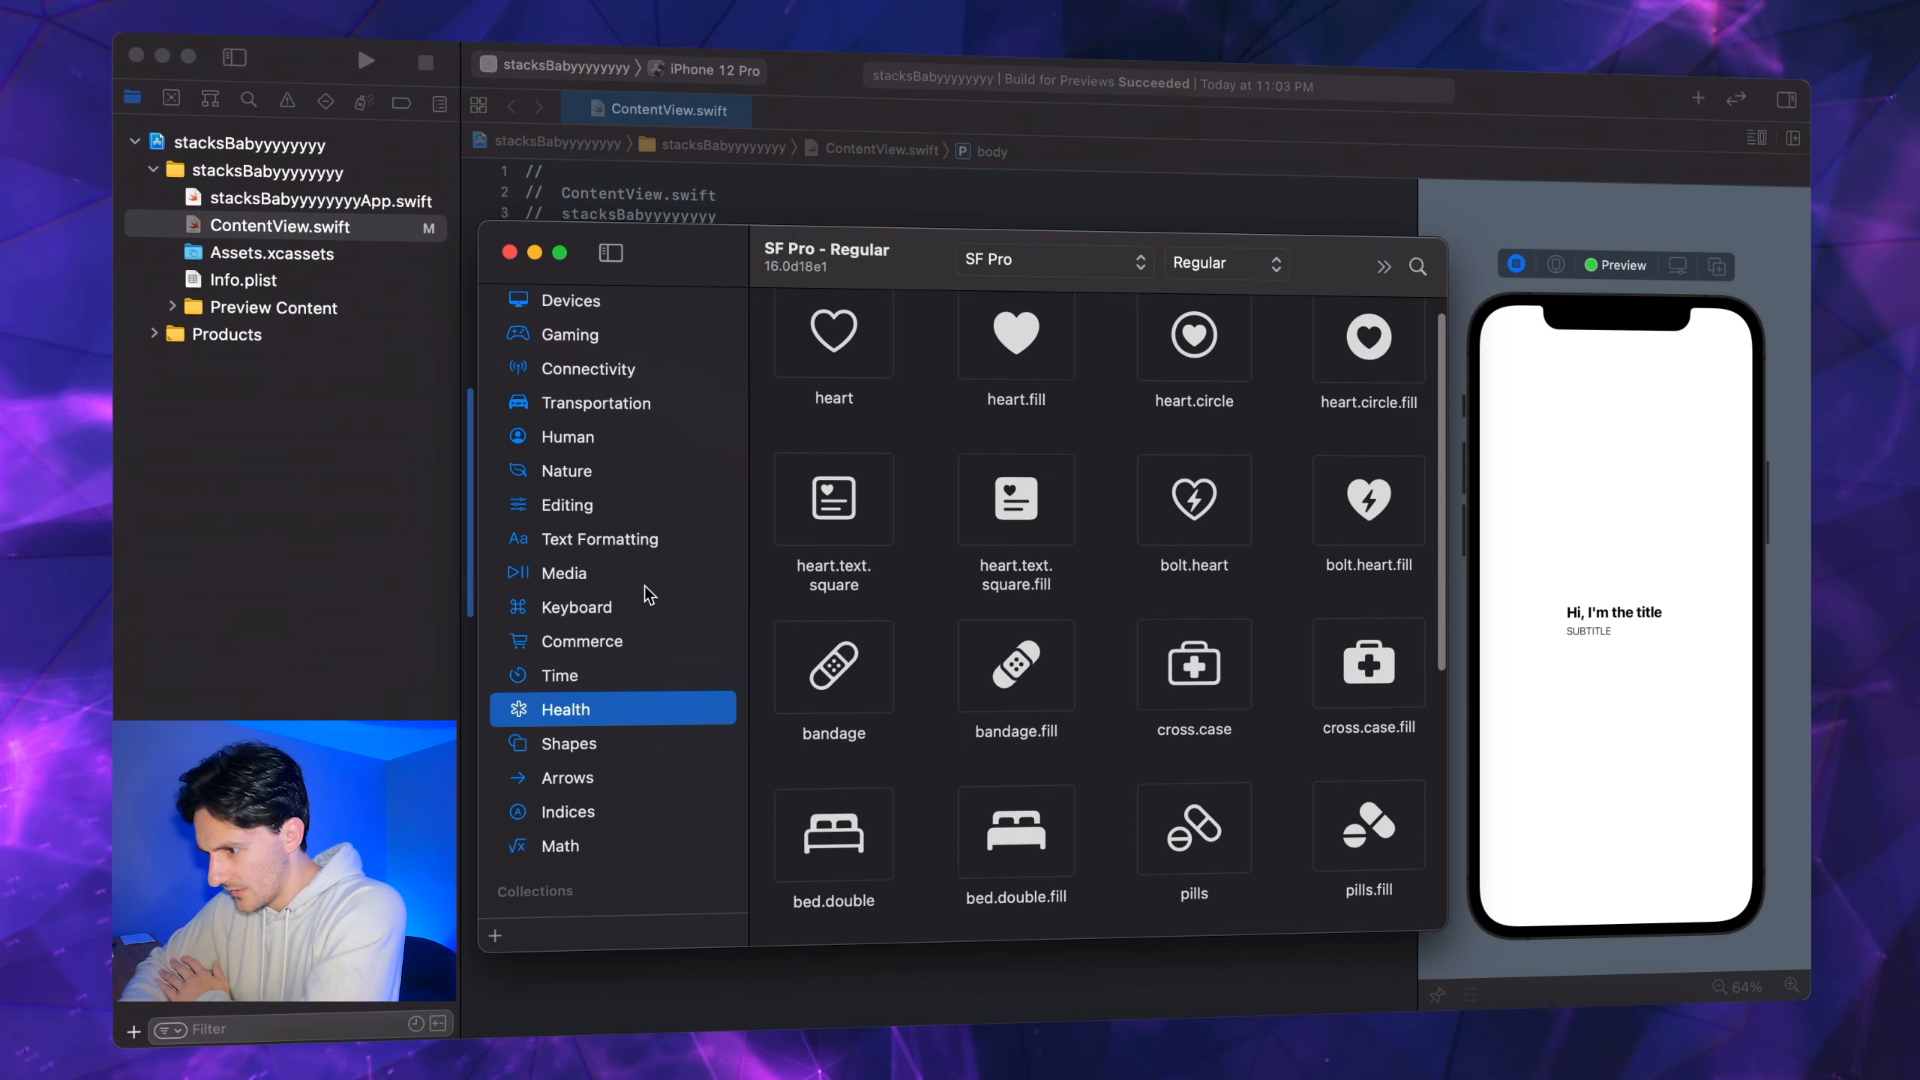
pyautogui.click(567, 638)
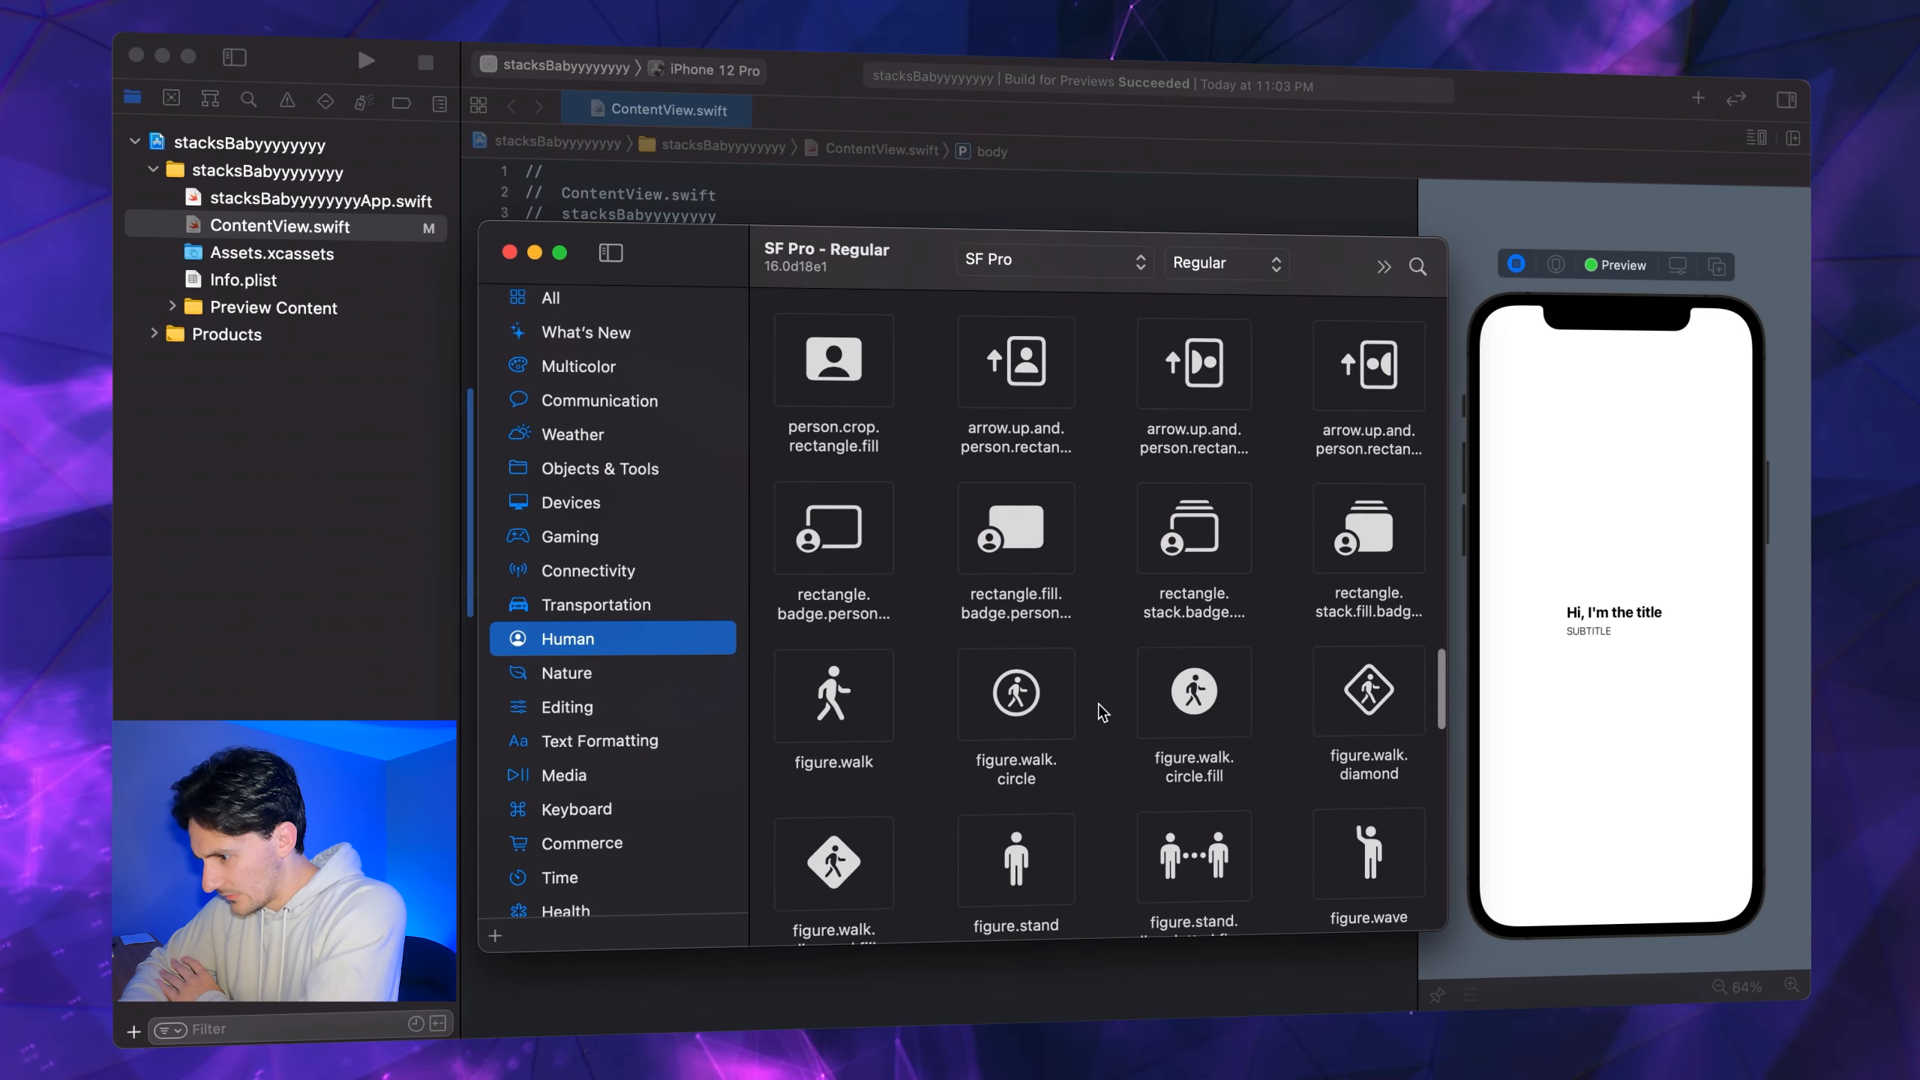
pyautogui.click(834, 524)
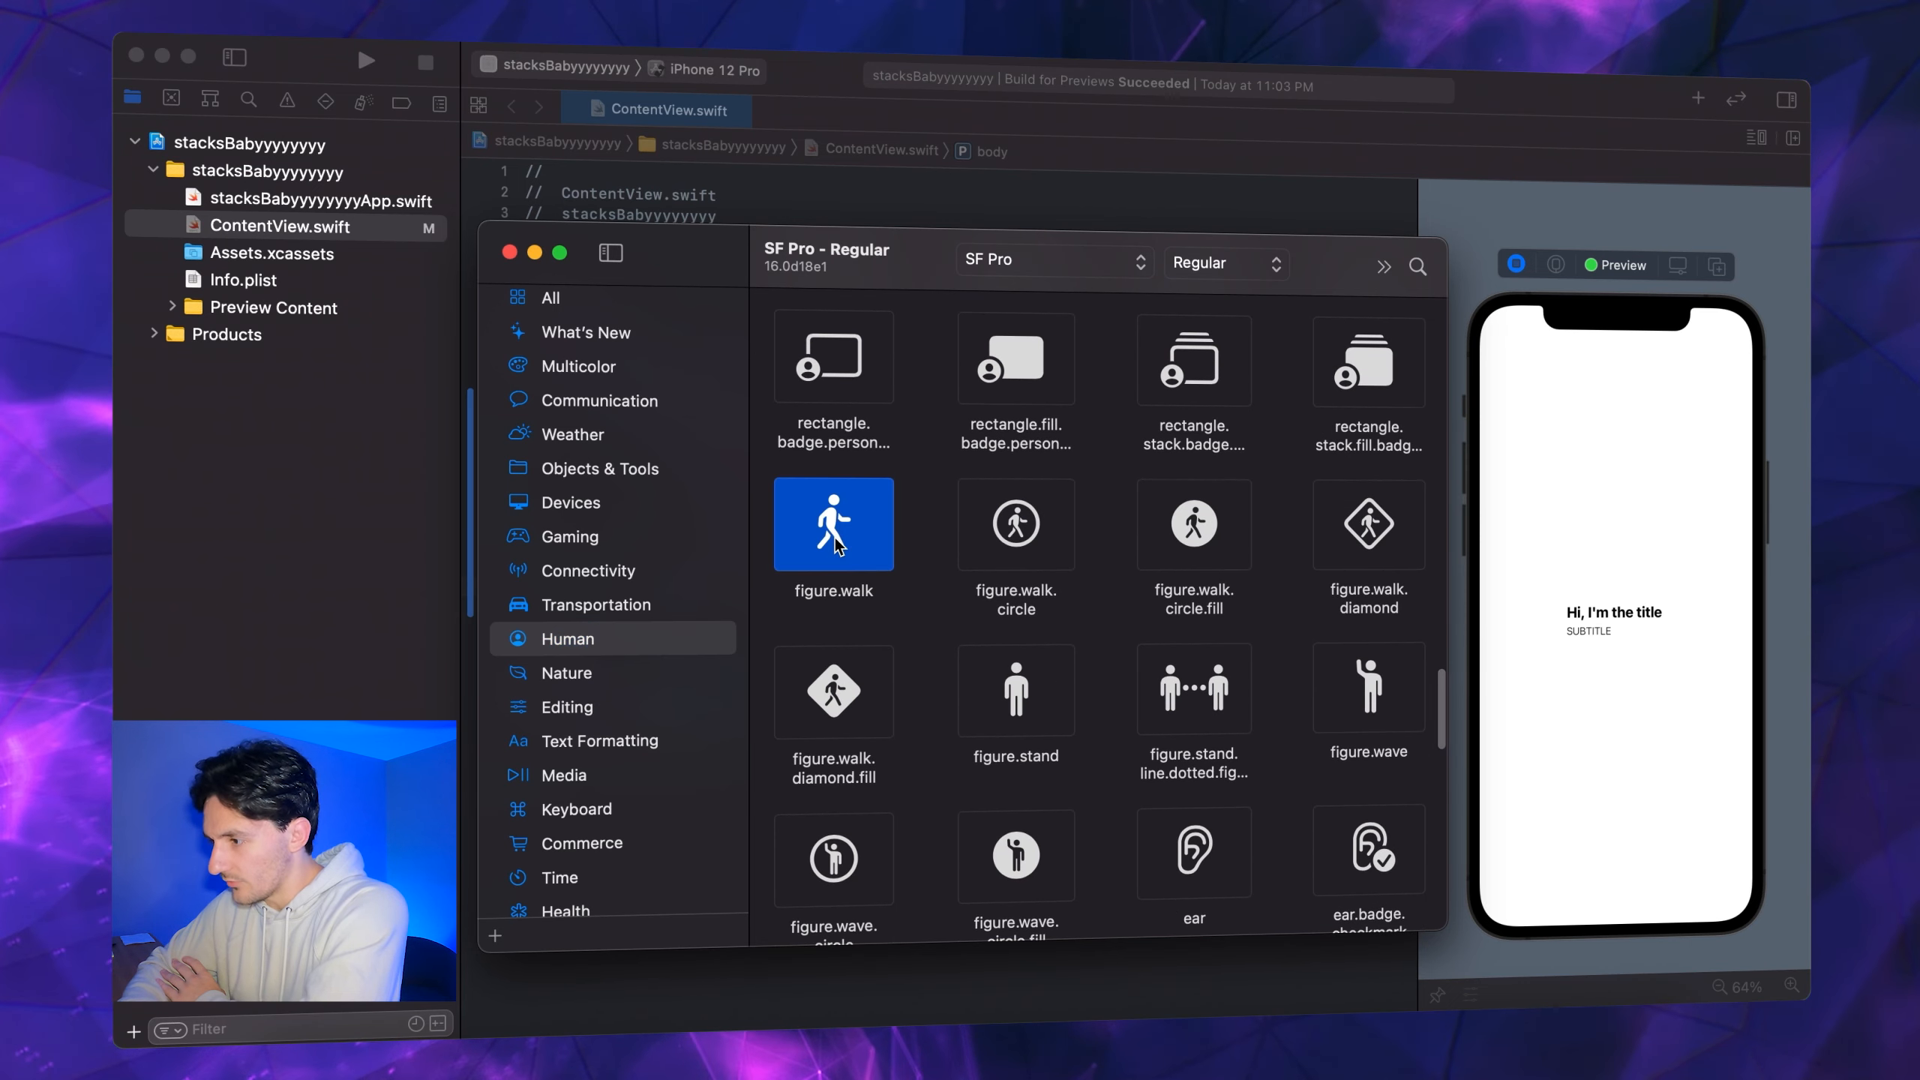
pyautogui.rightClick(832, 524)
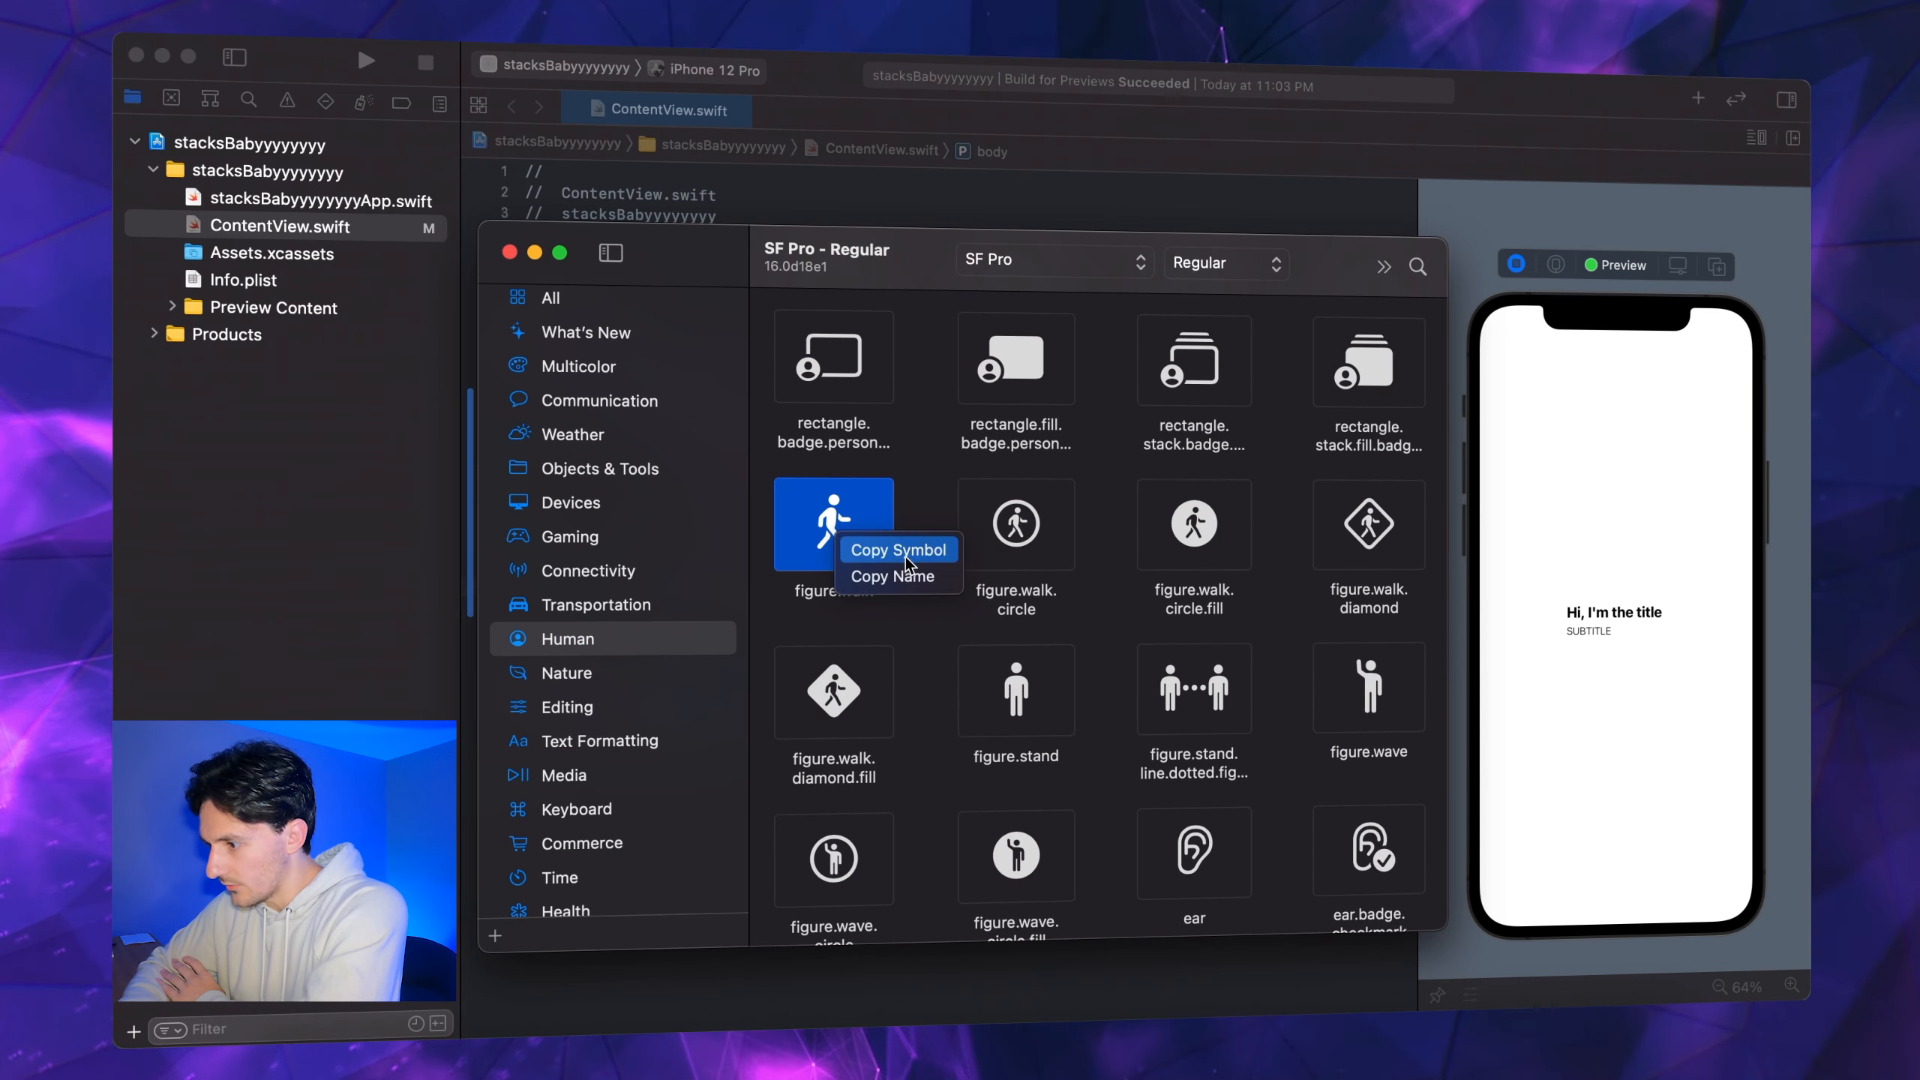
pyautogui.moveTo(892, 576)
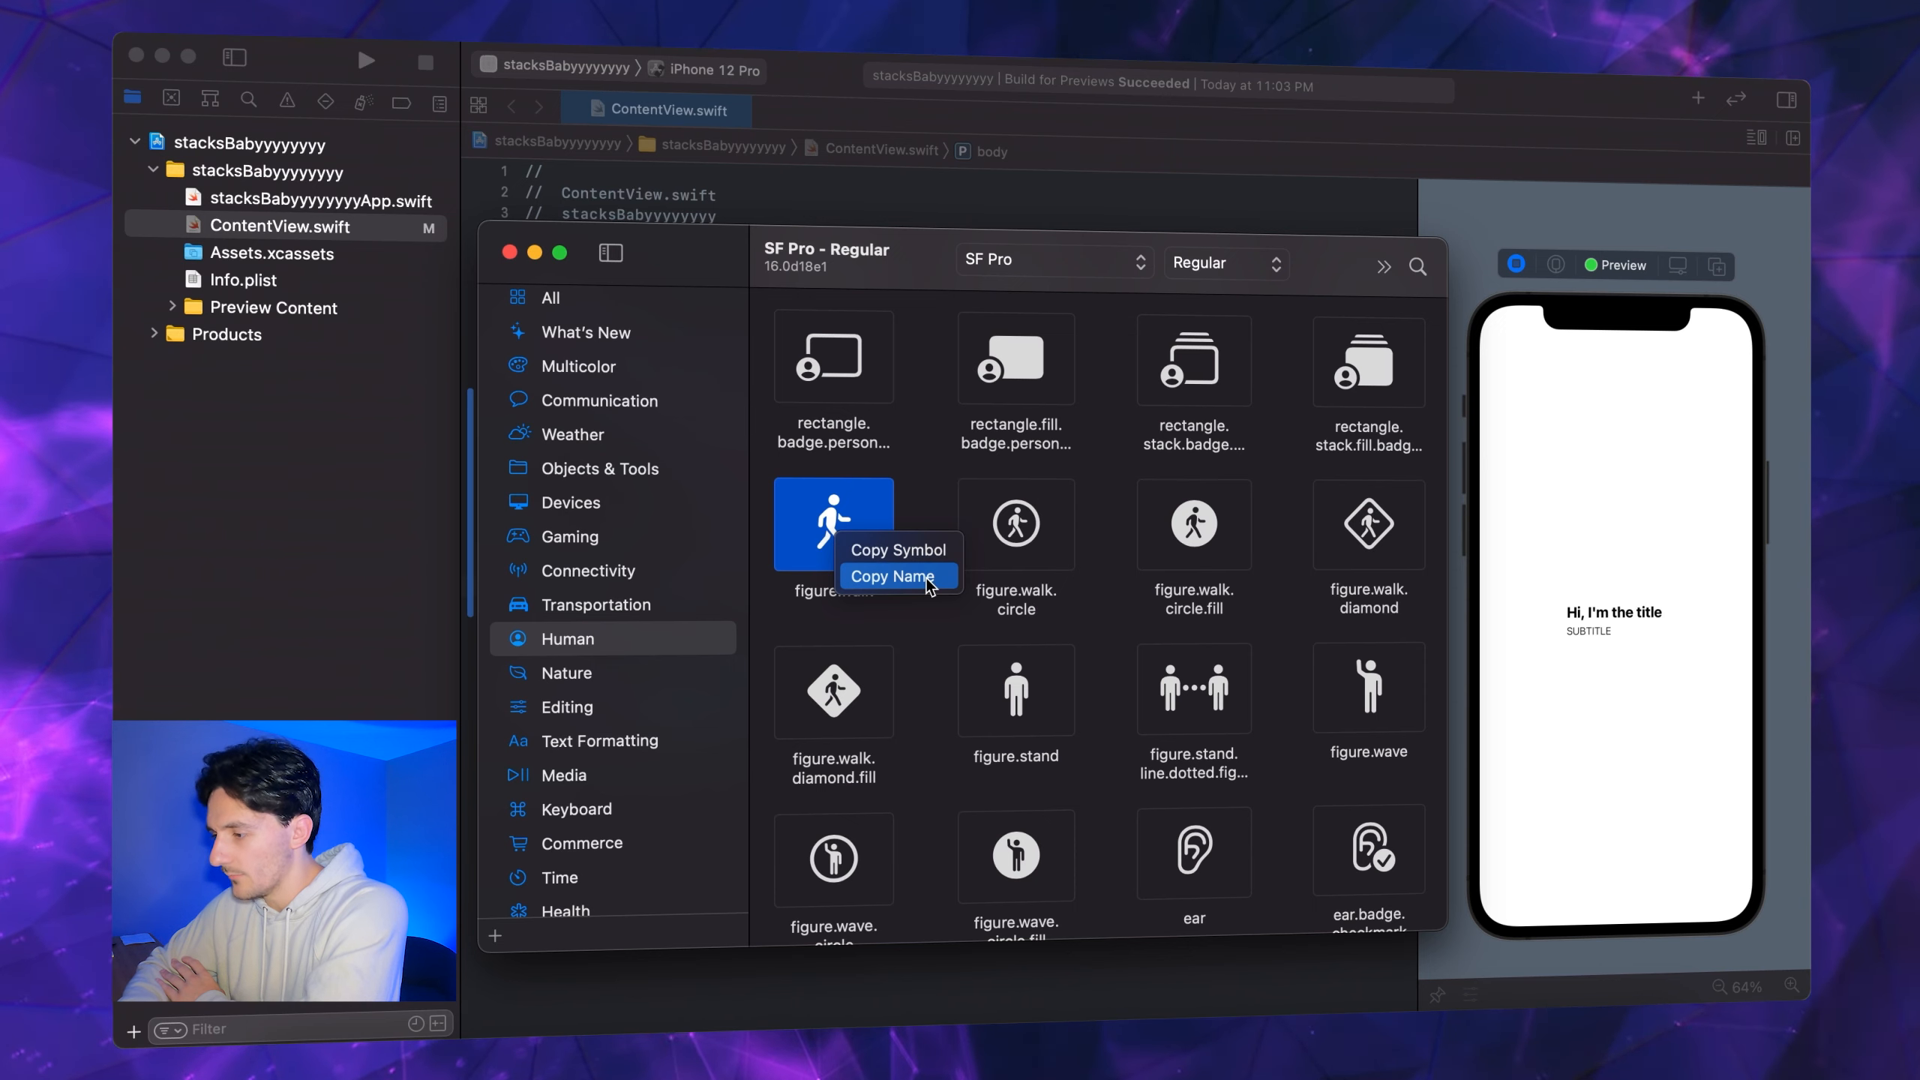
pyautogui.click(895, 577)
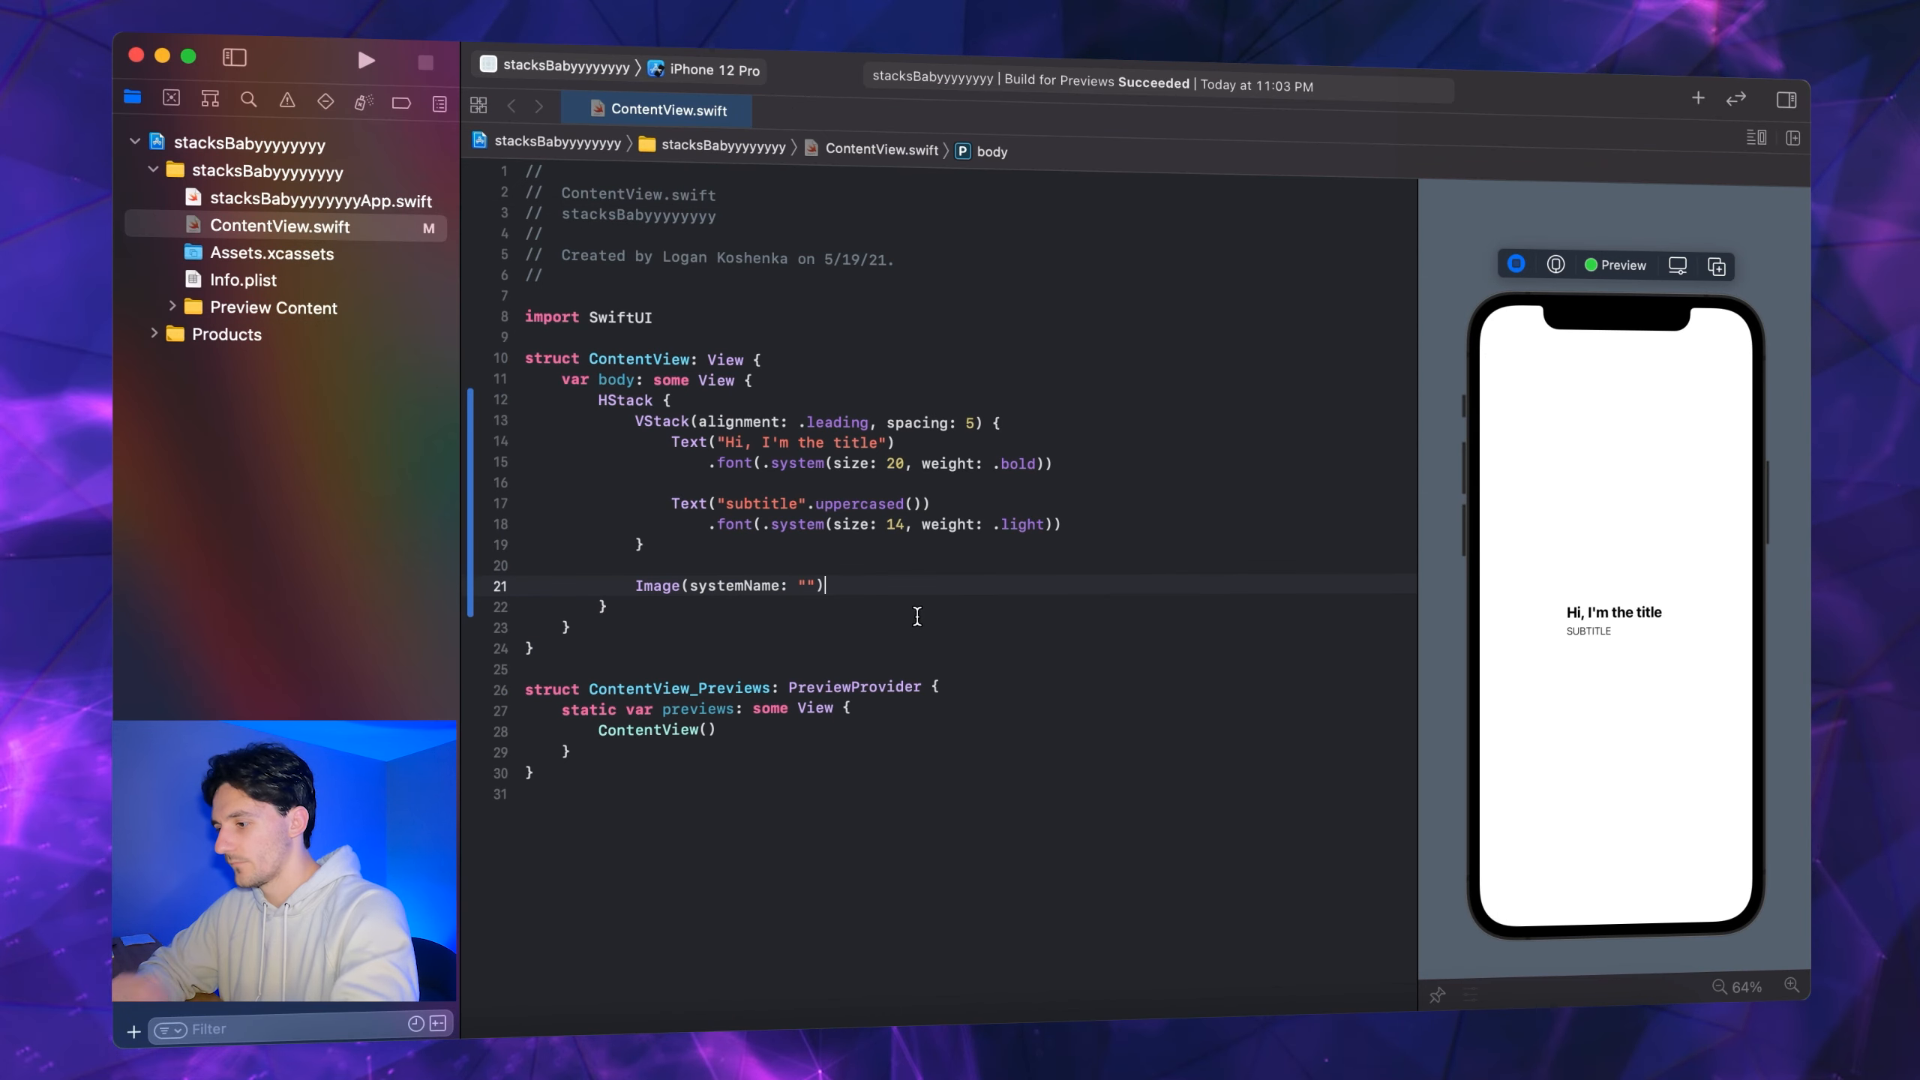
# Set the Image to "figure.walk" with a bold 24-point system font, removing the design placeholder
pyautogui.write('figure.walk')
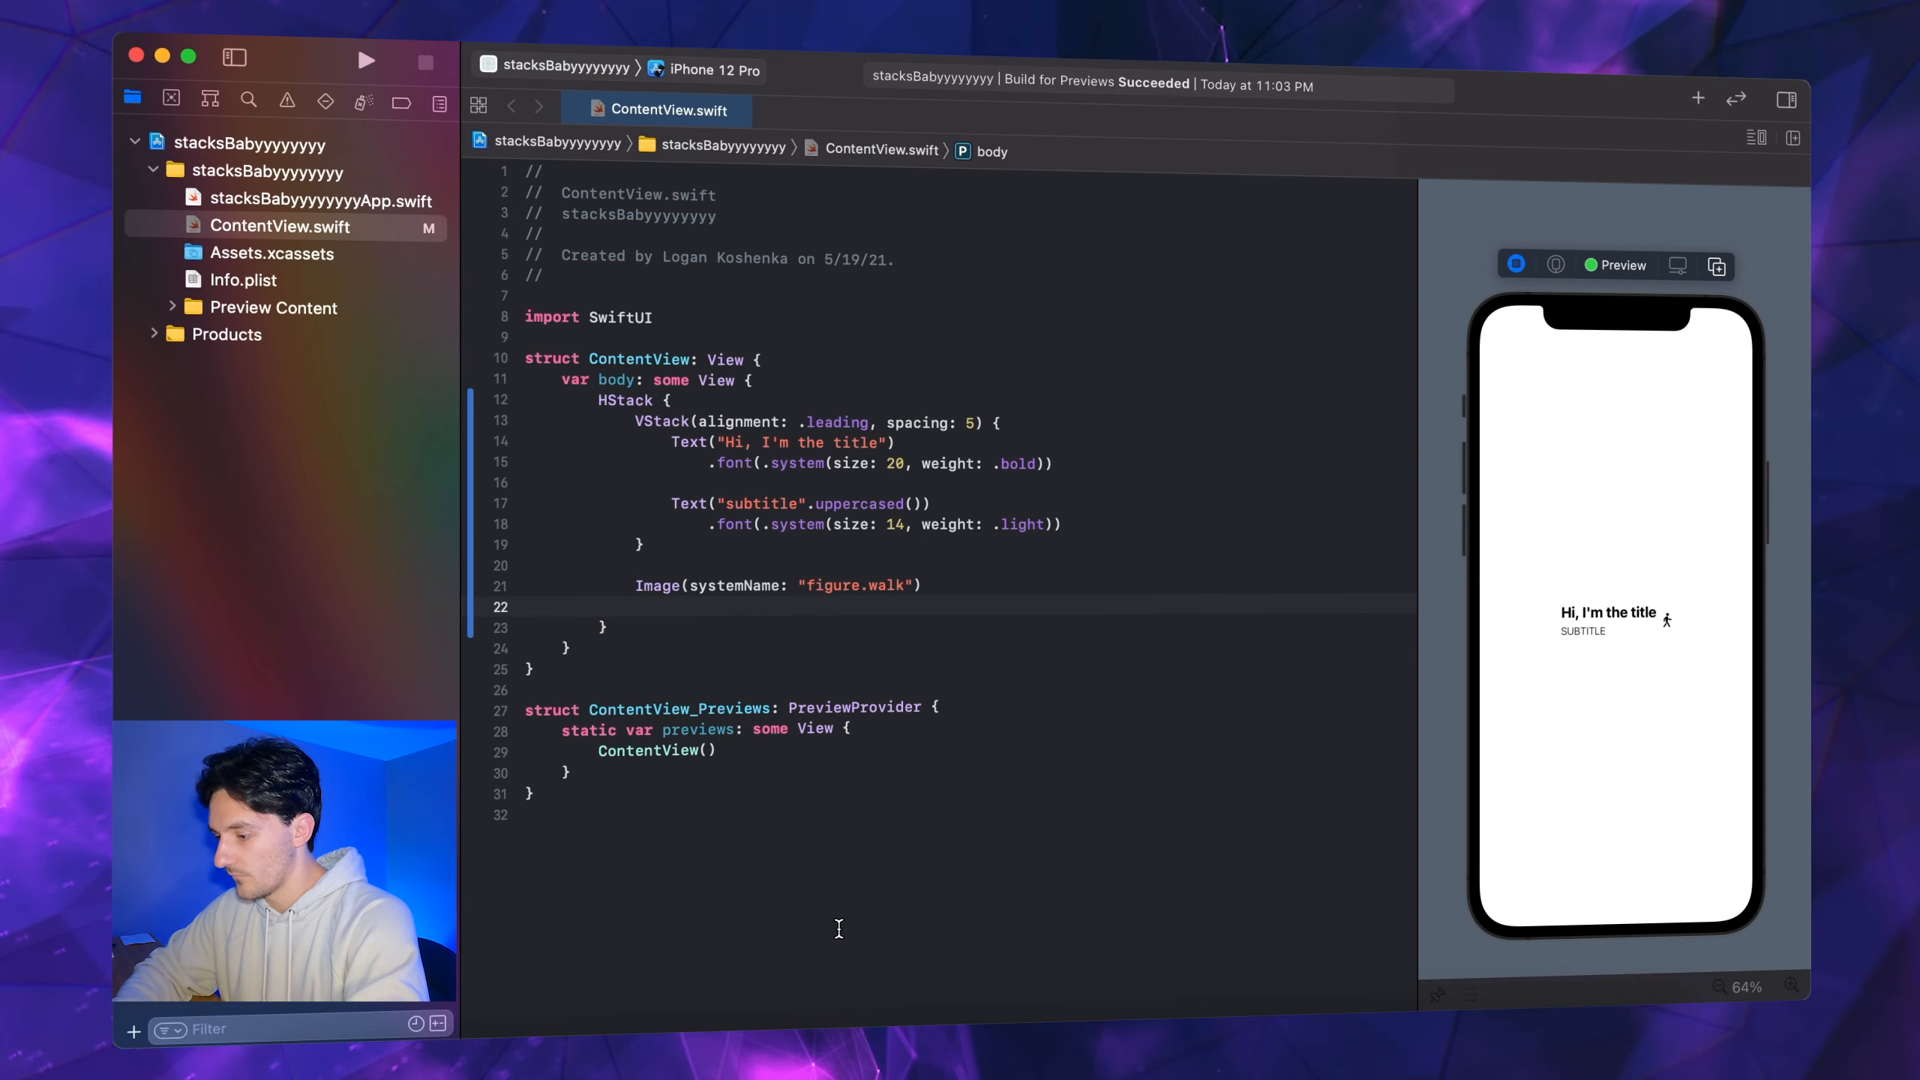
pyautogui.write('.')
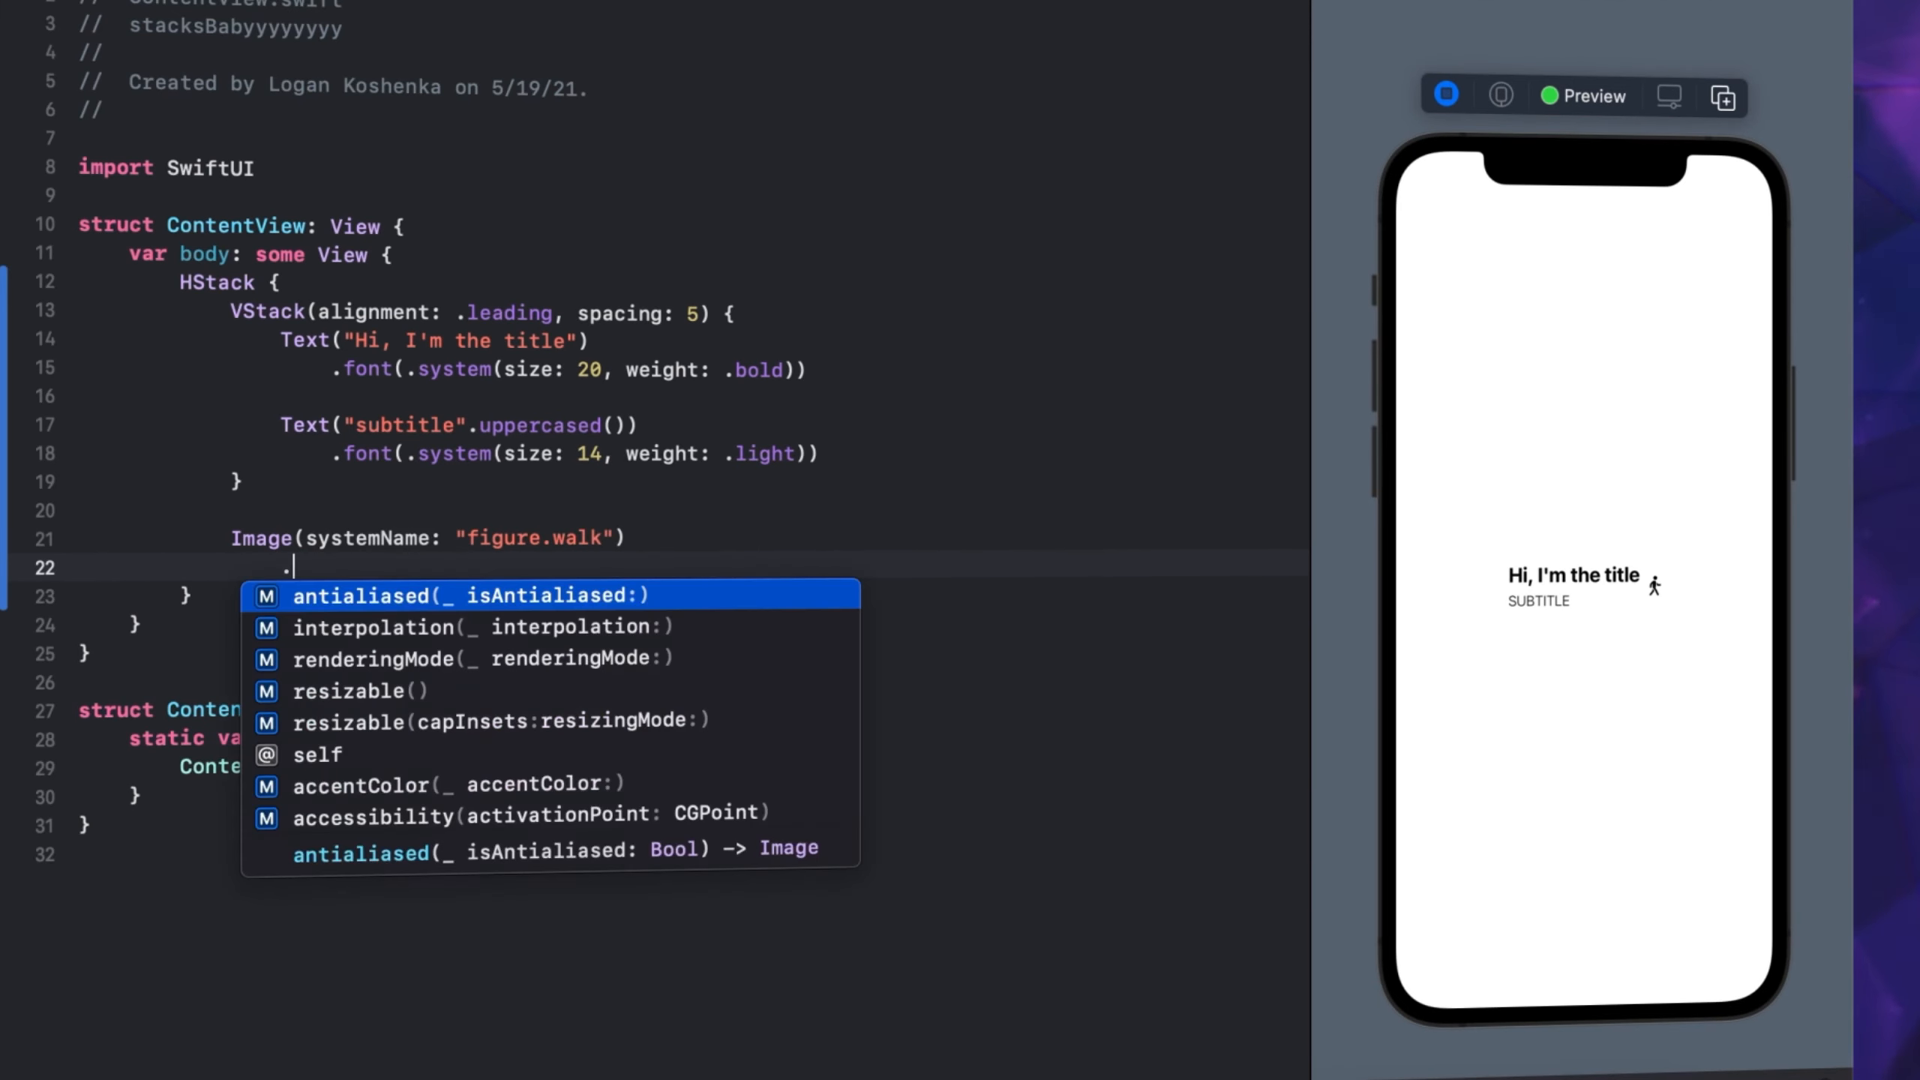
pyautogui.write('.font(.title')
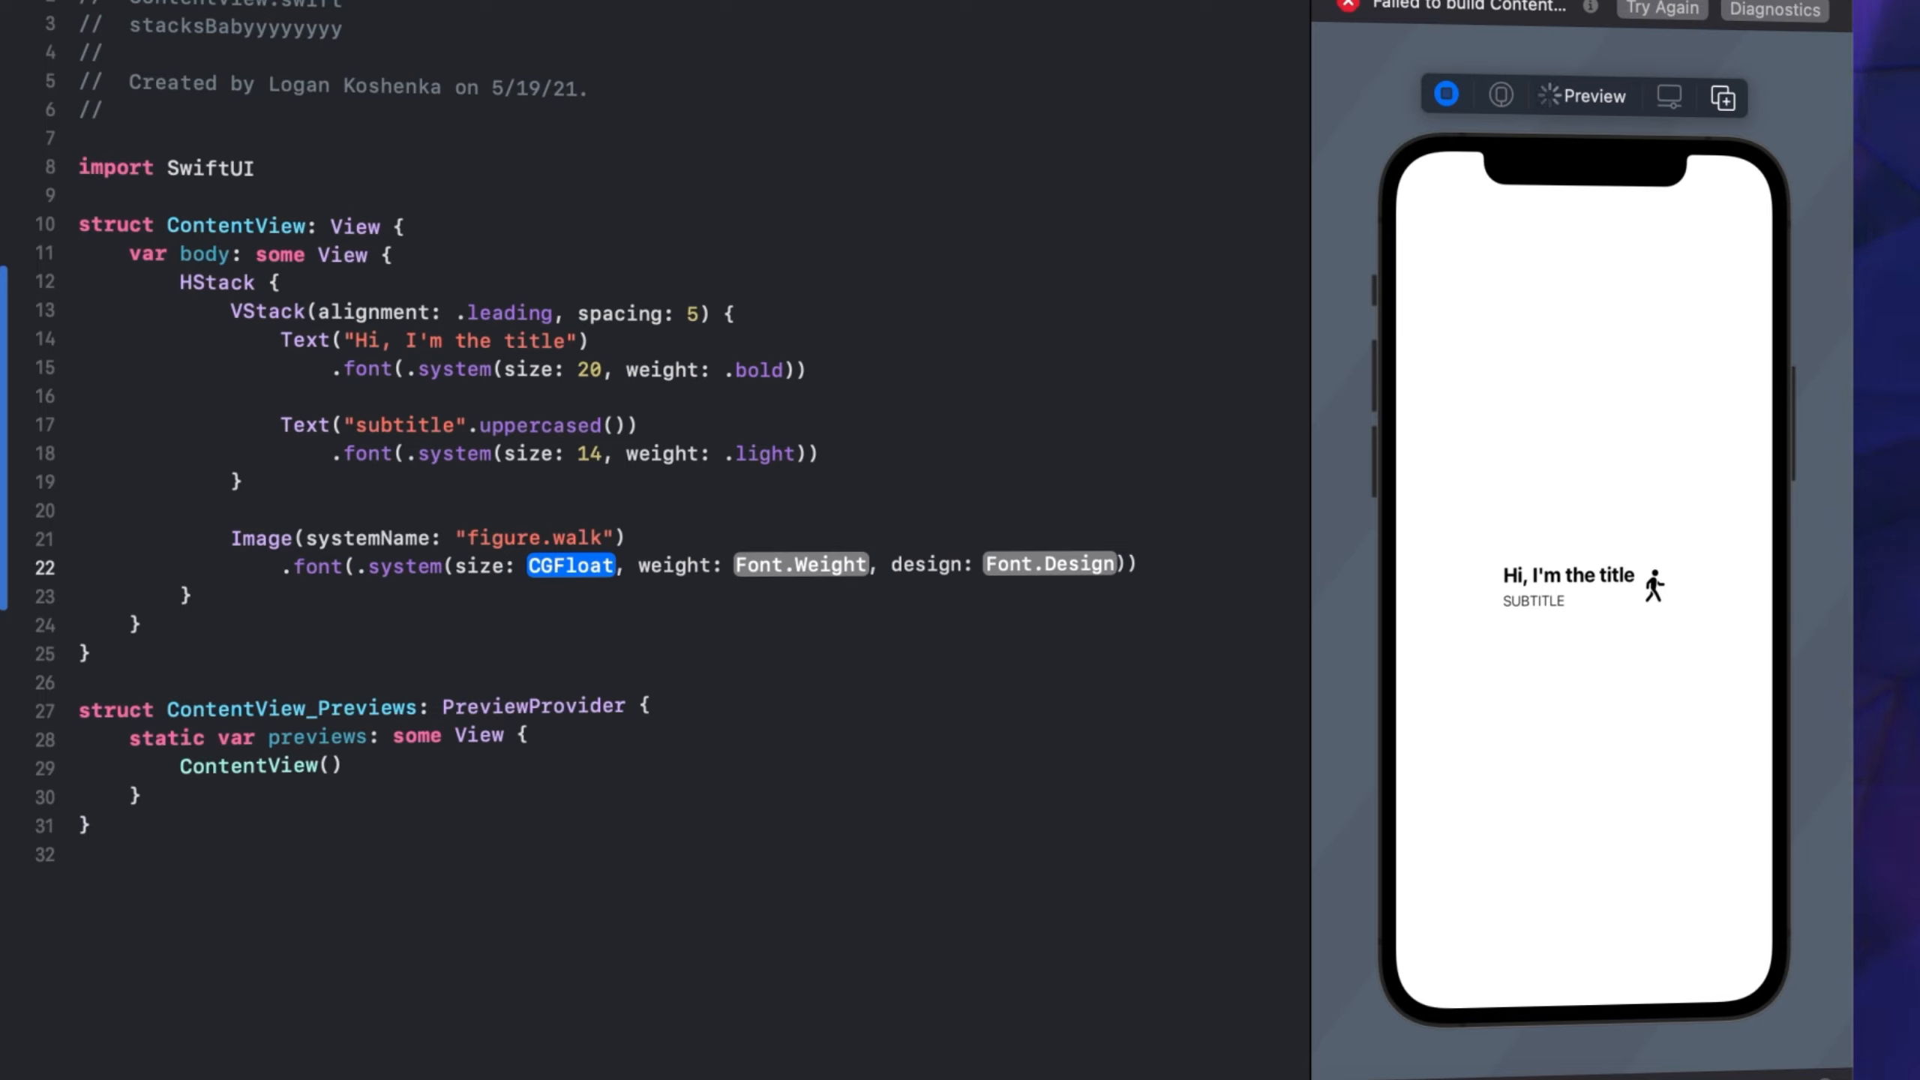
pyautogui.write('24')
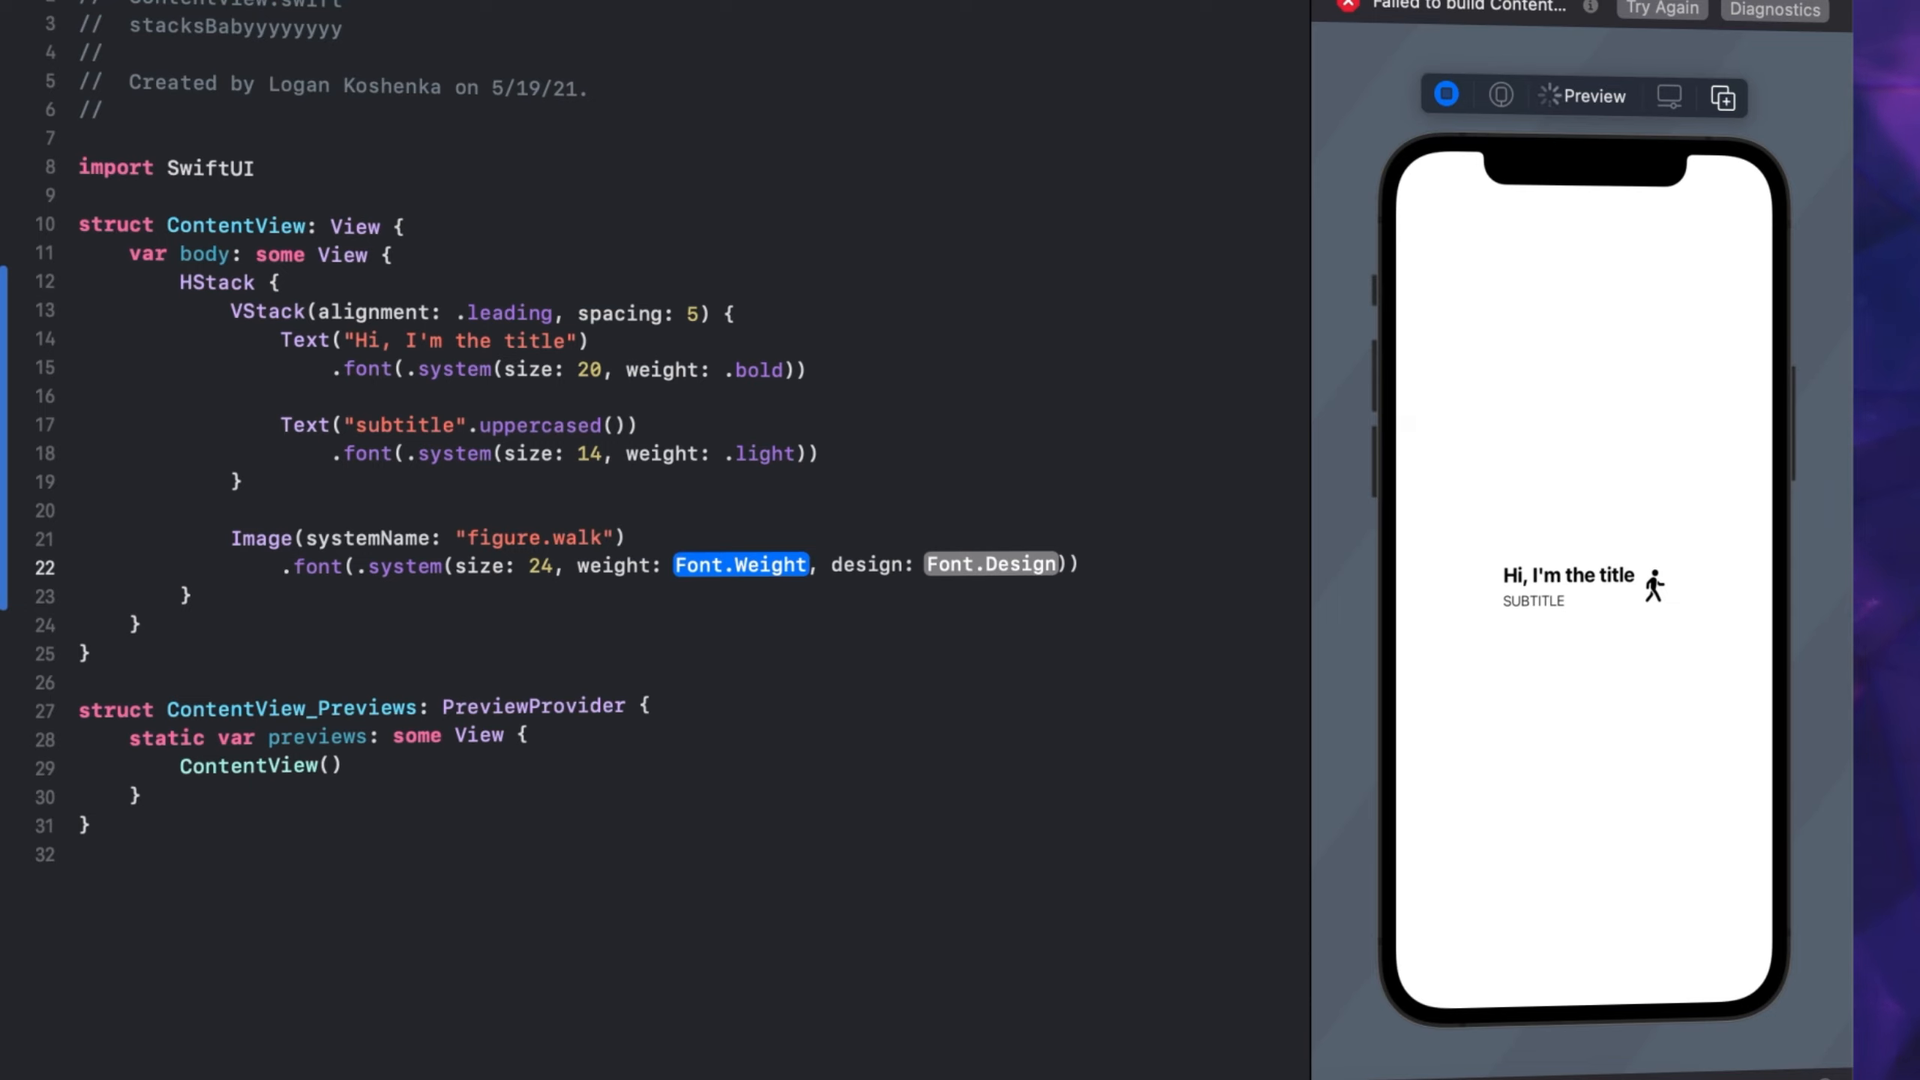
pyautogui.write('.bold')
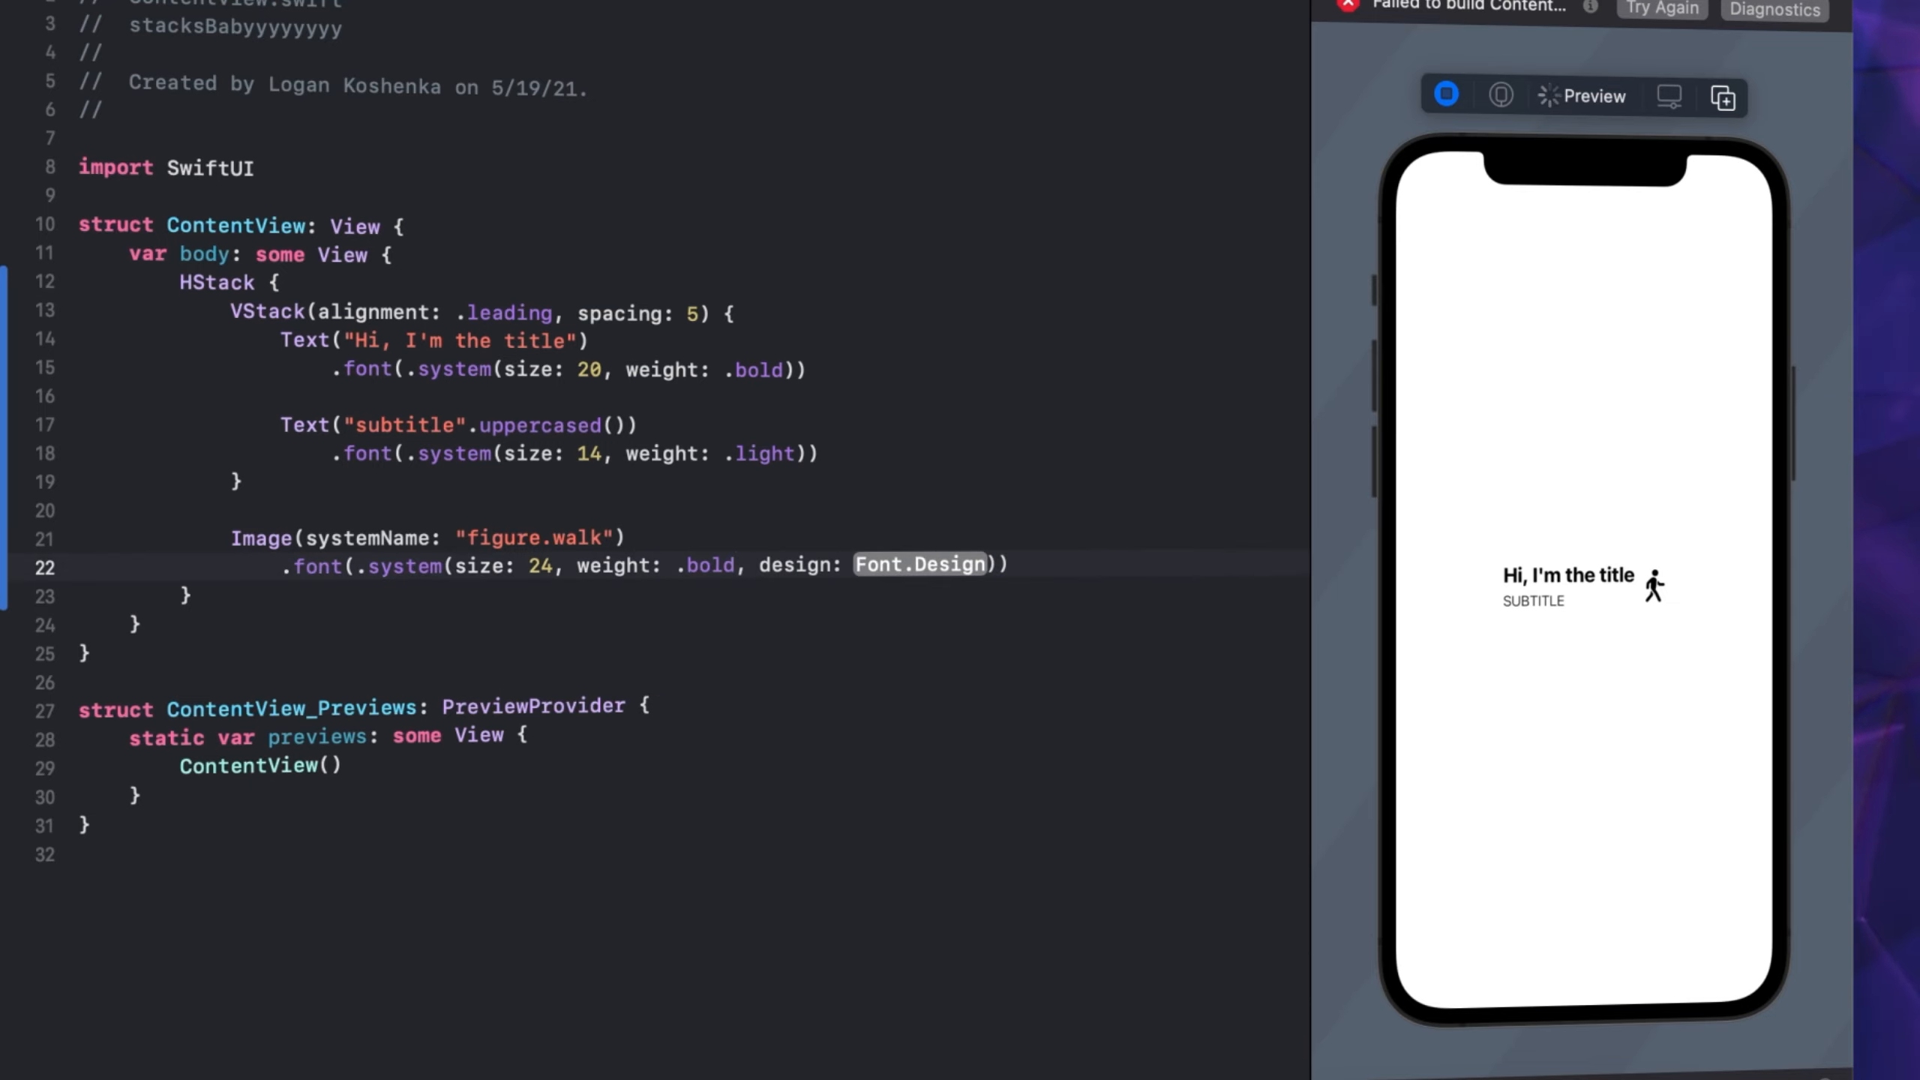
pyautogui.doubleClick(920, 565)
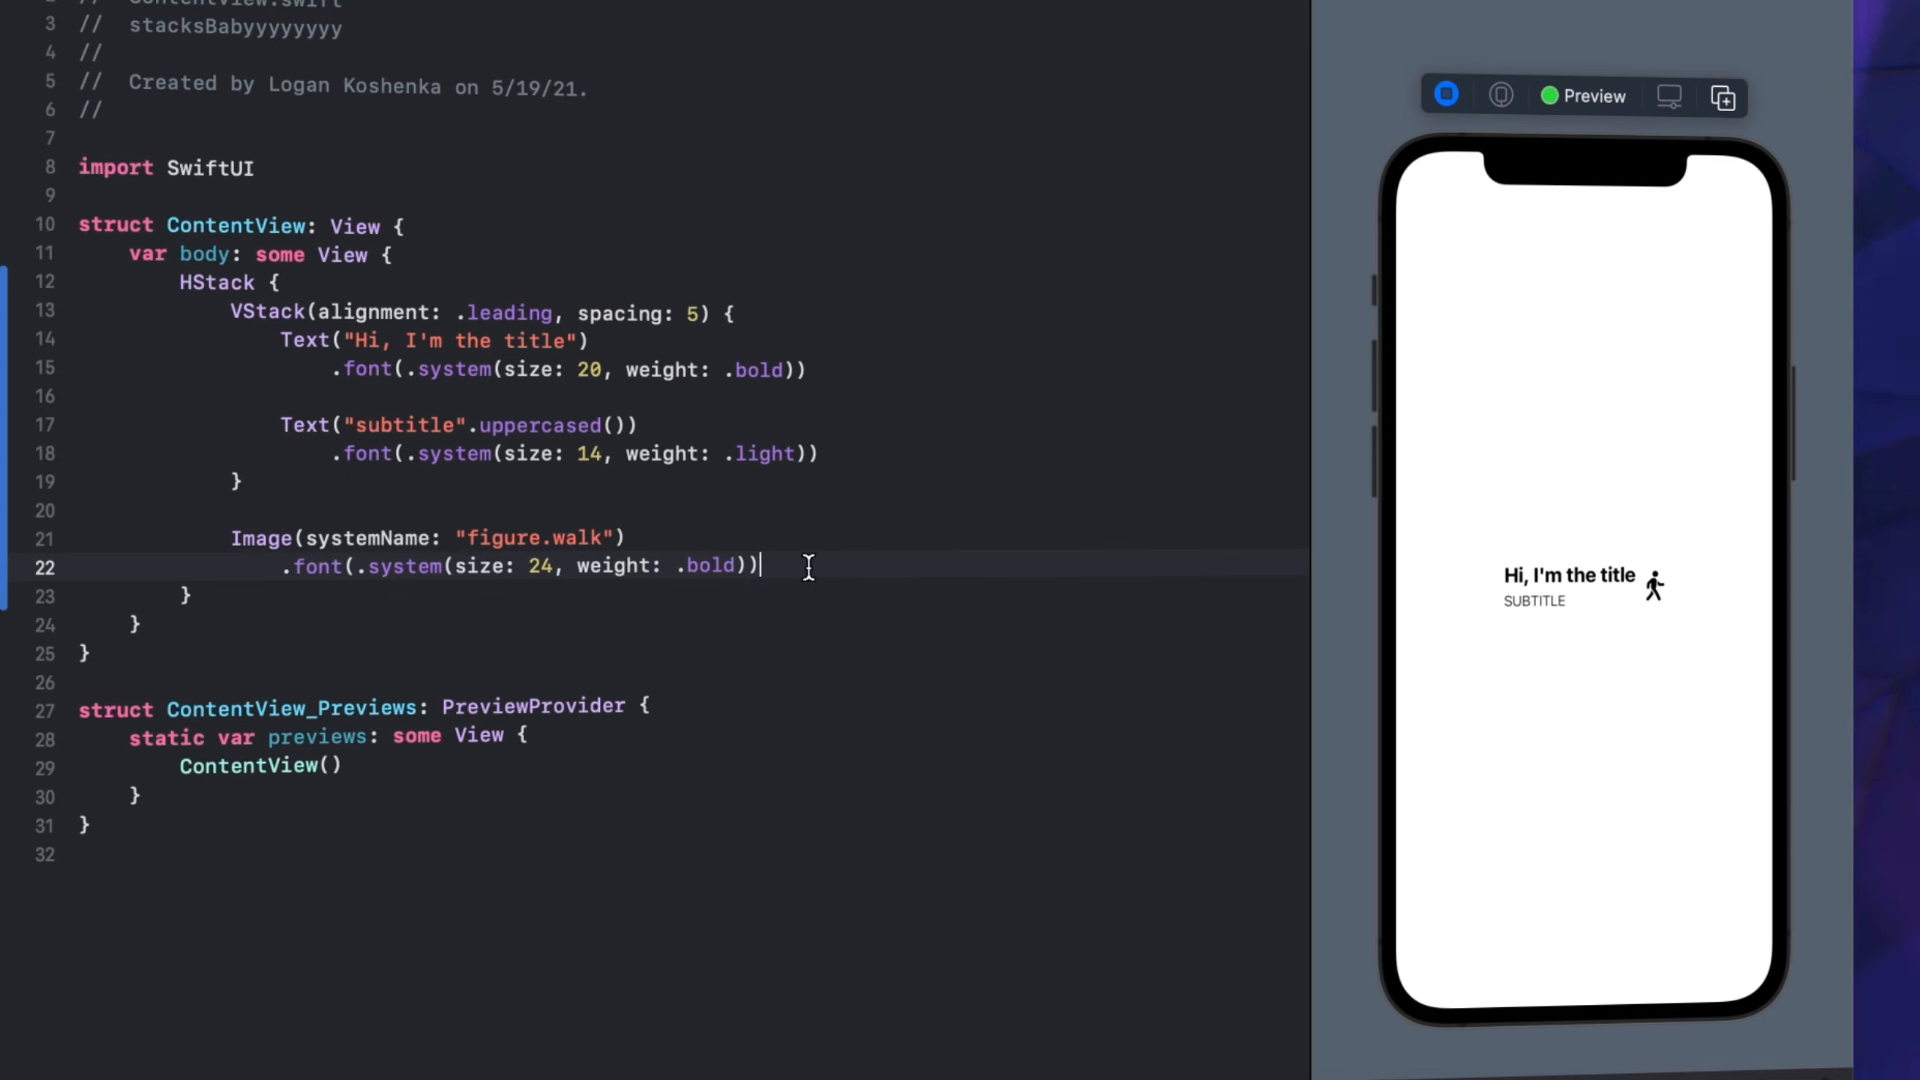
pyautogui.moveTo(1599, 622)
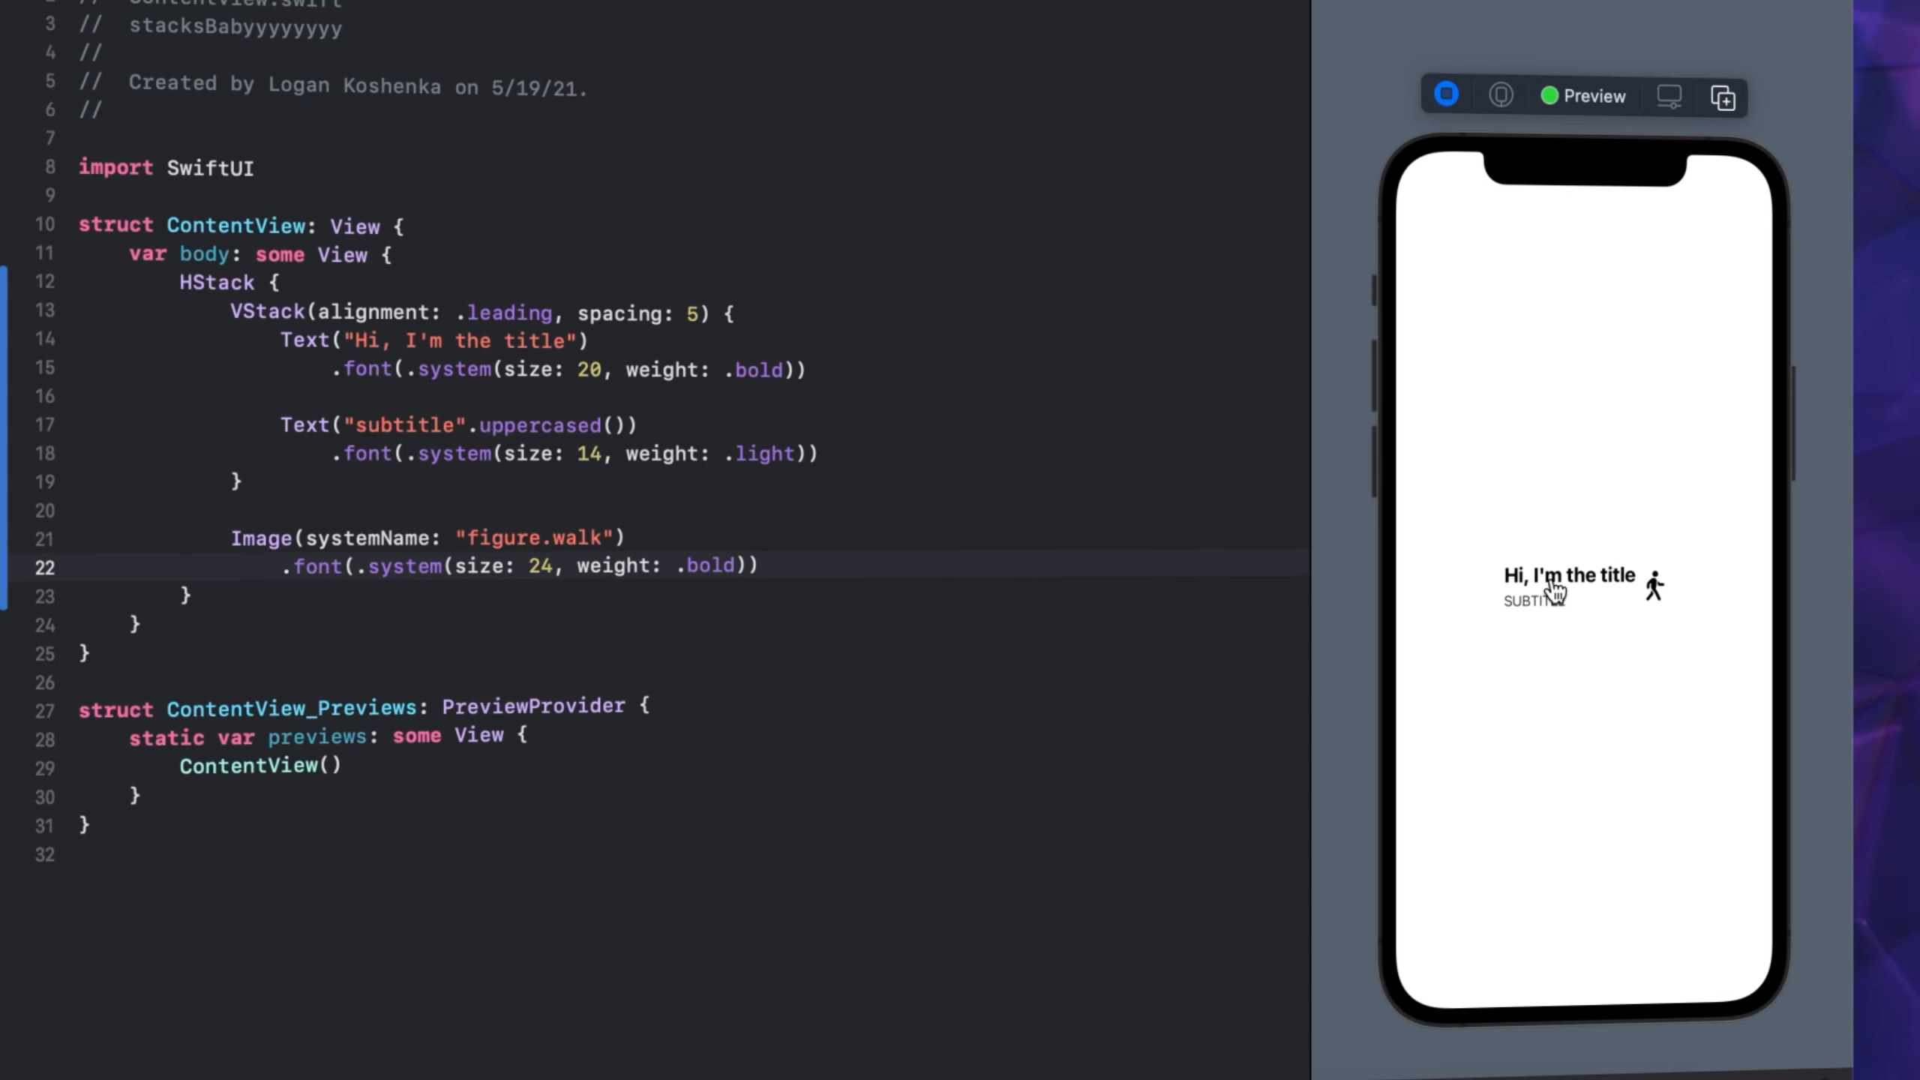
# Add a Spacer before the walking figure, set its size to 30, and pad the row horizontally
pyautogui.write('s')
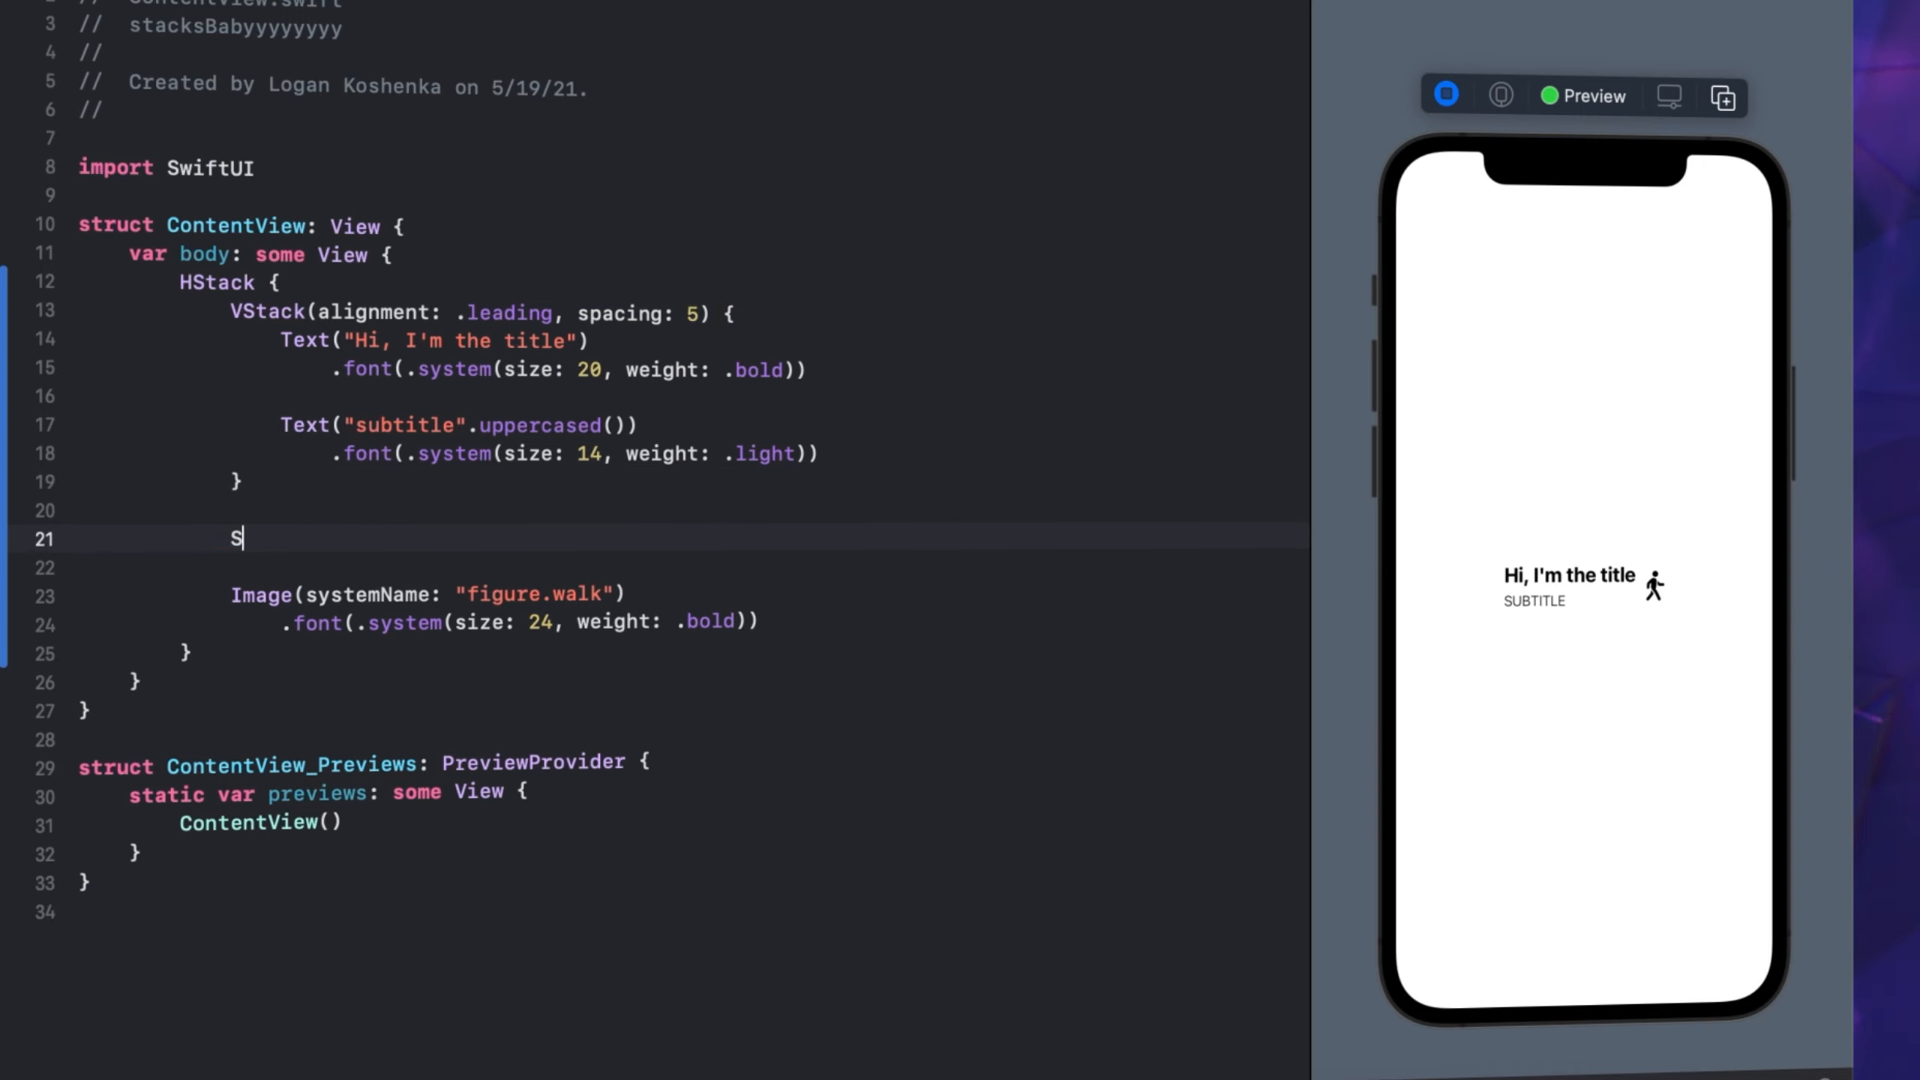
pyautogui.write('pacer()')
pyautogui.click(499, 621)
pyautogui.write('3')
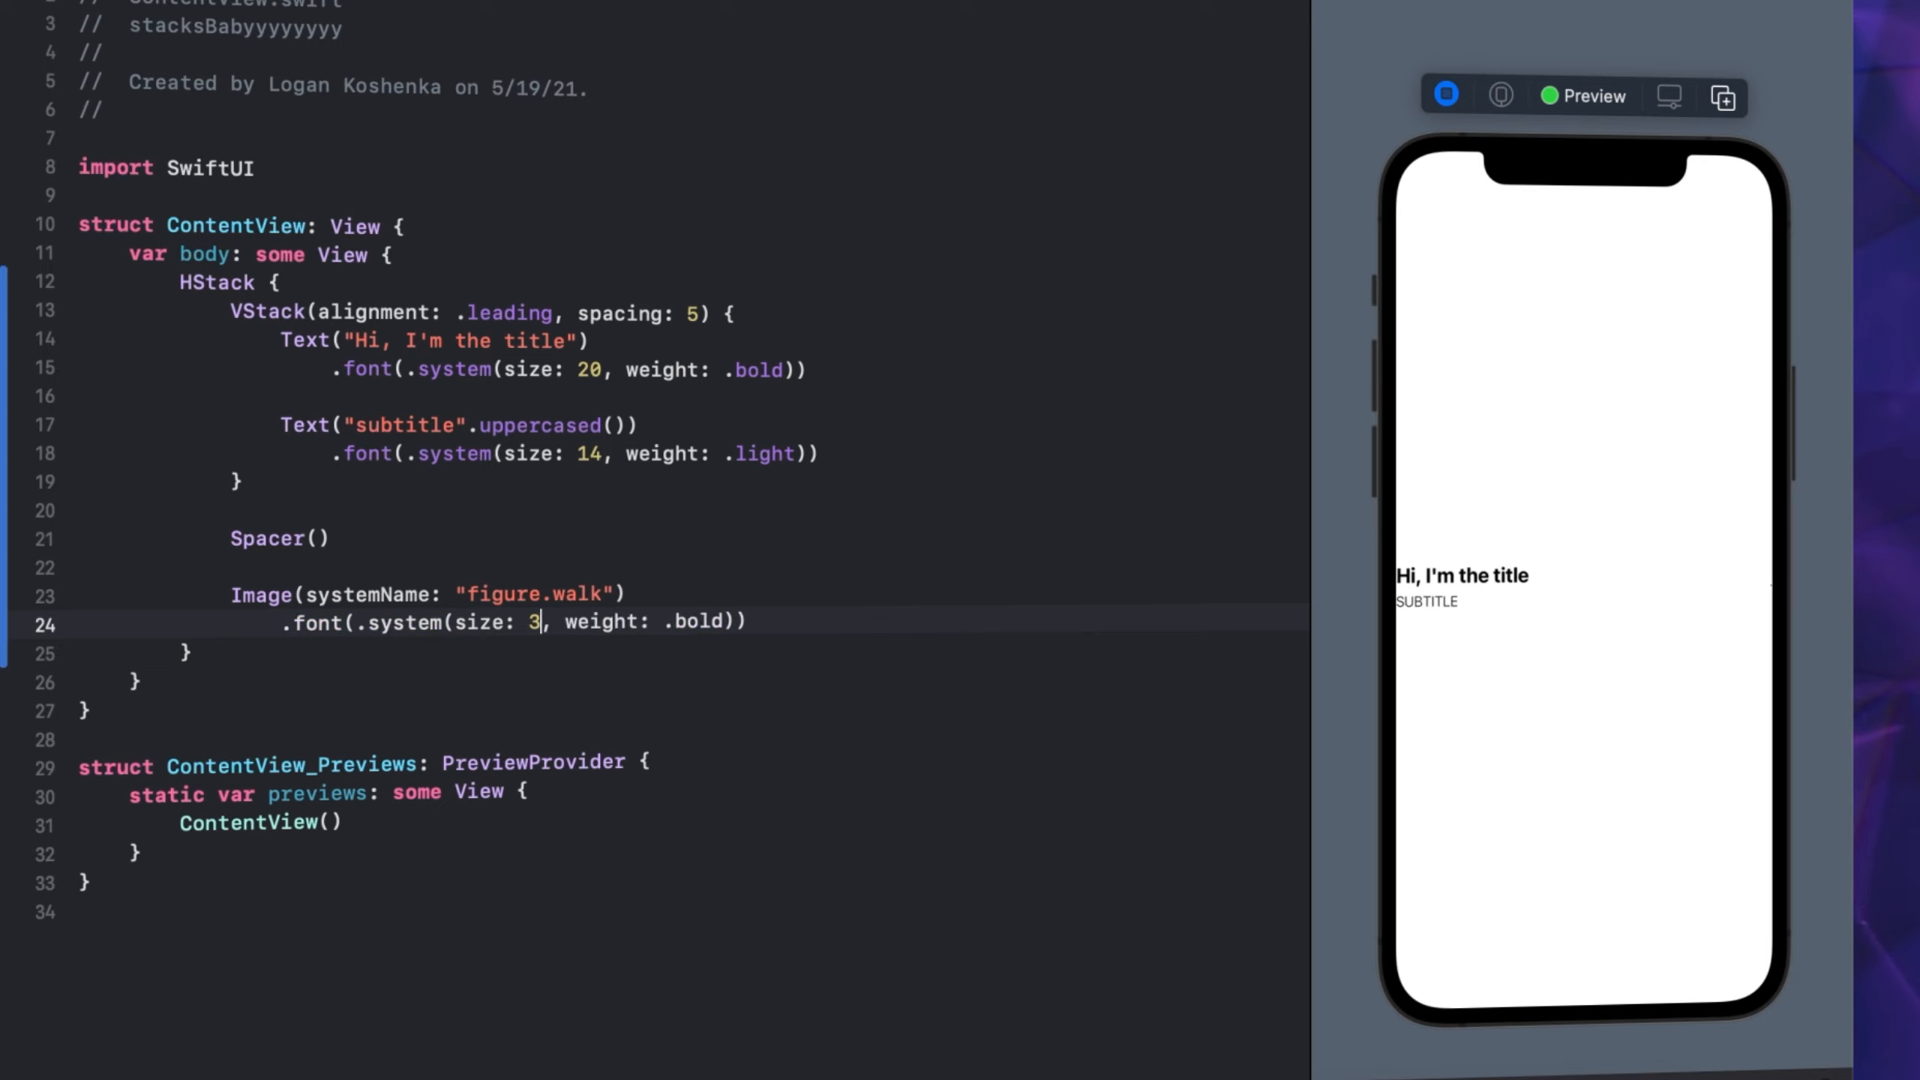
pyautogui.write('0')
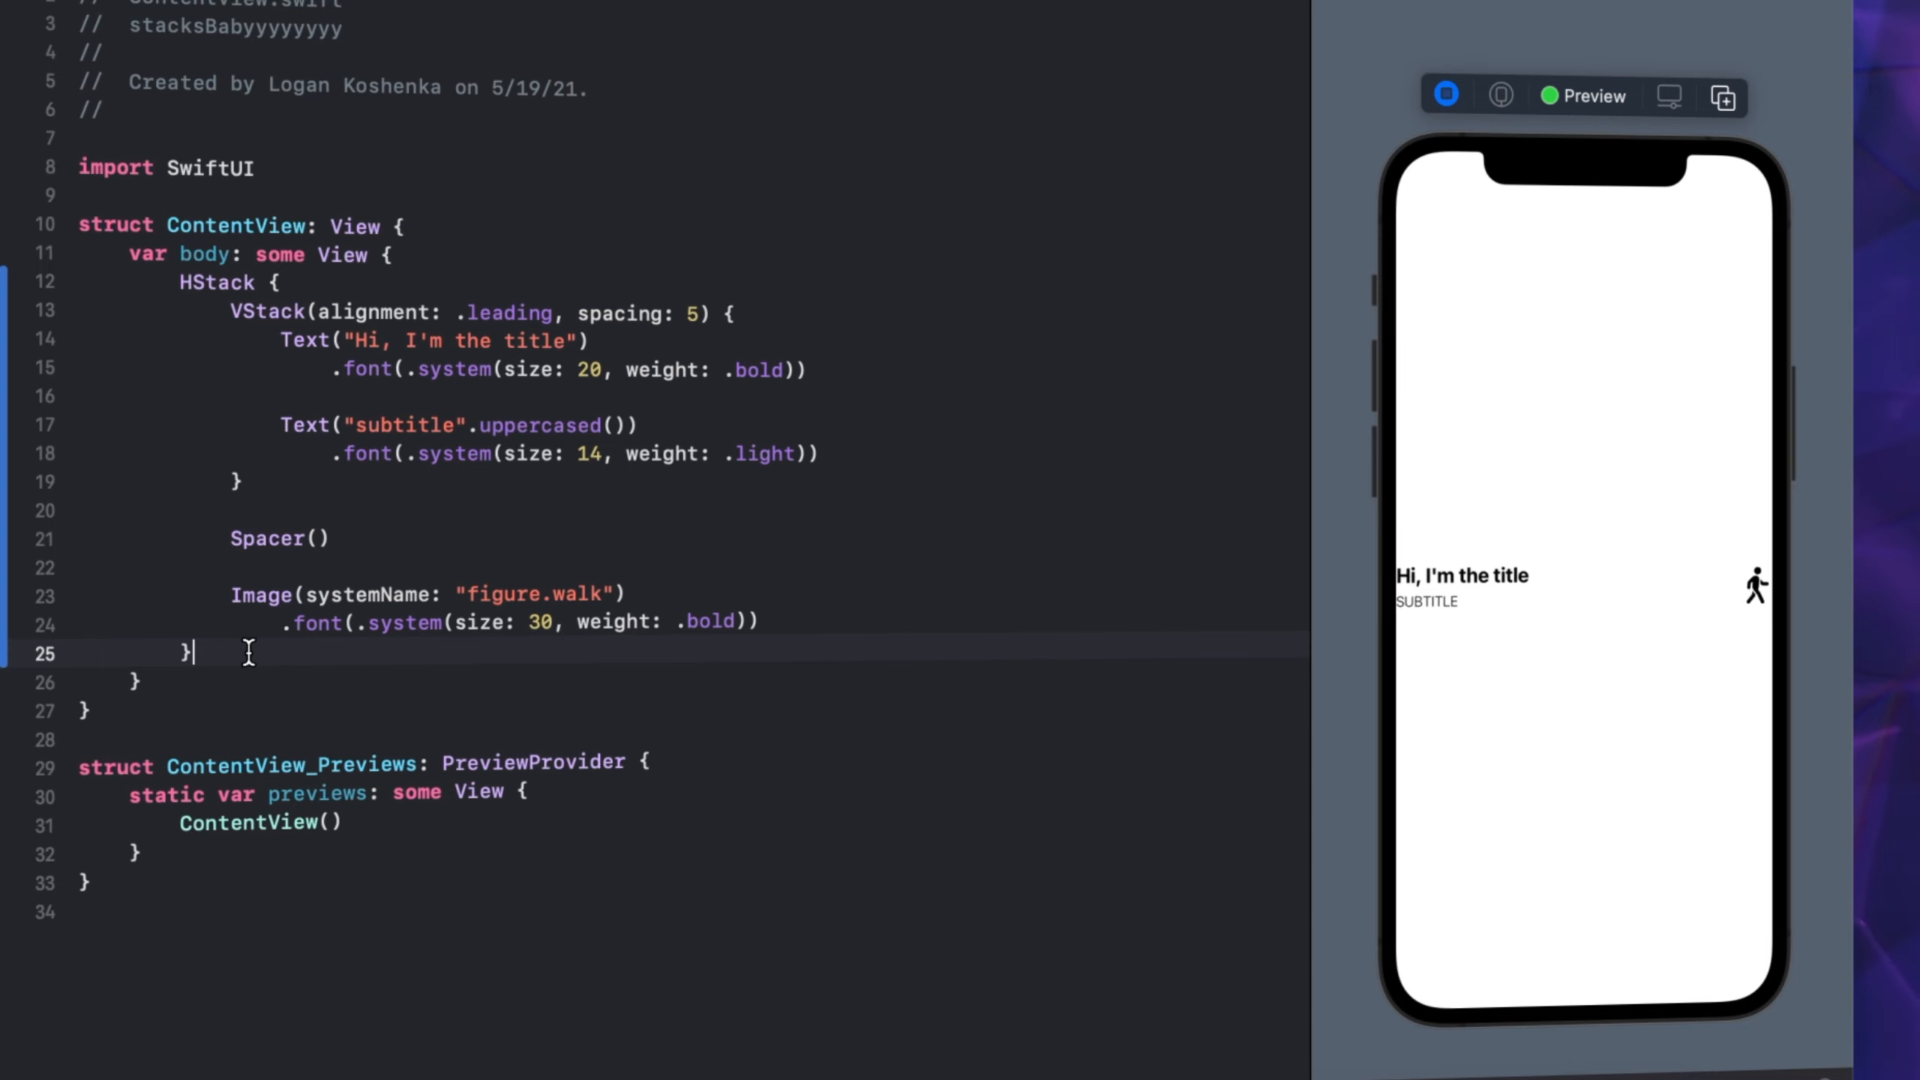
pyautogui.write('.padding()')
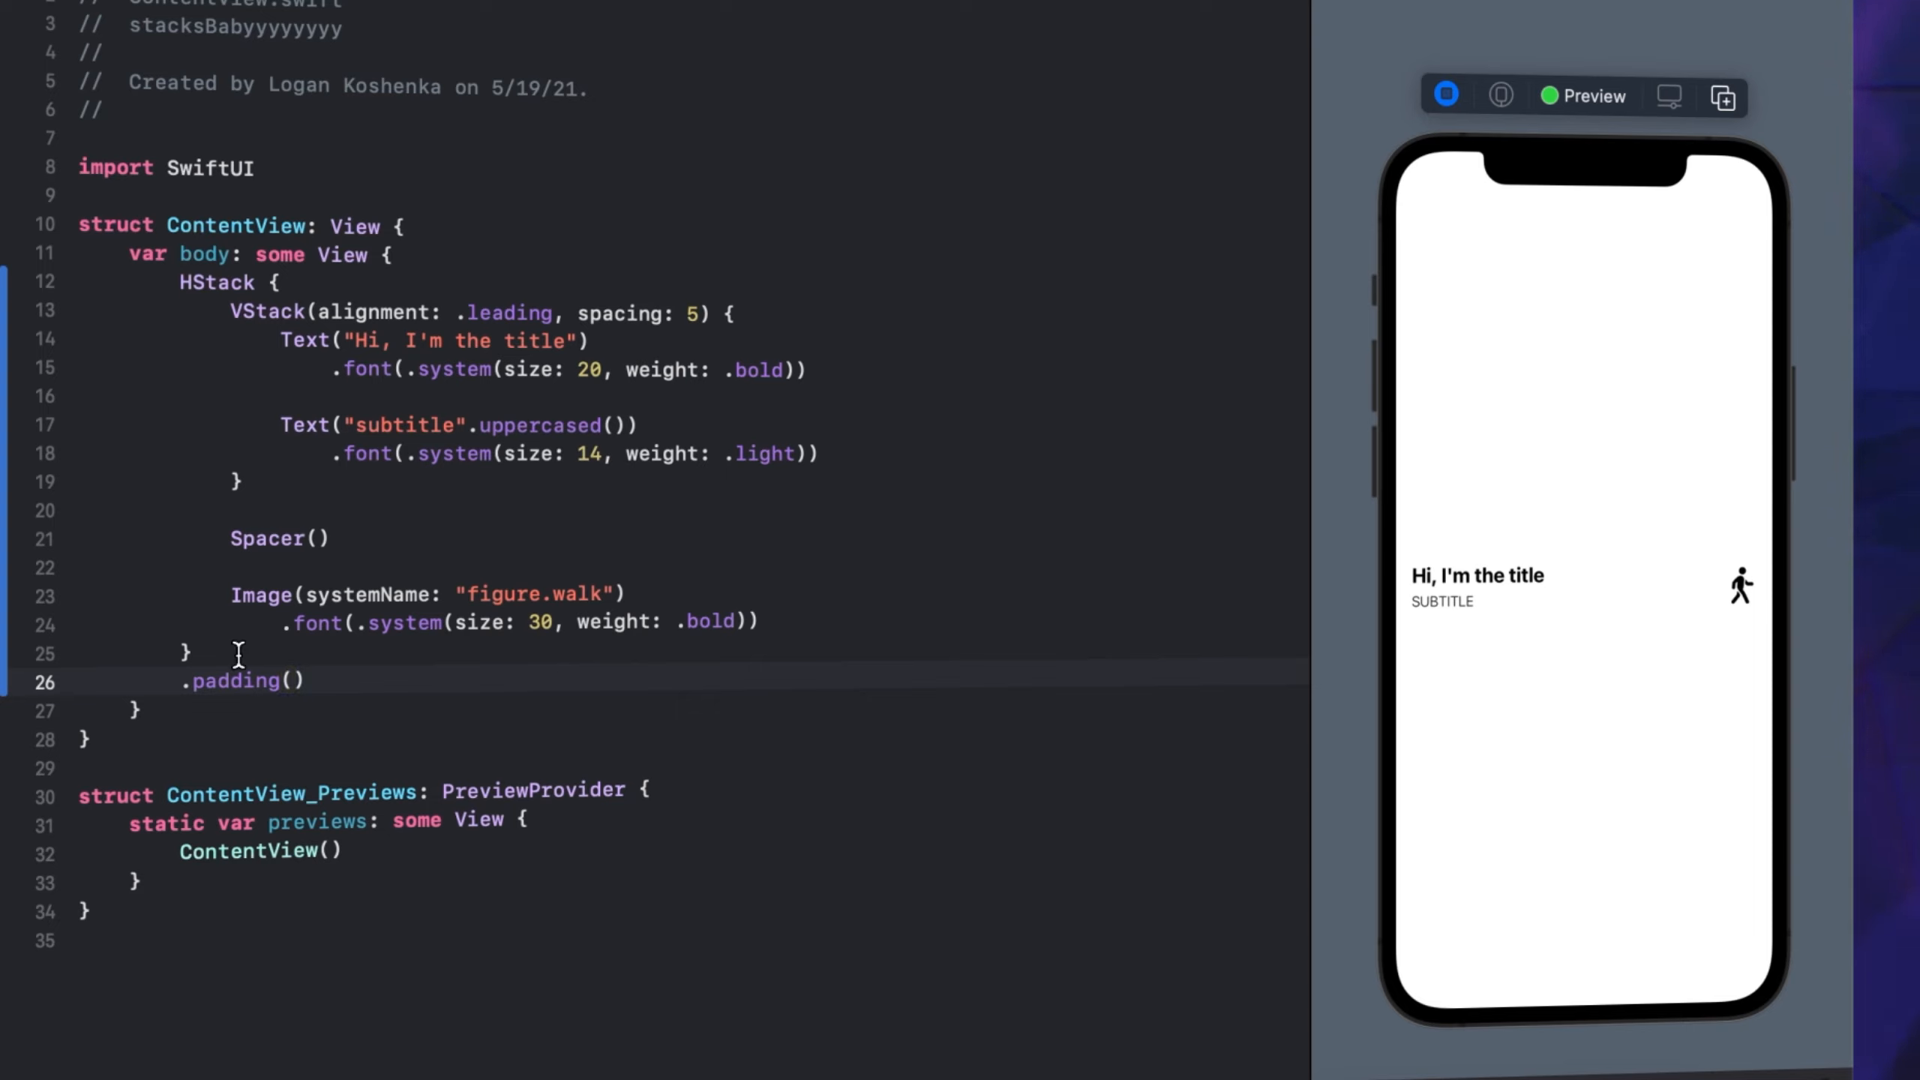
pyautogui.write('.horizontal')
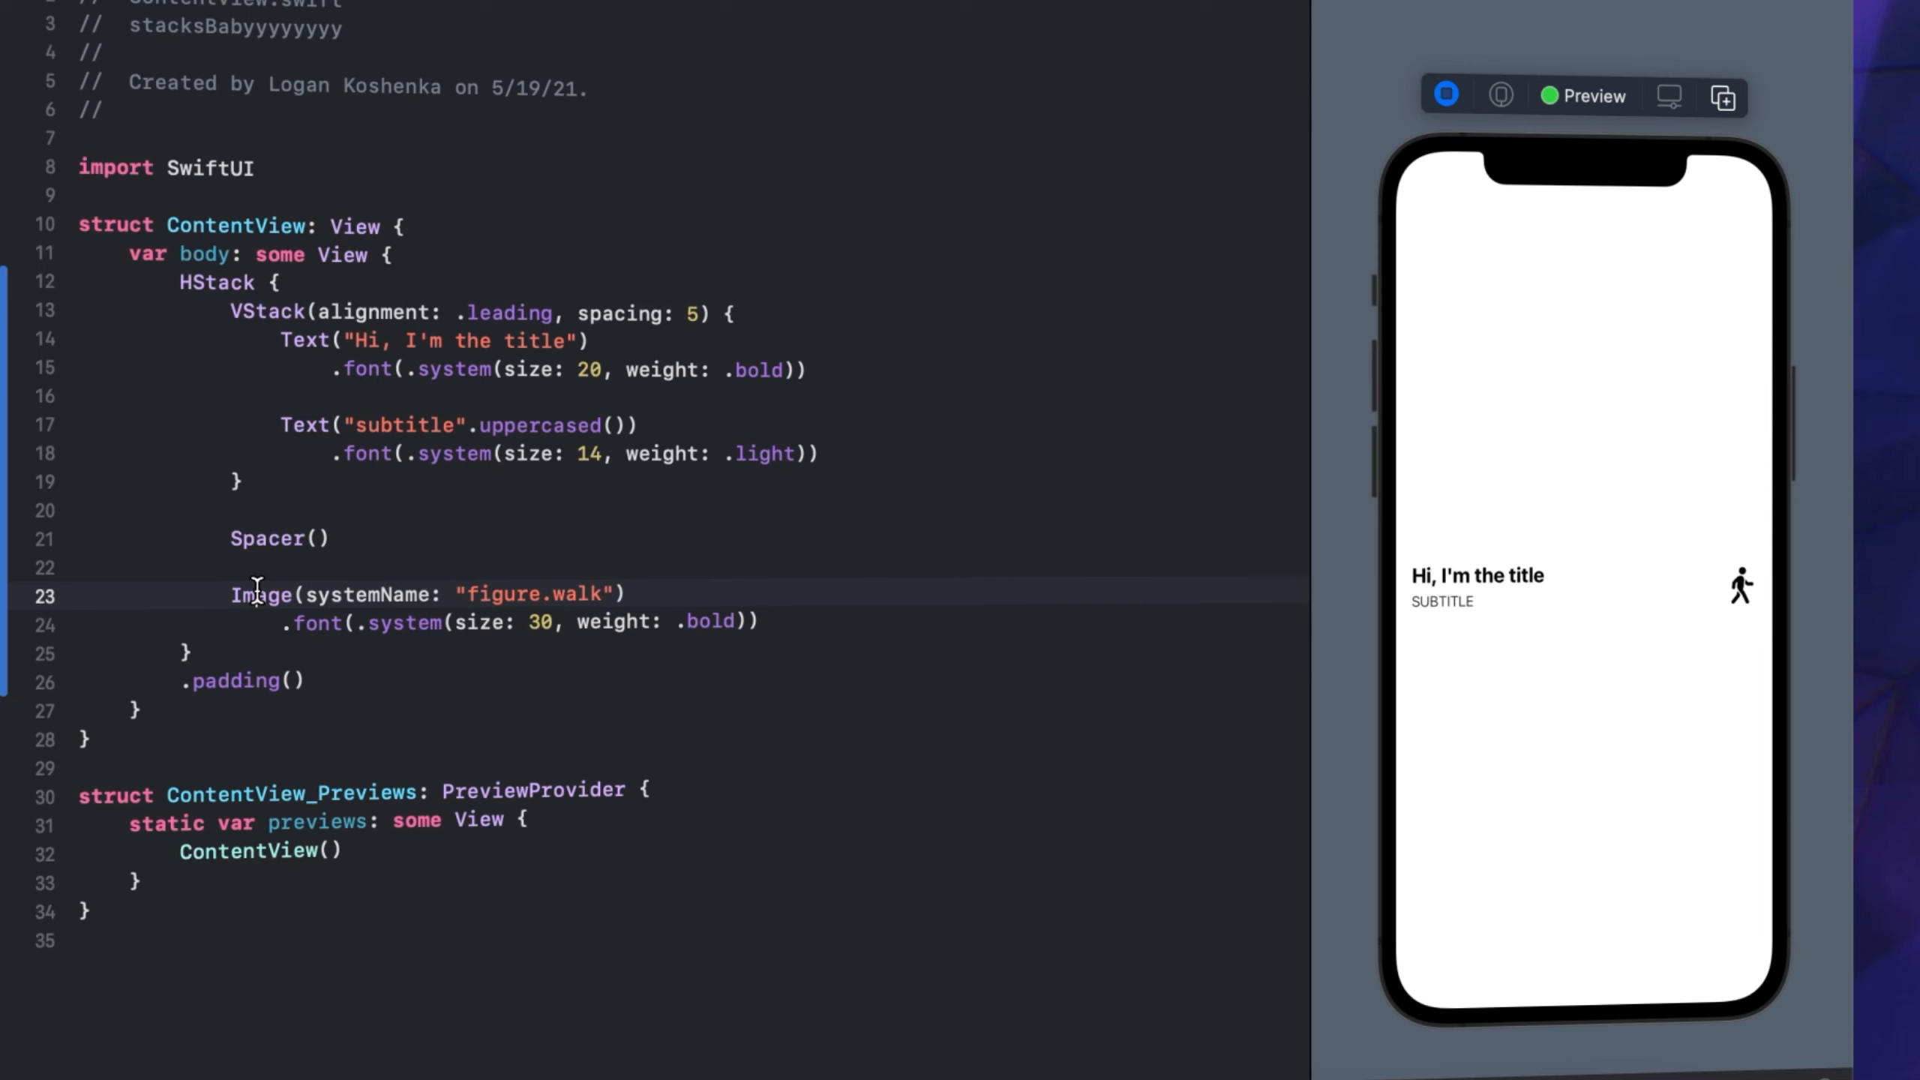
# Embed the walking-figure image in a VStack
pyautogui.doubleClick(259, 594)
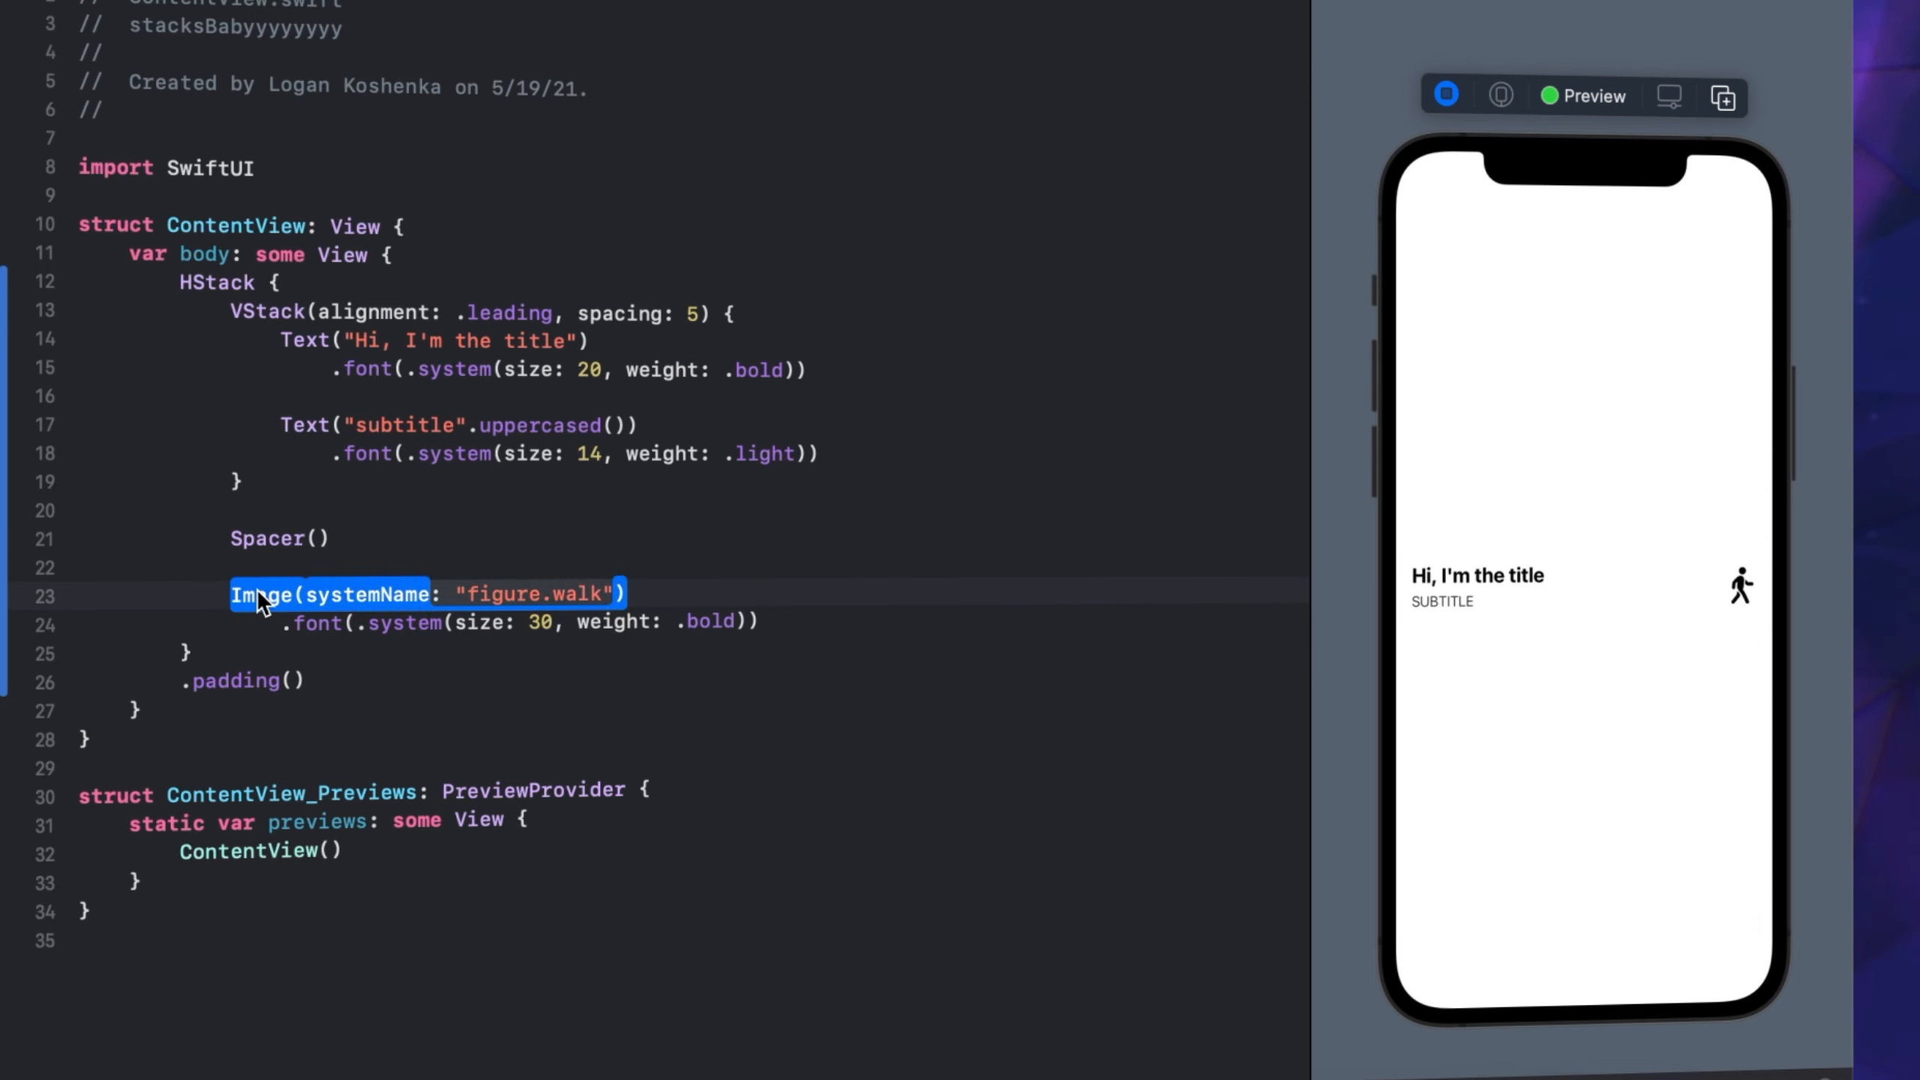
pyautogui.rightClick(258, 600)
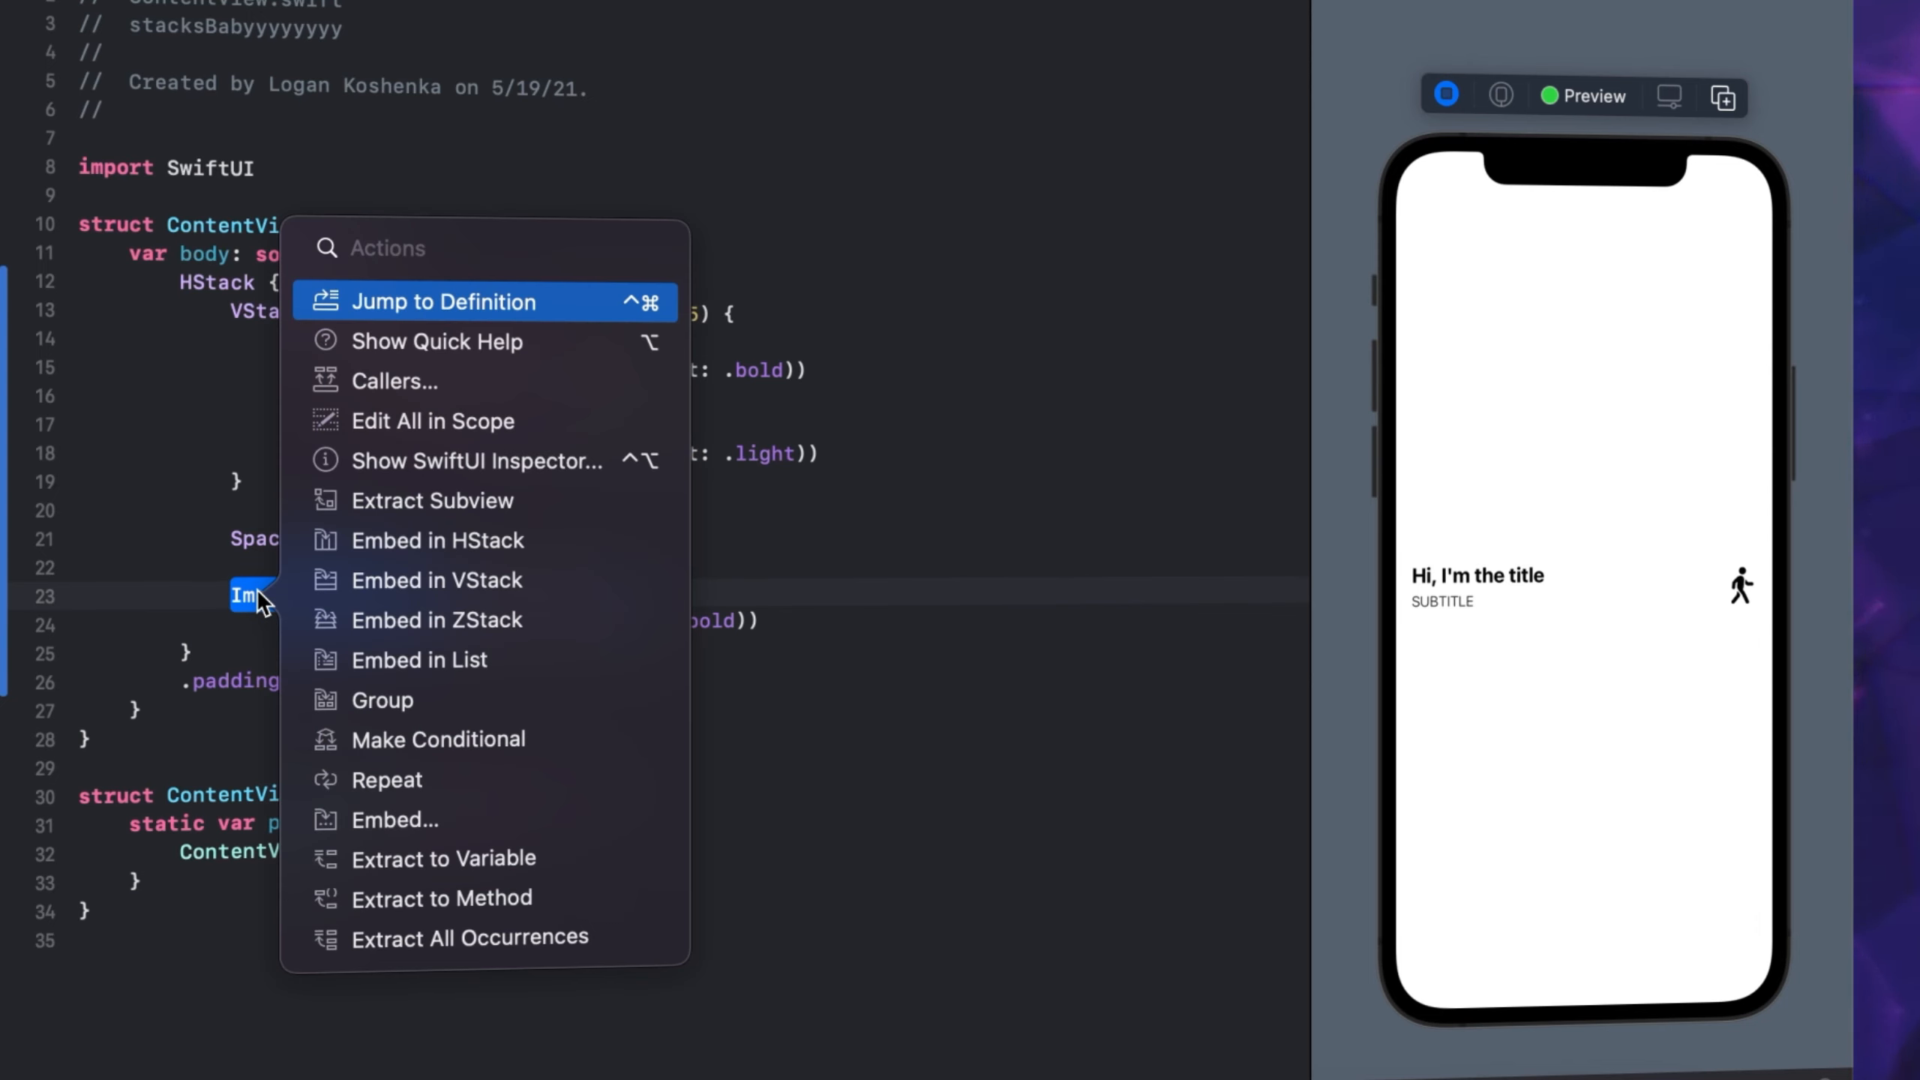
pyautogui.moveTo(499, 589)
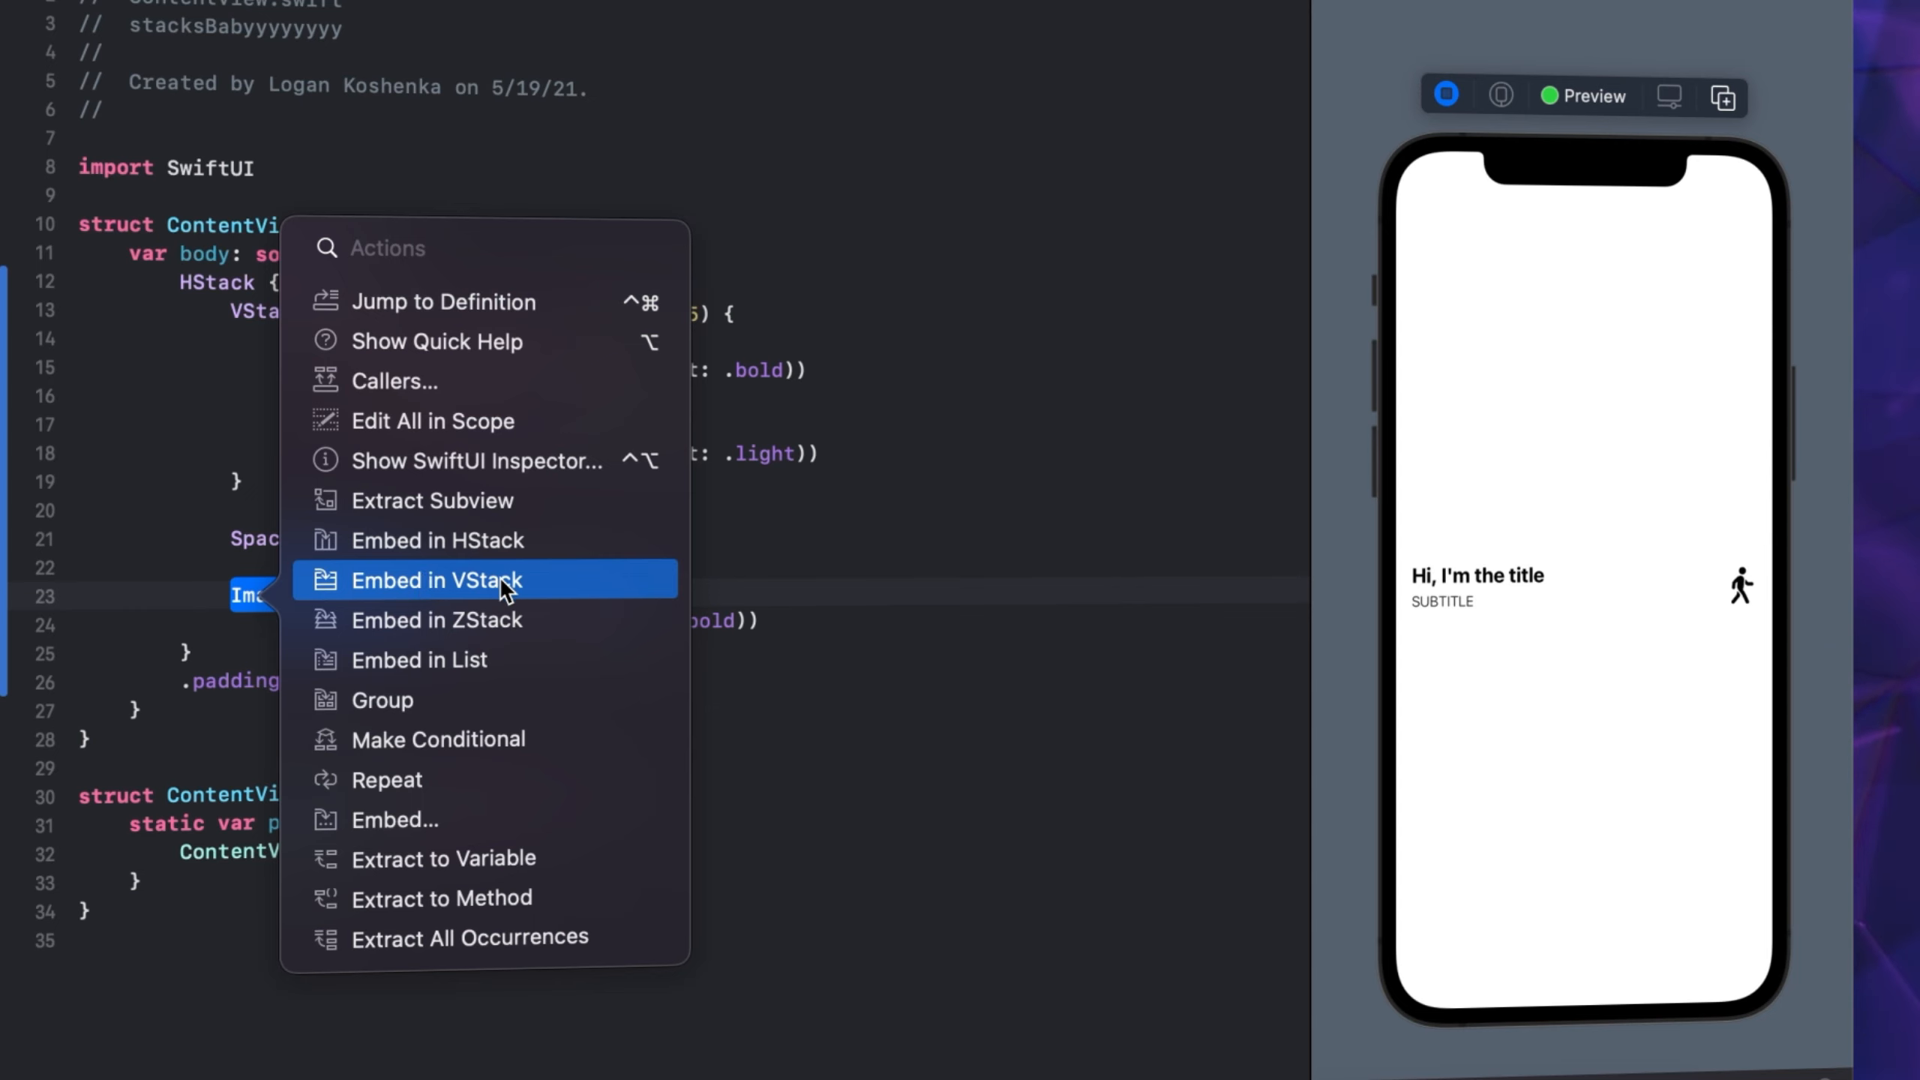
pyautogui.click(431, 579)
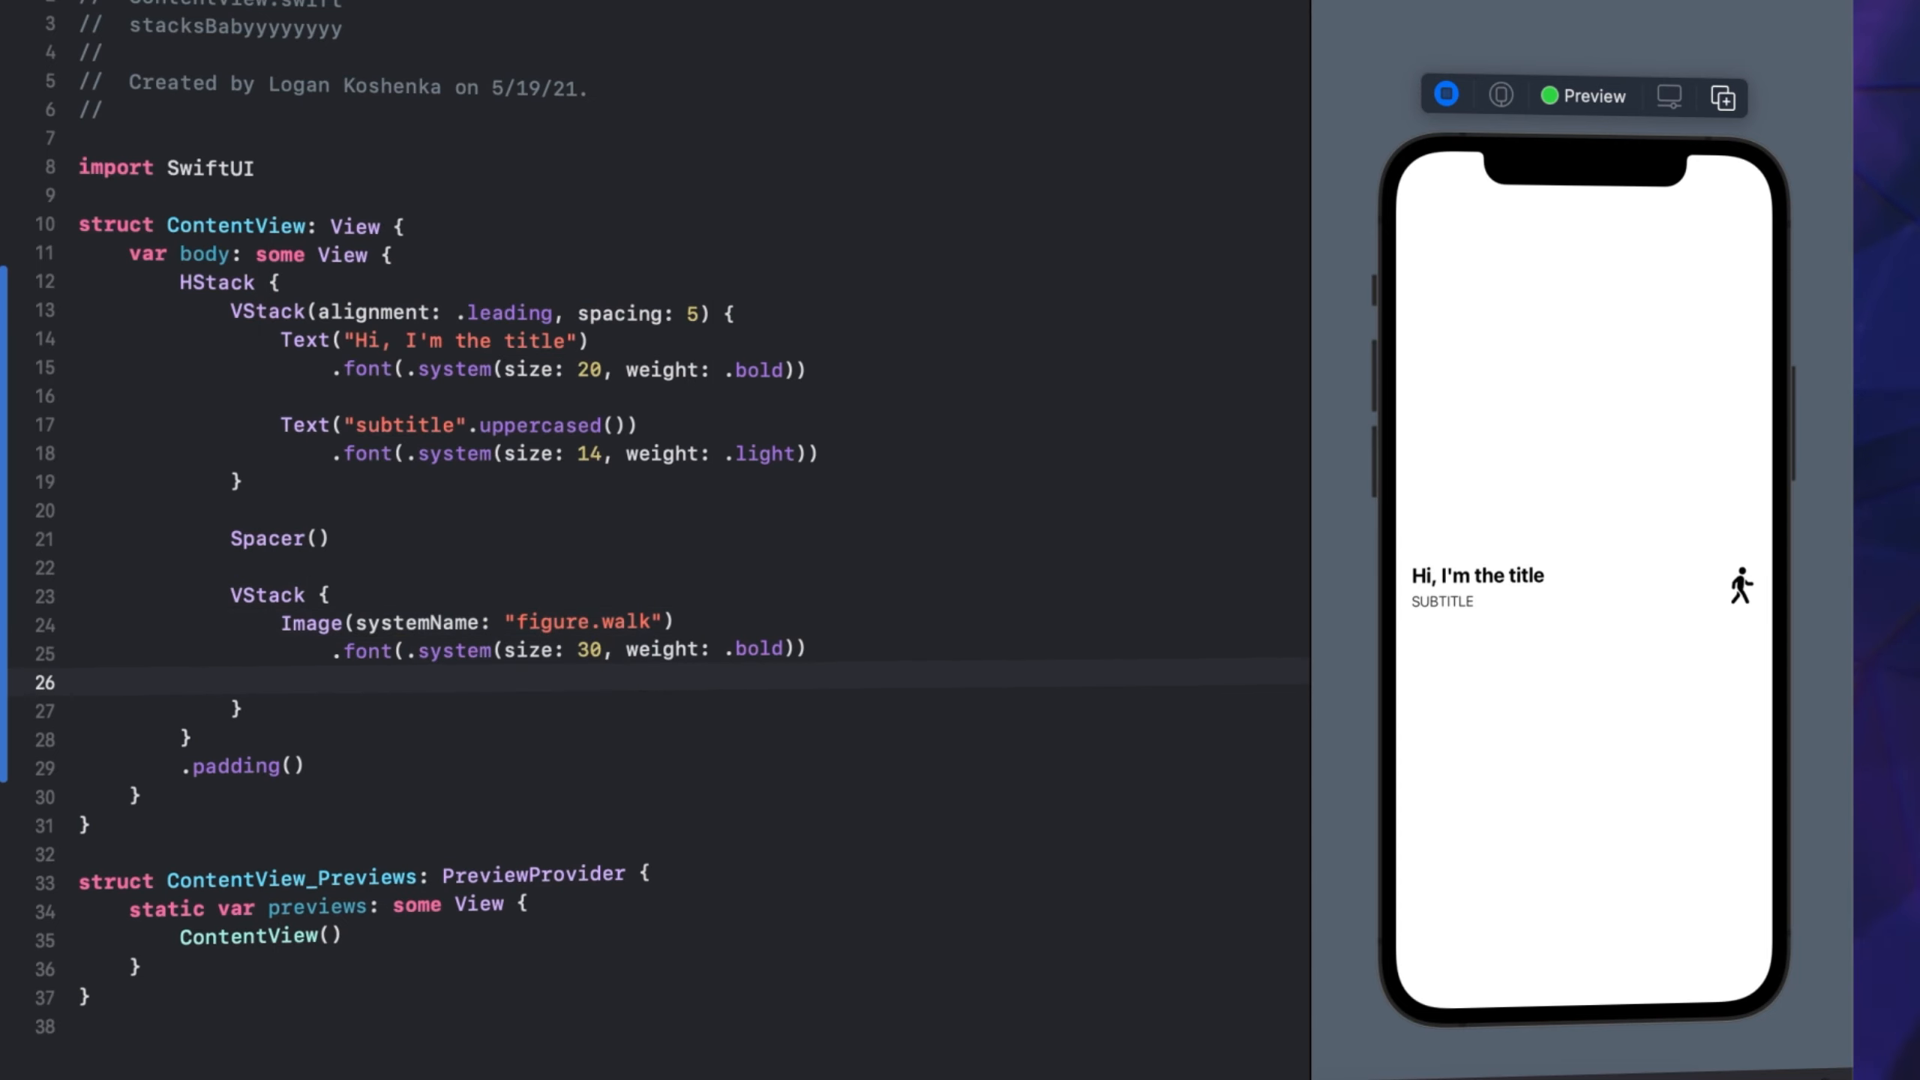
# Add a Text("Frank") label with caption font below the image
pyautogui.write('Text(')
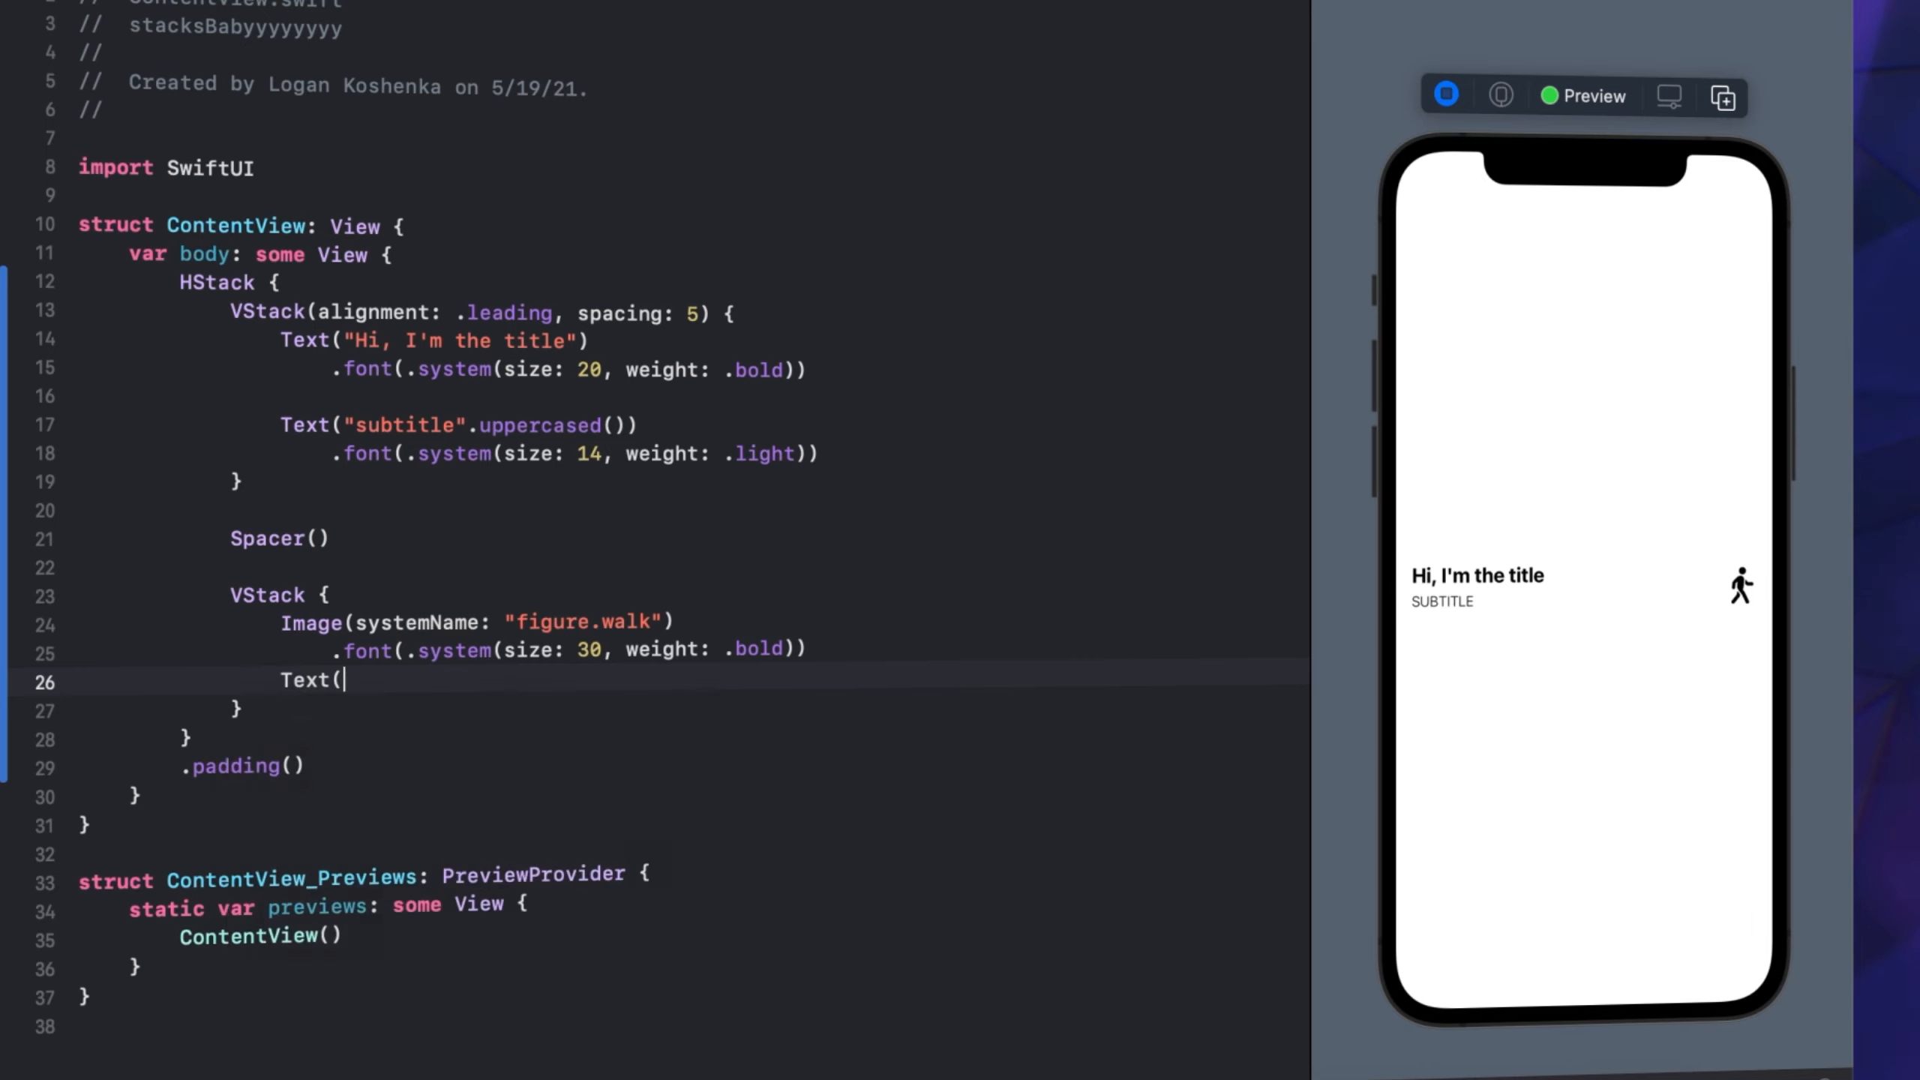
pyautogui.write('"')
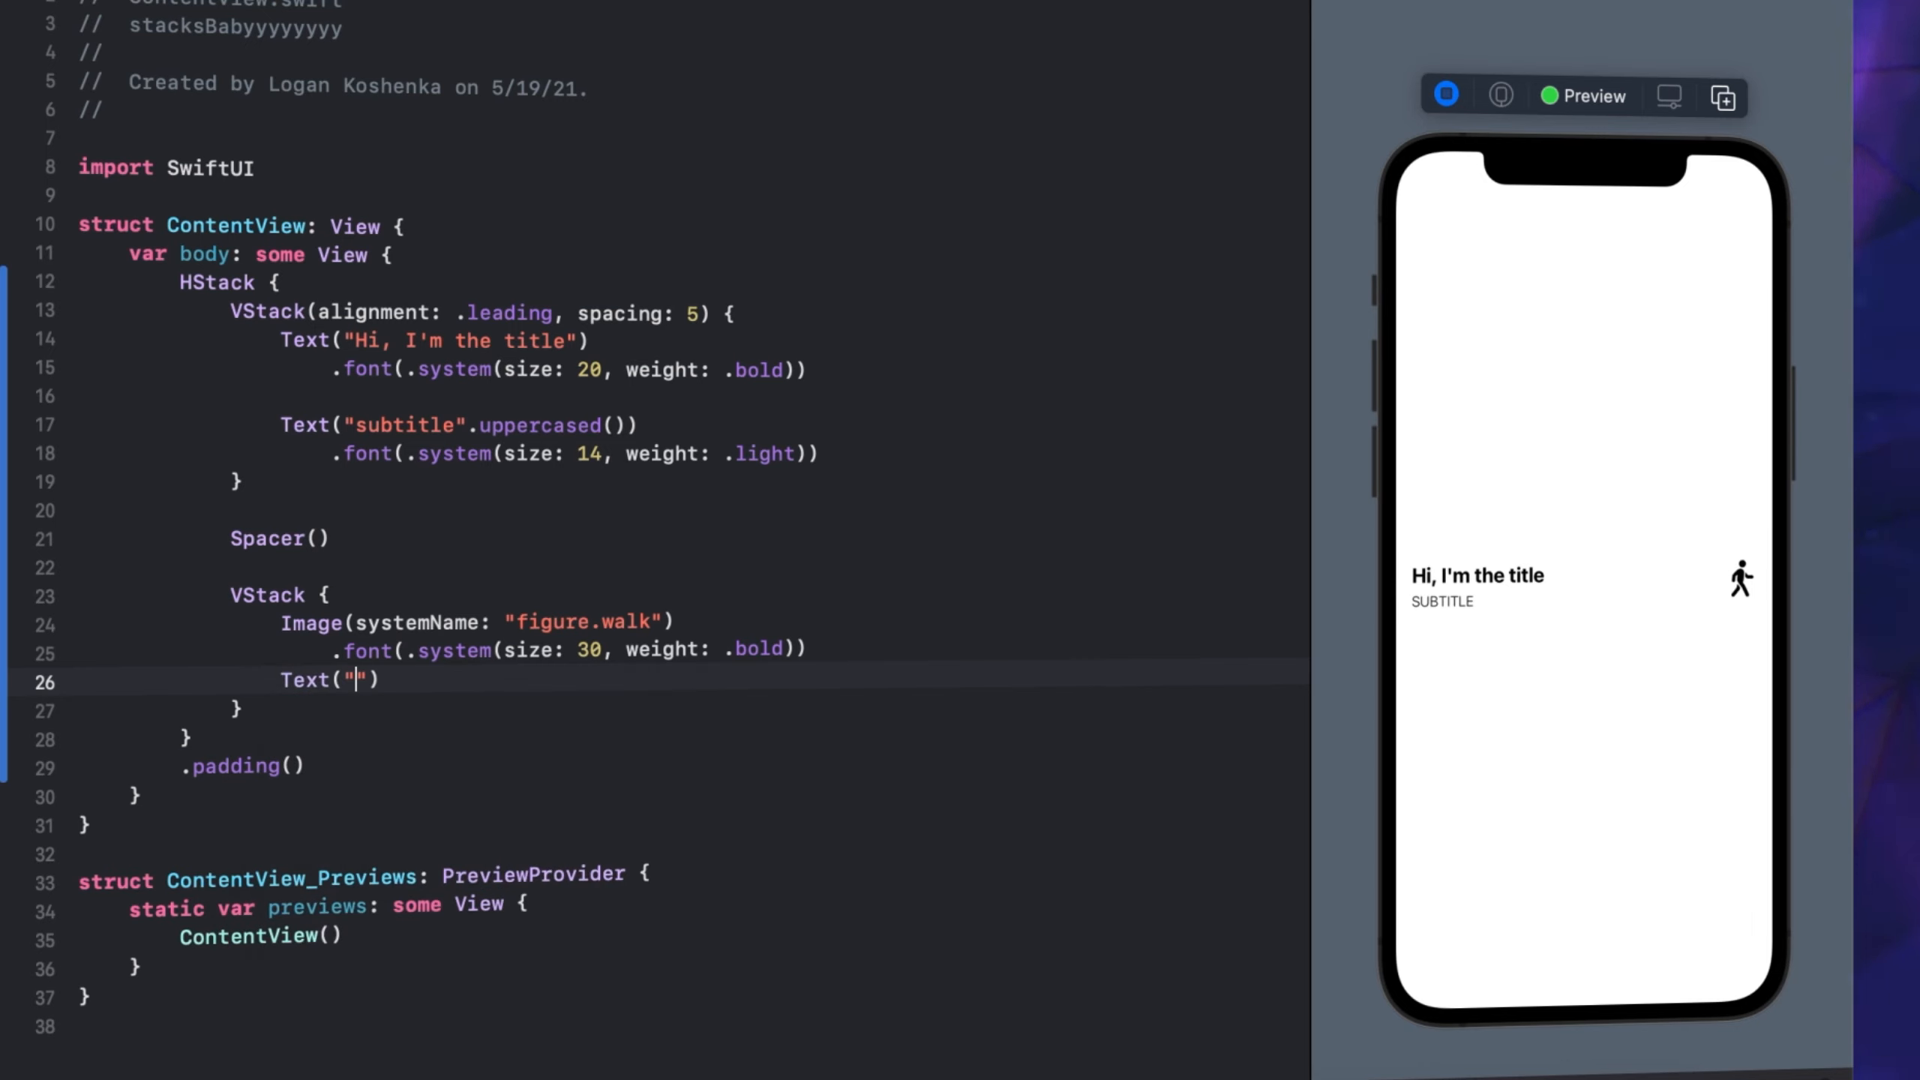
pyautogui.write('Frank')
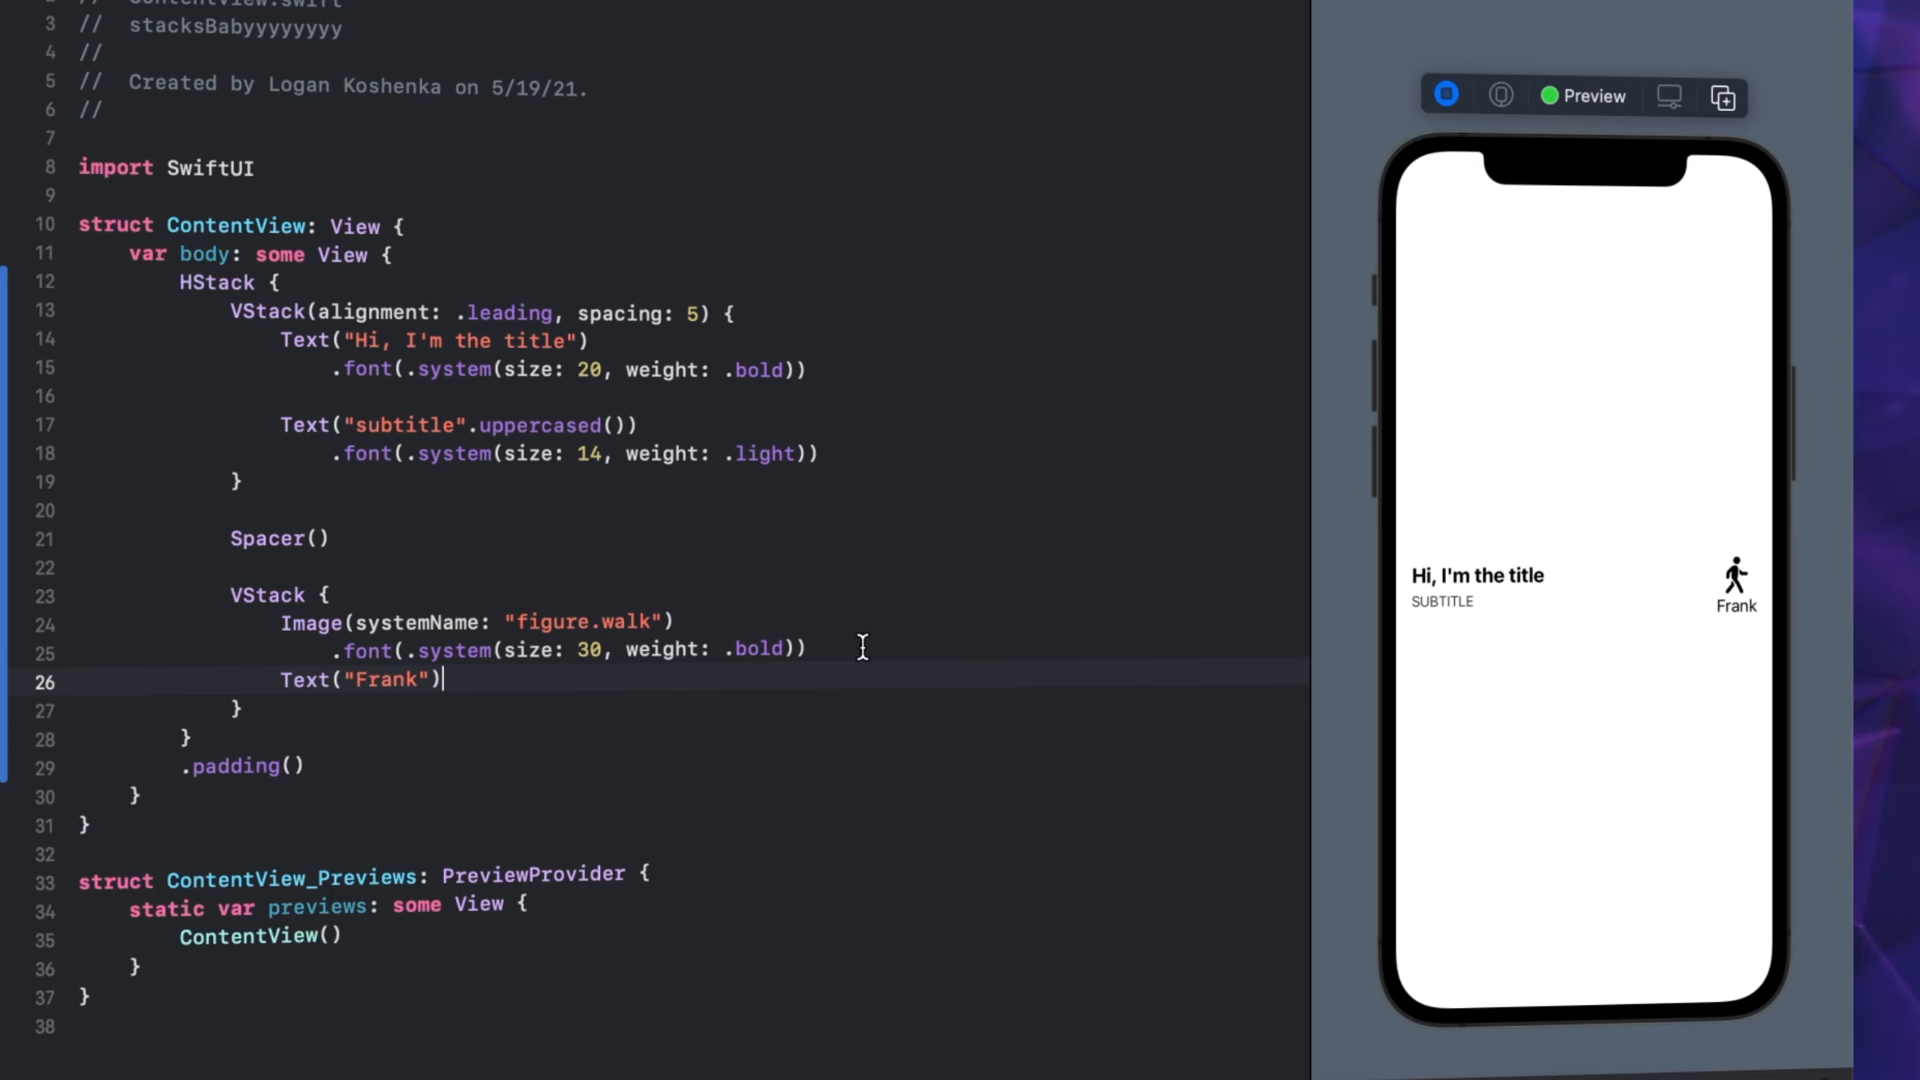
pyautogui.write('.')
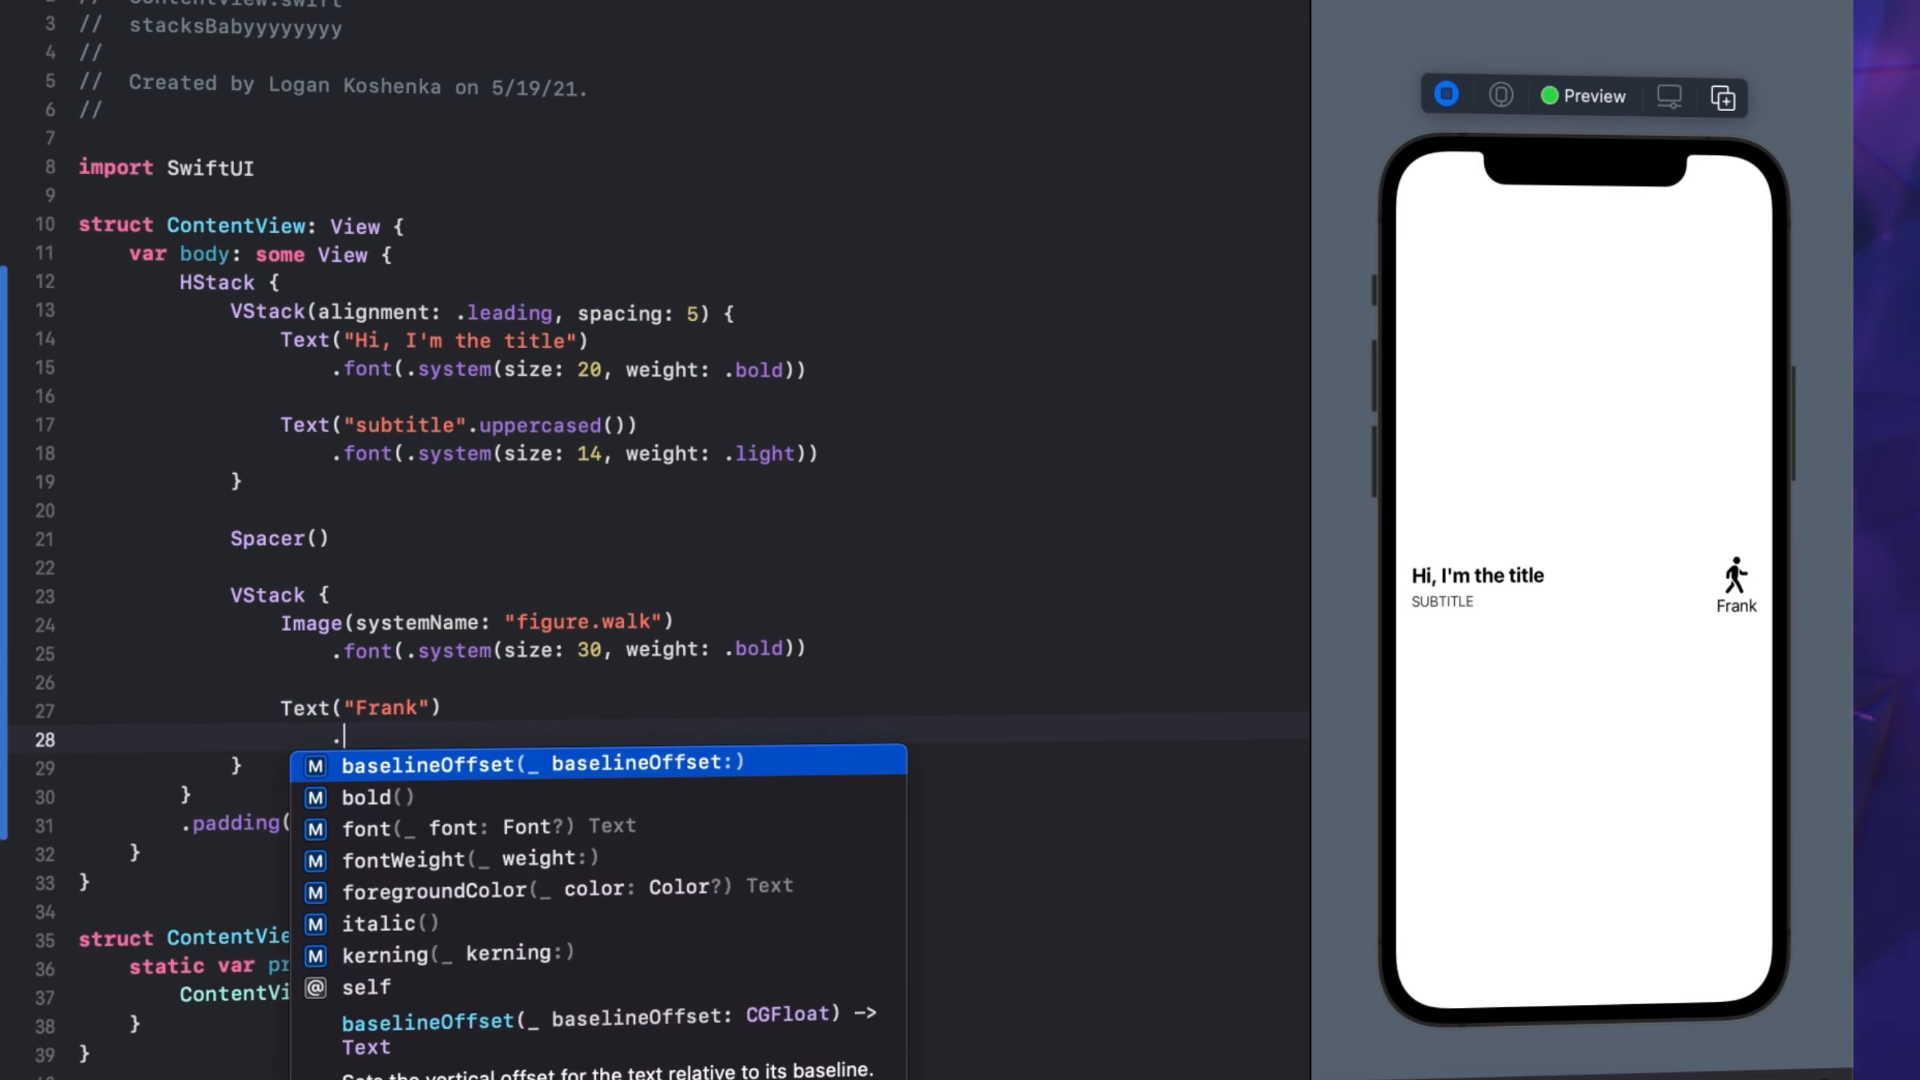
pyautogui.write('font(.caption')
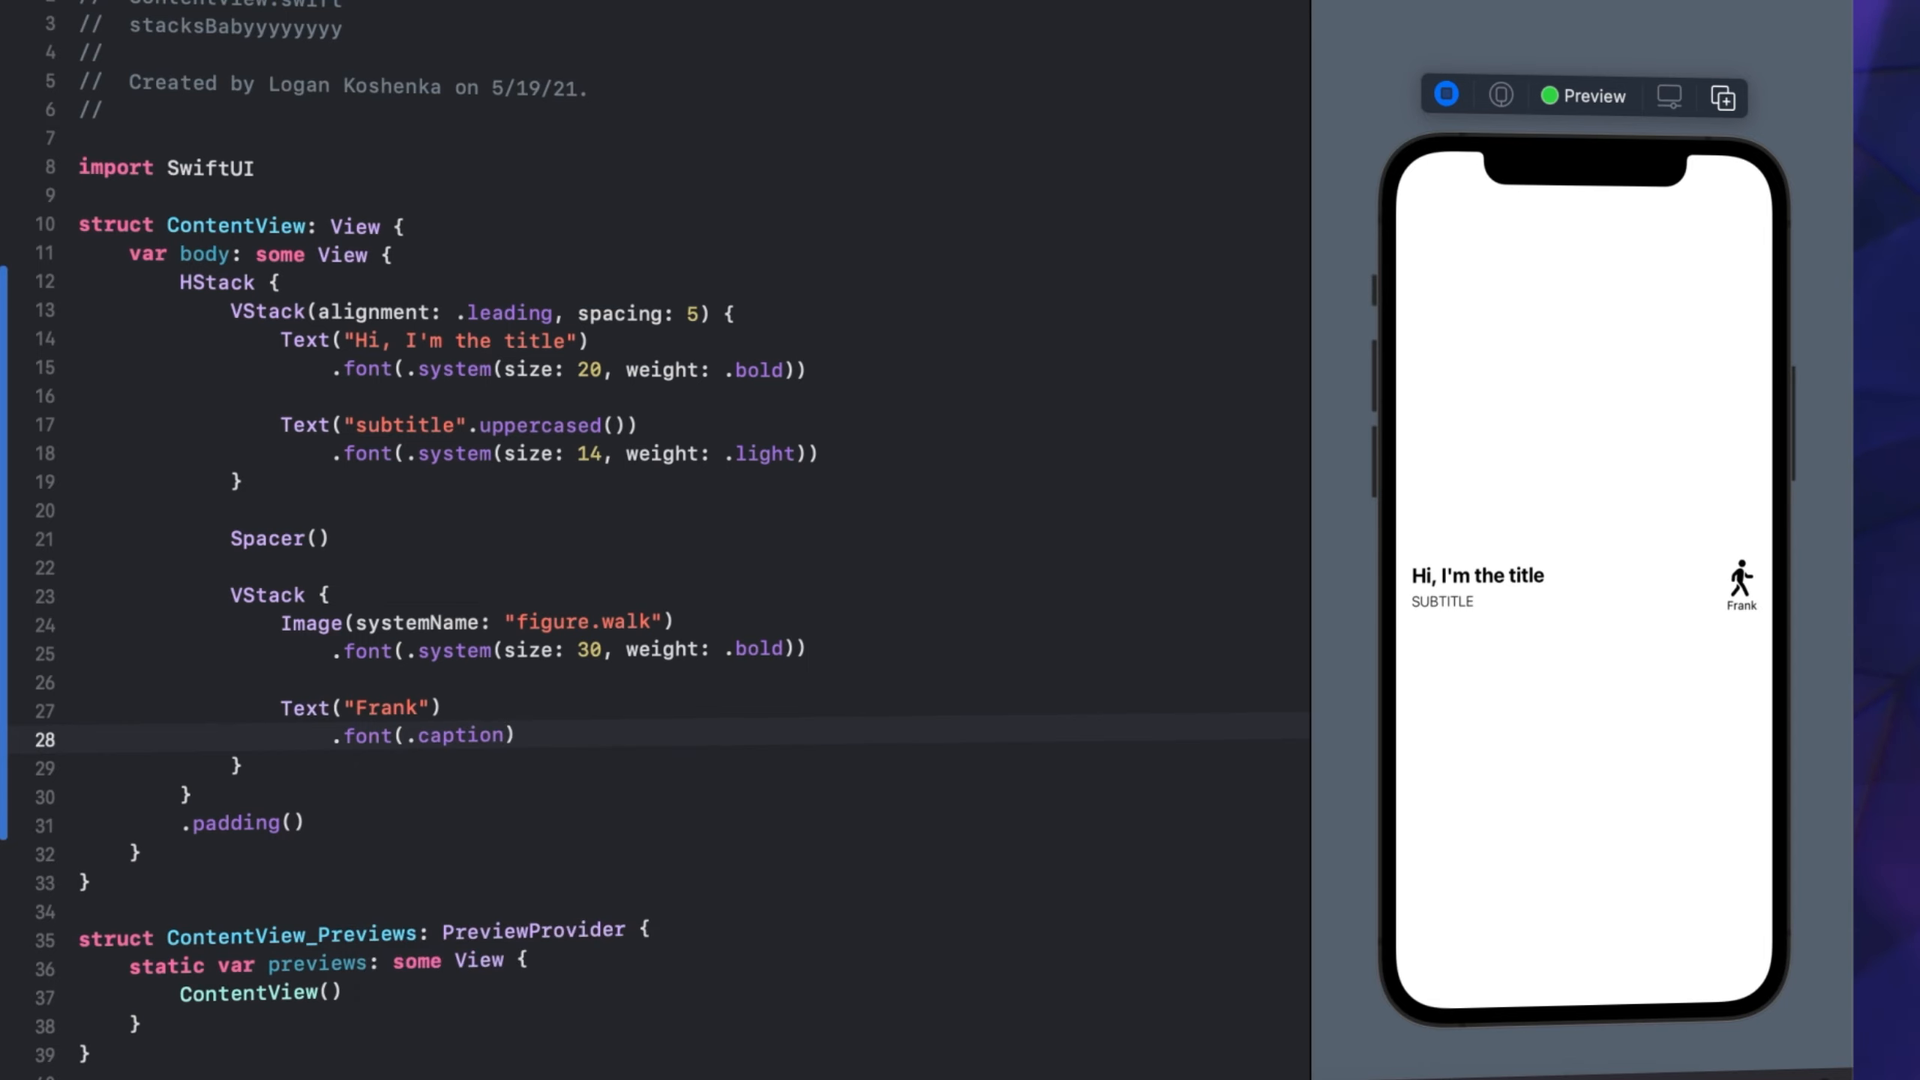
pyautogui.click(519, 735)
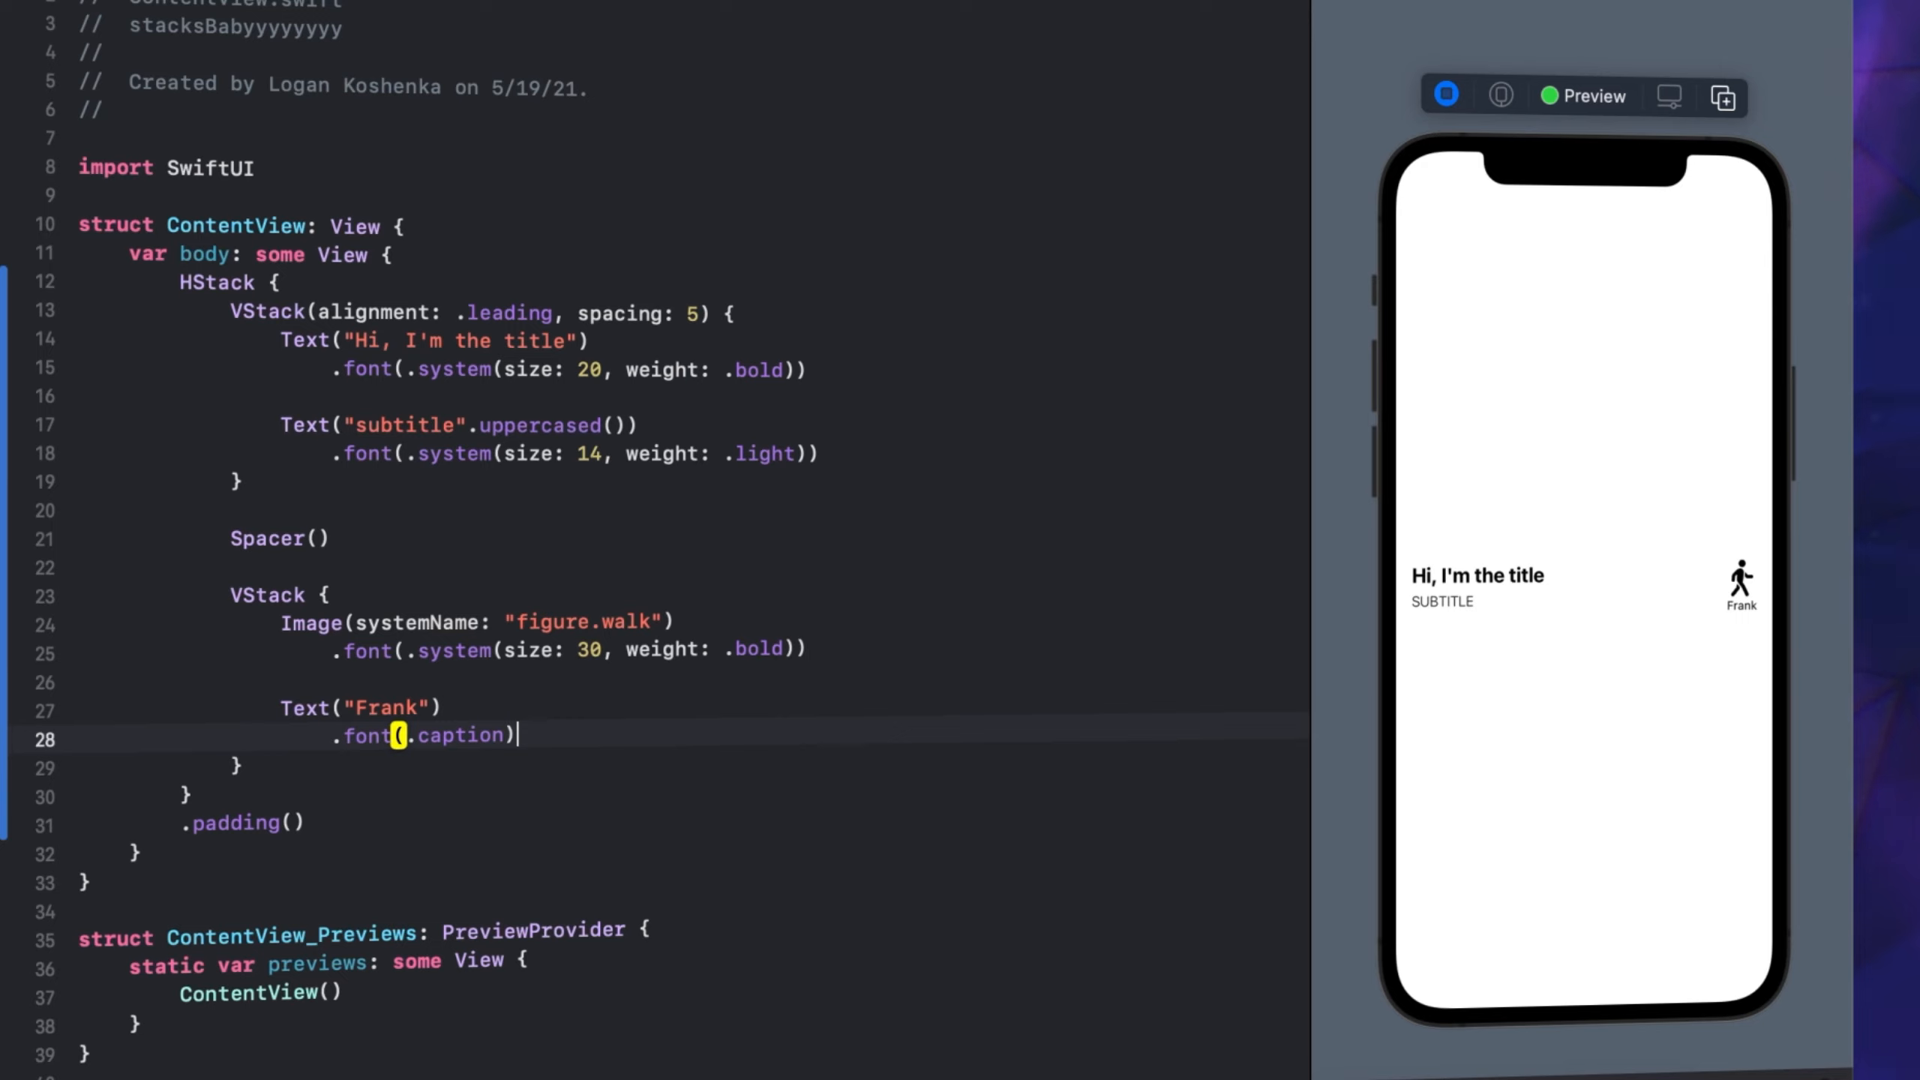
pyautogui.moveTo(668, 714)
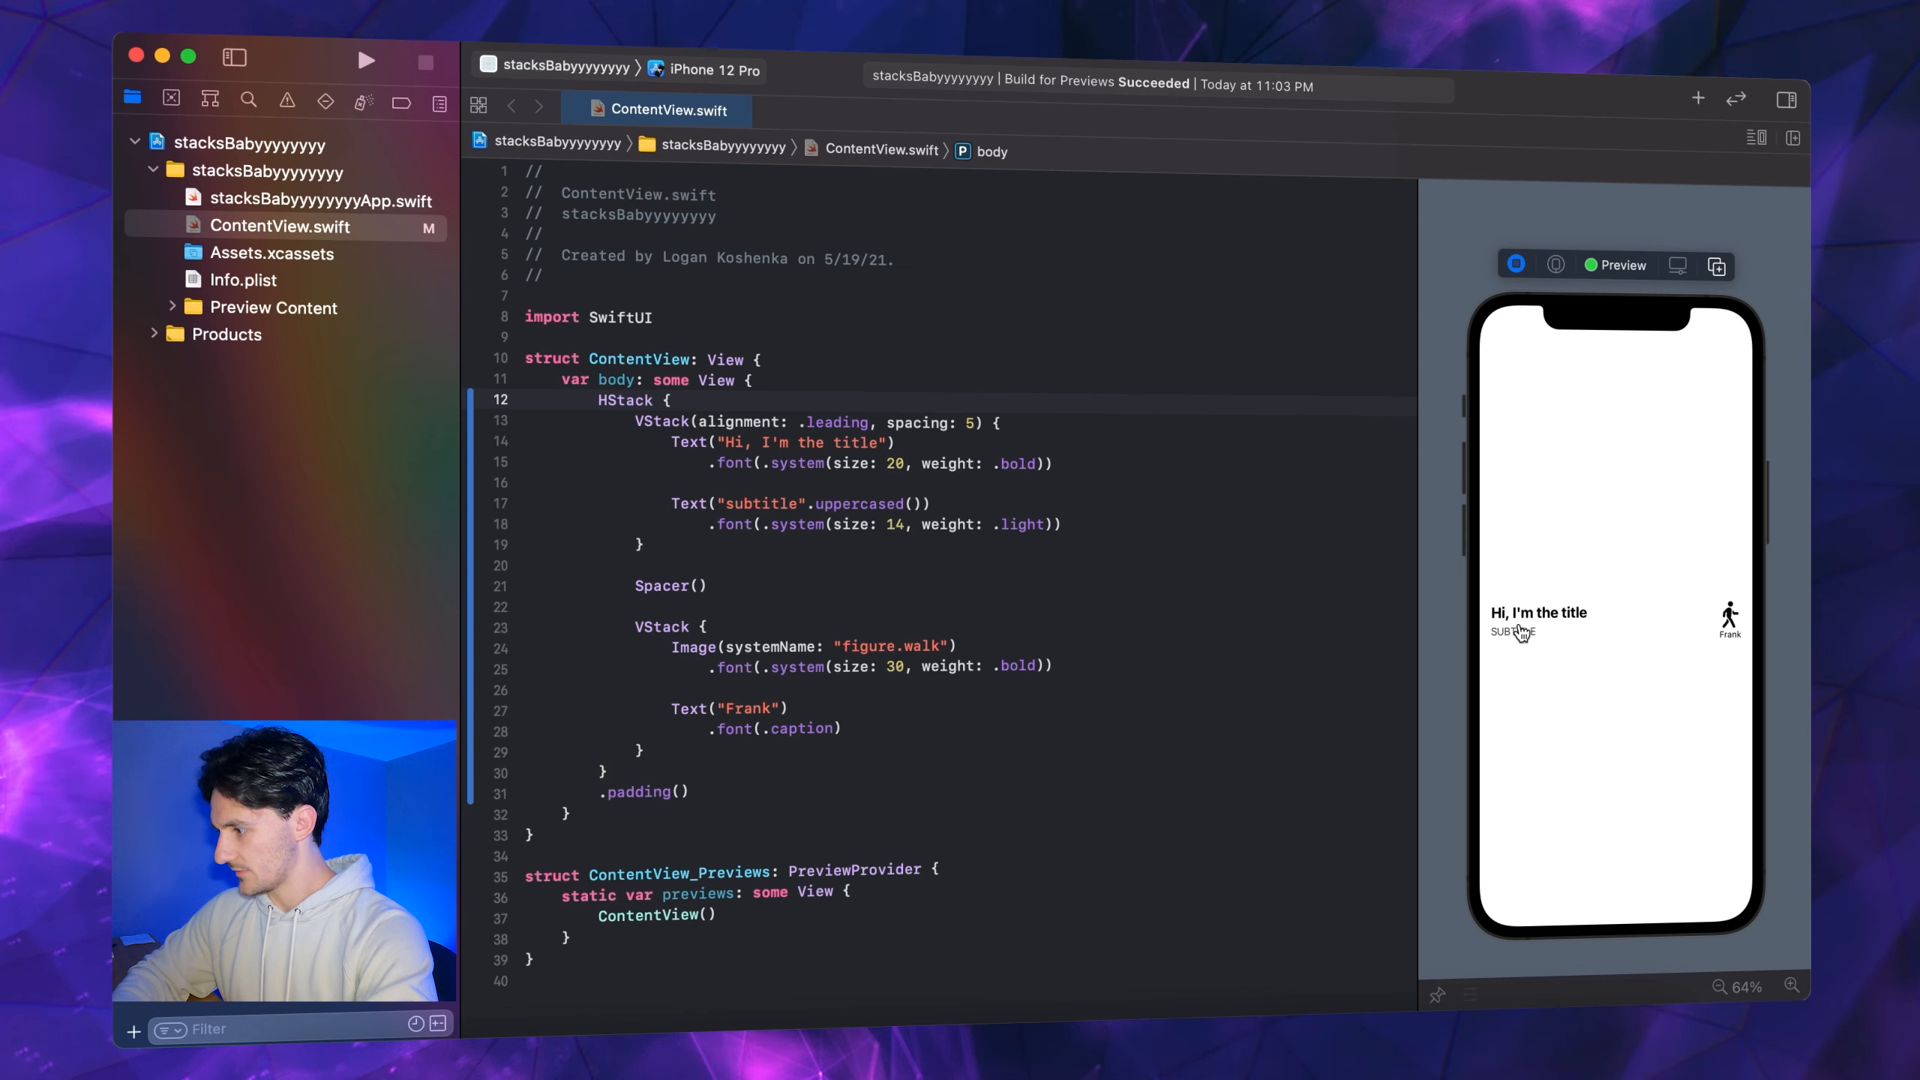
# Add a .background(Color.red) modifier after the card row's padding
pyautogui.click(745, 780)
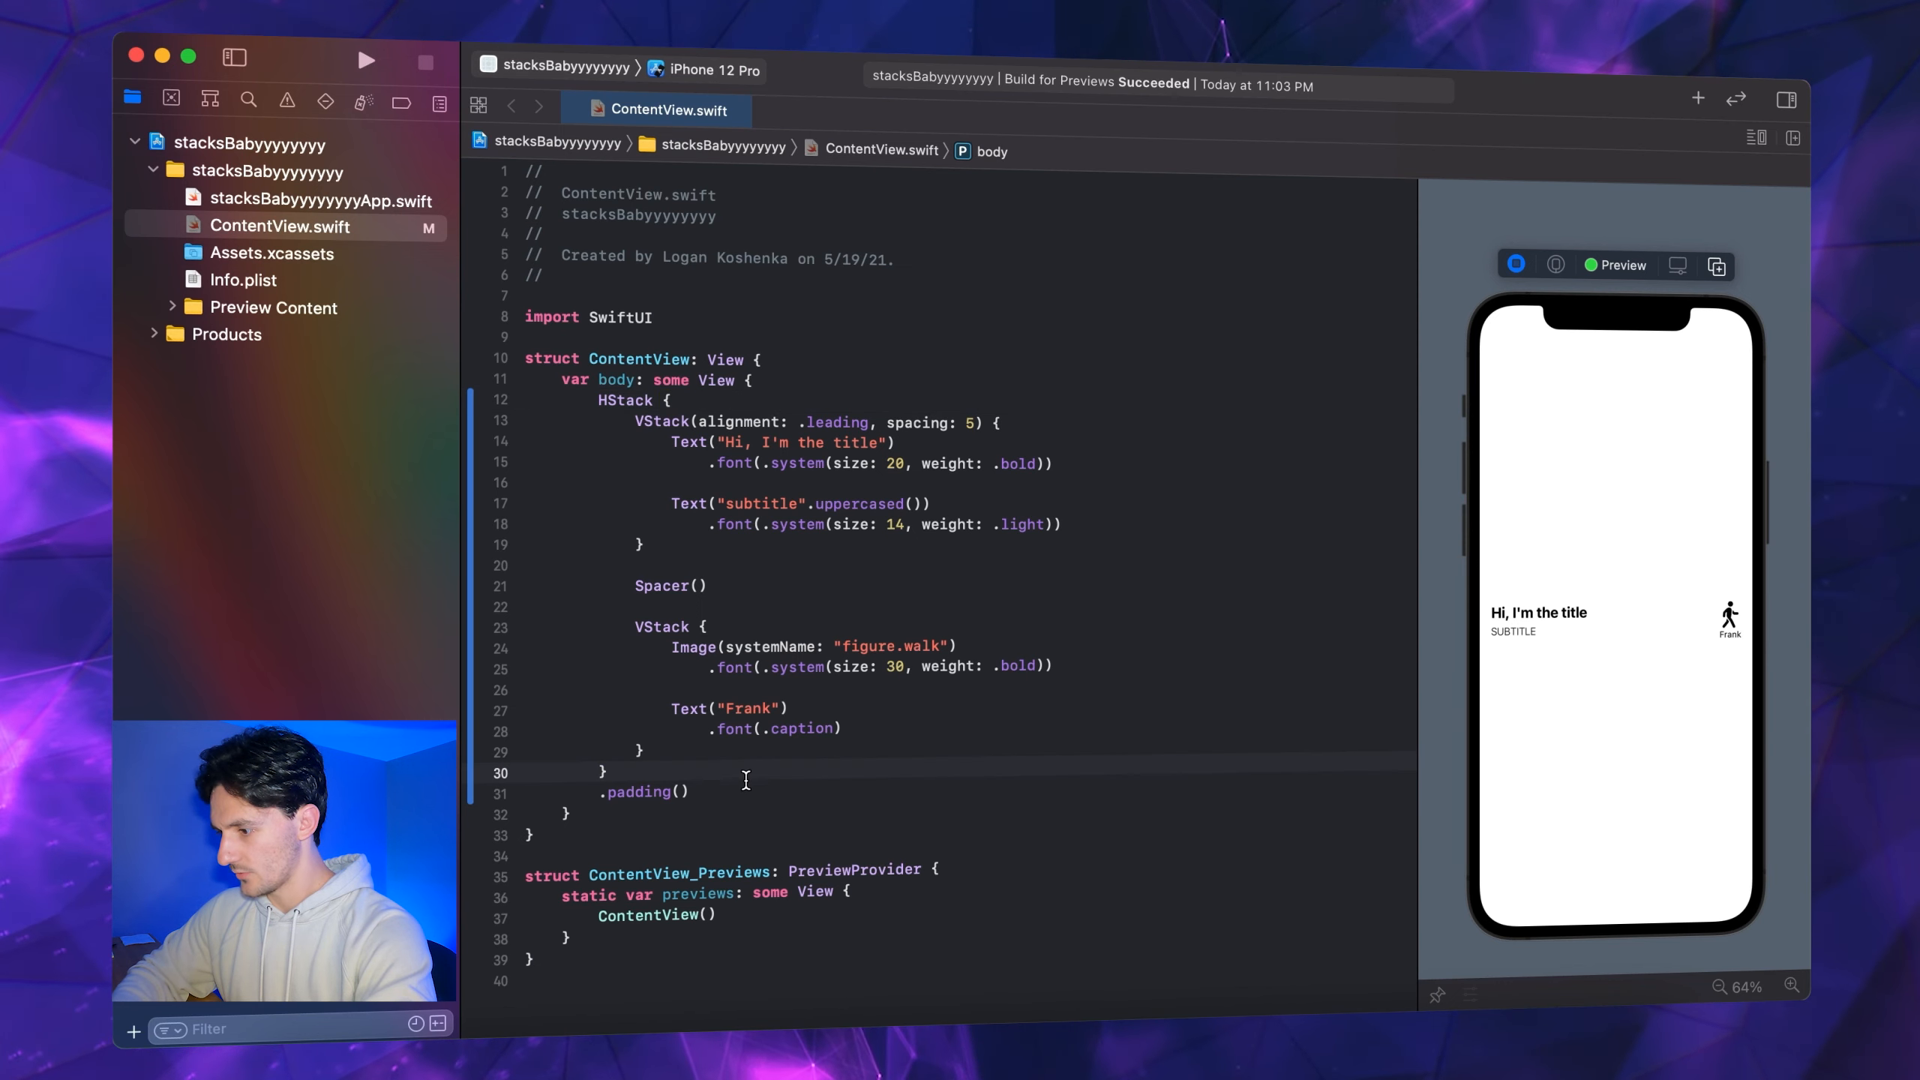
pyautogui.write('.background(Color.red')
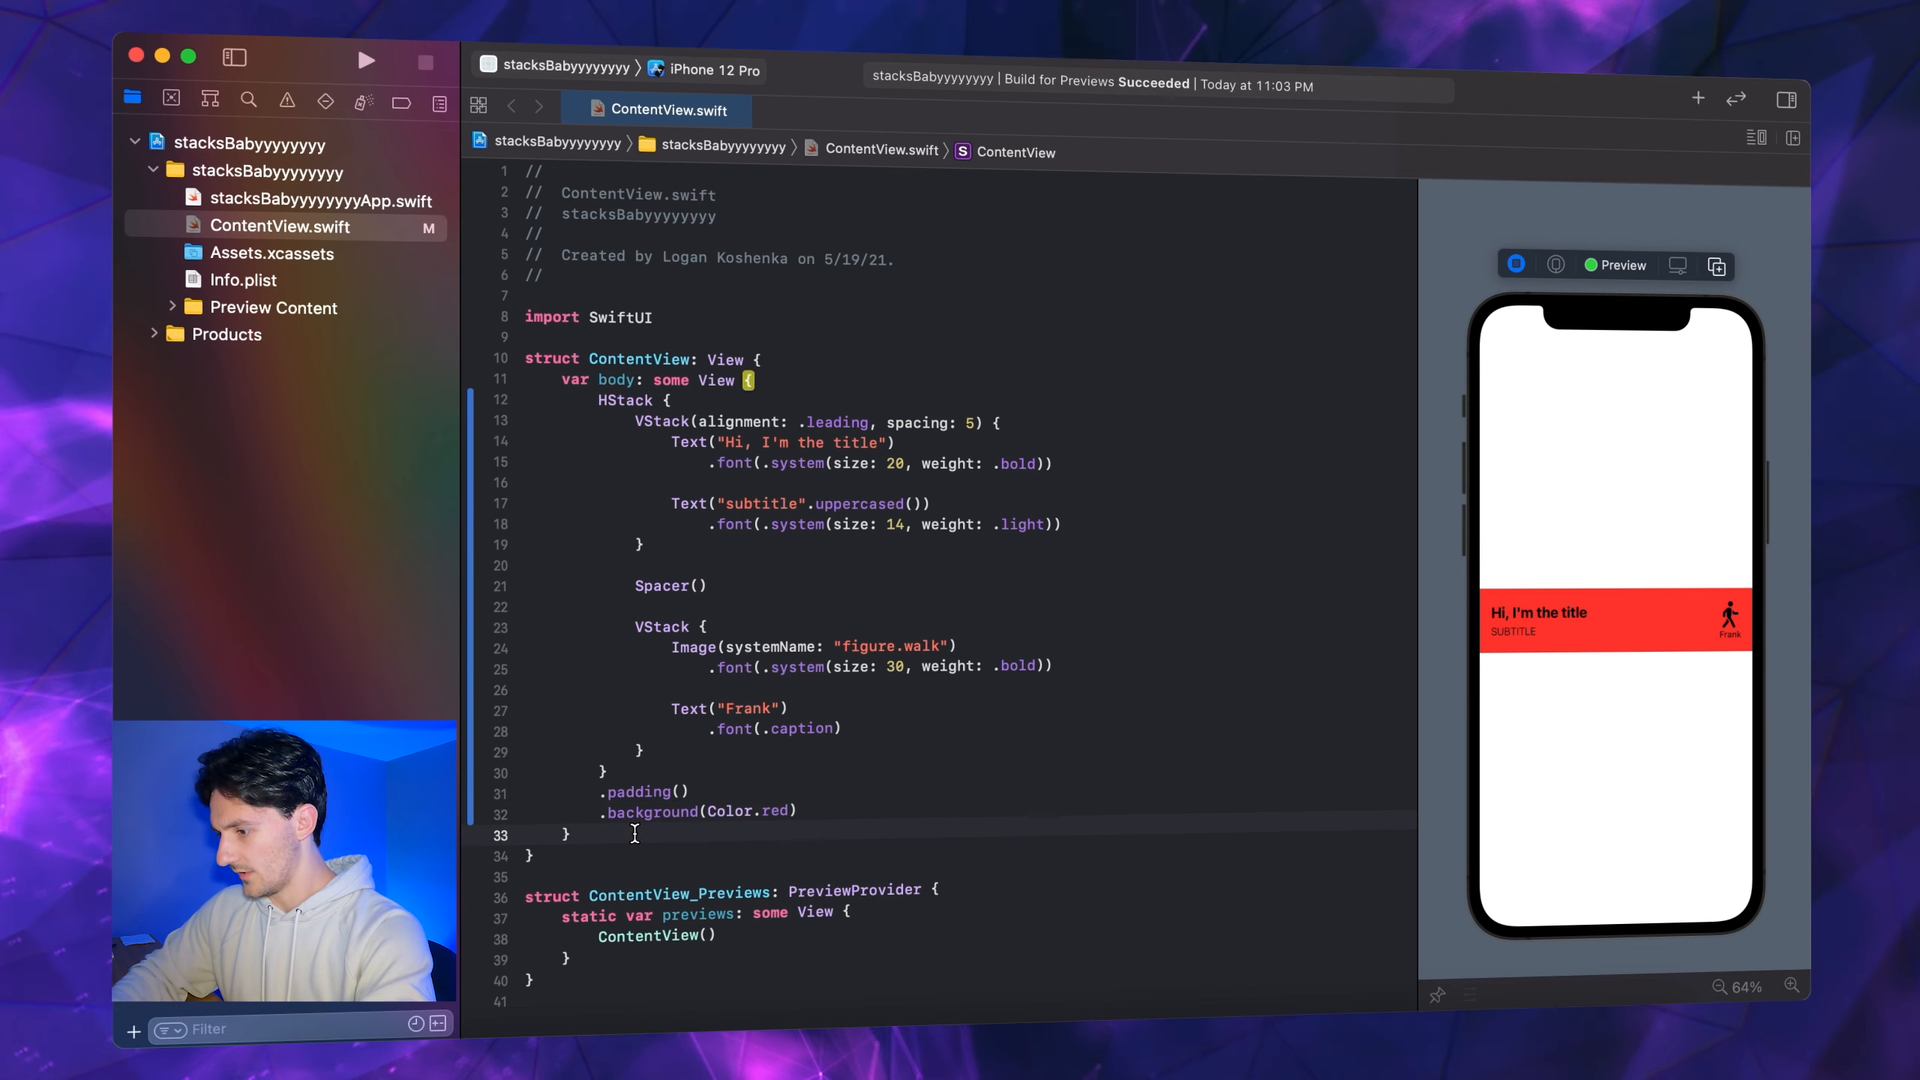
pyautogui.write('.background')
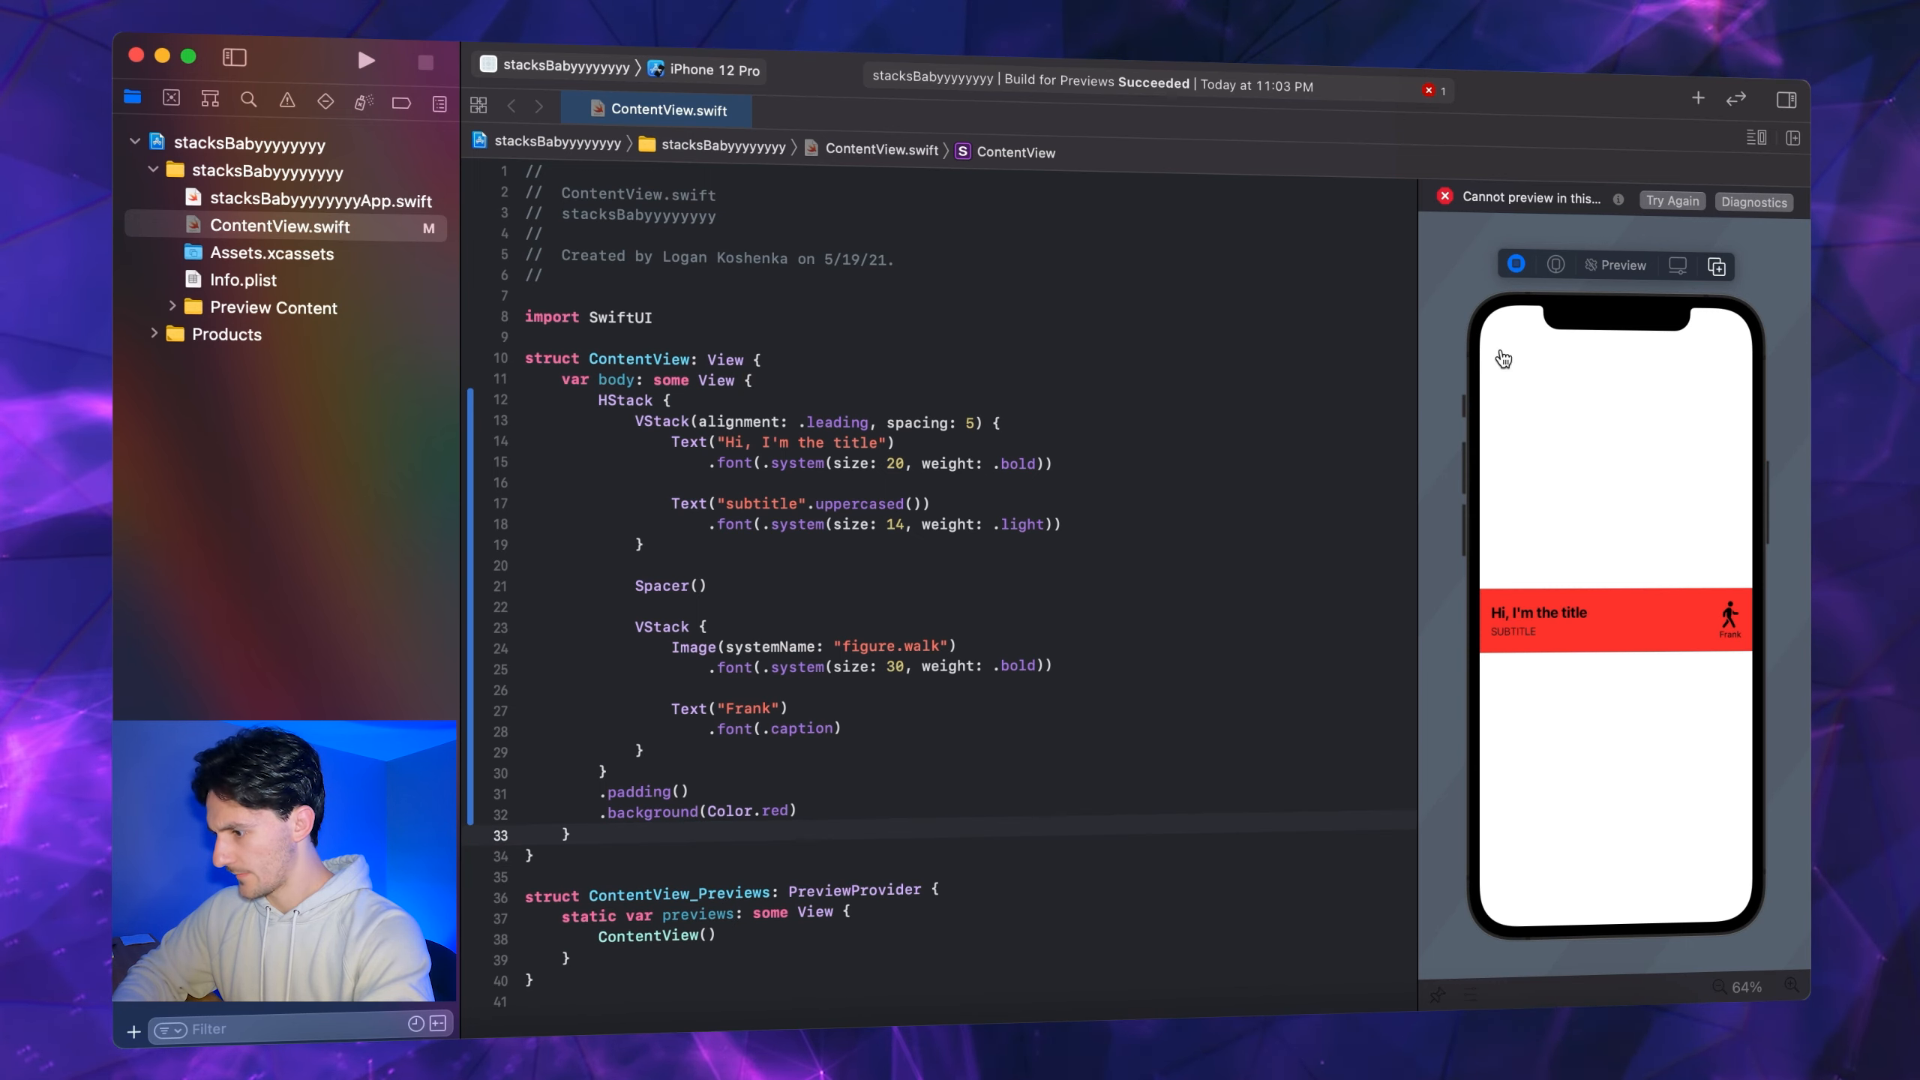
pyautogui.click(865, 812)
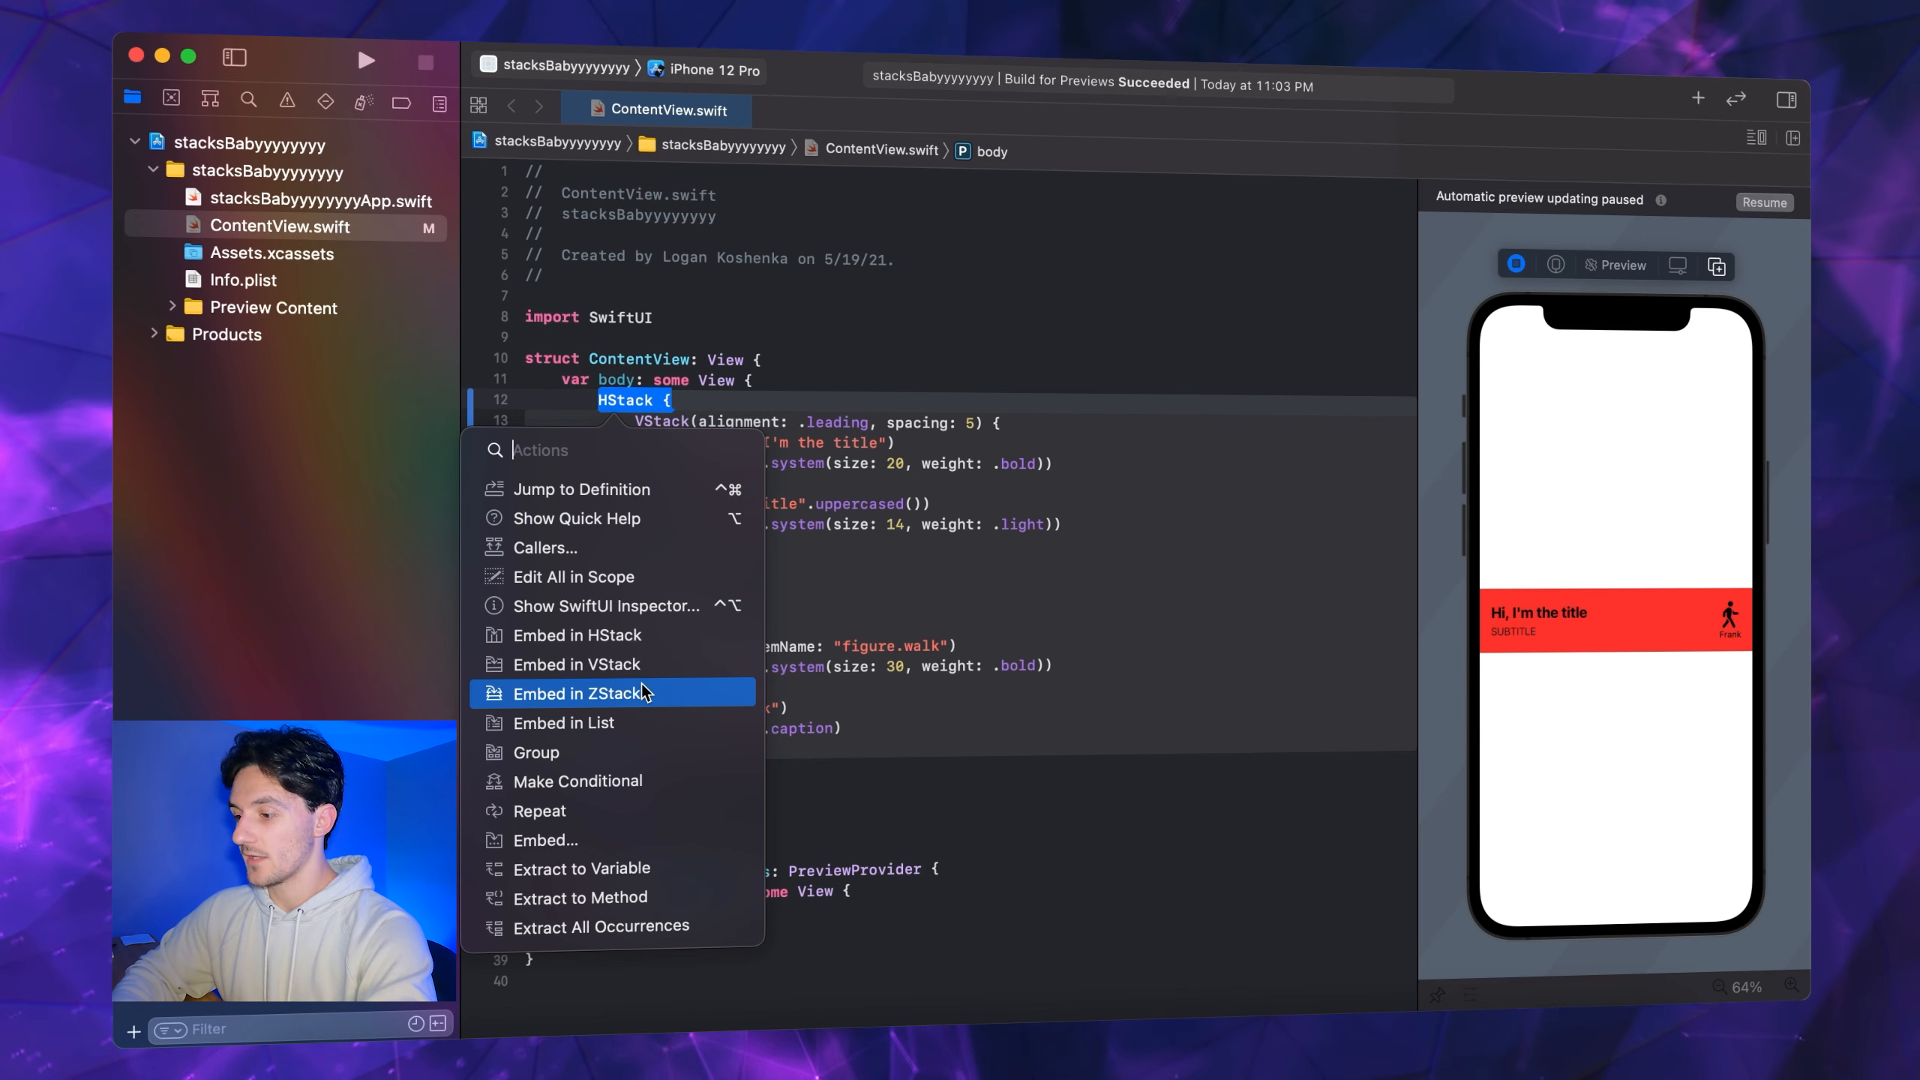
# Embed the card row in a ZStack with a Color.blue background behind it
pyautogui.click(578, 693)
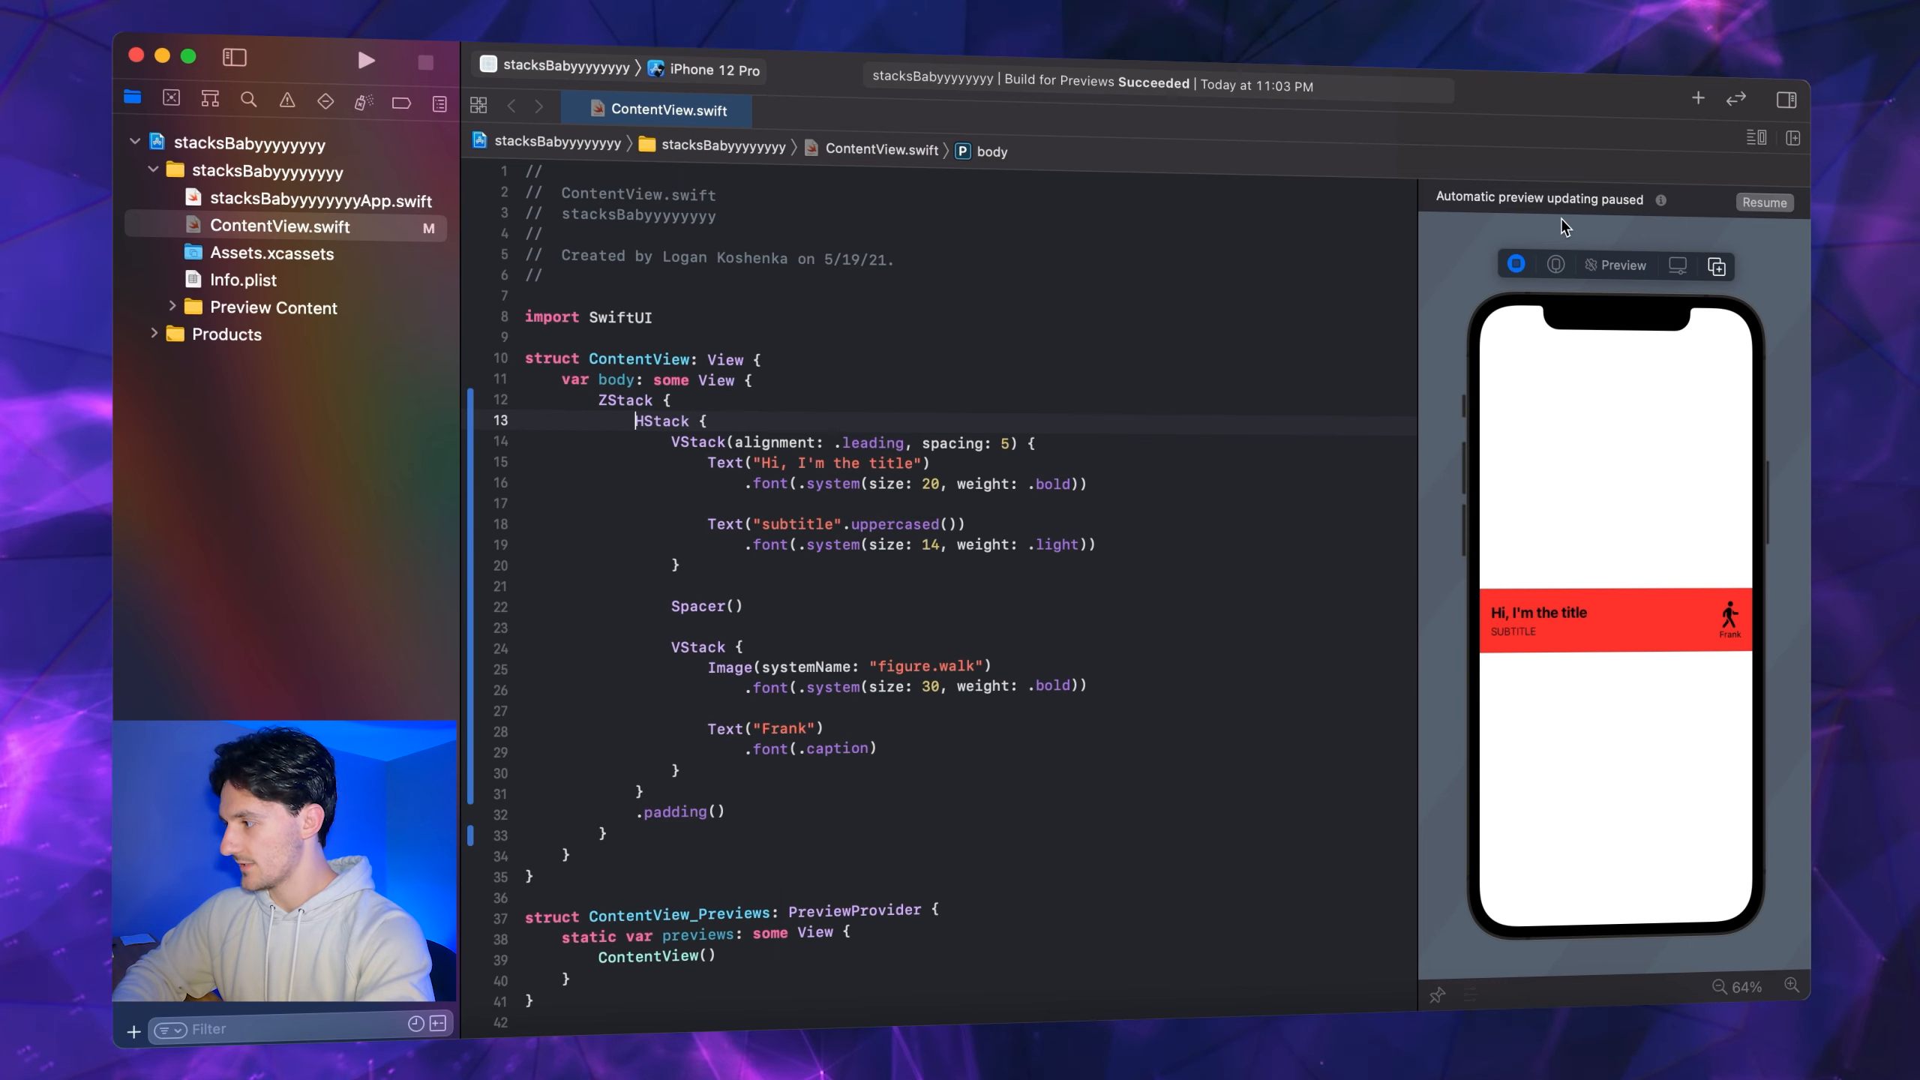
pyautogui.click(1764, 202)
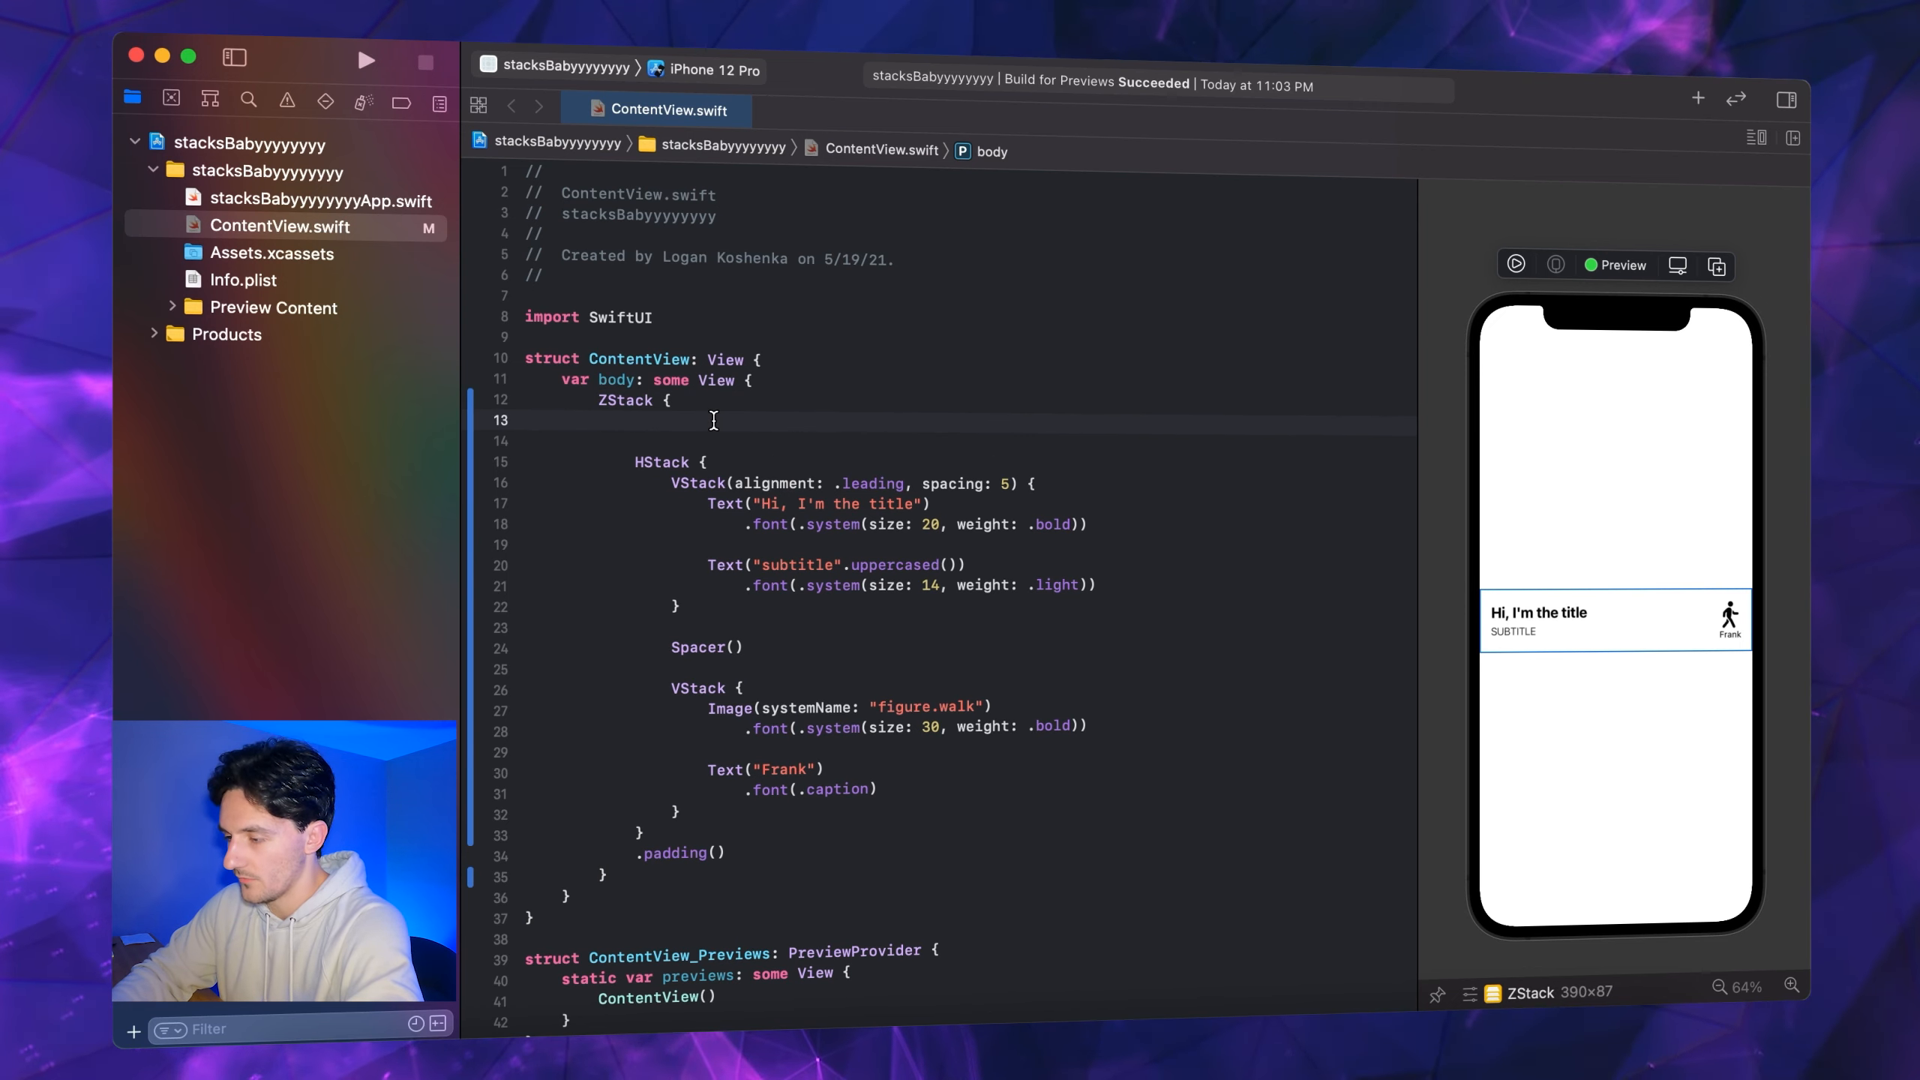
pyautogui.write('Color')
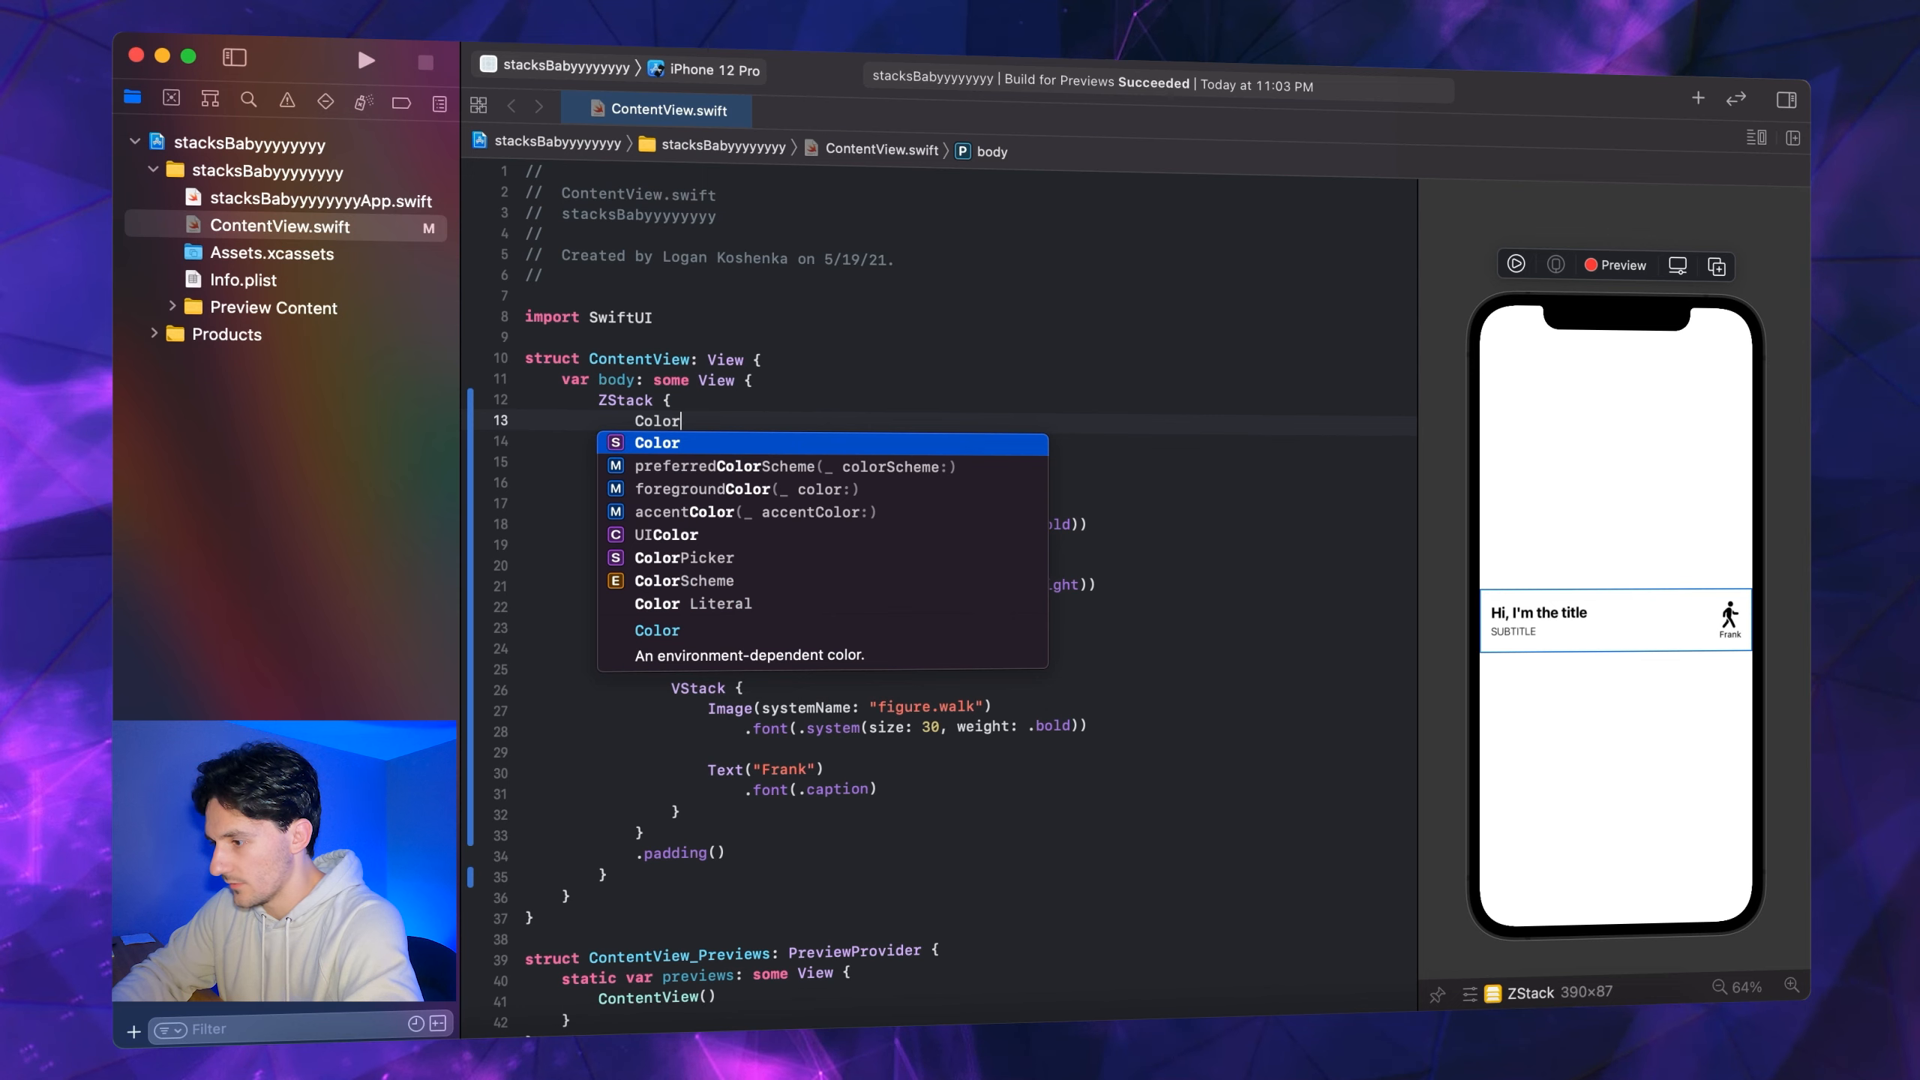
pyautogui.write('.blue')
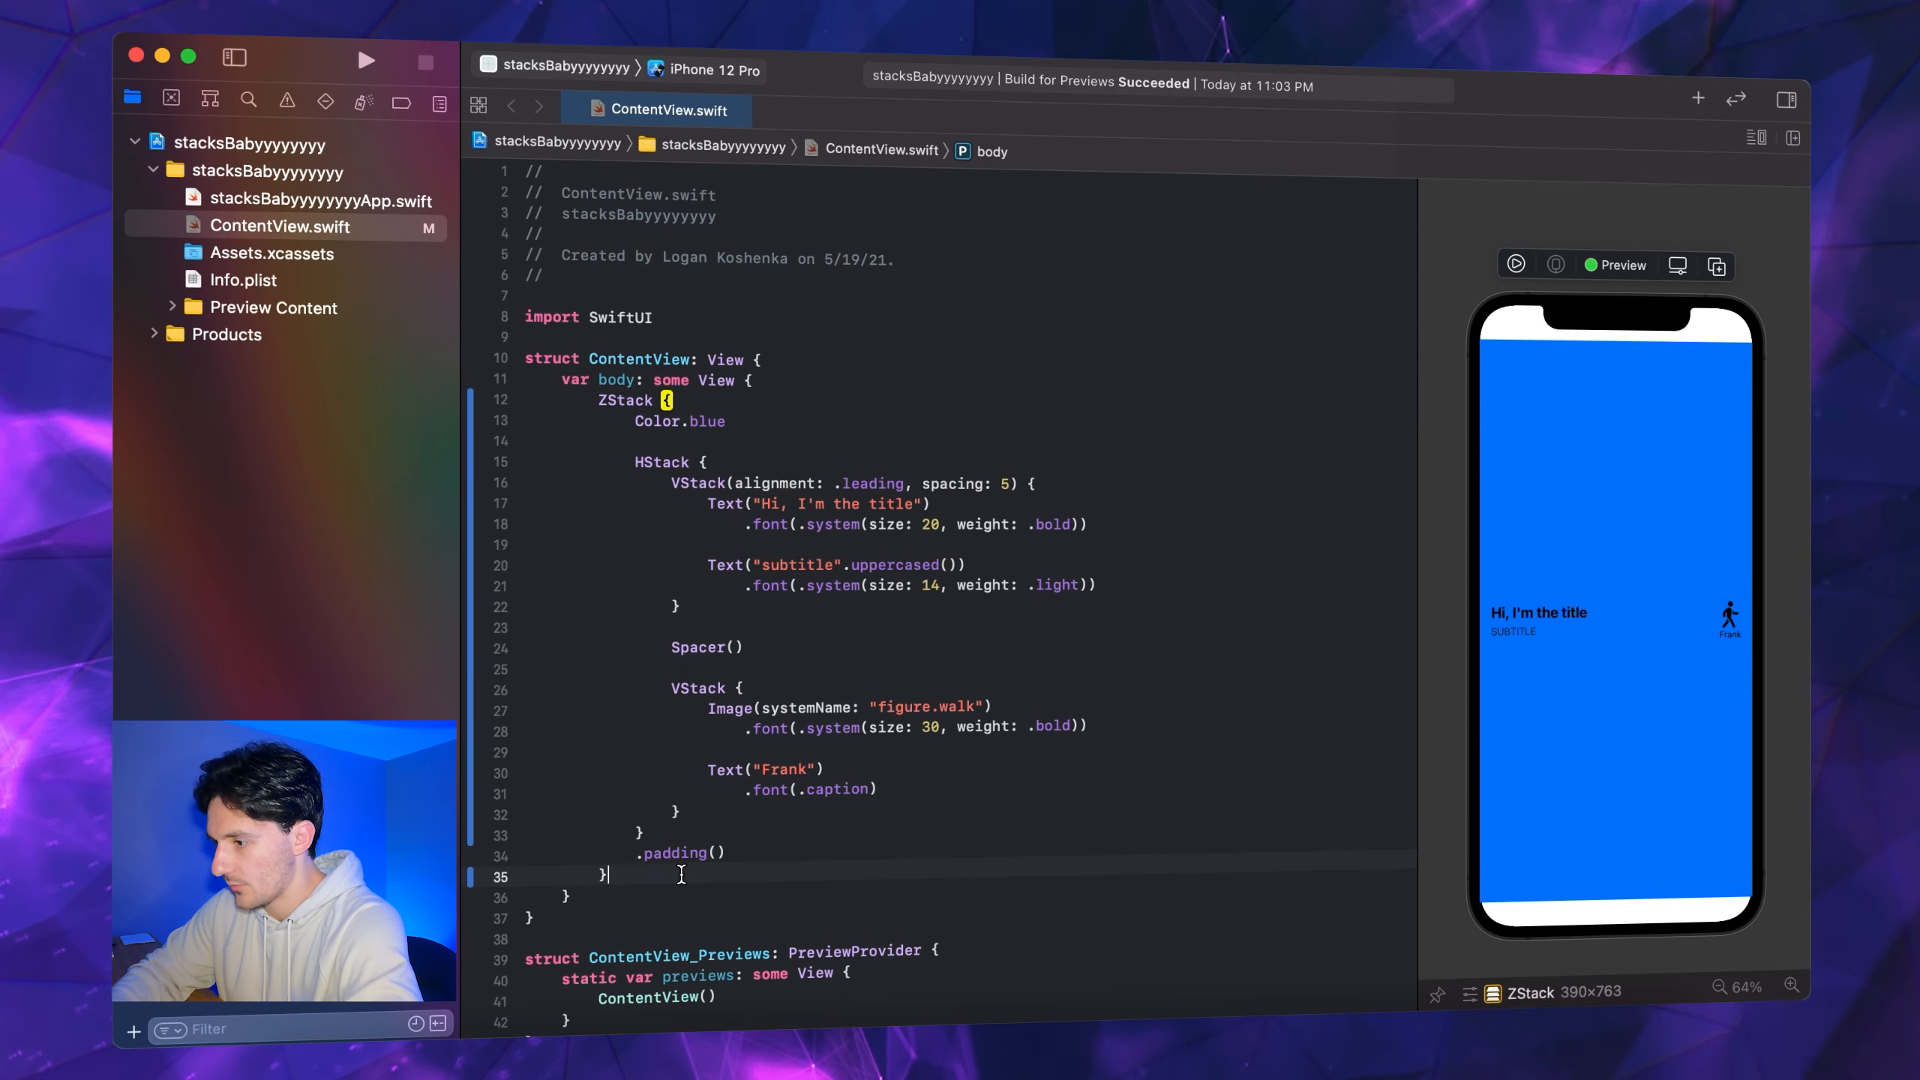
pyautogui.write('.edgesIgnoringSafeArea(.all')
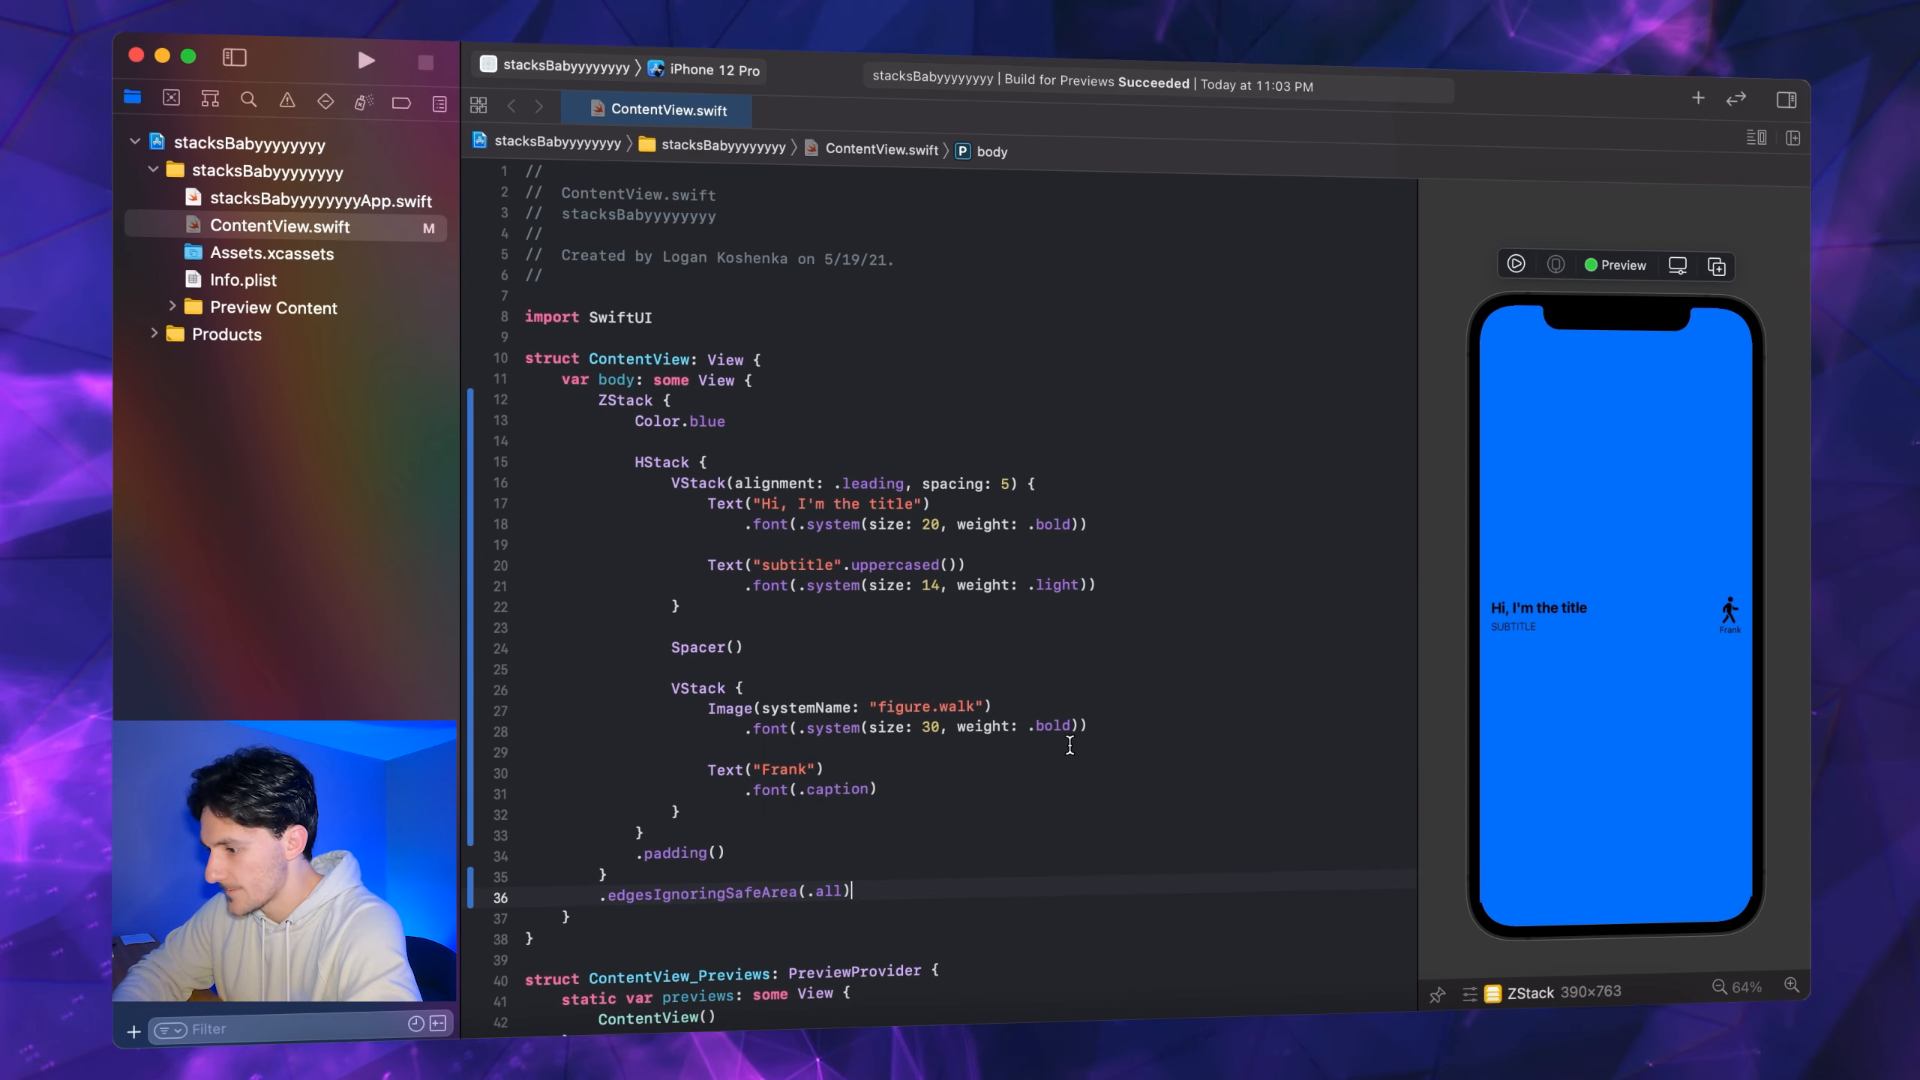
# Begin replacing the solid color background with a LinearGradient
pyautogui.write('.background(View')
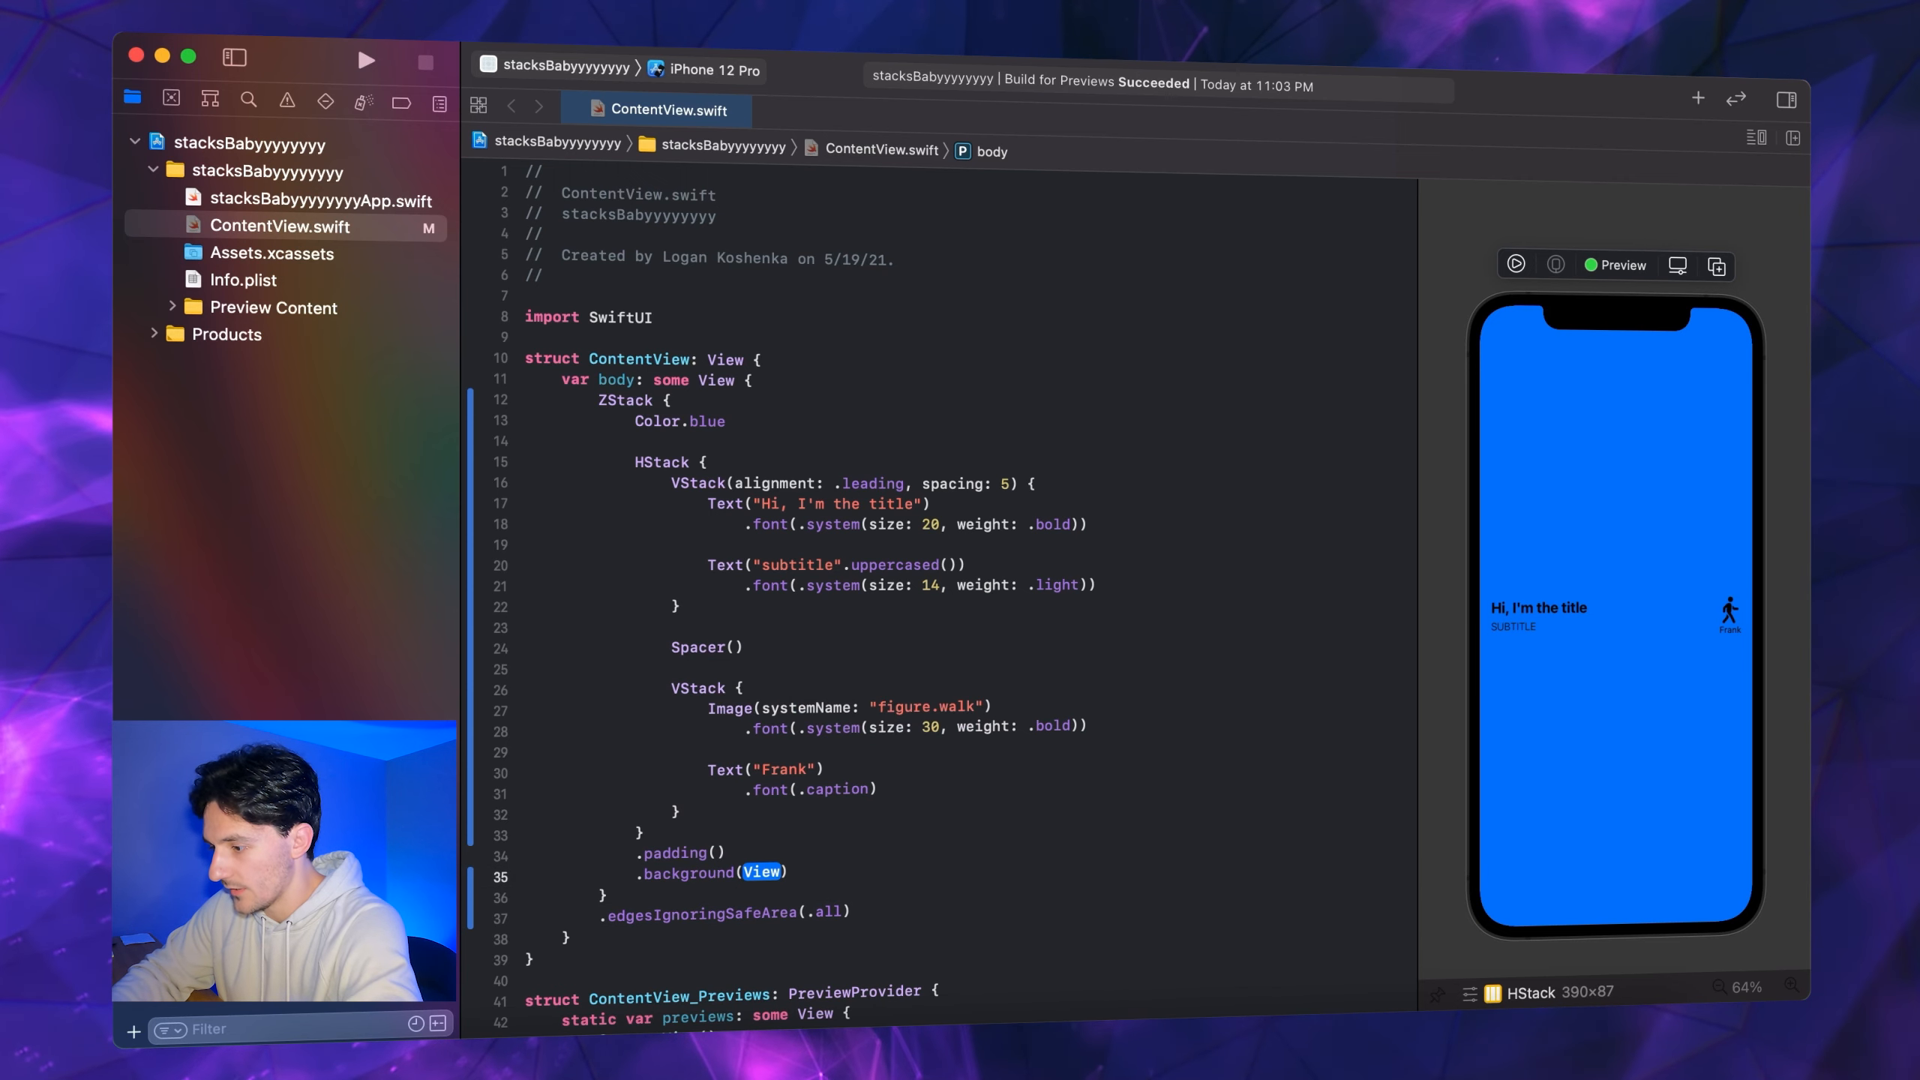
pyautogui.write('Color.red')
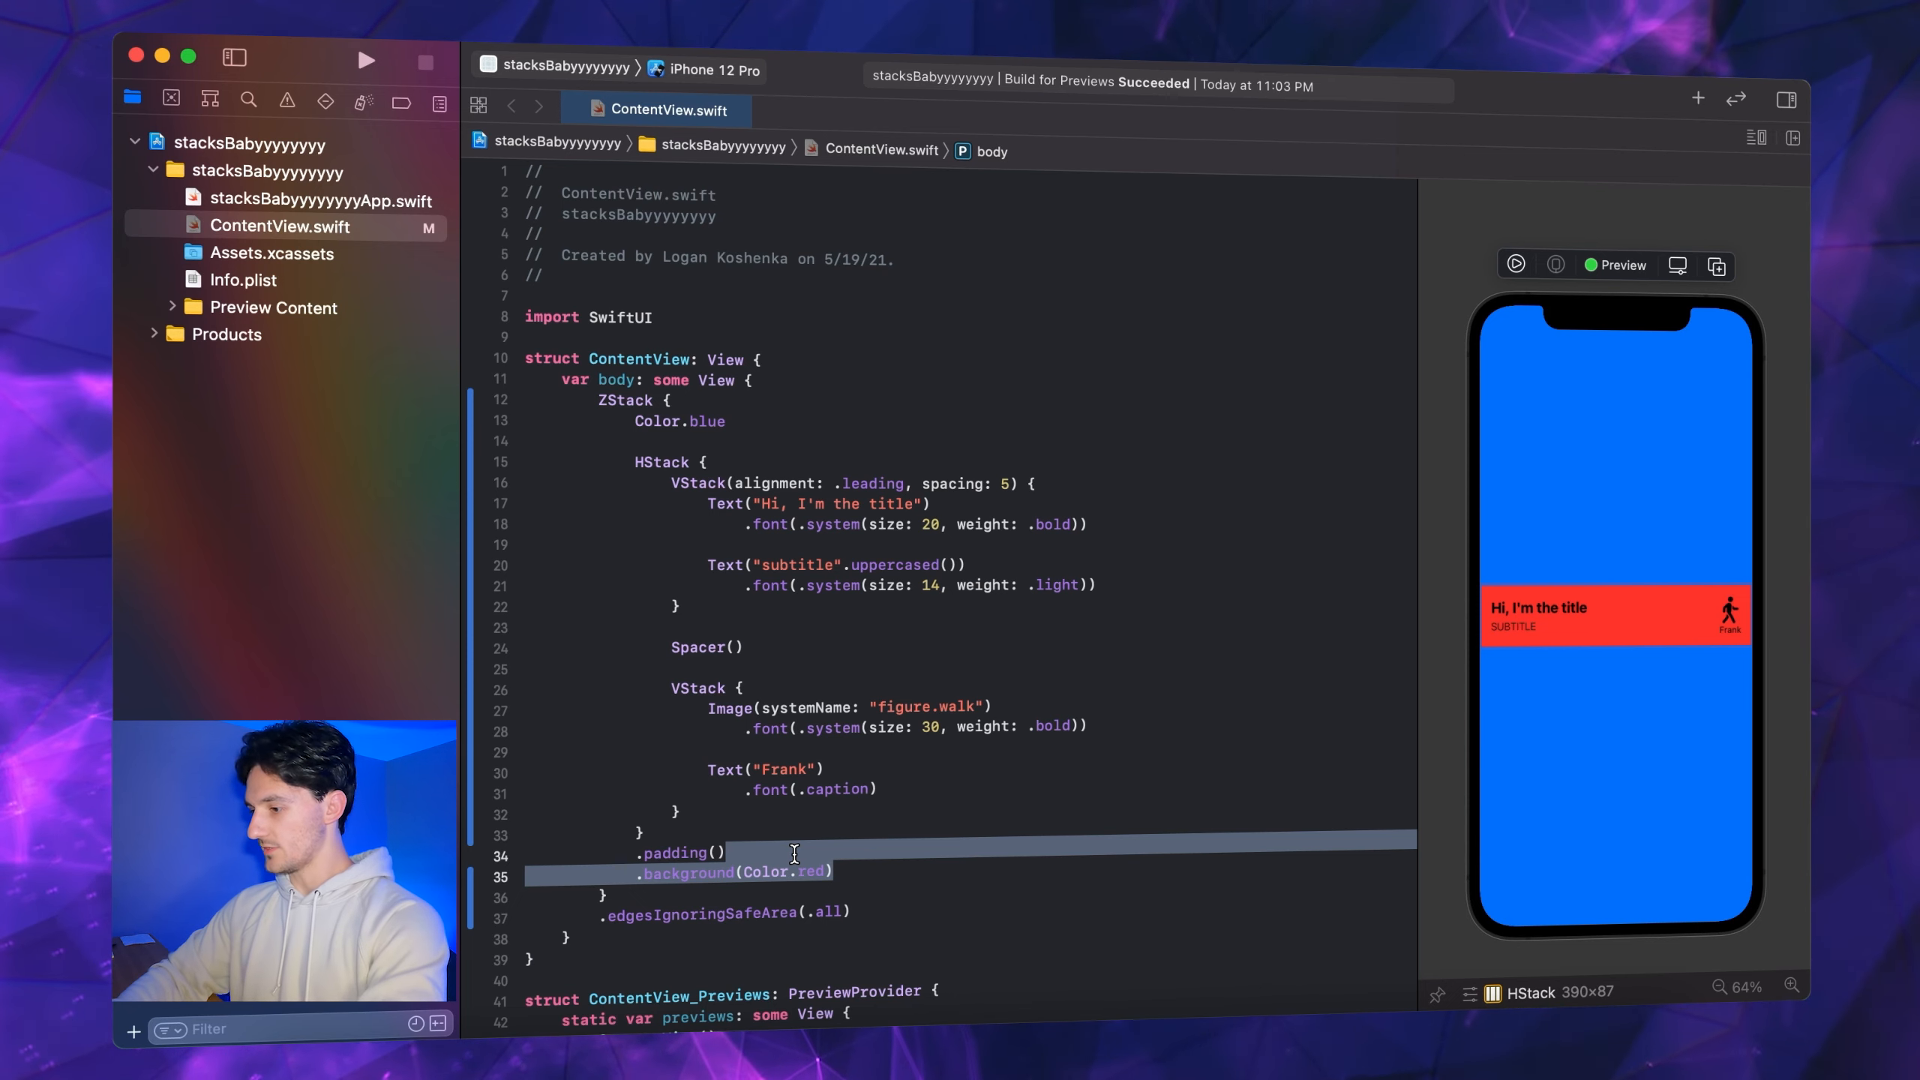
pyautogui.press('Delete')
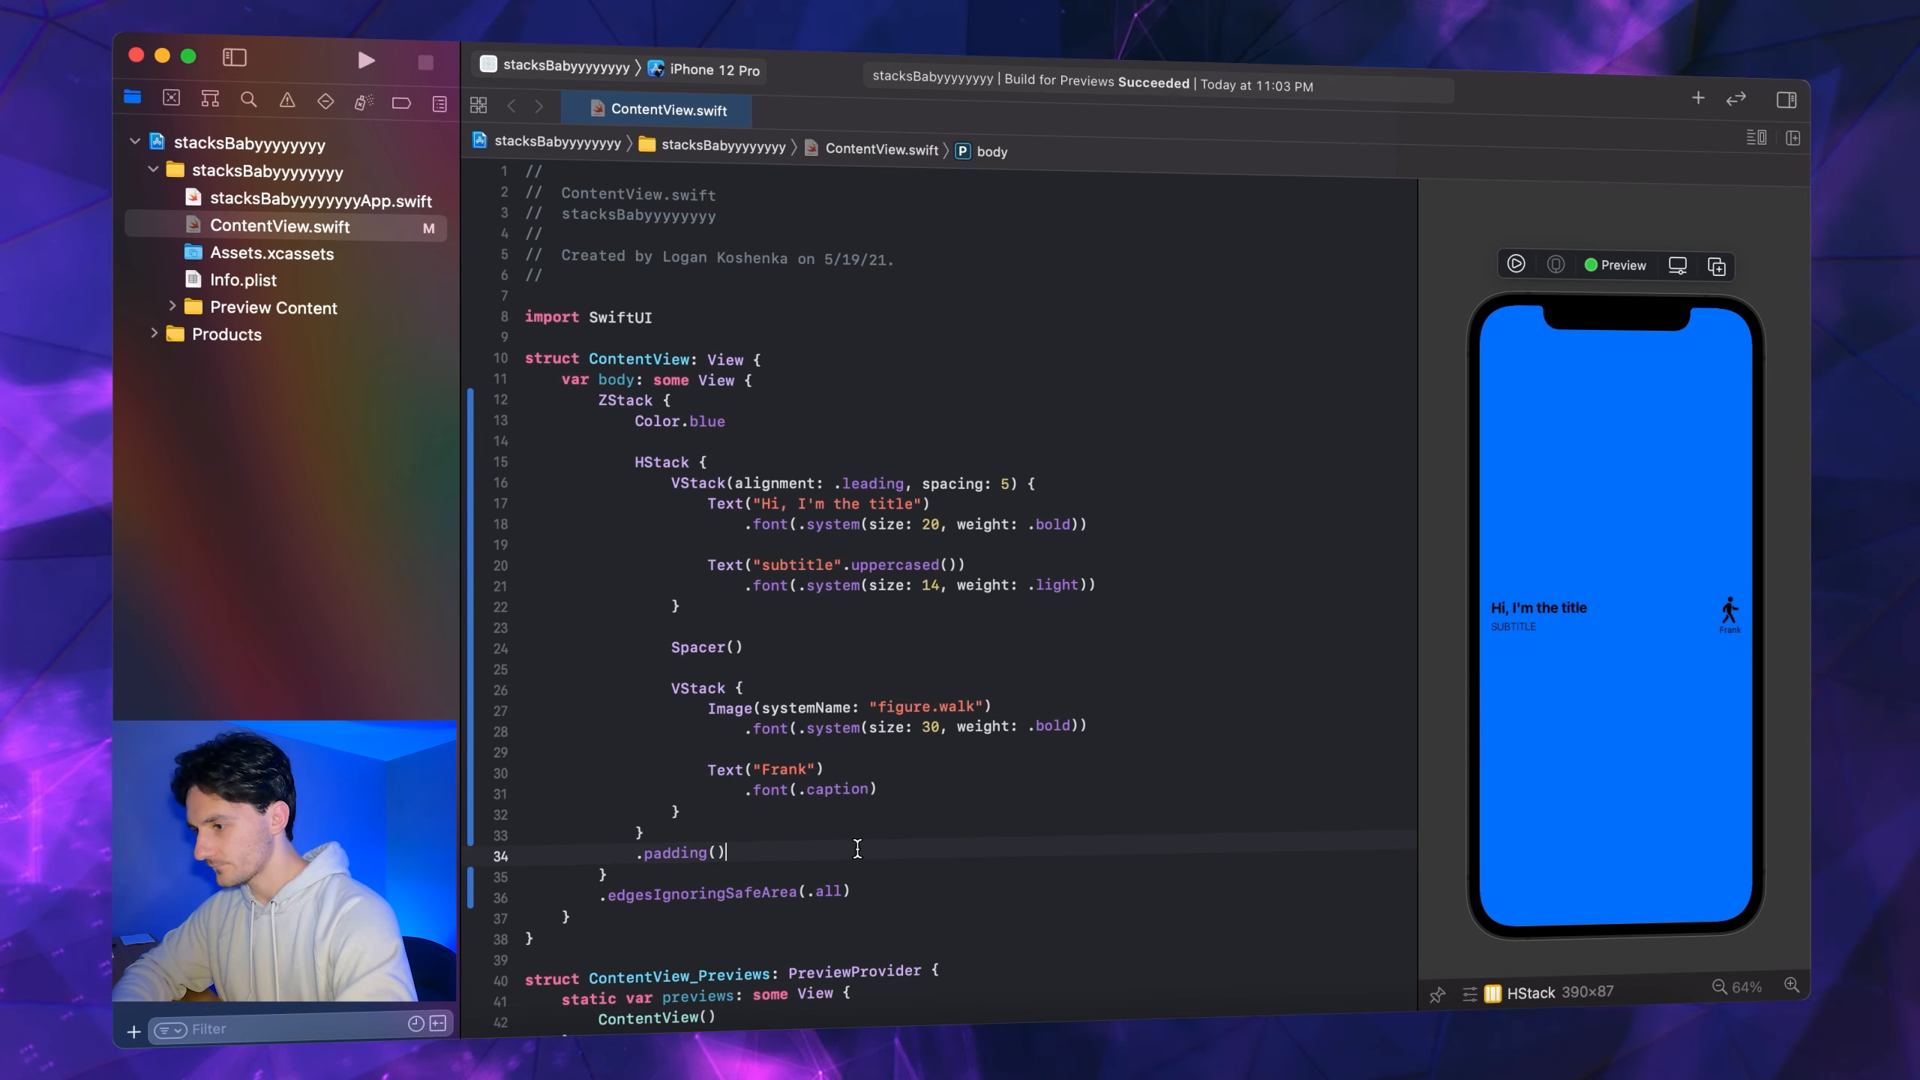
pyautogui.write('Li')
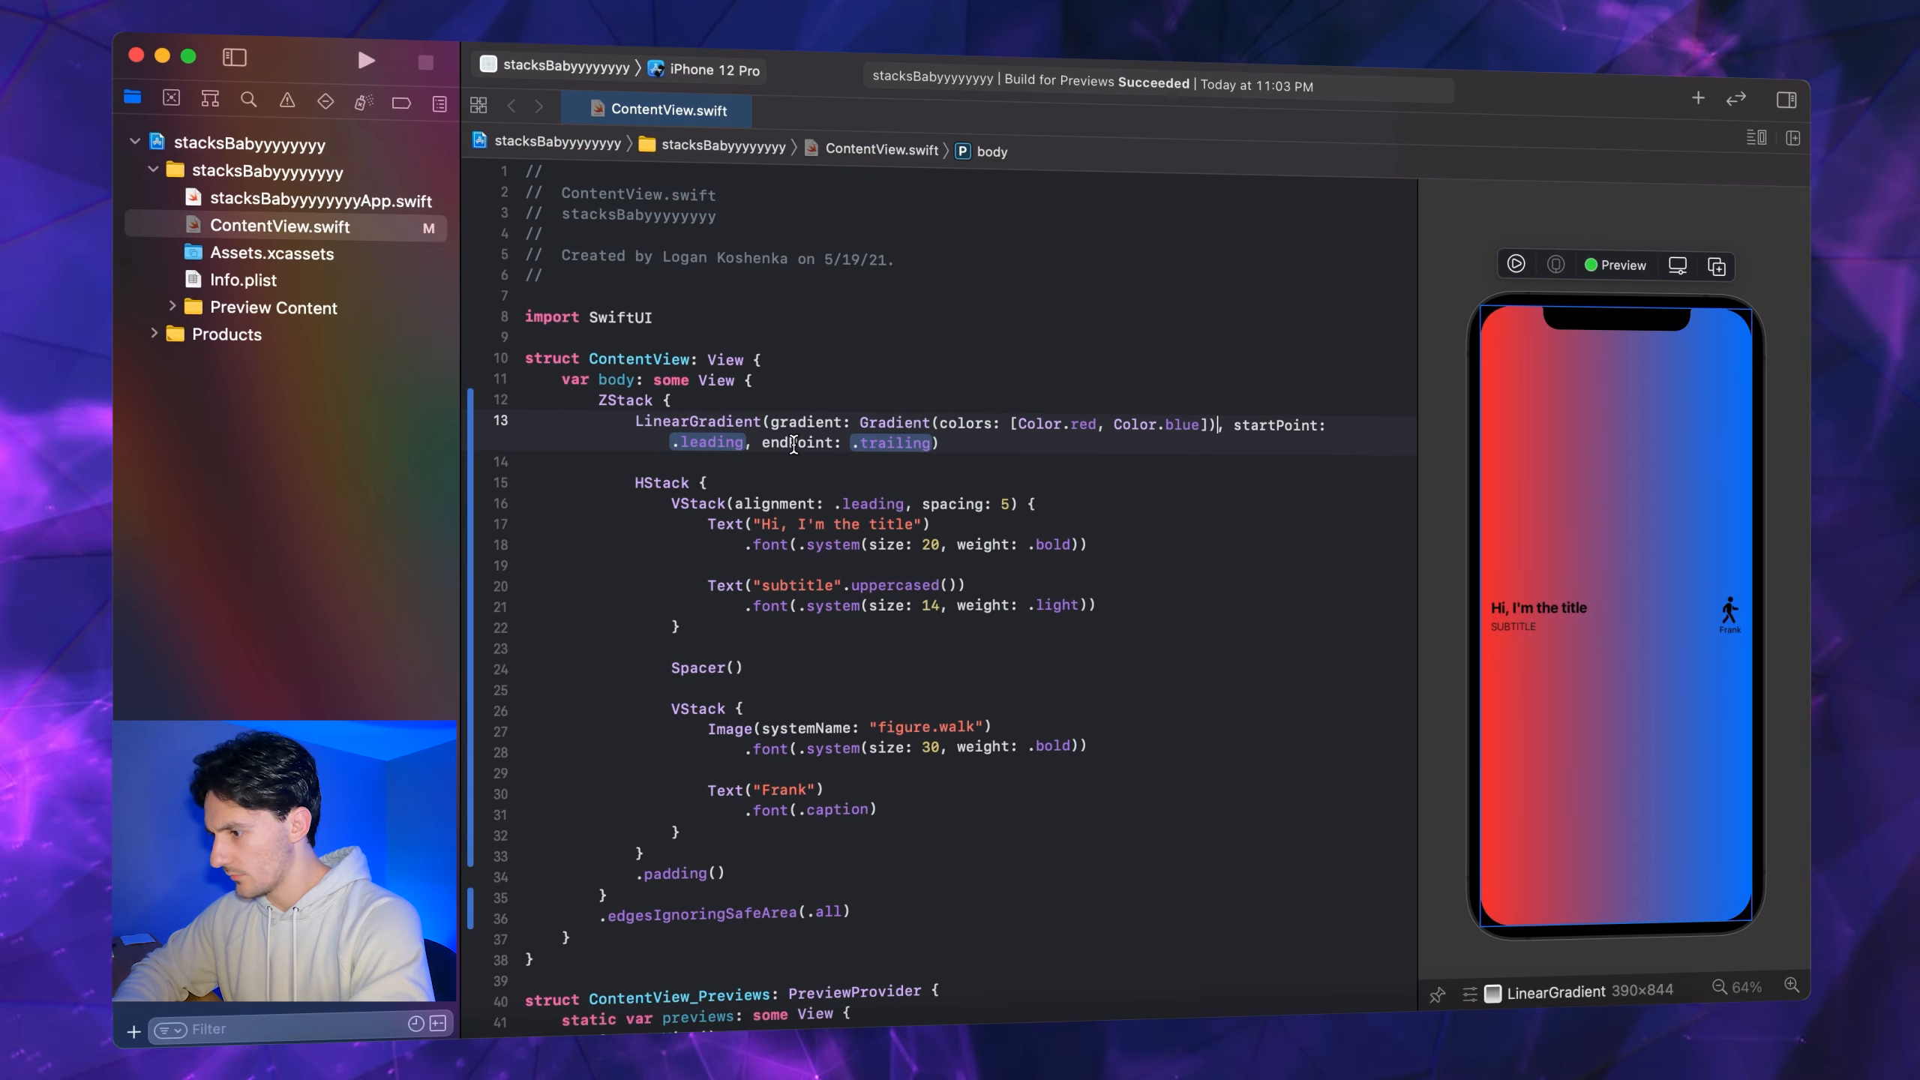
# Make the gradient run top to bottom between two light blue color literals
pyautogui.write('.top')
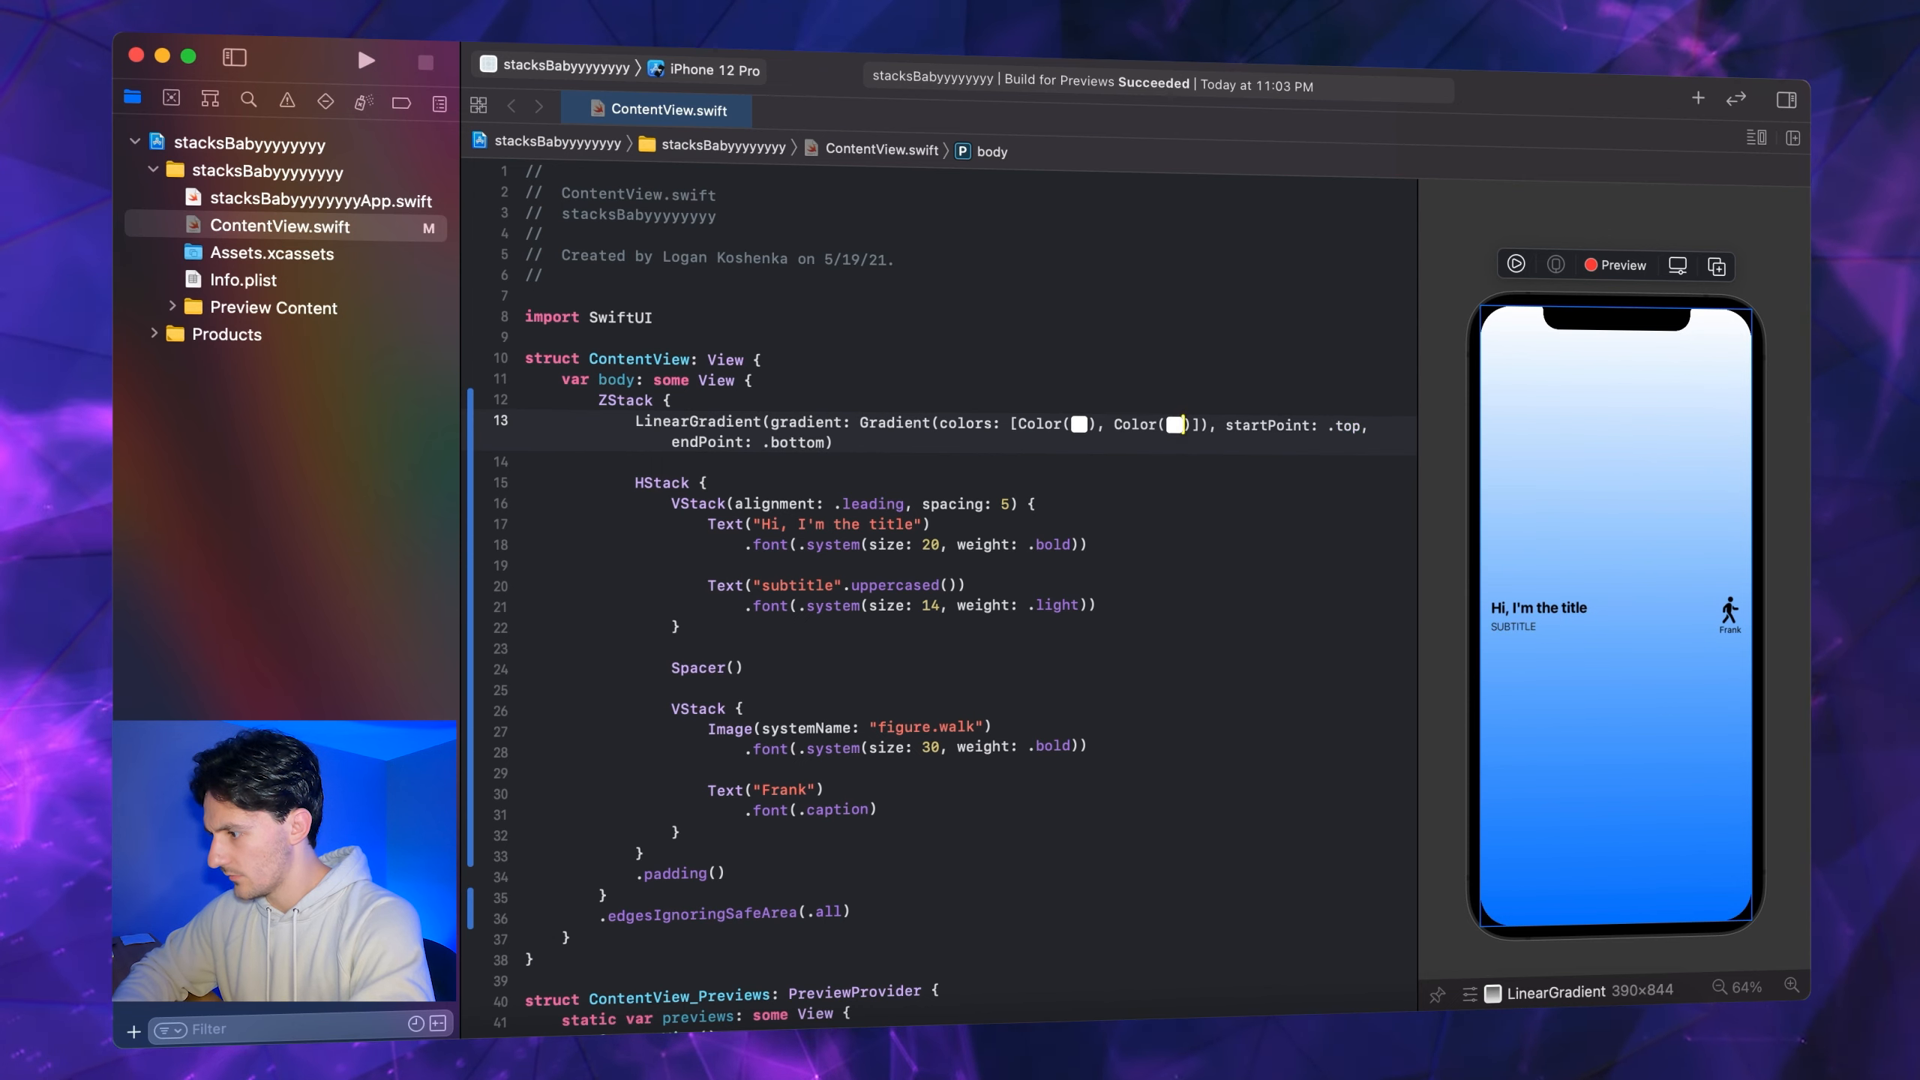
pyautogui.click(1079, 424)
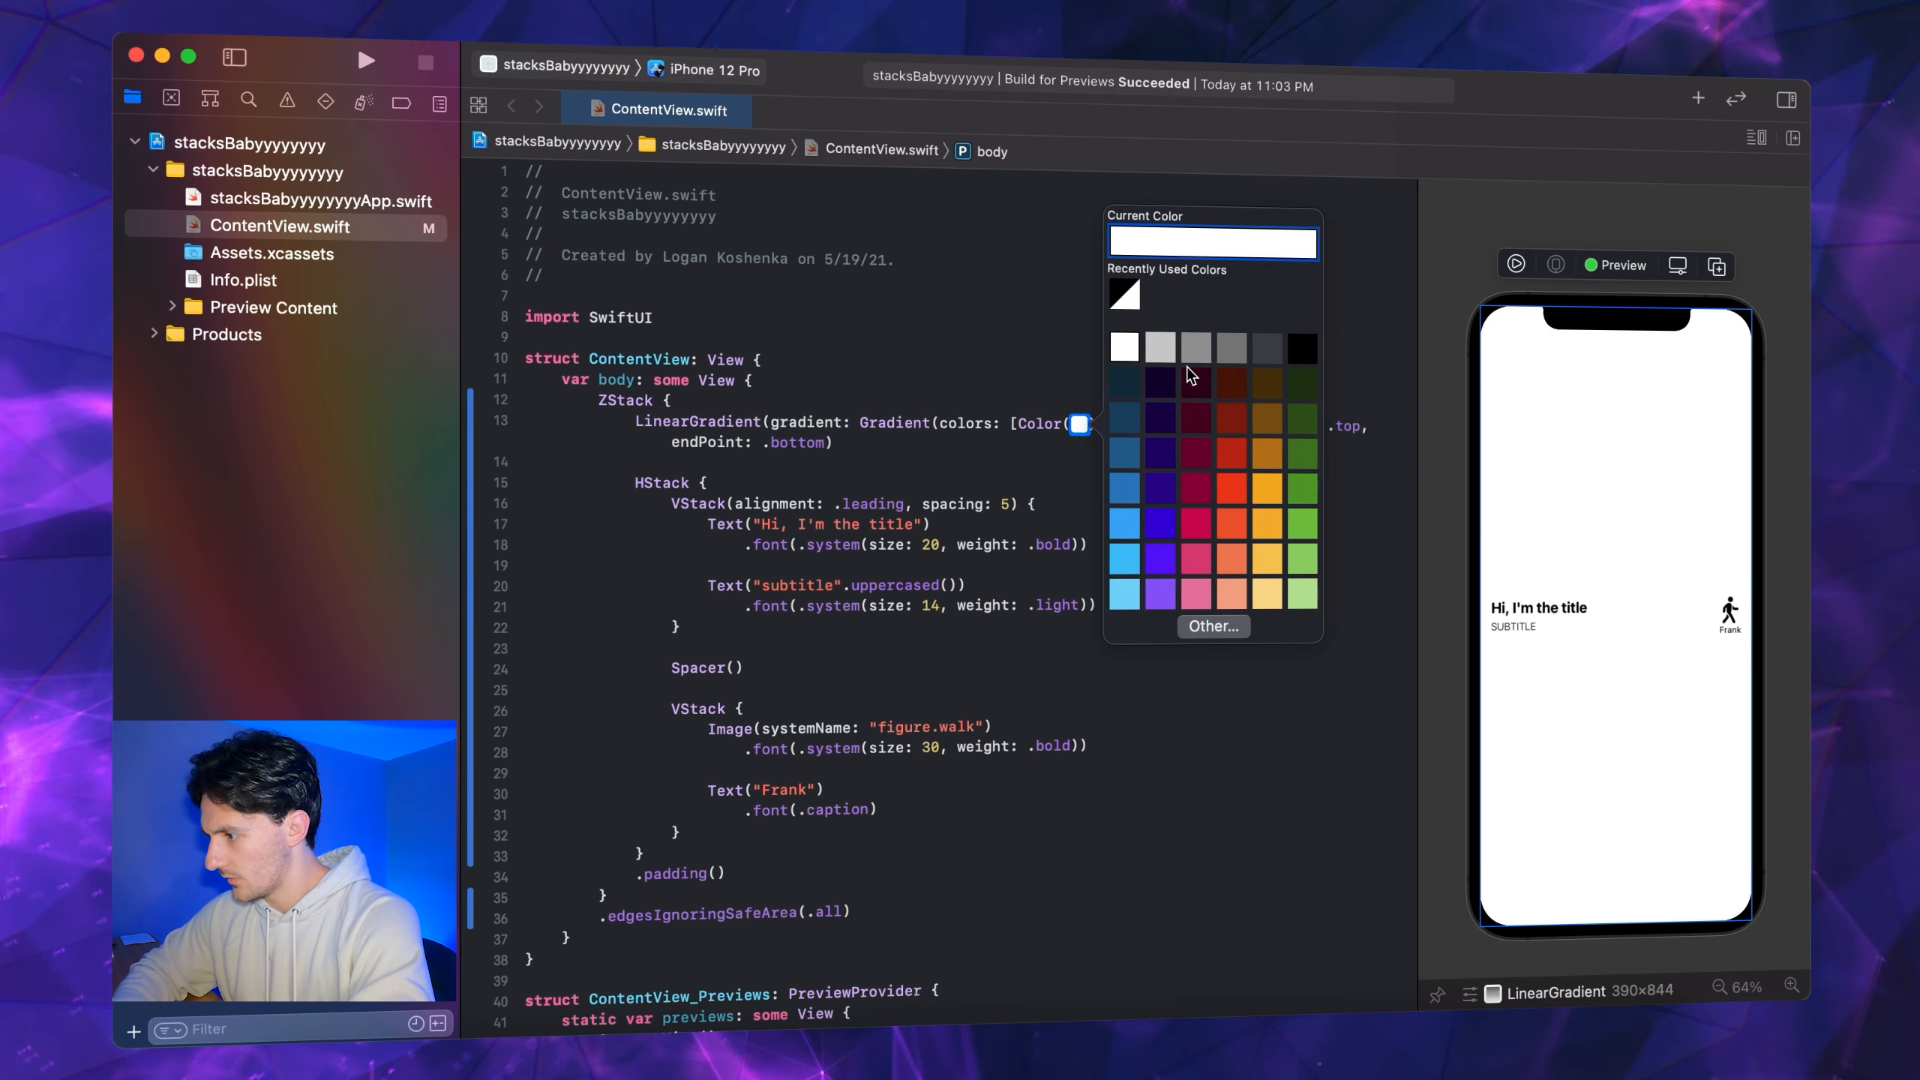
pyautogui.click(1212, 625)
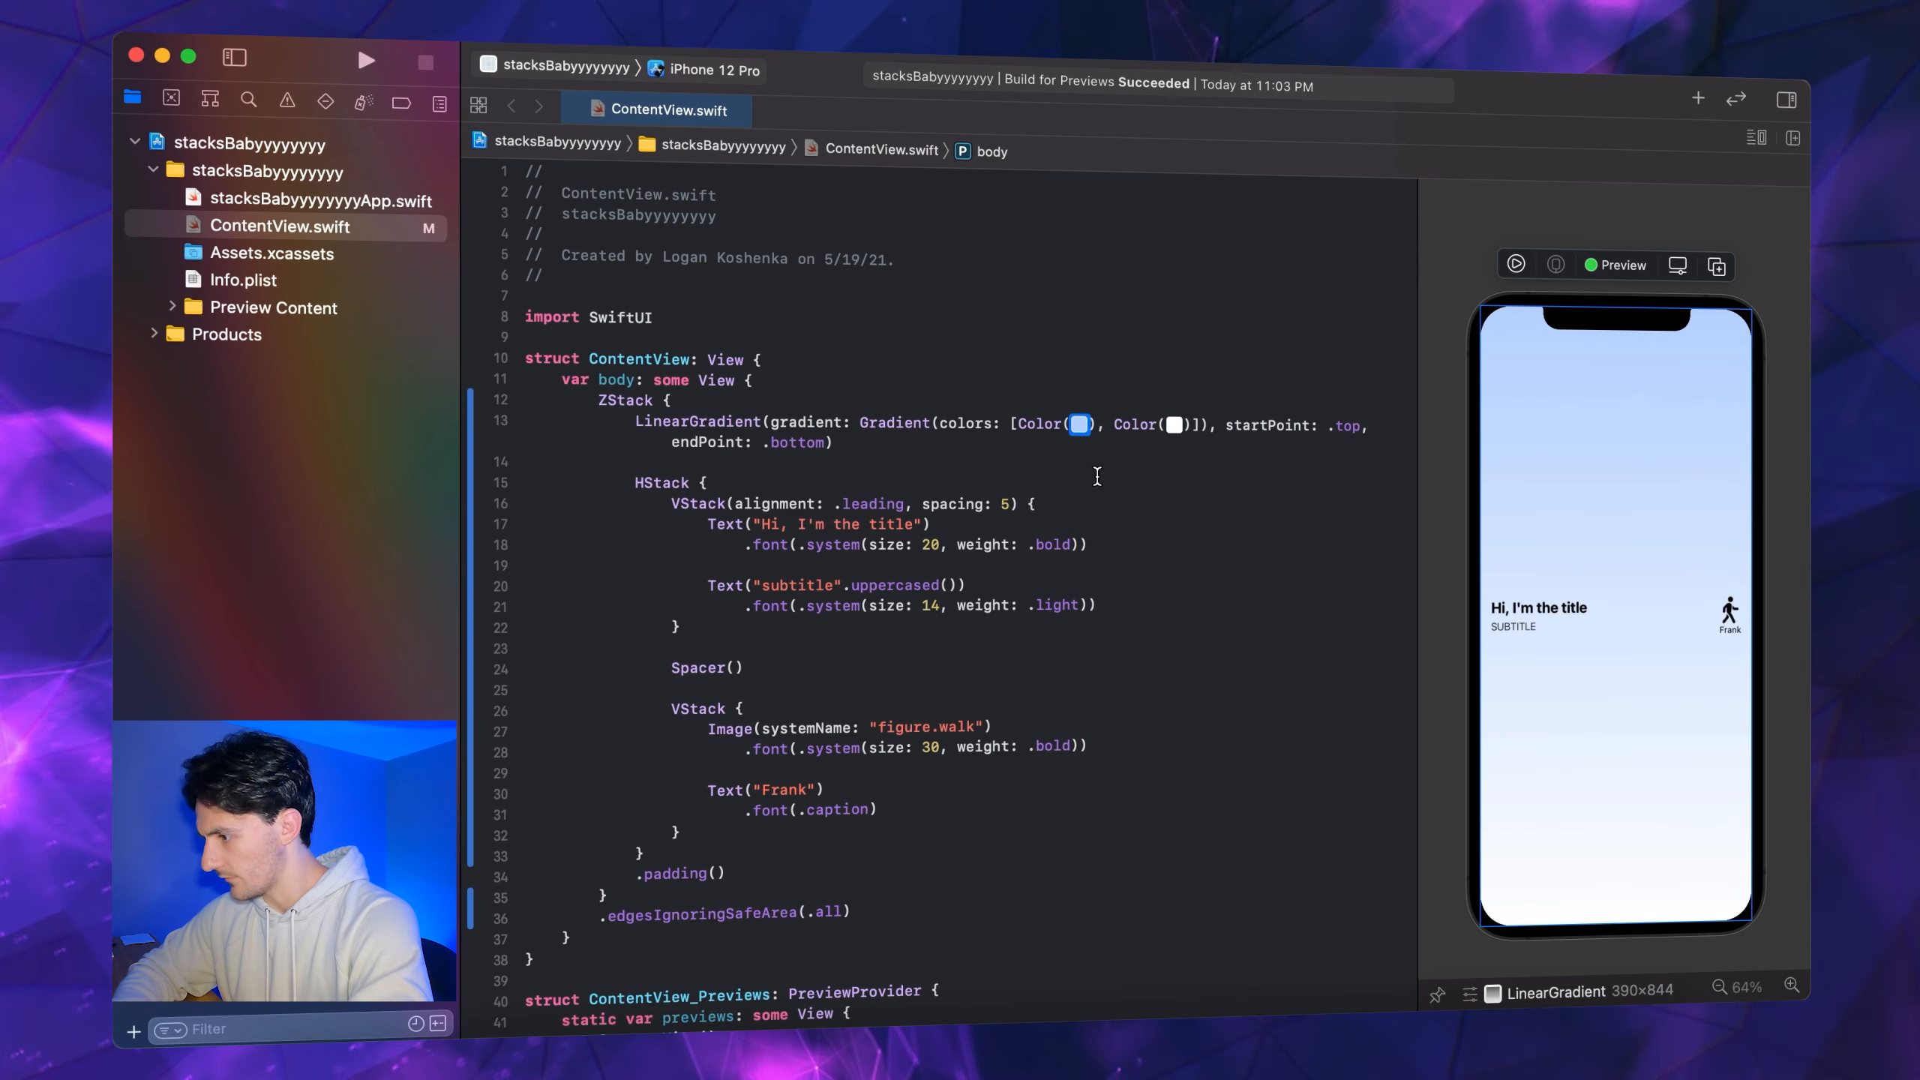
pyautogui.click(1173, 426)
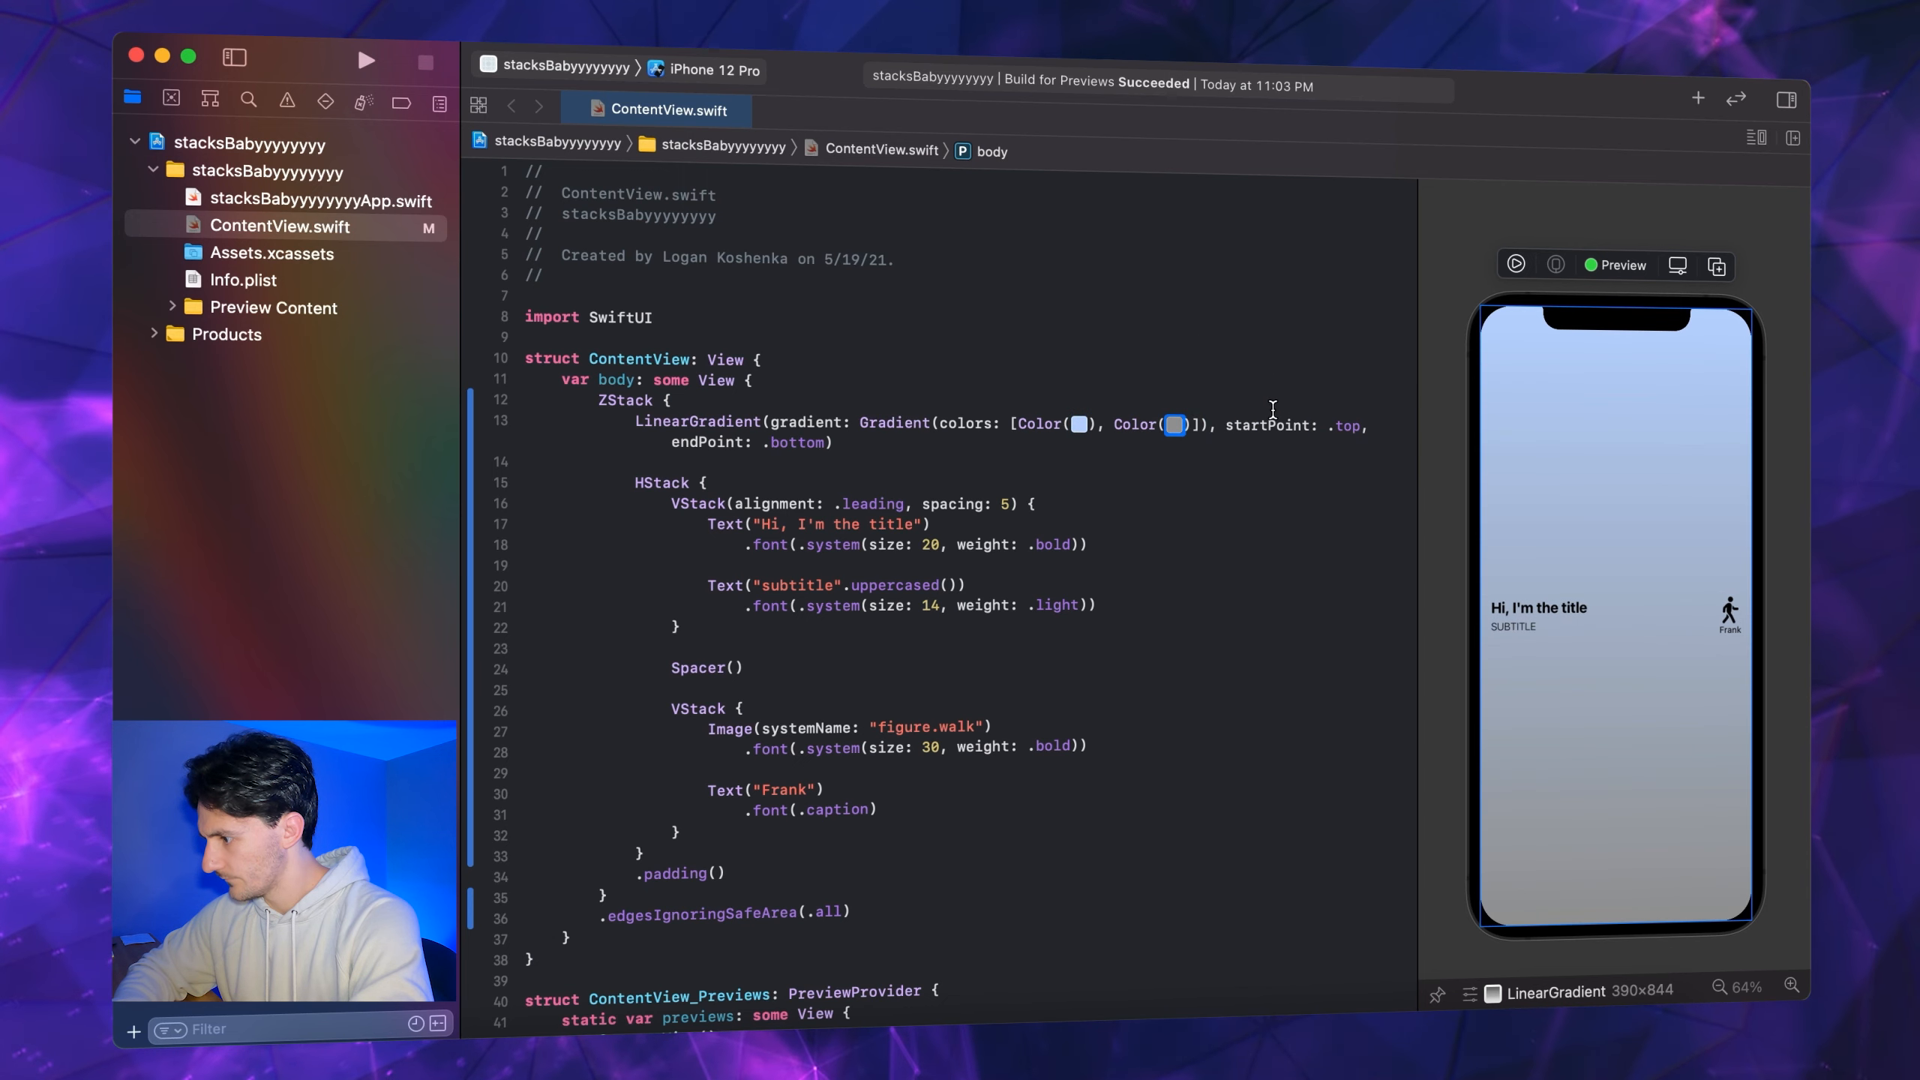
pyautogui.click(1175, 425)
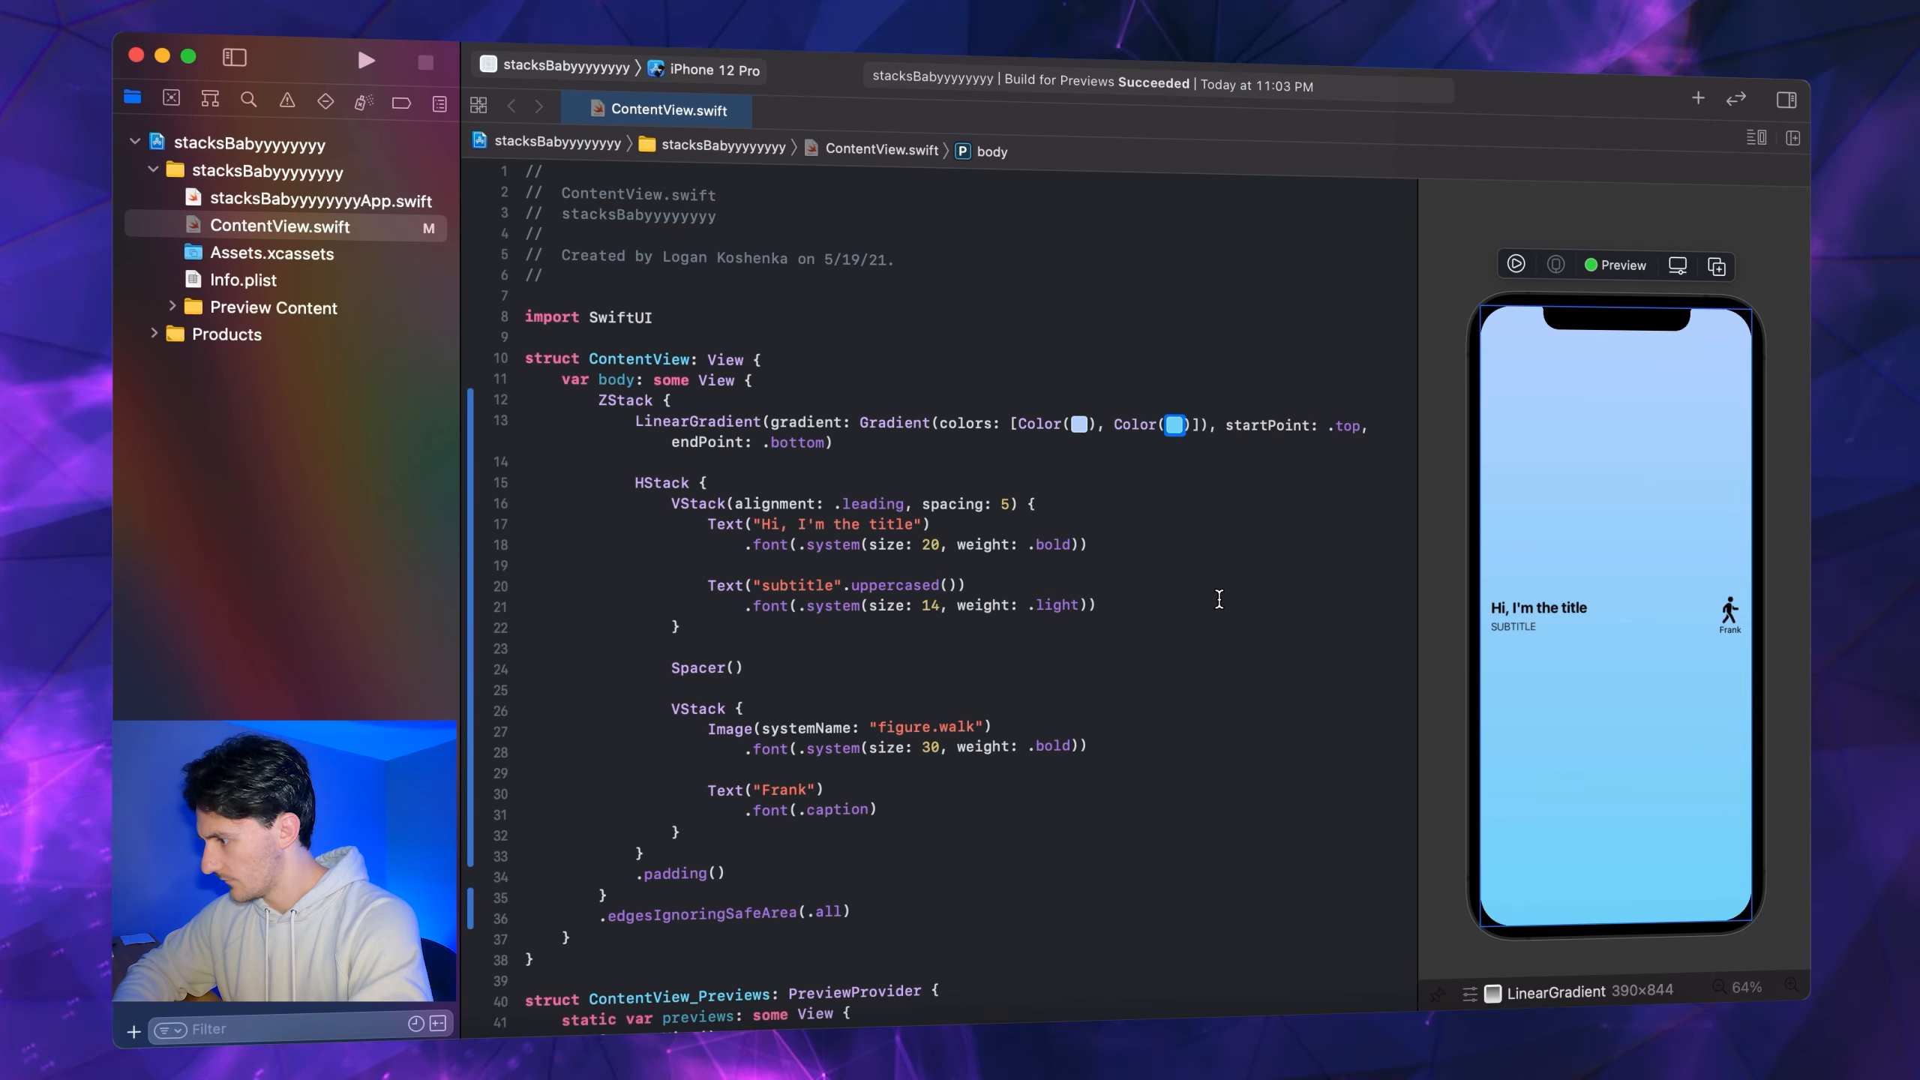
pyautogui.scroll(-3)
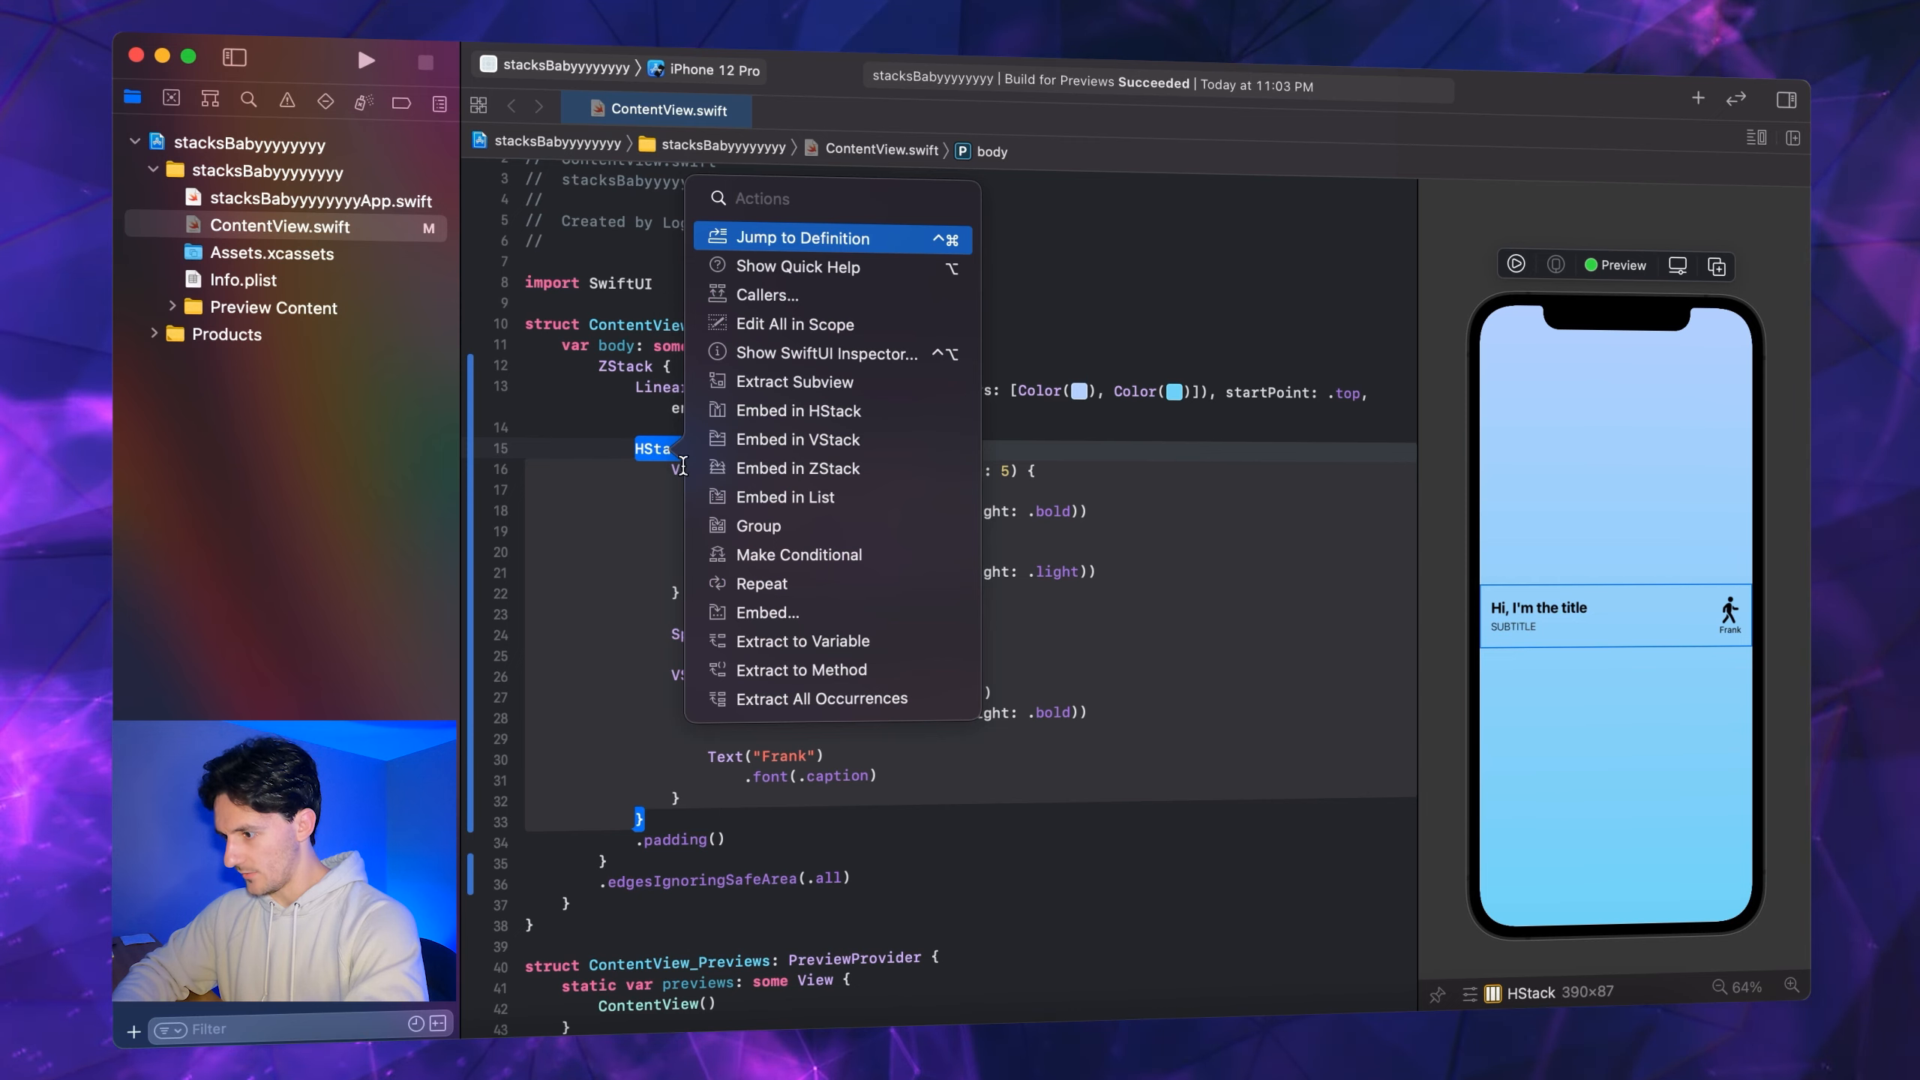
pyautogui.moveTo(832, 440)
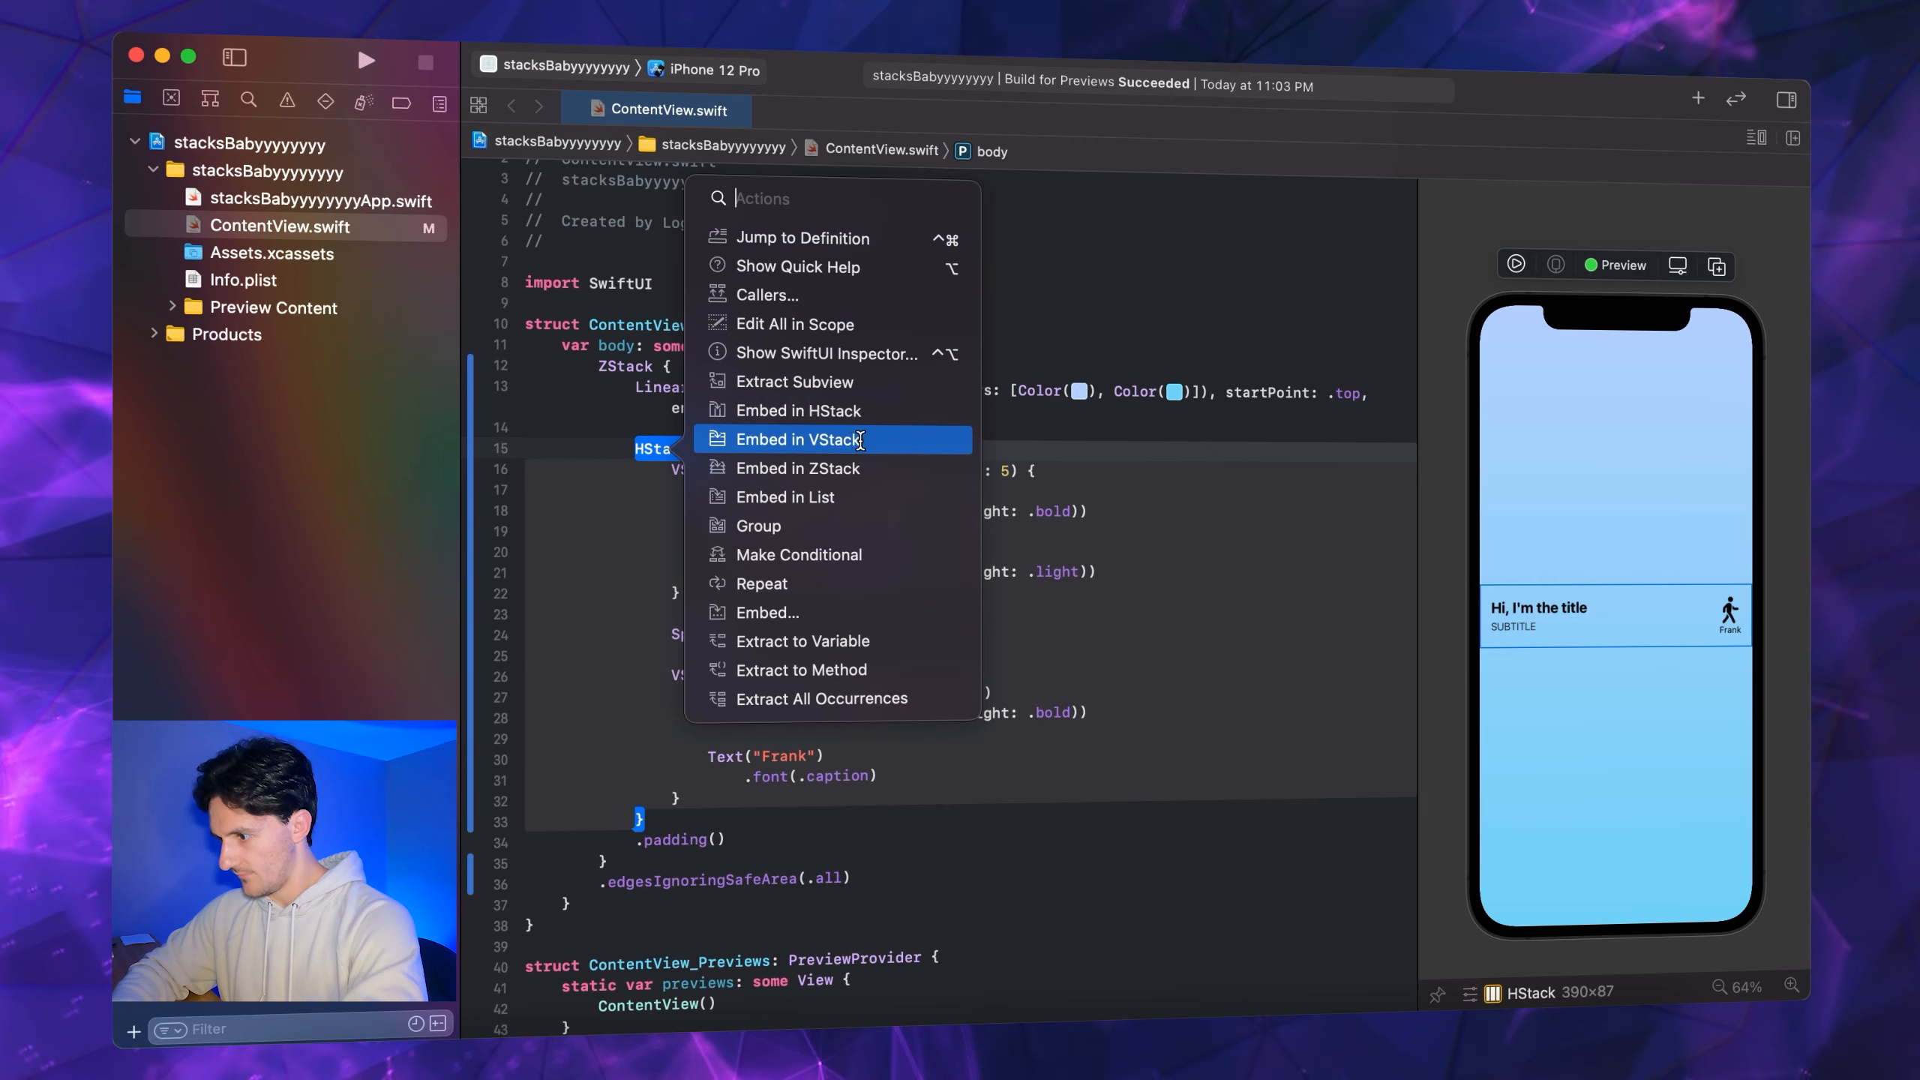
# Embed the card row in a VStack, set HStack alignment to .center, and restore its Spacer
pyautogui.click(798, 439)
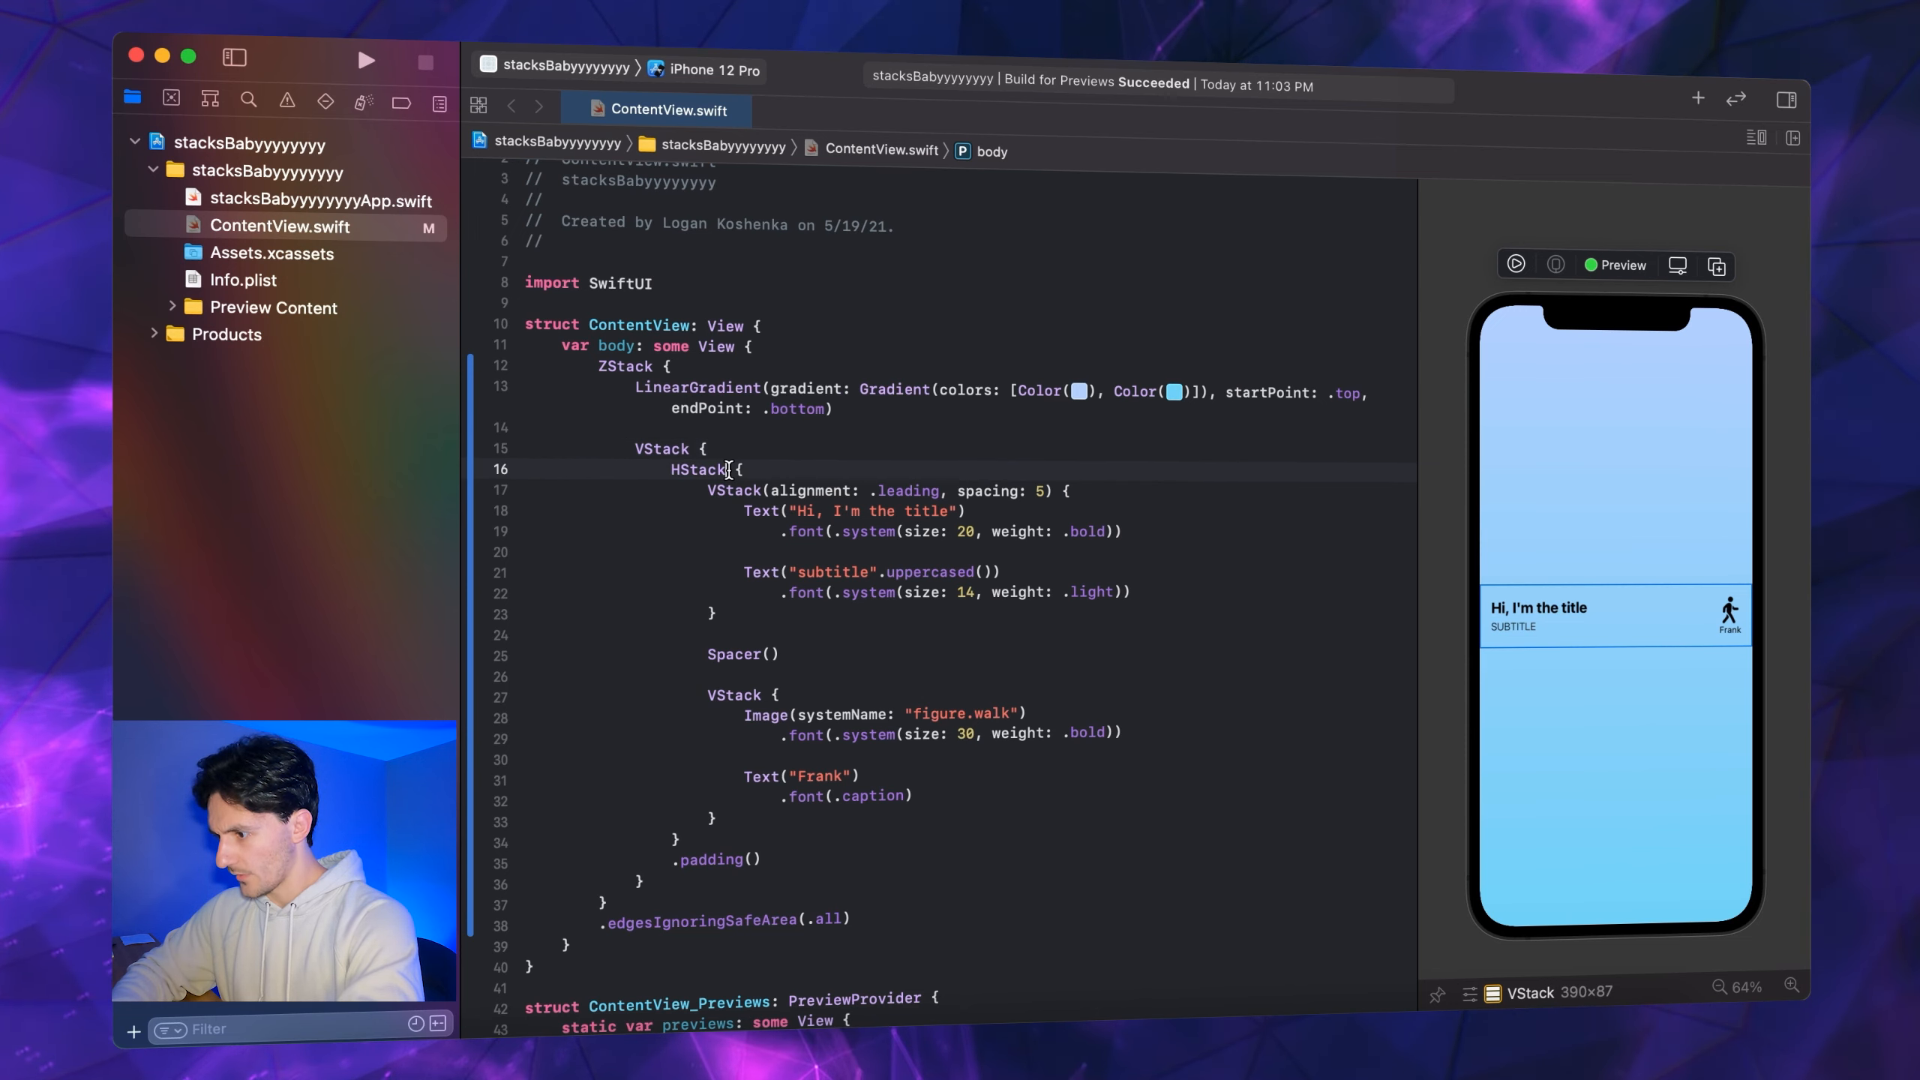
pyautogui.write('(alin')
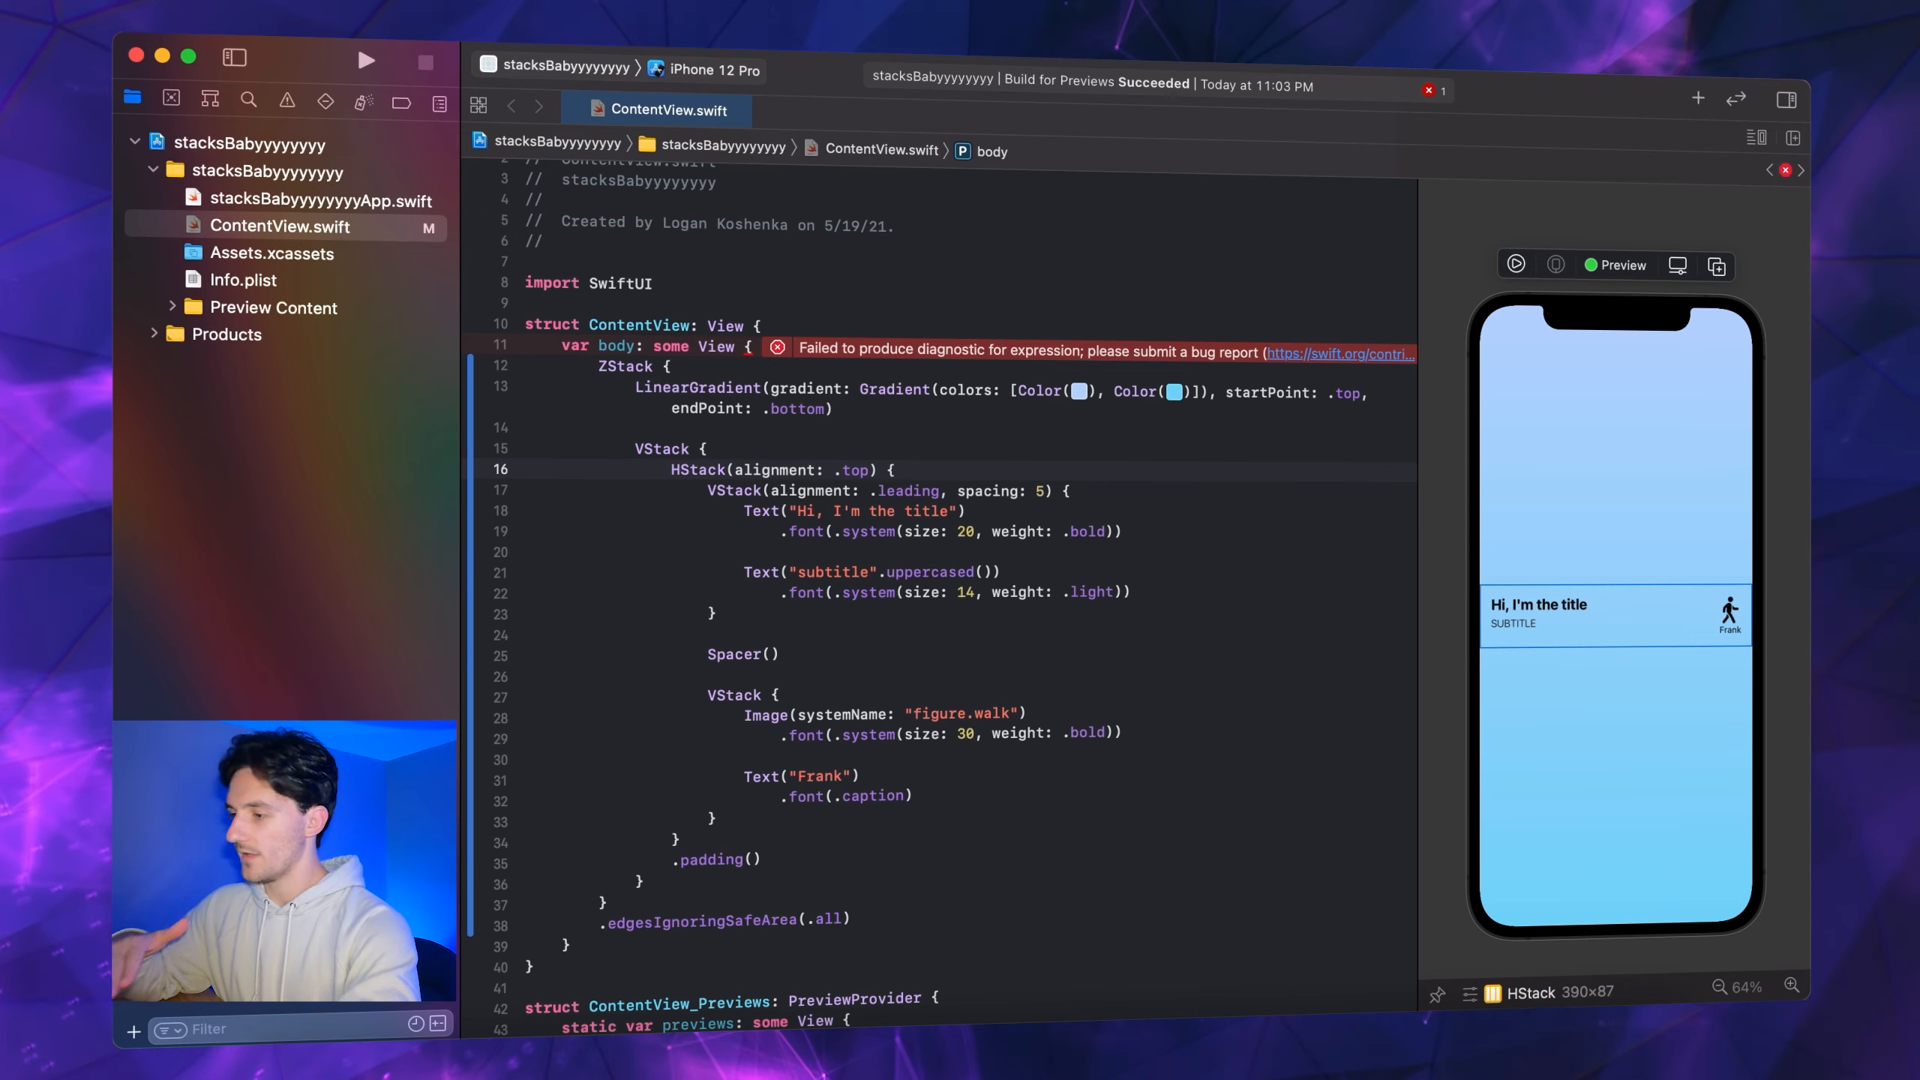
pyautogui.write('b')
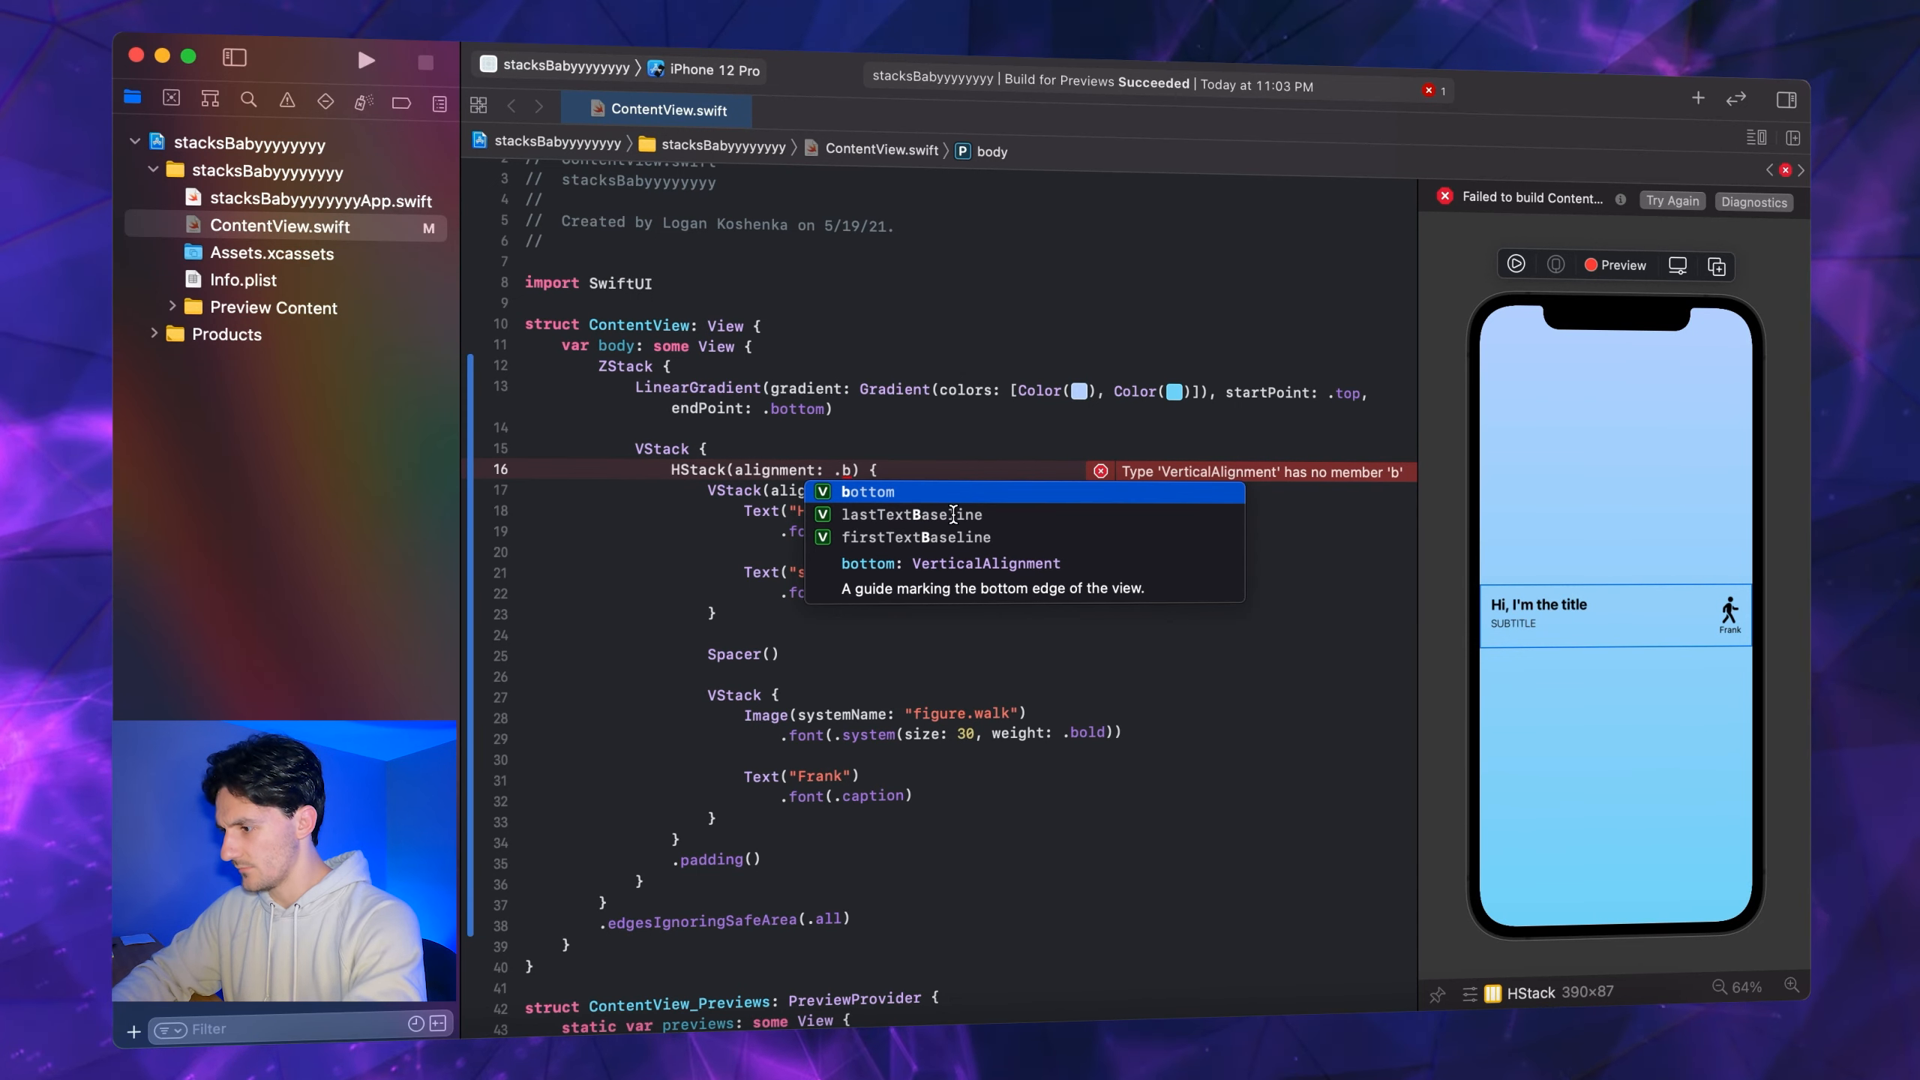
pyautogui.click(867, 492)
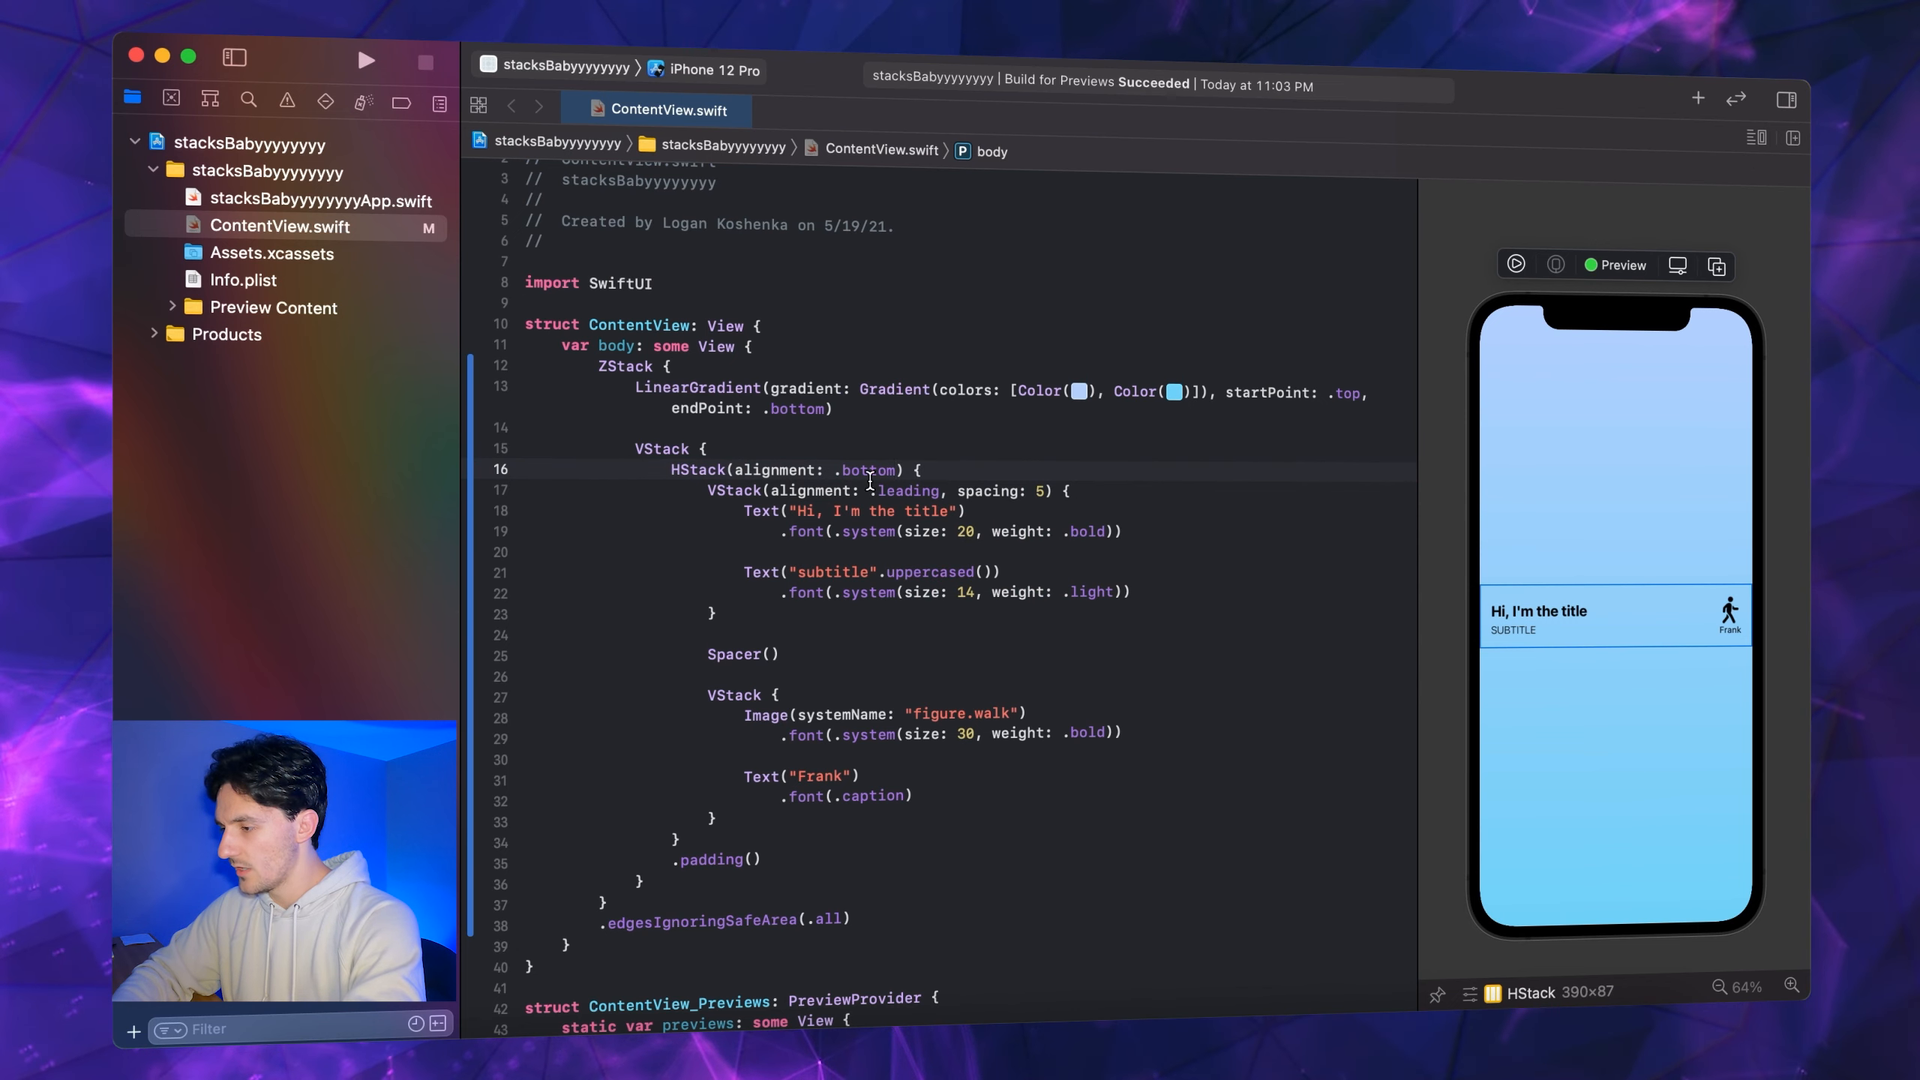
pyautogui.write('.center, spacing:')
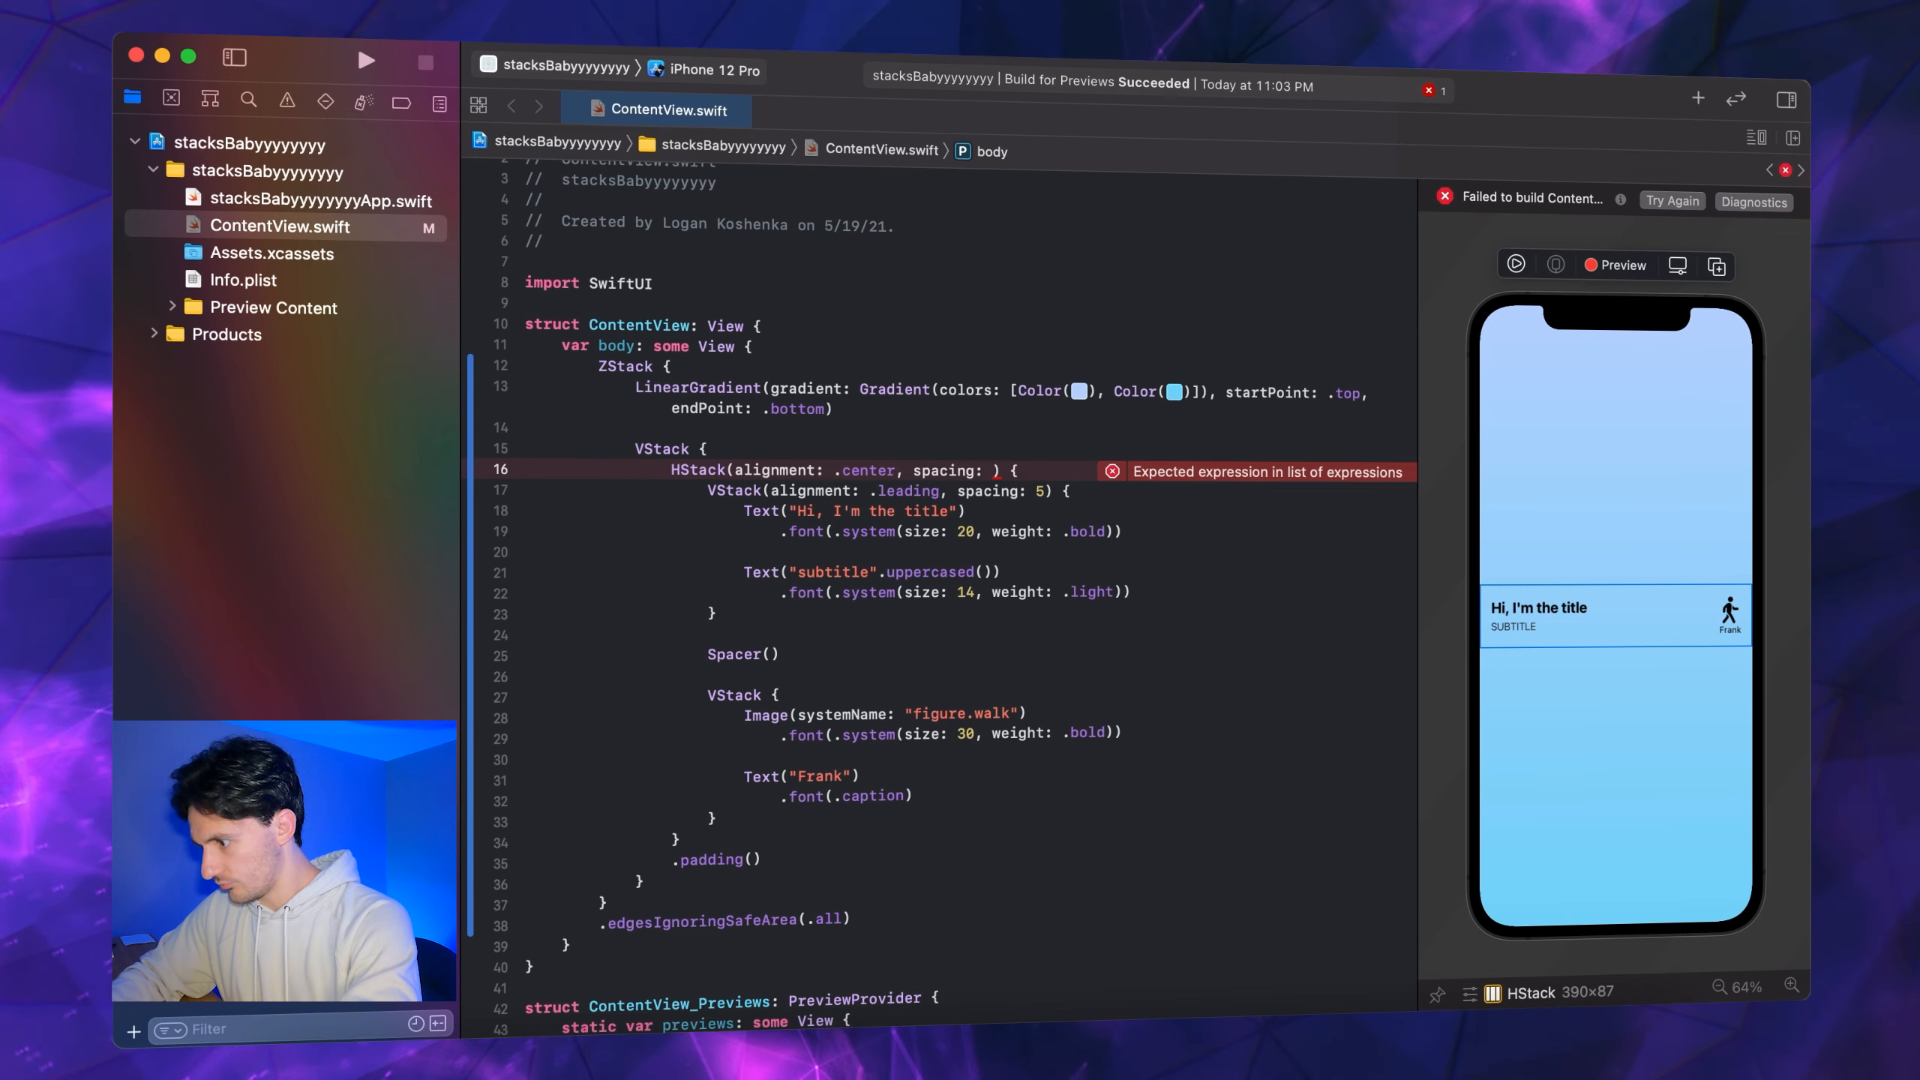
pyautogui.write('10')
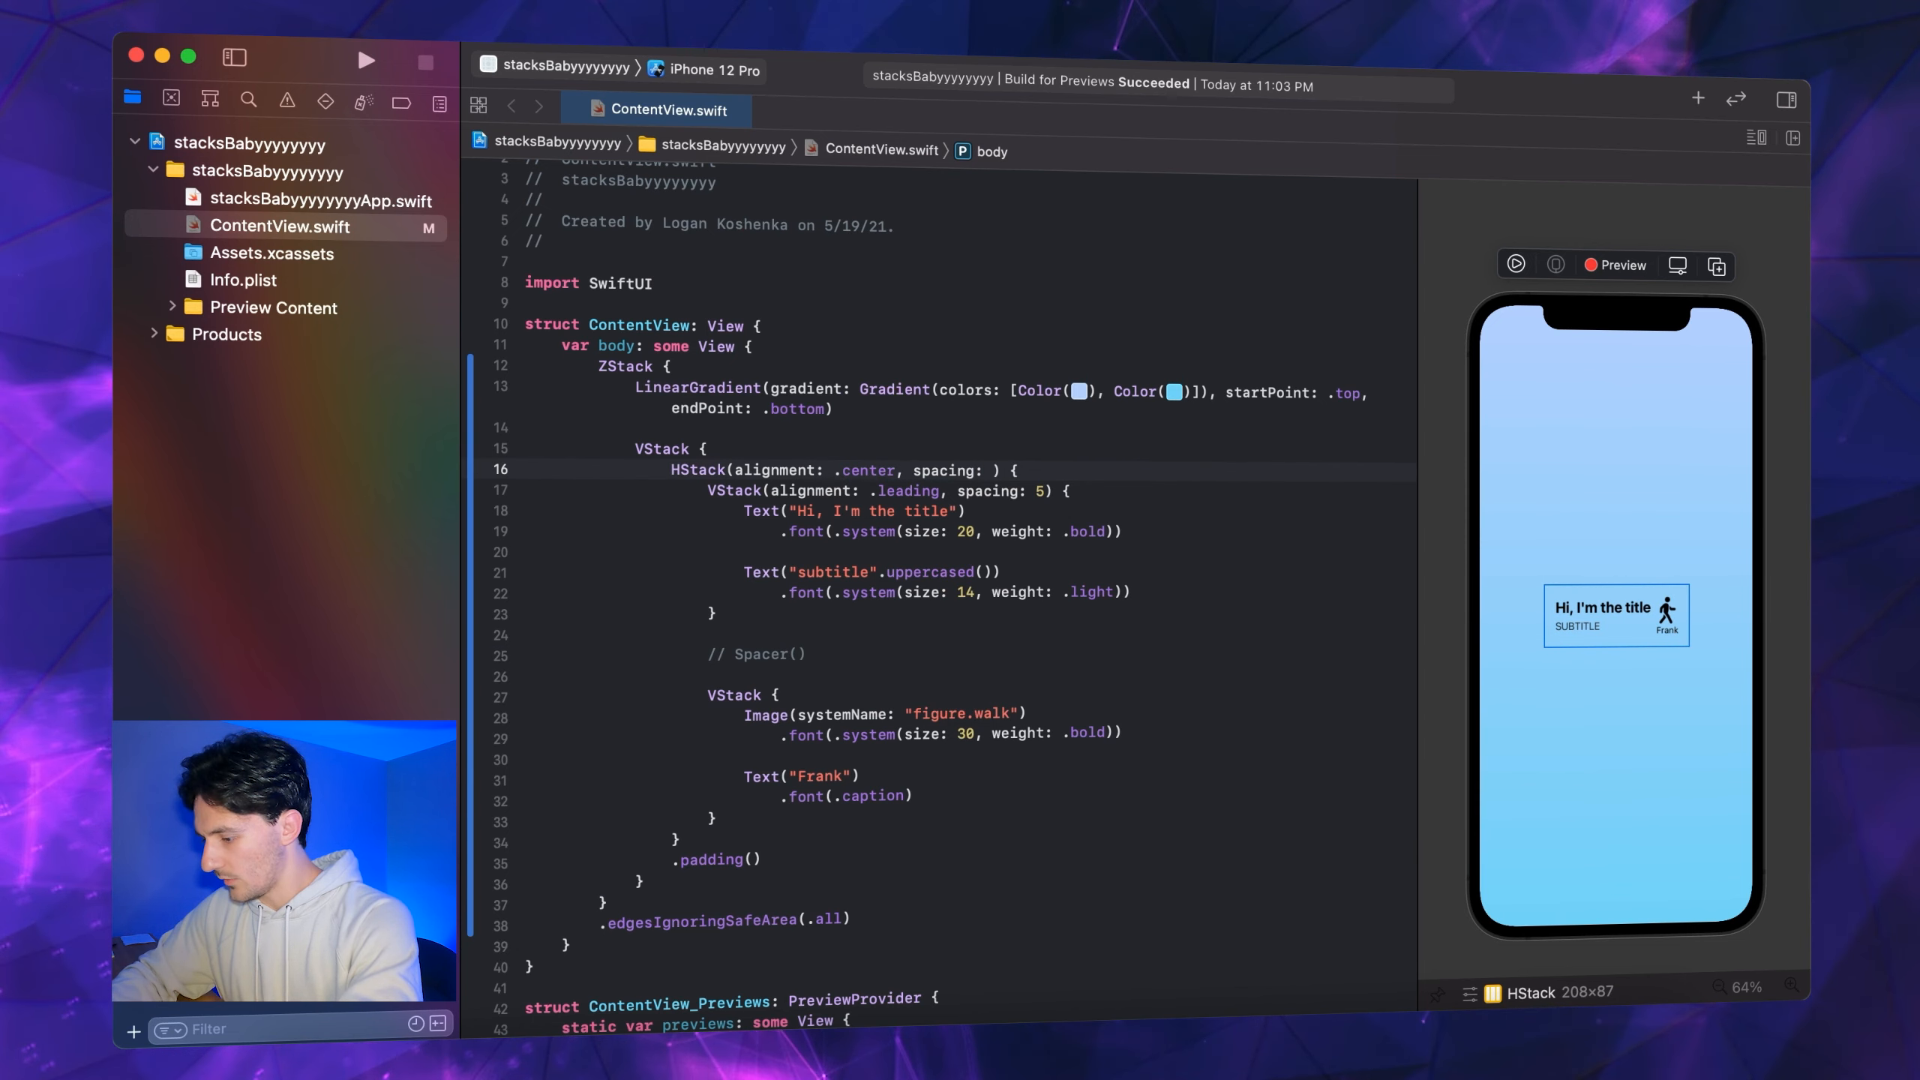
pyautogui.write('16')
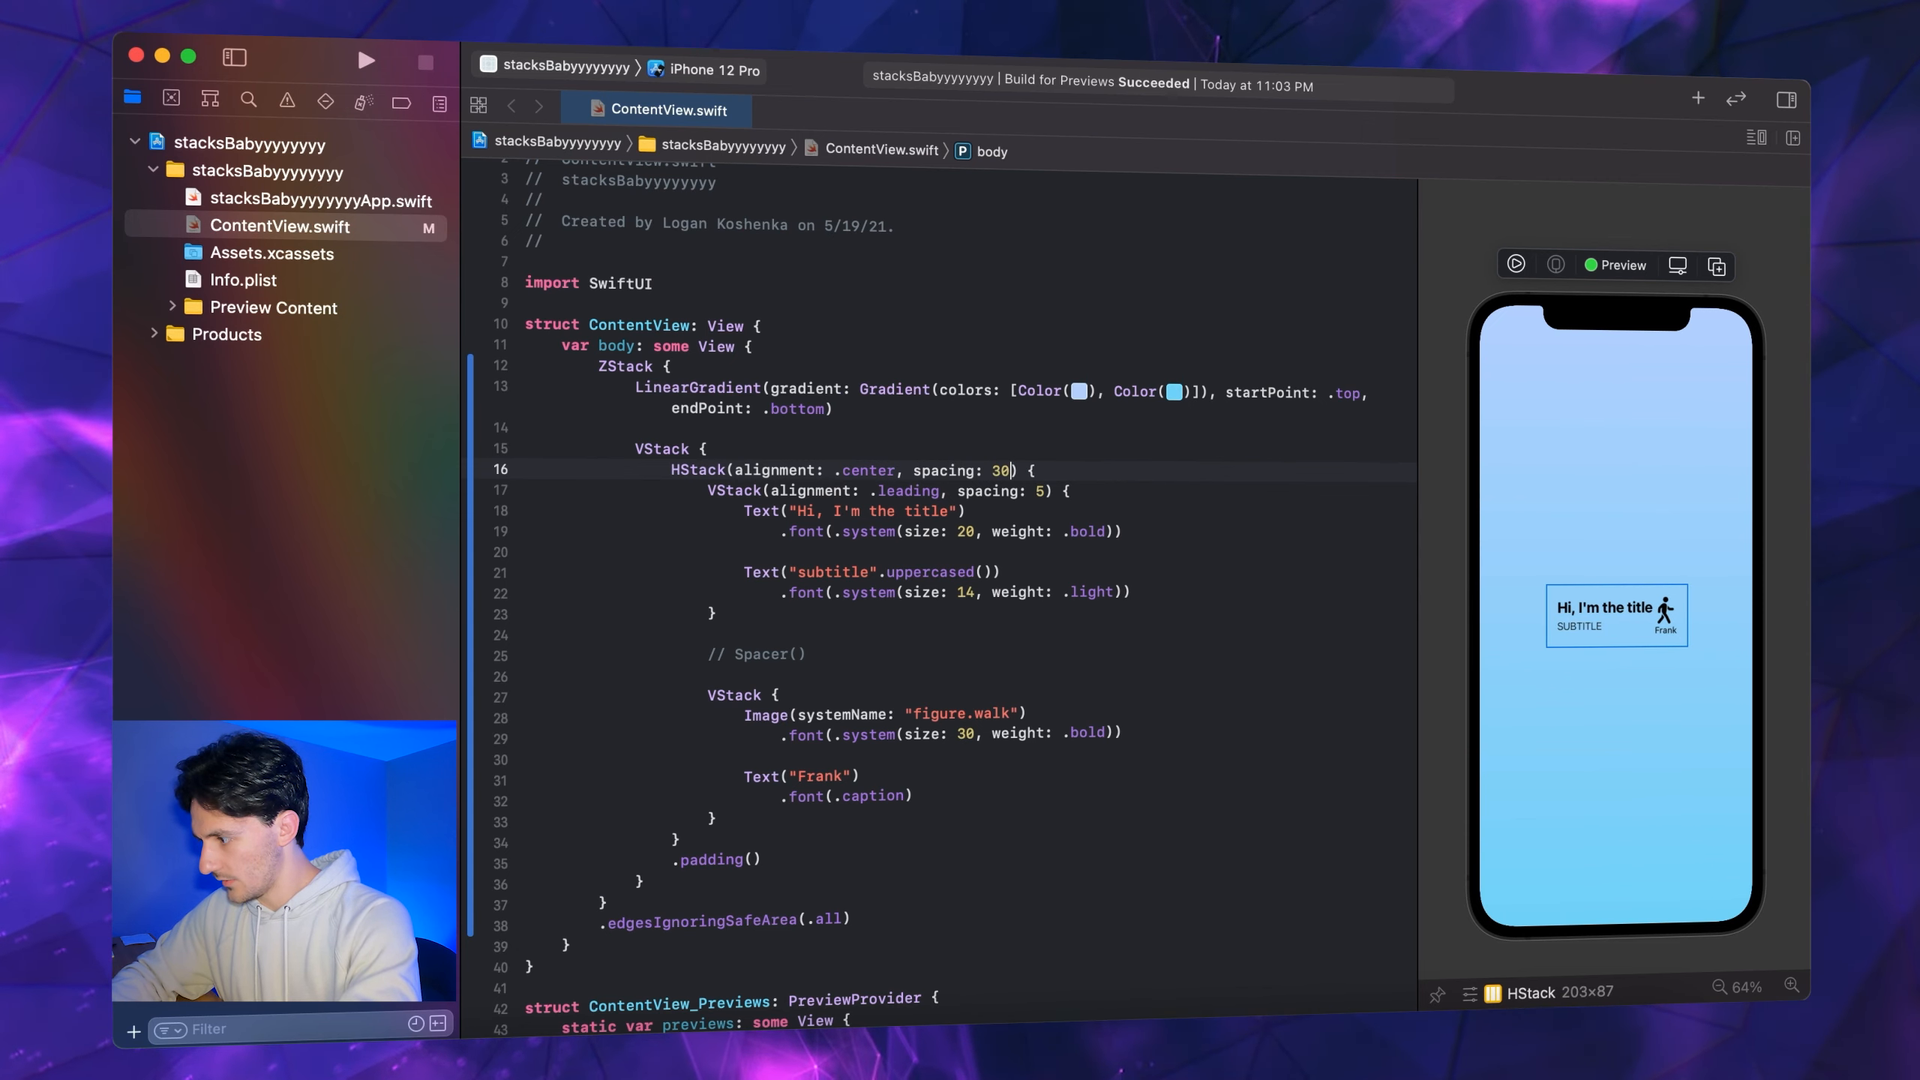
pyautogui.write('s')
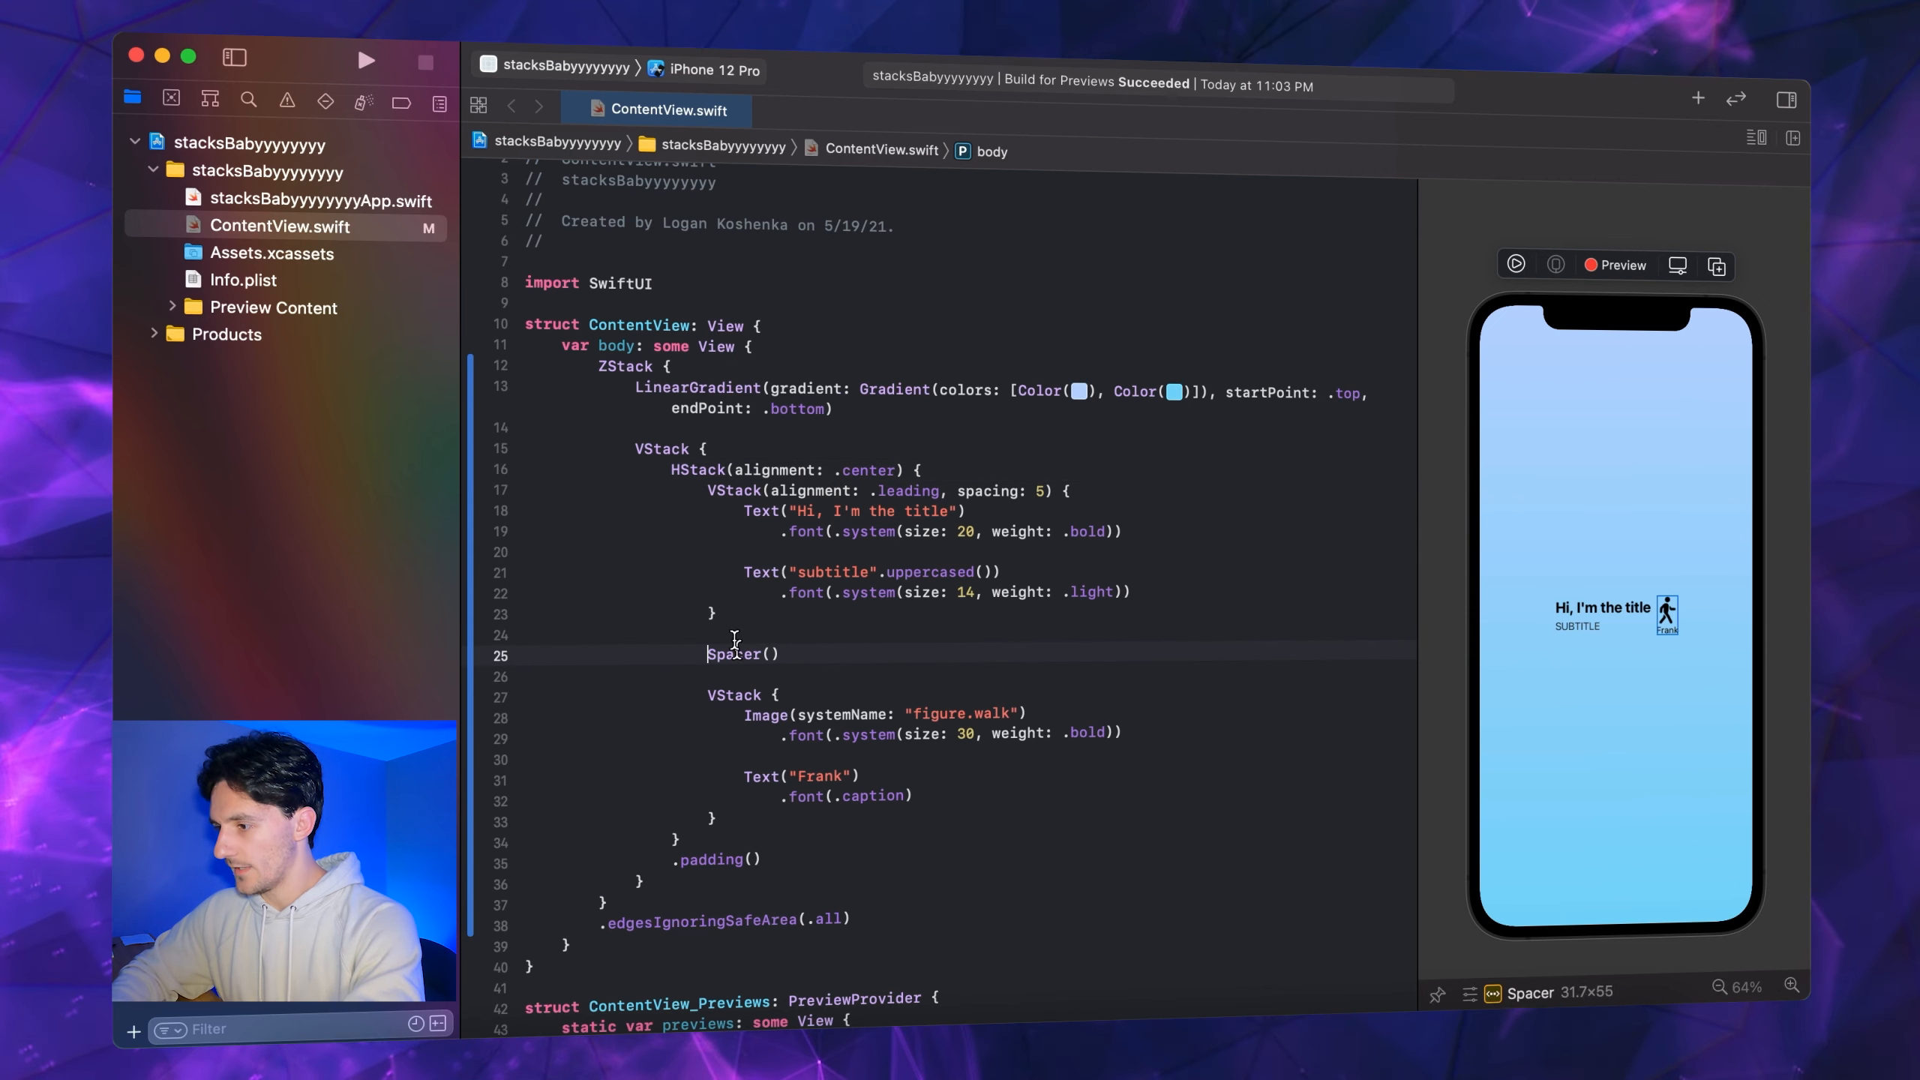
pyautogui.write('(')
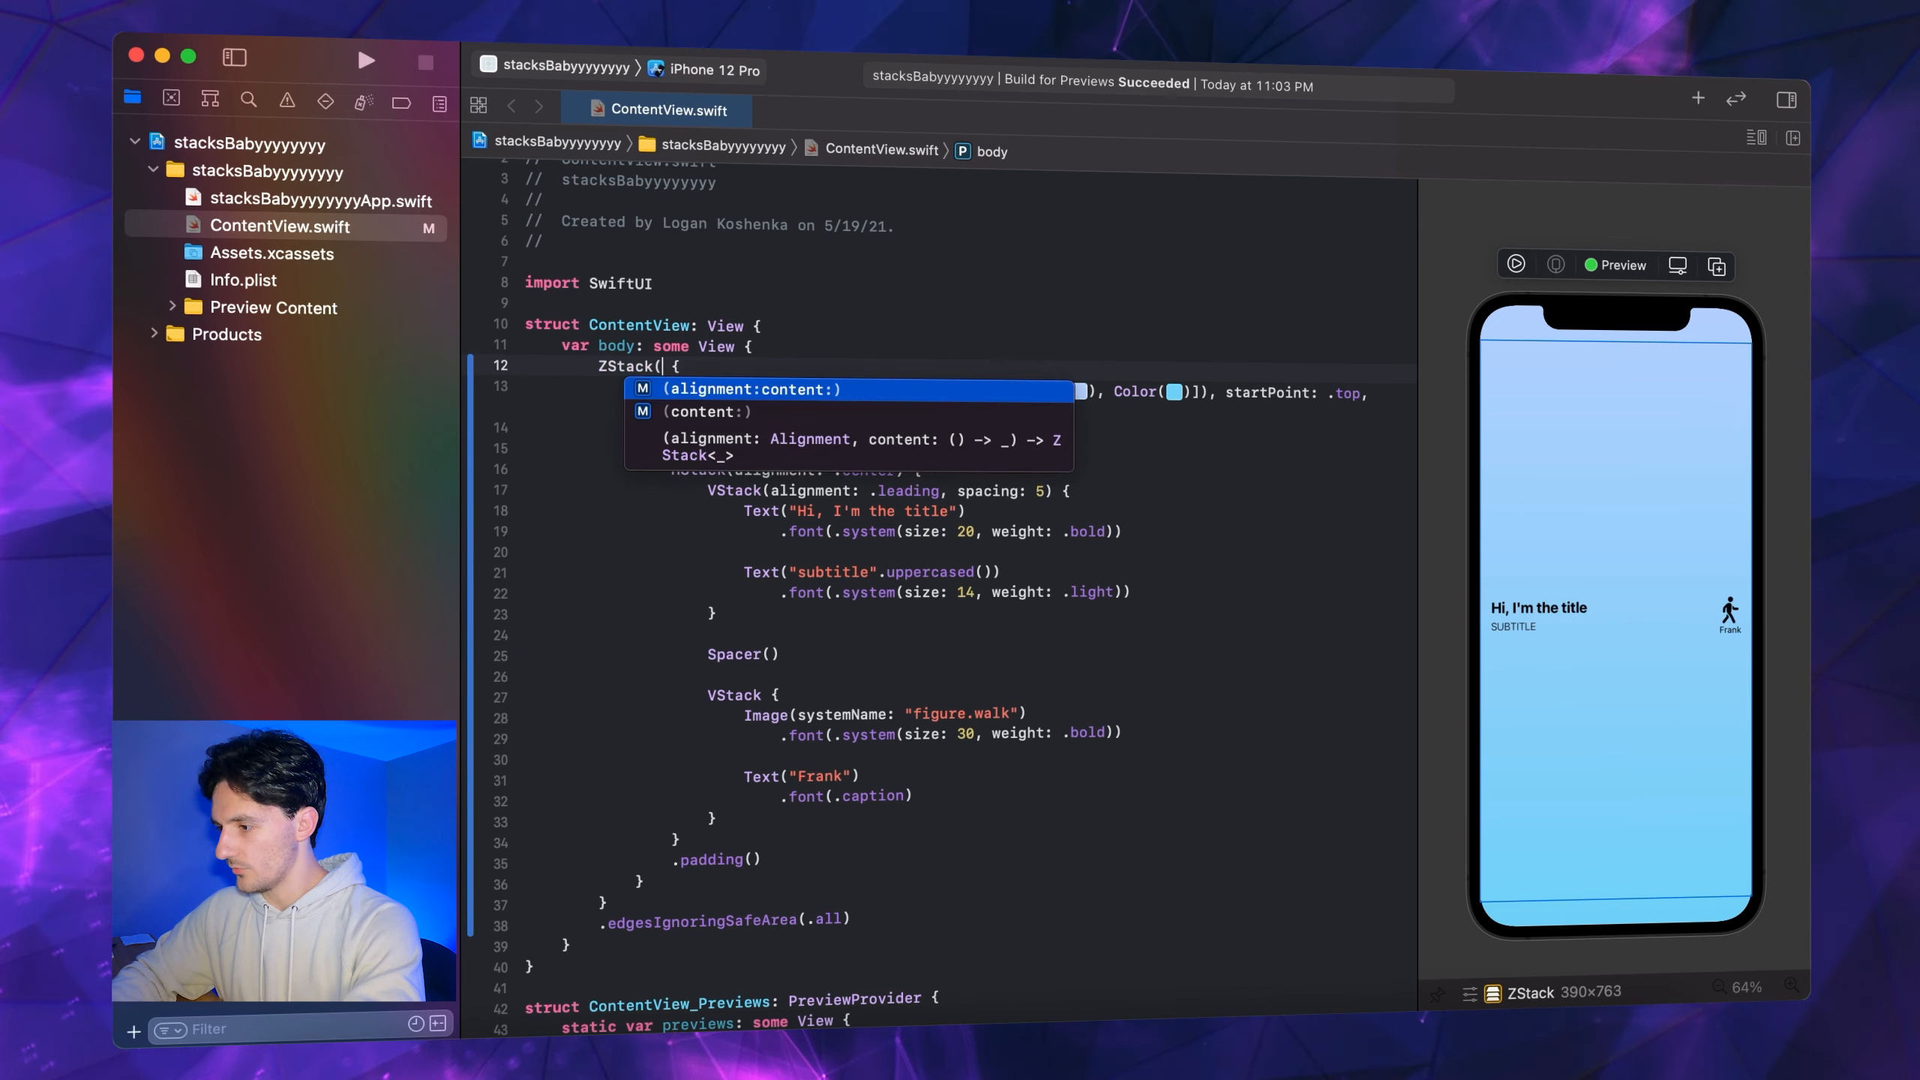
pyautogui.write('alignment:')
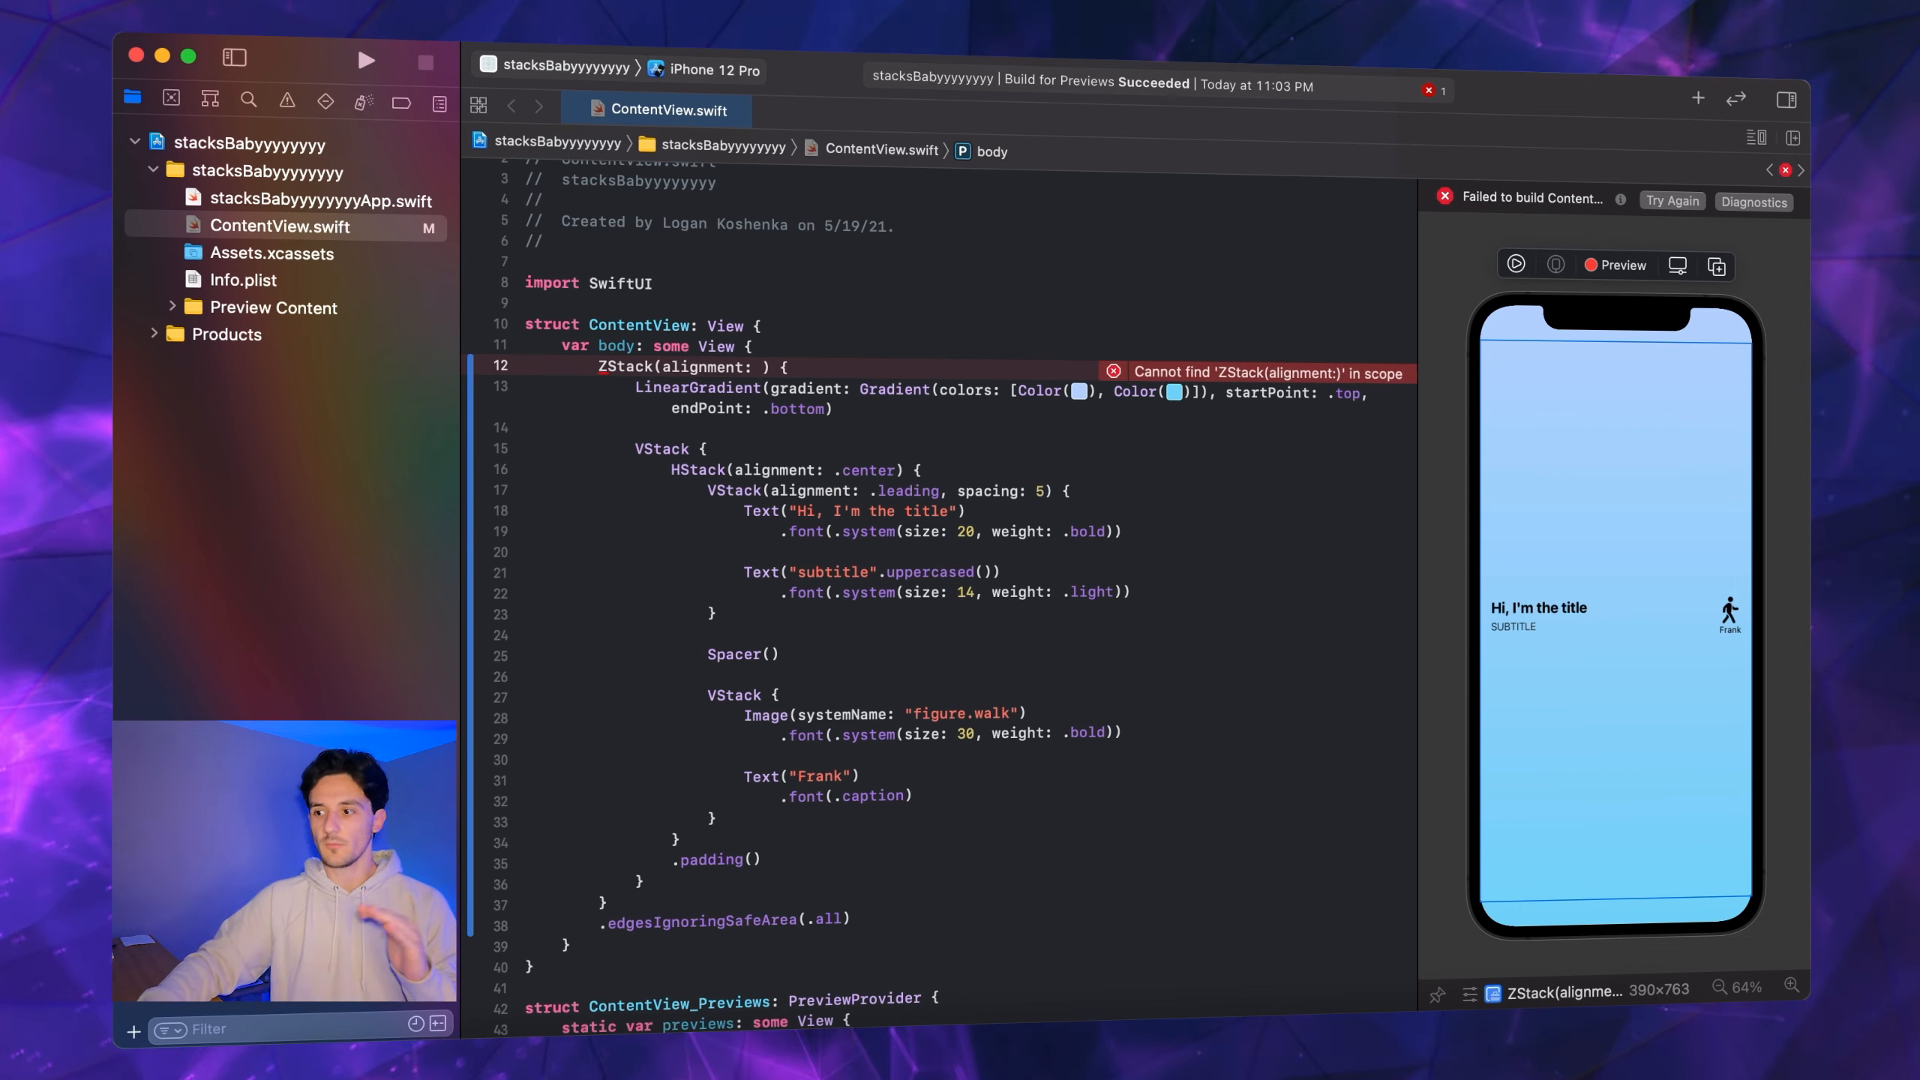
pyautogui.write('.t')
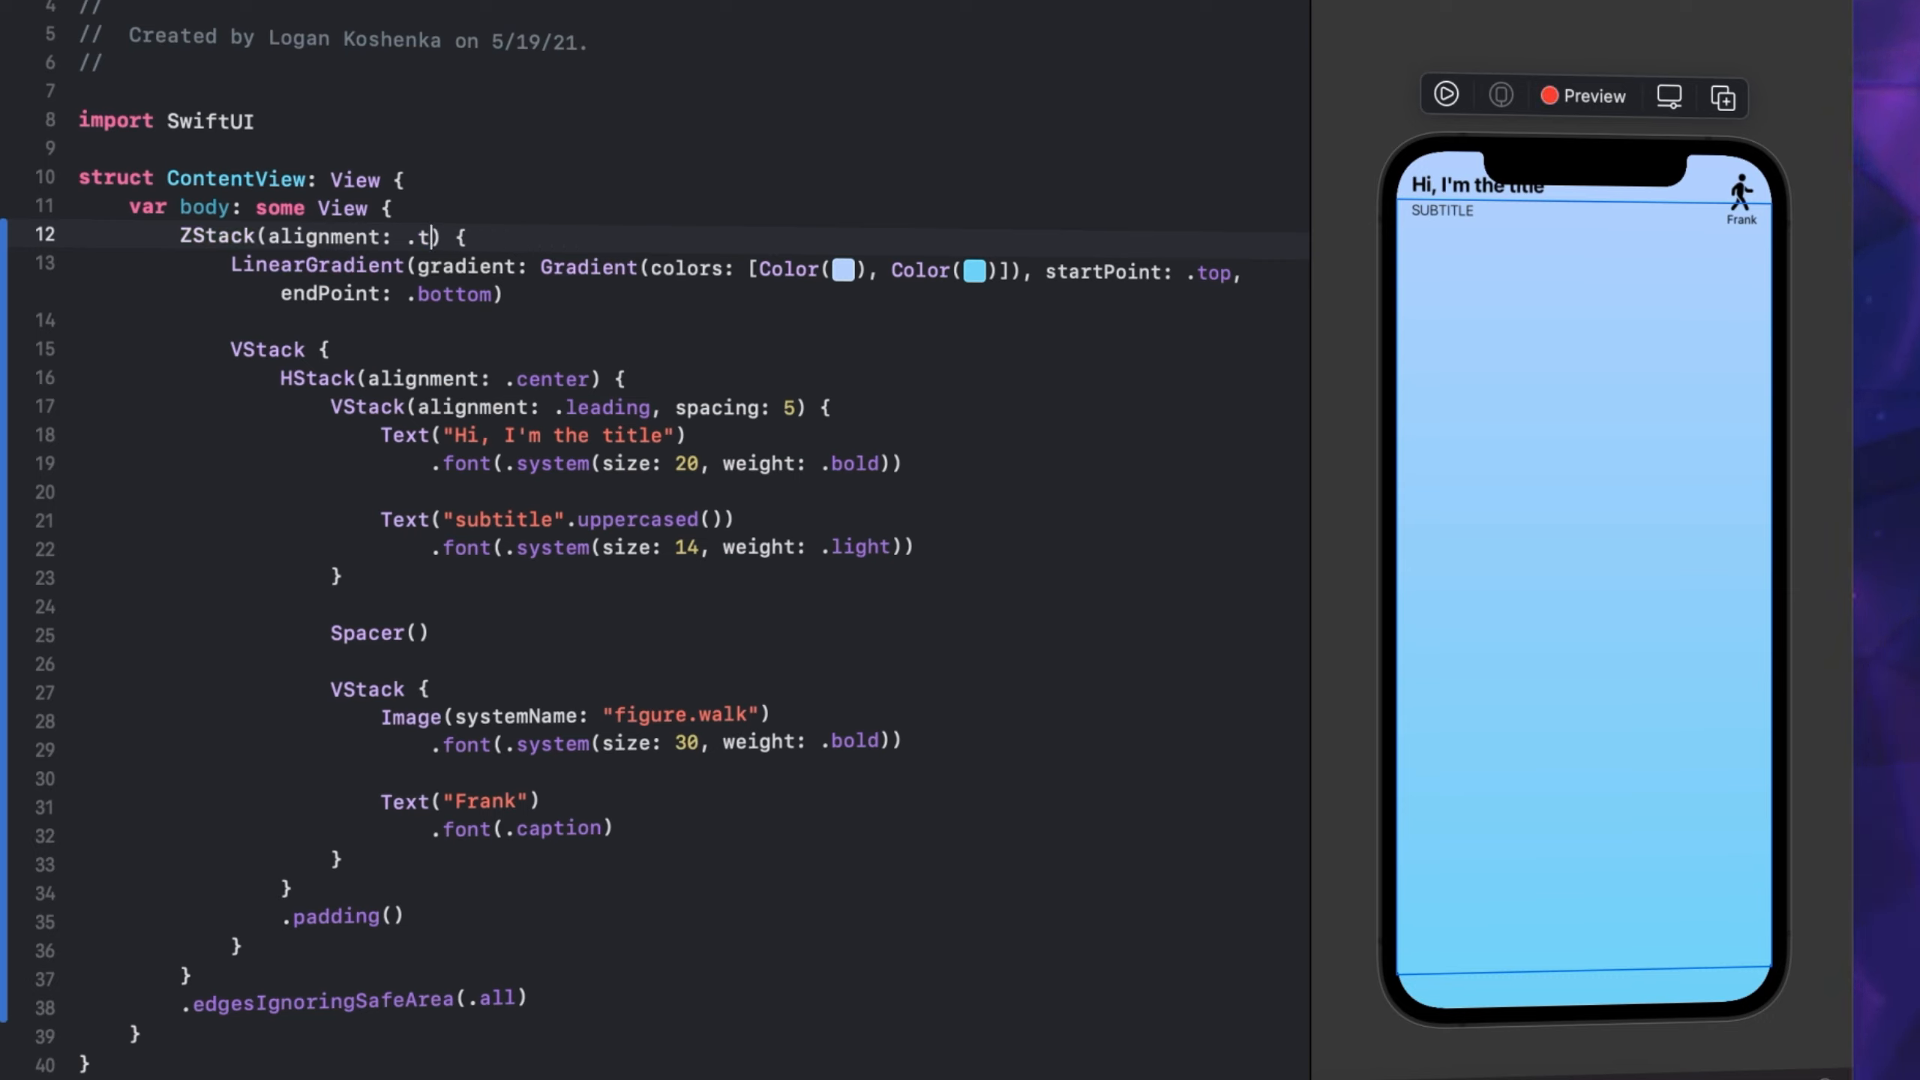
pyautogui.write('bottom')
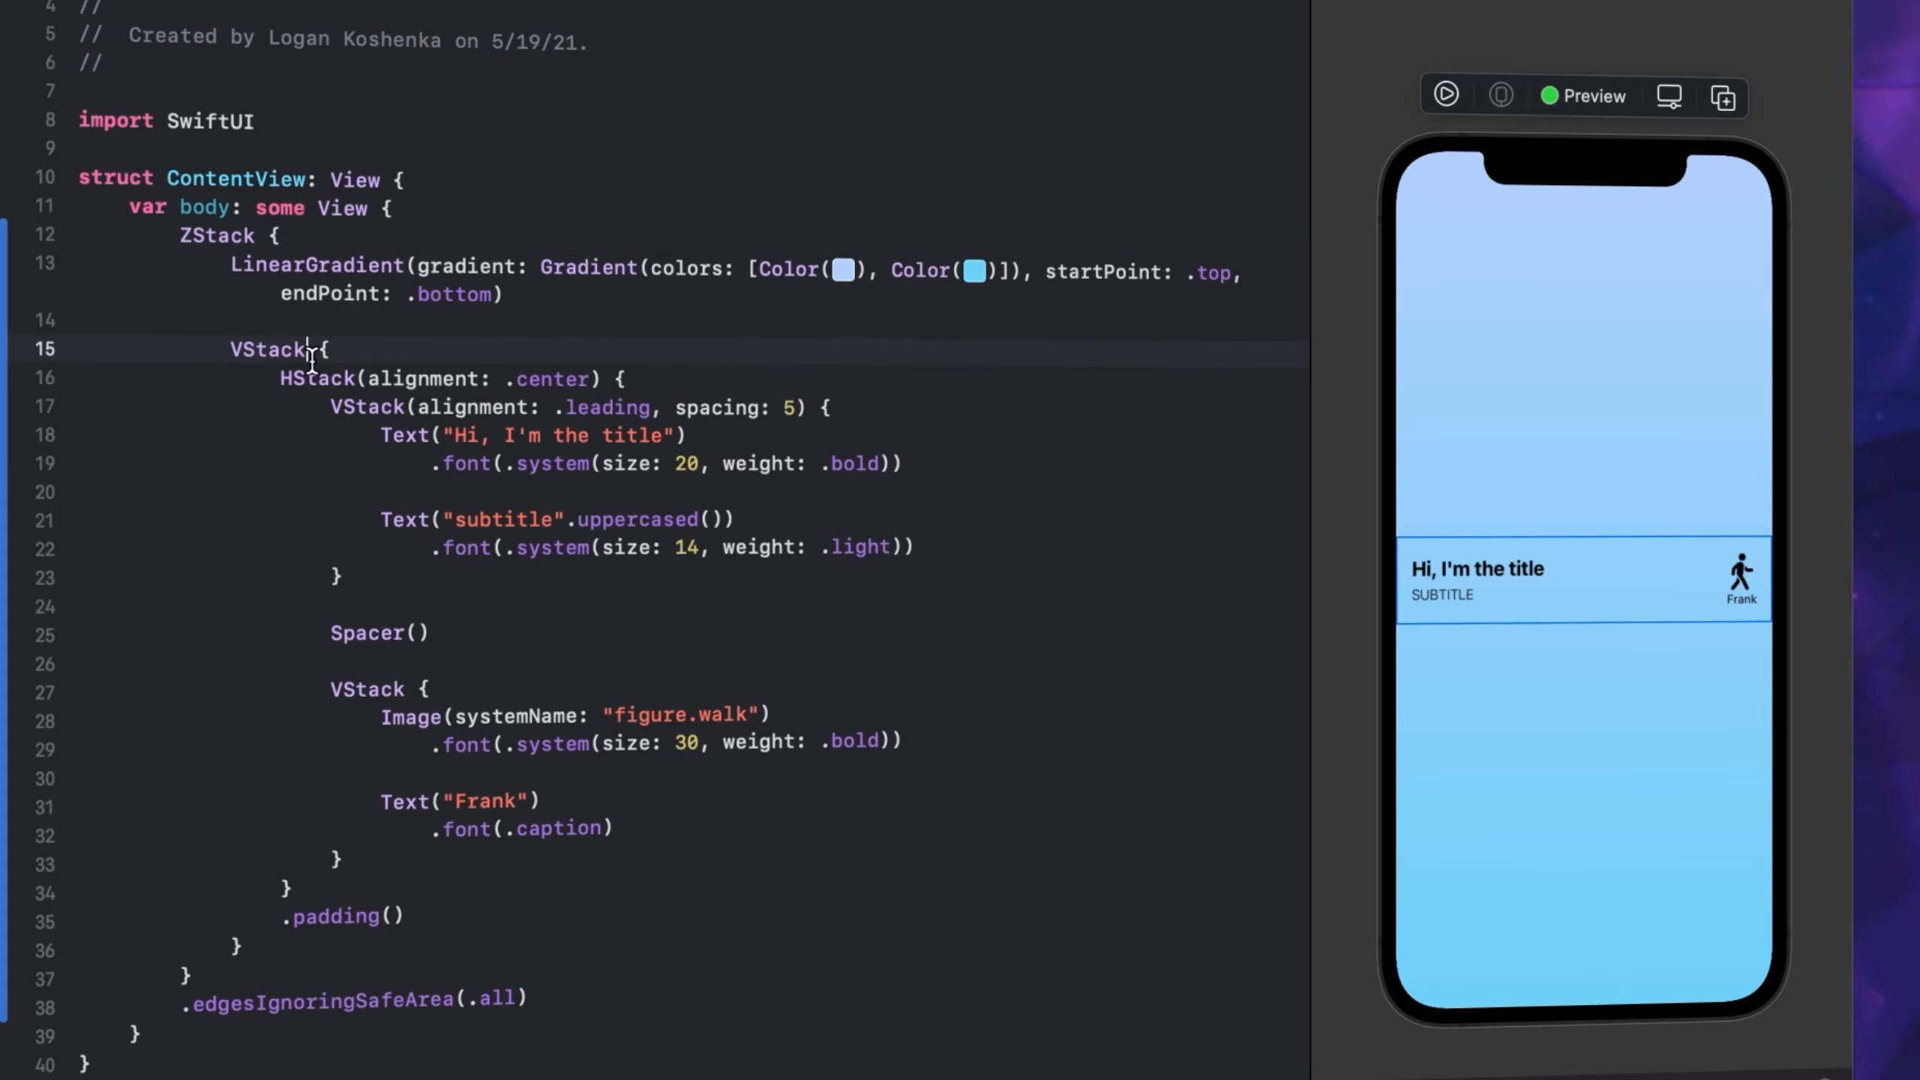
pyautogui.write('(alignment:')
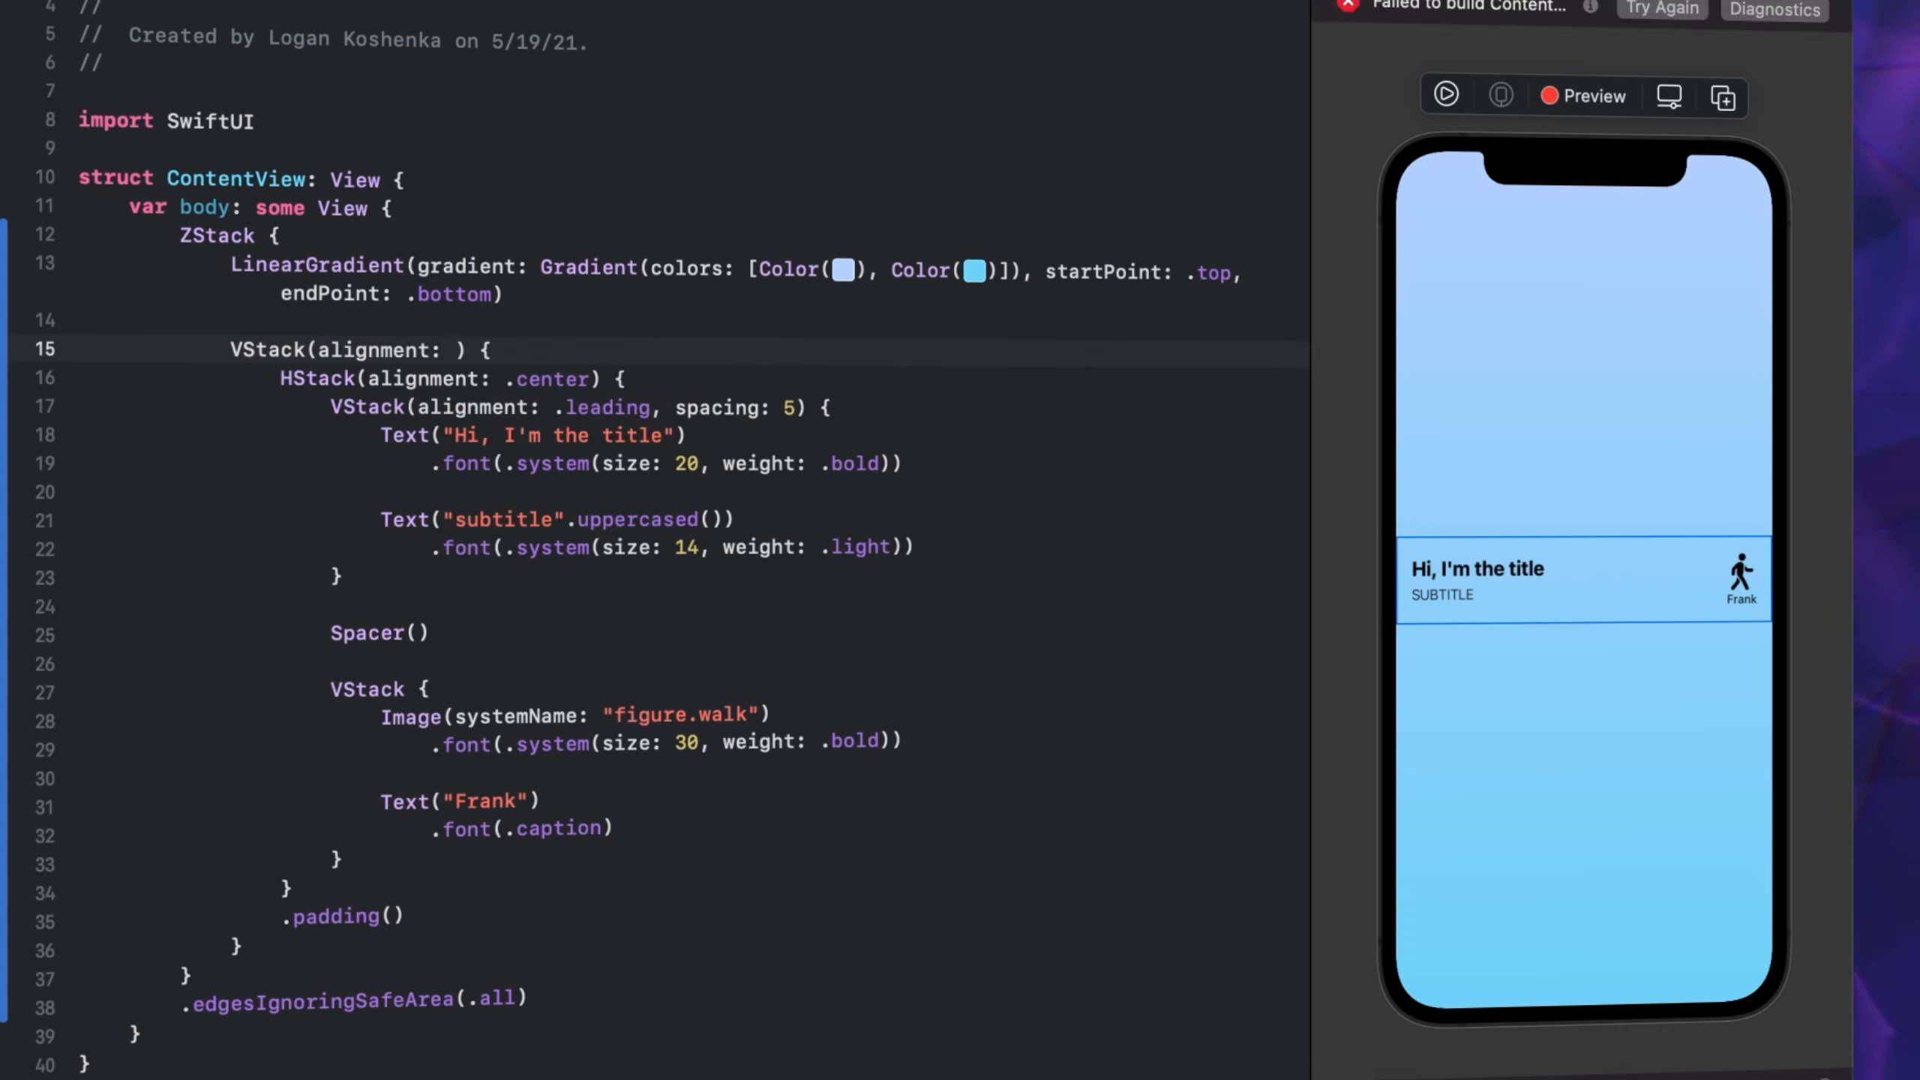
# Center-align the outer VStack and start an Image(systemName:) line above the card row
pyautogui.write('.center')
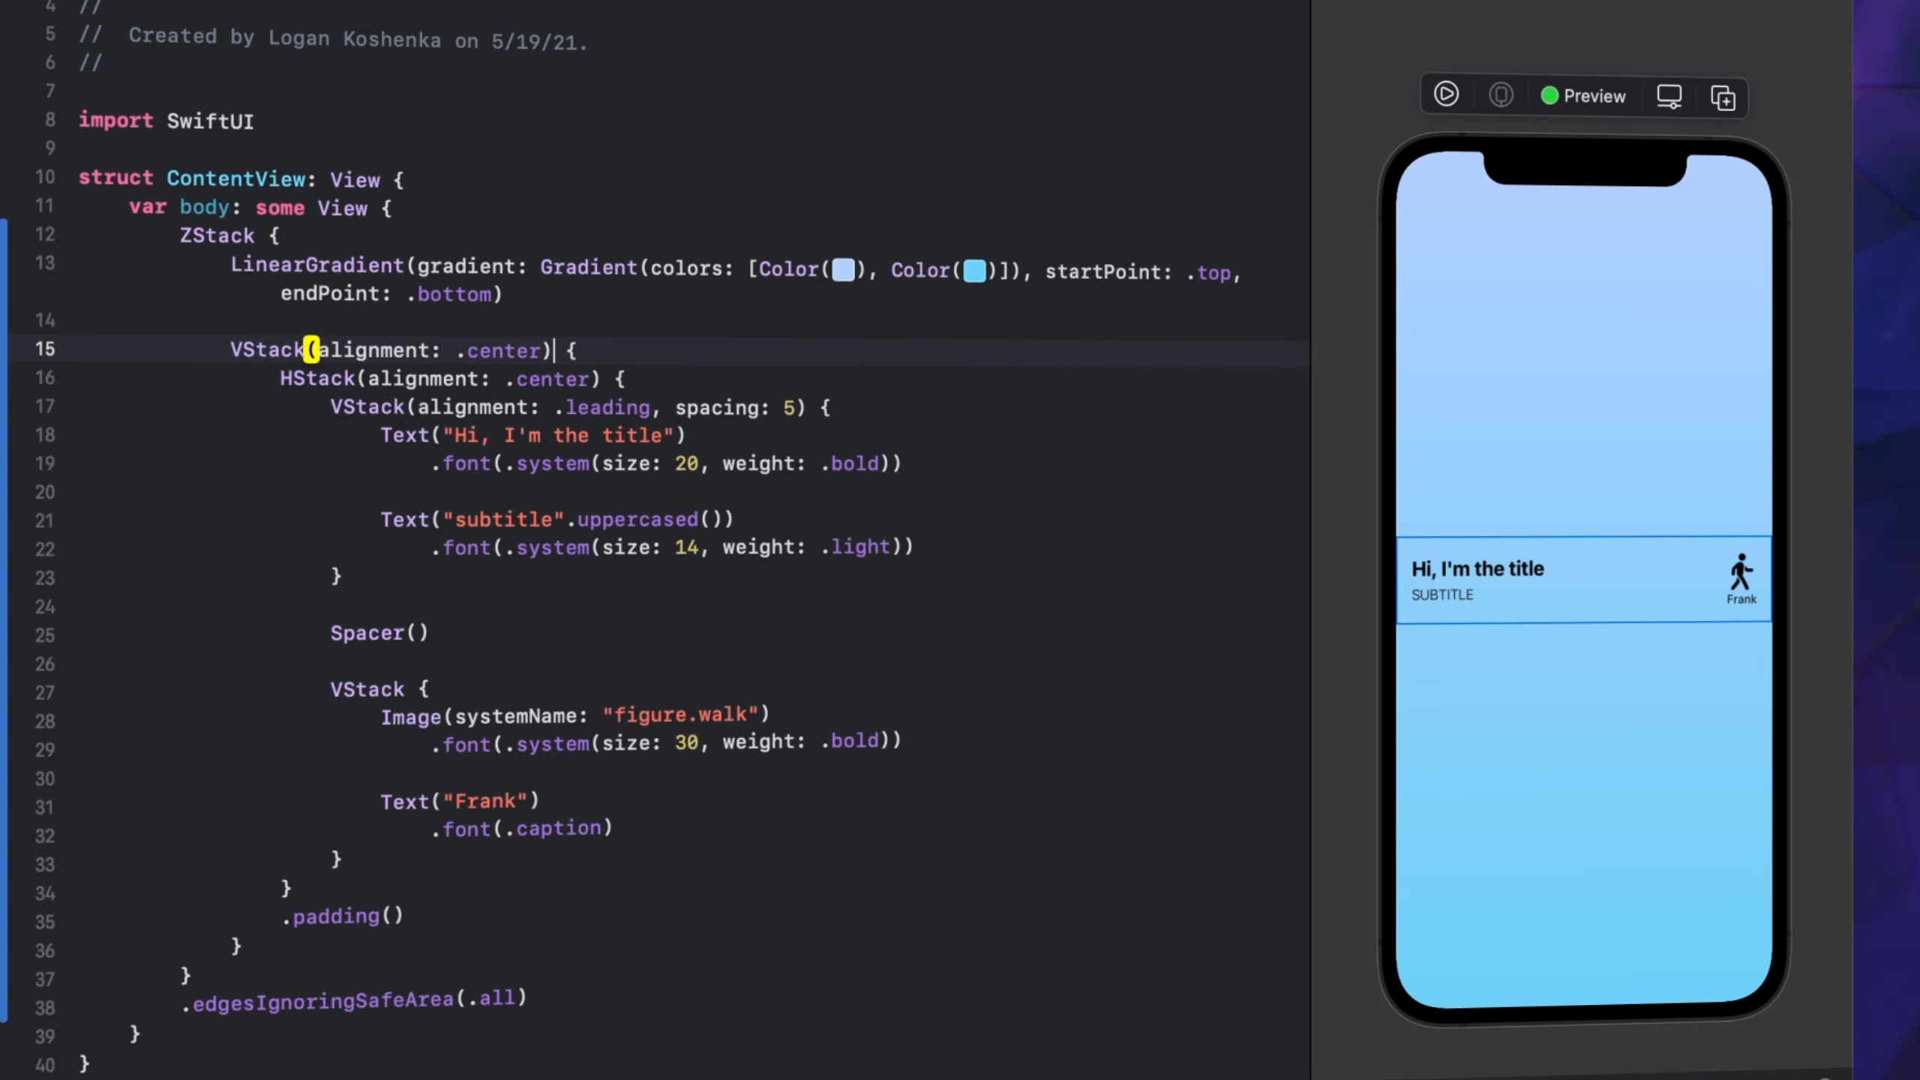
pyautogui.press('enter')
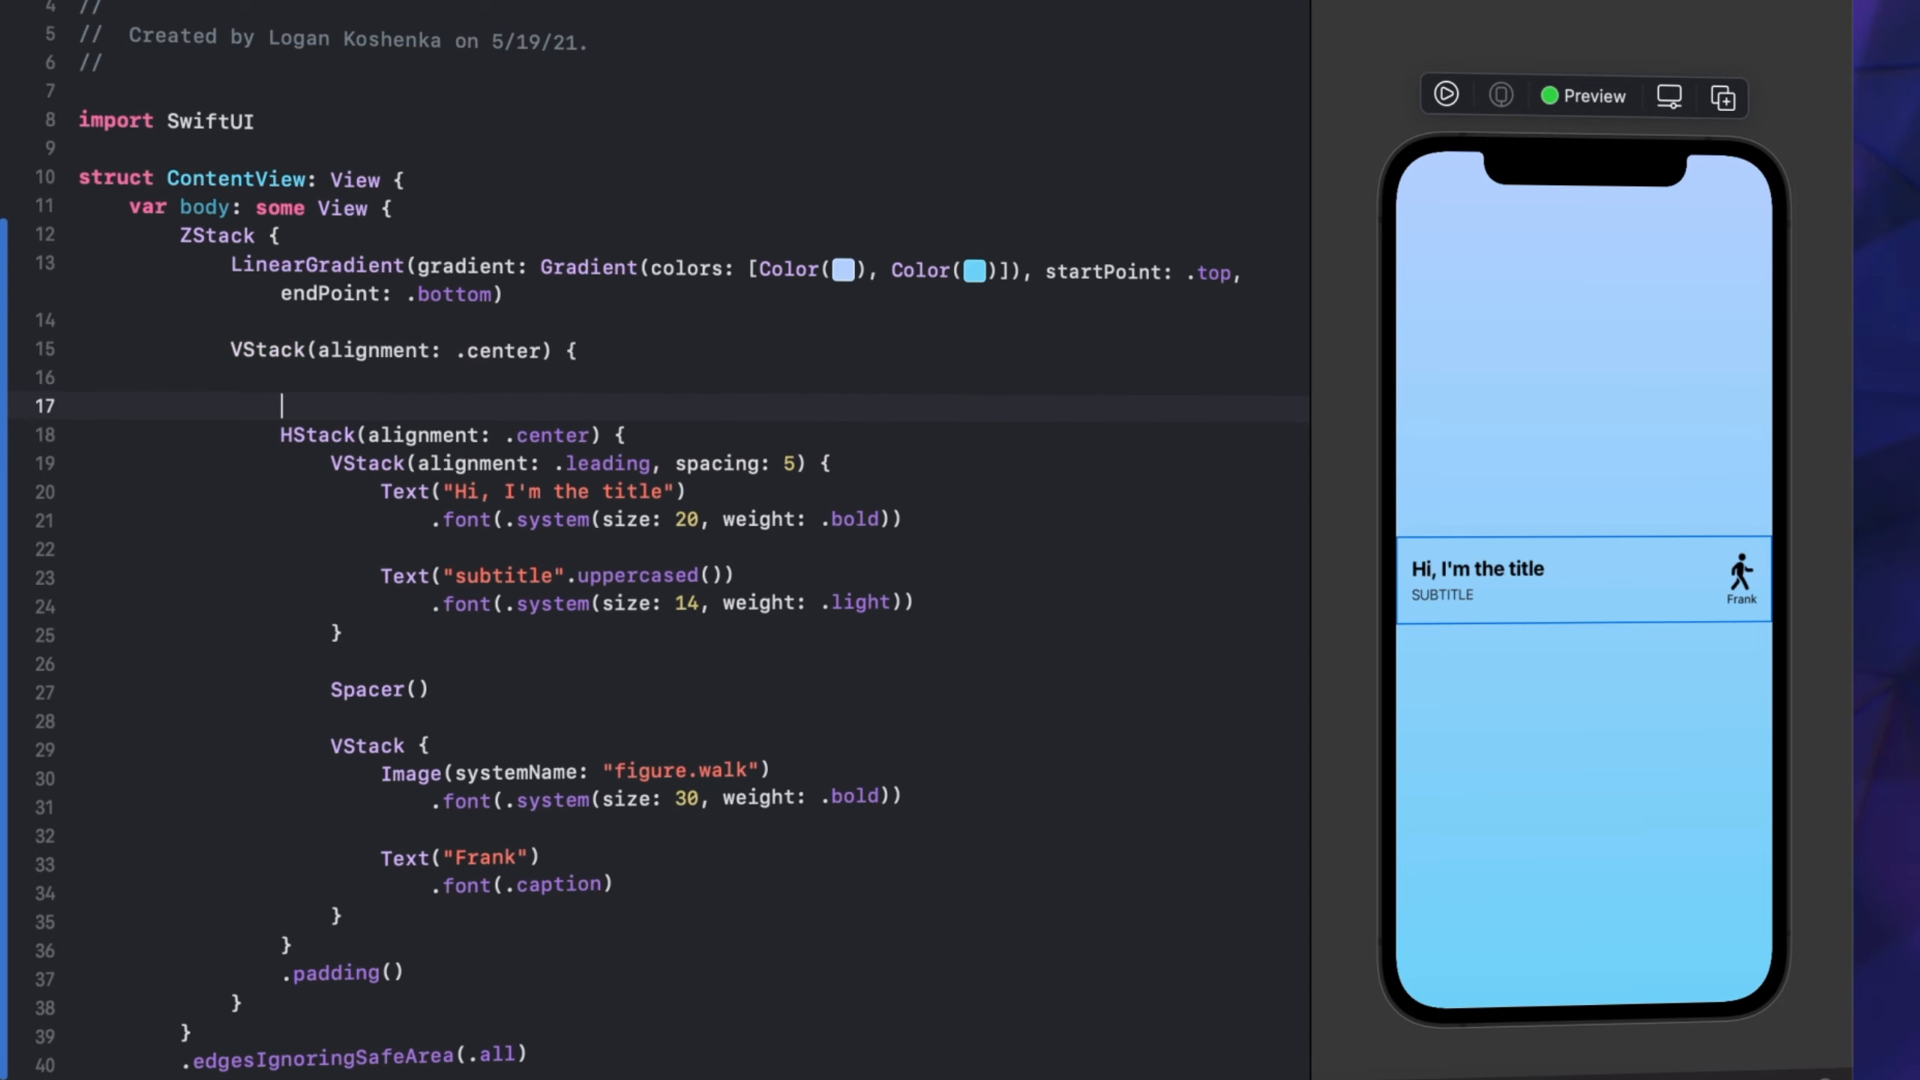
pyautogui.write('Image')
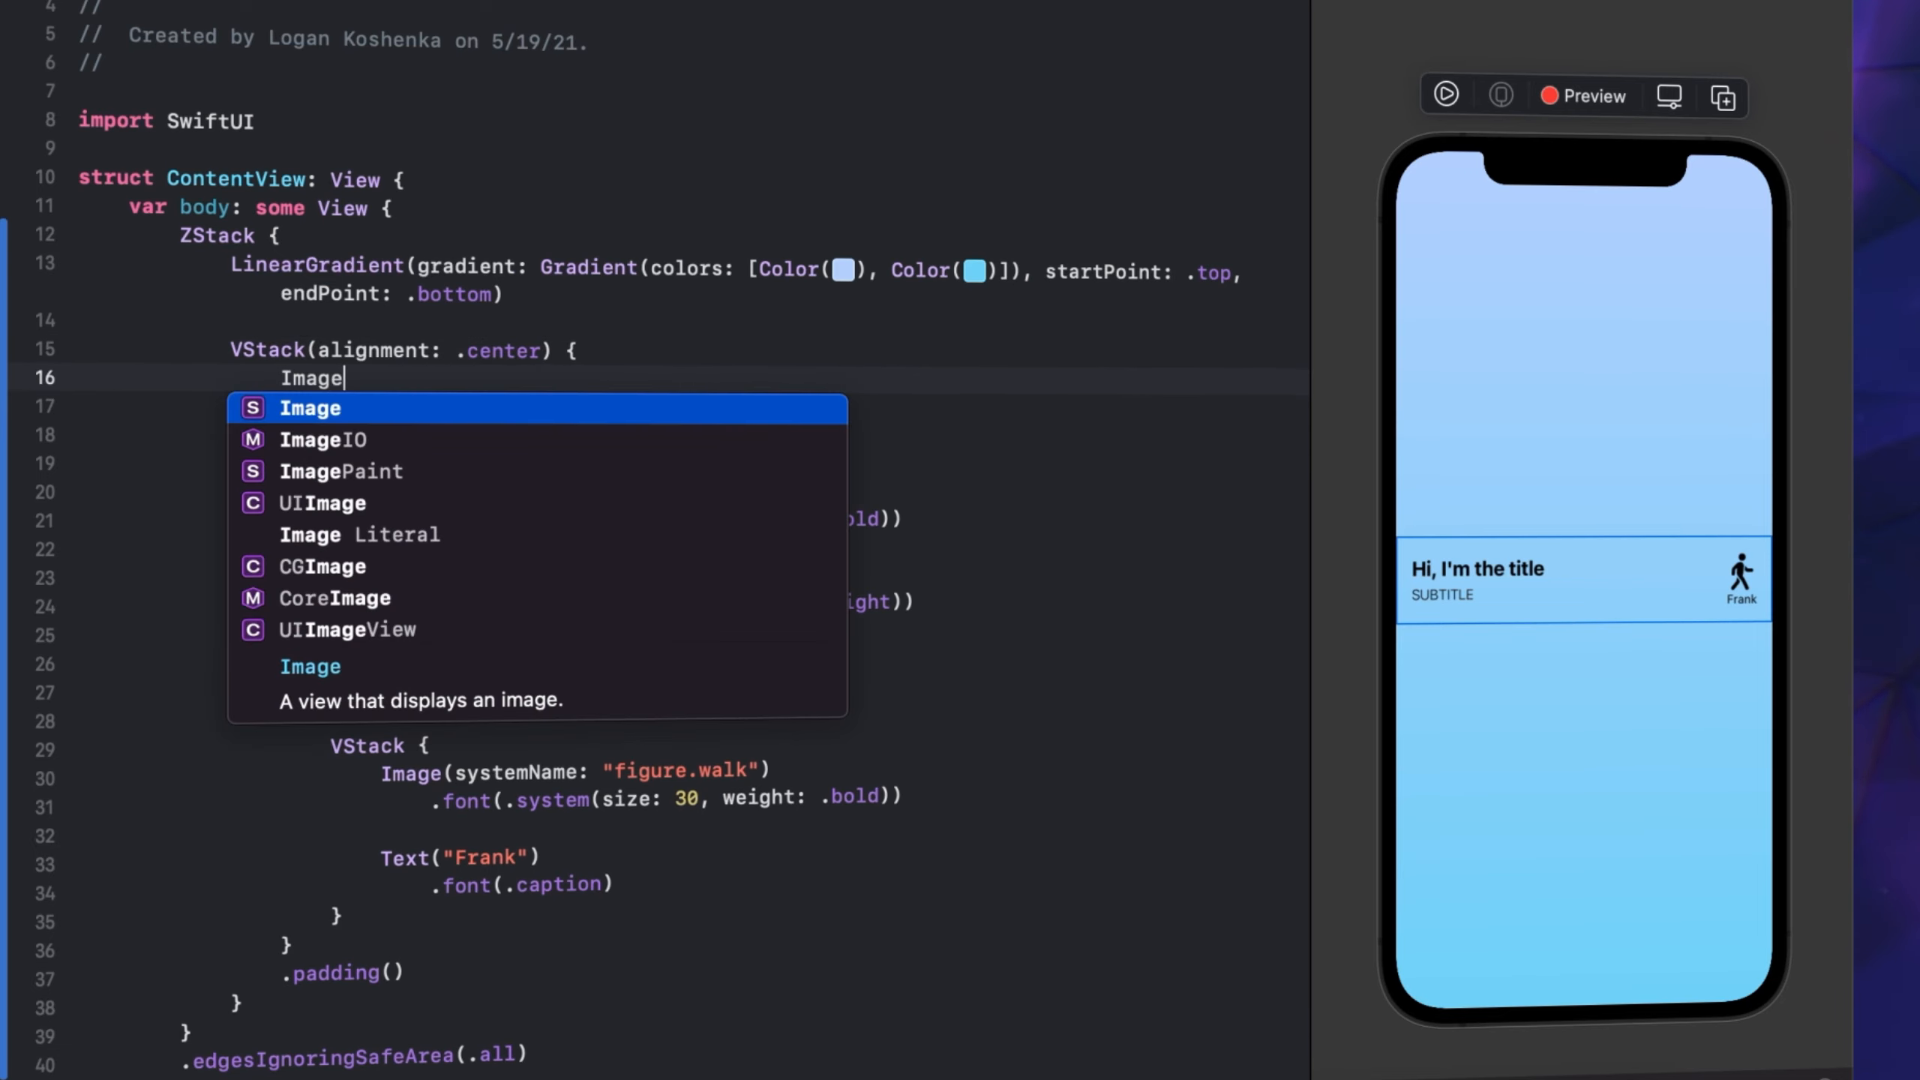
pyautogui.write('(syste')
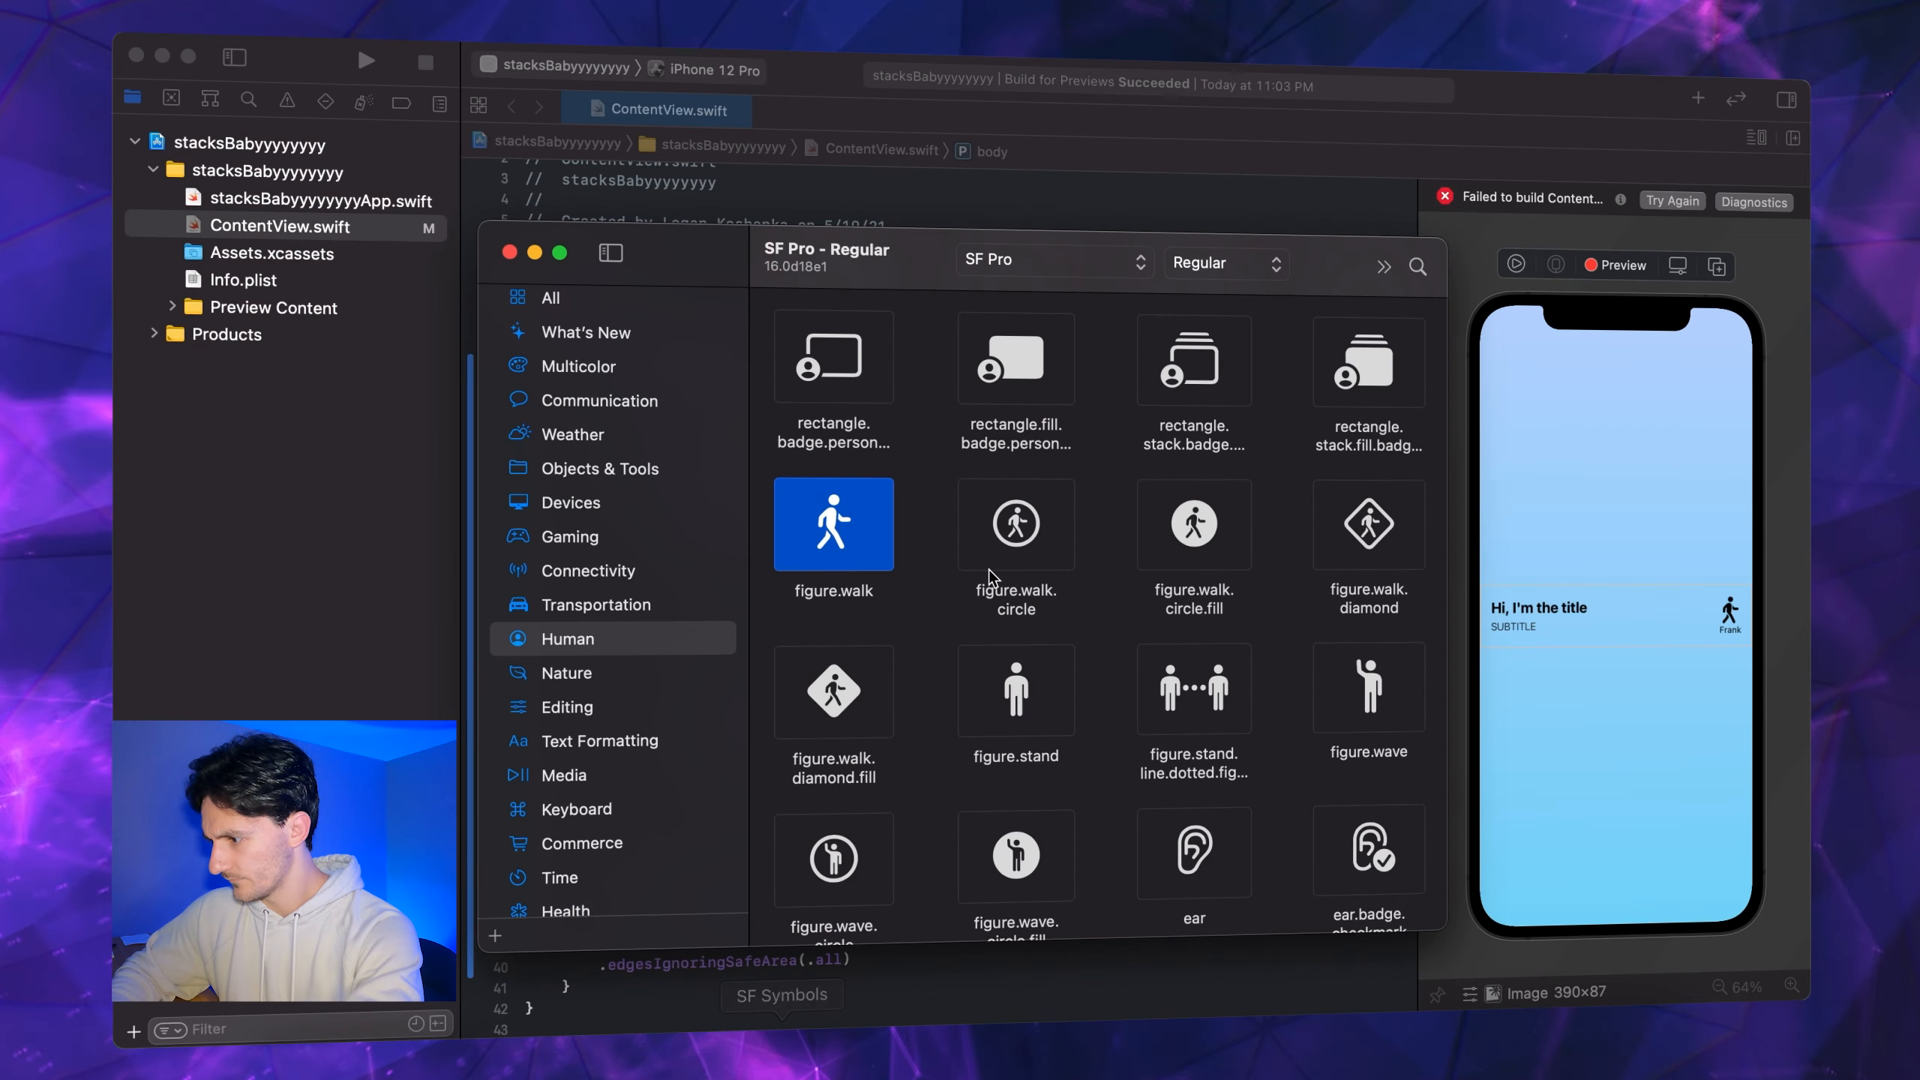
# Choose the tortoise symbol from SF Symbols' Nature category
pyautogui.scroll(-3)
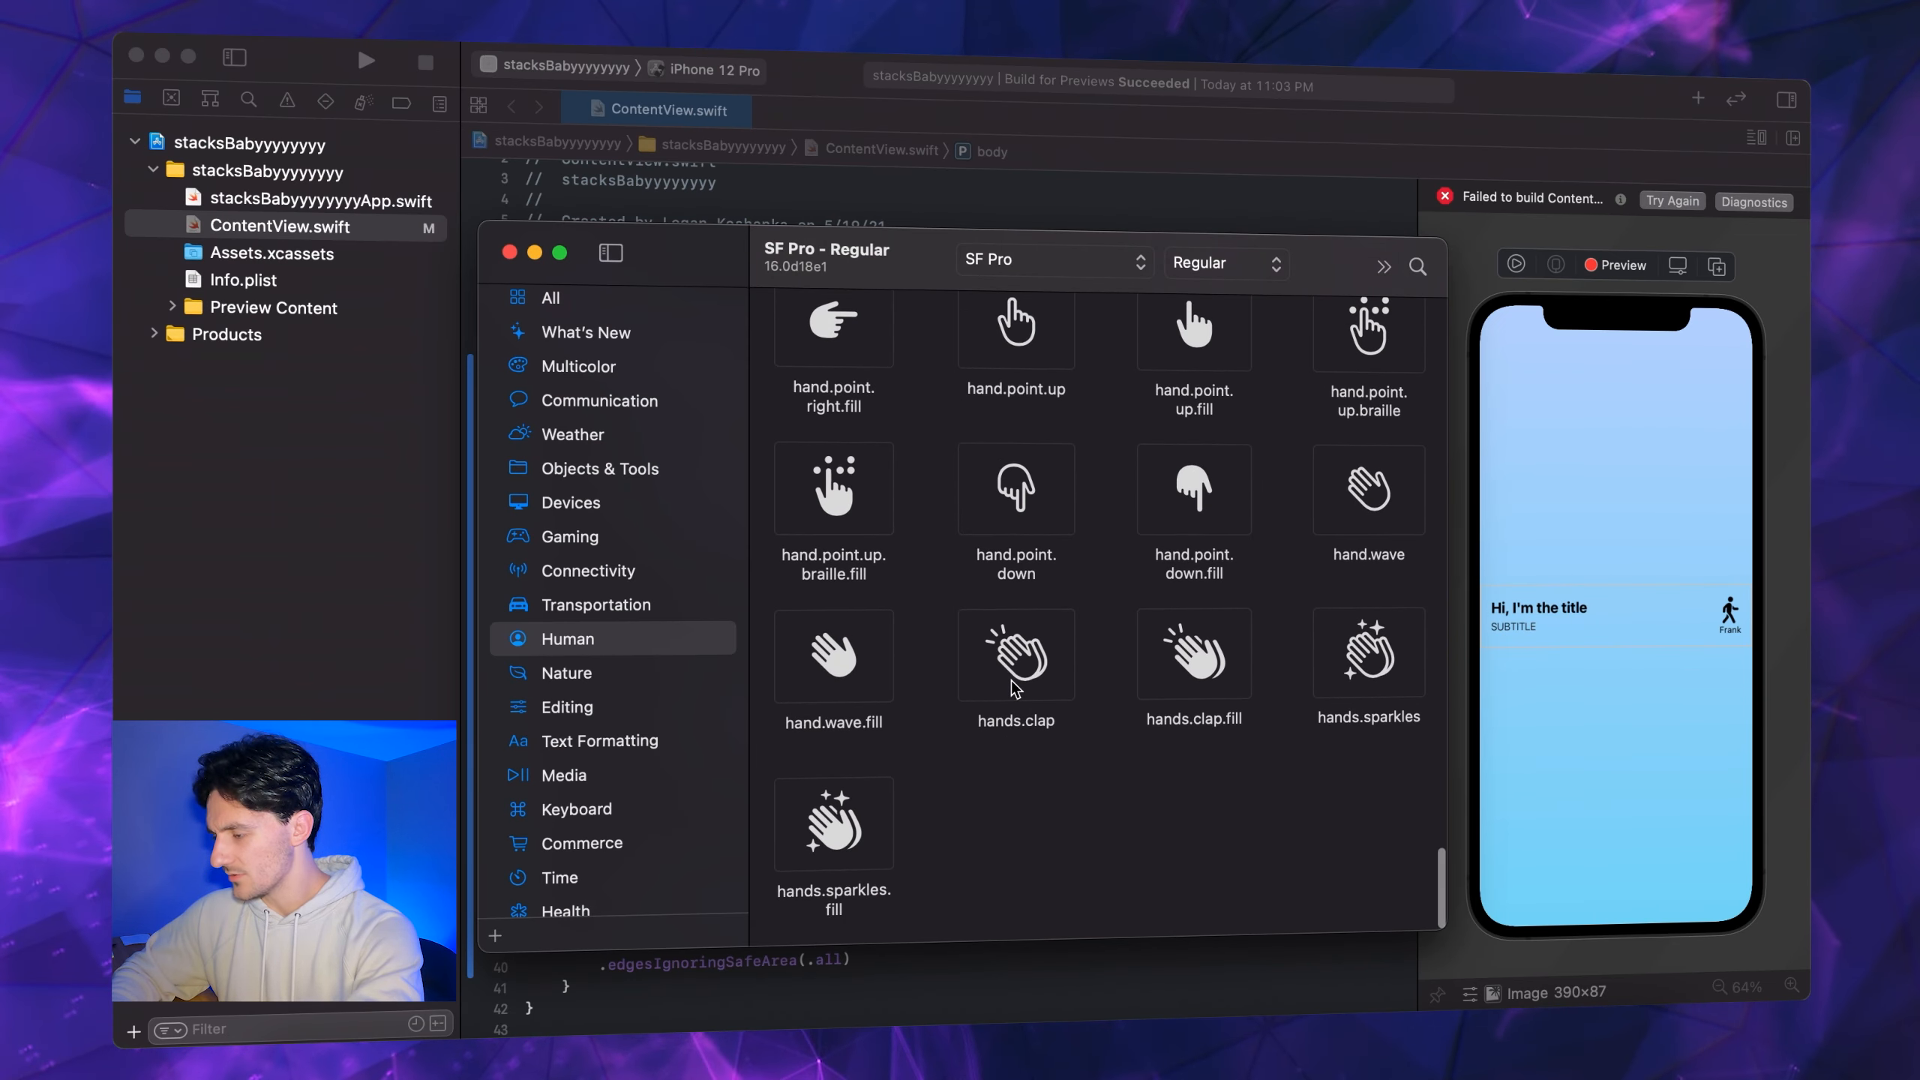
pyautogui.scroll(-3)
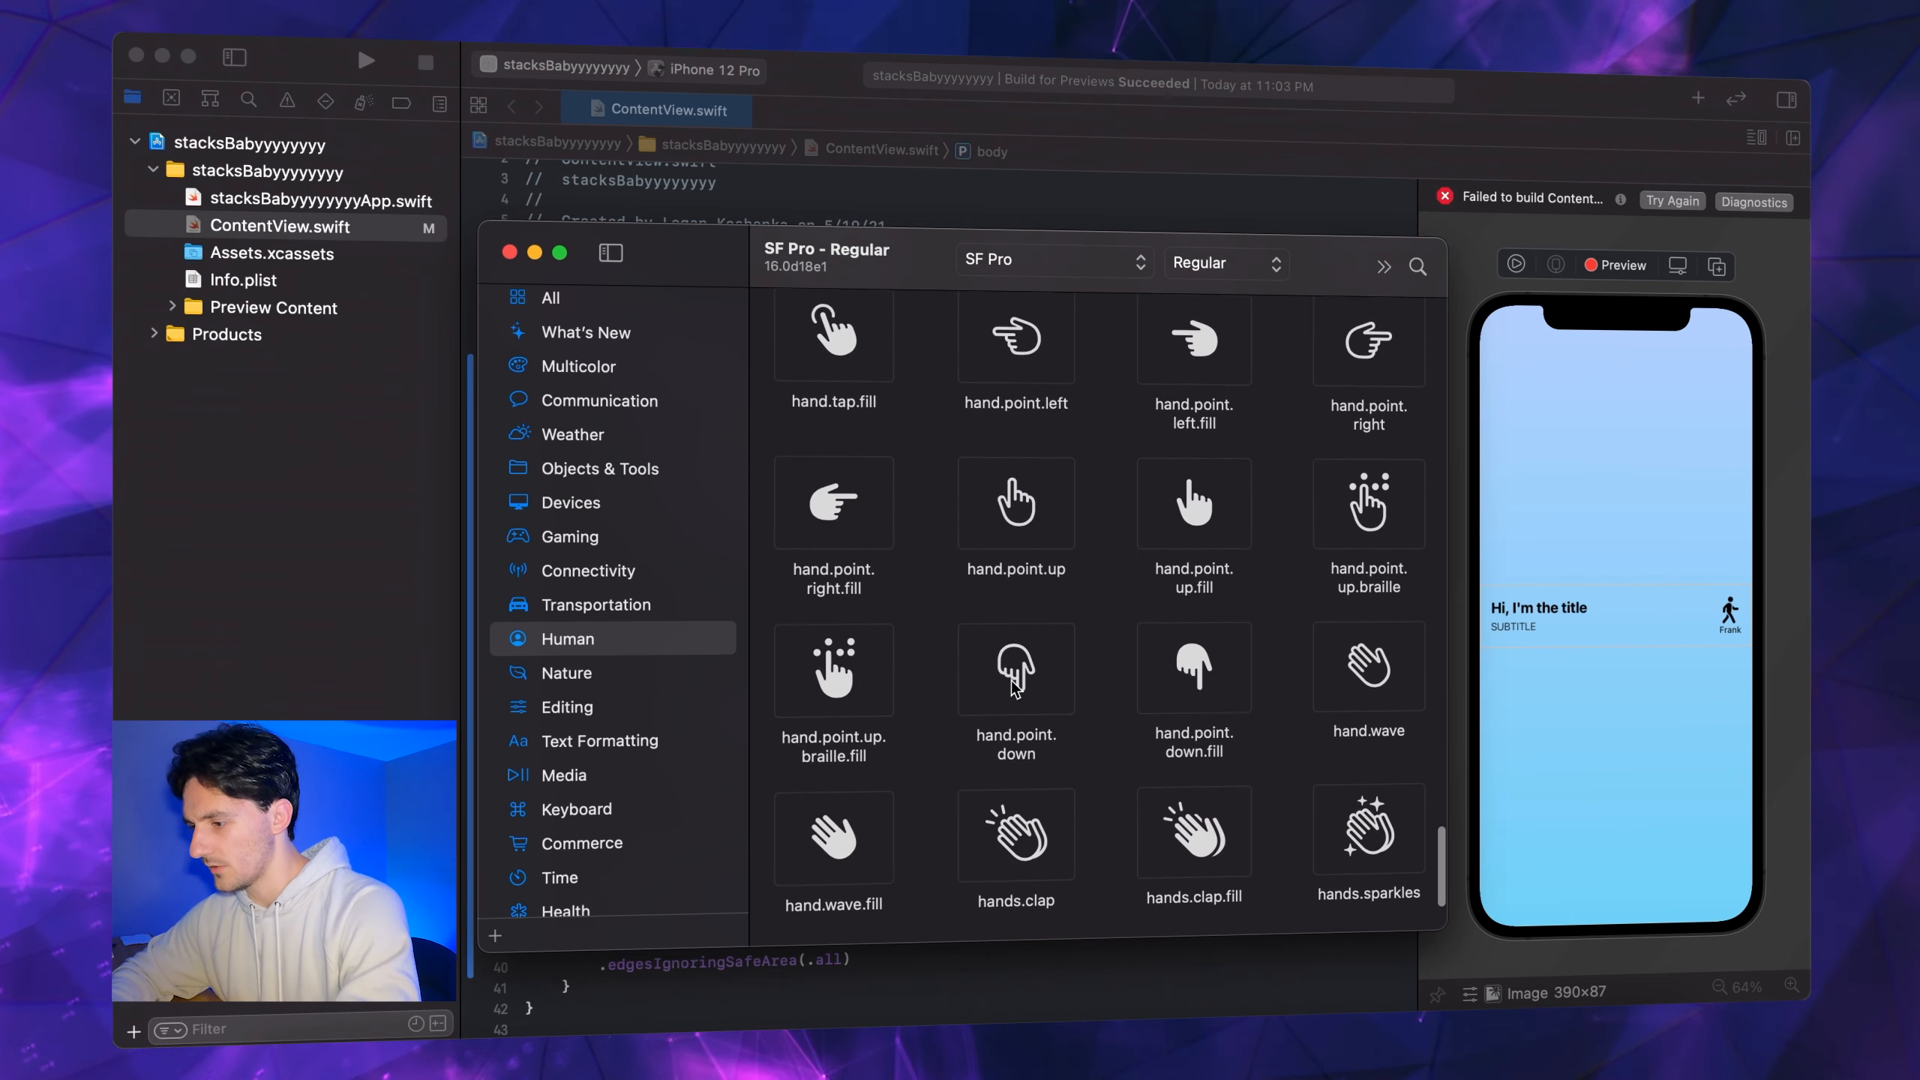
pyautogui.click(567, 672)
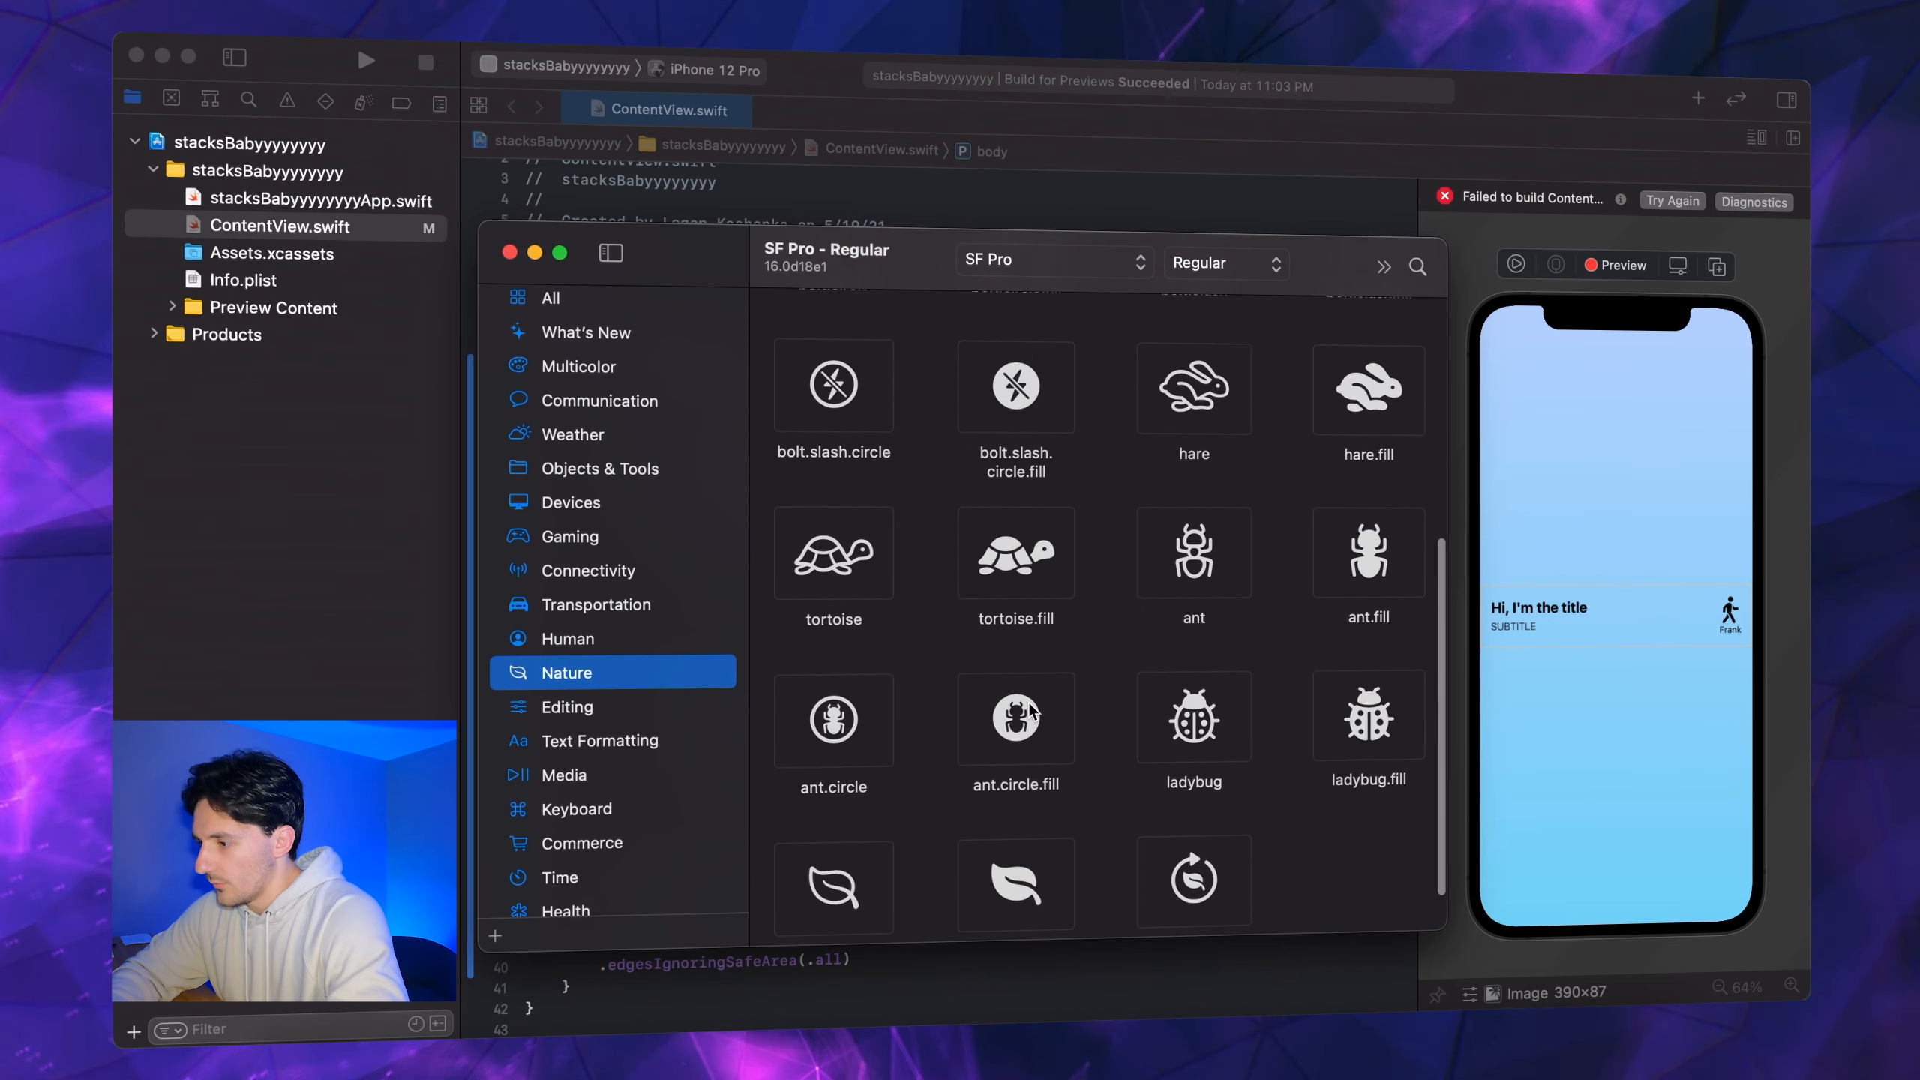
pyautogui.moveTo(834, 552)
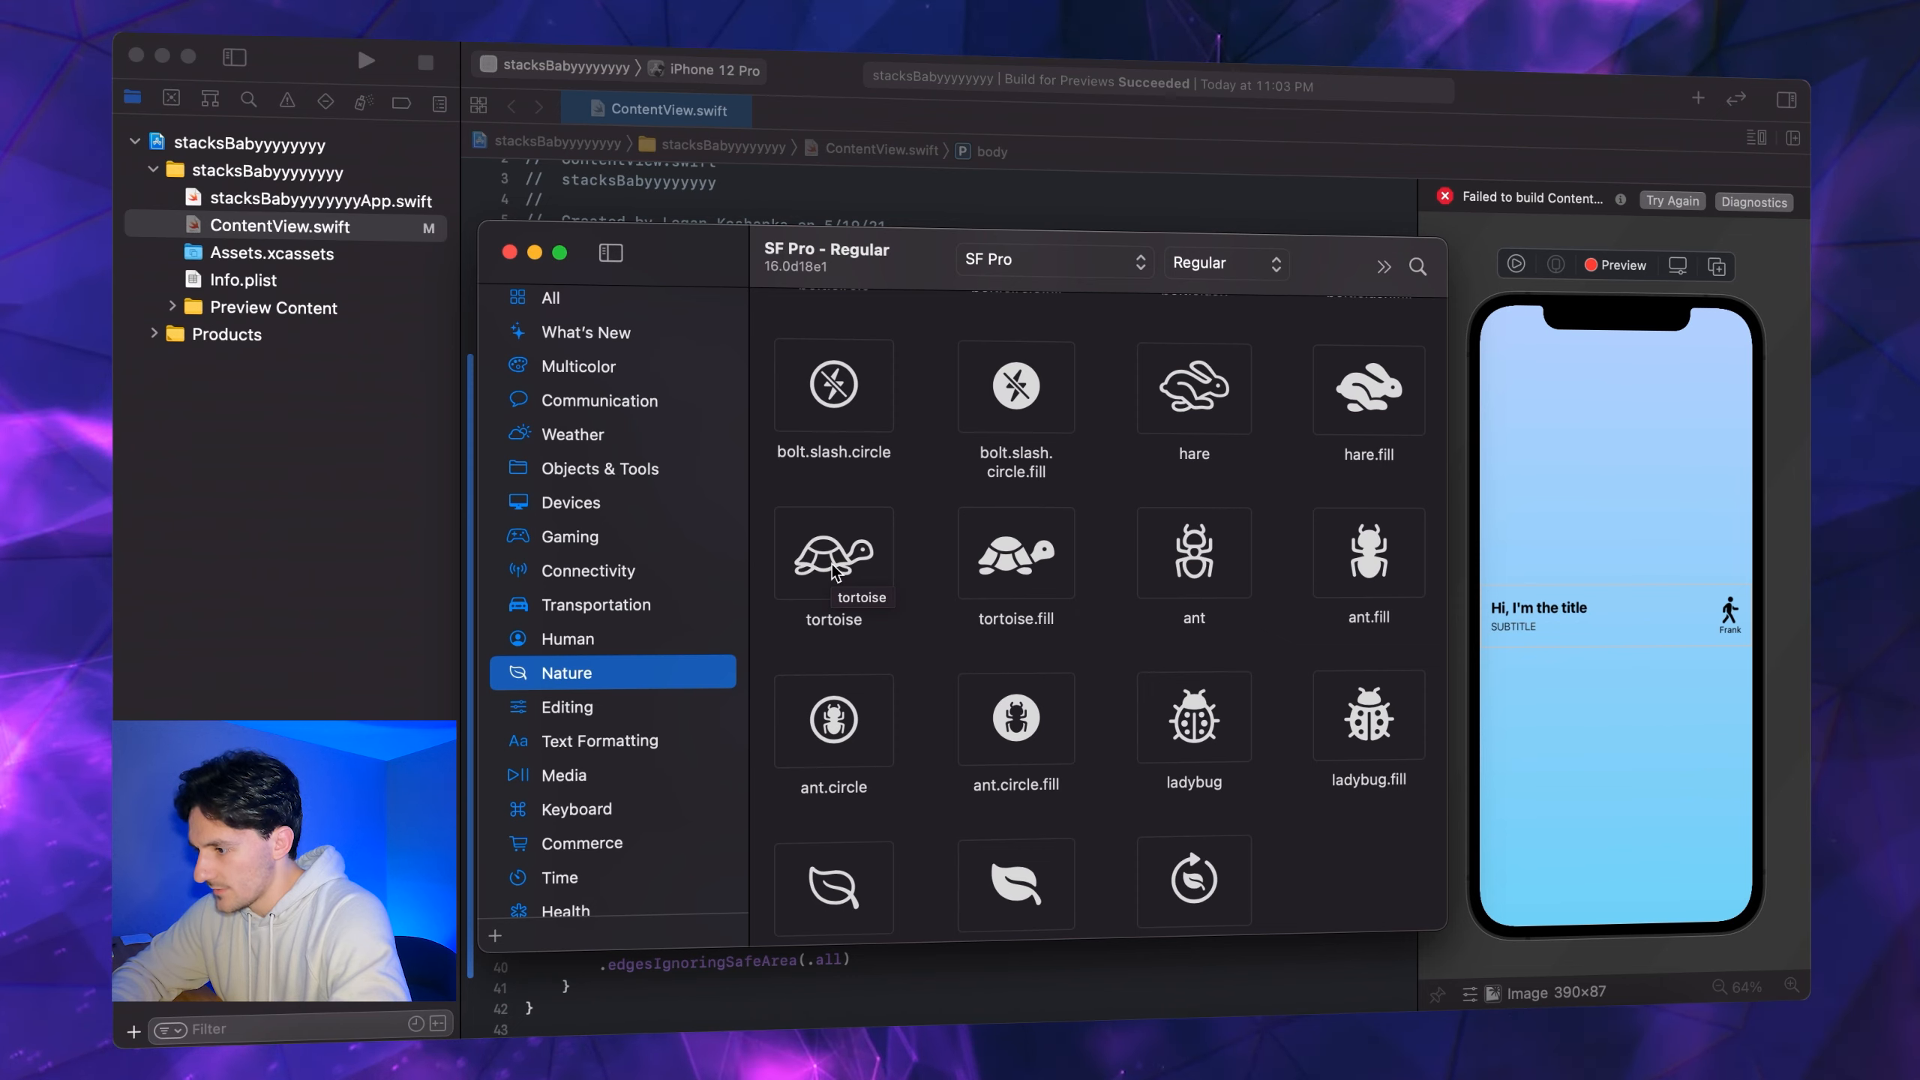
pyautogui.click(834, 552)
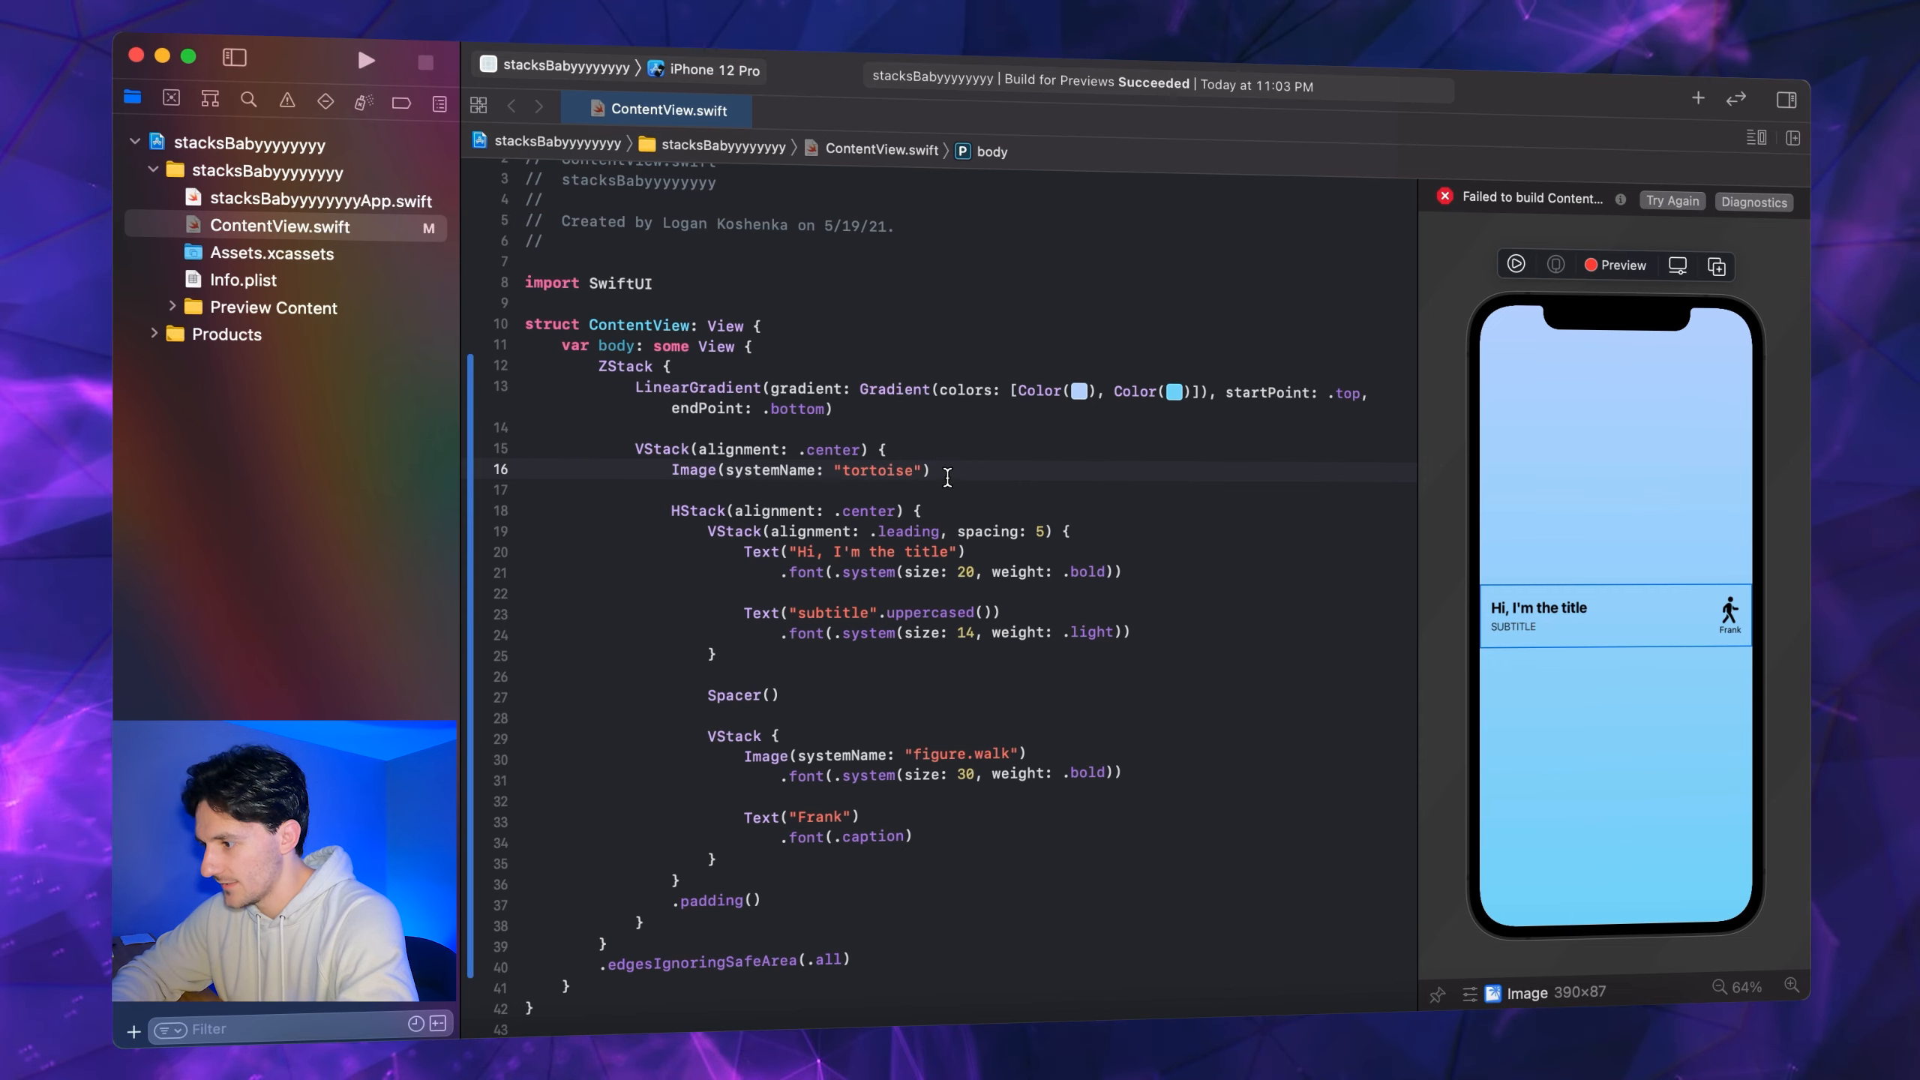
# Give the tortoise image a .font(.system(size: 50, weight: .bold)) modifier
pyautogui.click(1670, 200)
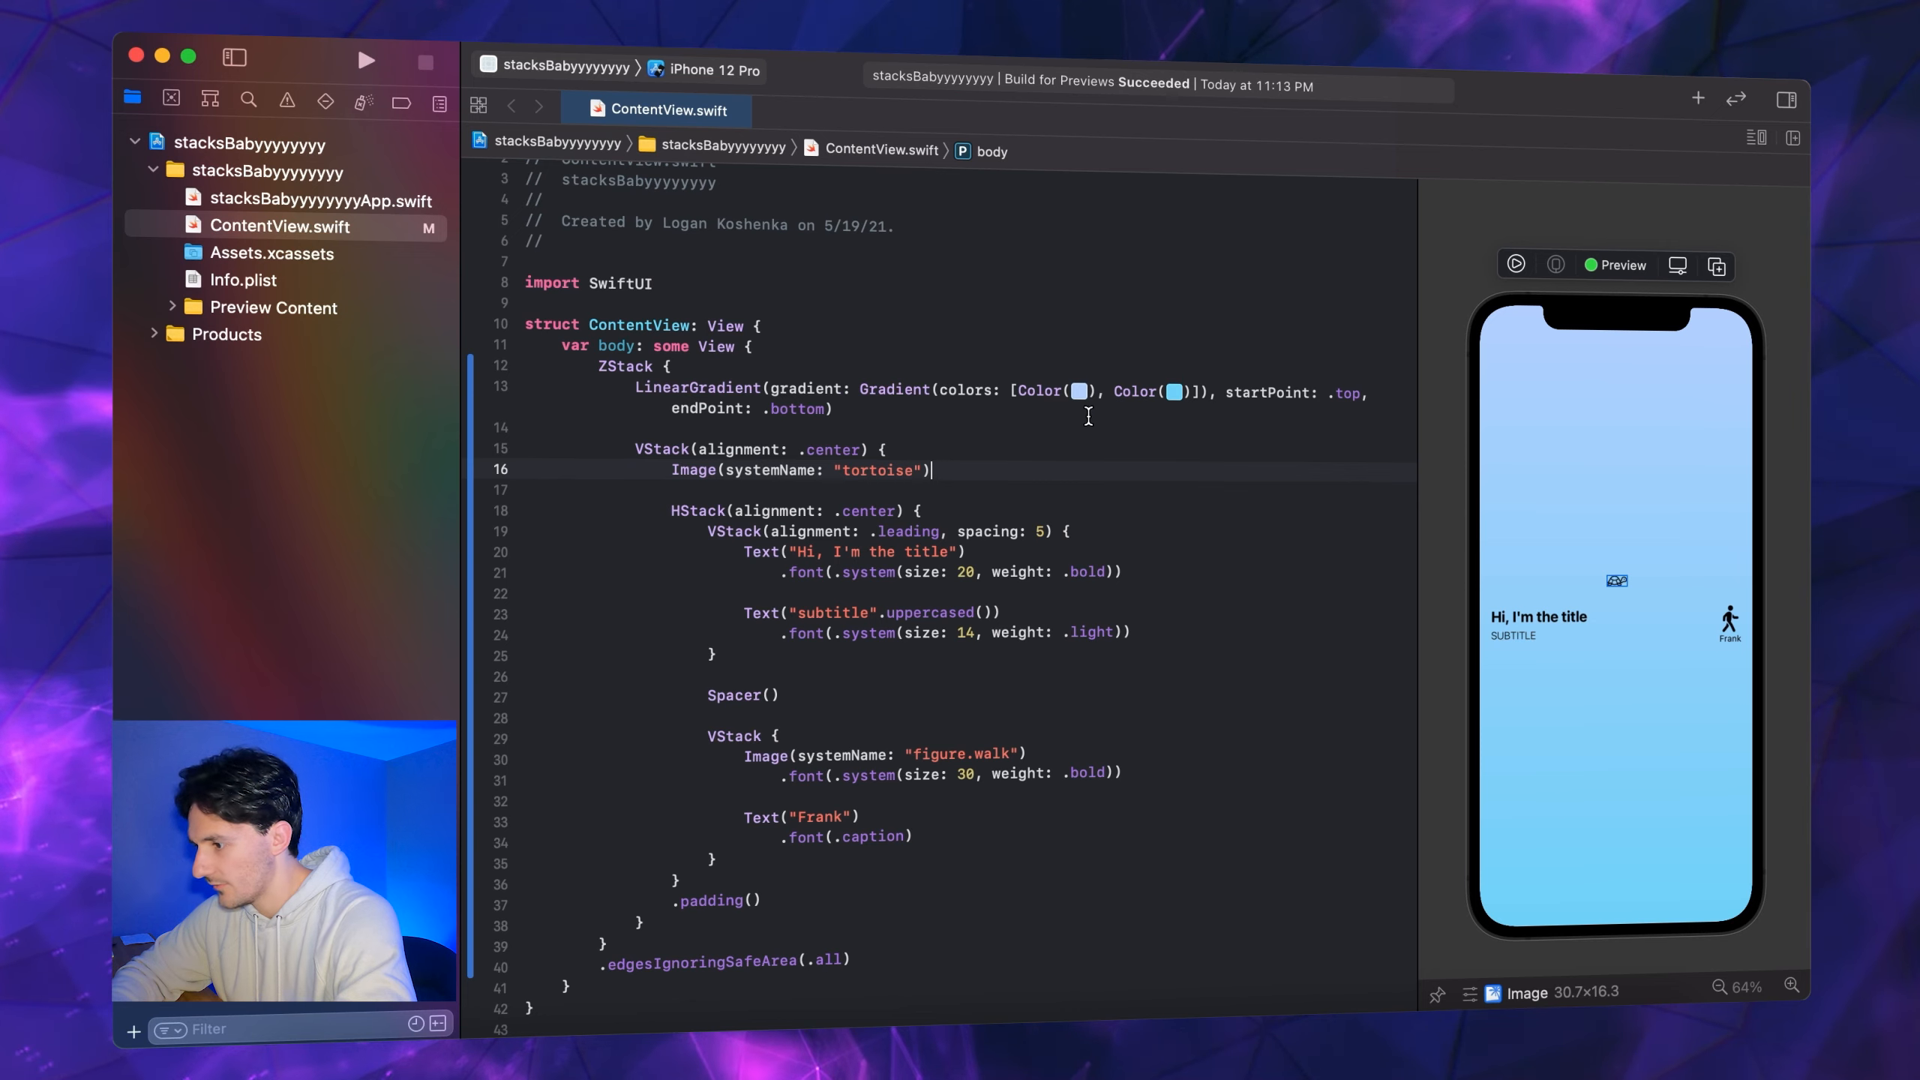
pyautogui.write('.font(.system(size: CGFloat, weight: Font.Weight, design: Font.Design')
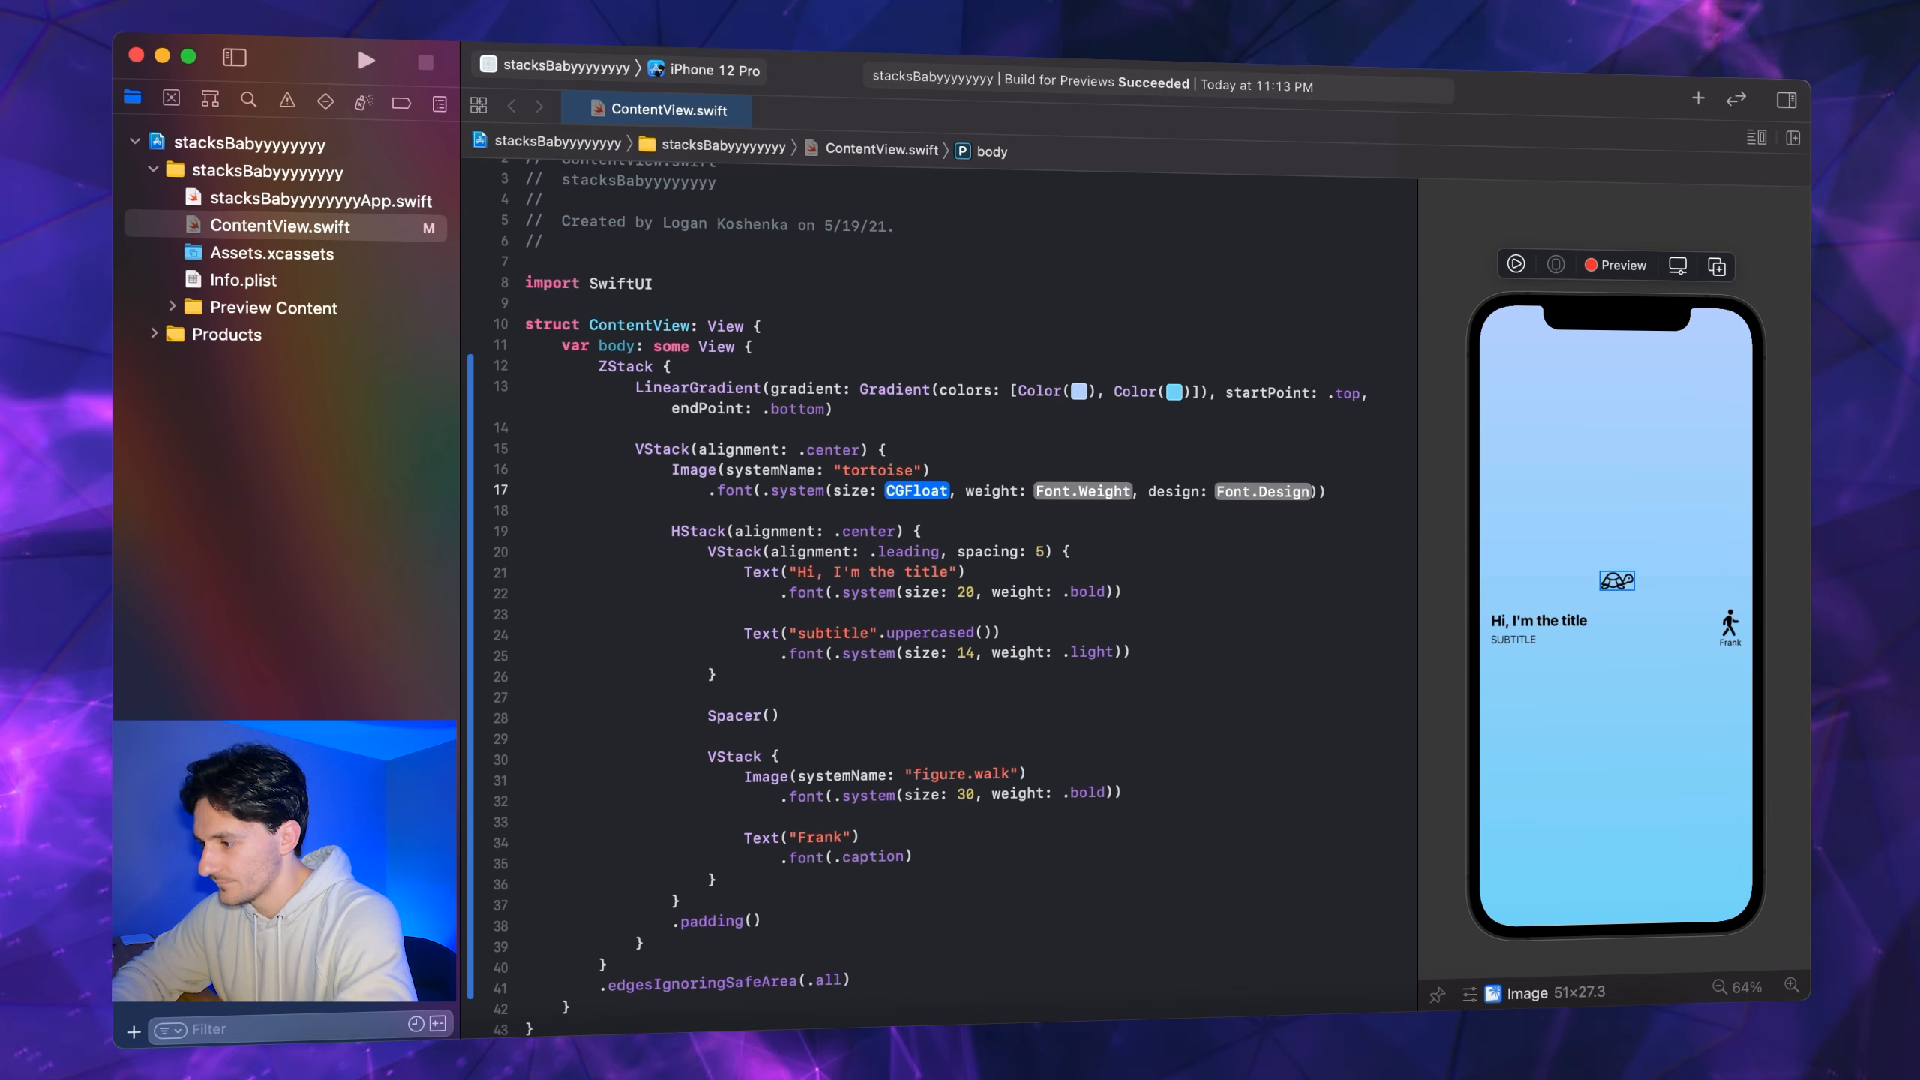
pyautogui.write('.bold')
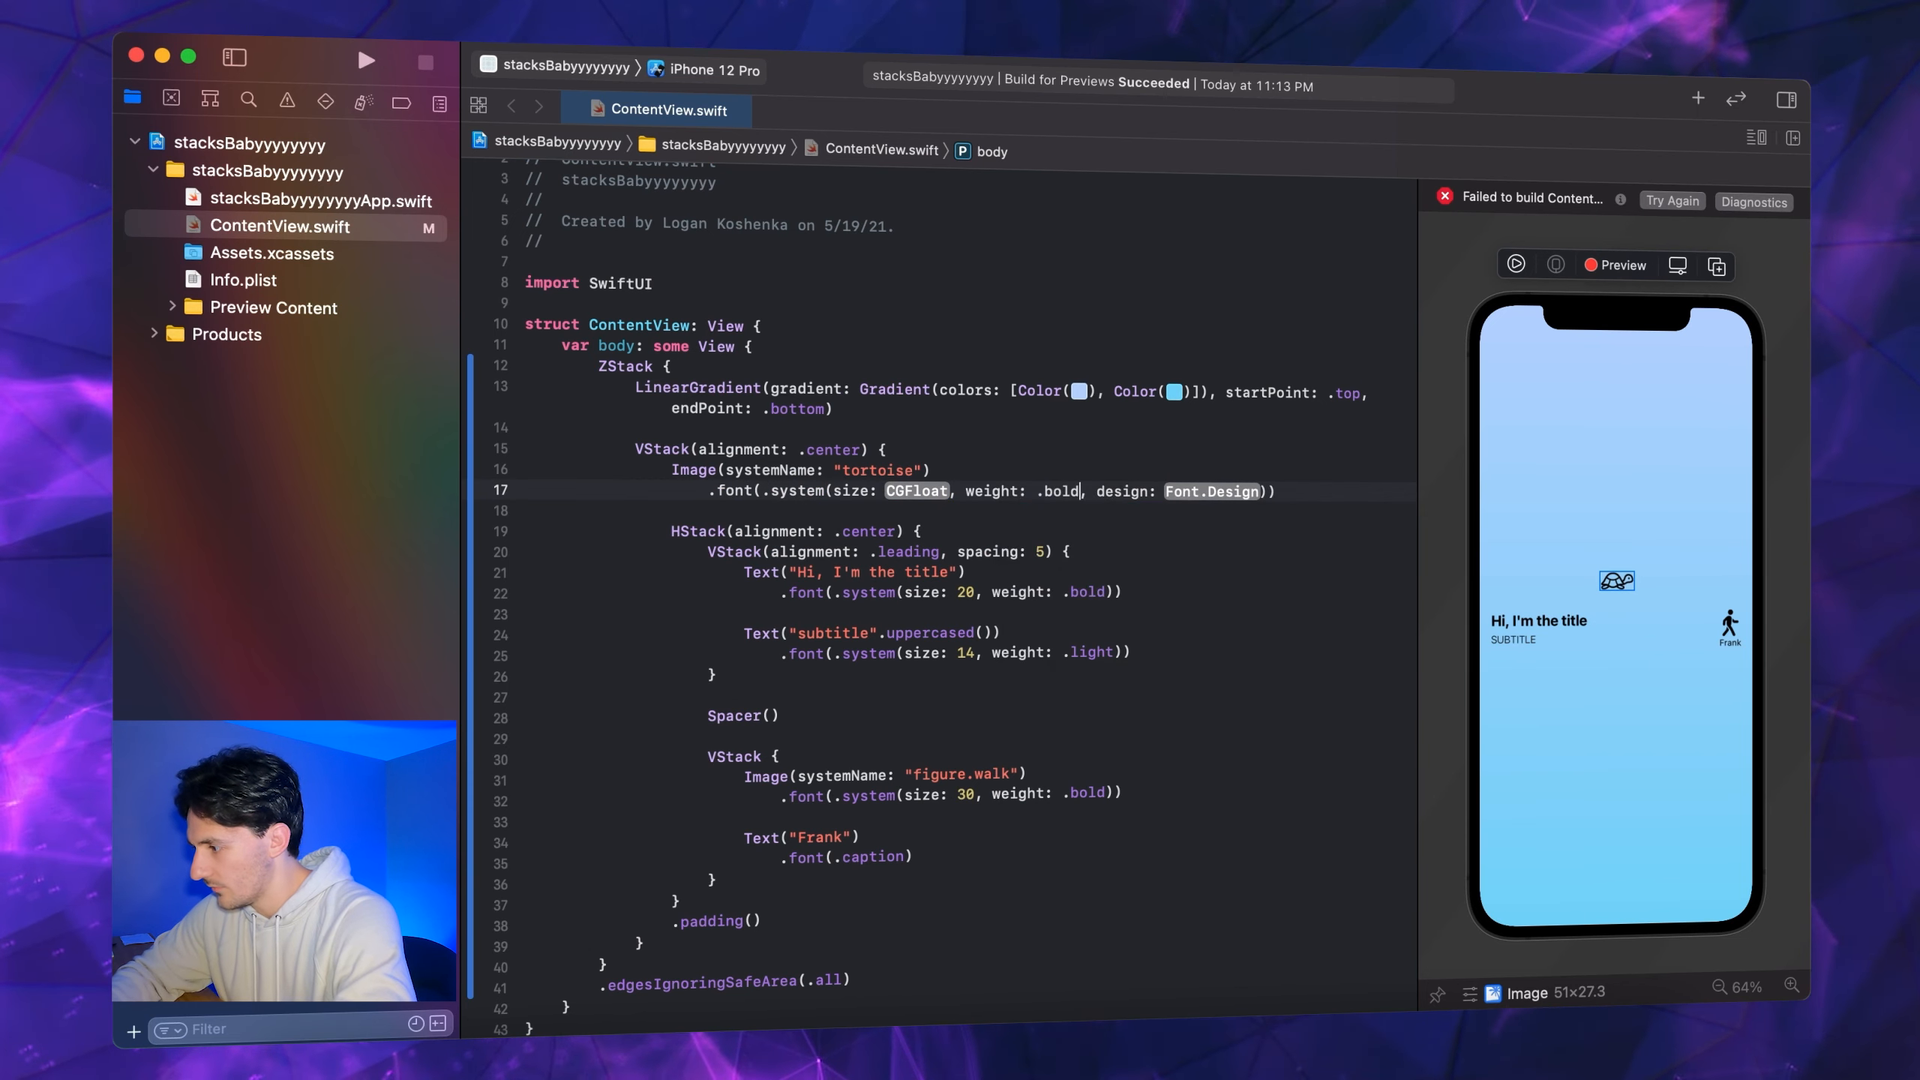
pyautogui.press('backspace')
pyautogui.write('50')
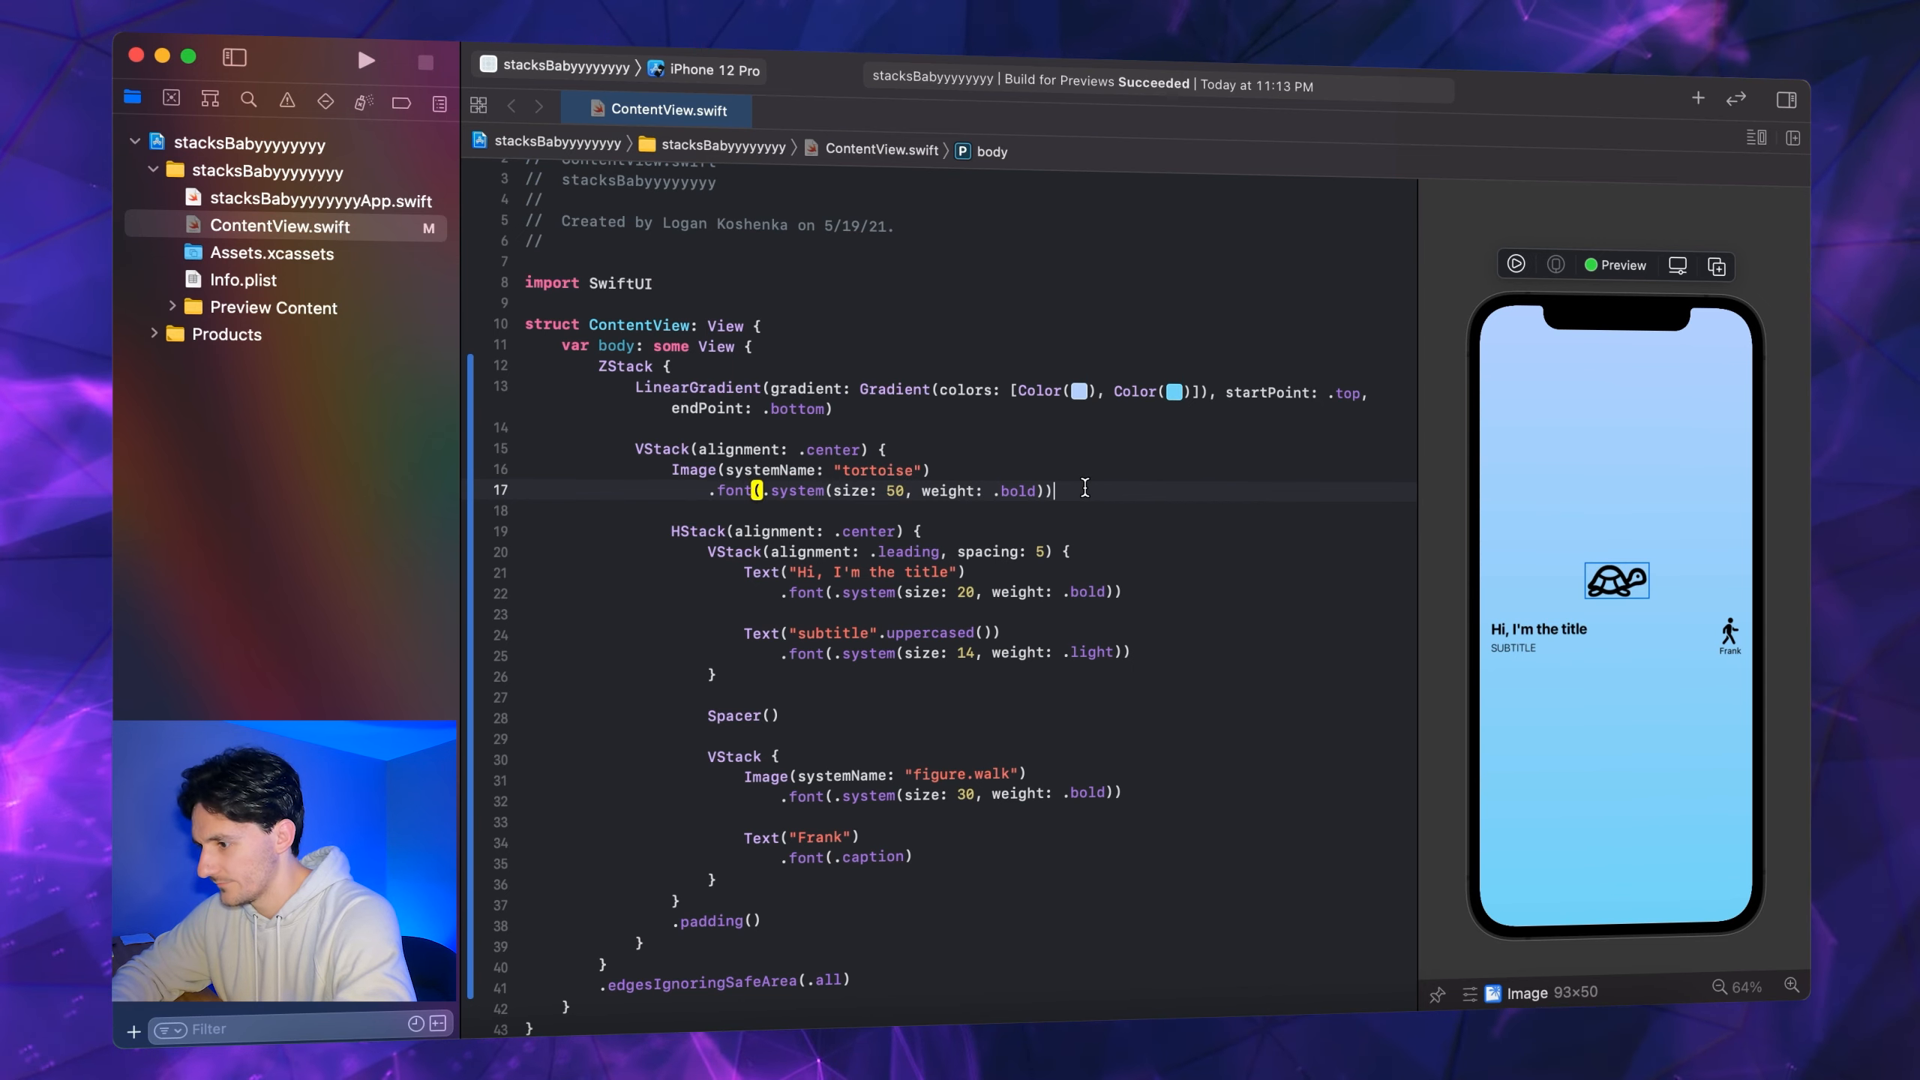
pyautogui.scroll(-3)
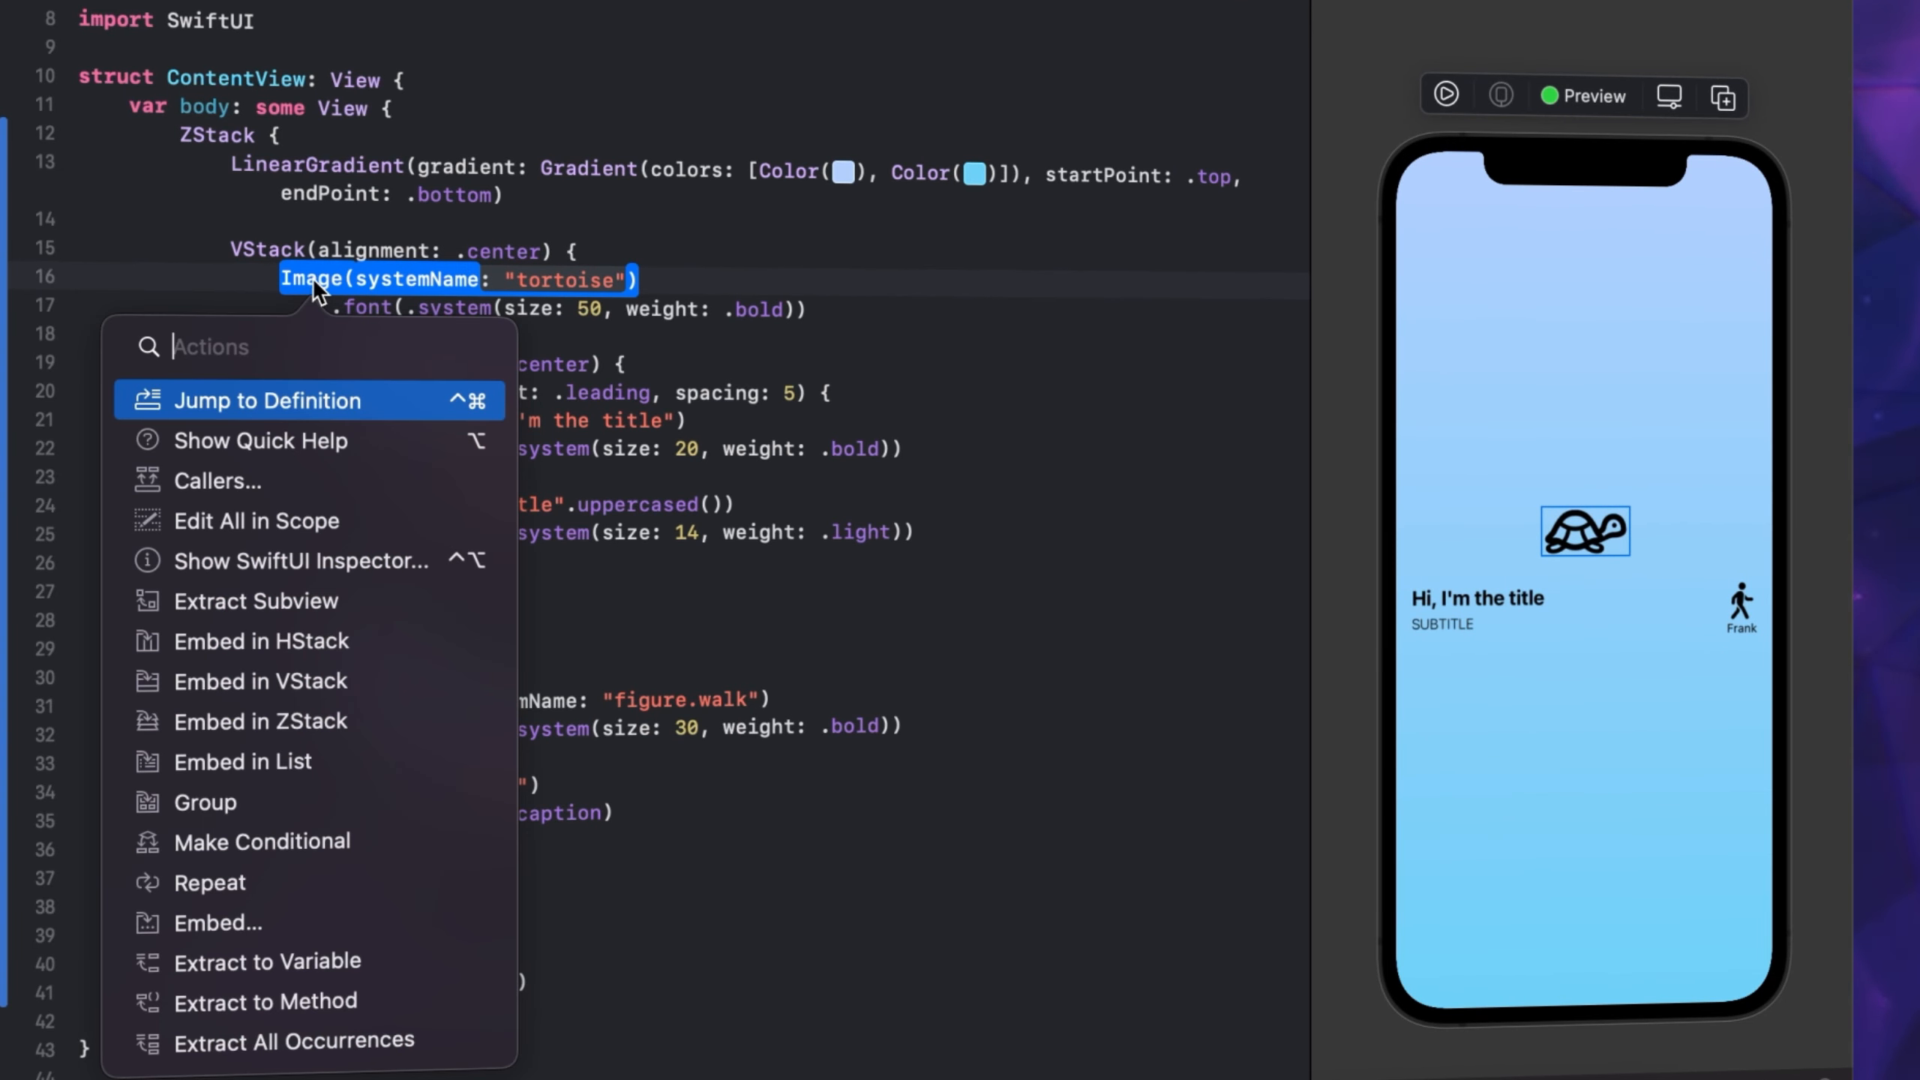
# Embed the tortoise in a ZStack with a 100-by-100 Circle behind it
pyautogui.click(258, 720)
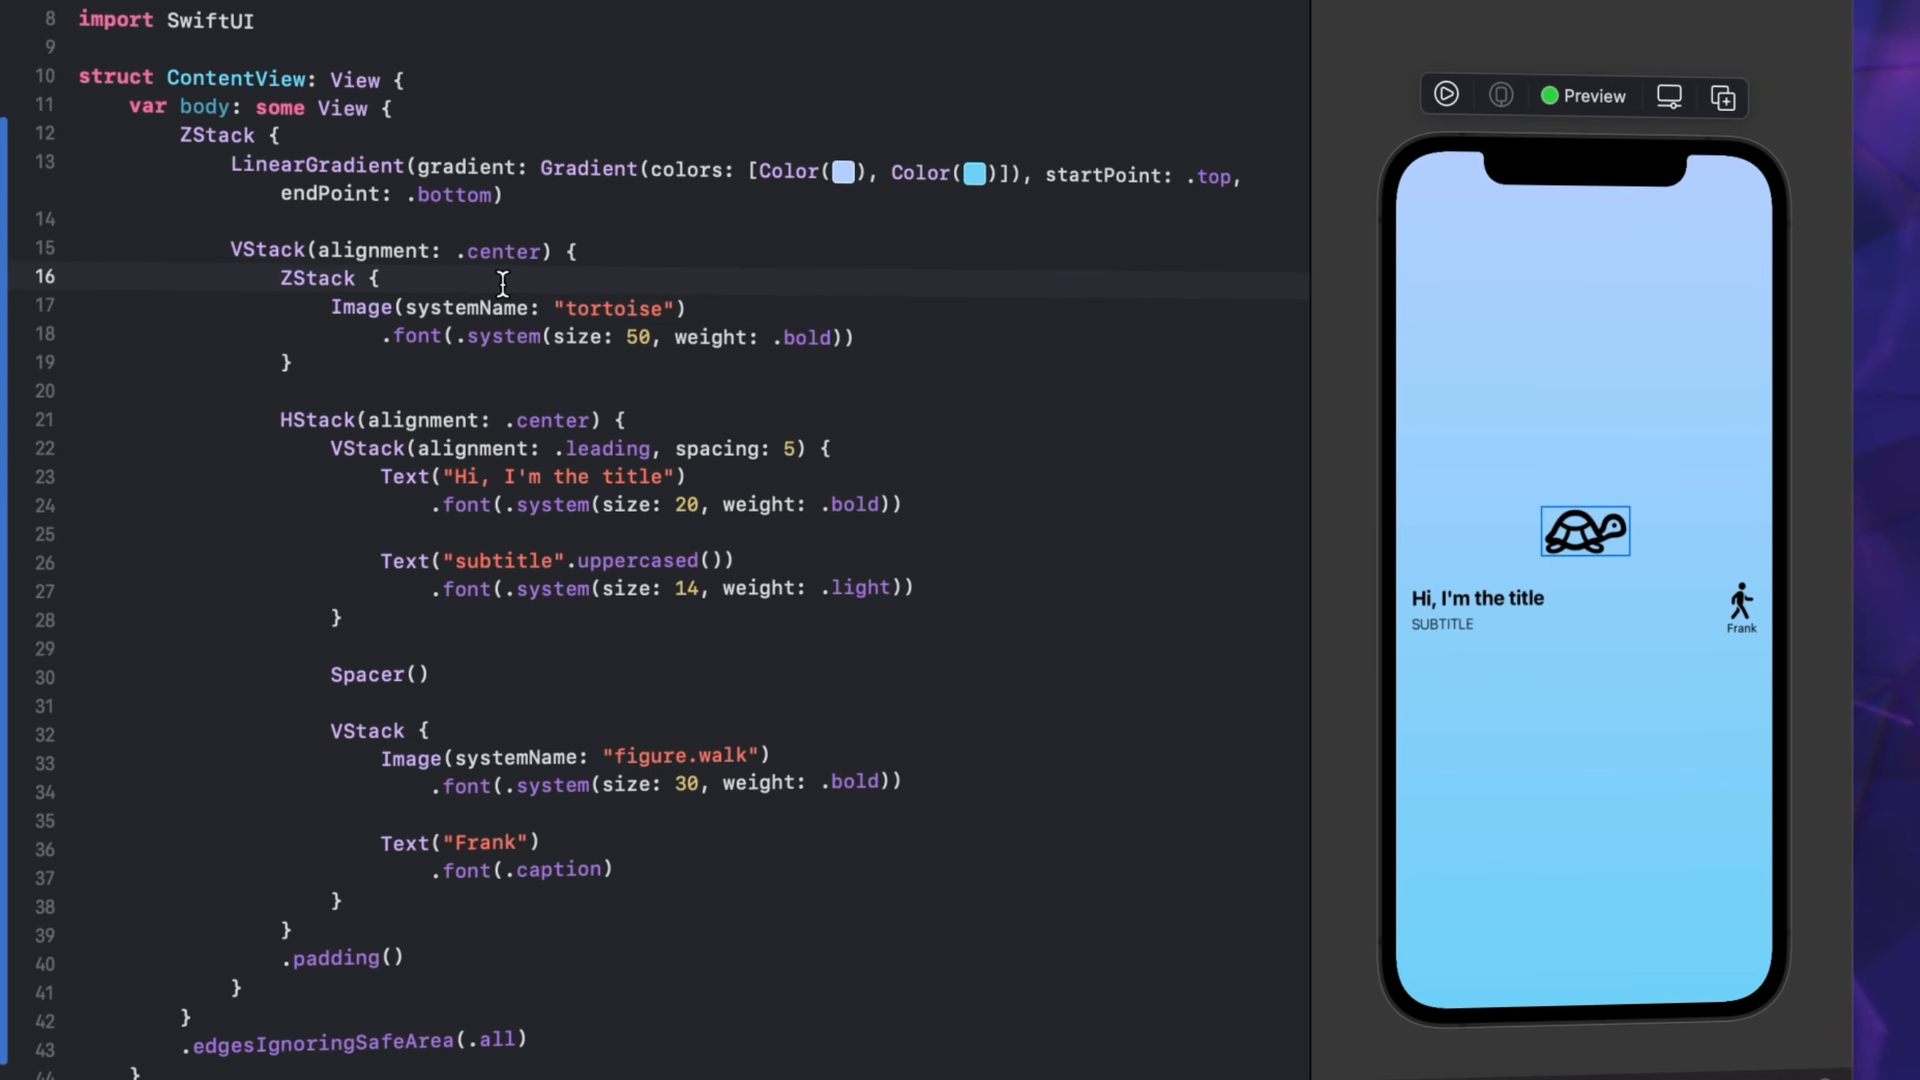
pyautogui.write('Circle(')
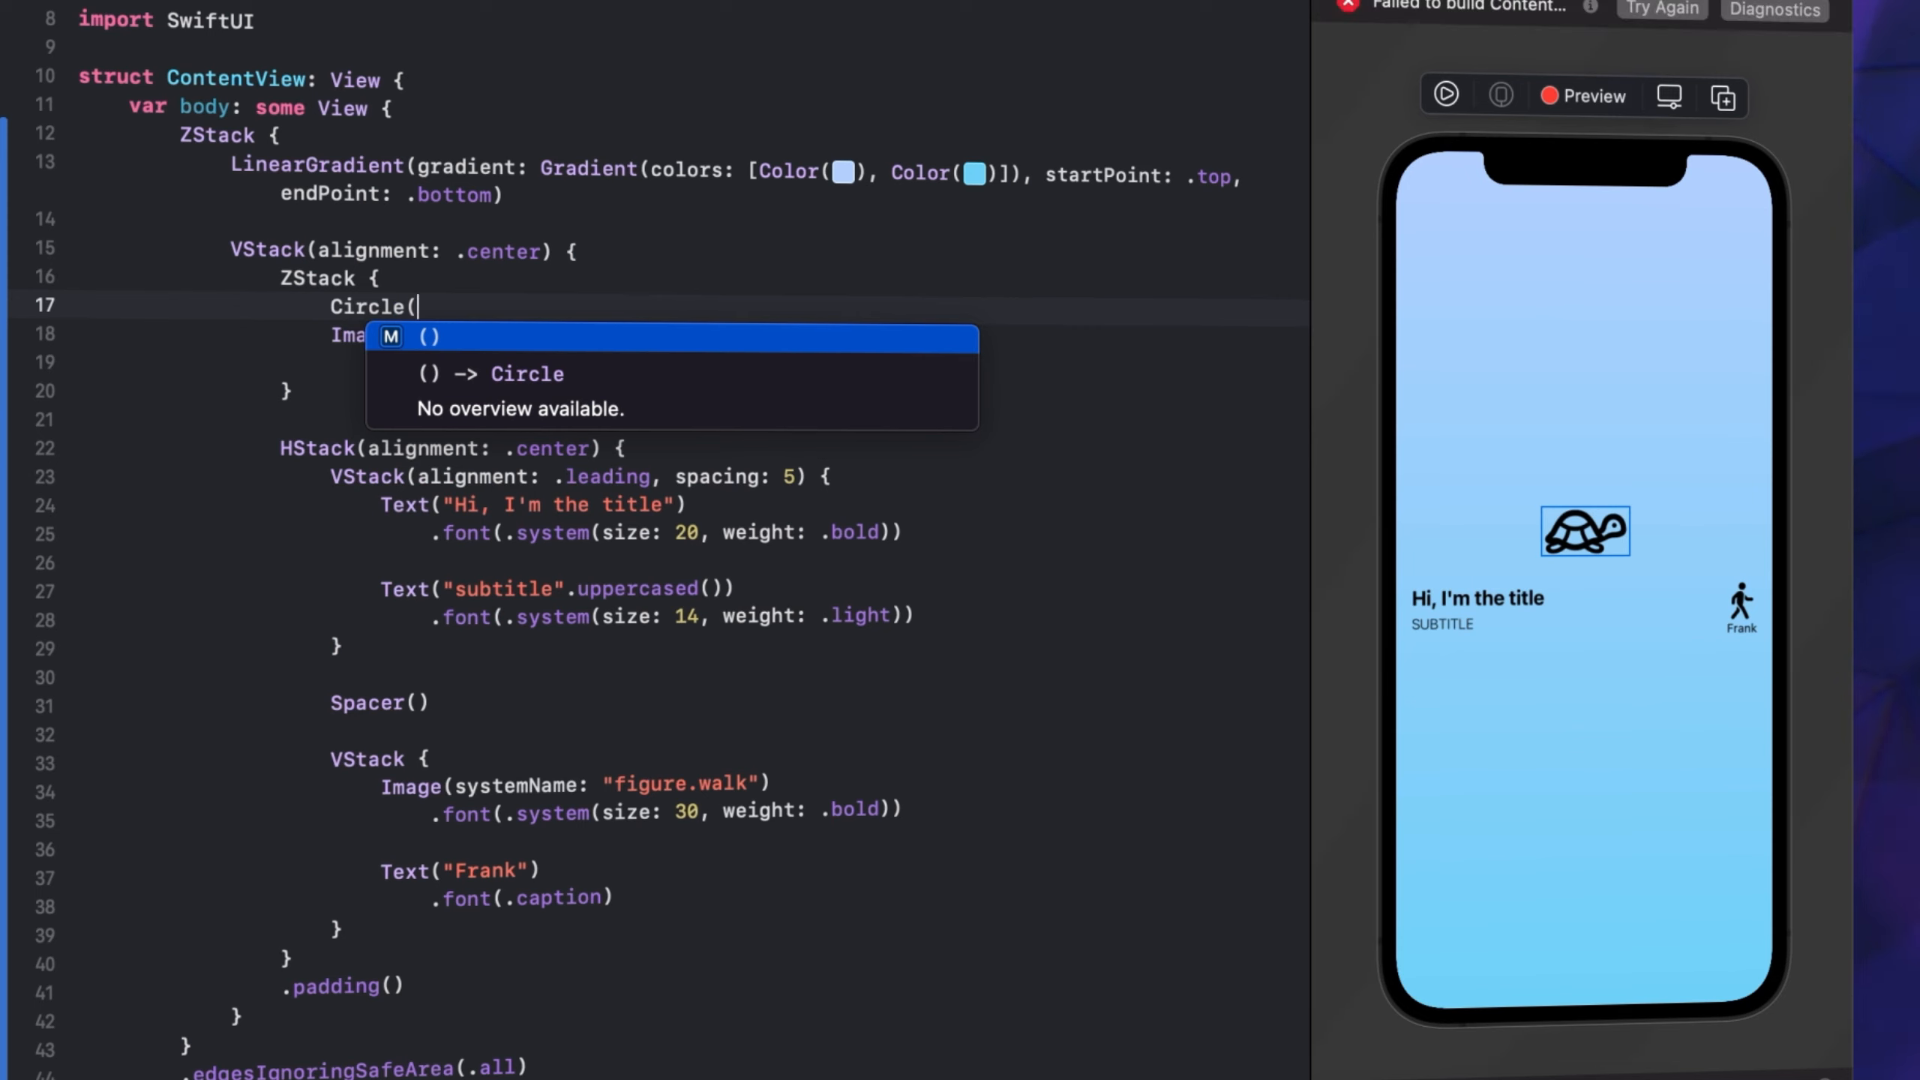
pyautogui.press('enter')
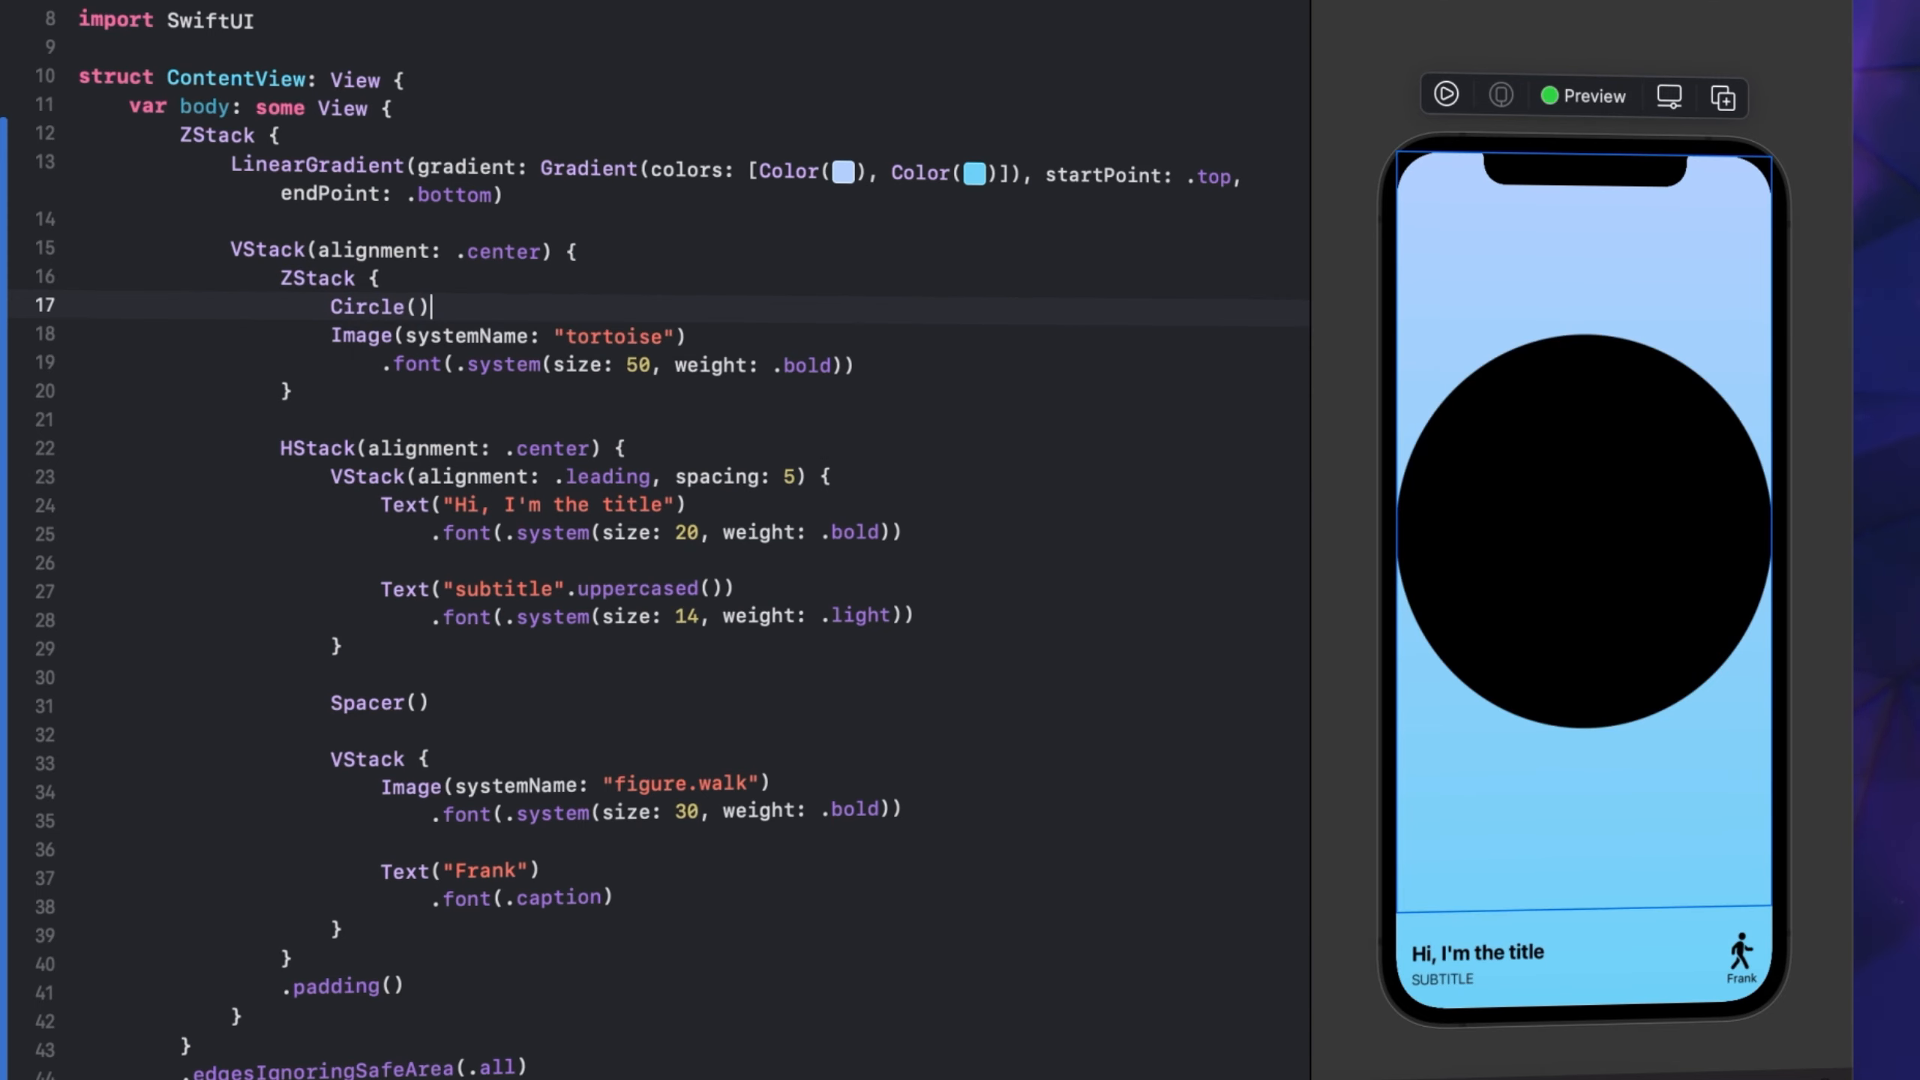
pyautogui.write('.frame(')
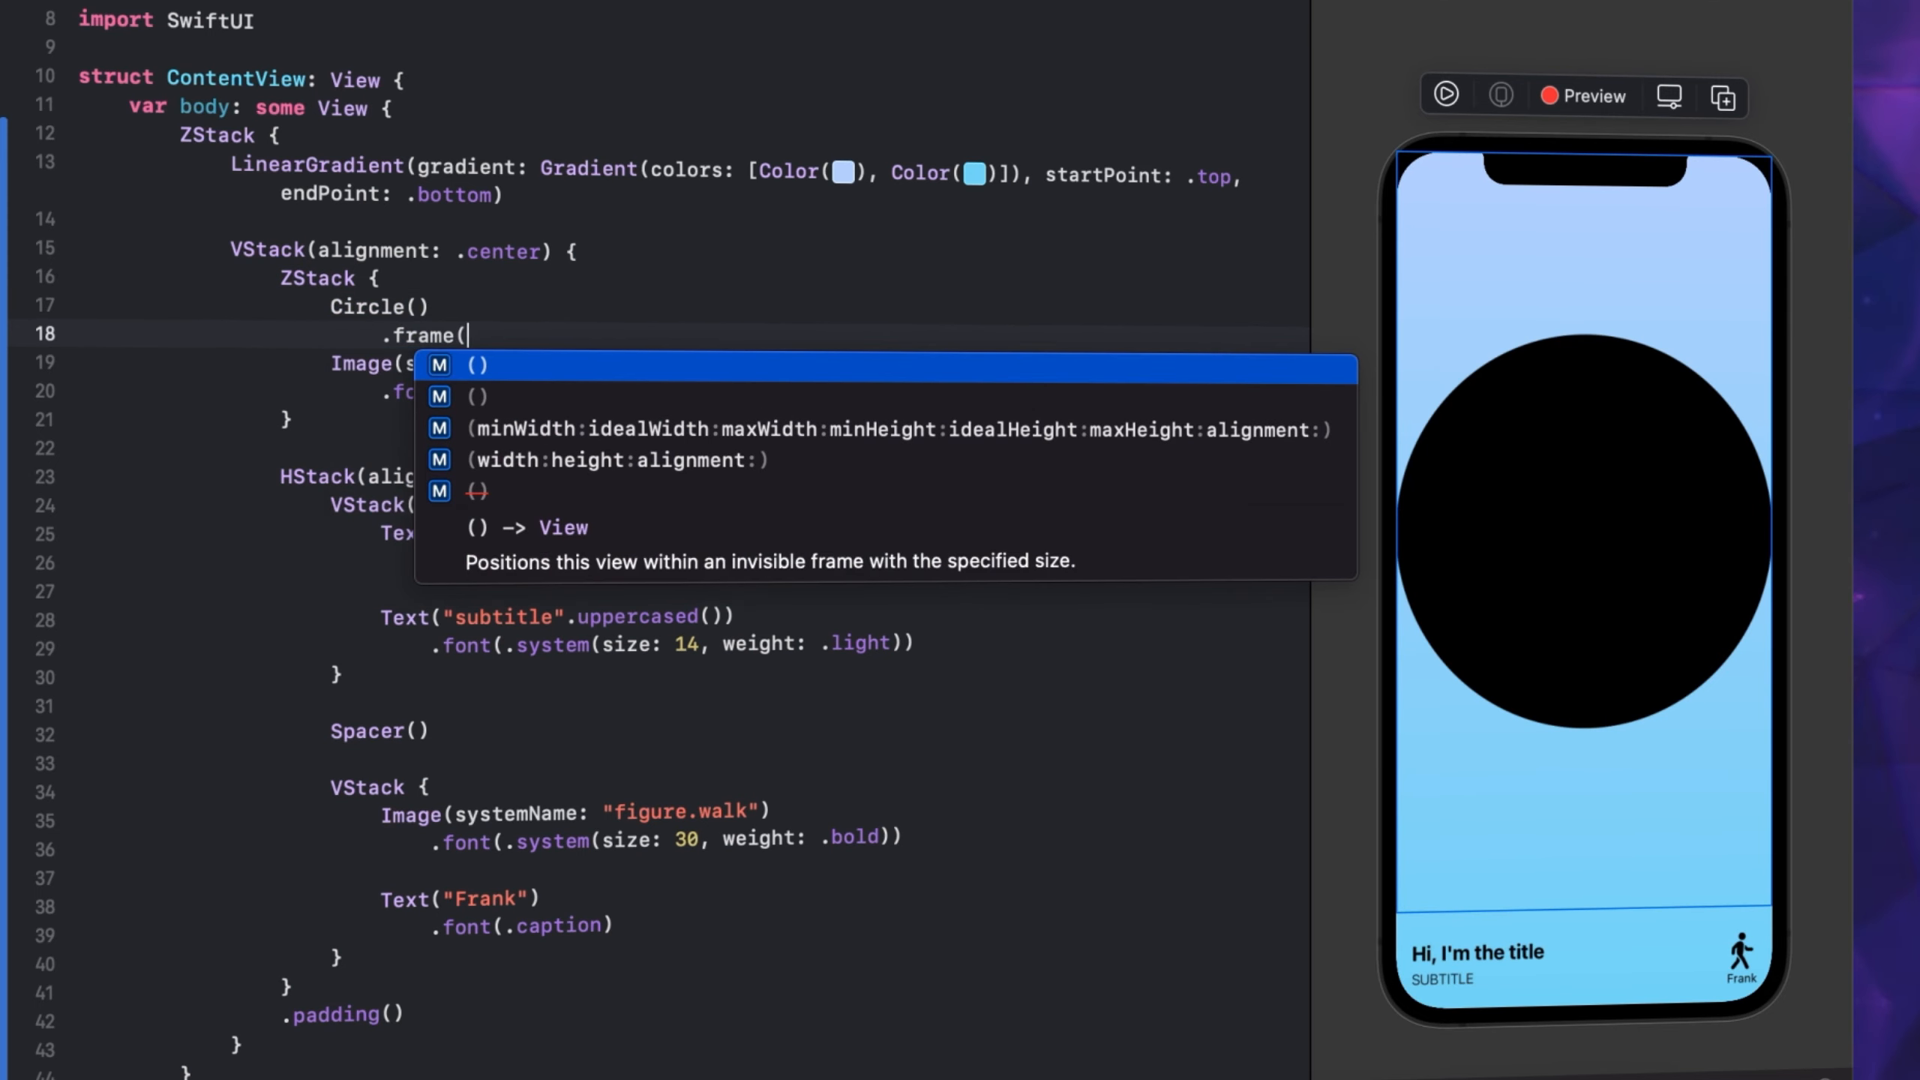
pyautogui.write('width: 40, height:')
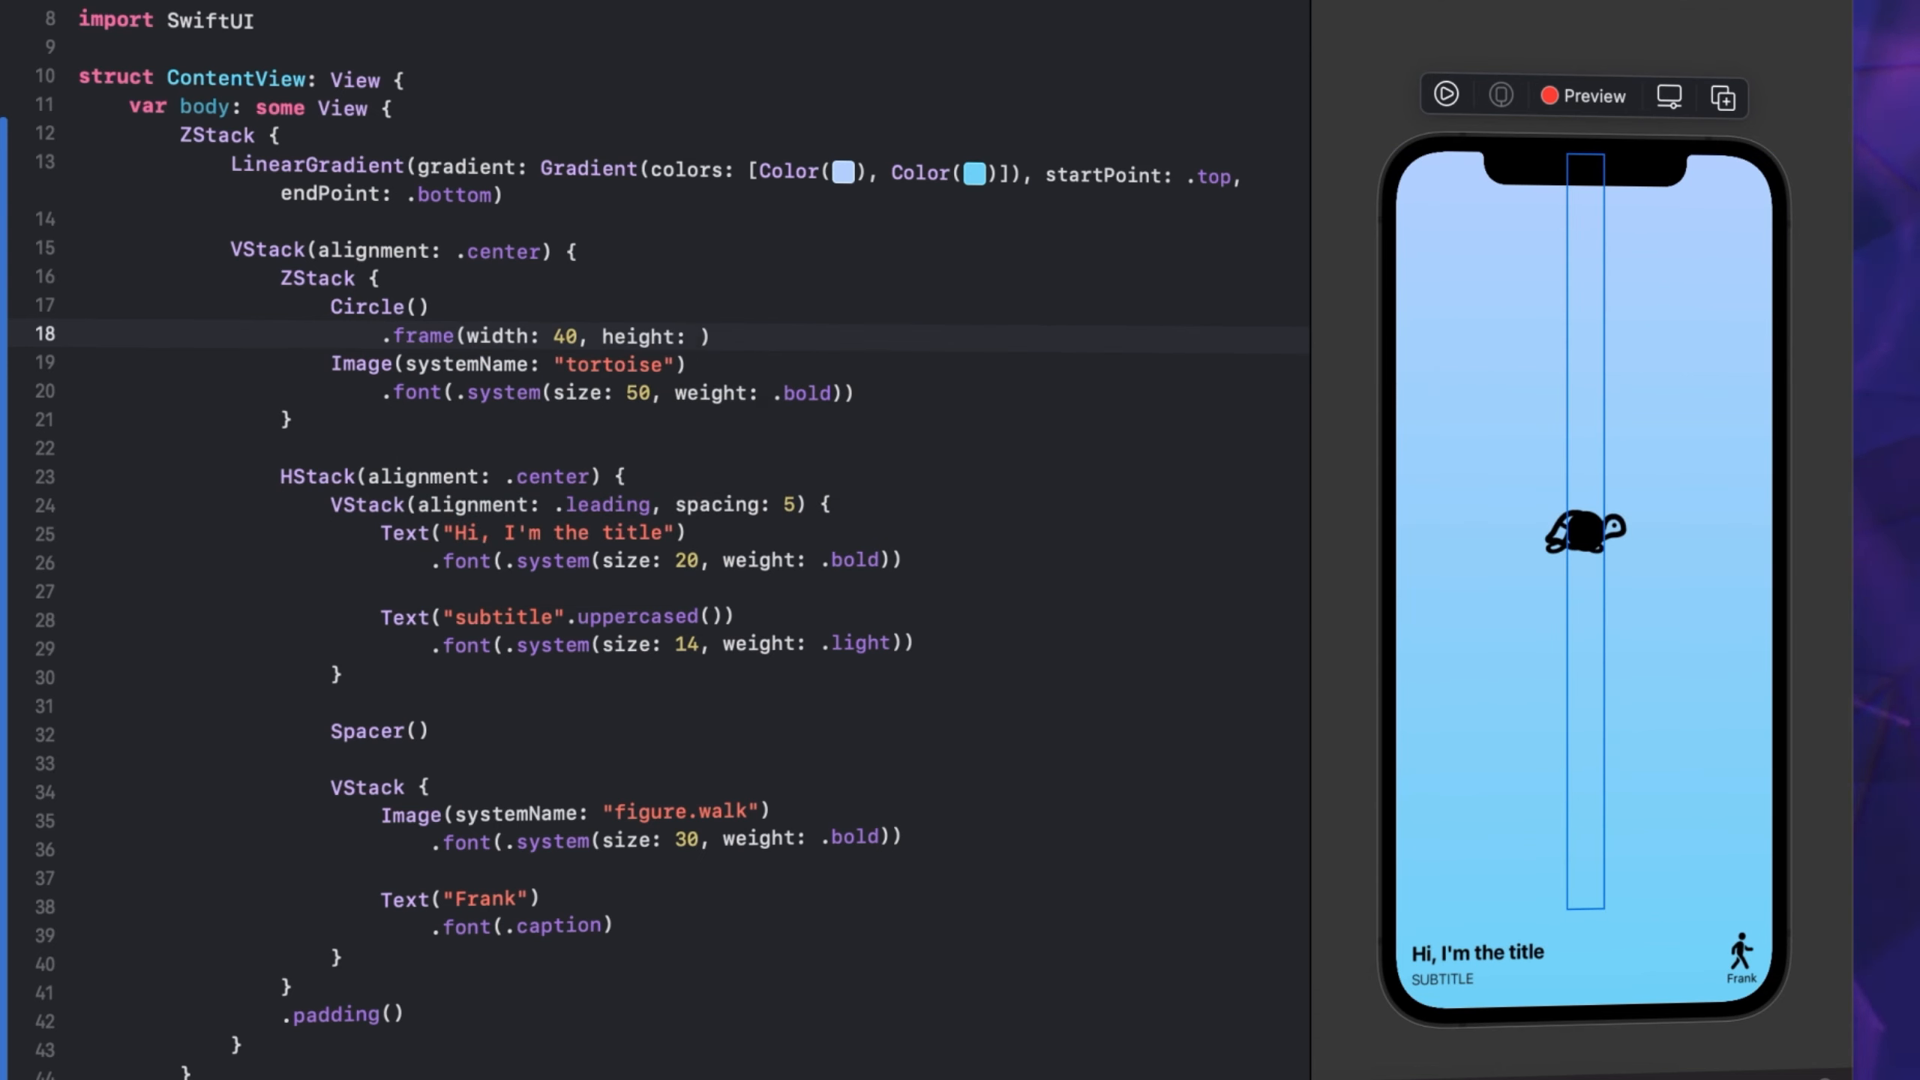
pyautogui.write('40')
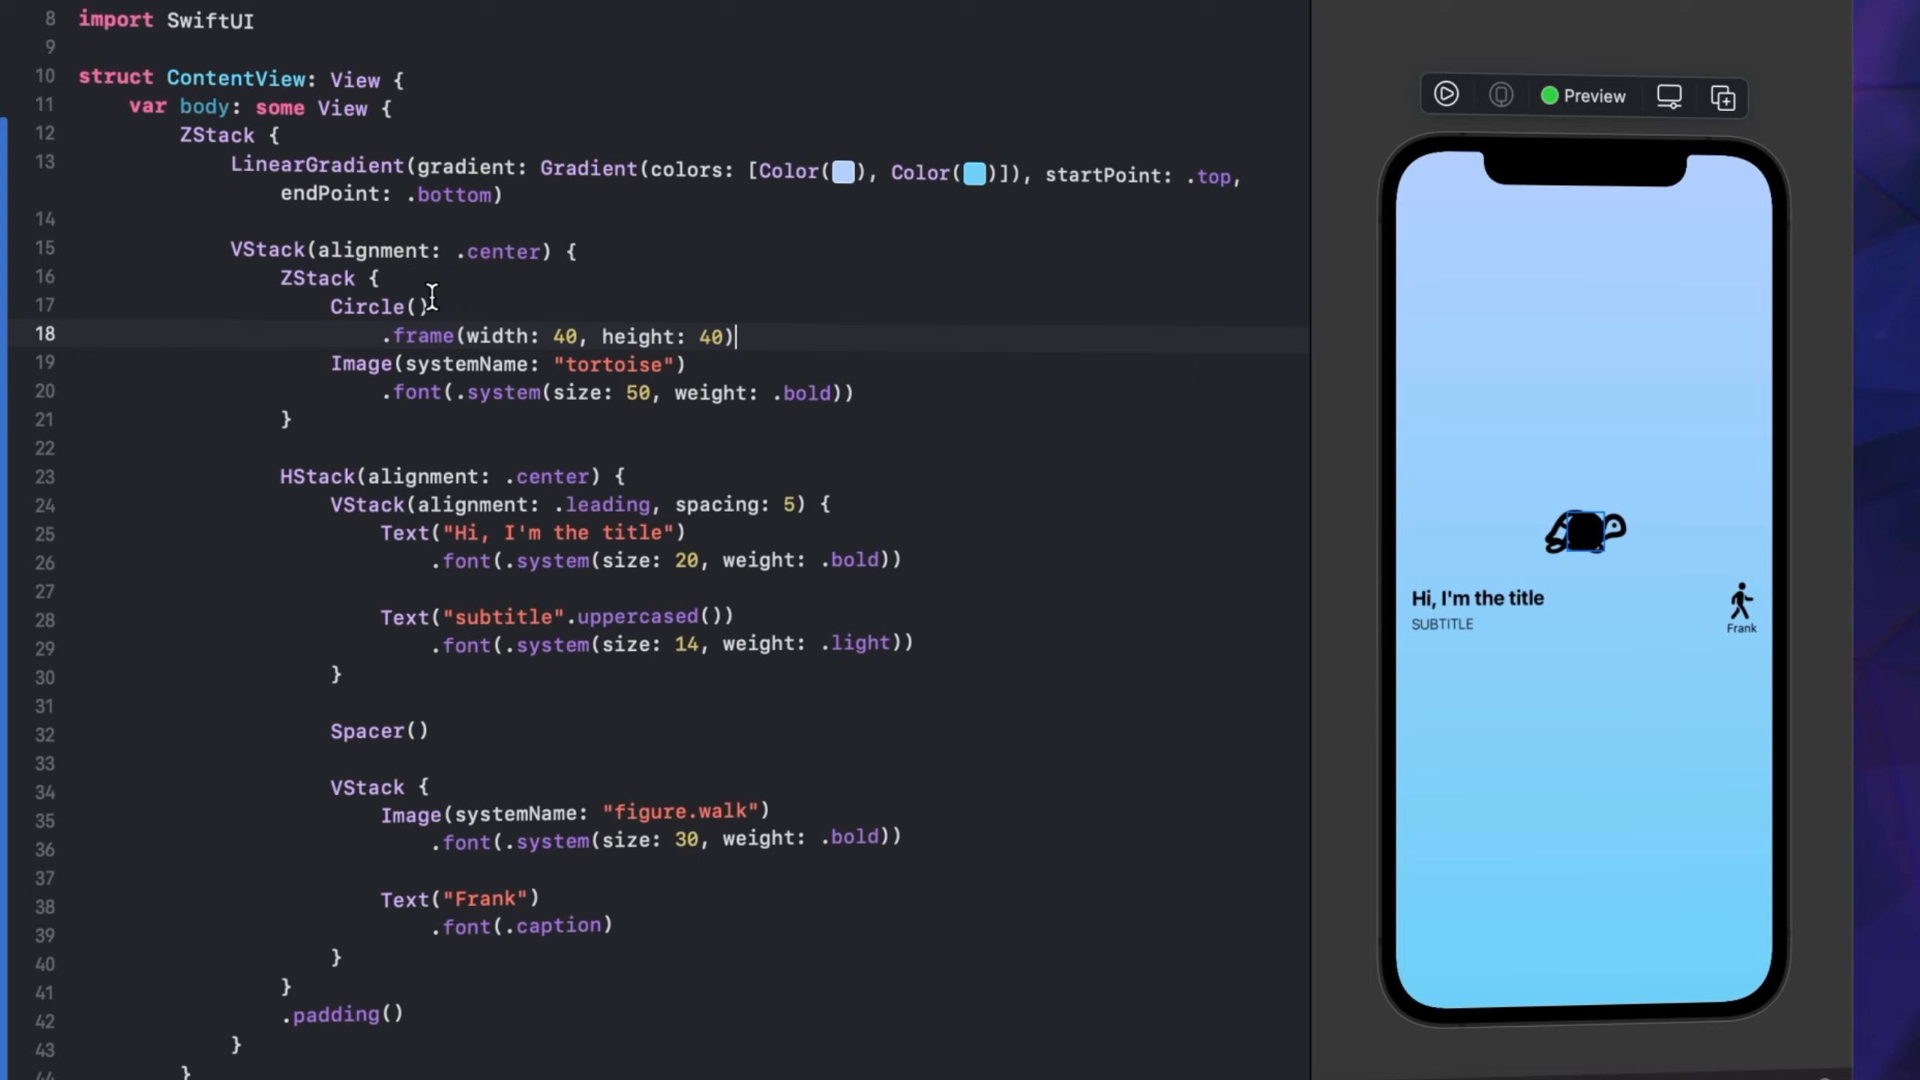
pyautogui.write('8')
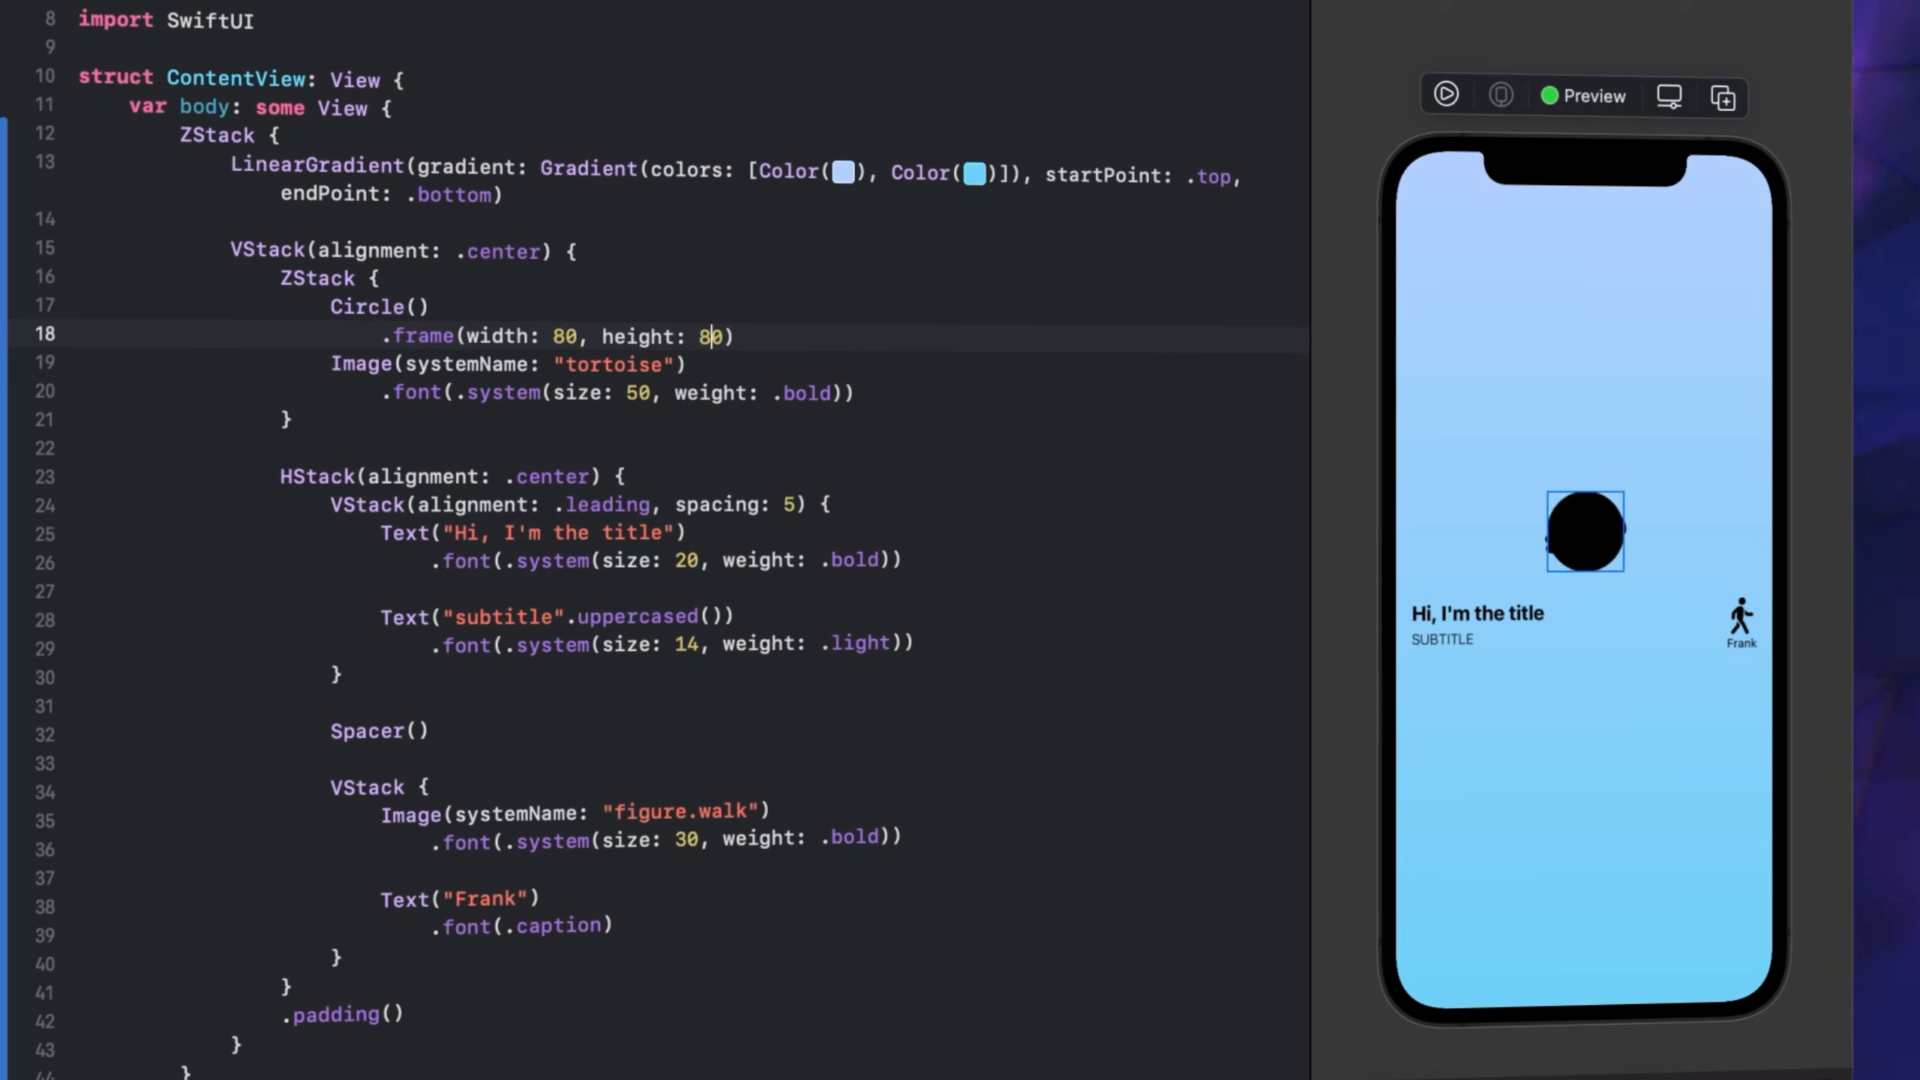
pyautogui.write('100')
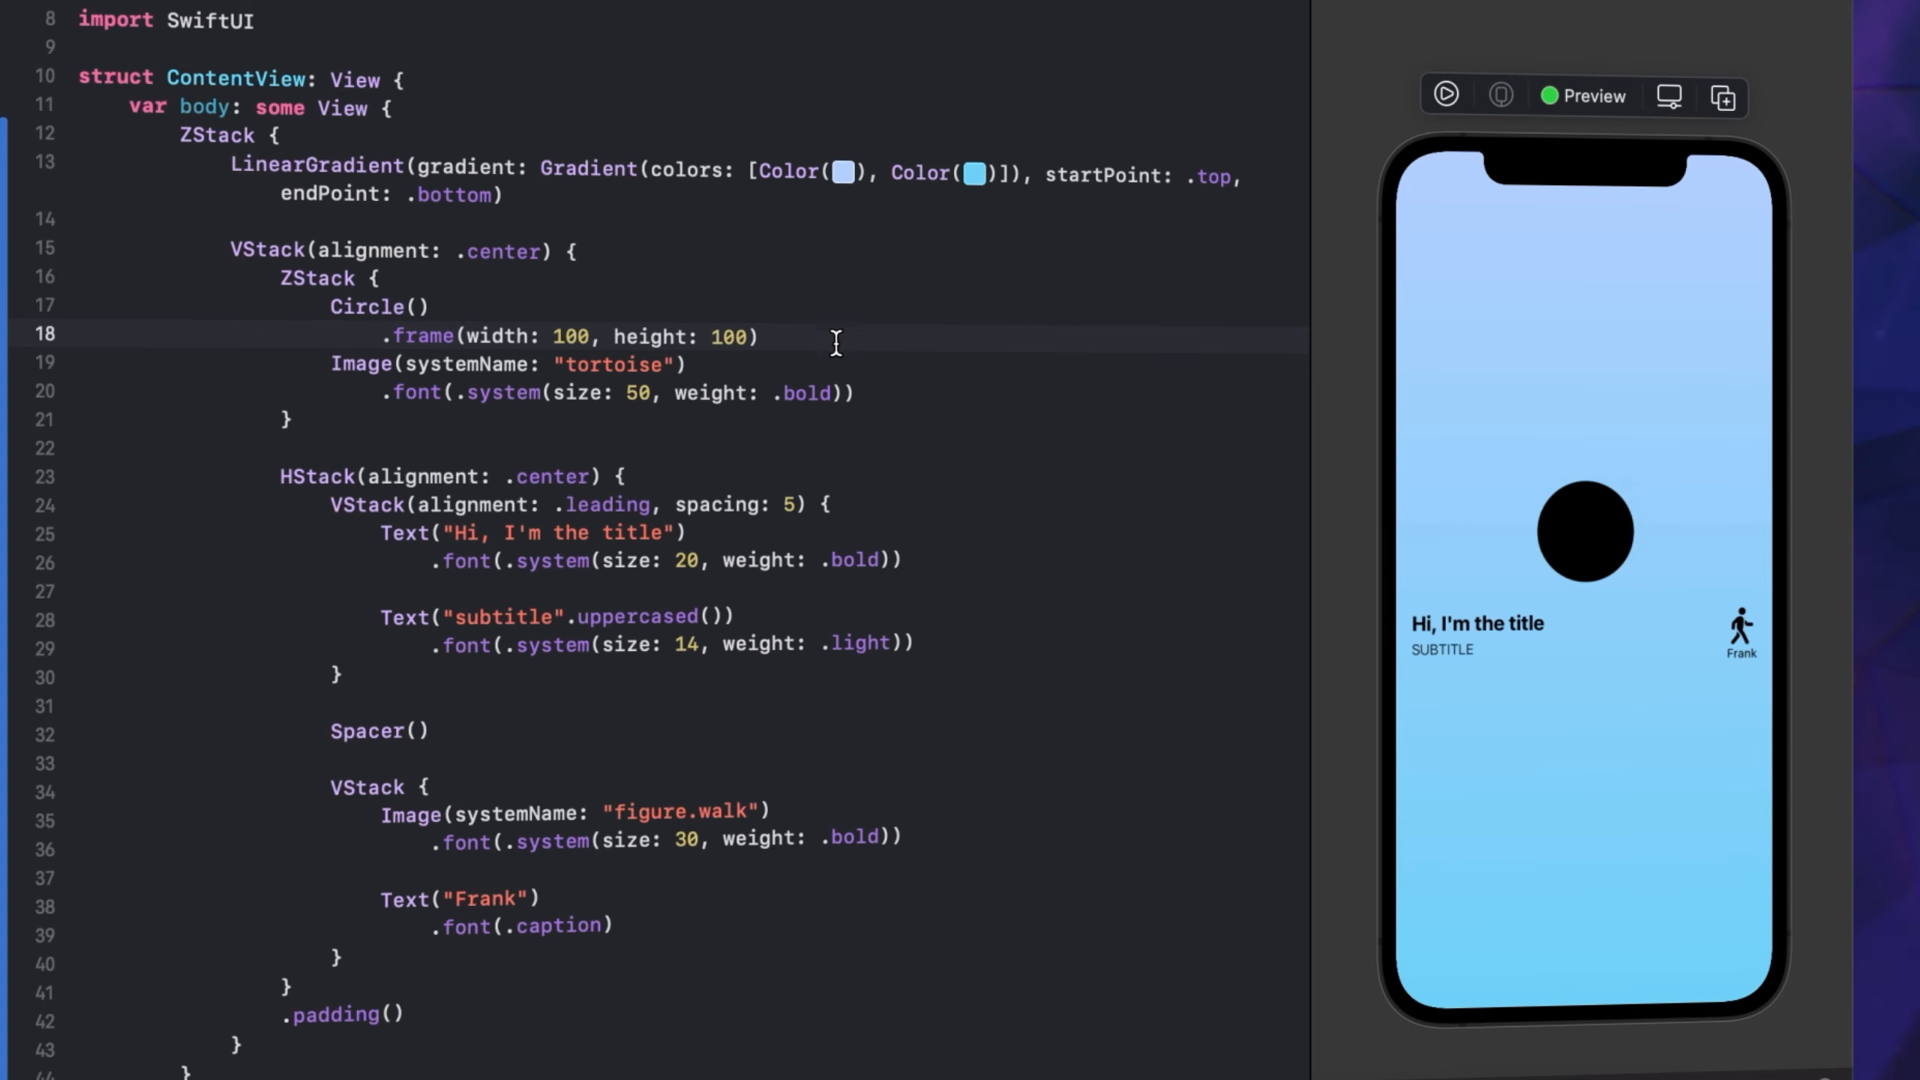
pyautogui.write('.fi')
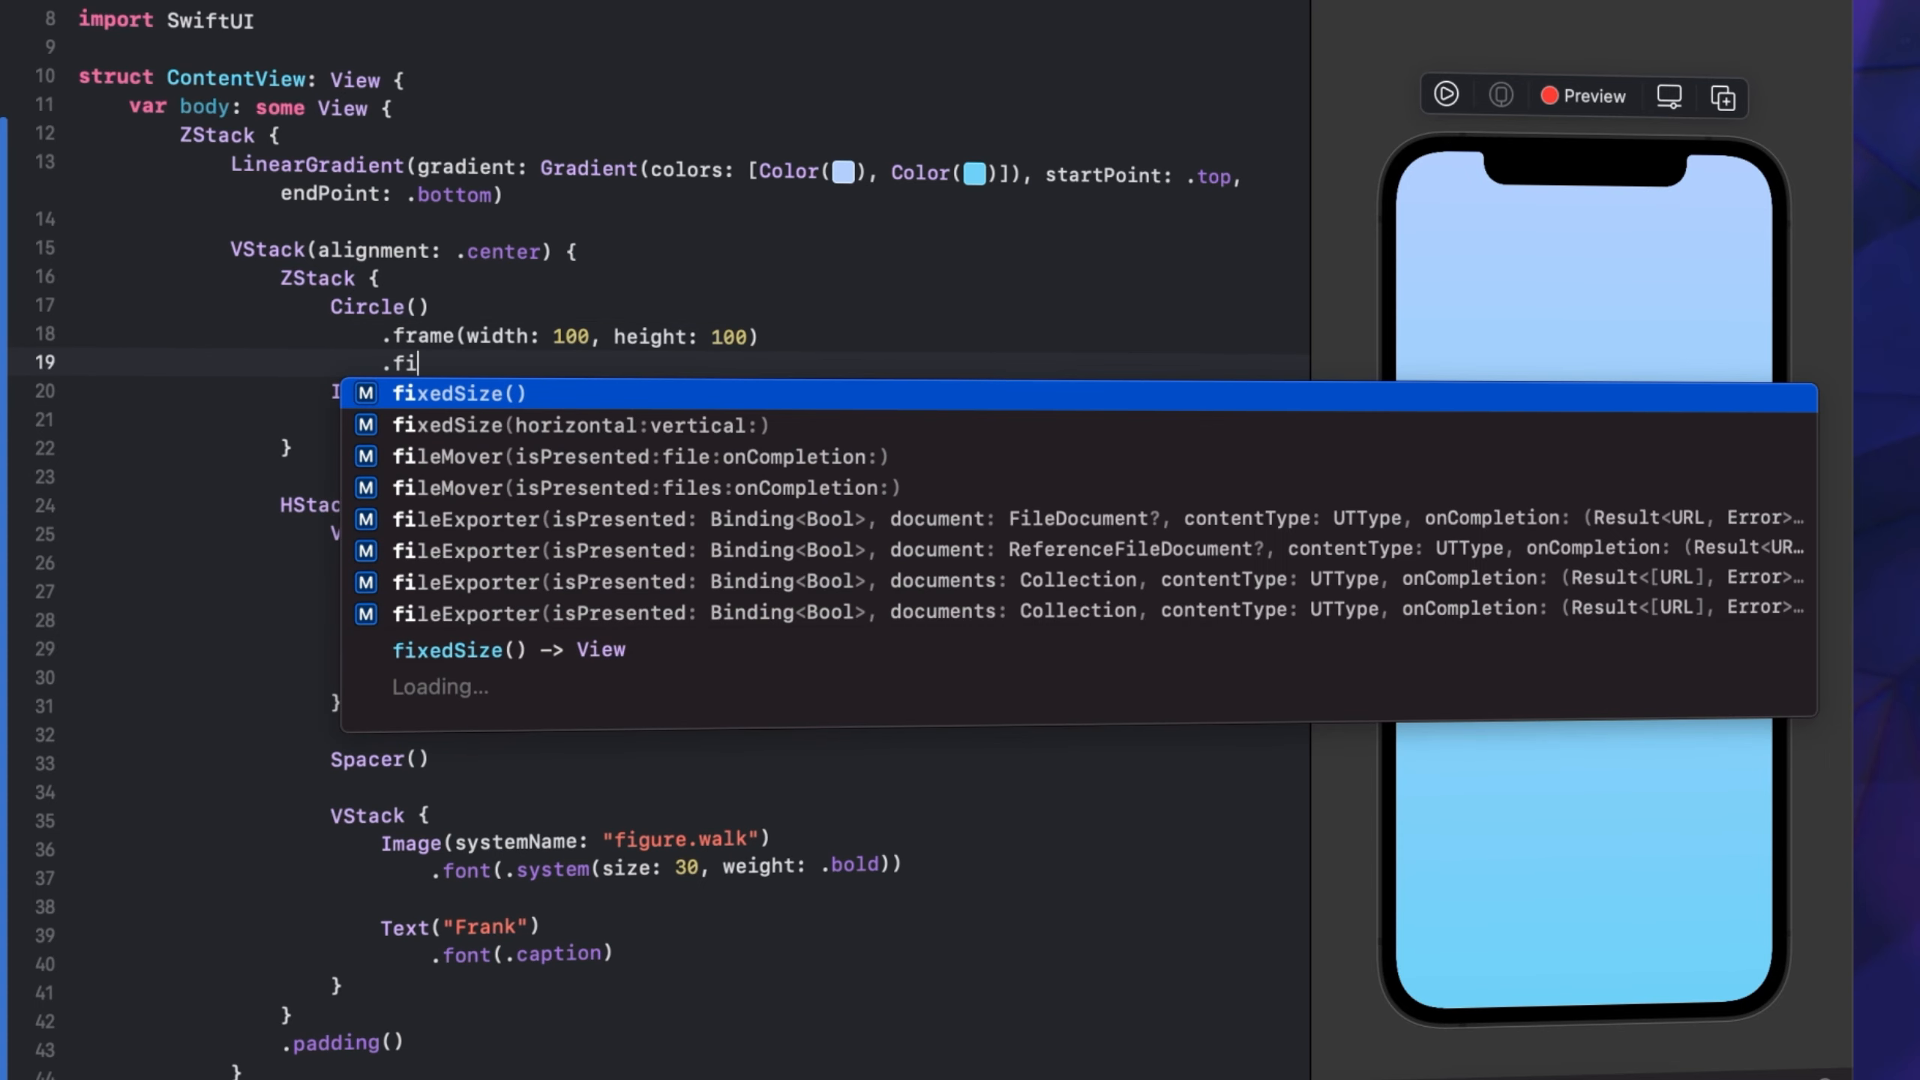
# Give the tortoise's circle a colour literal foregroundColor and tune it to deep navy
pyautogui.write('oregroundColor(Color.')
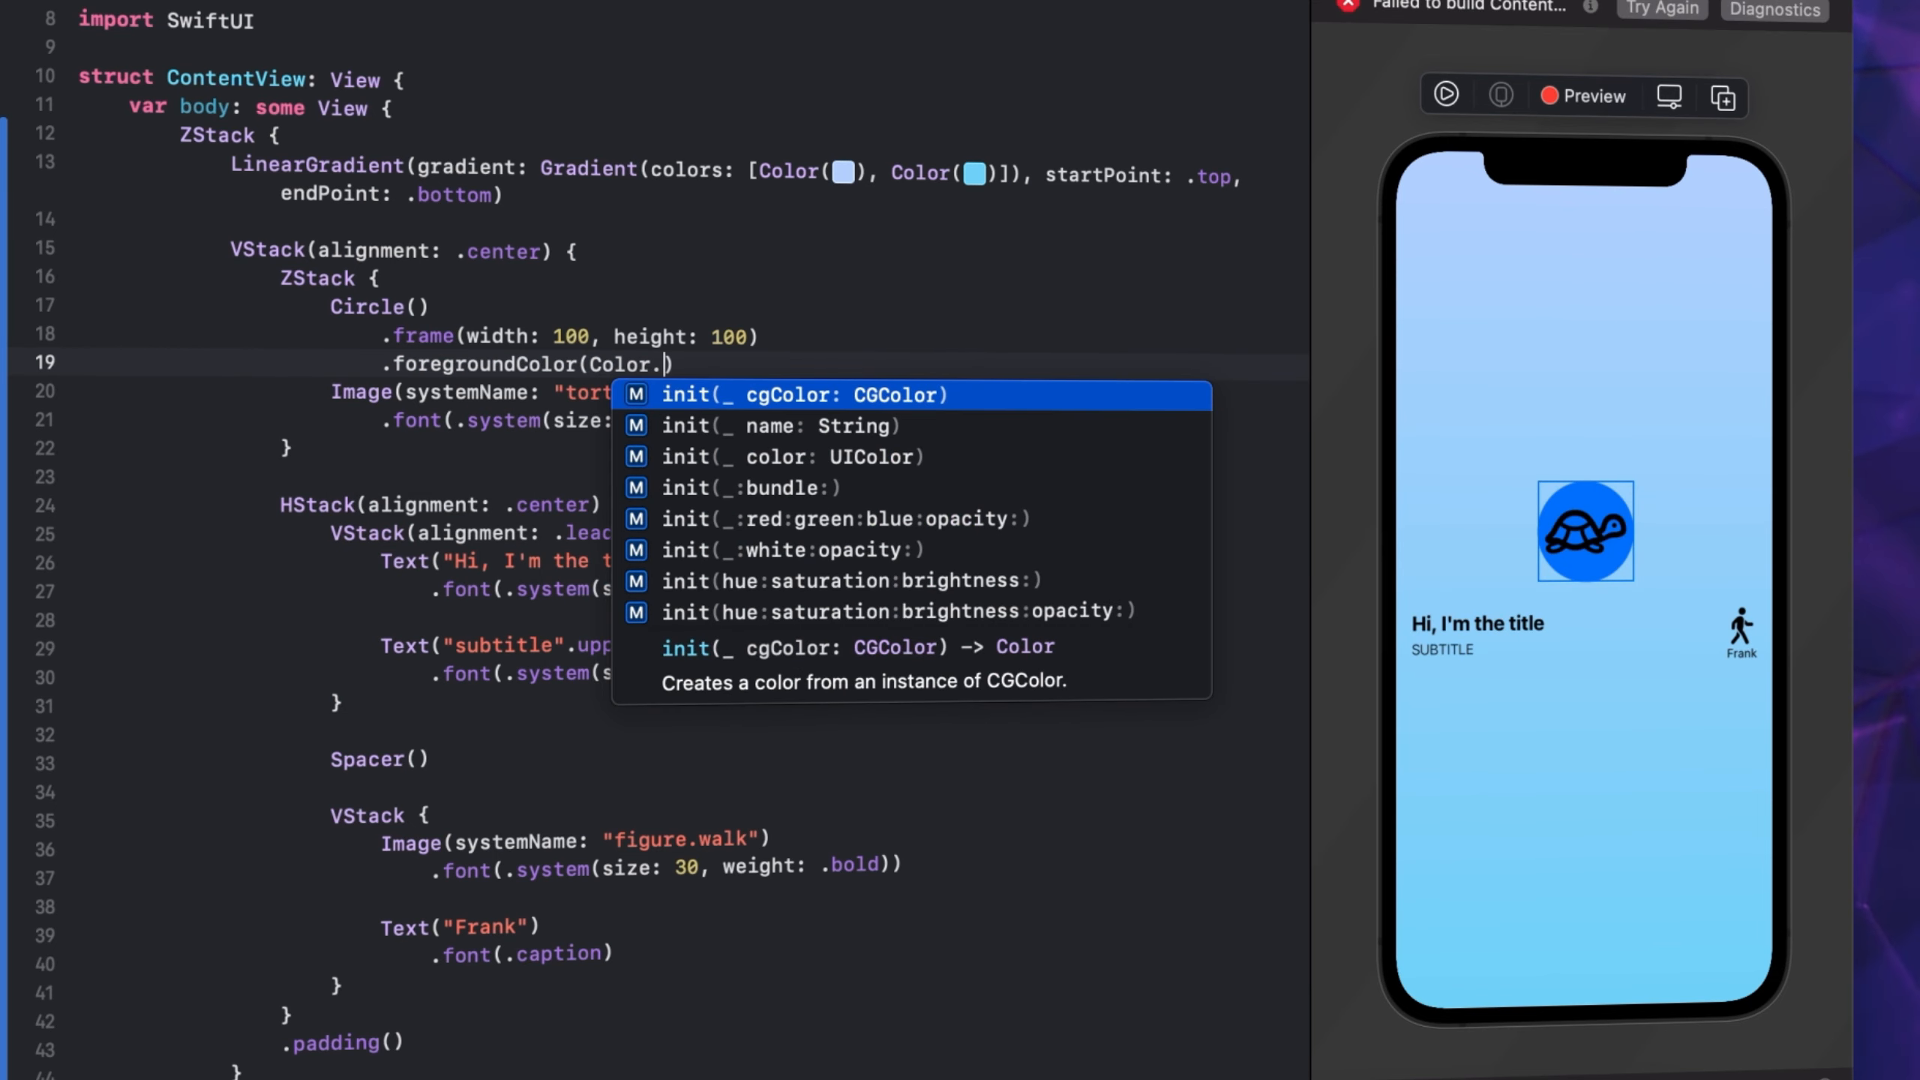
pyautogui.write('colorl')
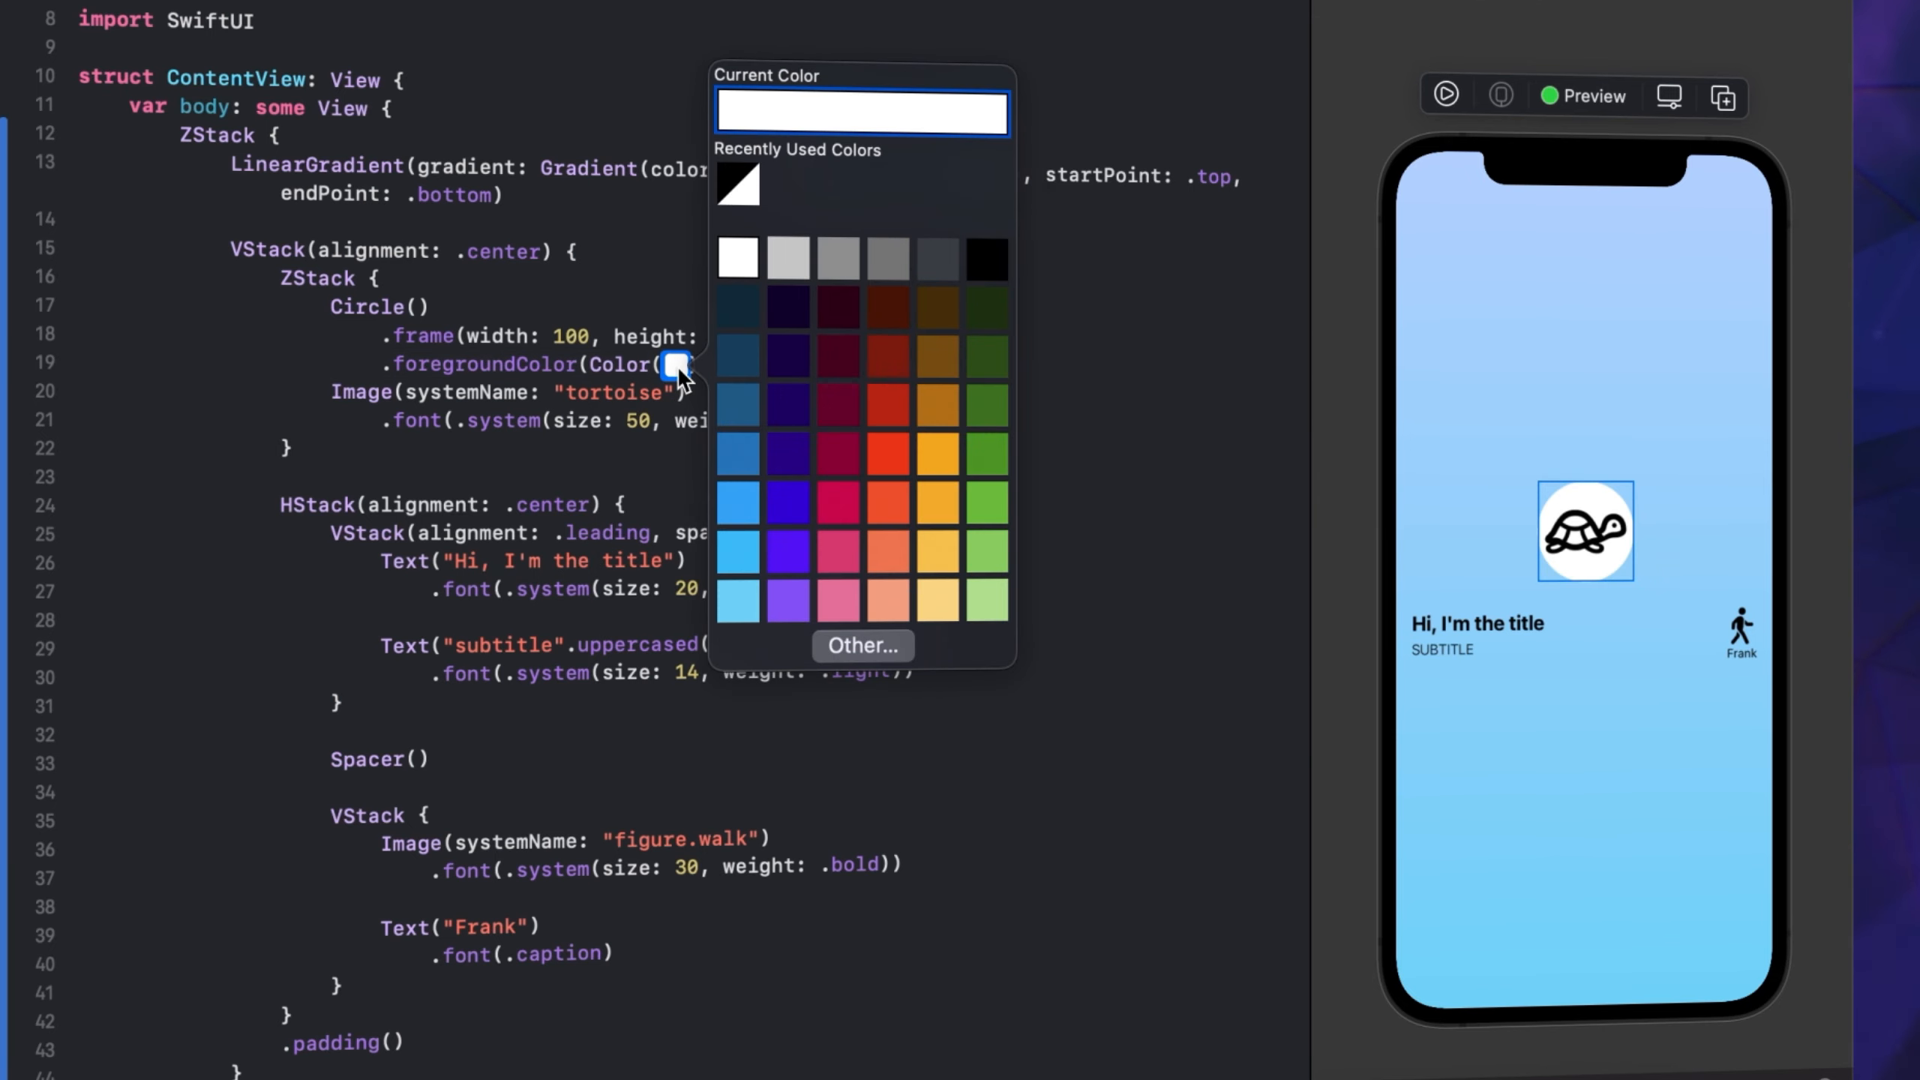
pyautogui.click(861, 645)
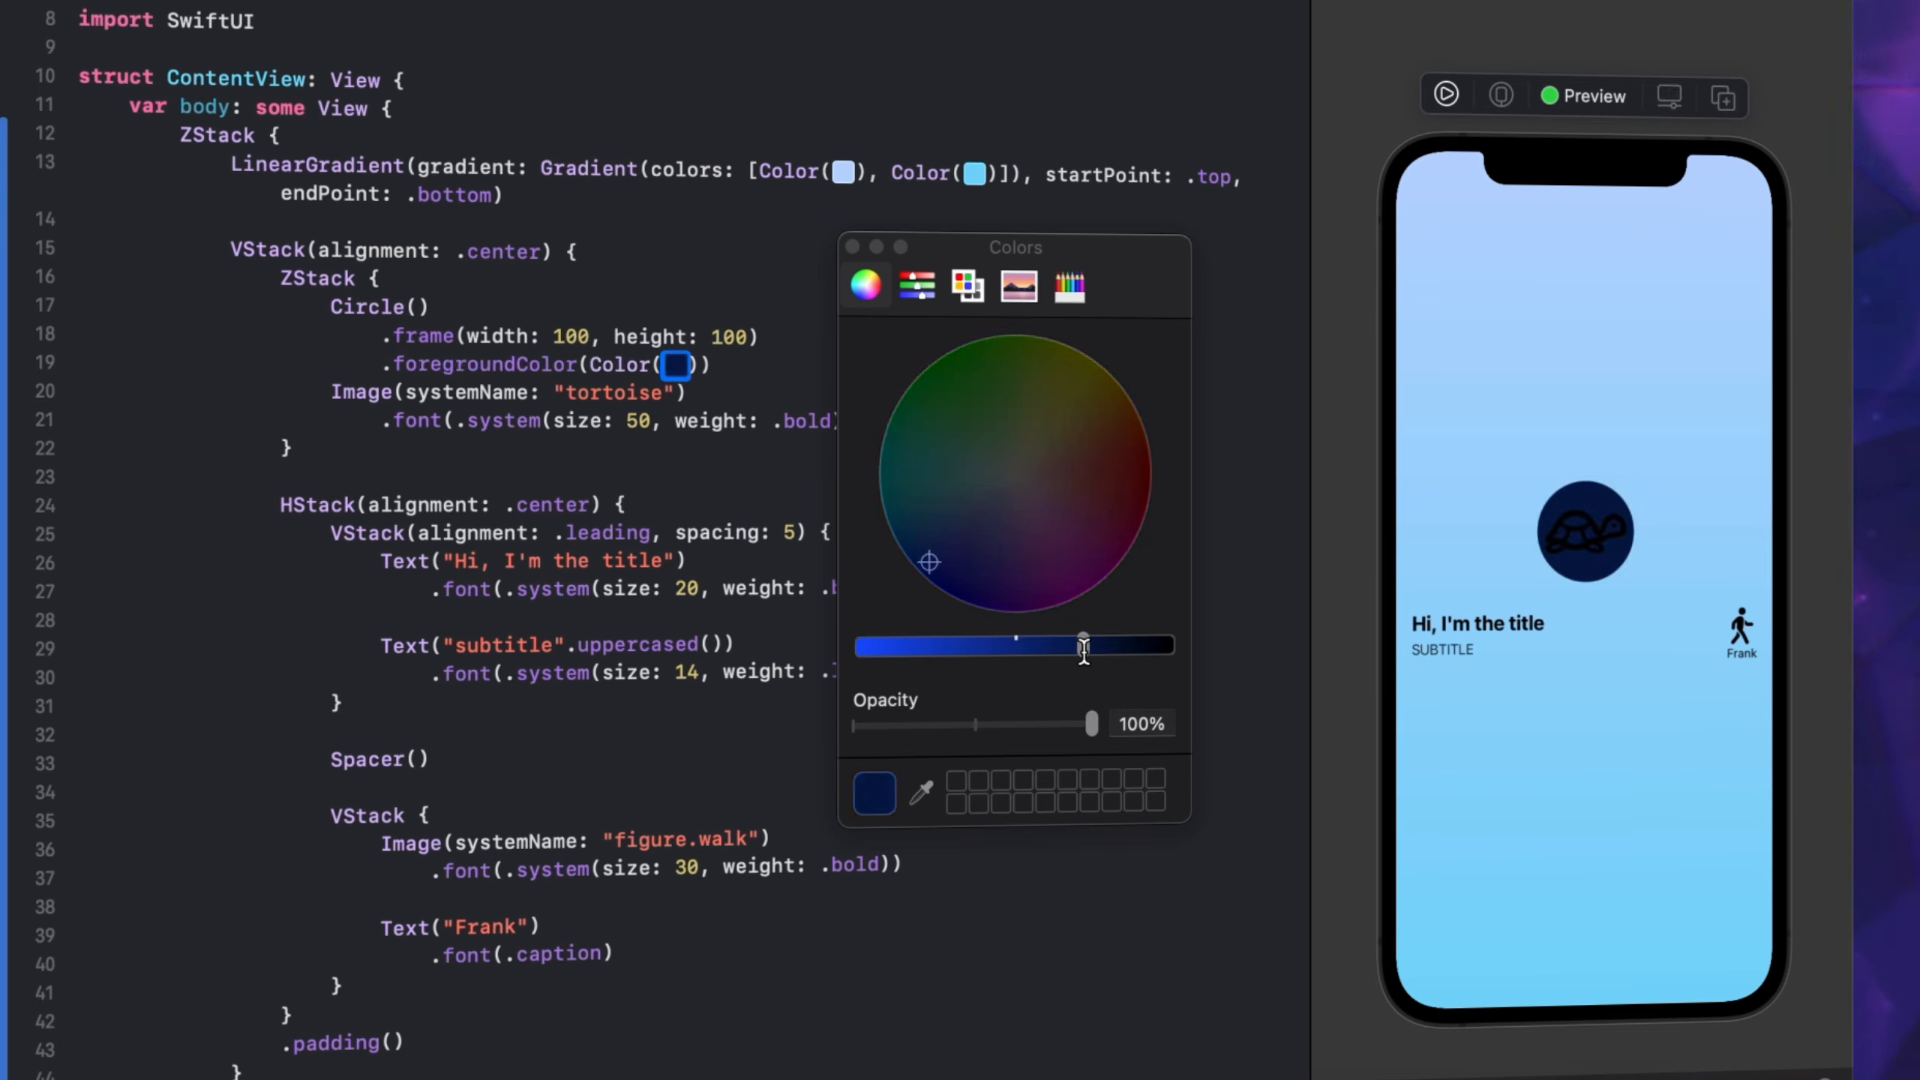
pyautogui.moveTo(1081, 641); pyautogui.dragTo(980, 640)
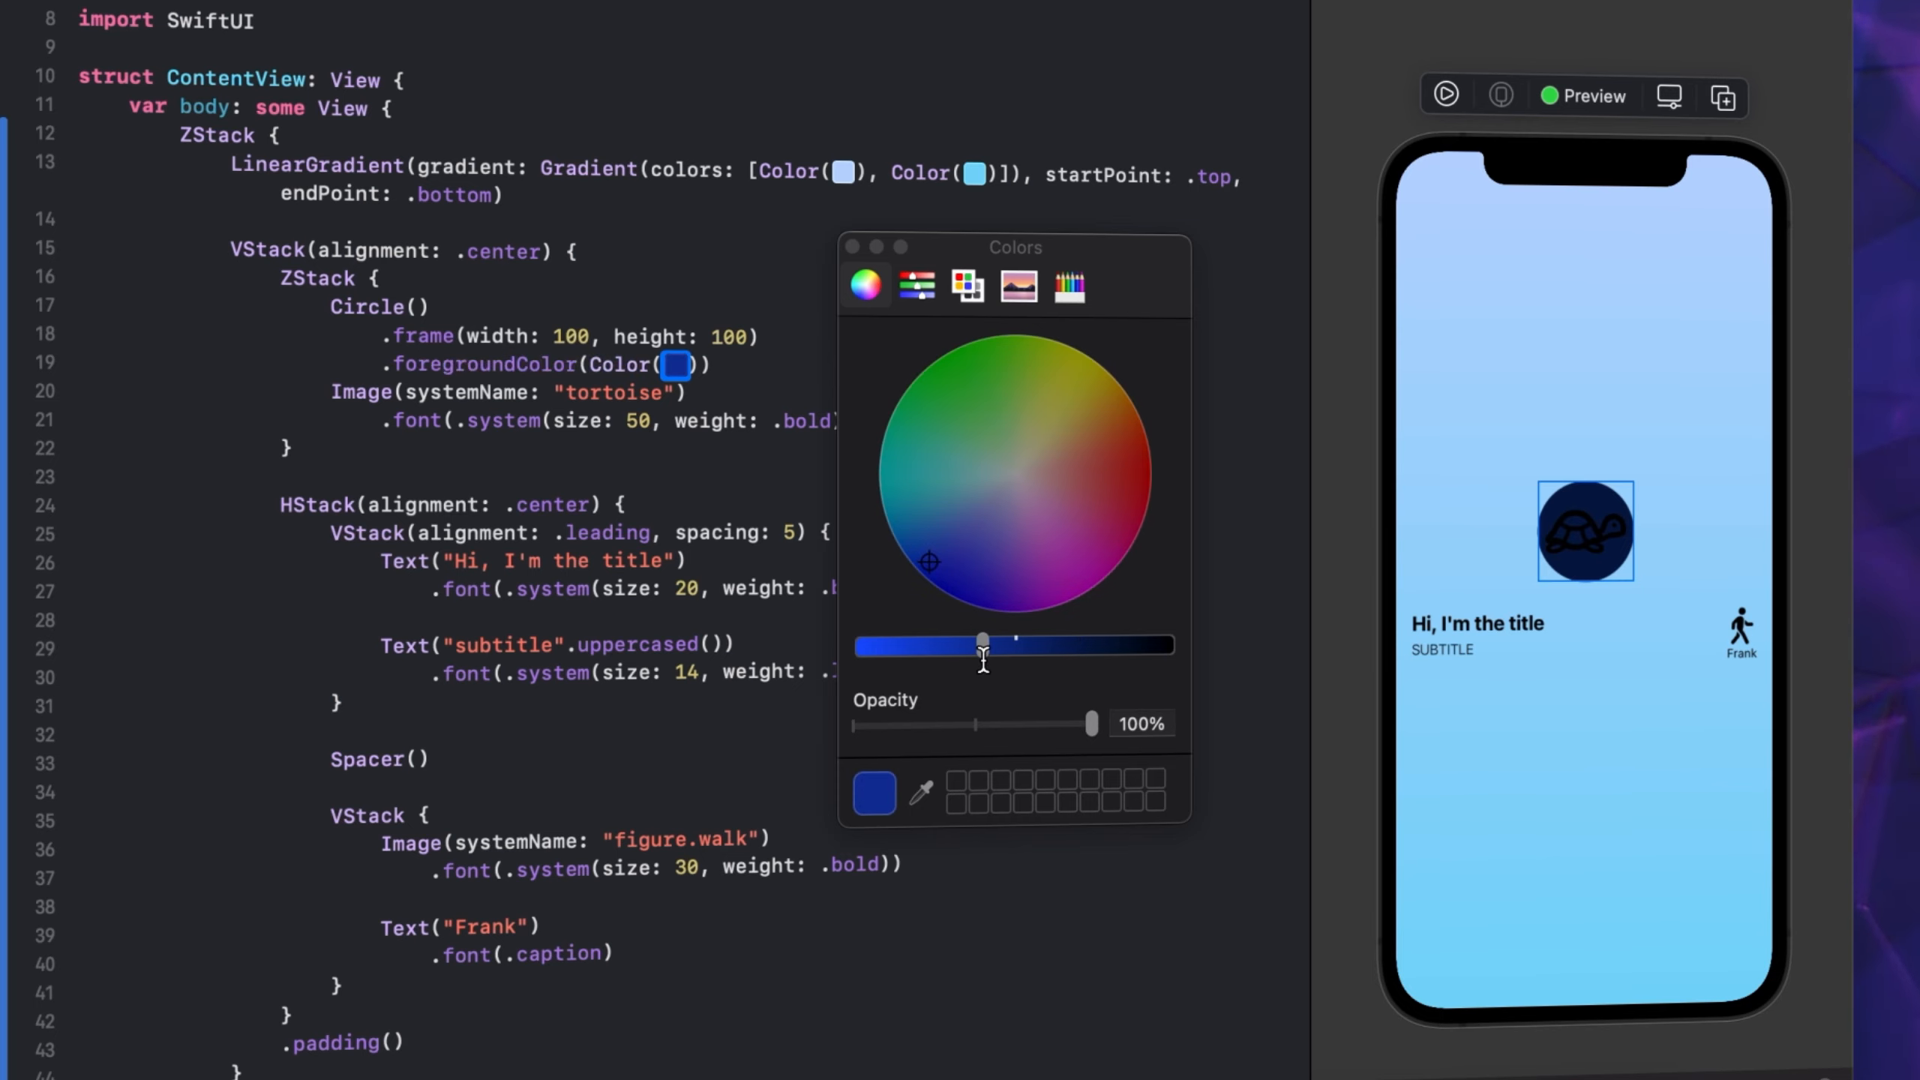
pyautogui.moveTo(980, 645); pyautogui.dragTo(949, 645)
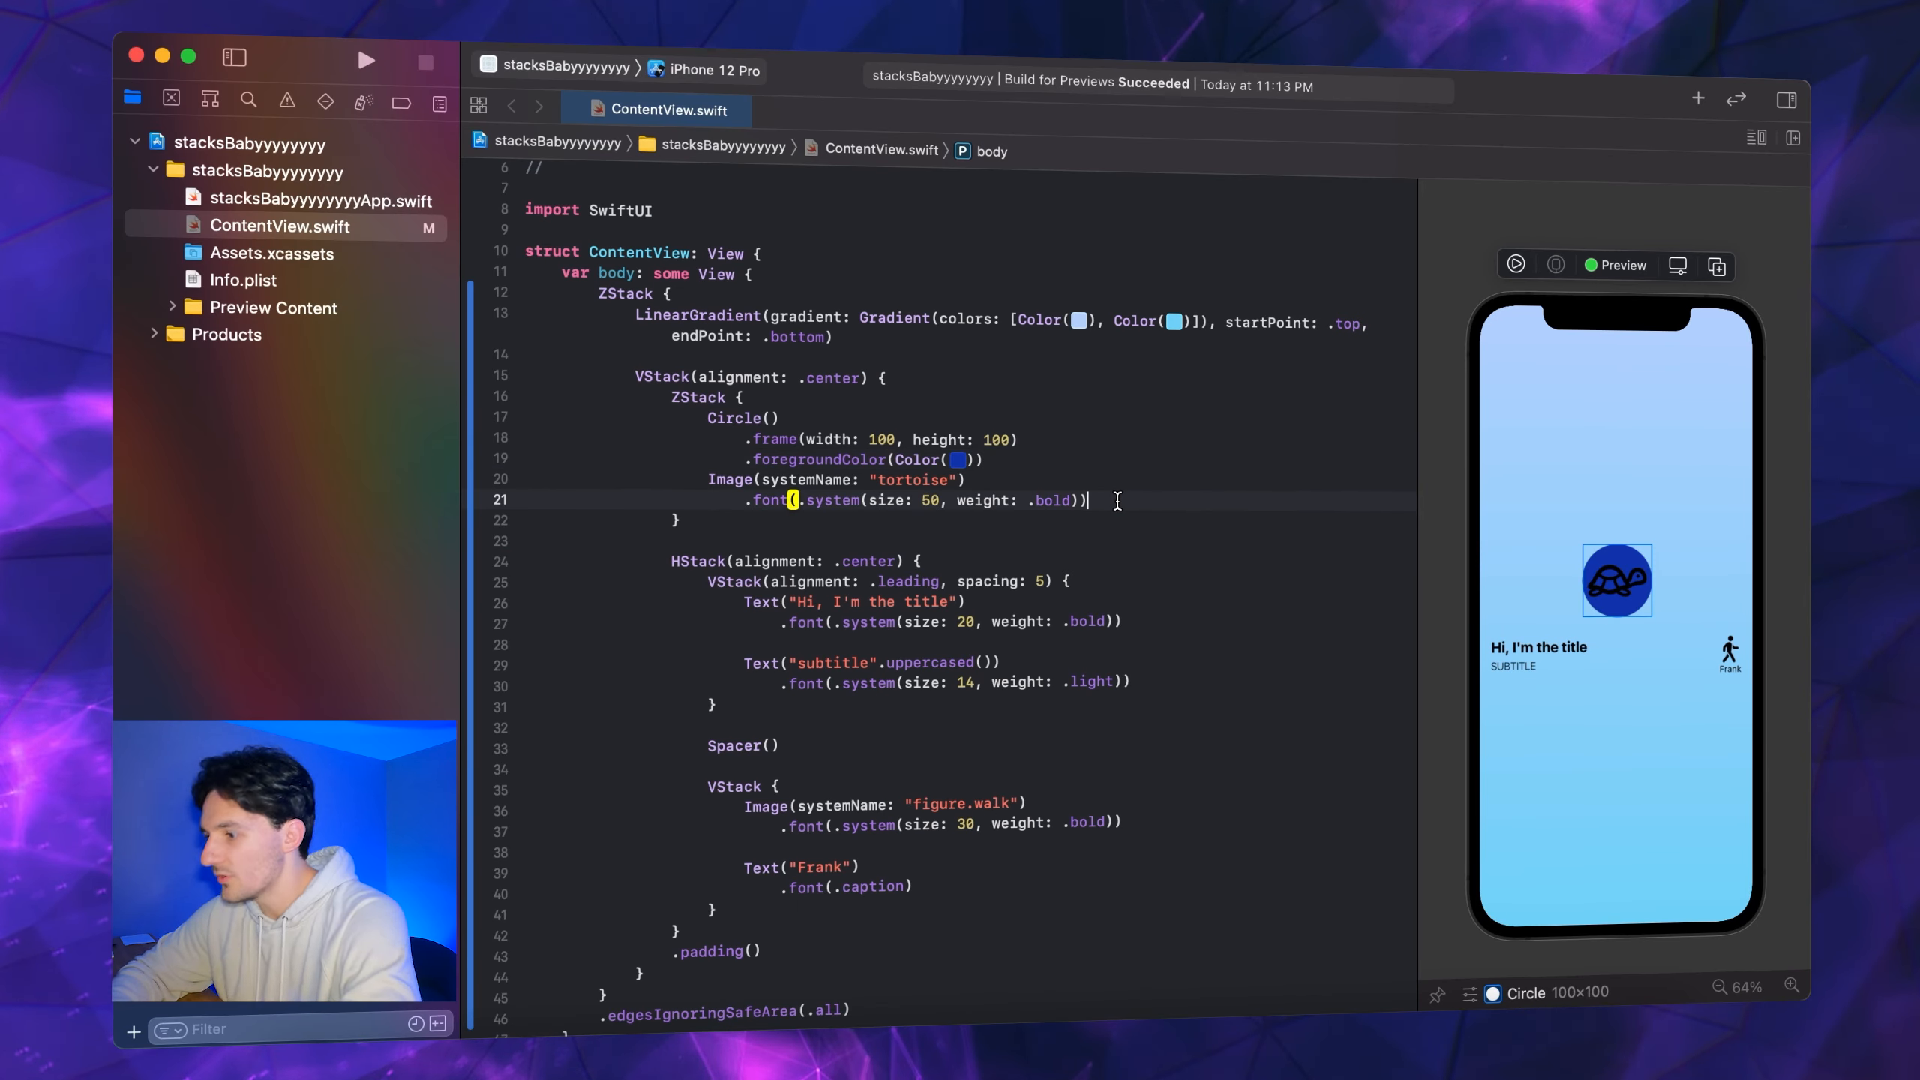
# Re-pick the circle's colour literal as a more violet navy blue, then deselect the code
pyautogui.scroll(-3)
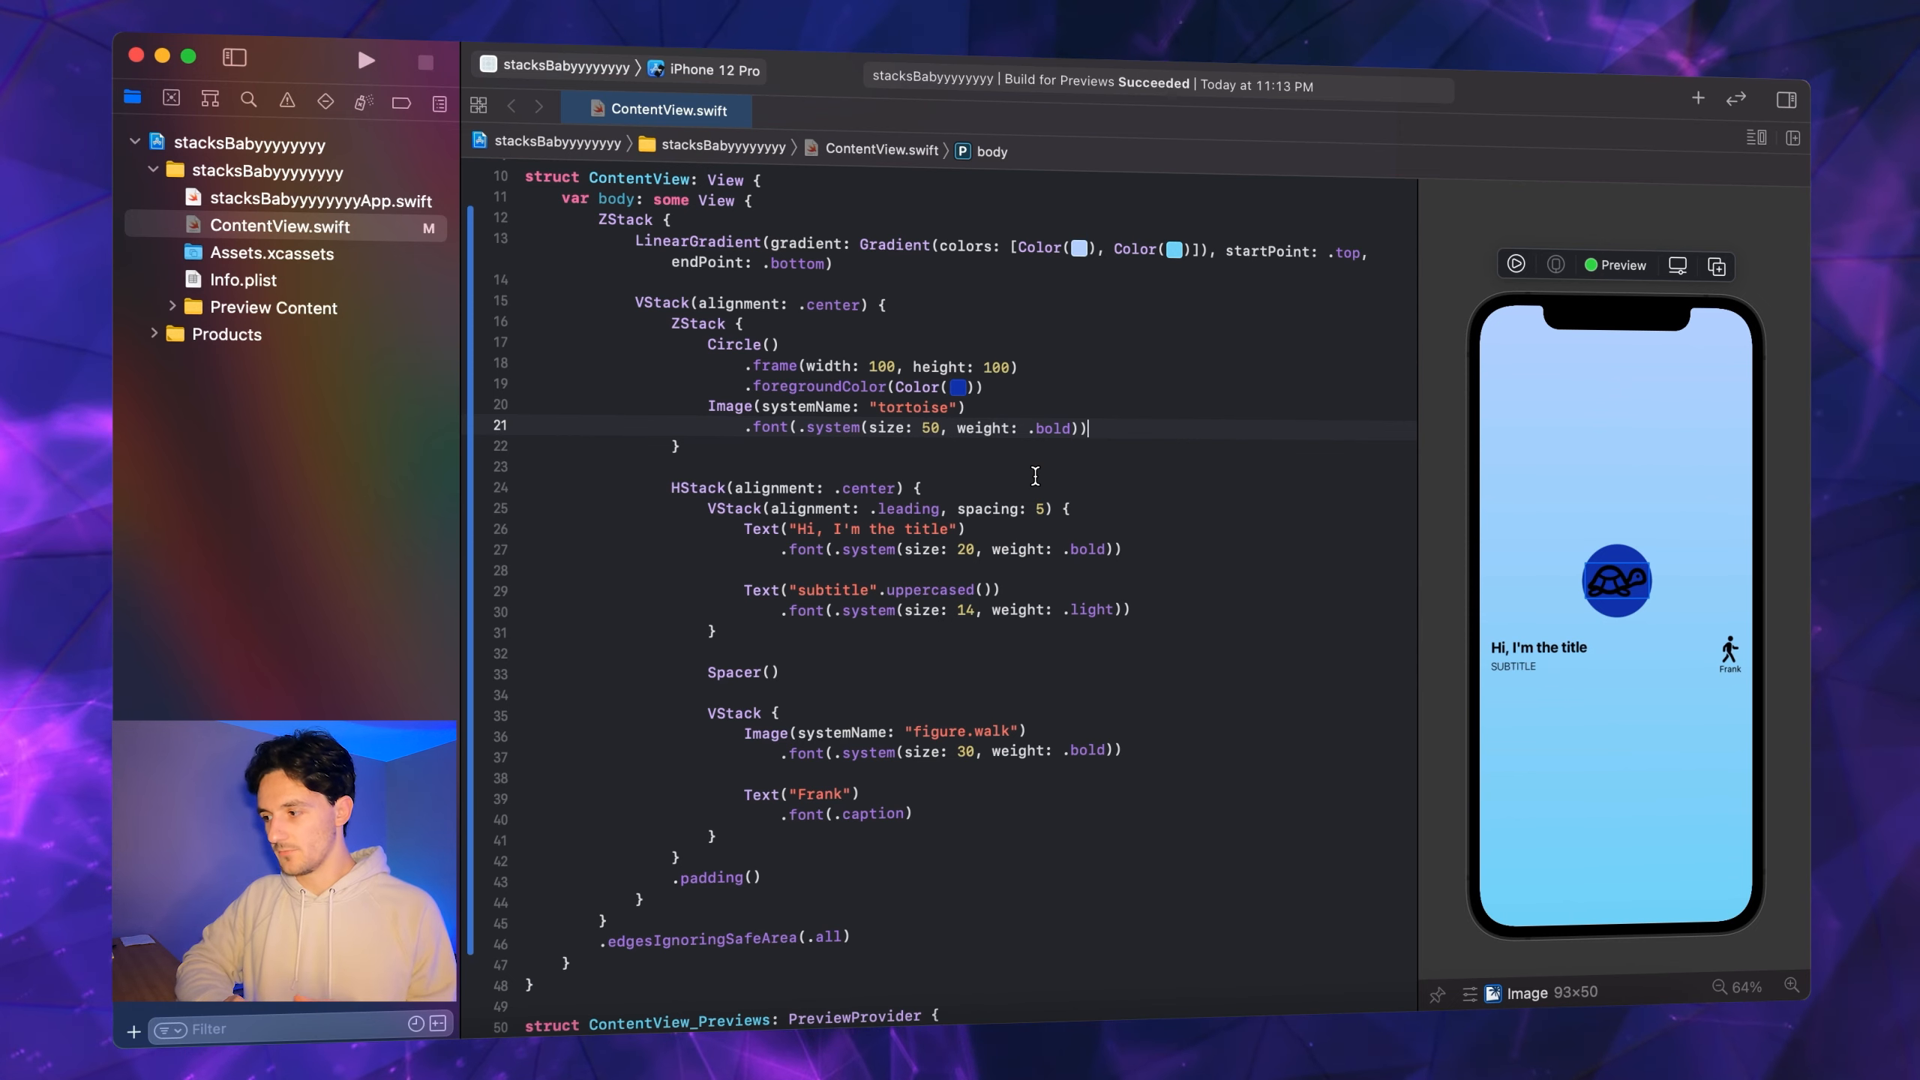
pyautogui.click(877, 528)
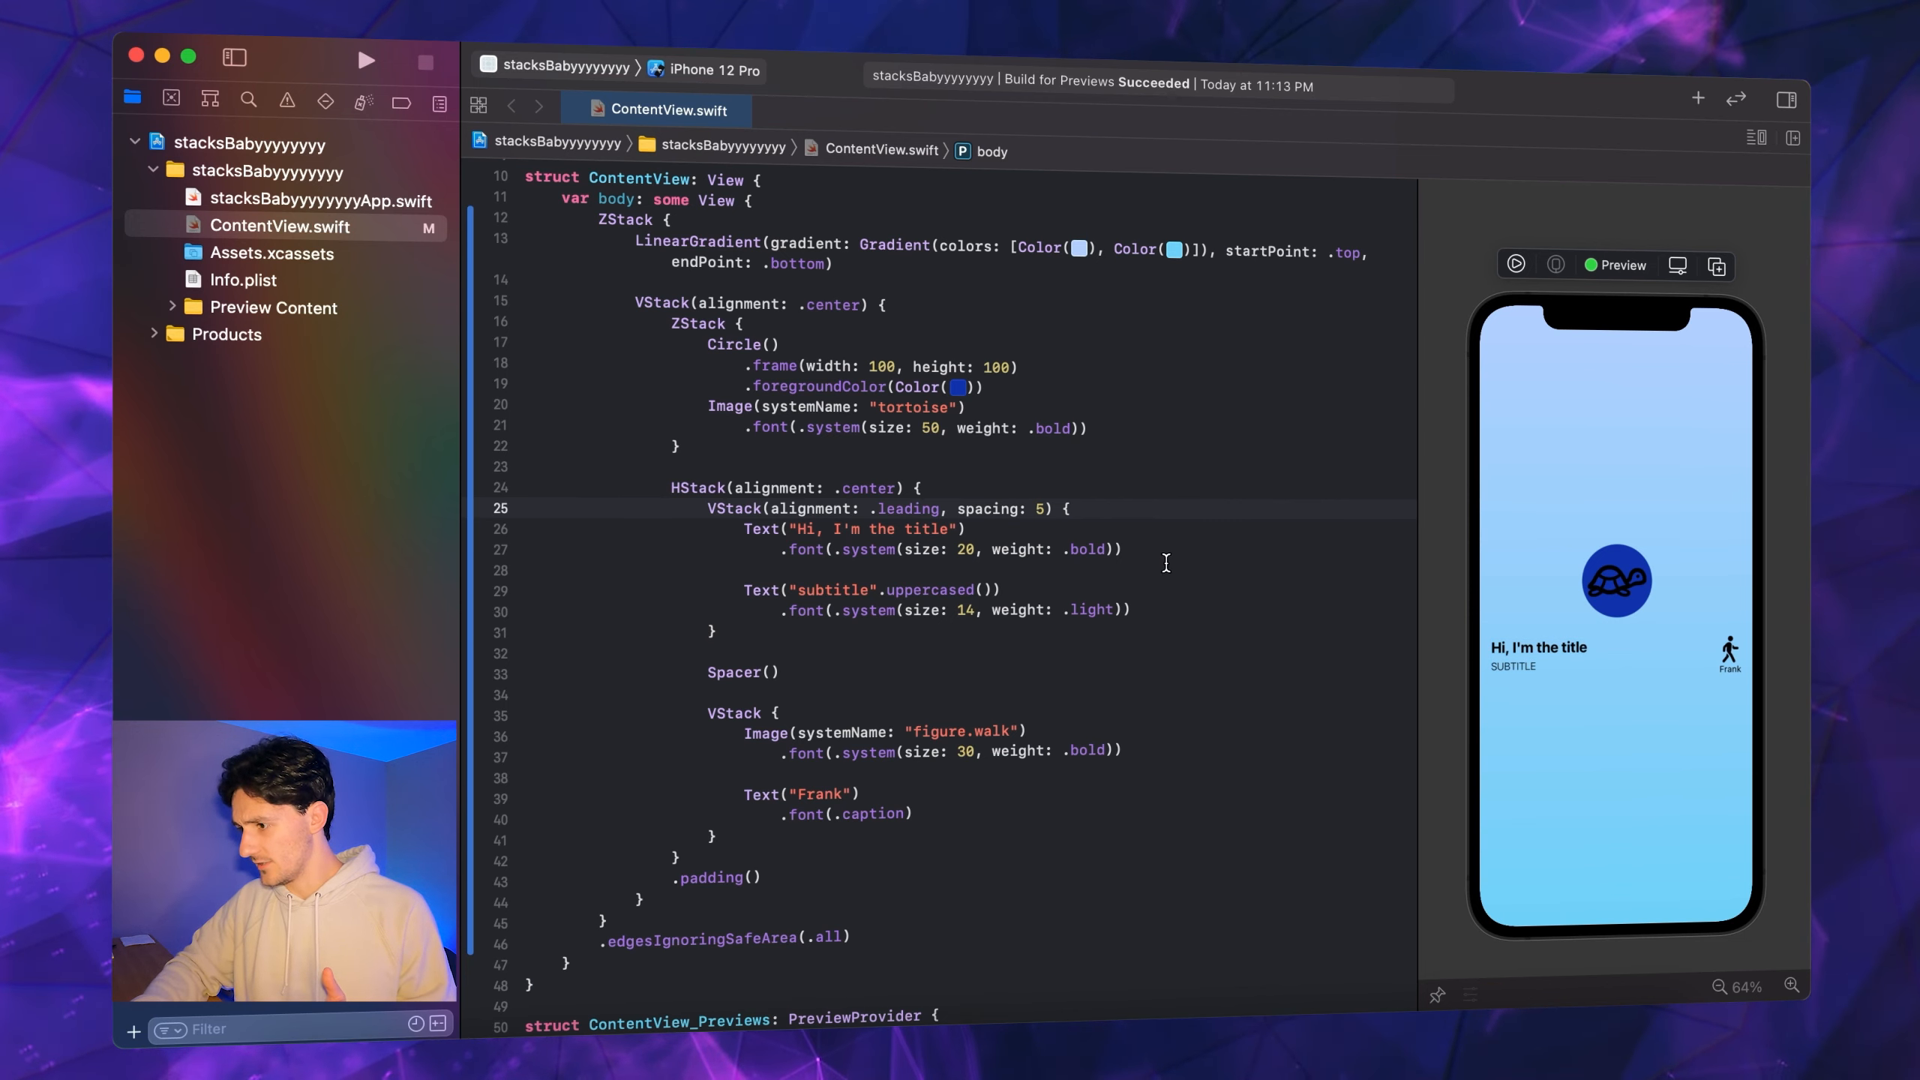
pyautogui.click(958, 387)
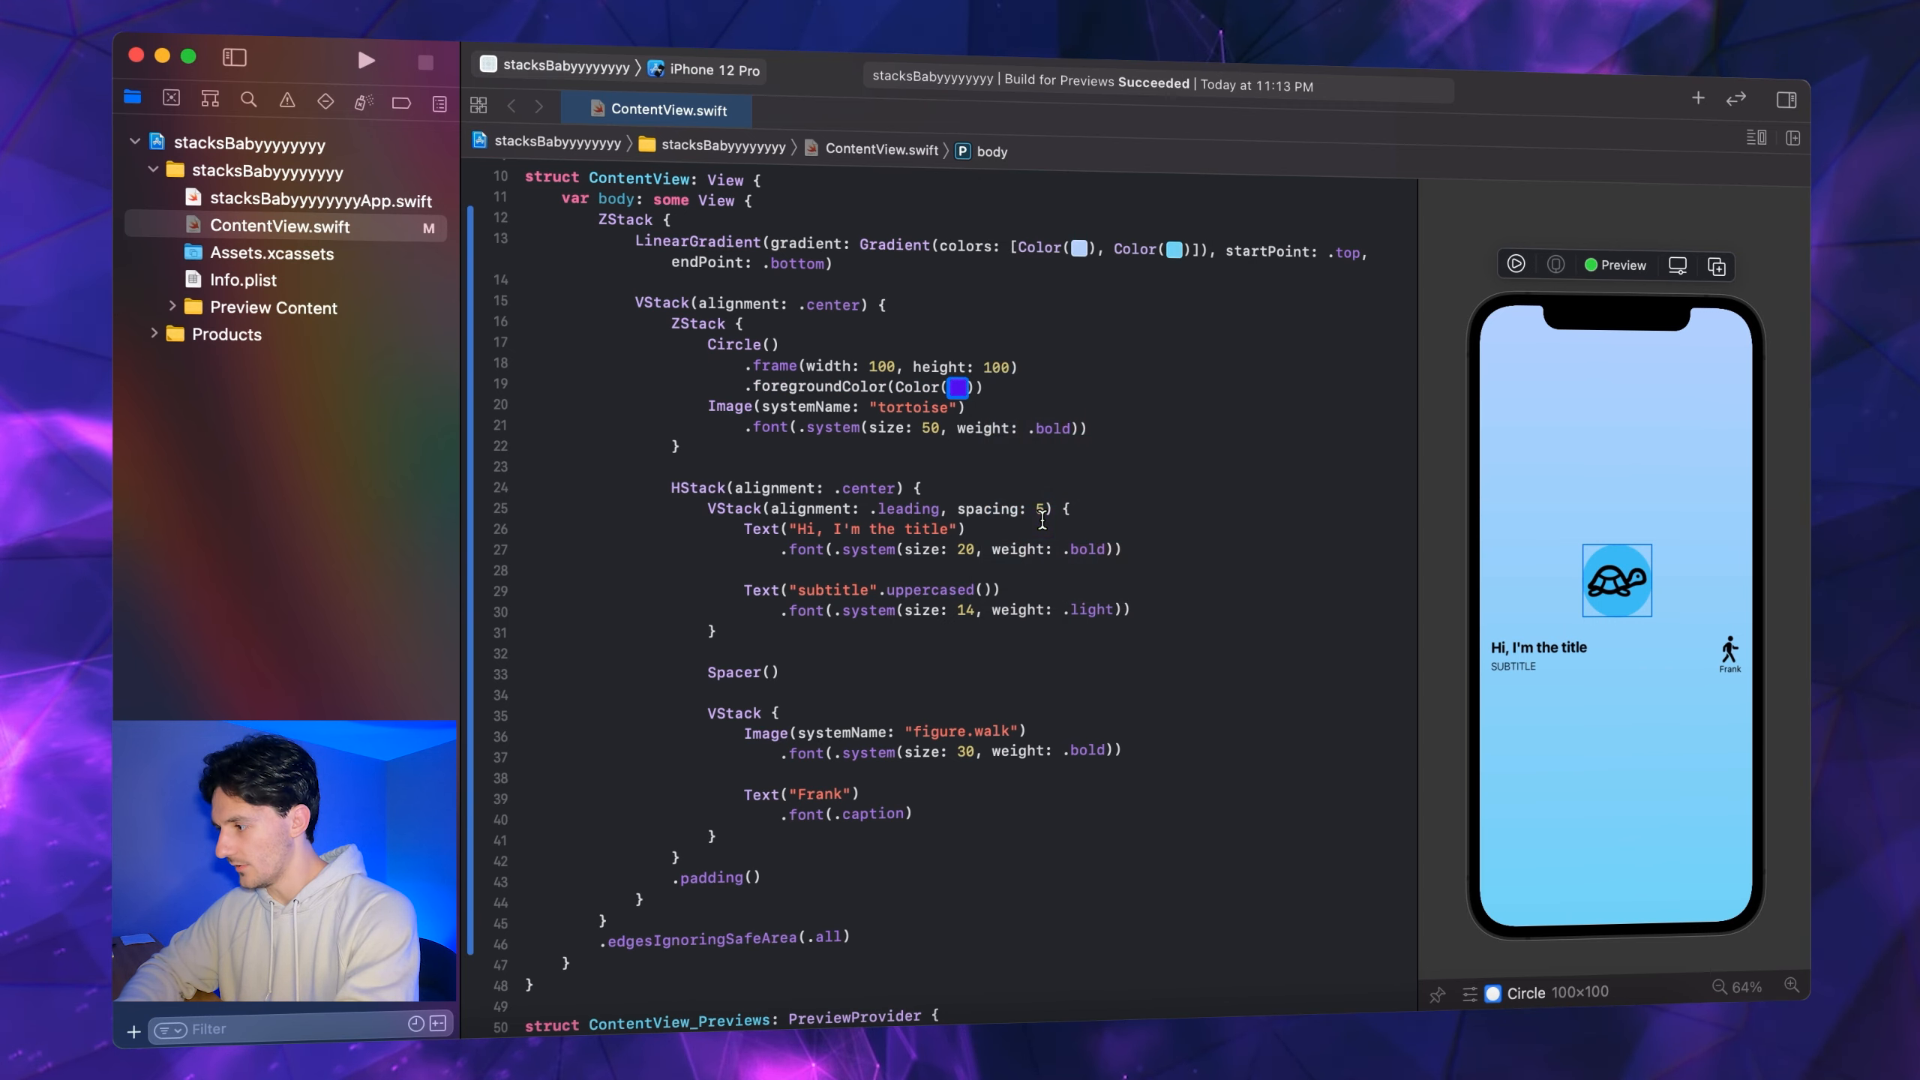
pyautogui.click(735, 508)
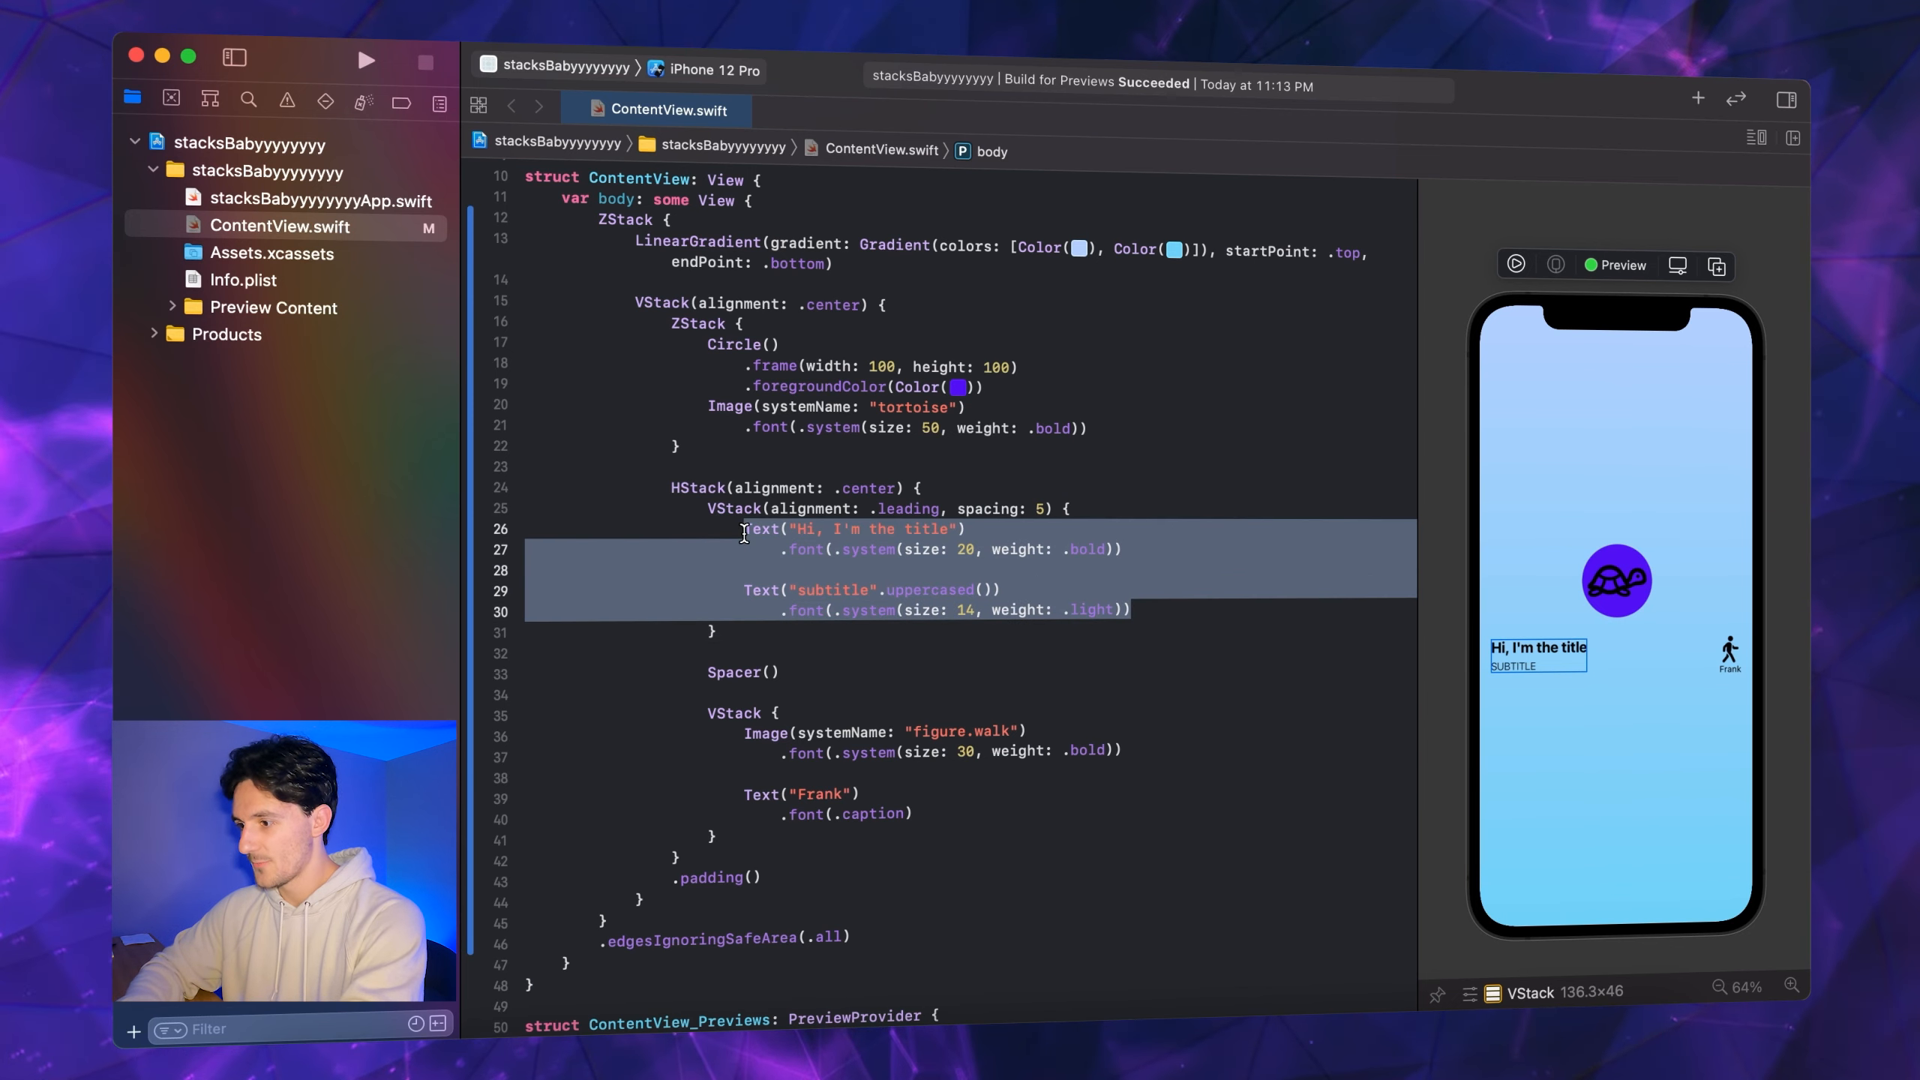
pyautogui.click(720, 632)
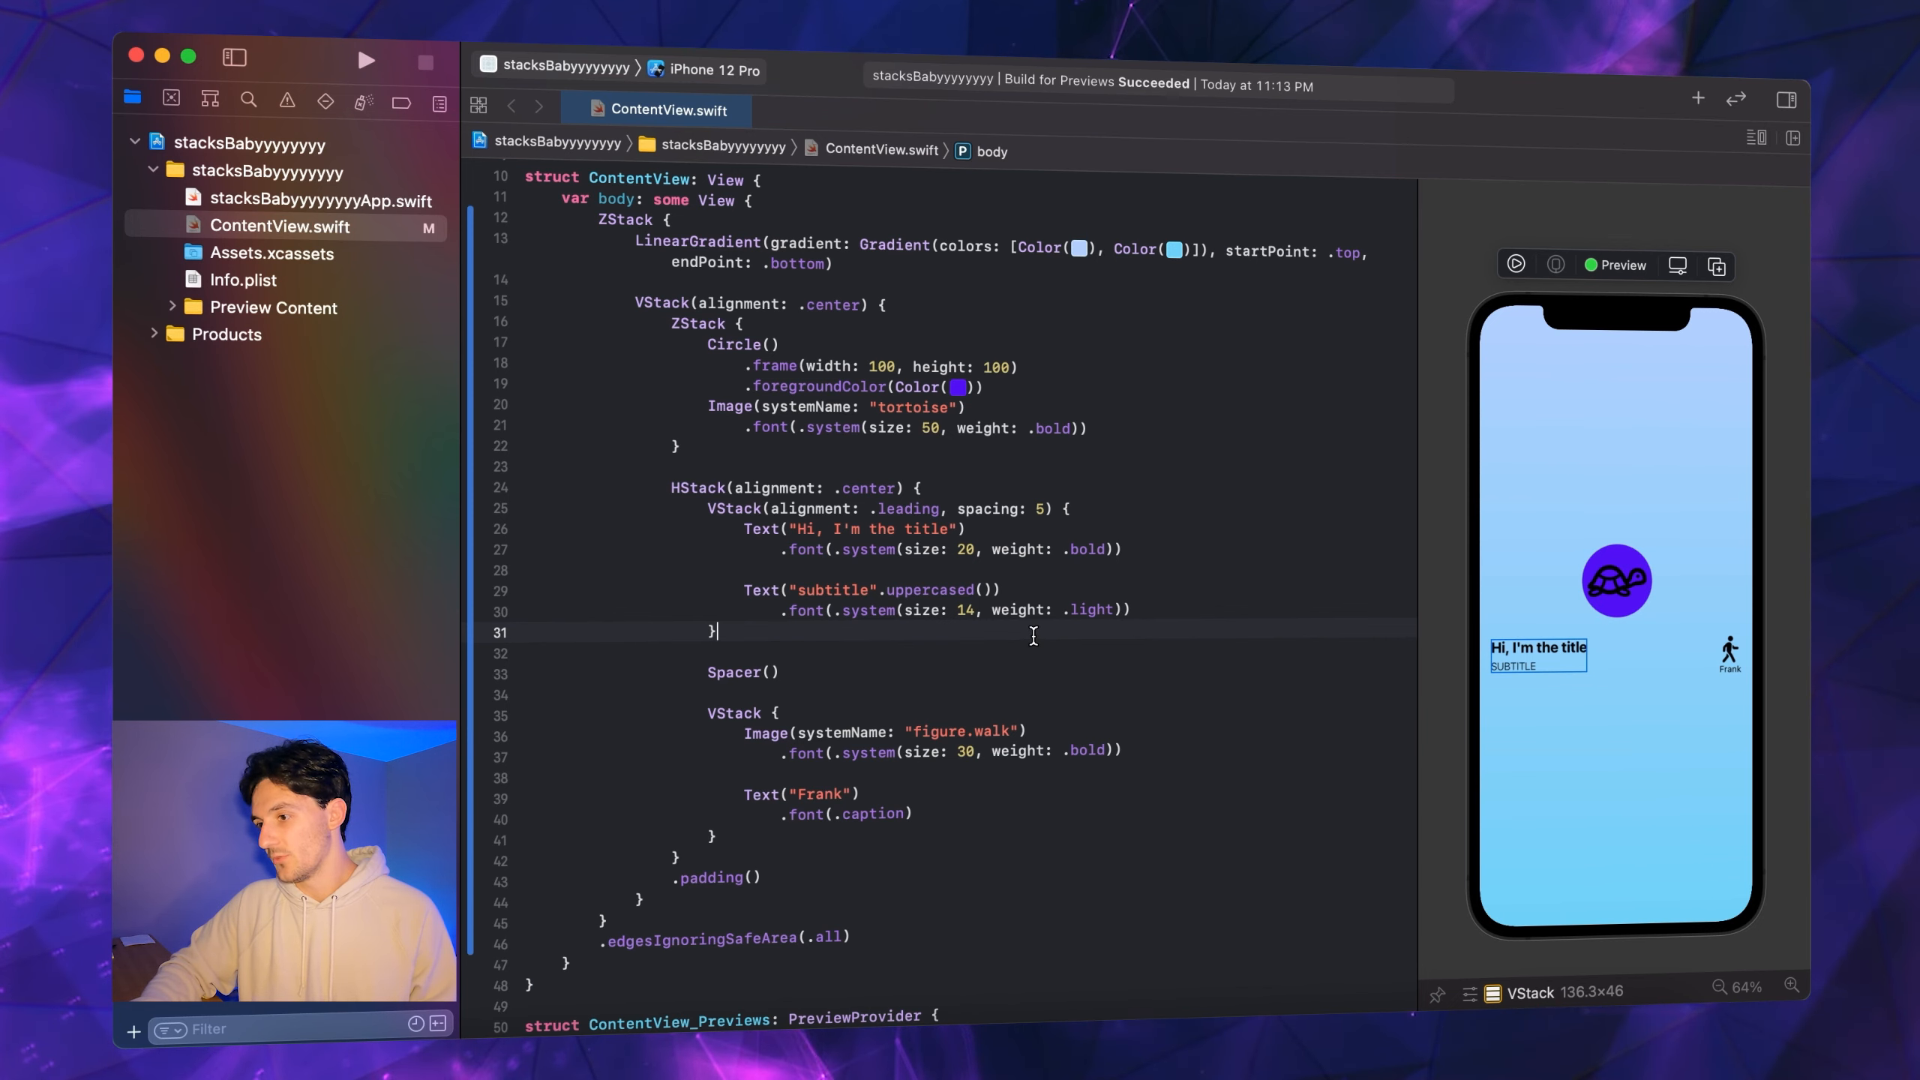
pyautogui.moveTo(827, 632)
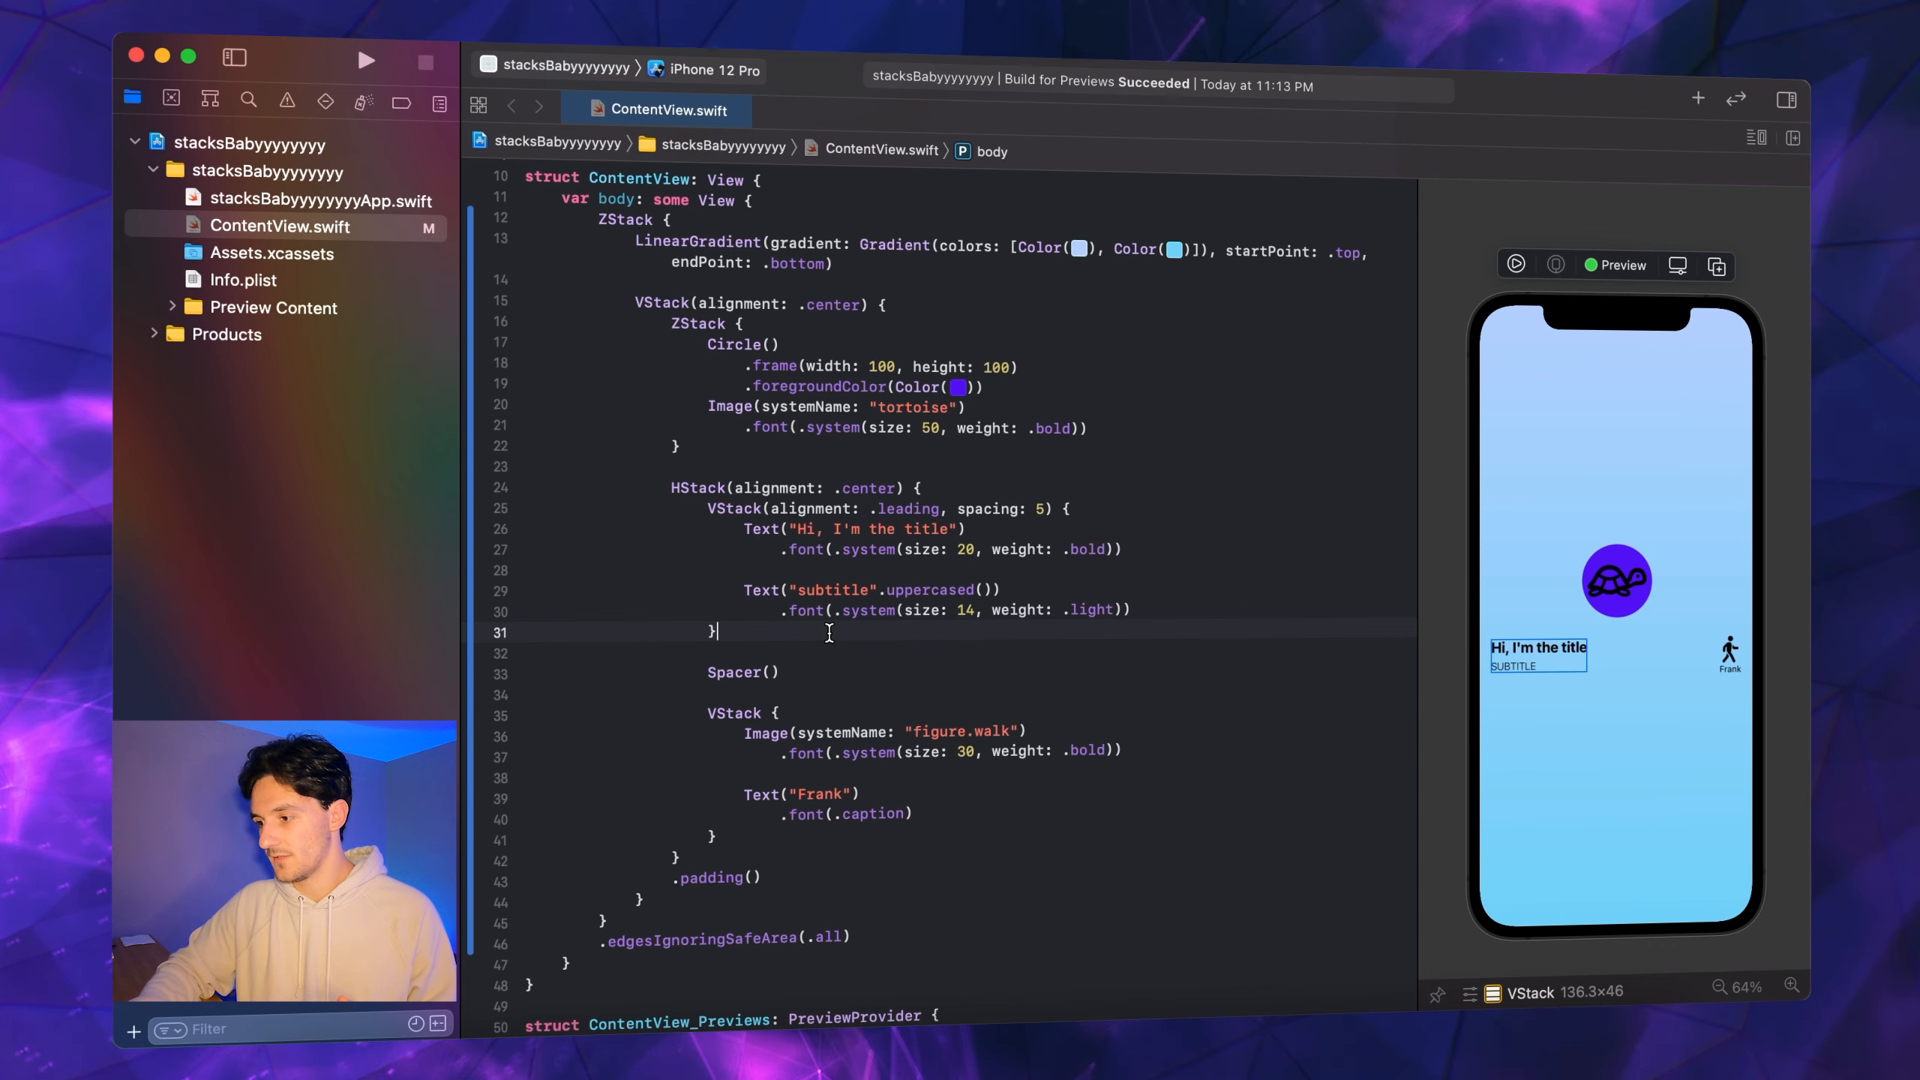